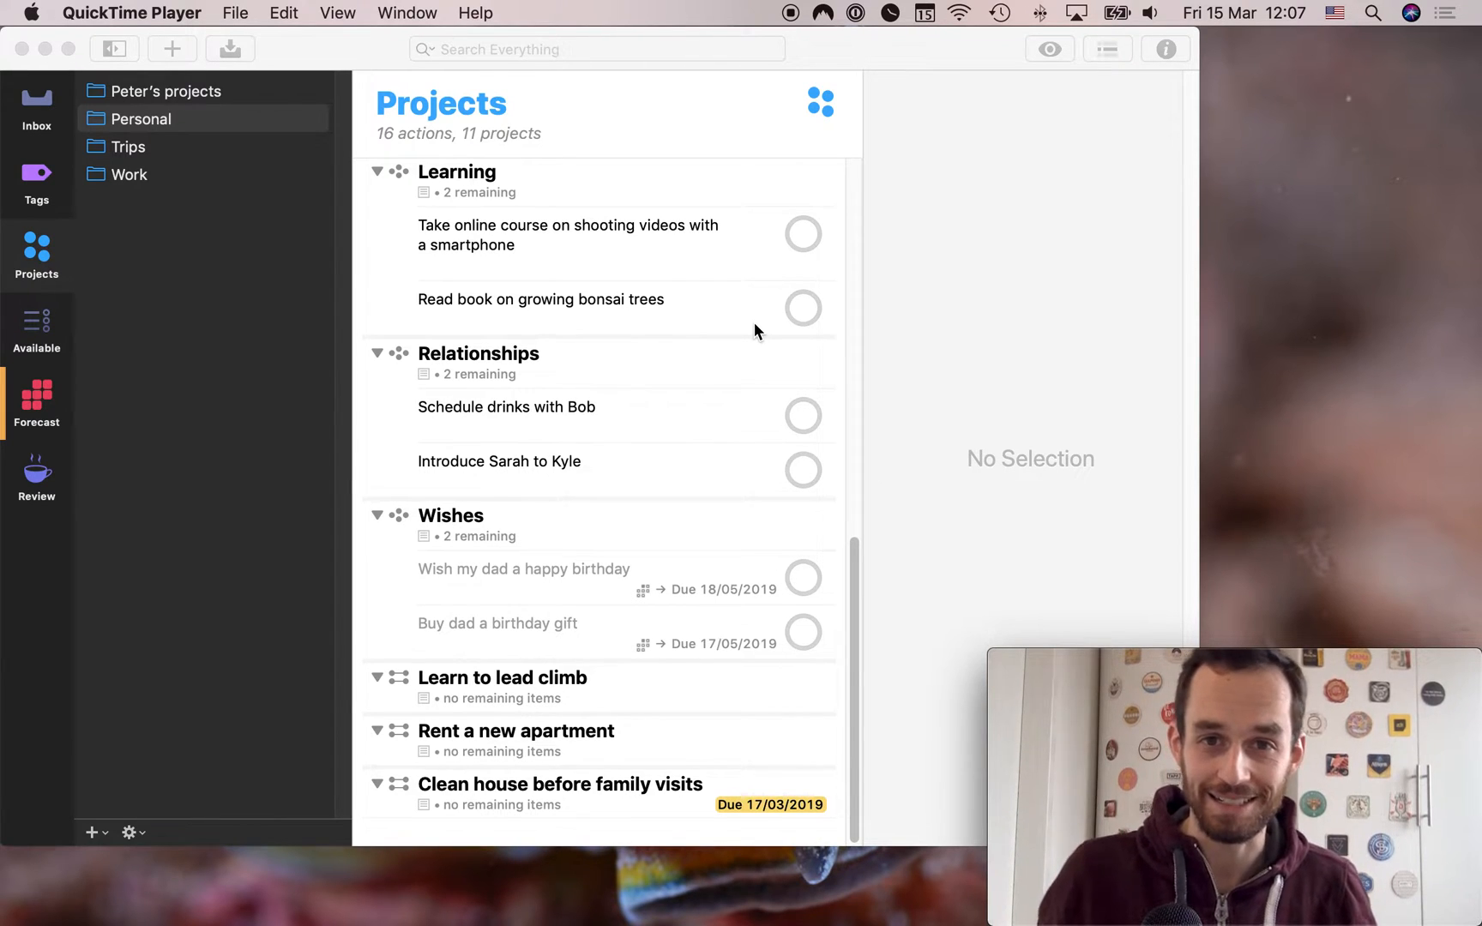
# Bring OmniFocus to the front to show the Projects perspective
pyautogui.click(283, 235)
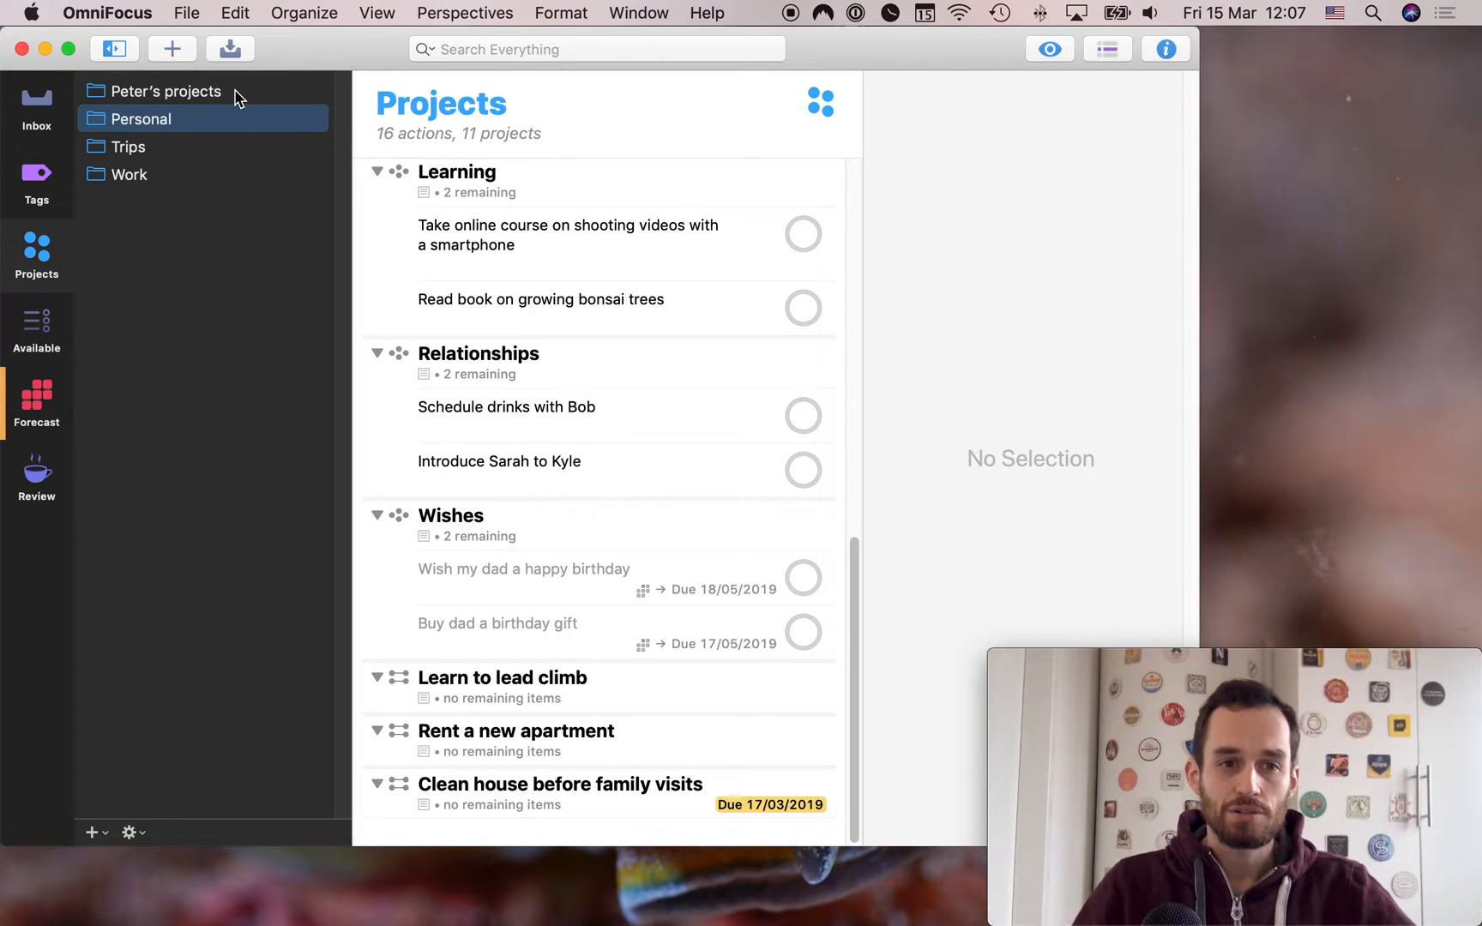
pyautogui.moveTo(206, 125)
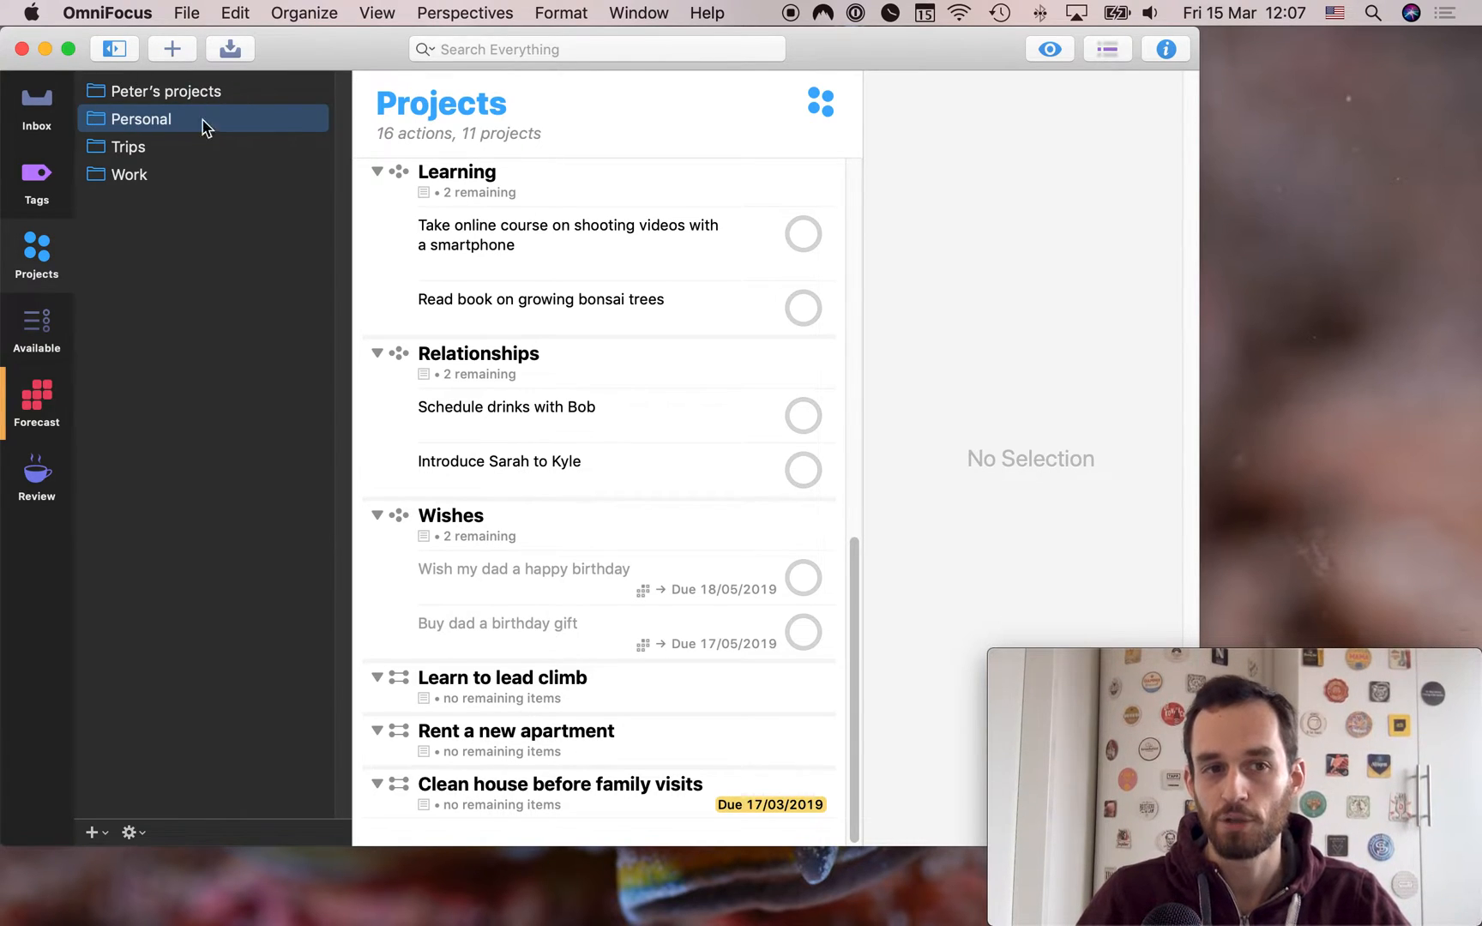
pyautogui.moveTo(317, 292)
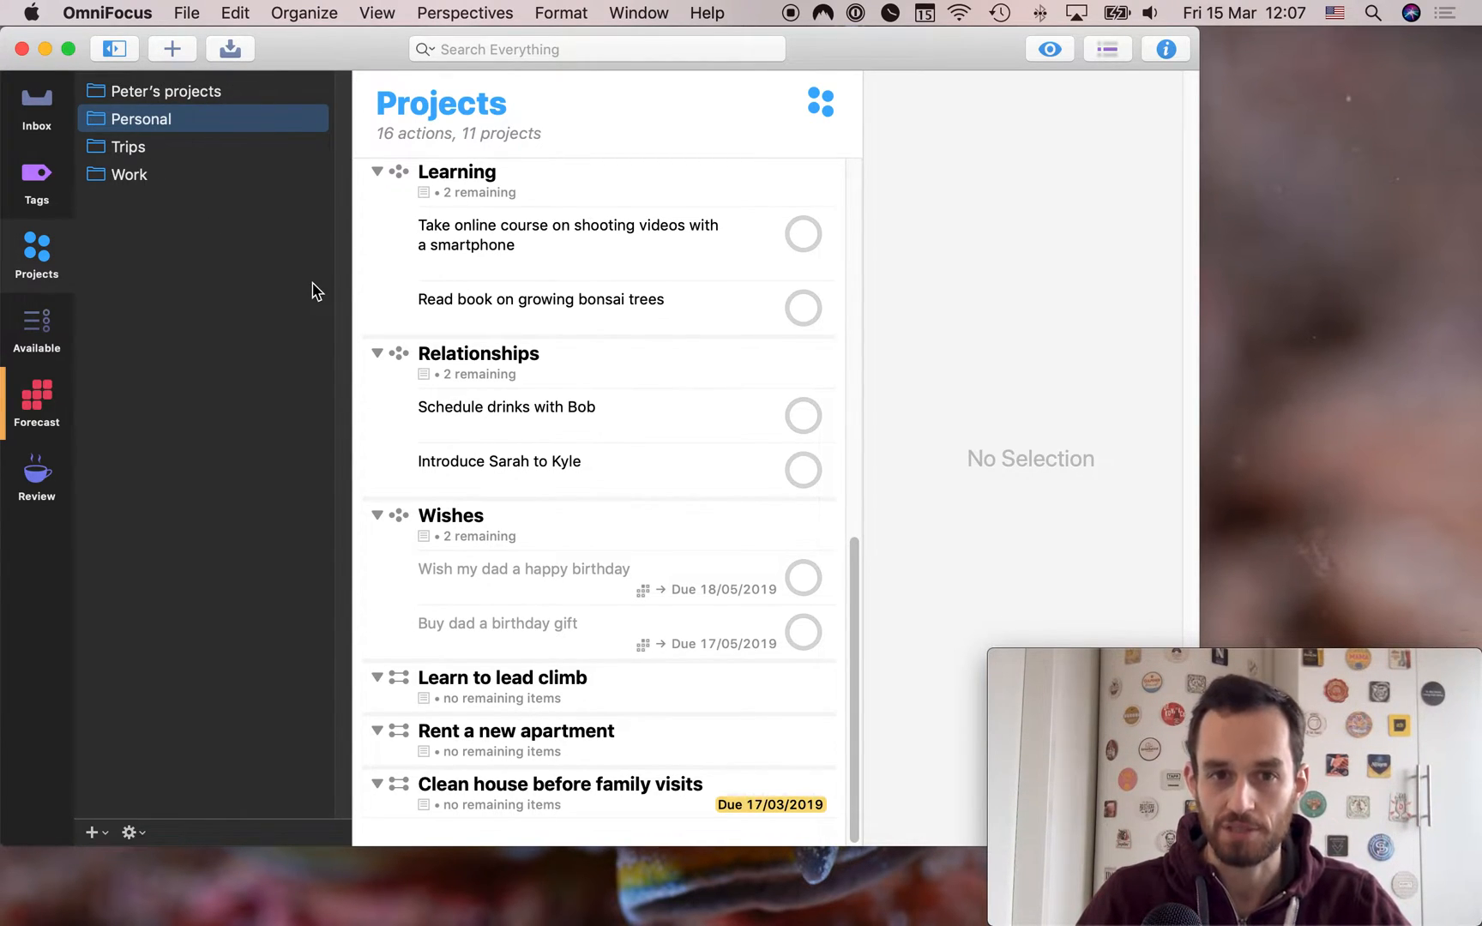
pyautogui.moveTo(194, 195)
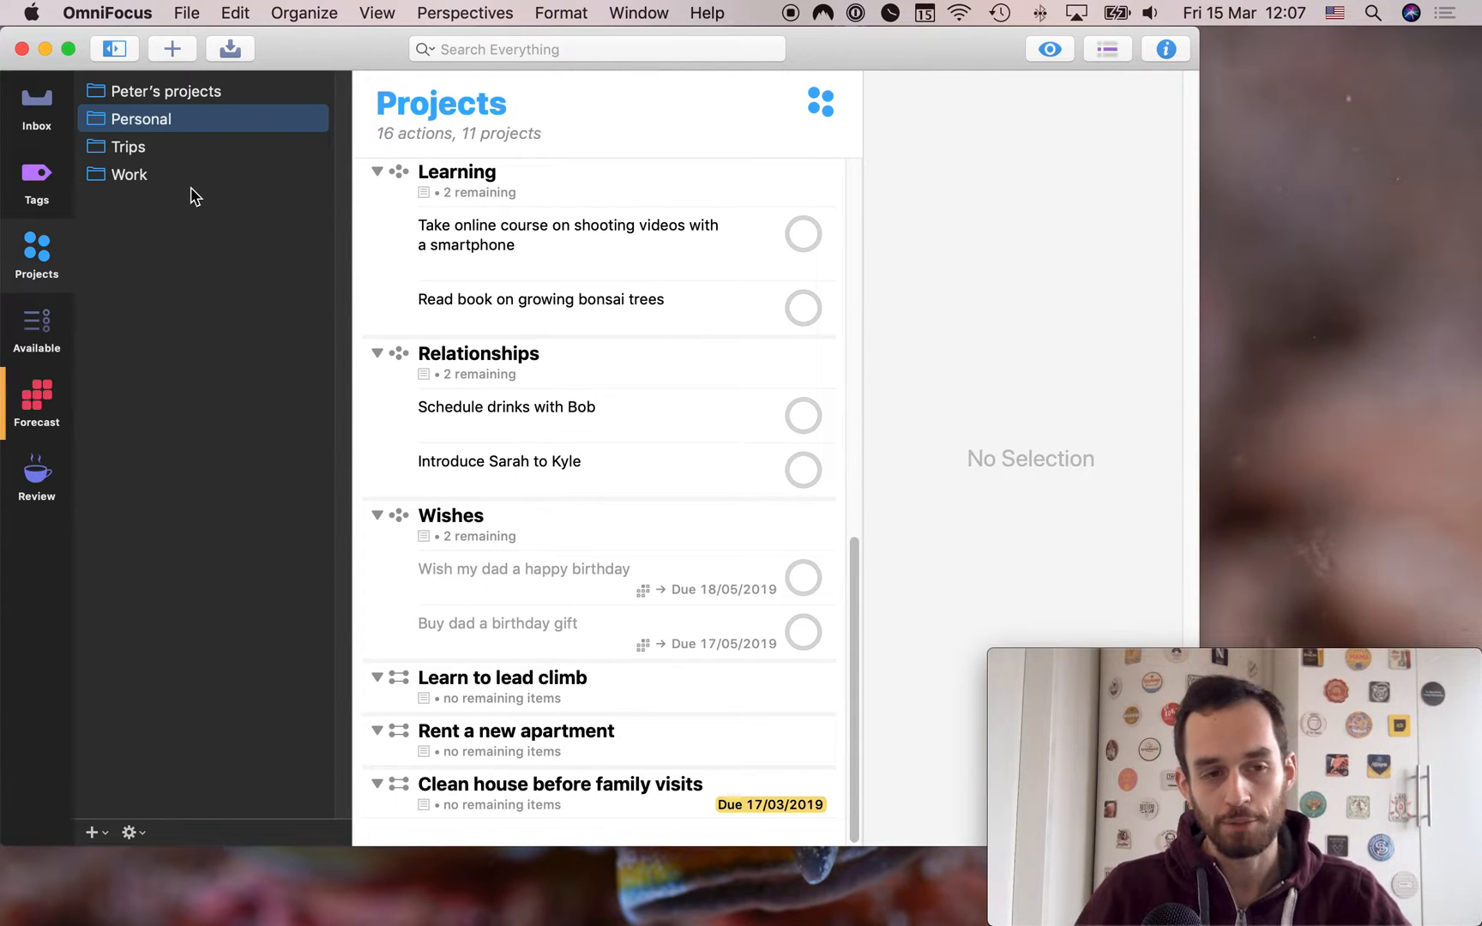
pyautogui.moveTo(145, 180)
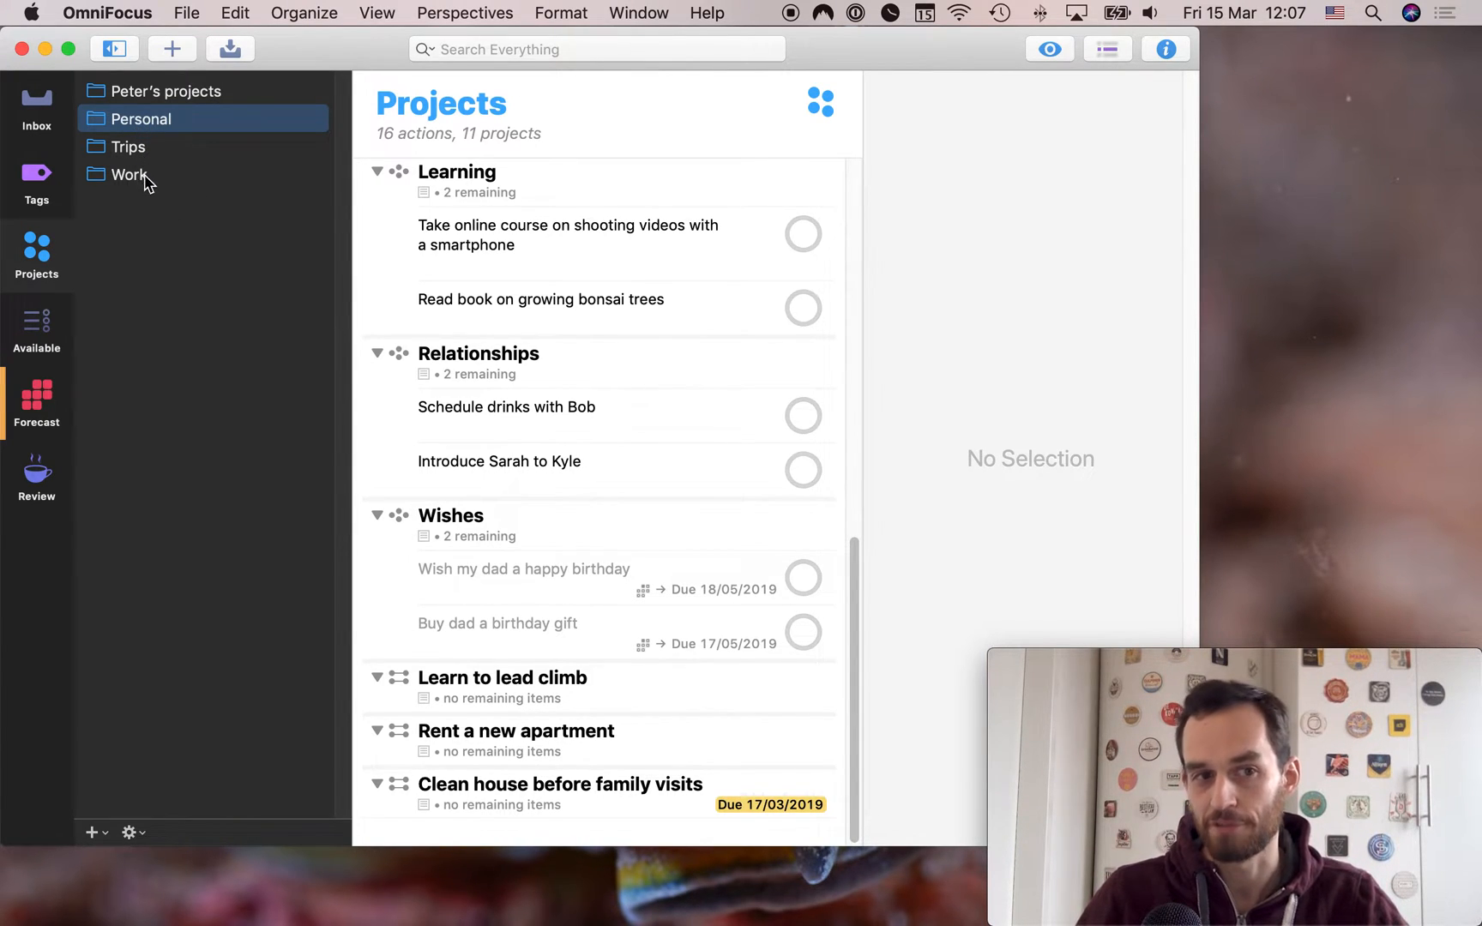
pyautogui.moveTo(118, 118)
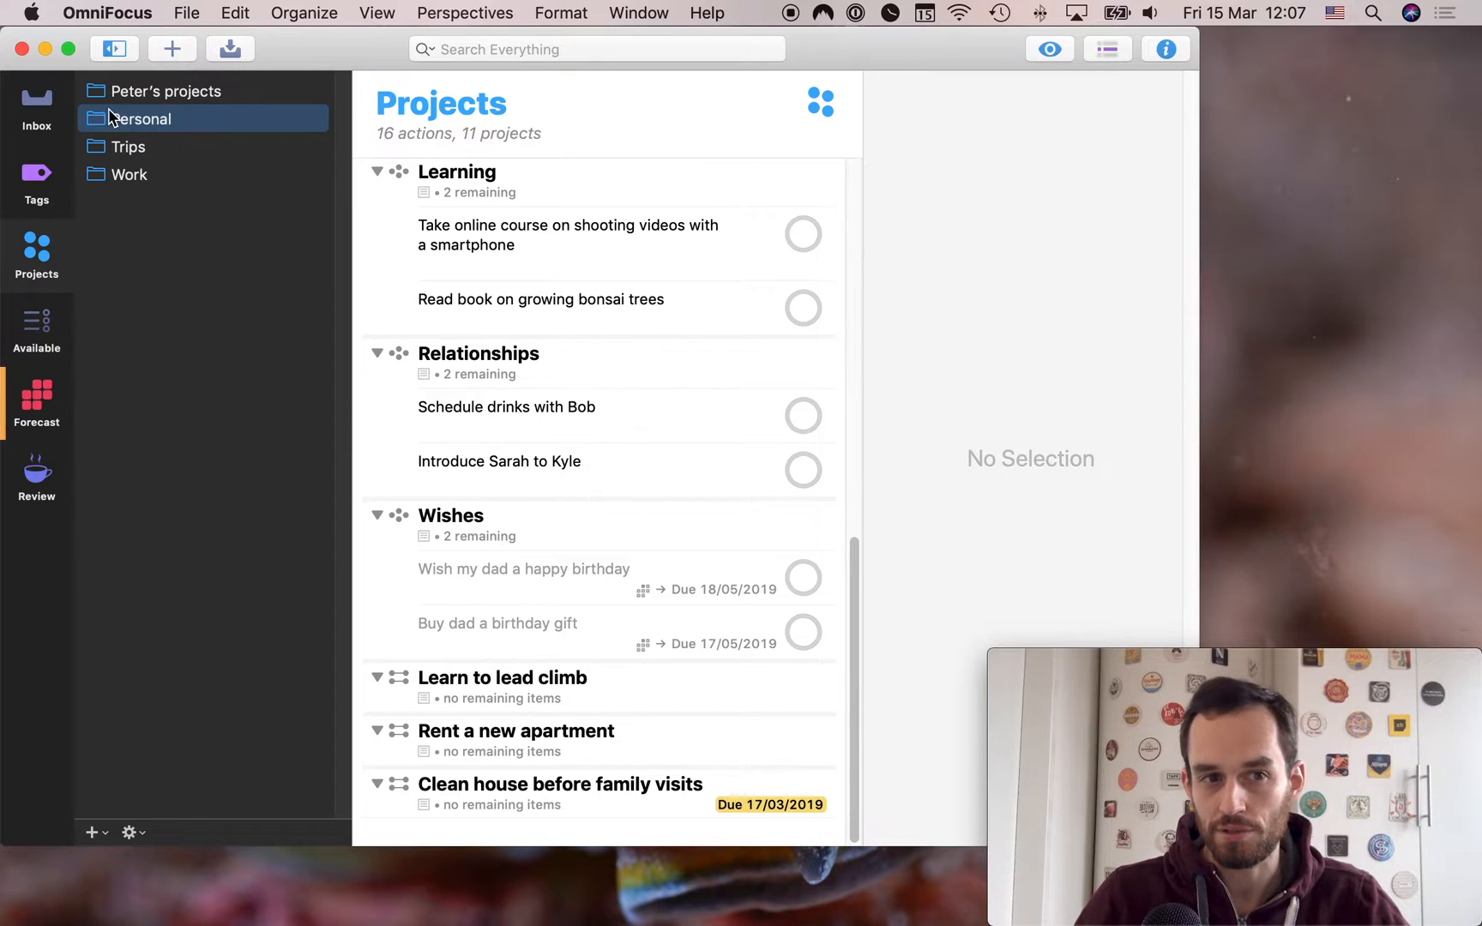
pyautogui.moveTo(94, 182)
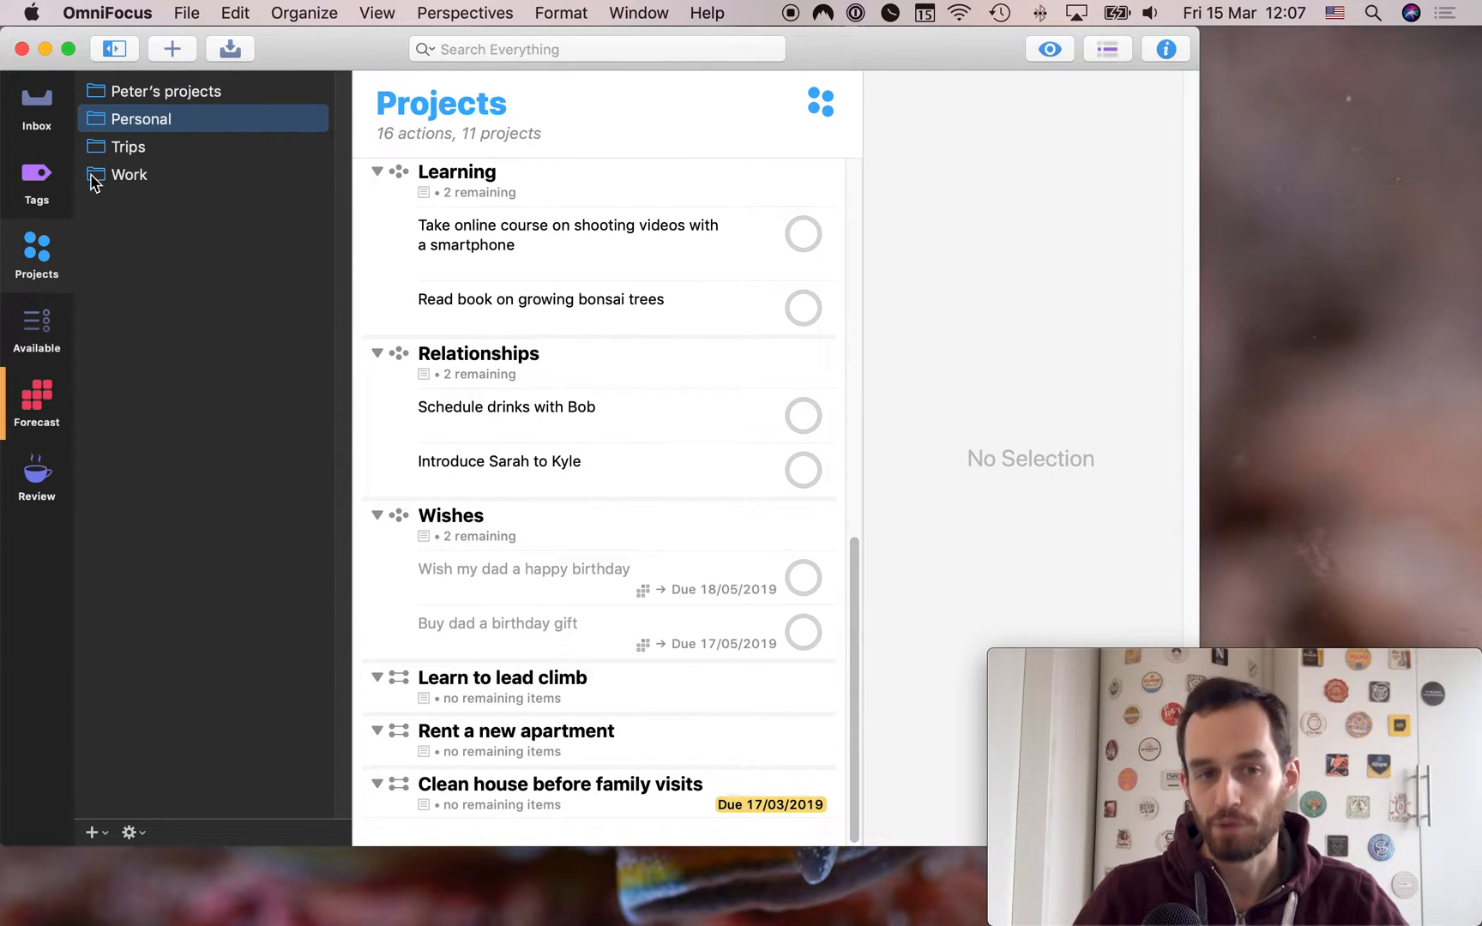
pyautogui.moveTo(233, 205)
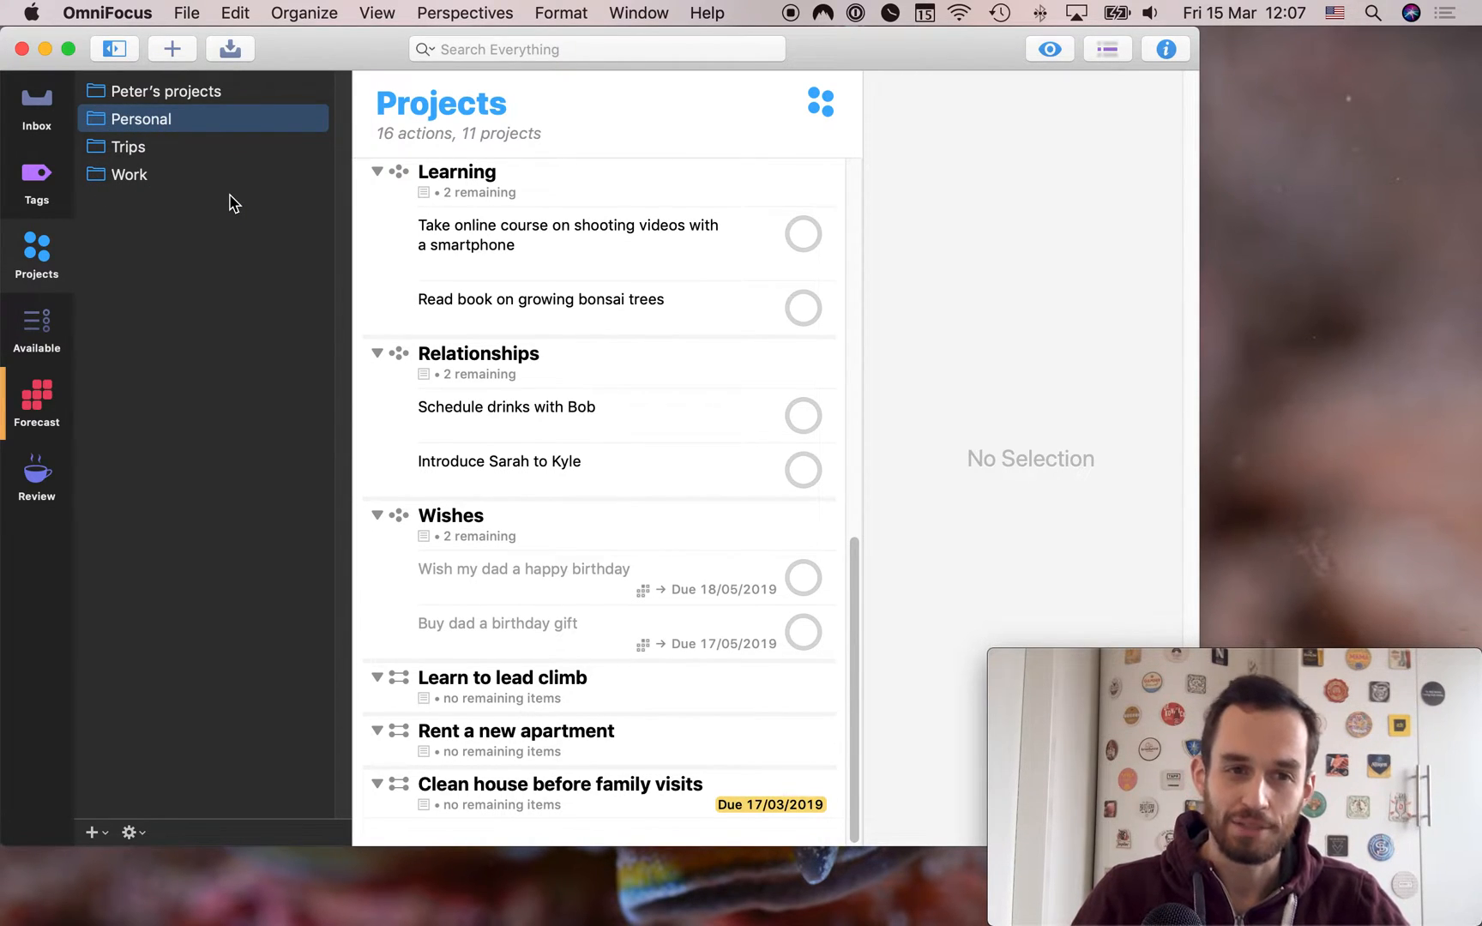
pyautogui.moveTo(103, 139)
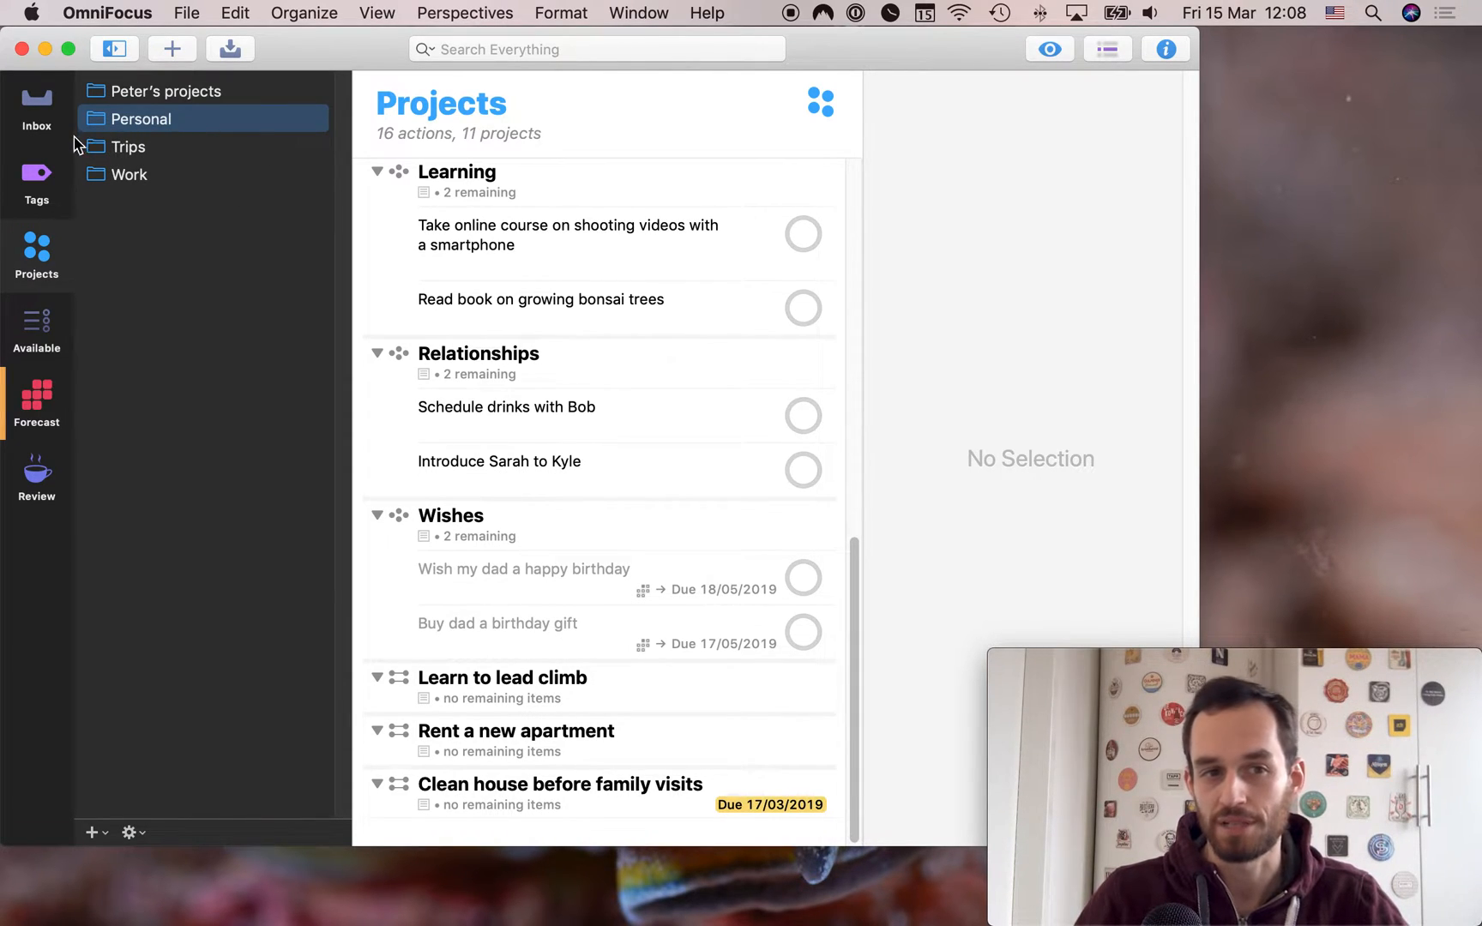
pyautogui.moveTo(267, 276)
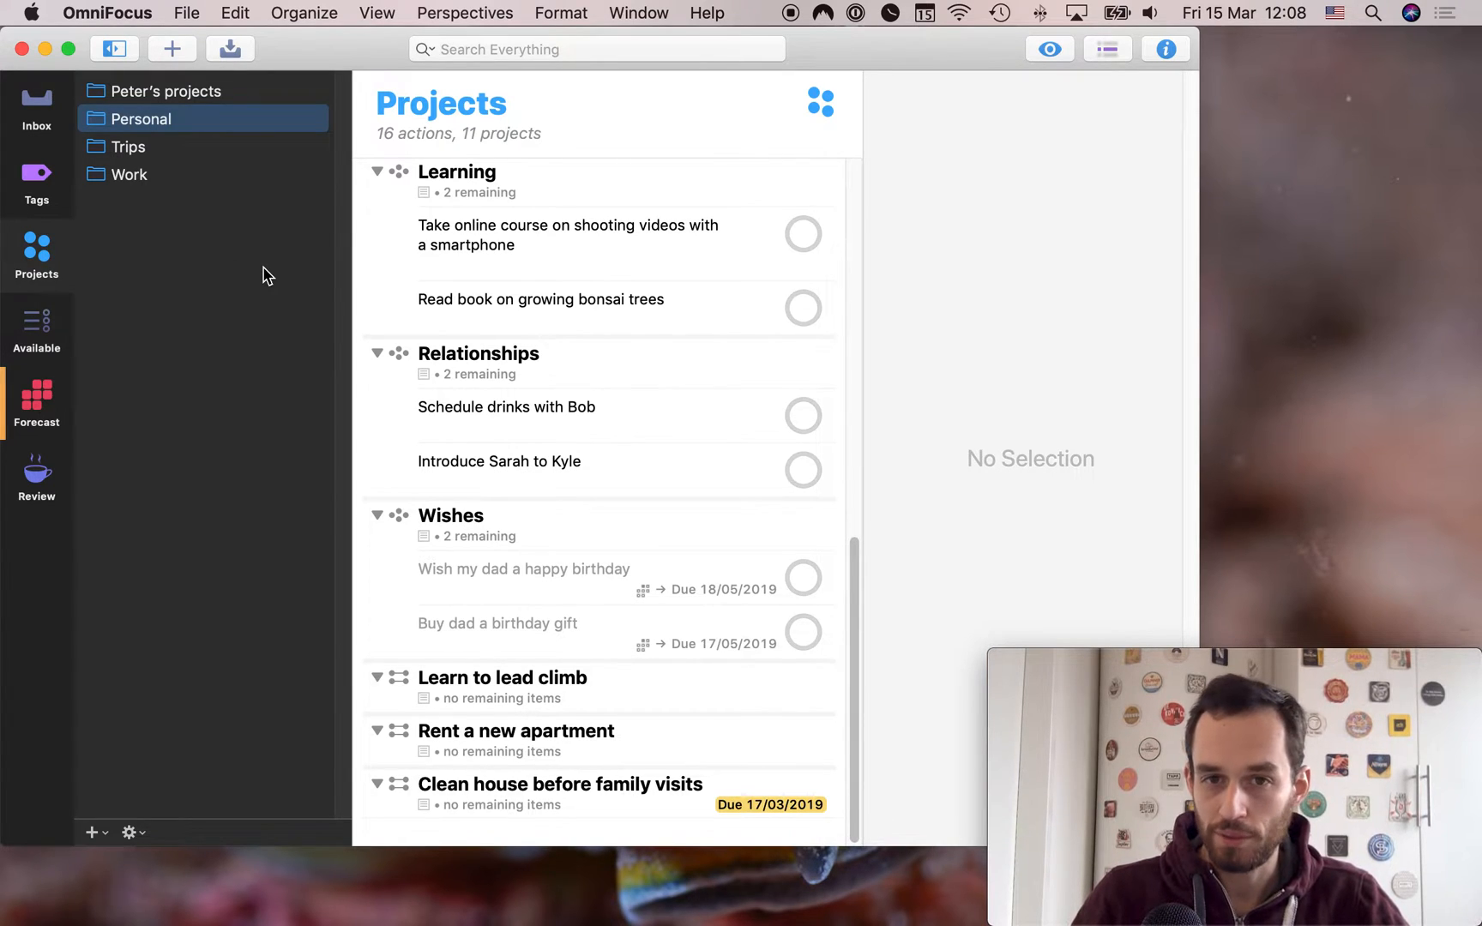
pyautogui.moveTo(139, 187)
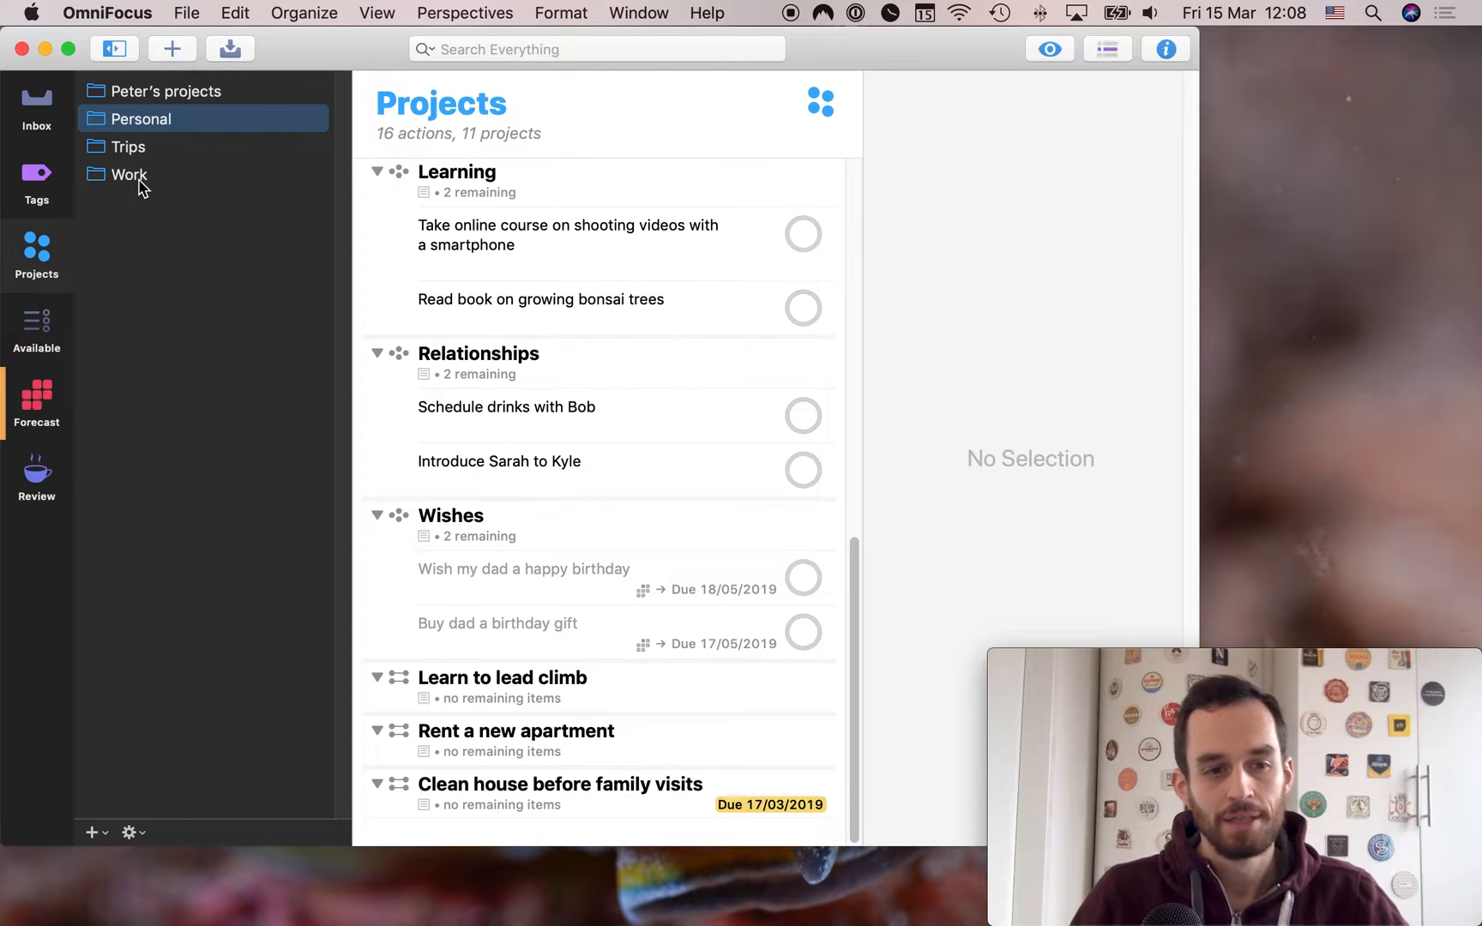
pyautogui.moveTo(307, 364)
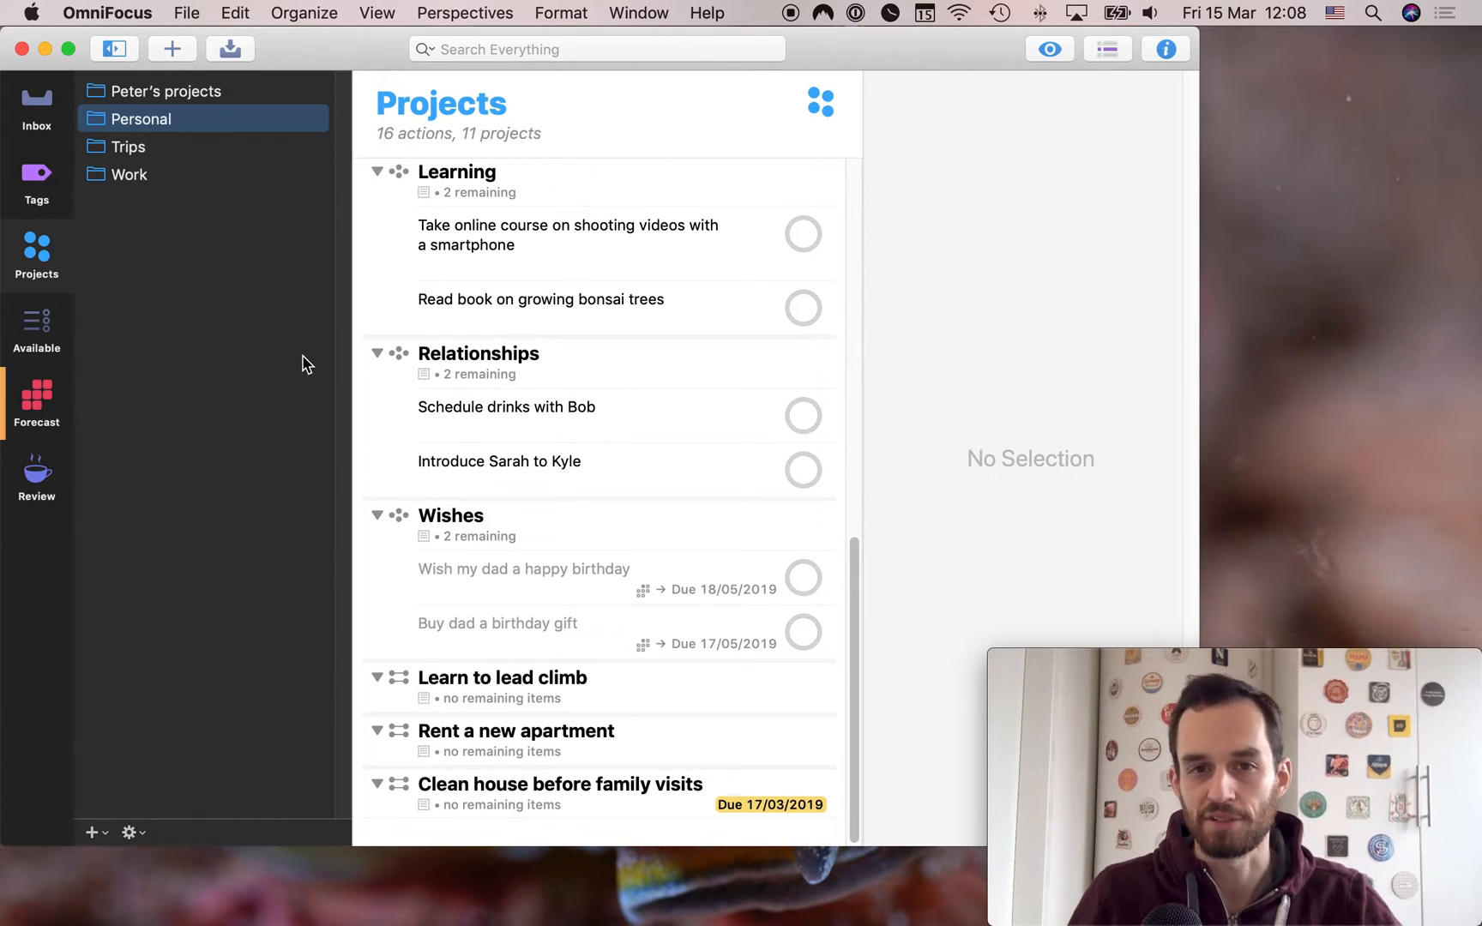
pyautogui.moveTo(319, 355)
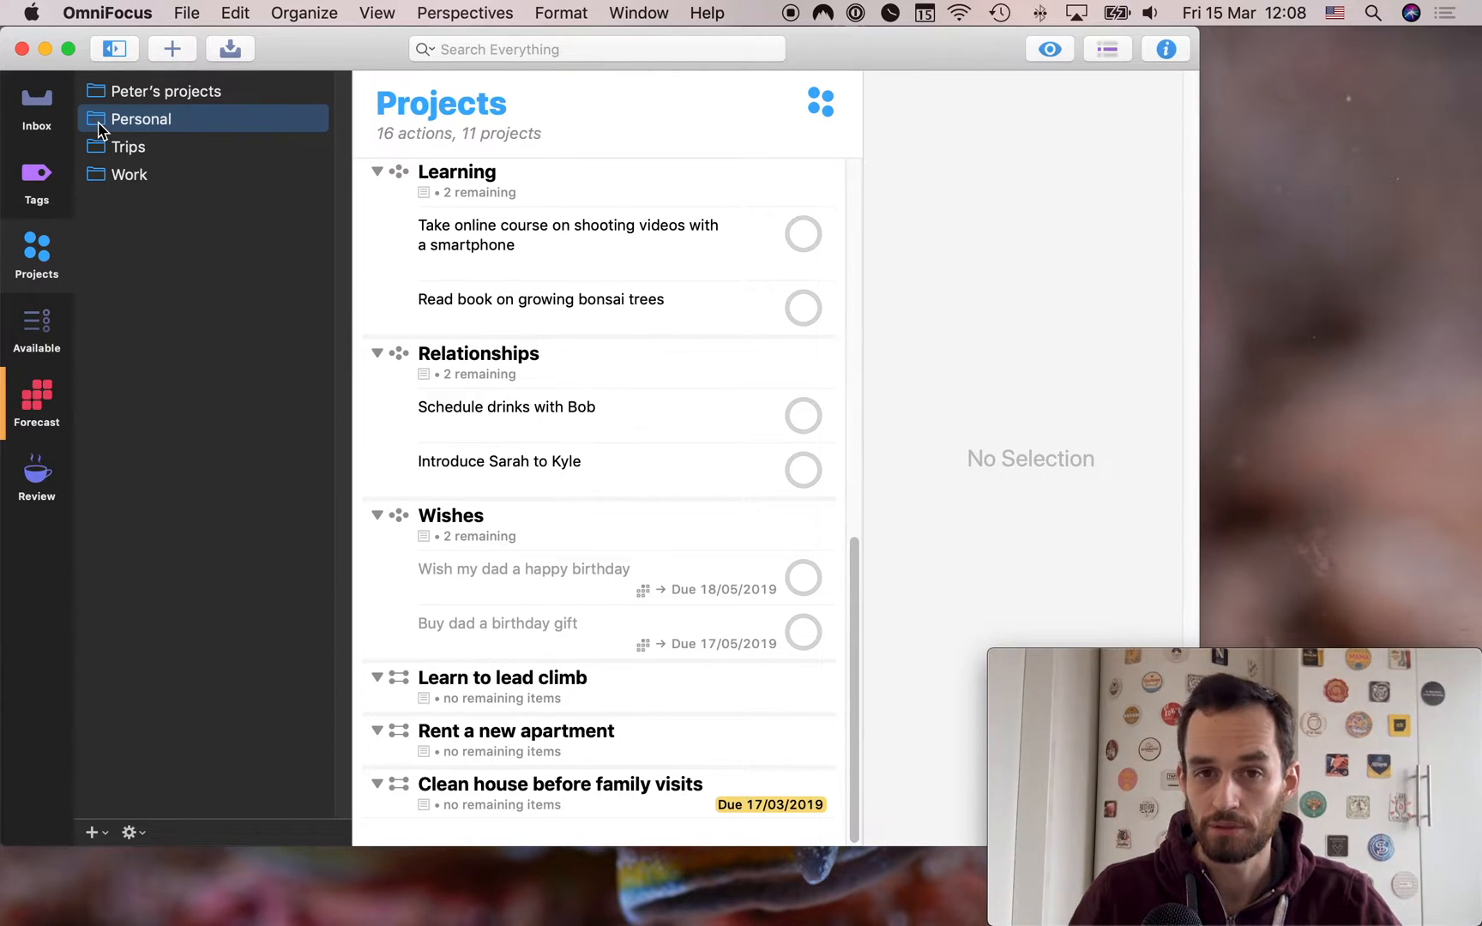
pyautogui.moveTo(127, 187)
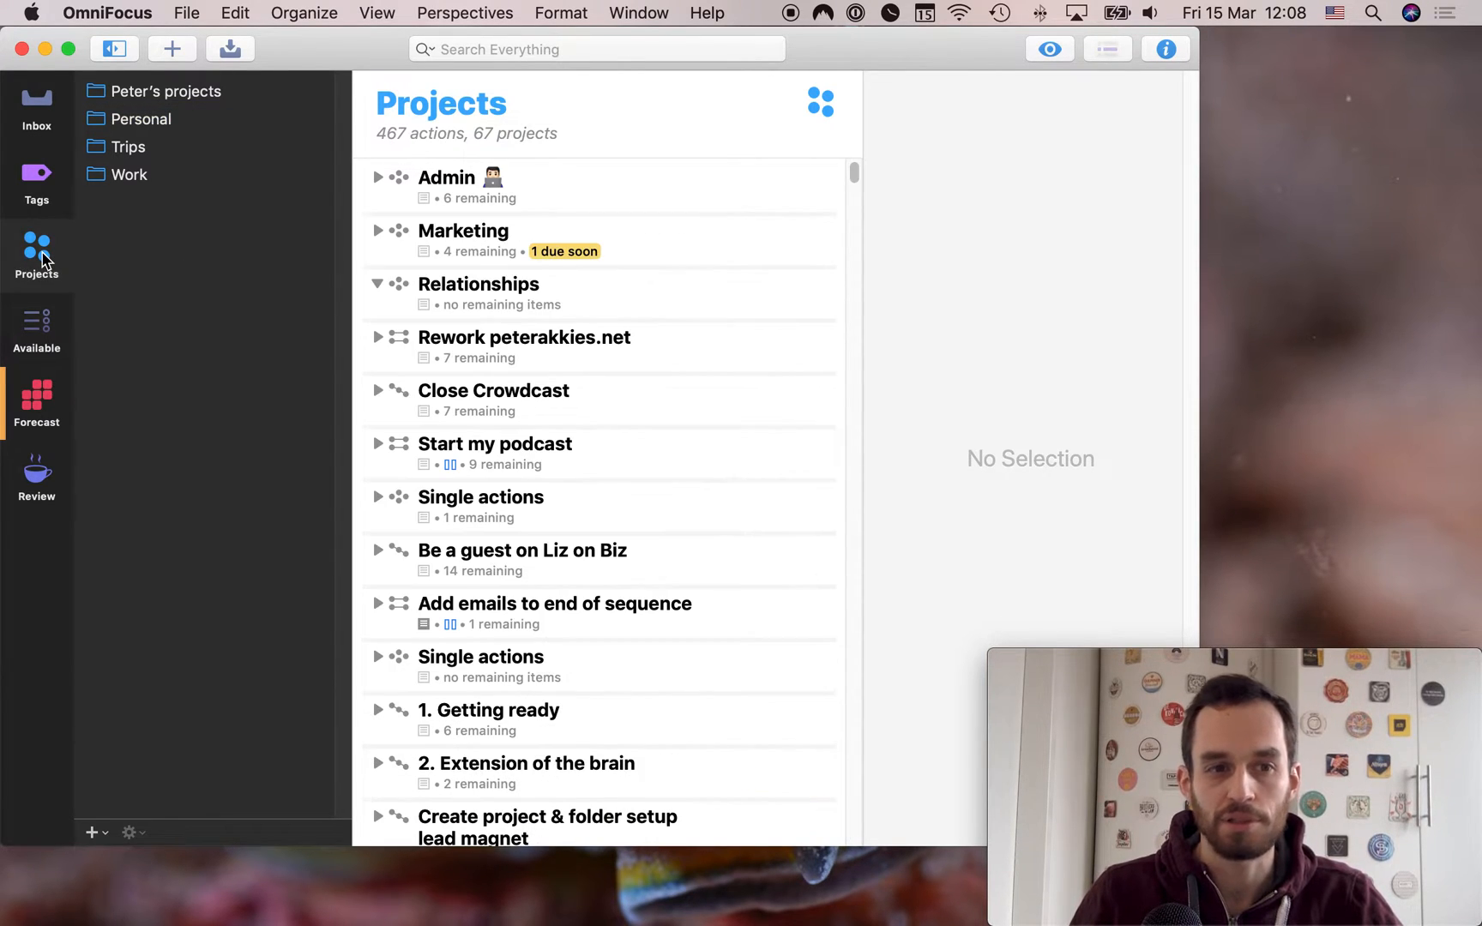
pyautogui.moveTo(102, 803)
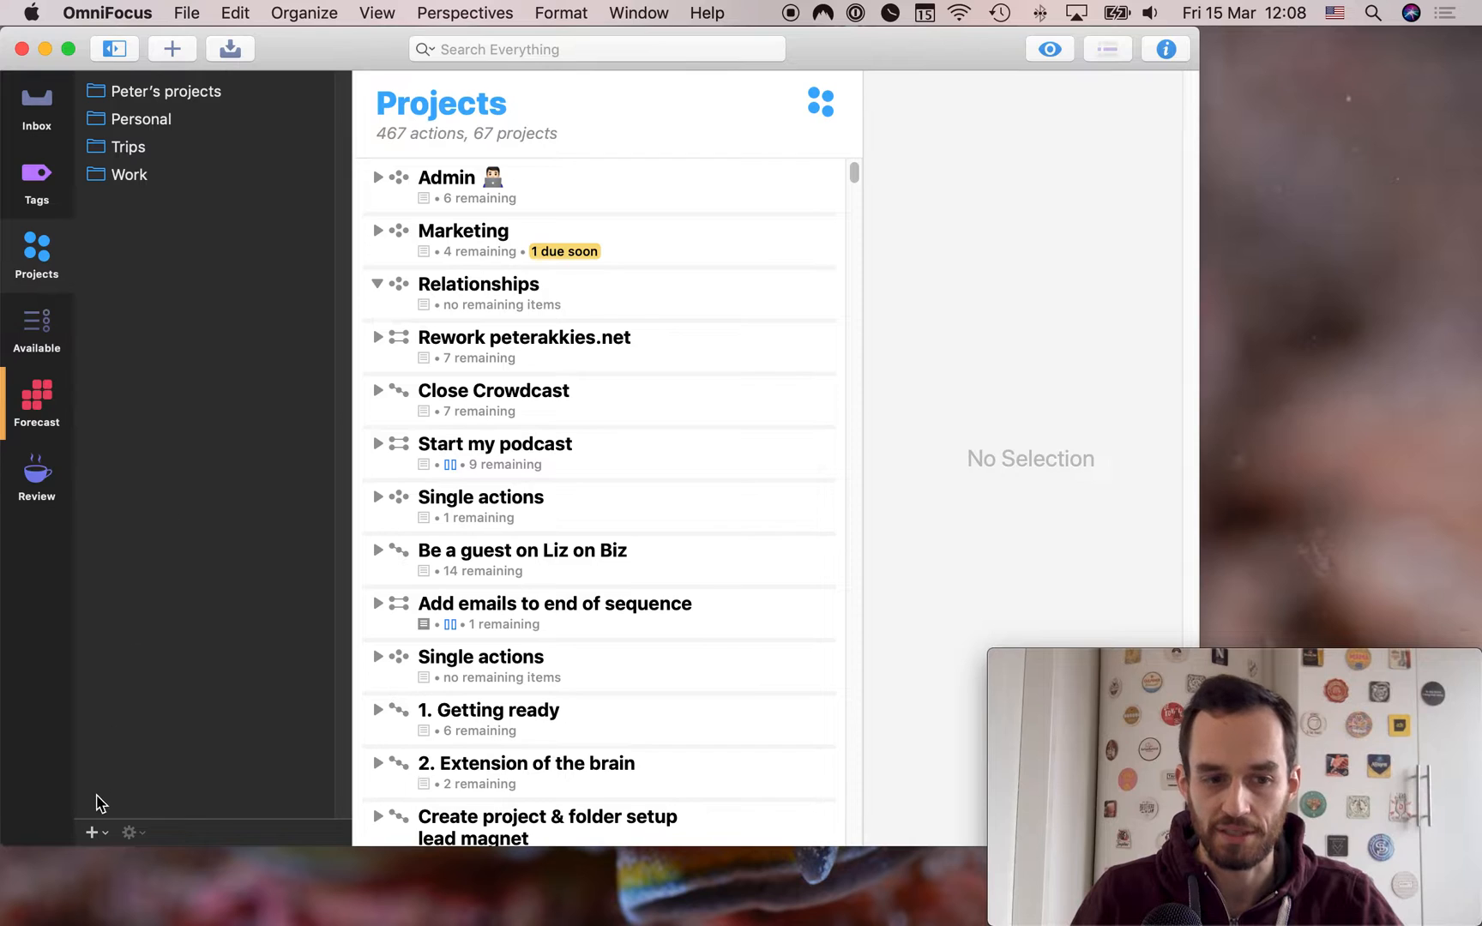
# Peek at the sidebar's add menu, then return to the Personal folder's 11 projects
pyautogui.click(91, 832)
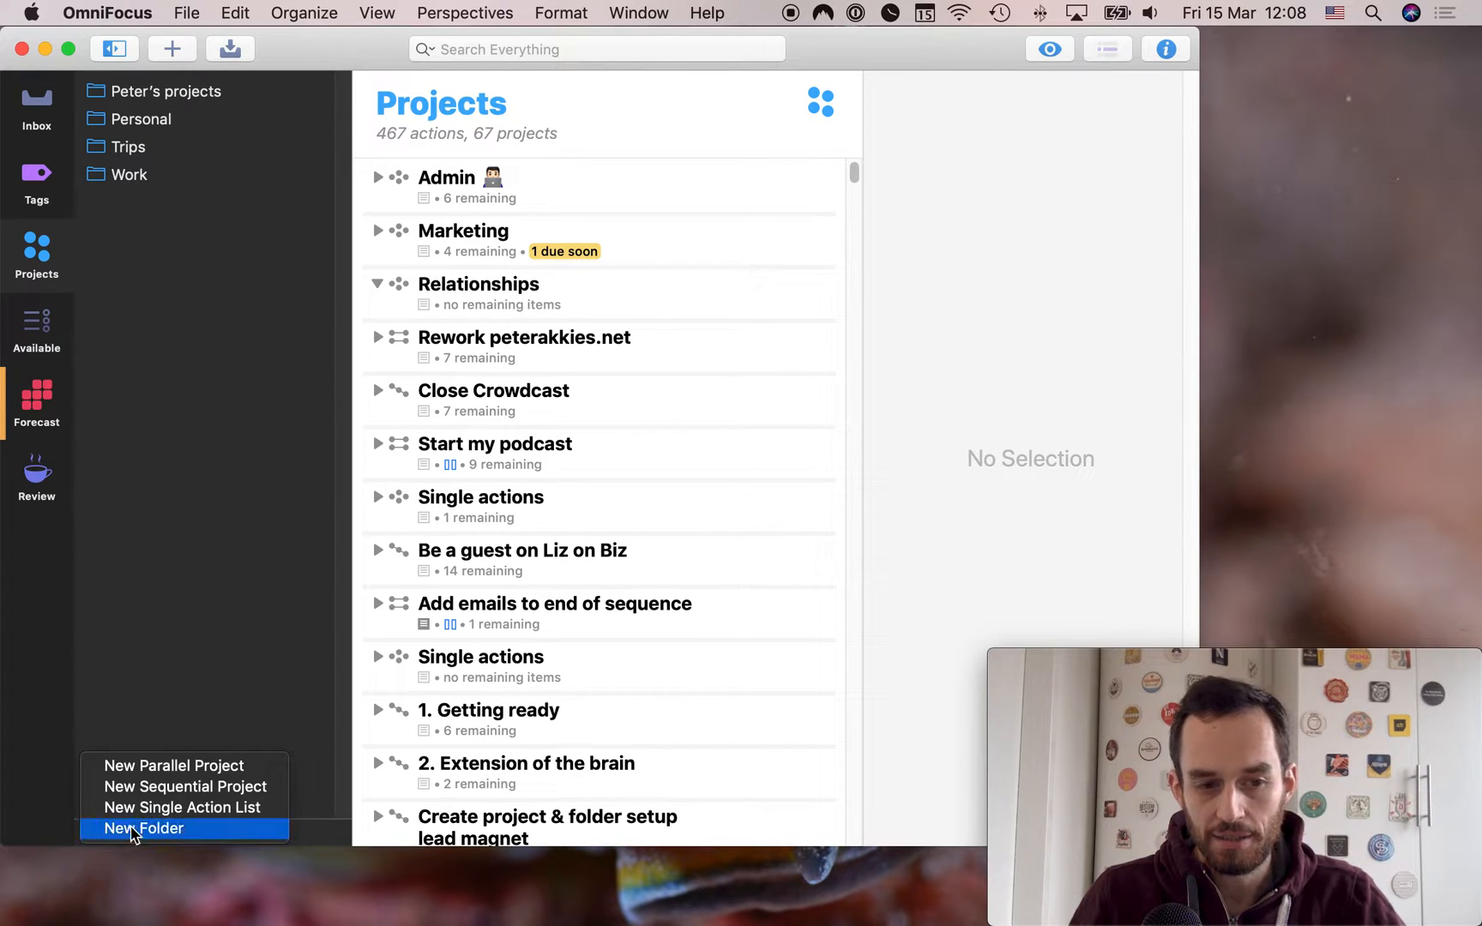
pyautogui.moveTo(245, 289)
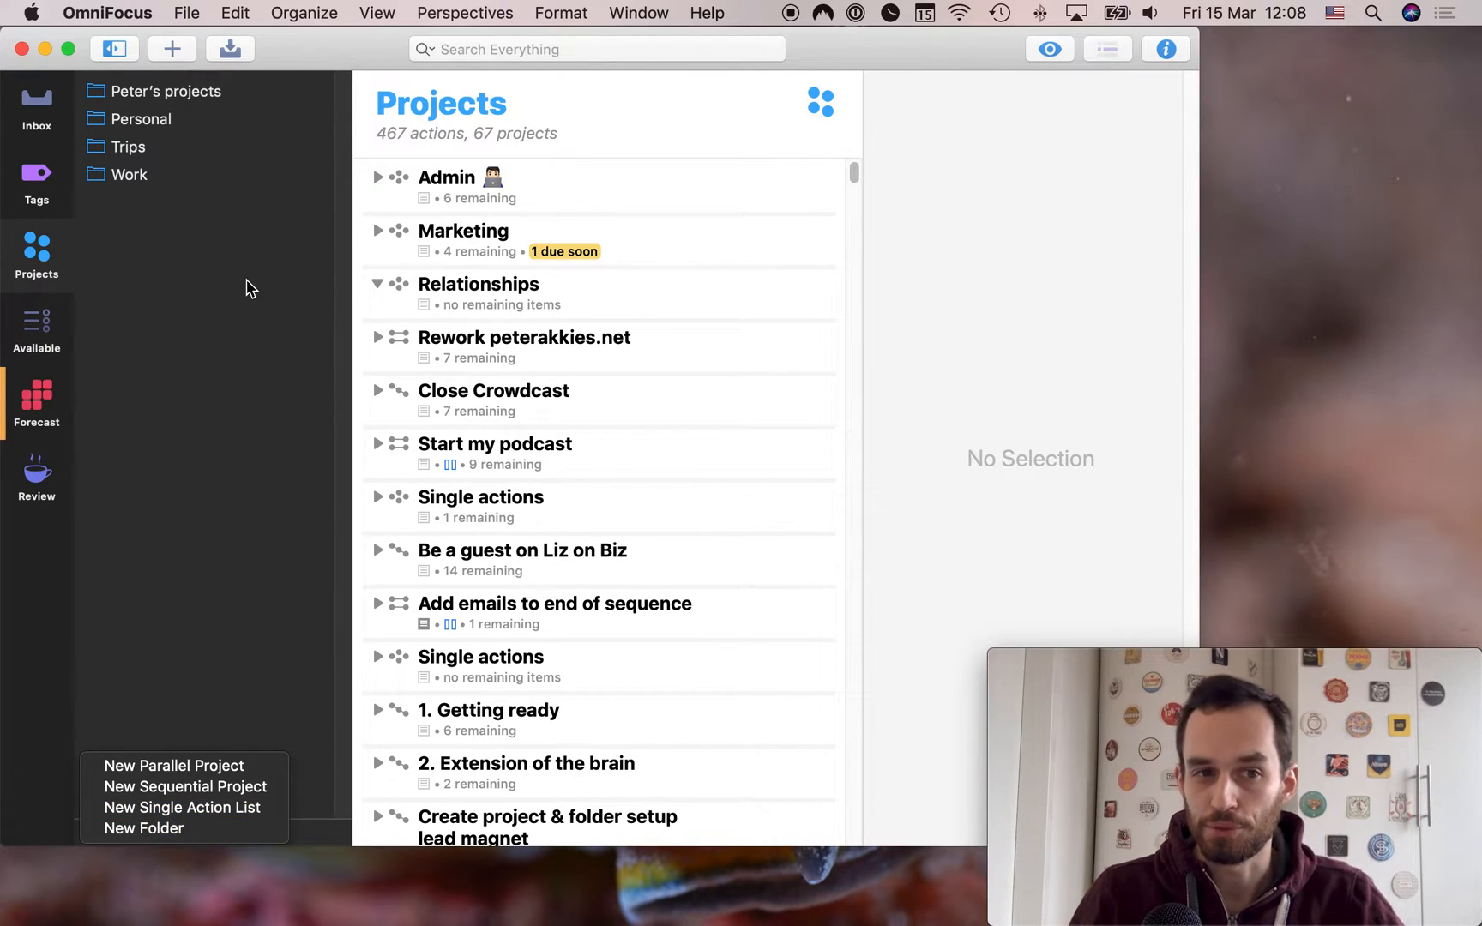
pyautogui.click(142, 119)
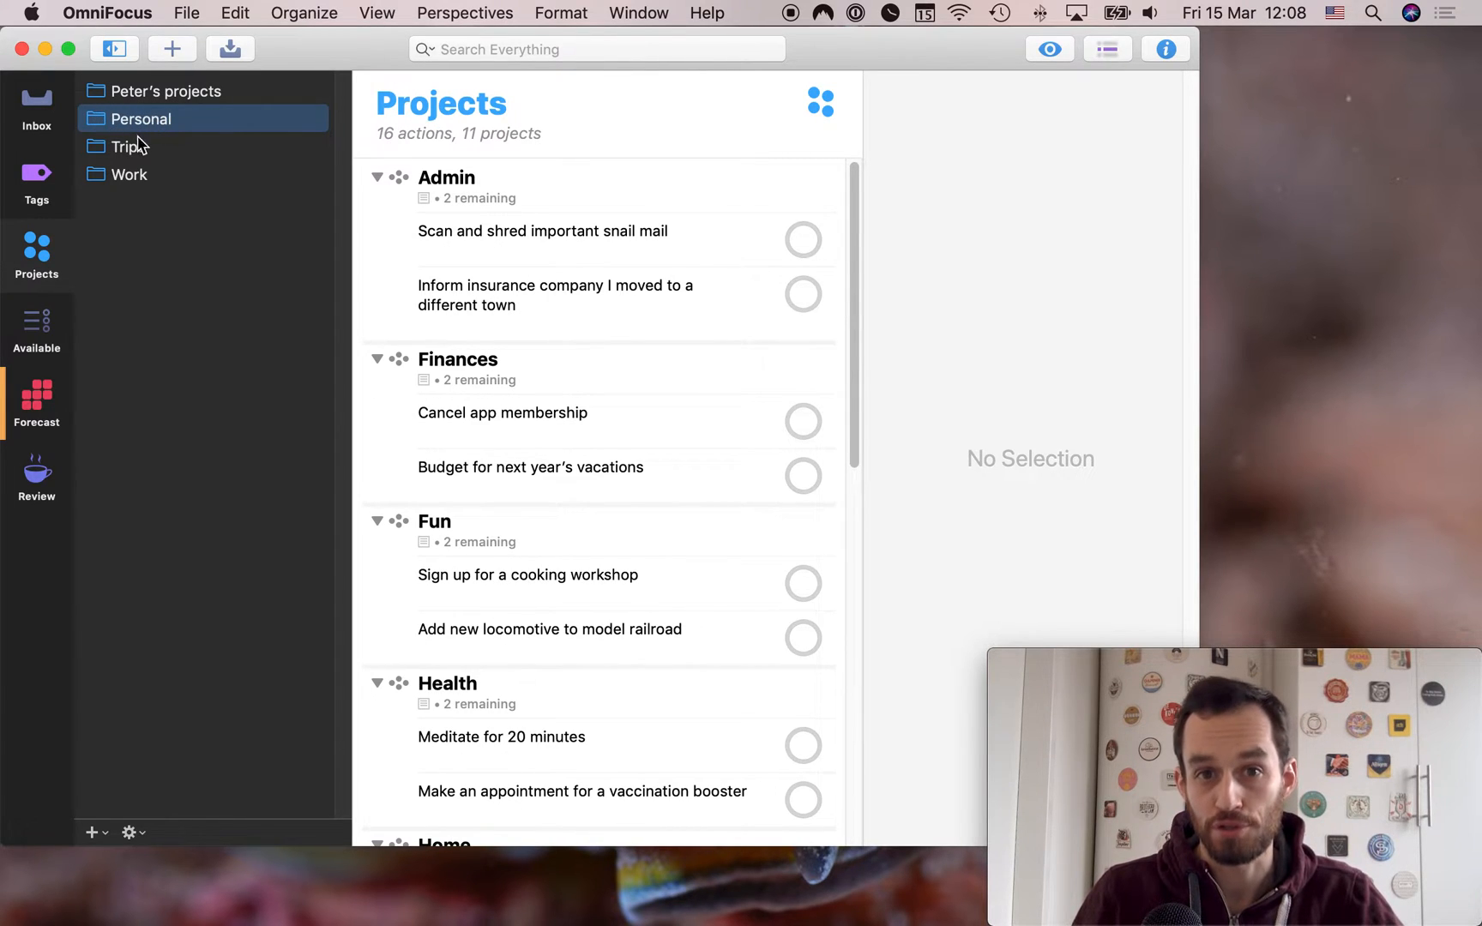
# Expand the Personal folder to list its 11 projects underneath it
pyautogui.click(97, 118)
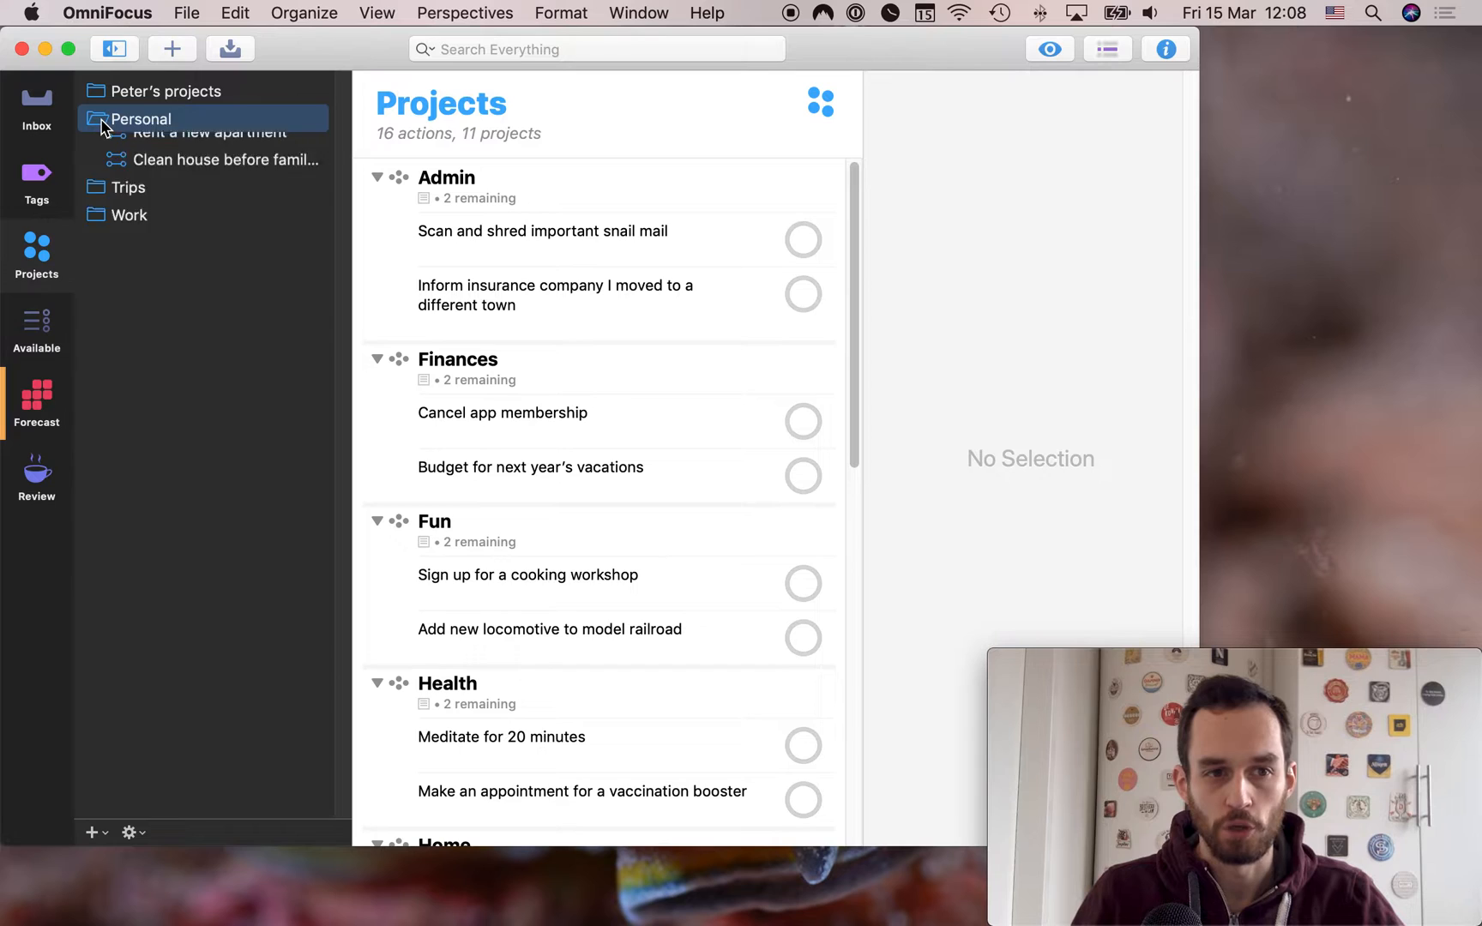
pyautogui.click(98, 119)
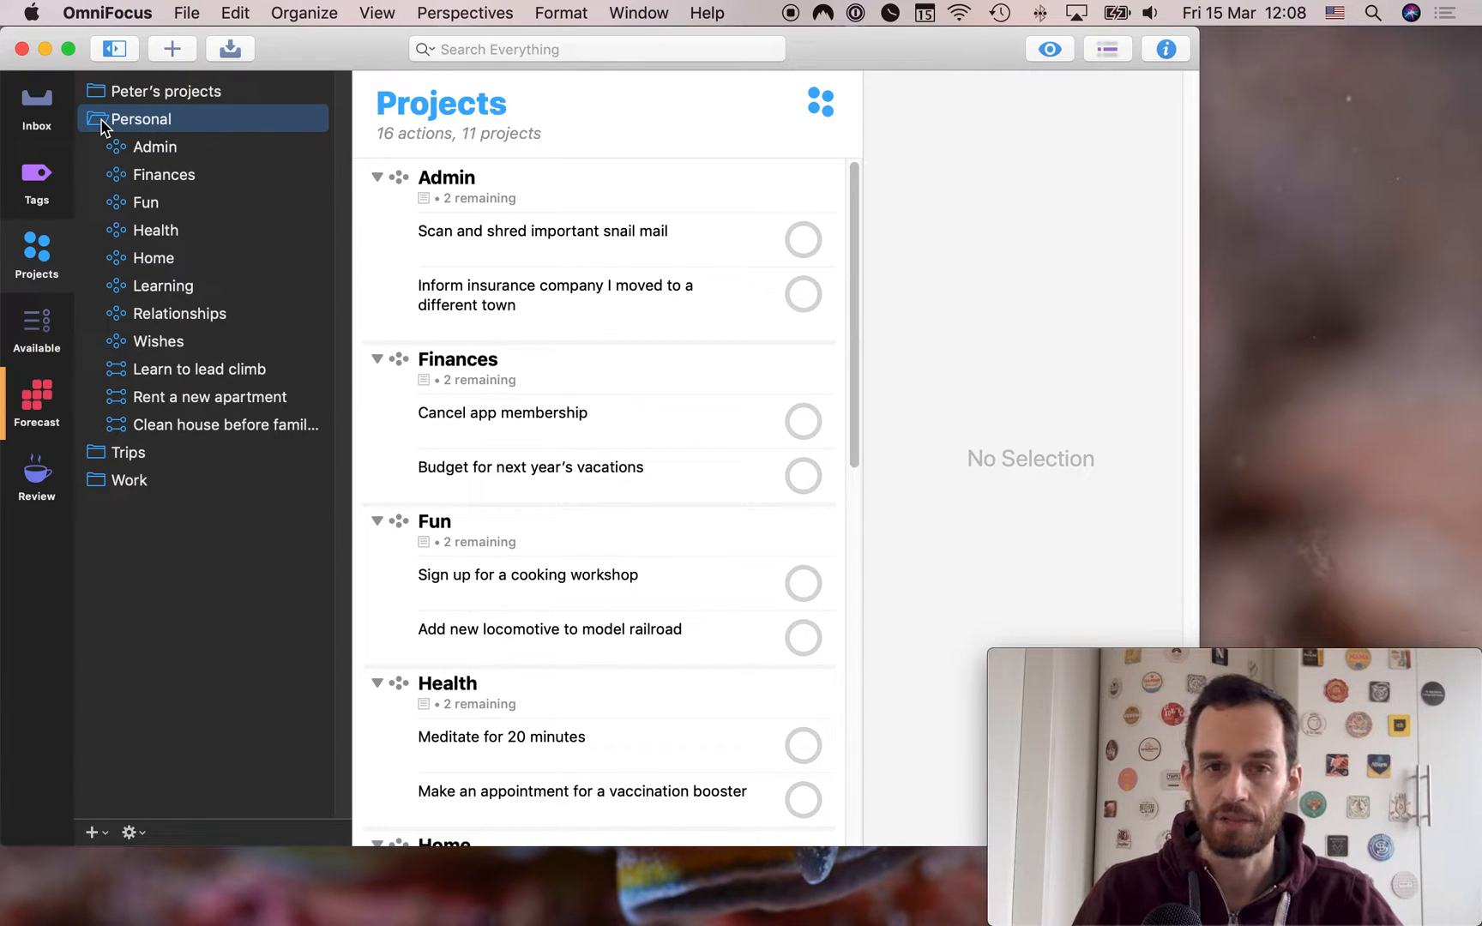
pyautogui.moveTo(107, 144)
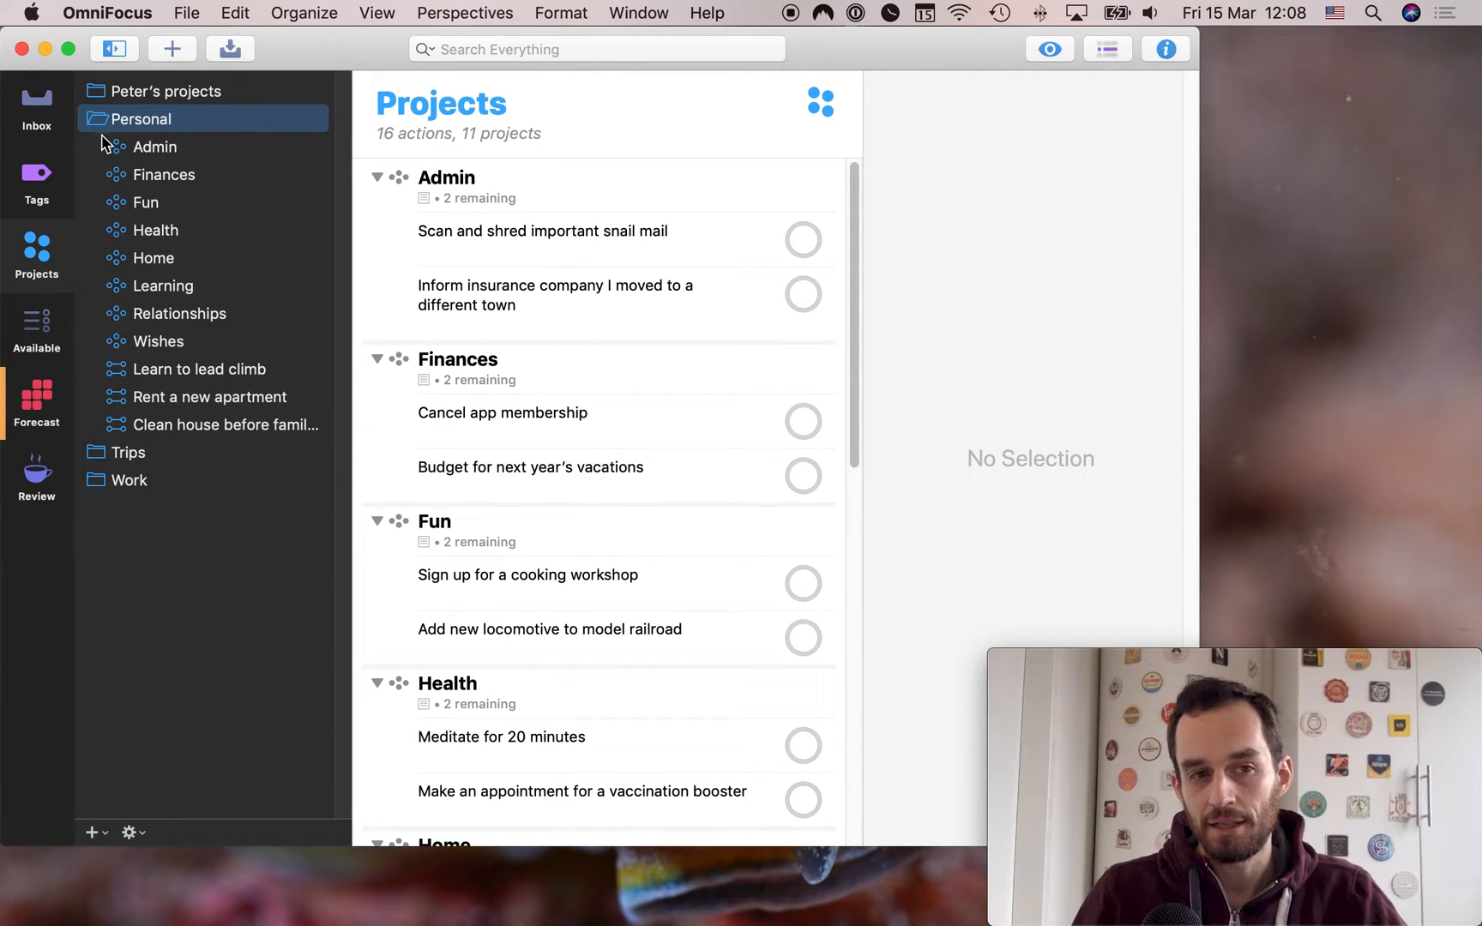
pyautogui.moveTo(227, 369)
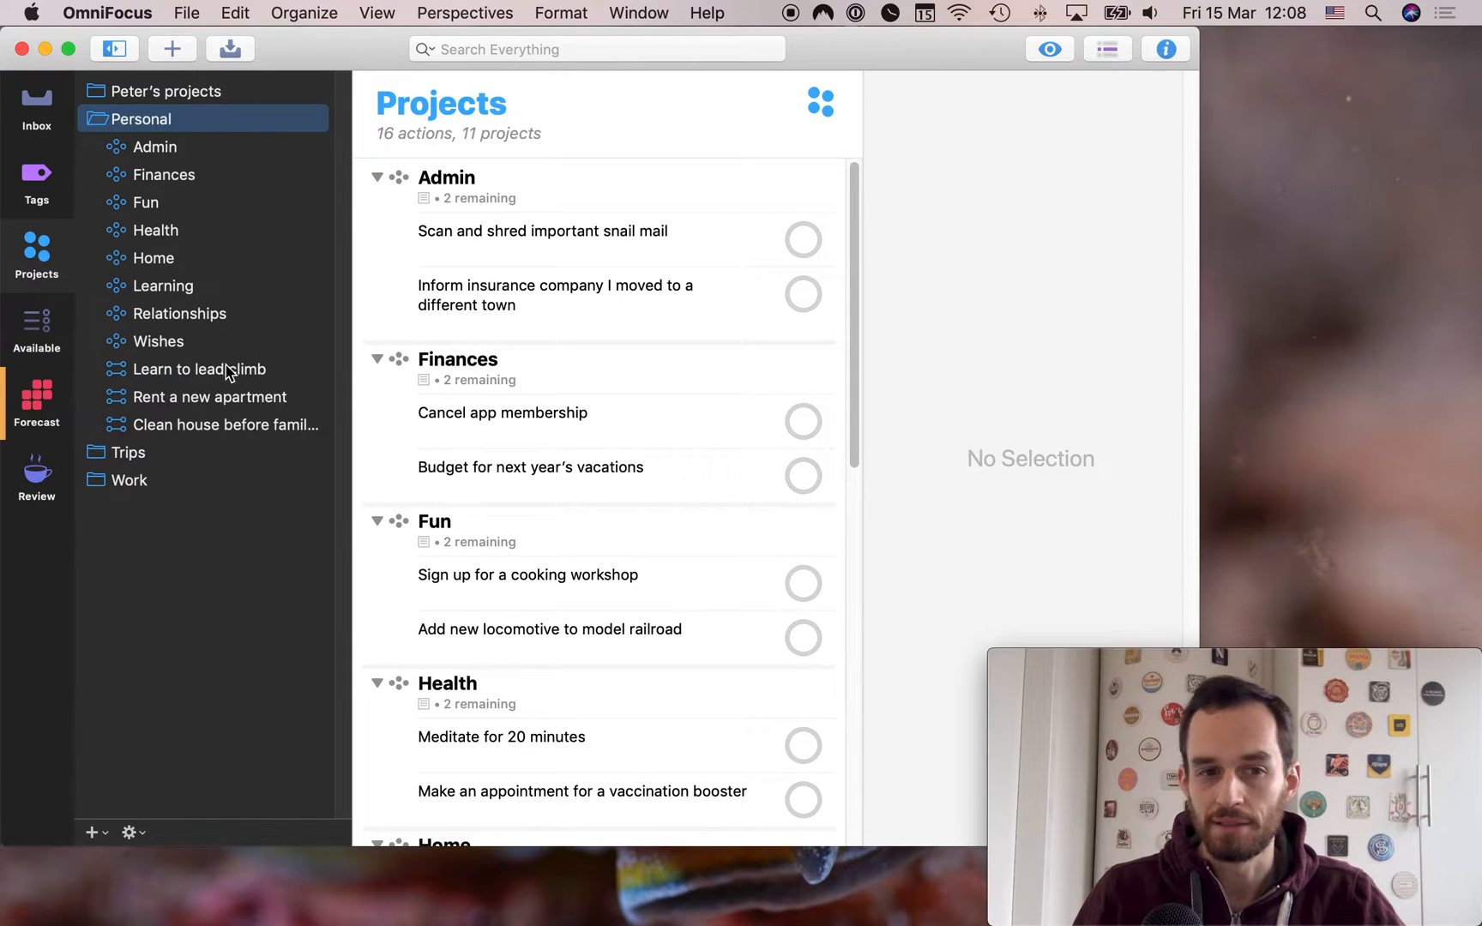
pyautogui.moveTo(266, 159)
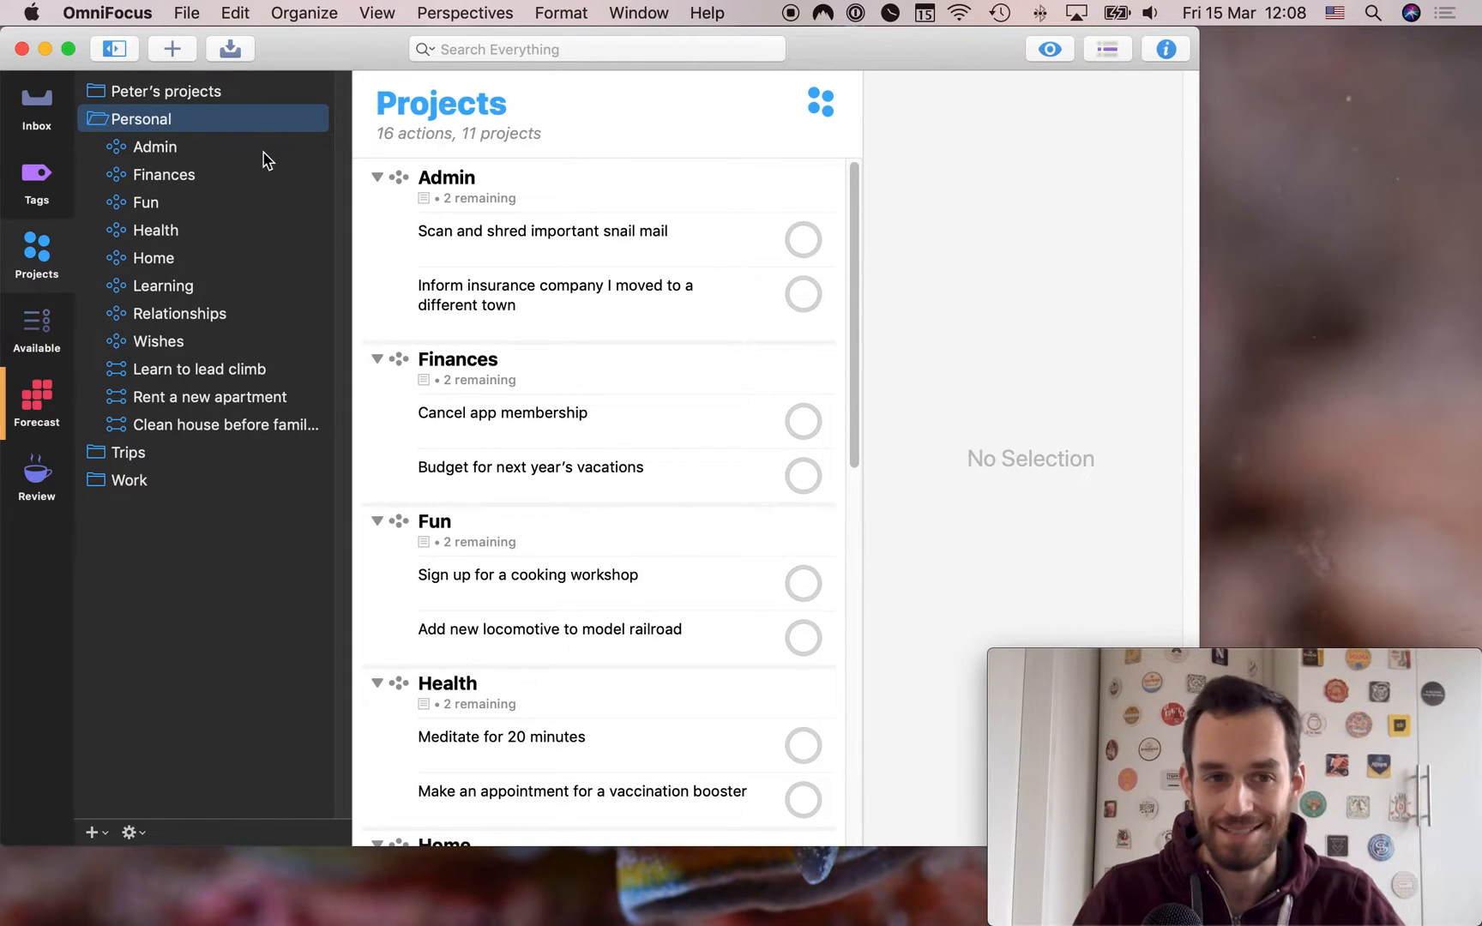
pyautogui.moveTo(324, 246)
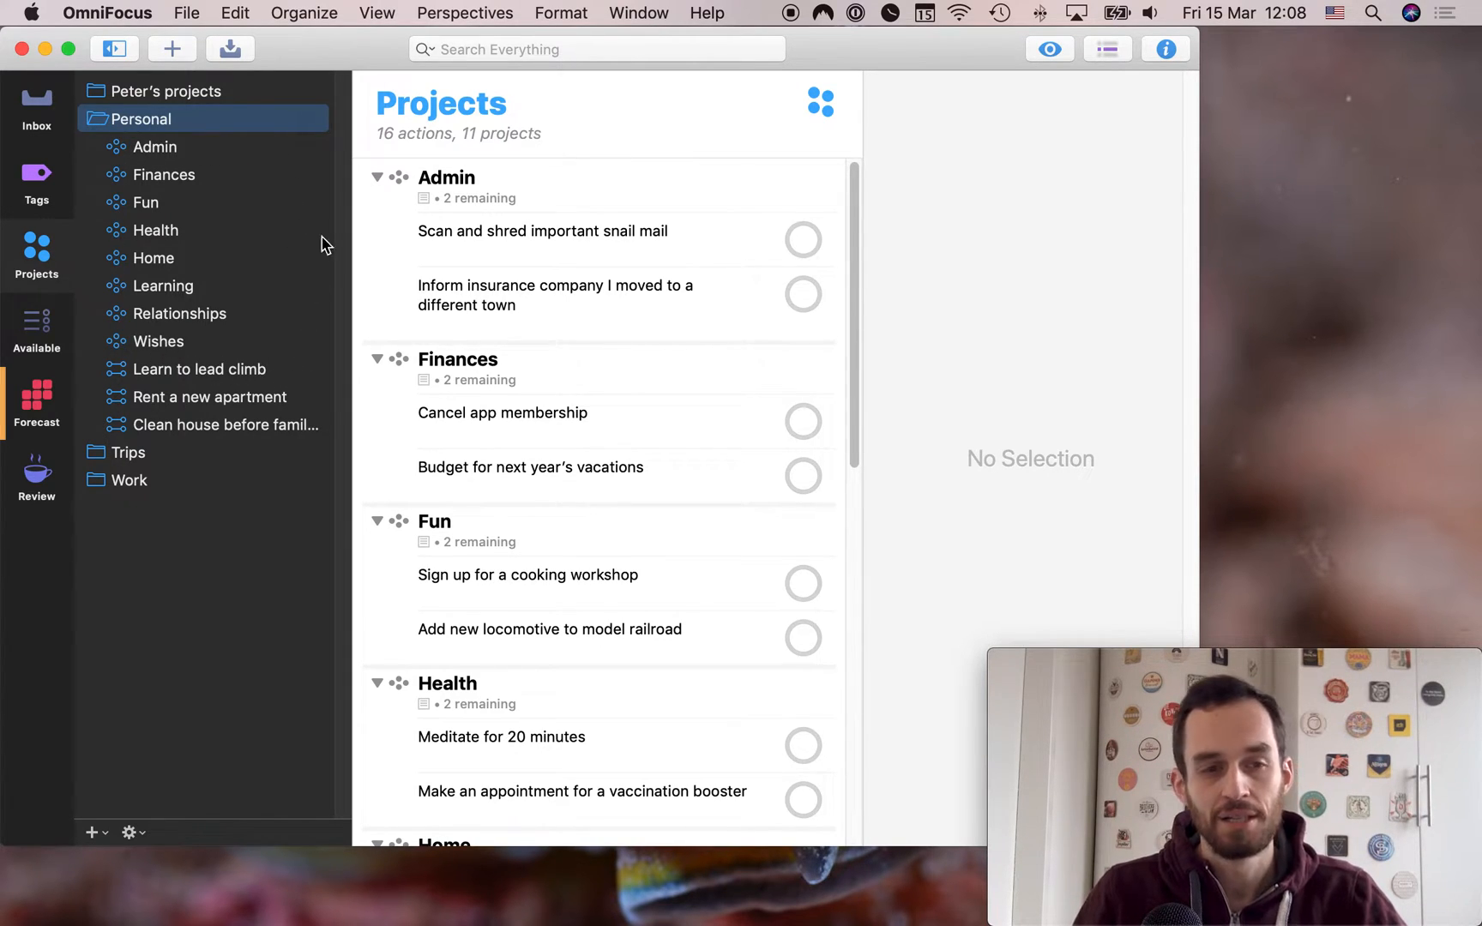
pyautogui.moveTo(145, 143)
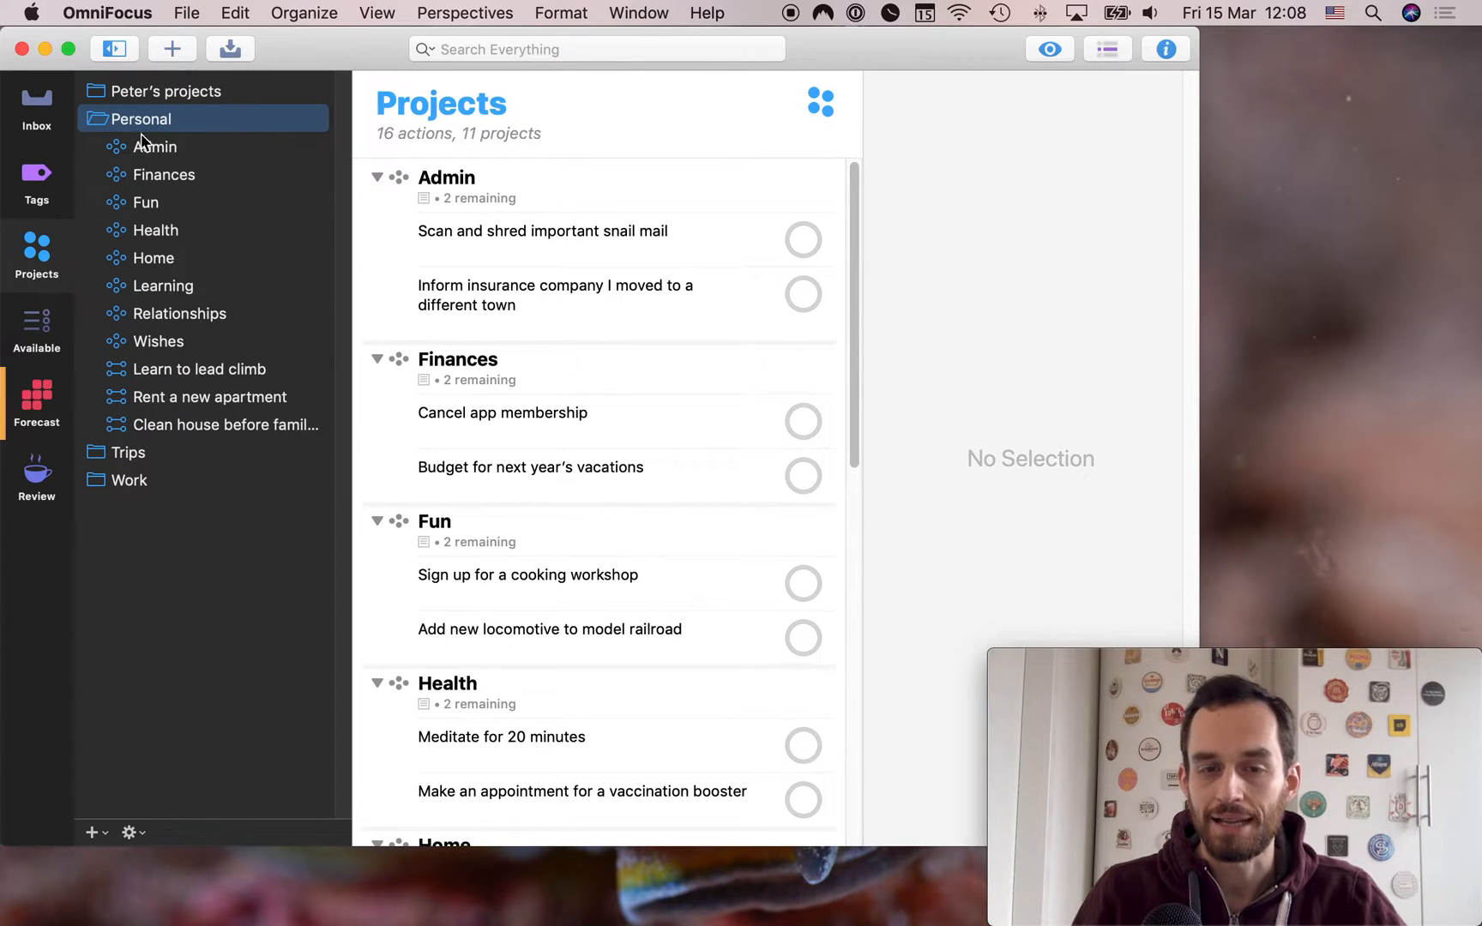
pyautogui.moveTo(439, 355)
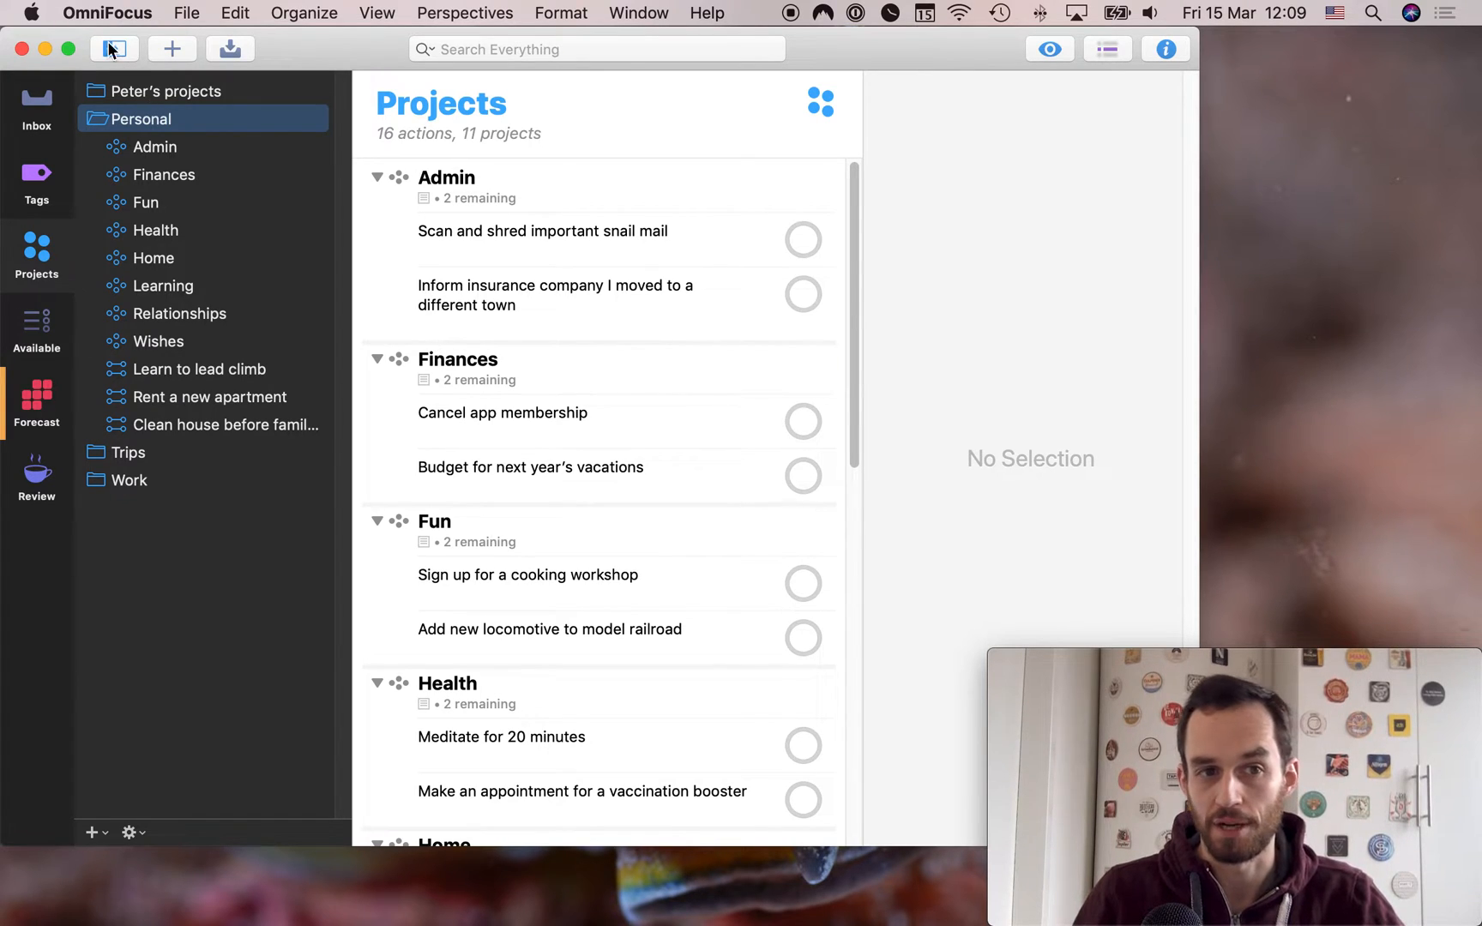
pyautogui.moveTo(109, 382)
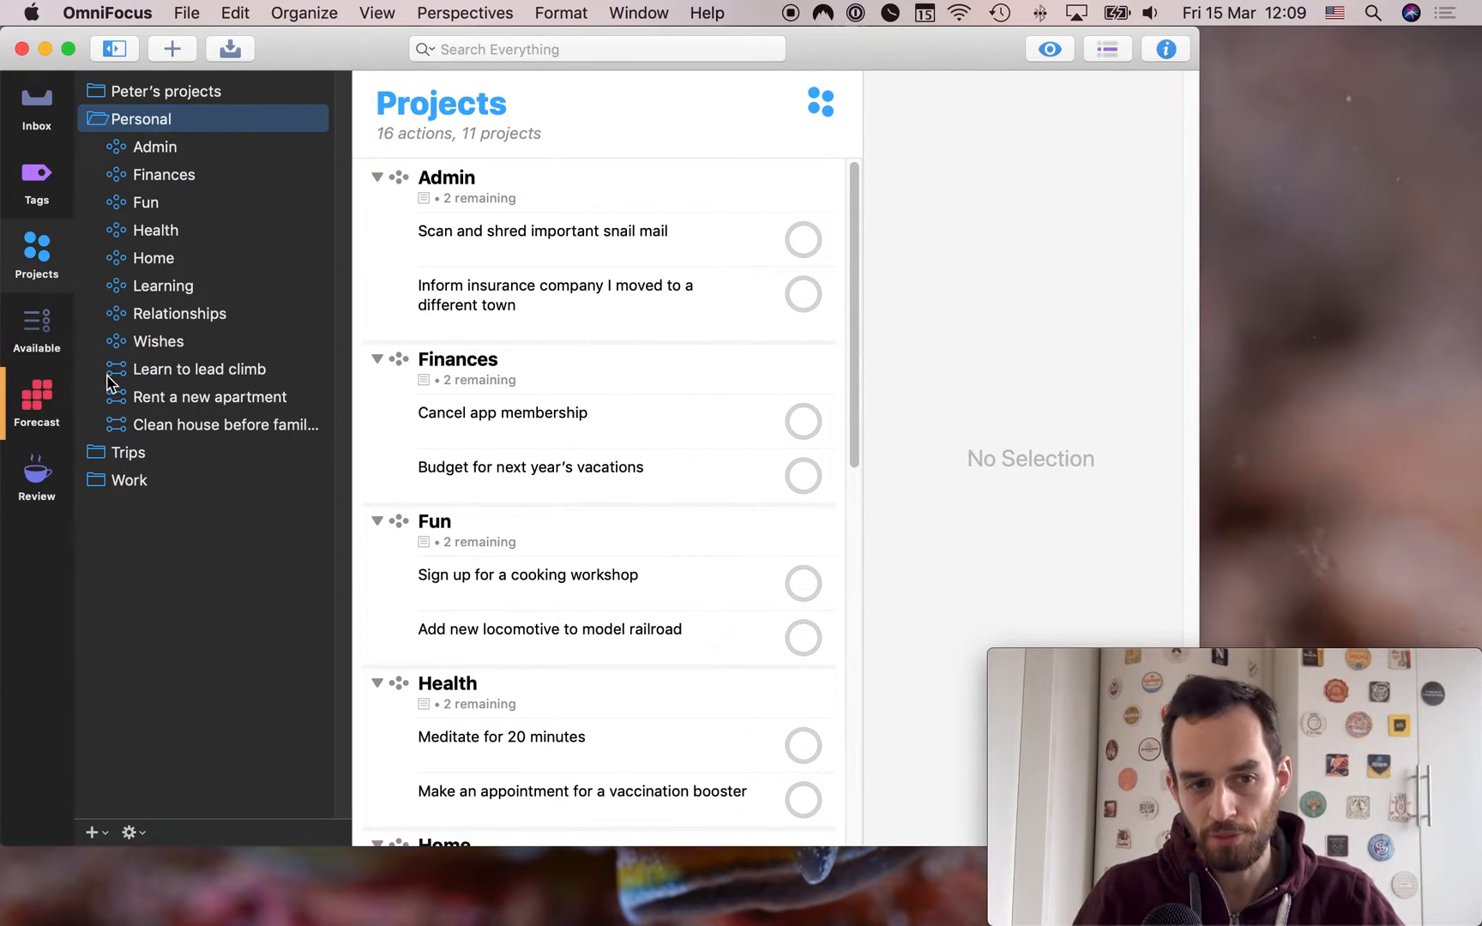
pyautogui.moveTo(127, 352)
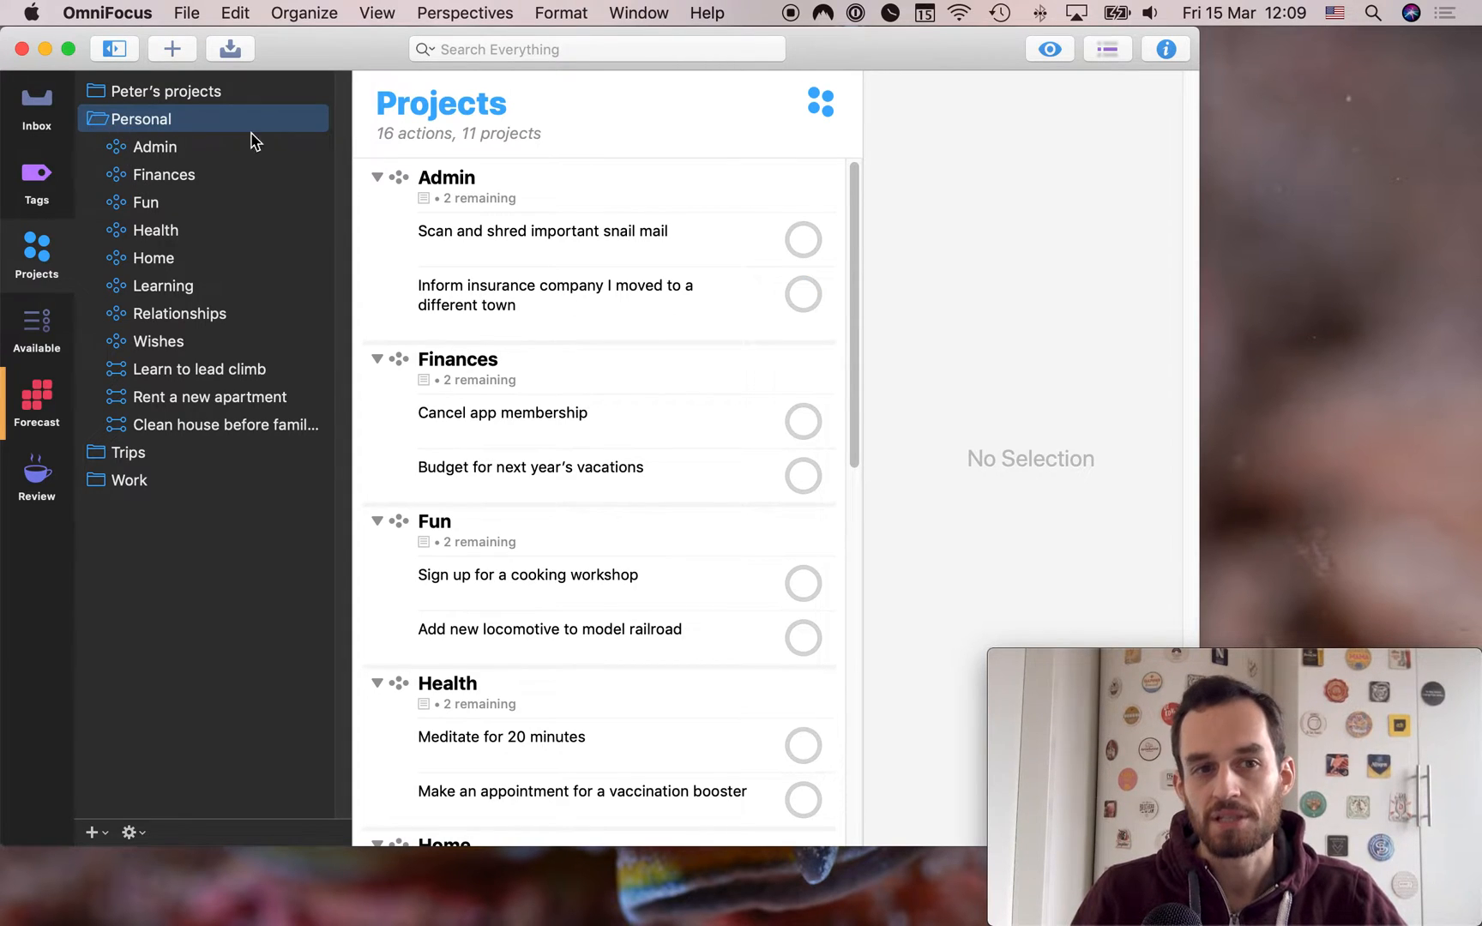
pyautogui.moveTo(115, 202)
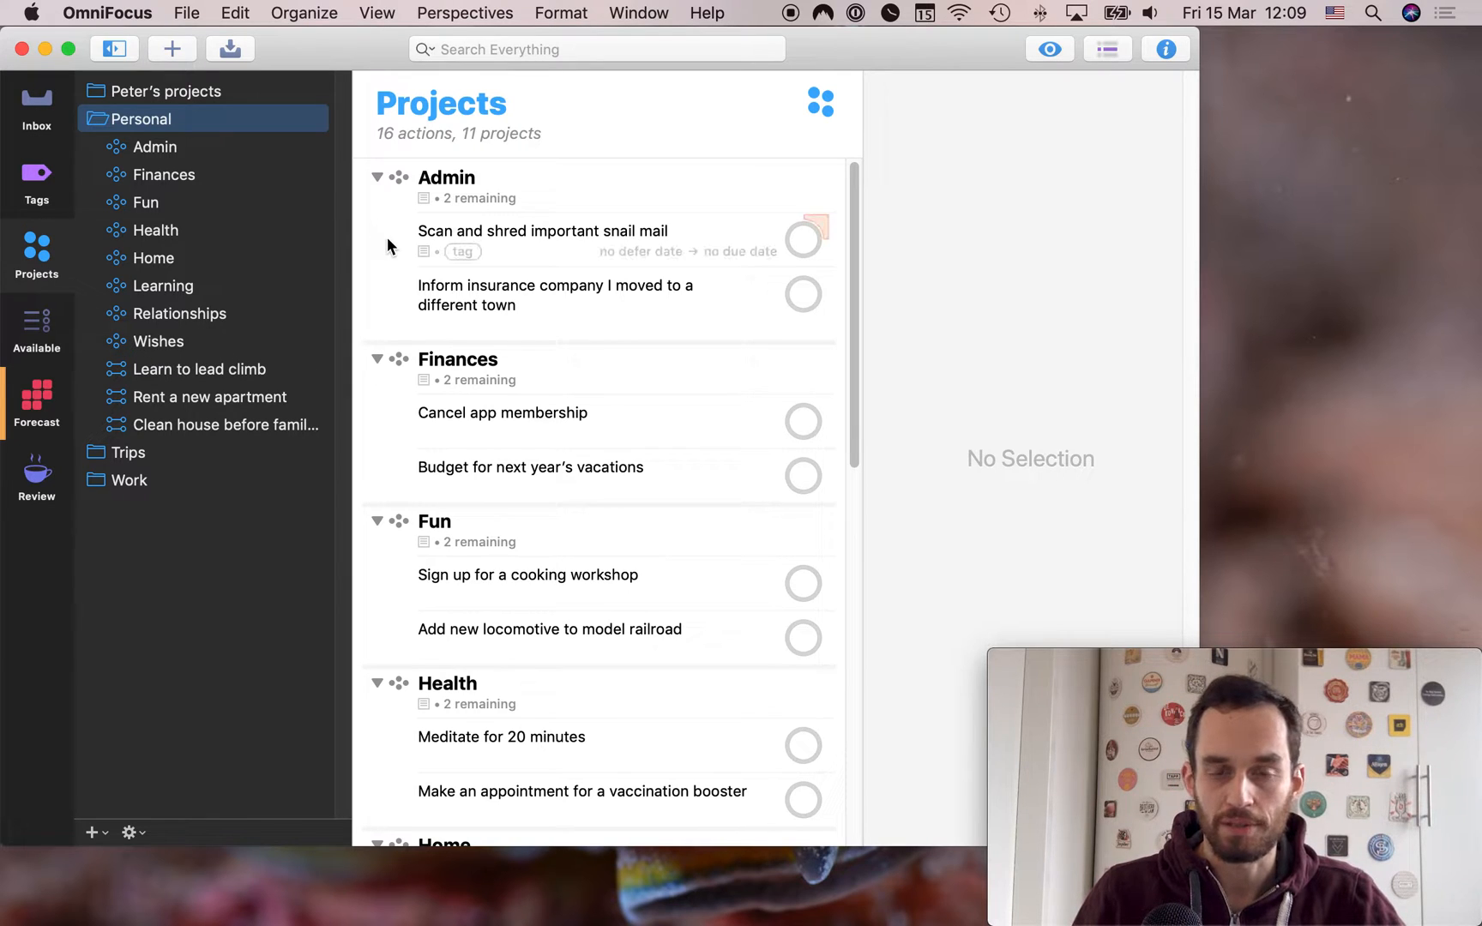
pyautogui.moveTo(144, 451)
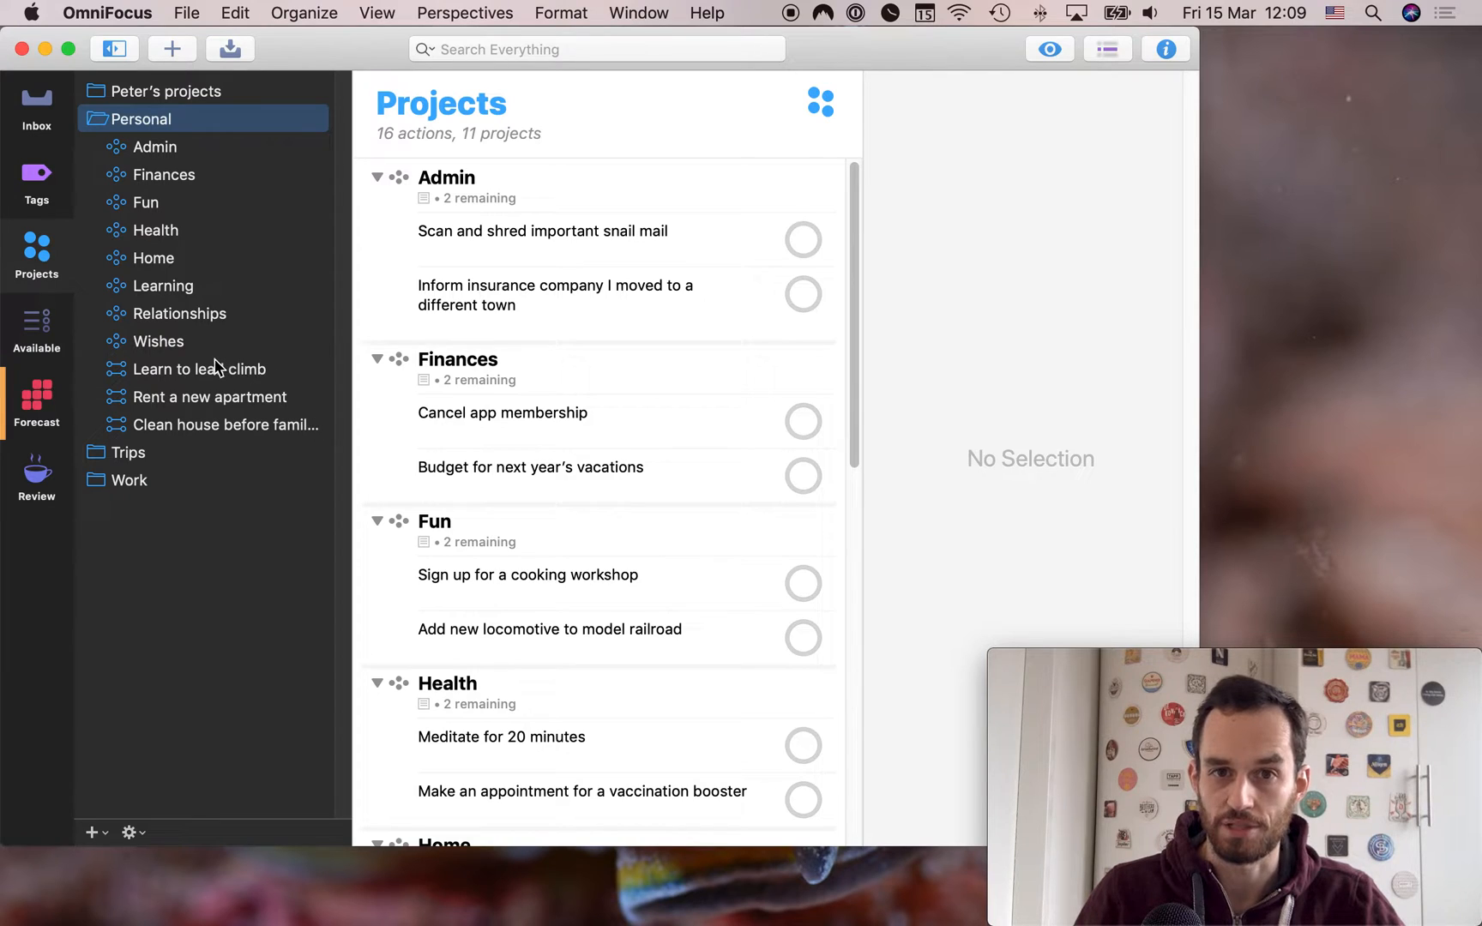
pyautogui.click(132, 480)
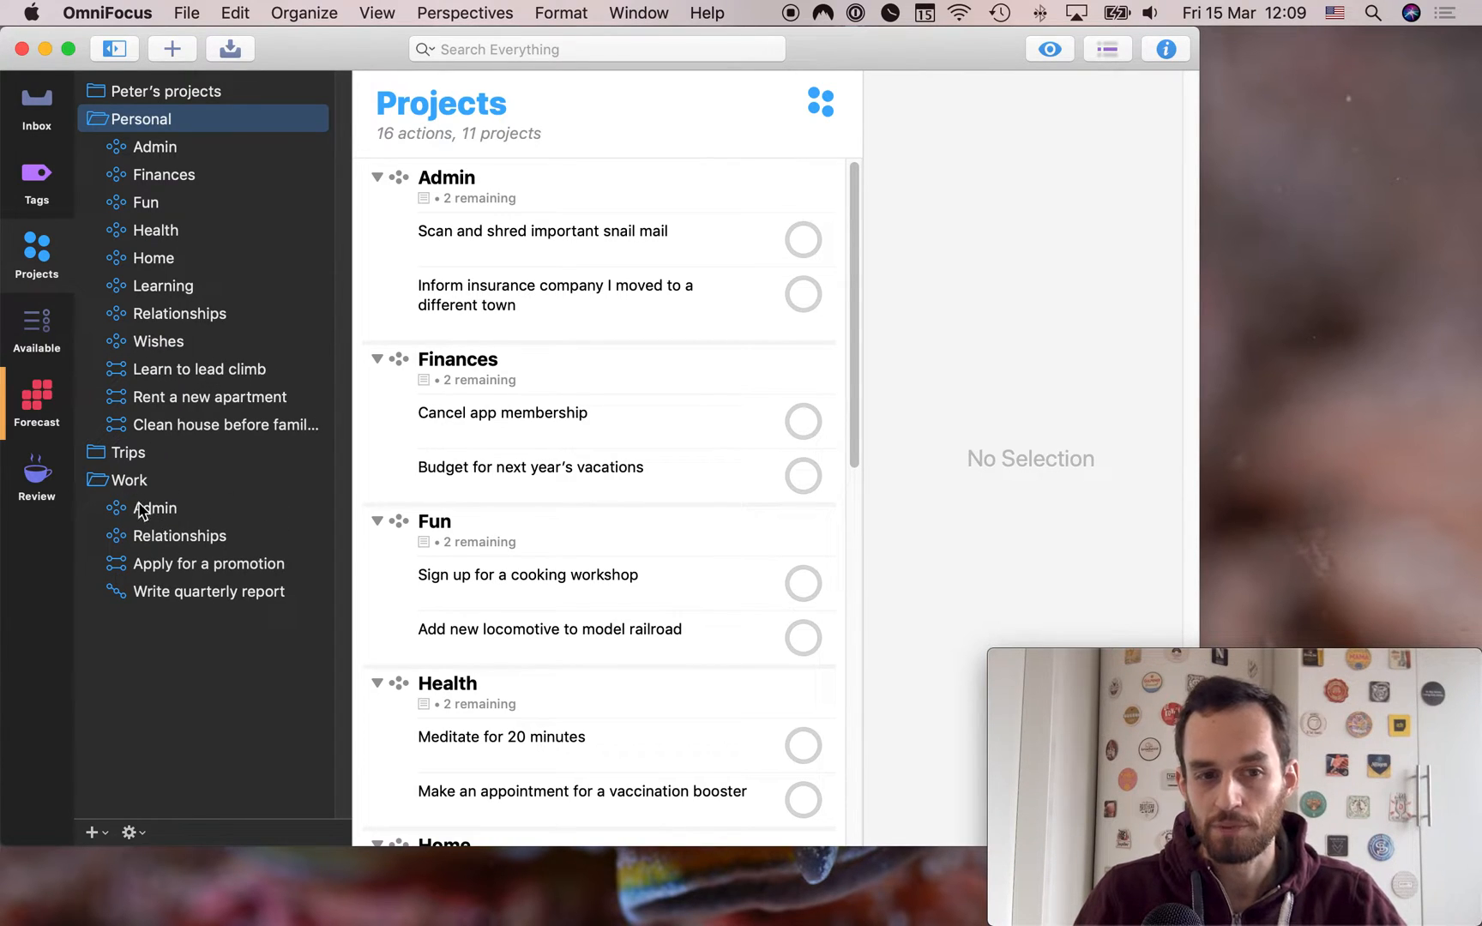
pyautogui.moveTo(105, 527)
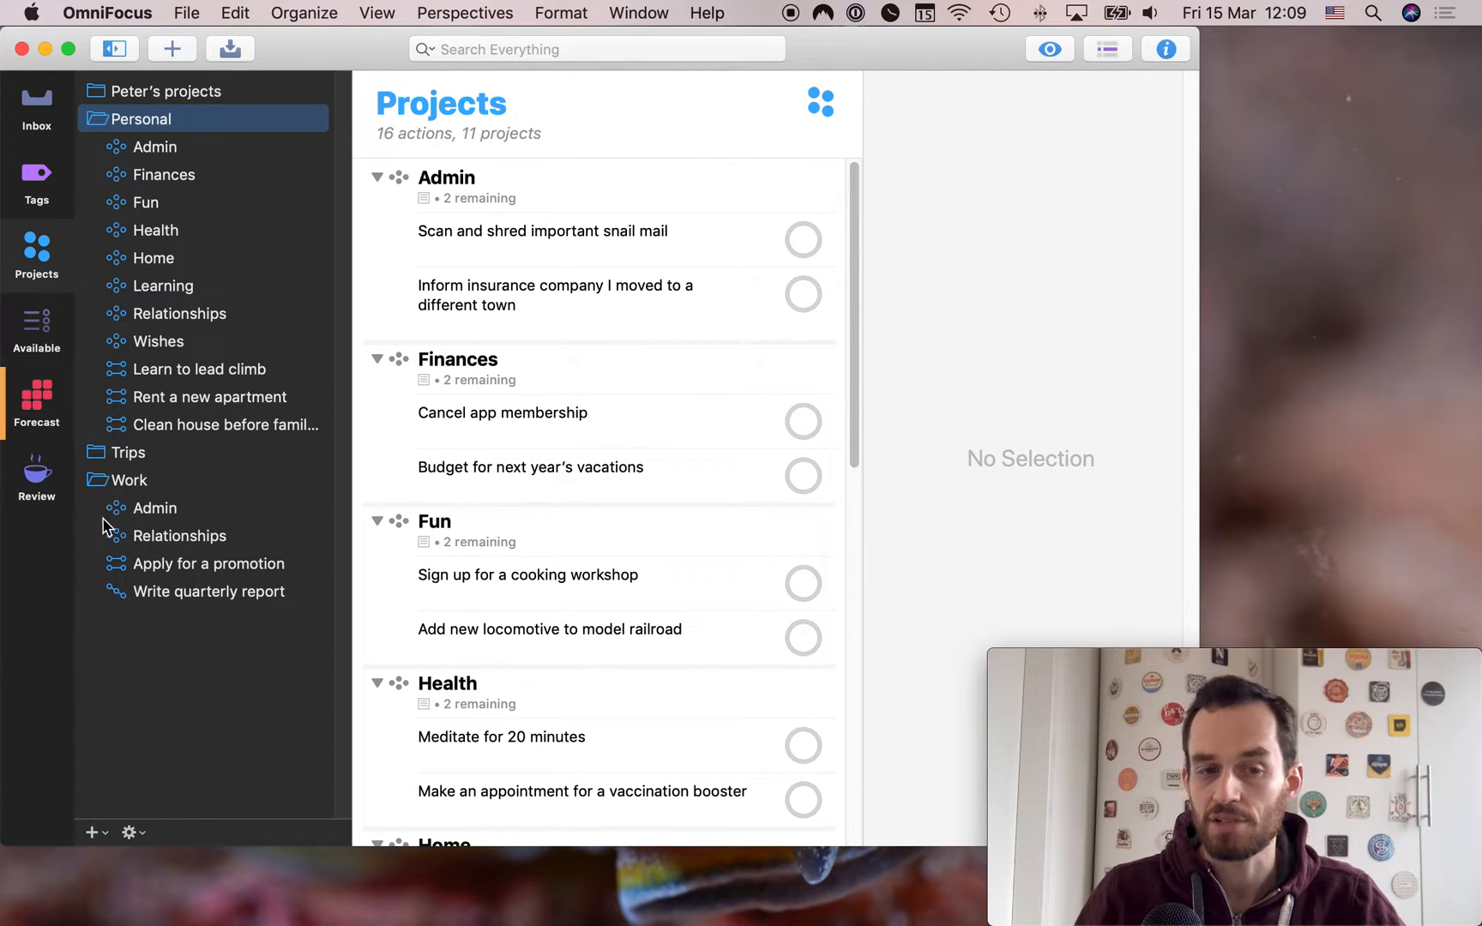
pyautogui.moveTo(127, 609)
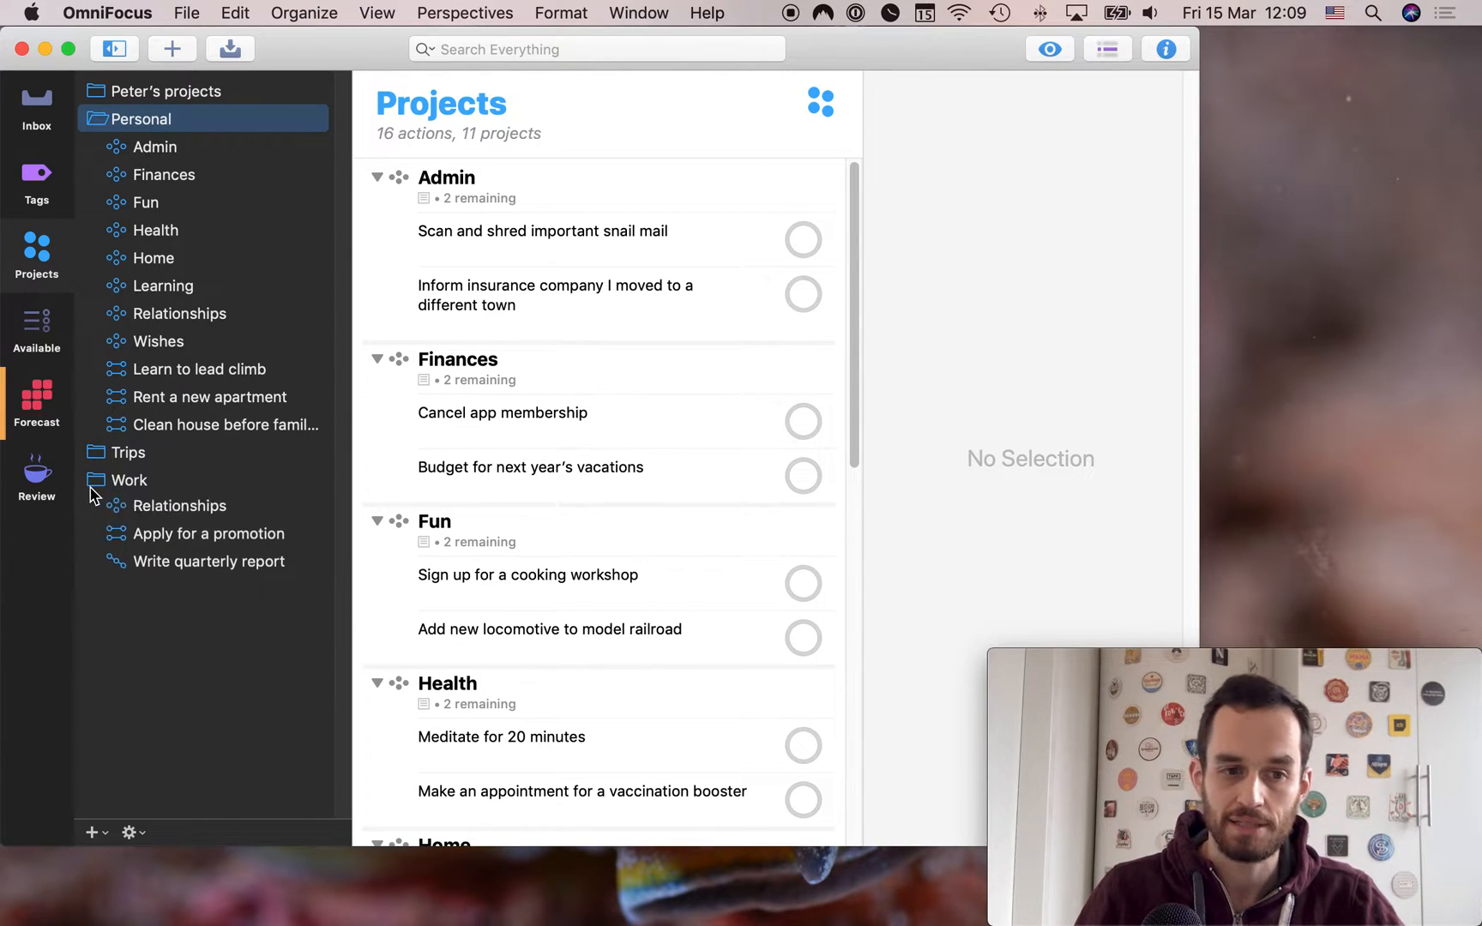
pyautogui.click(127, 480)
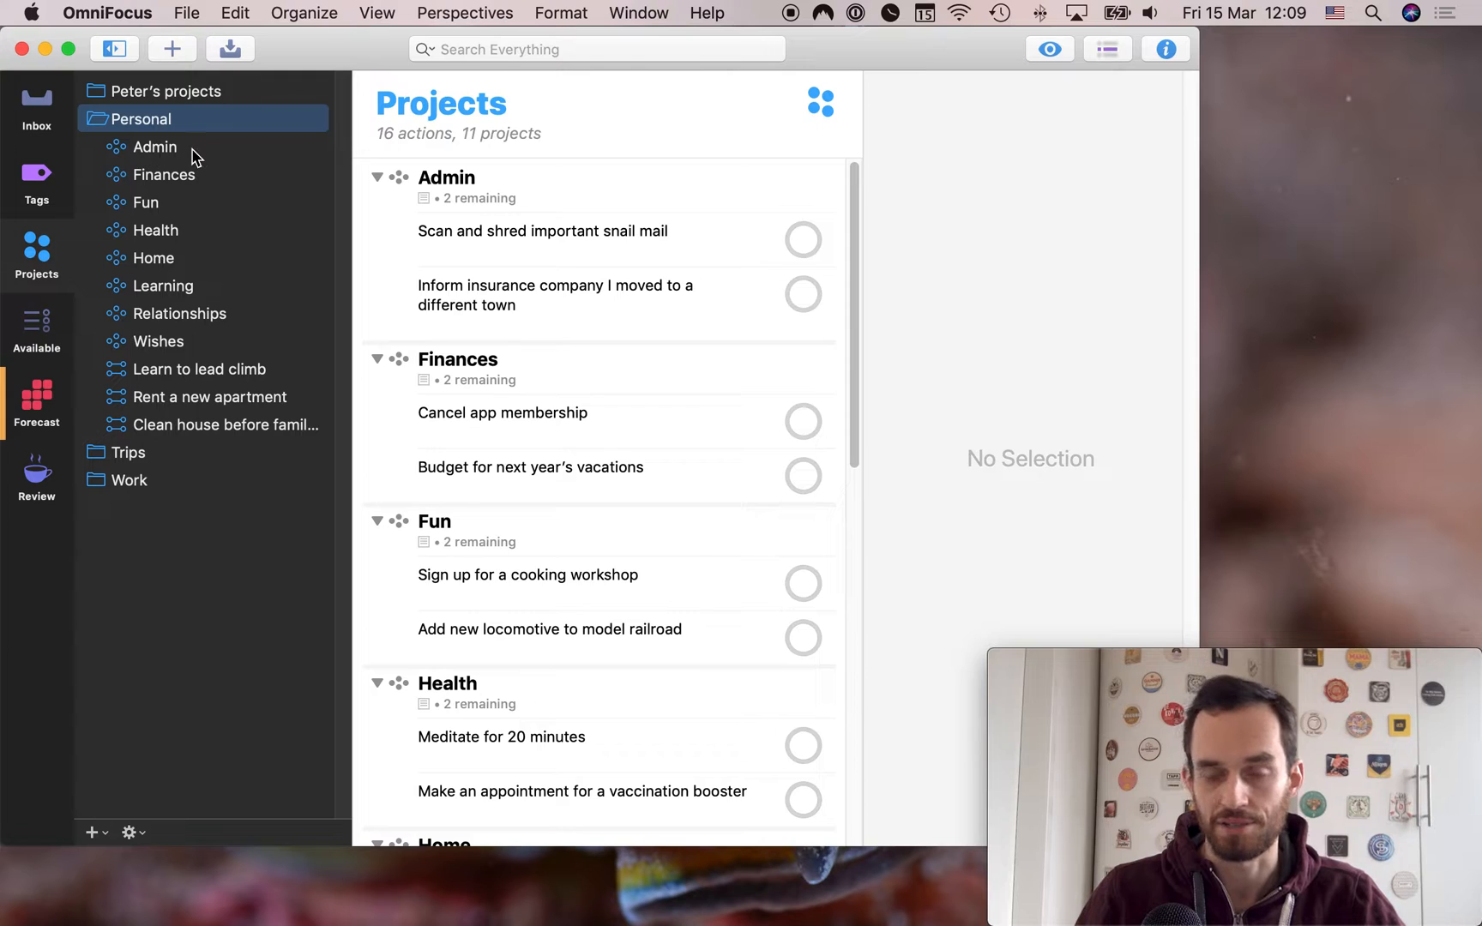
pyautogui.moveTo(168, 189)
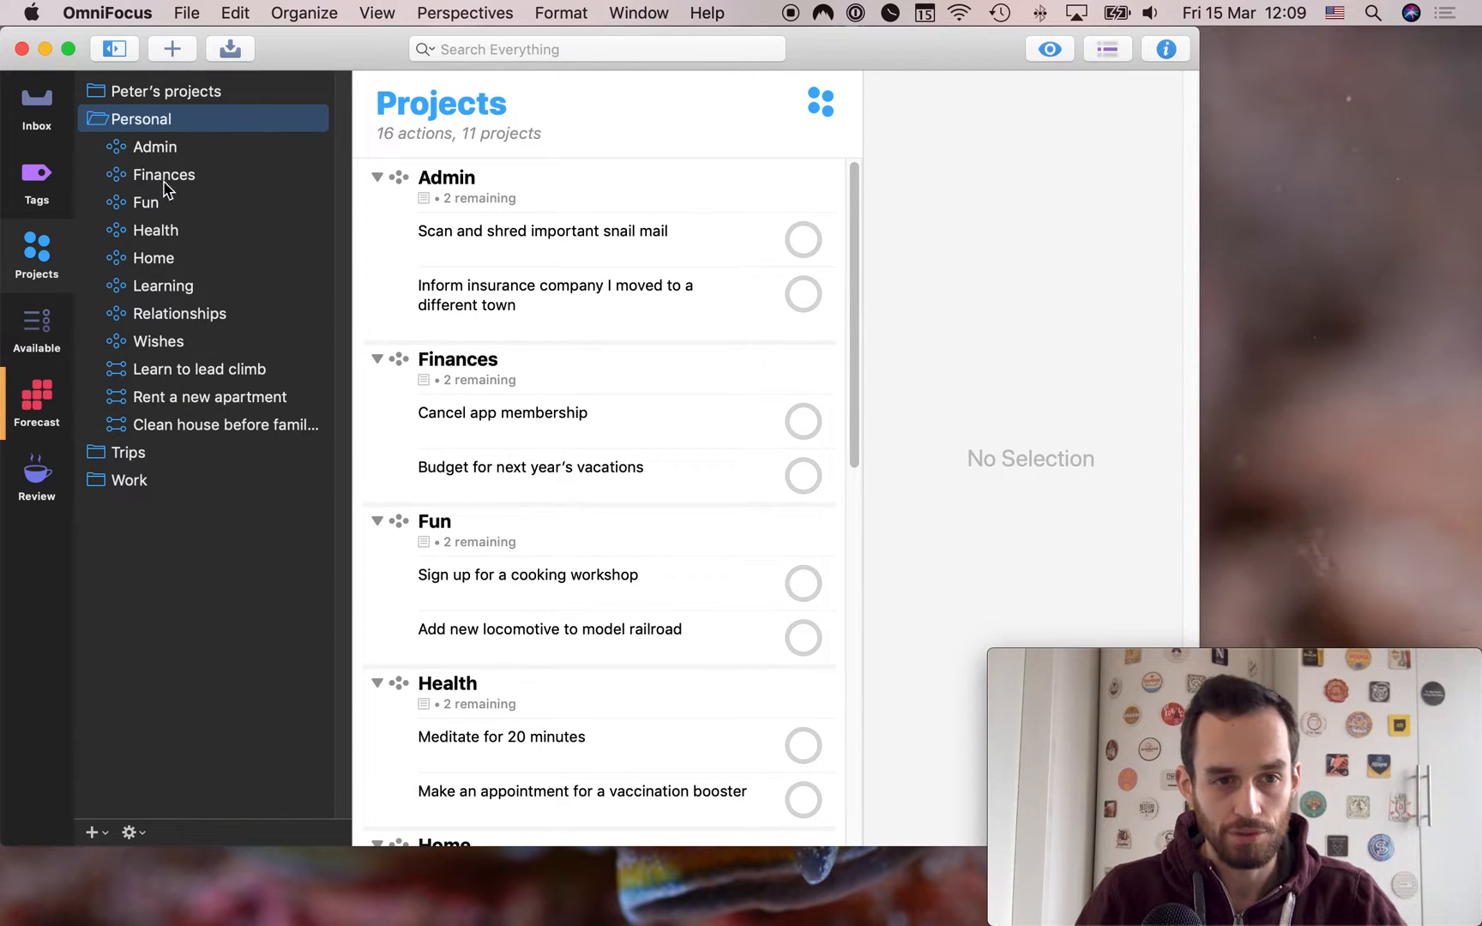
pyautogui.moveTo(180, 338)
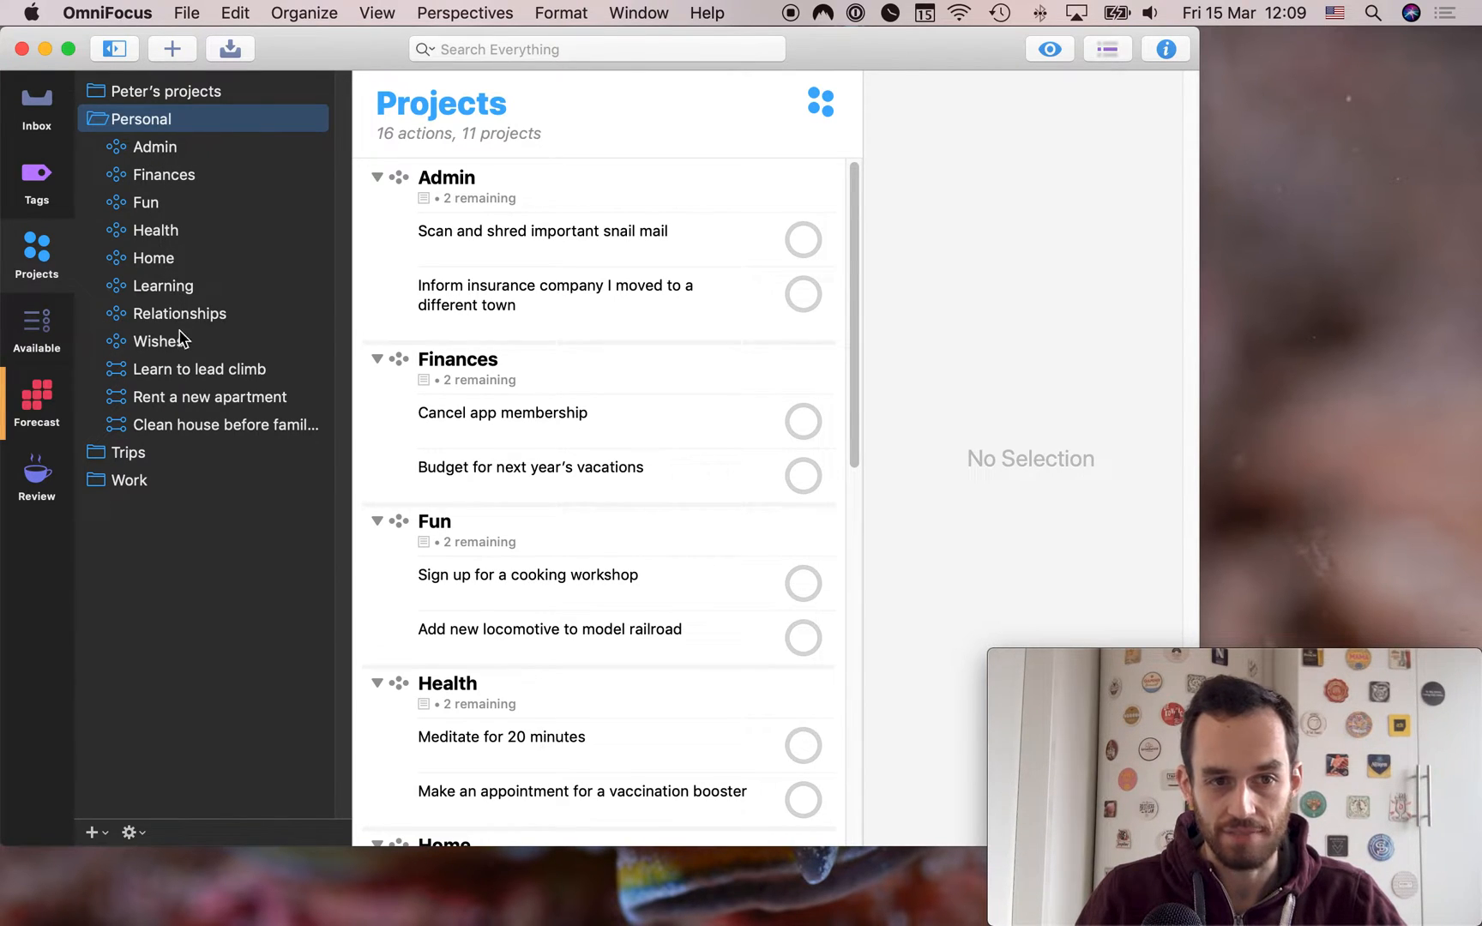
pyautogui.moveTo(307, 202)
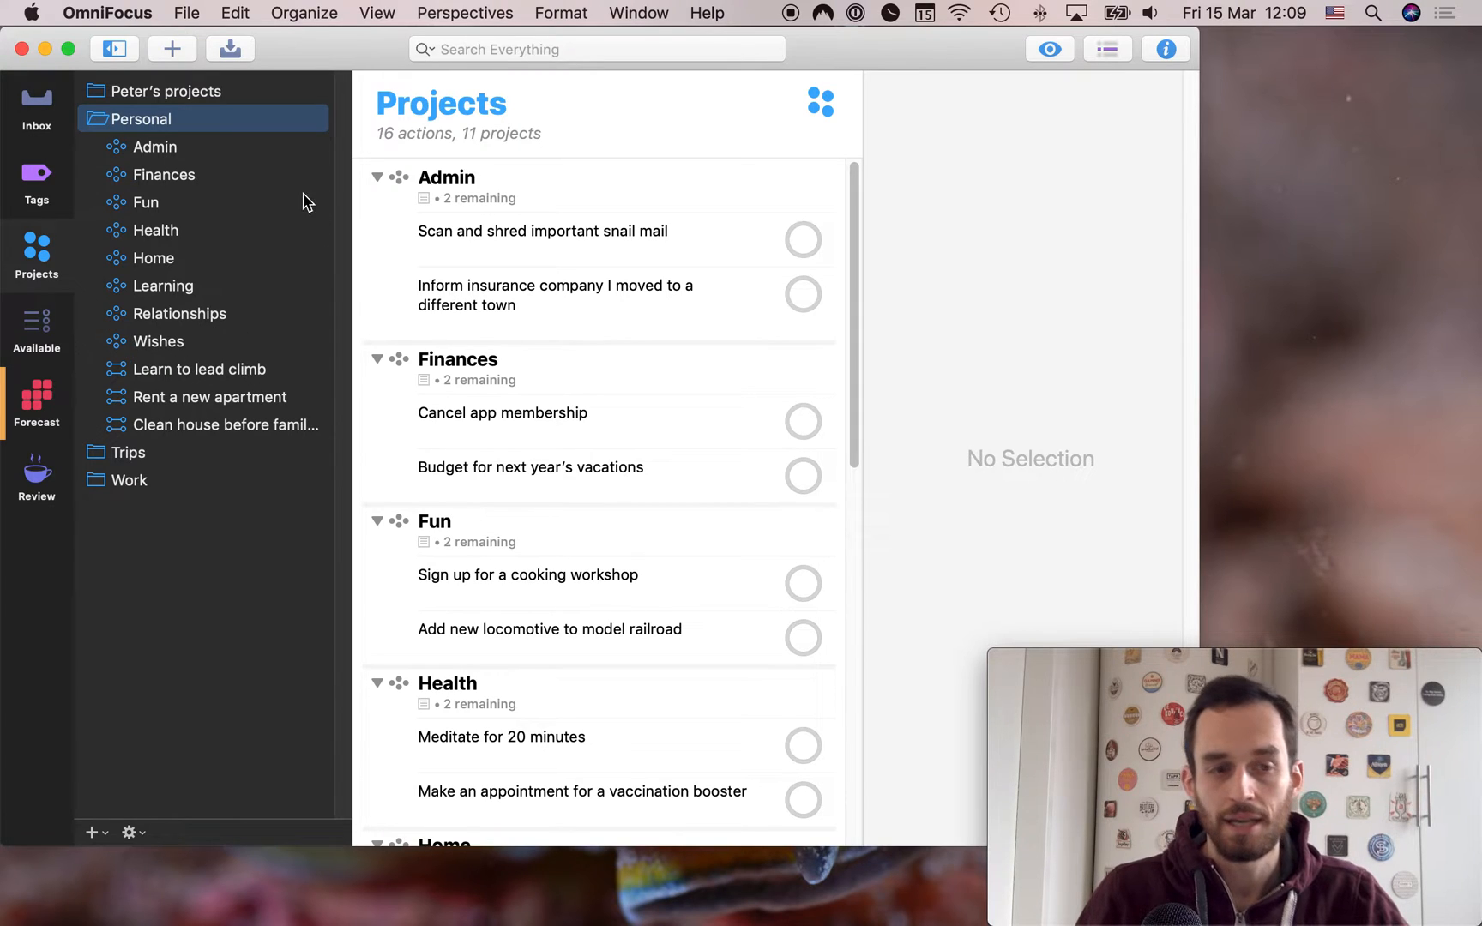
pyautogui.moveTo(244, 168)
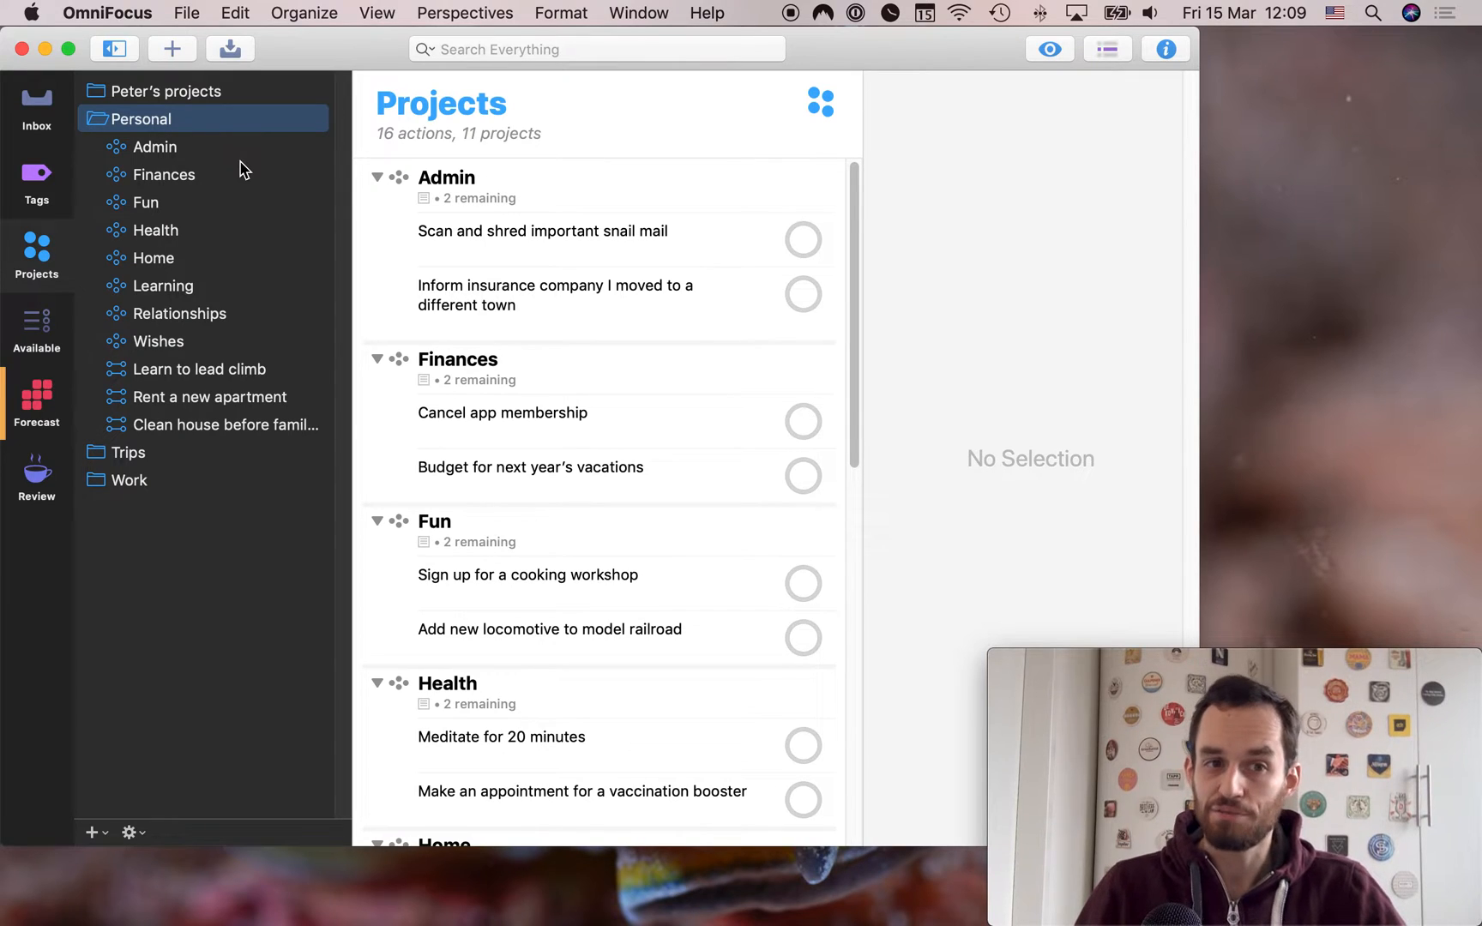
# Create a new Single Actions project named Misc at the top of the Personal folder
pyautogui.rightClick(142, 119)
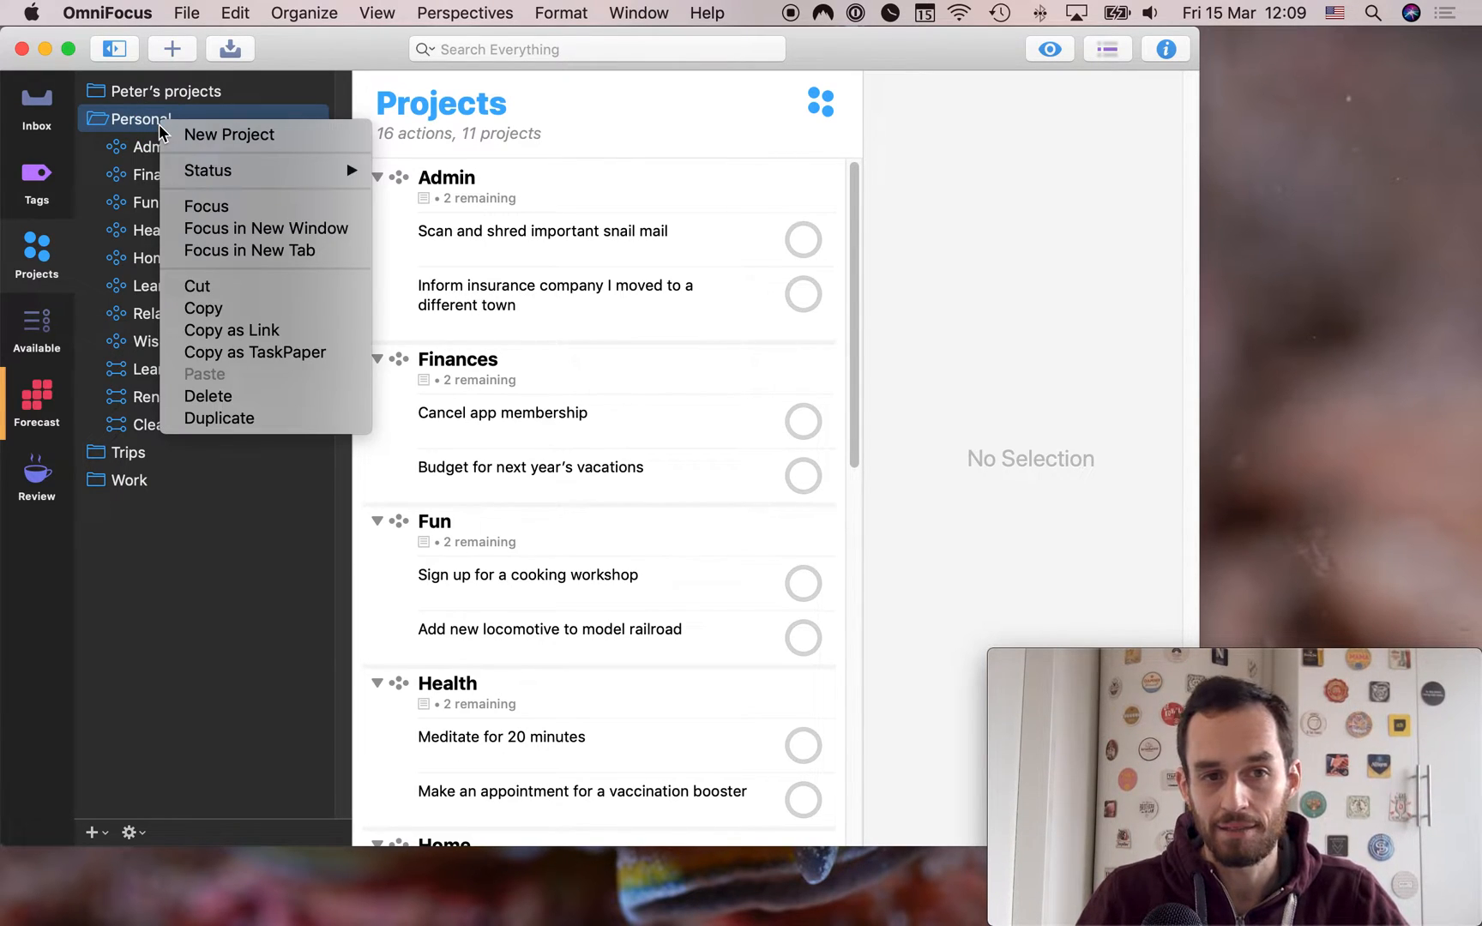
pyautogui.moveTo(229, 134)
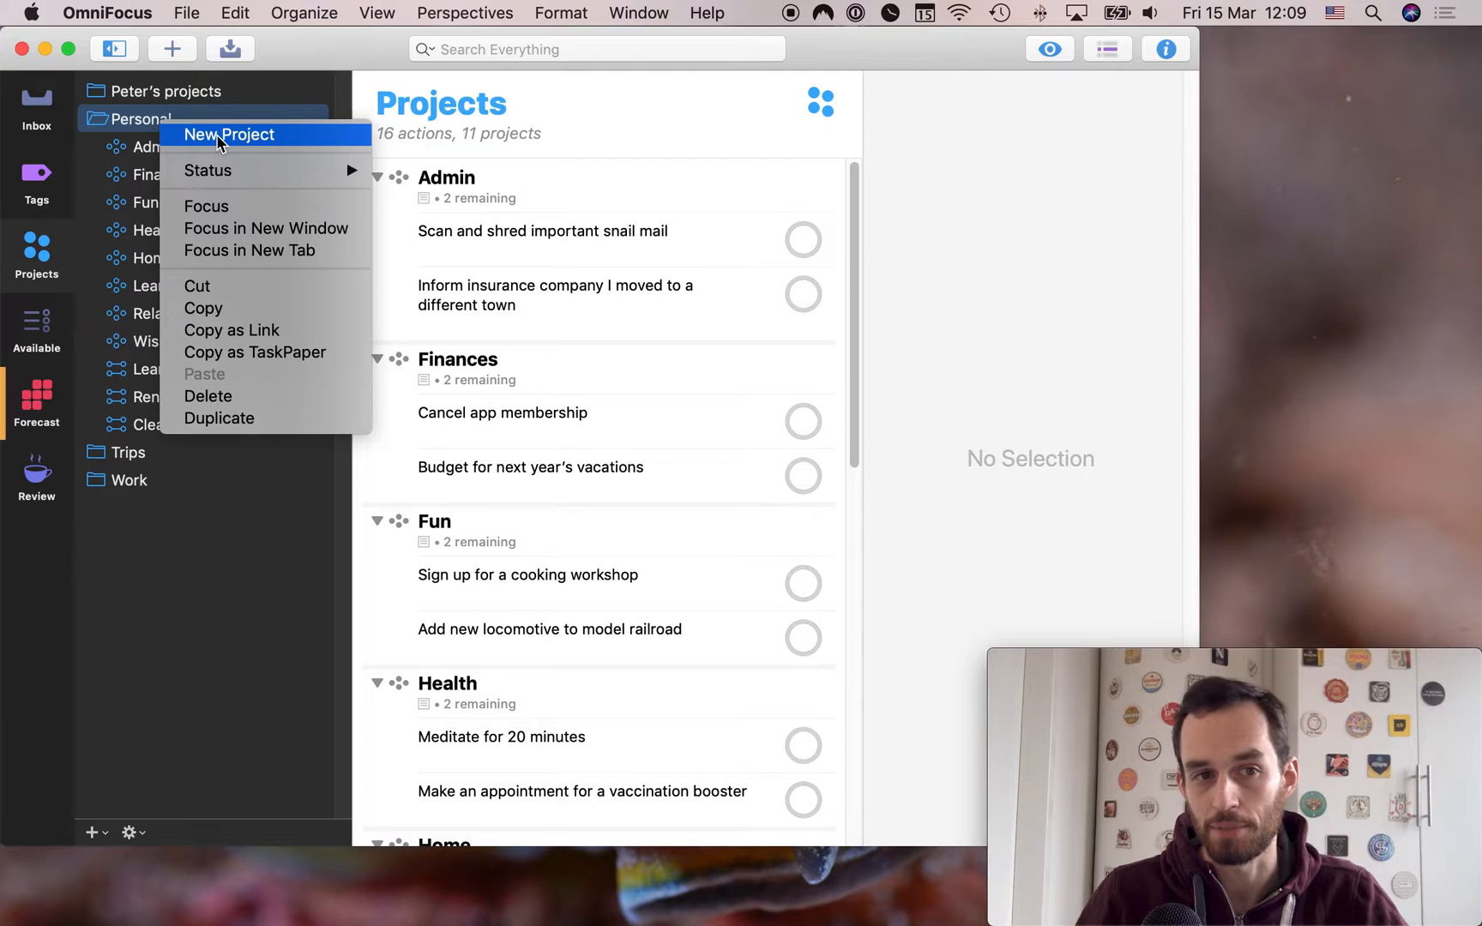
pyautogui.click(228, 134)
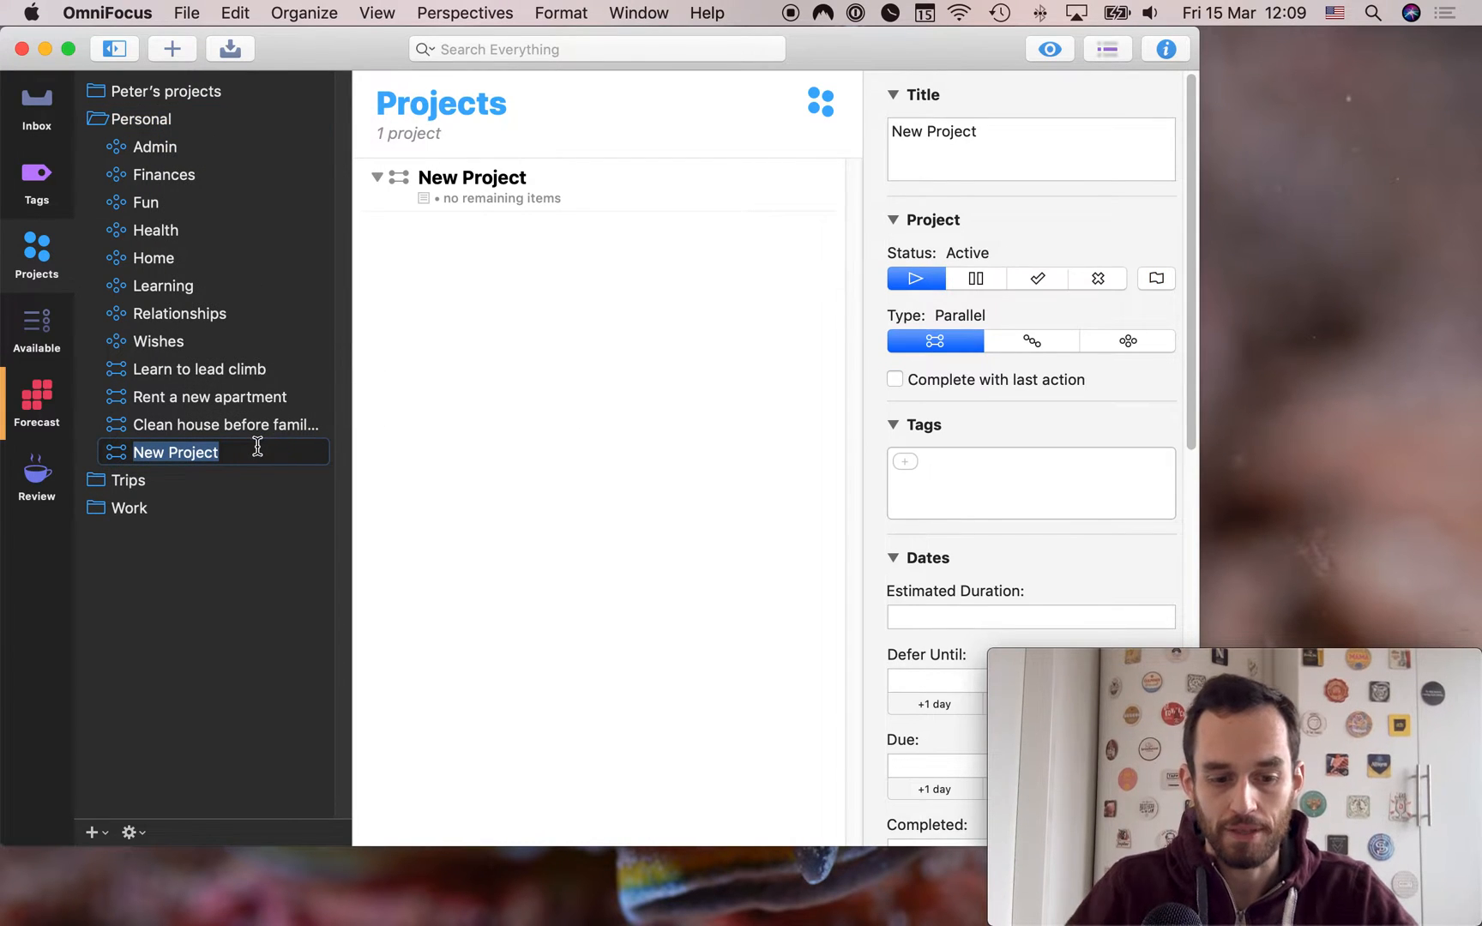
pyautogui.write('Single actions')
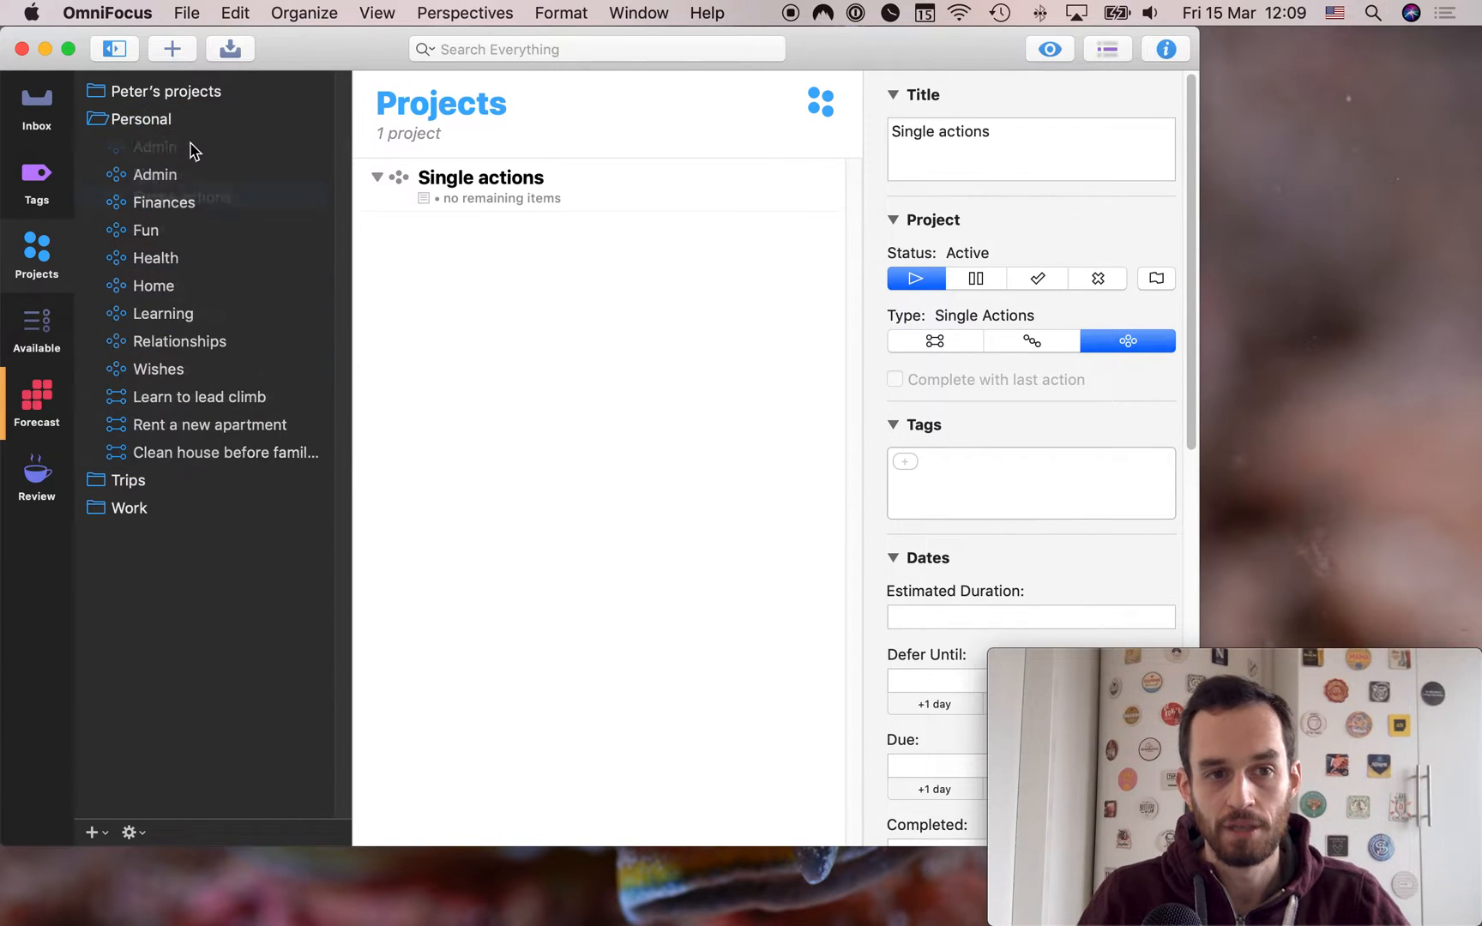
pyautogui.write('M')
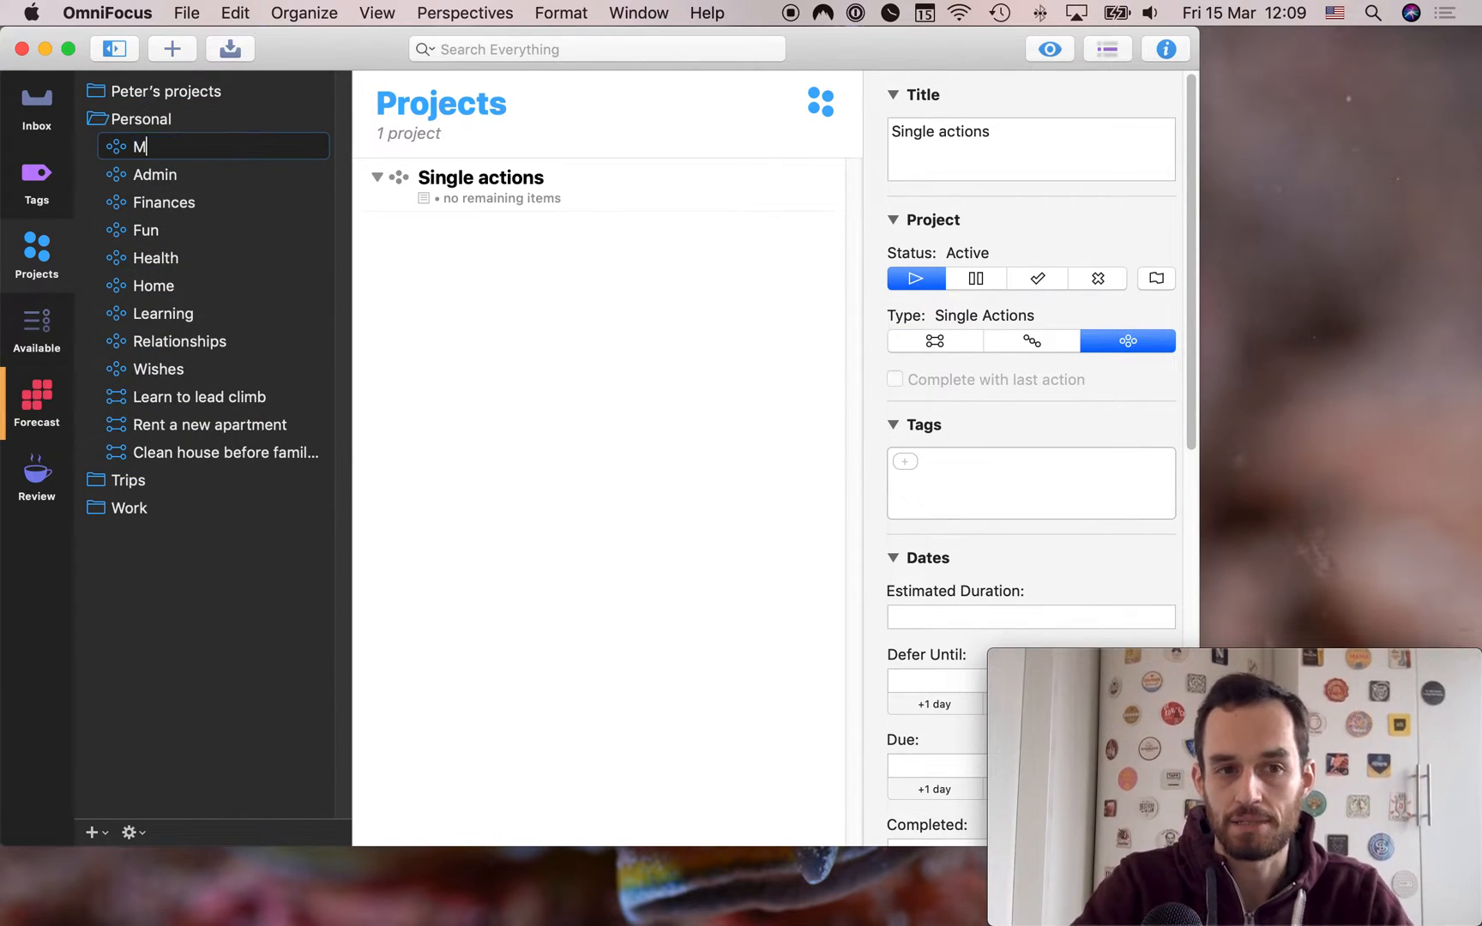
pyautogui.rightClick(146, 146)
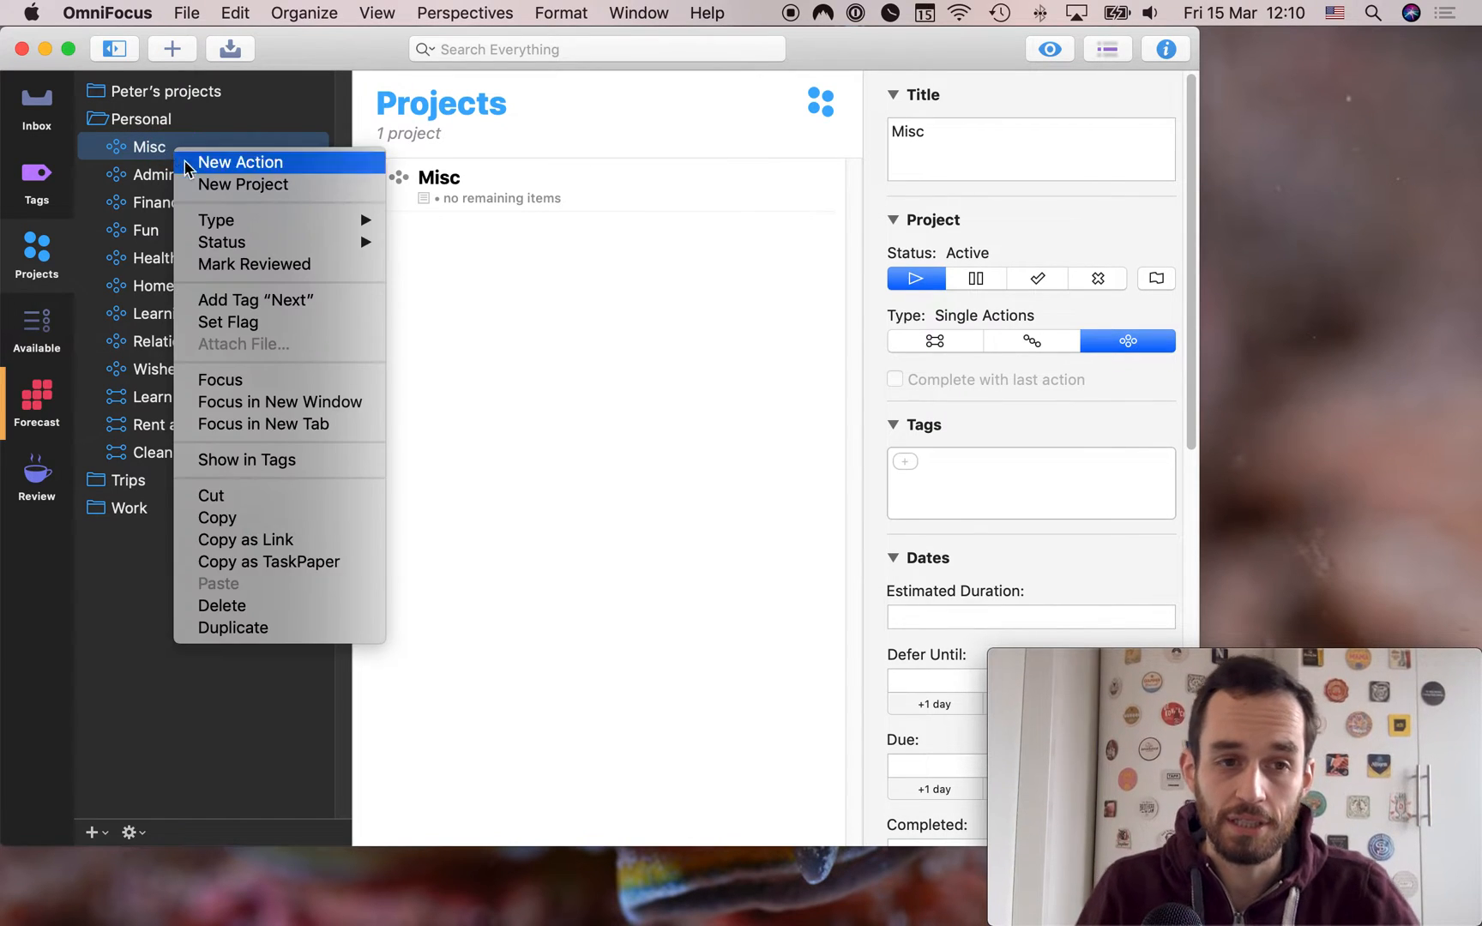
pyautogui.press('Escape')
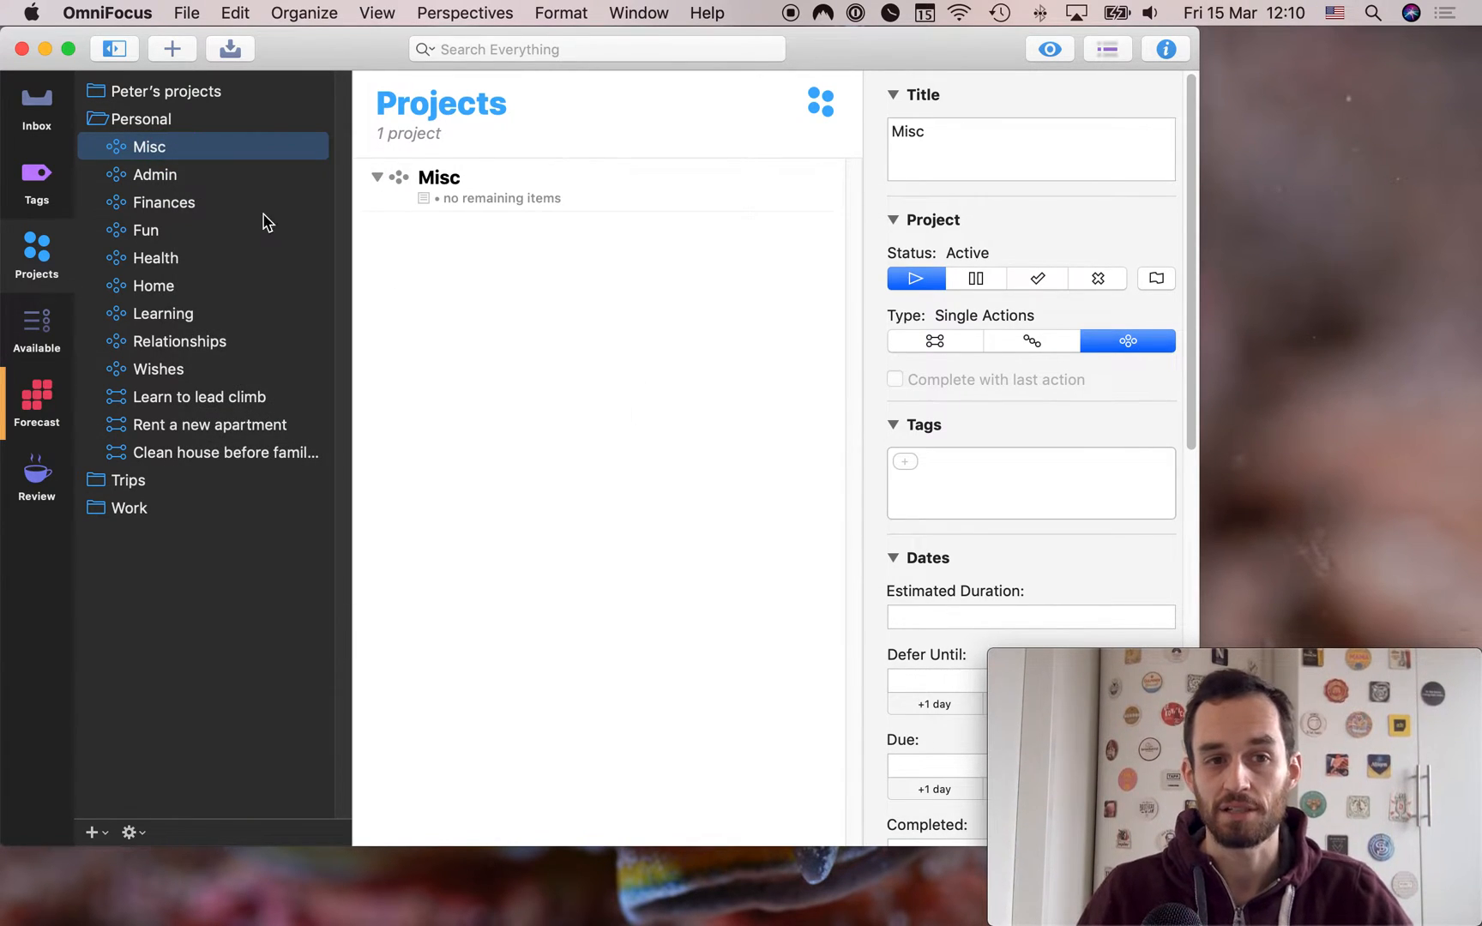
# Review the Admin list's snail mail and insurance company actions, then start a blank new action
pyautogui.click(156, 146)
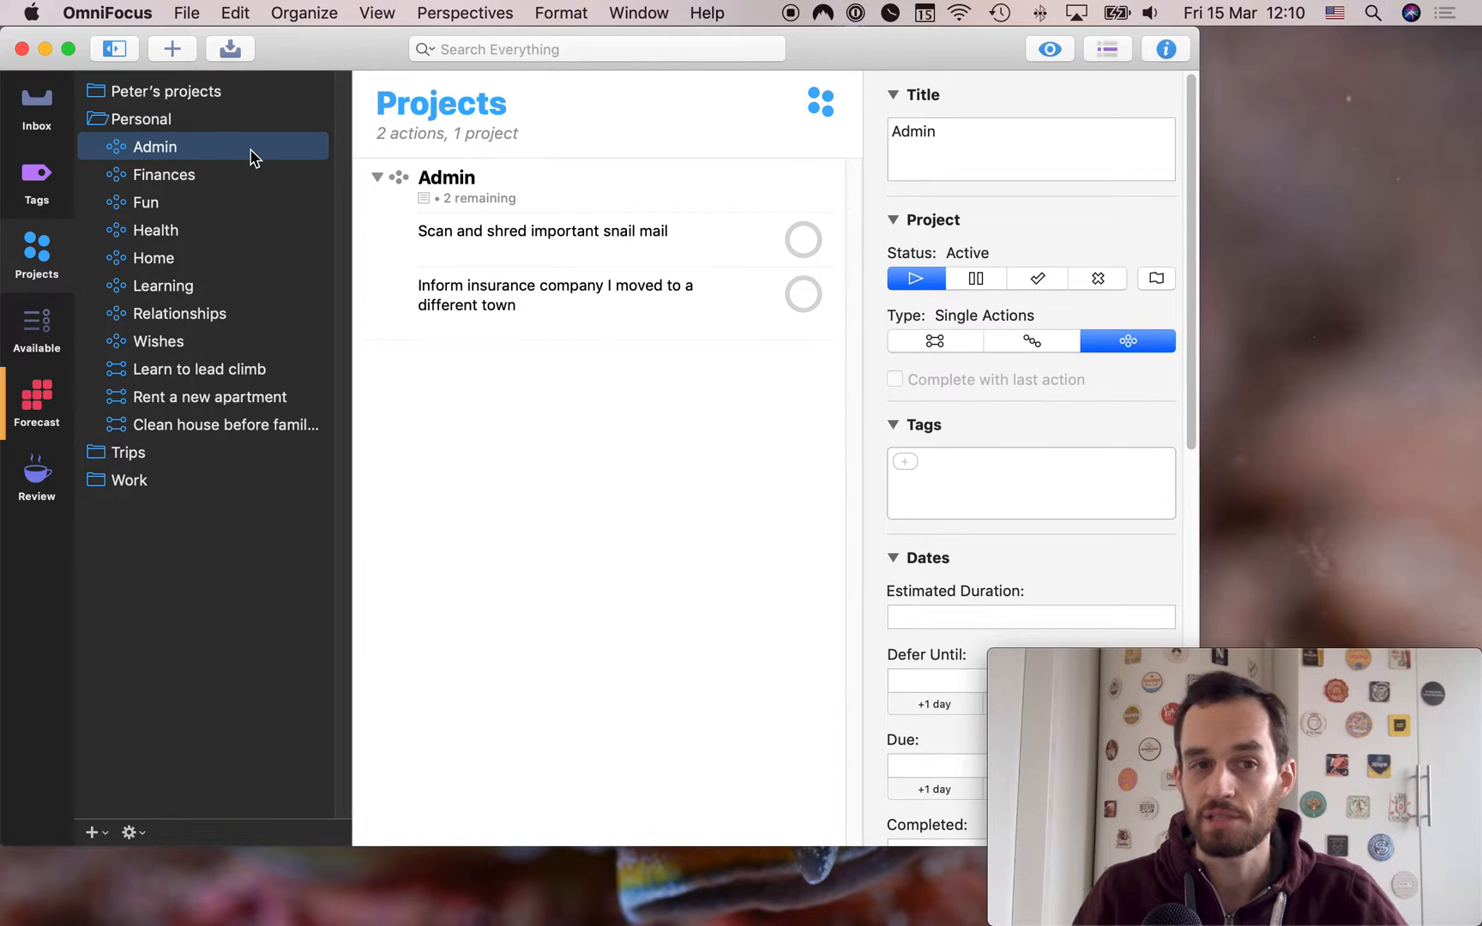
pyautogui.moveTo(340, 203)
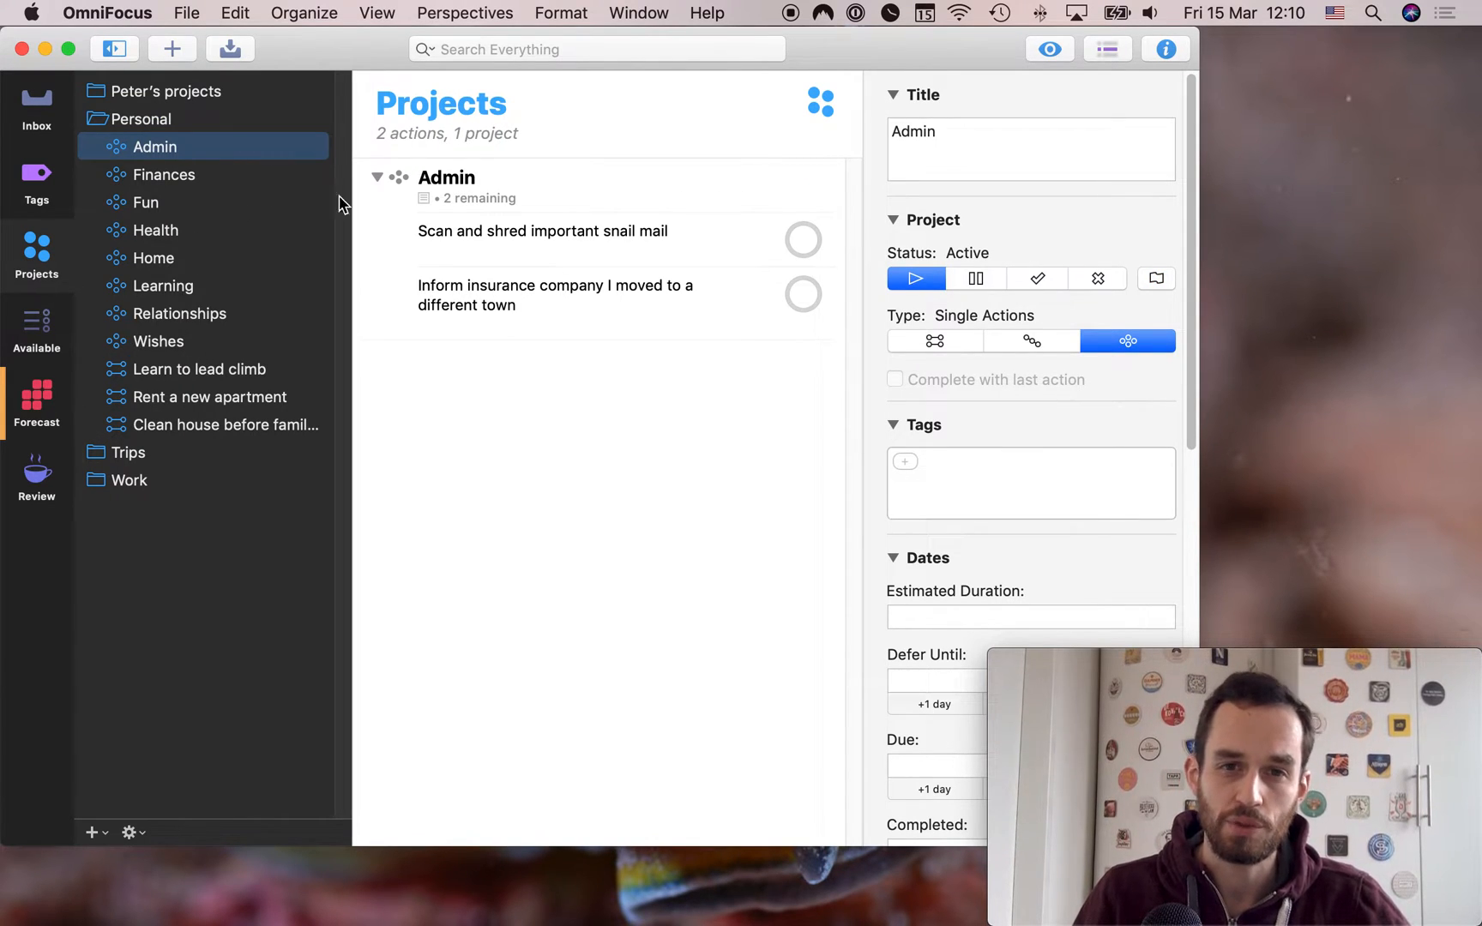
pyautogui.moveTo(623, 378)
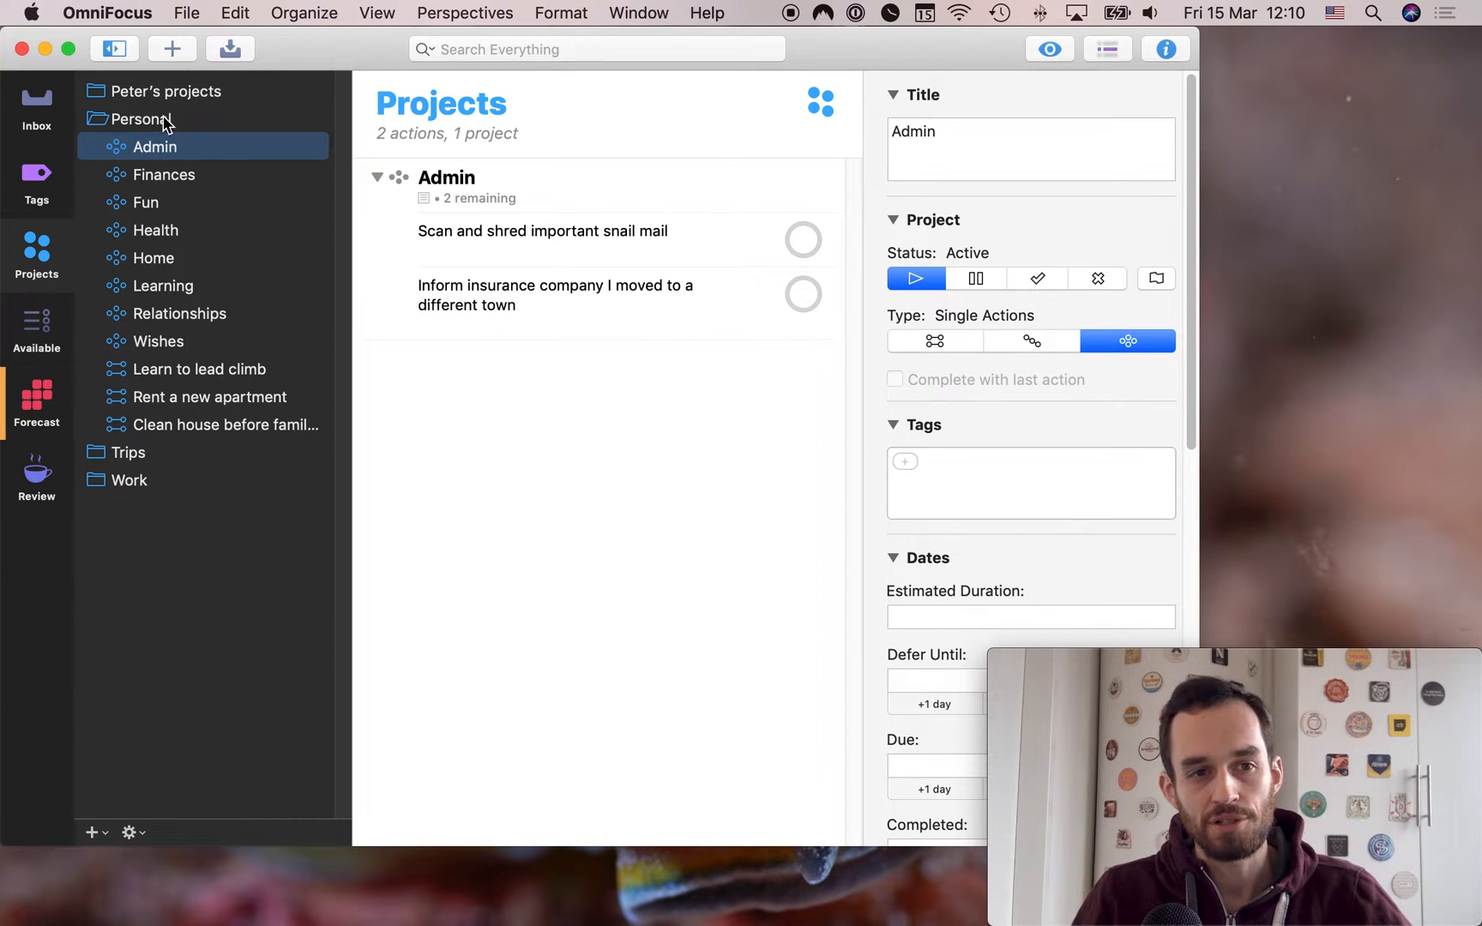
pyautogui.moveTo(517, 290)
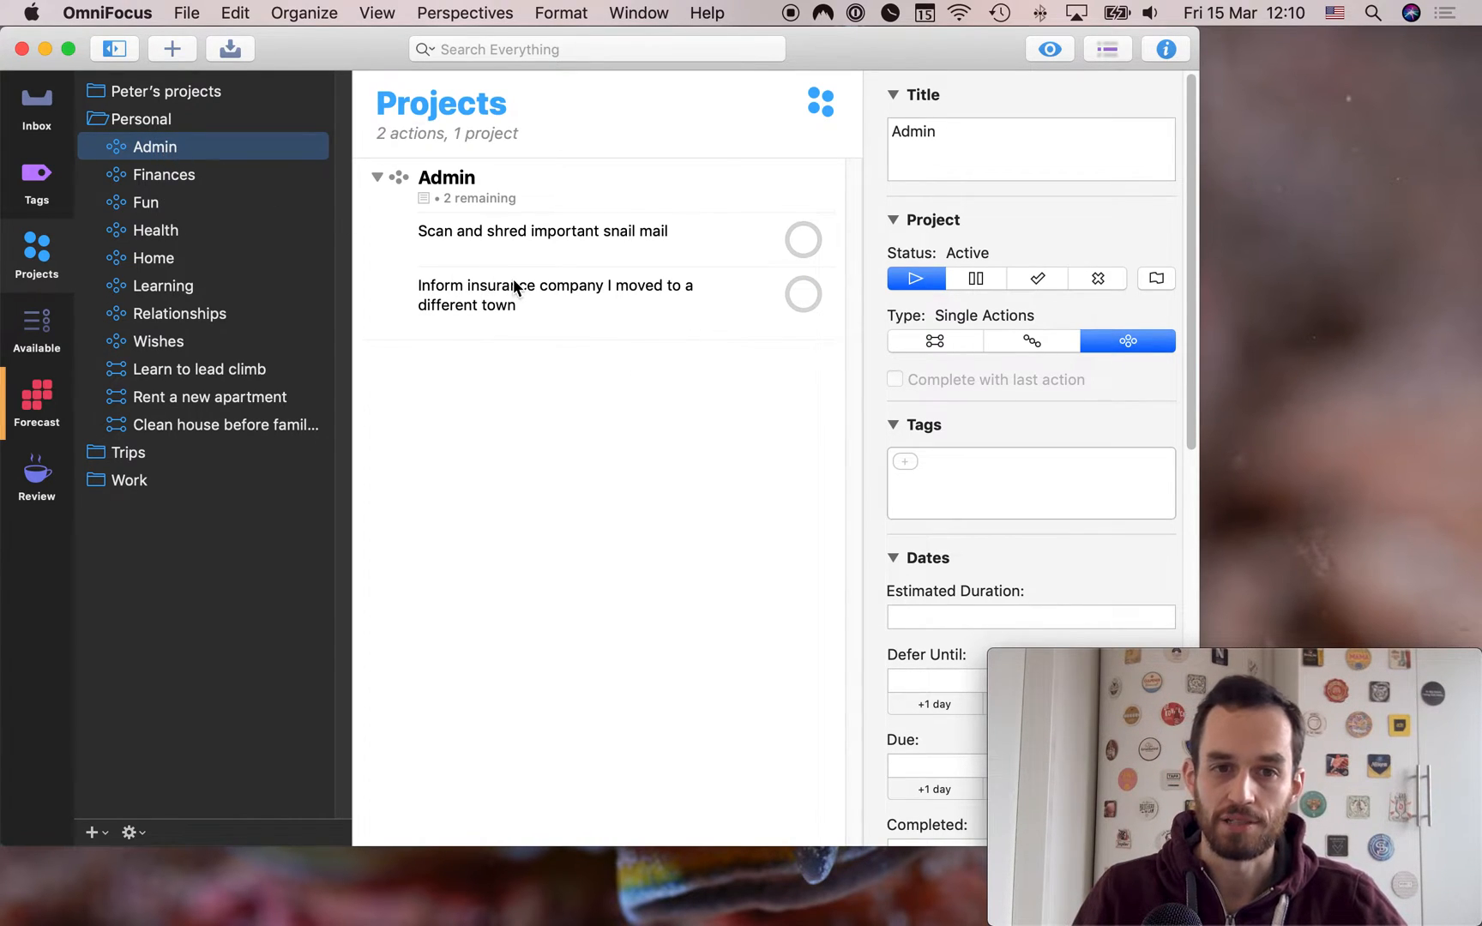
pyautogui.moveTo(641, 384)
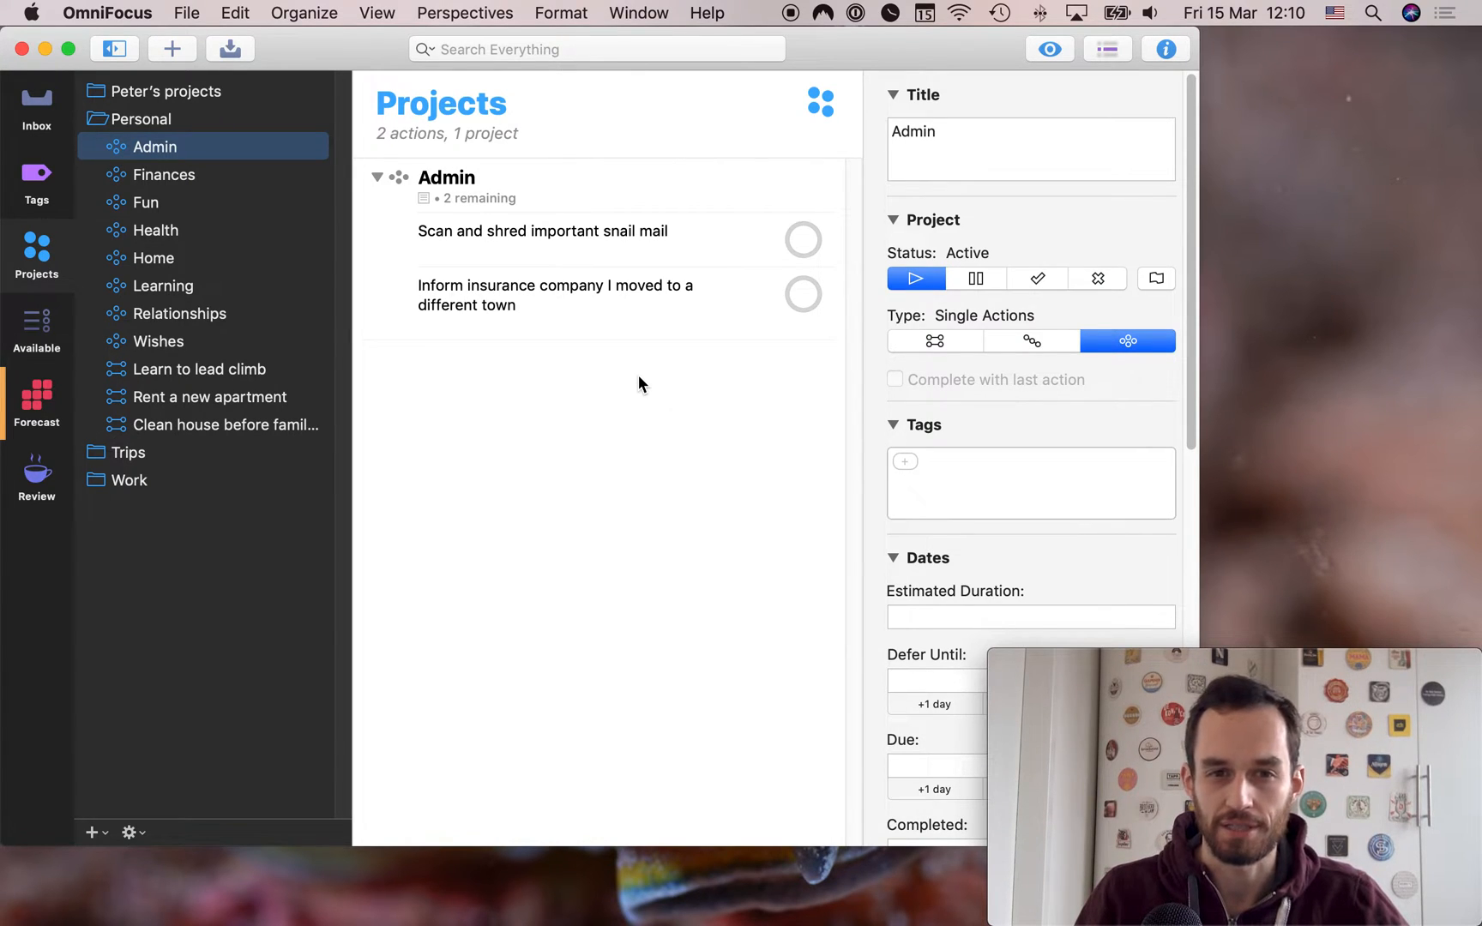
pyautogui.click(542, 230)
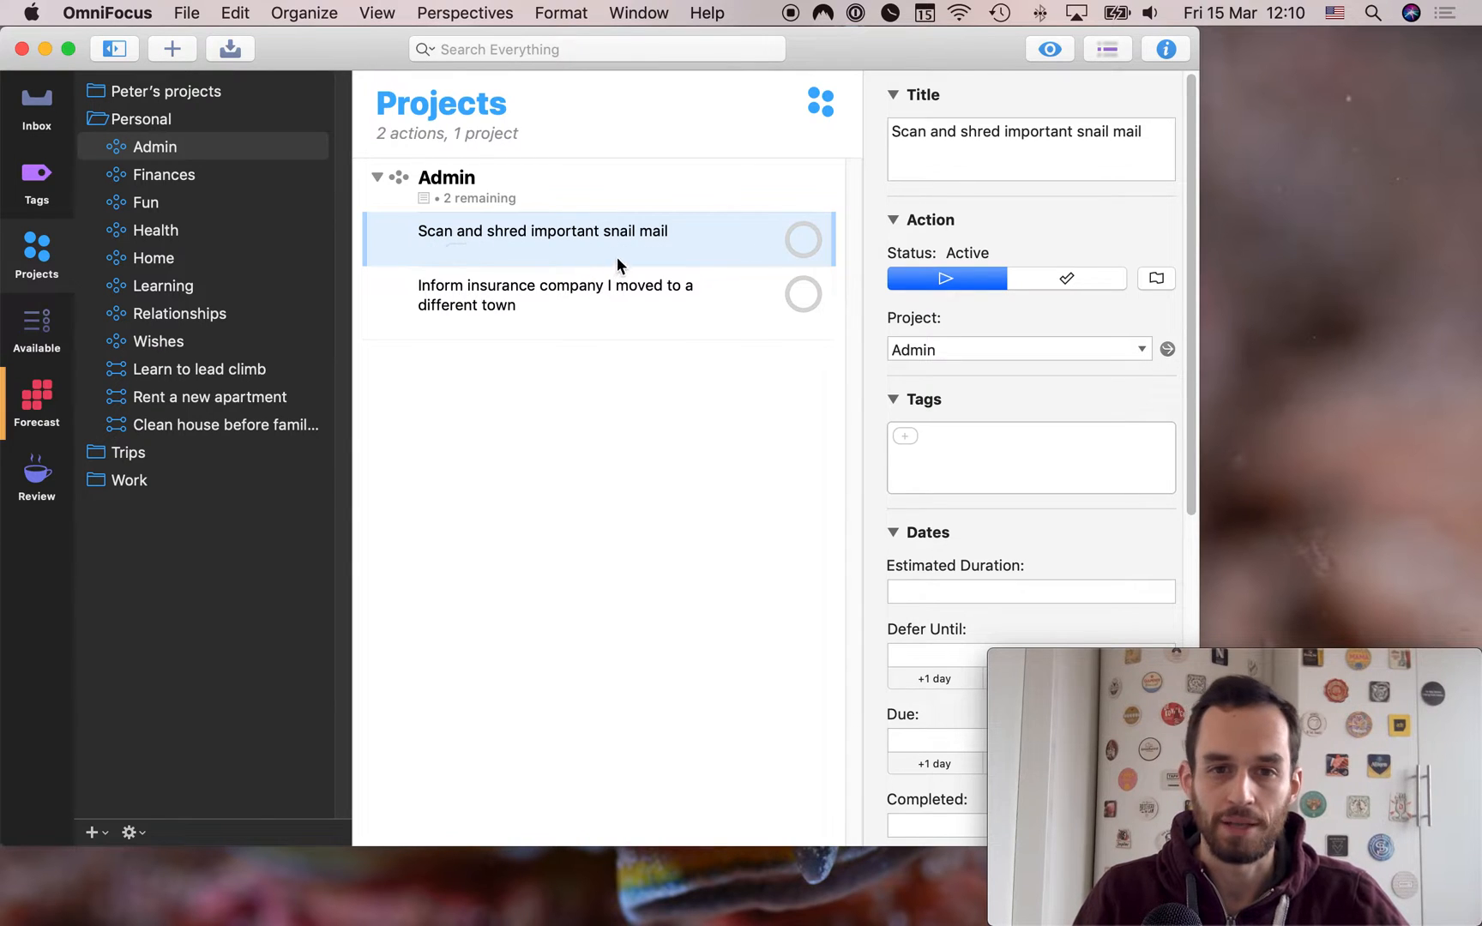
pyautogui.moveTo(632, 477)
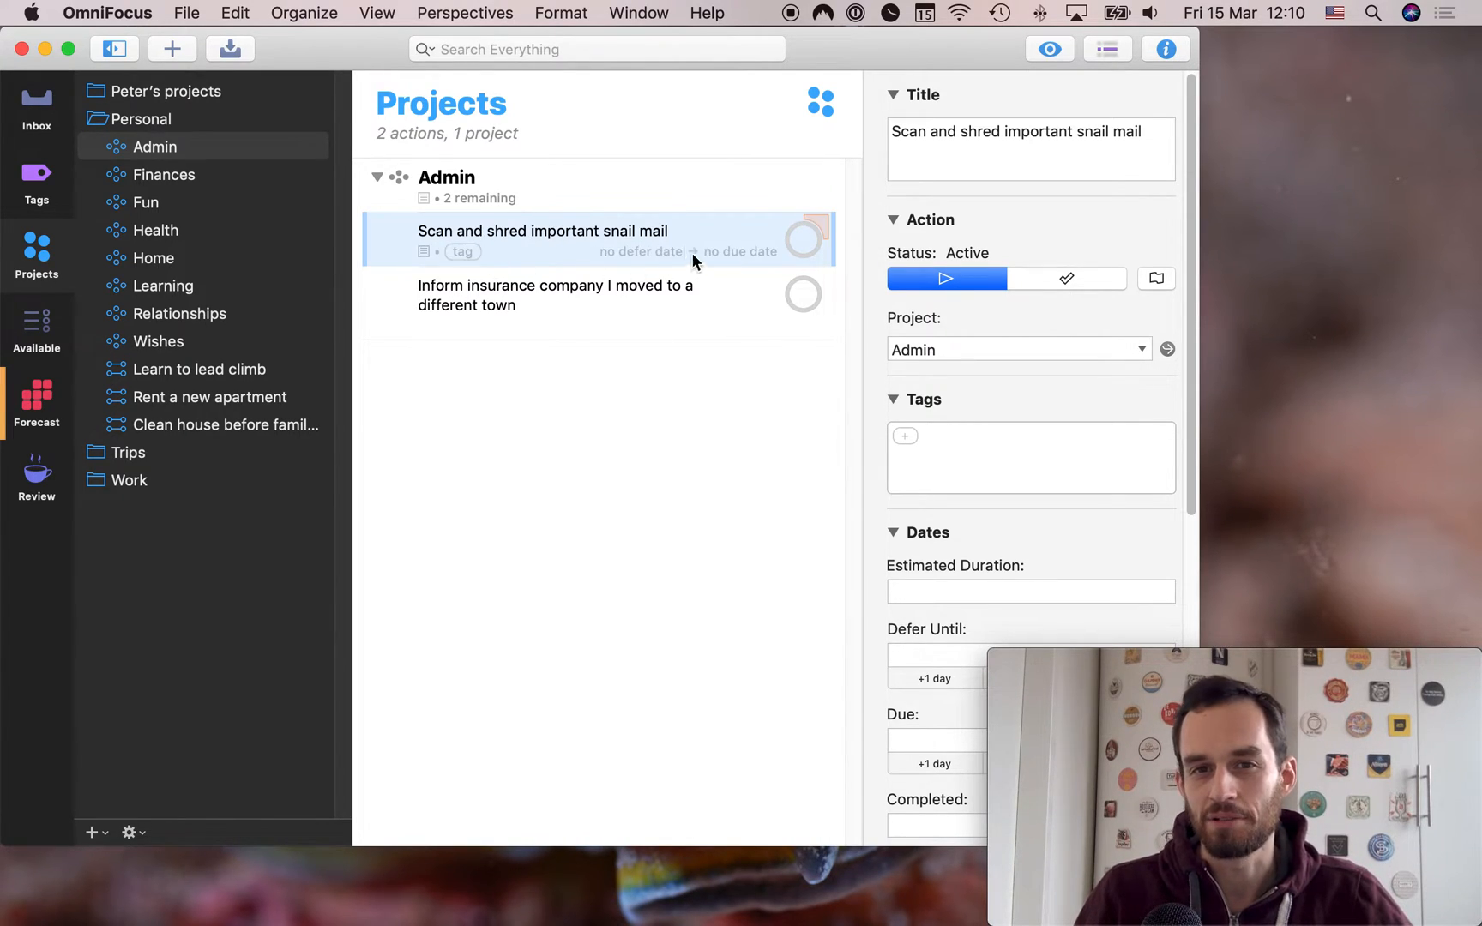
pyautogui.moveTo(647, 257)
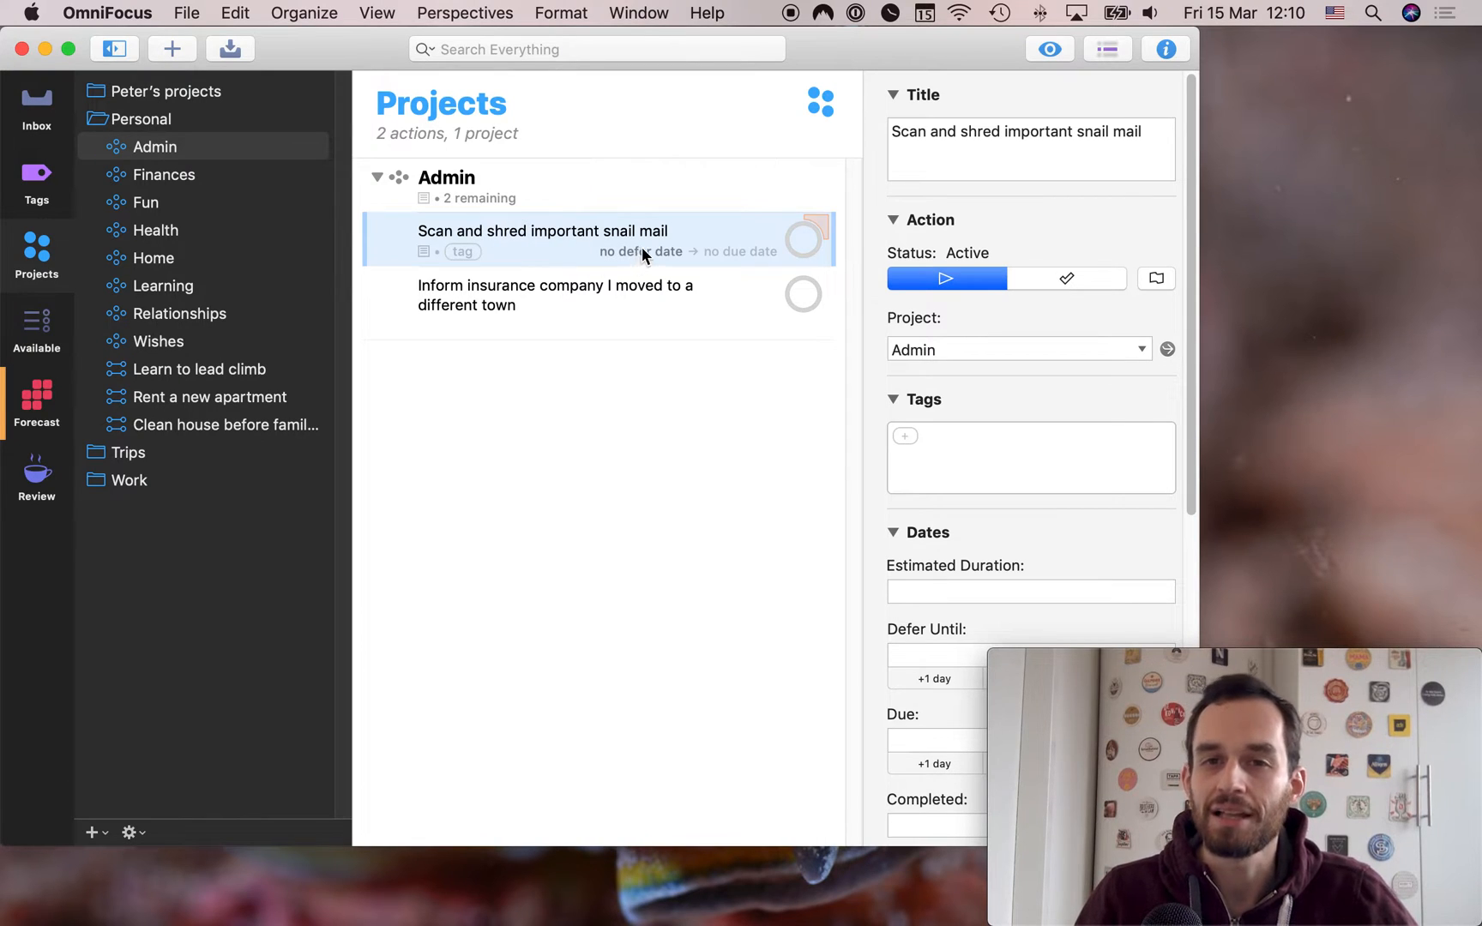
pyautogui.click(446, 177)
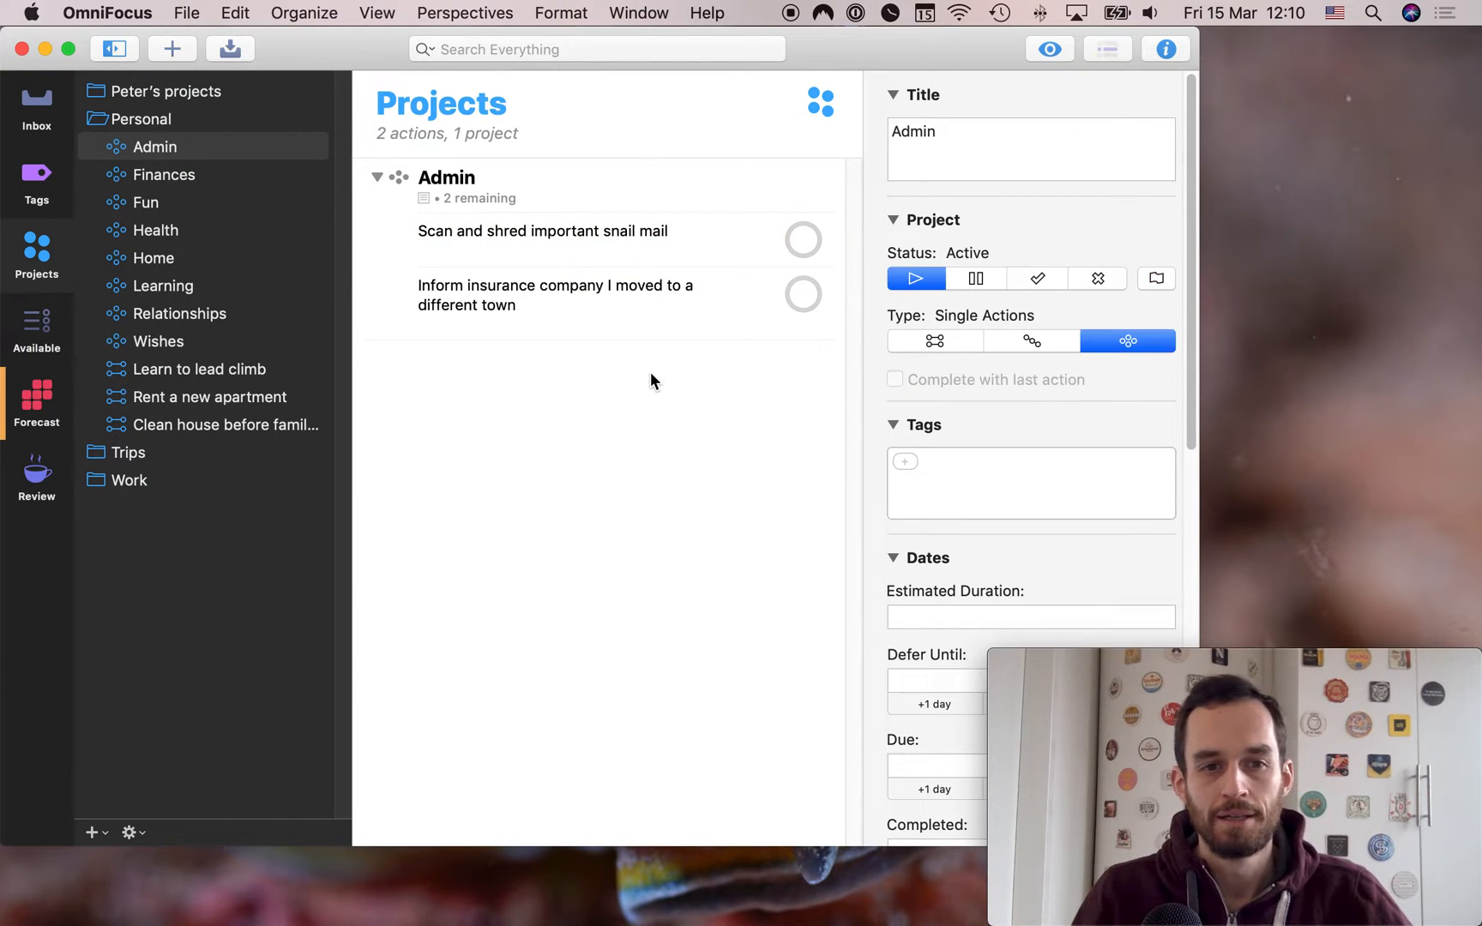
pyautogui.click(555, 295)
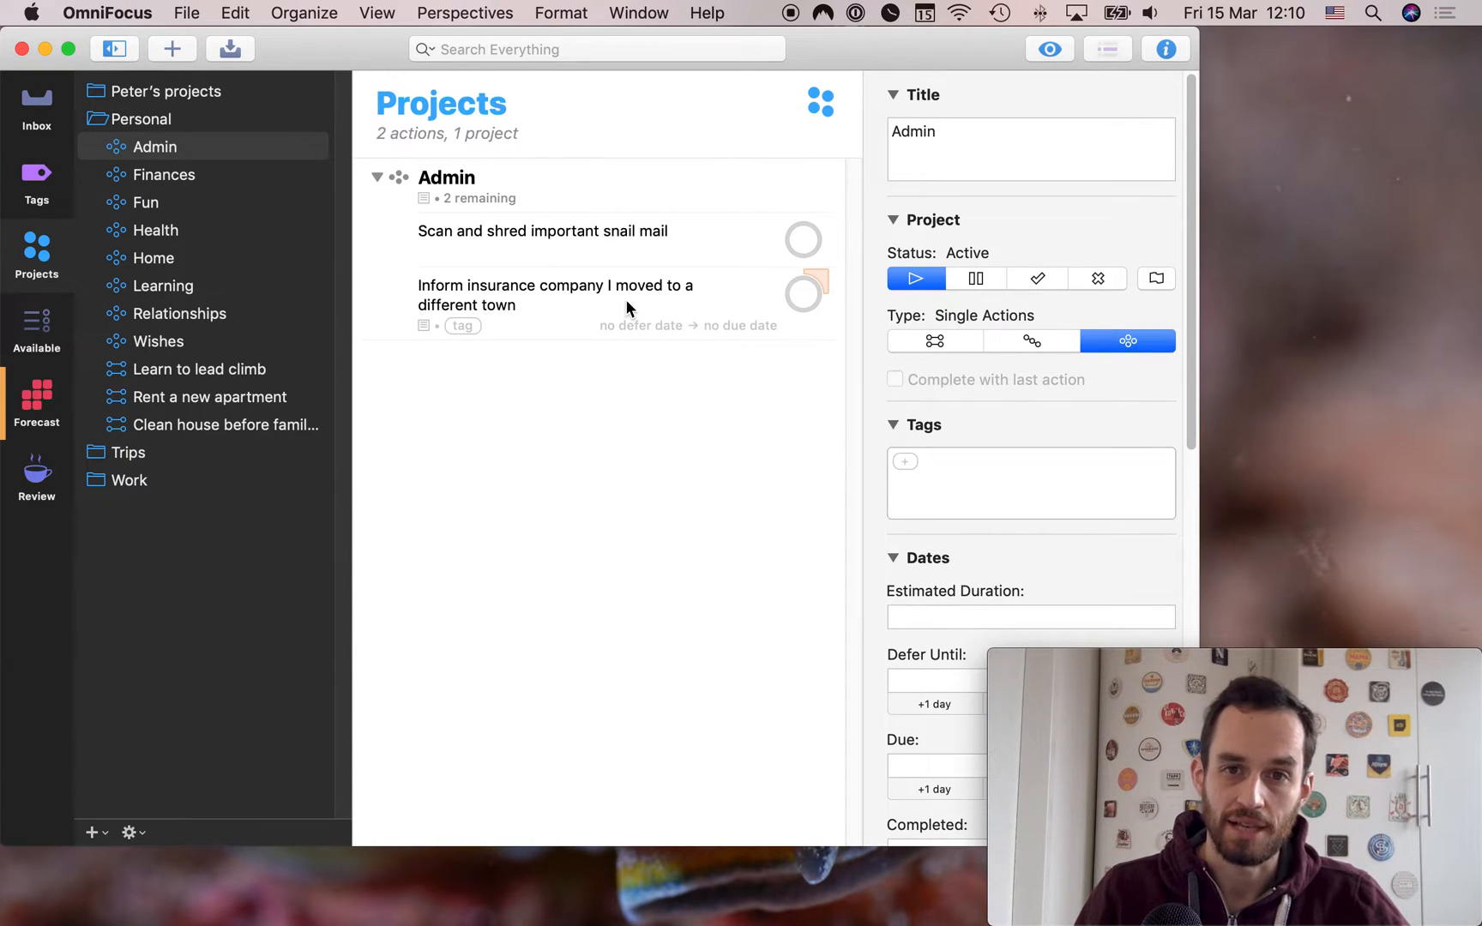
pyautogui.click(556, 295)
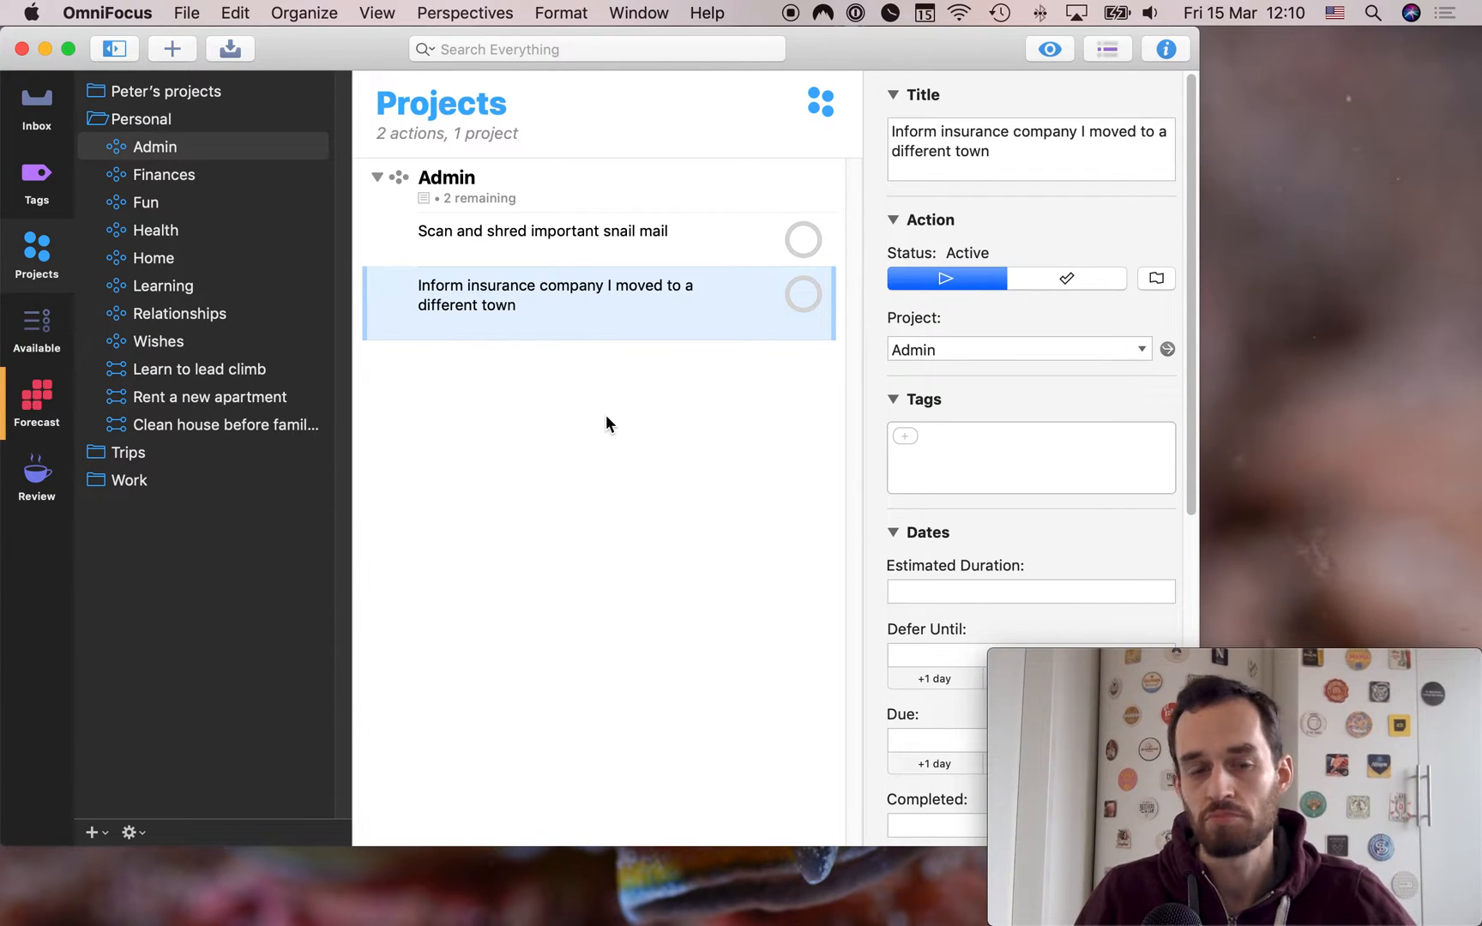
pyautogui.moveTo(422, 299)
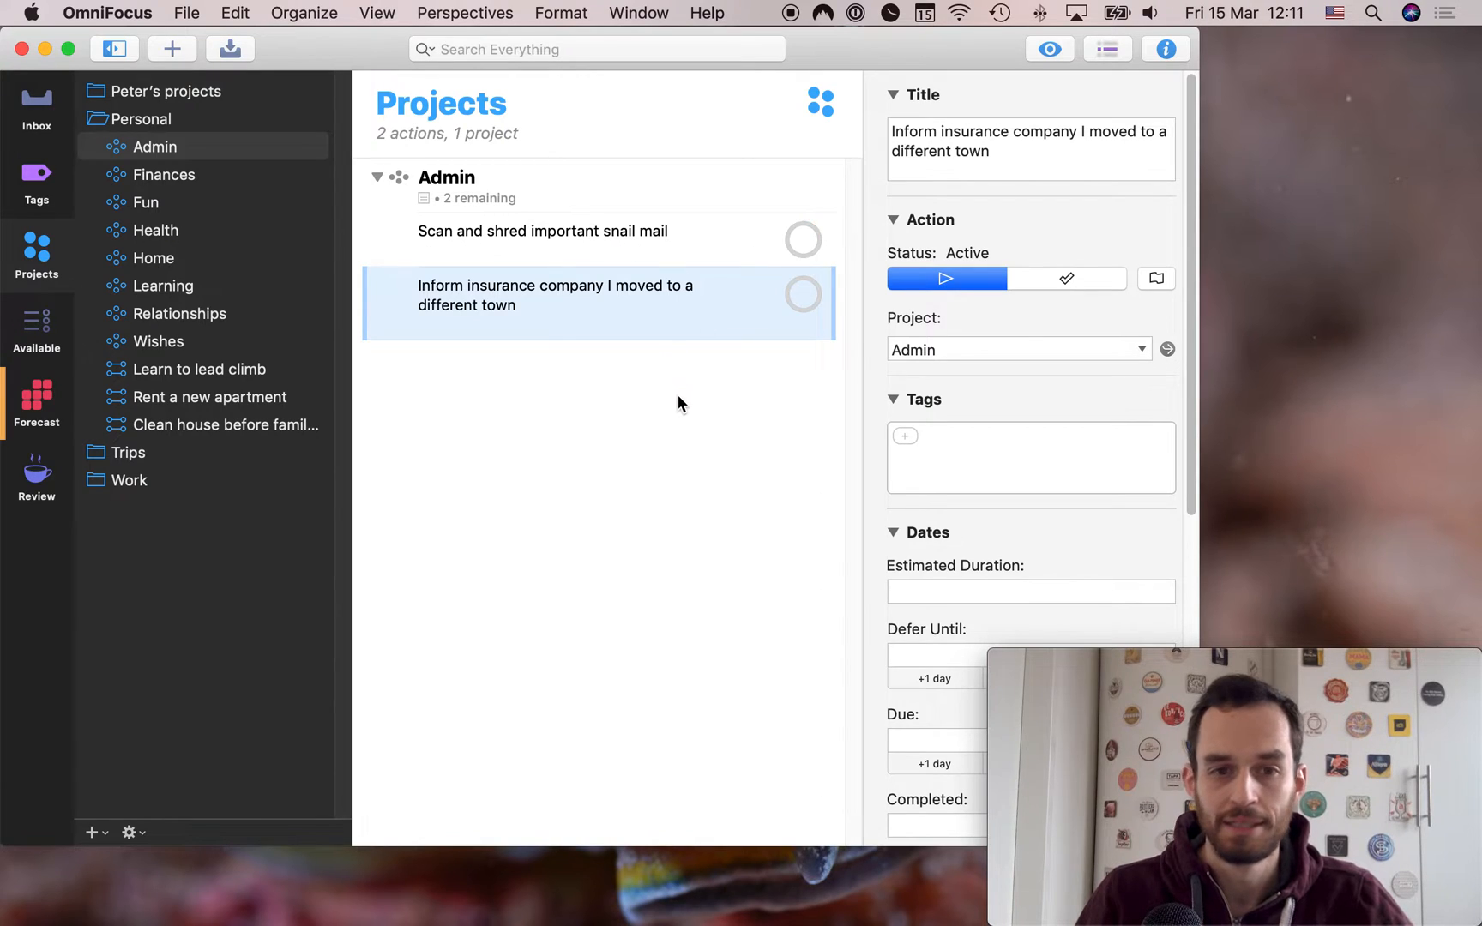
pyautogui.click(446, 179)
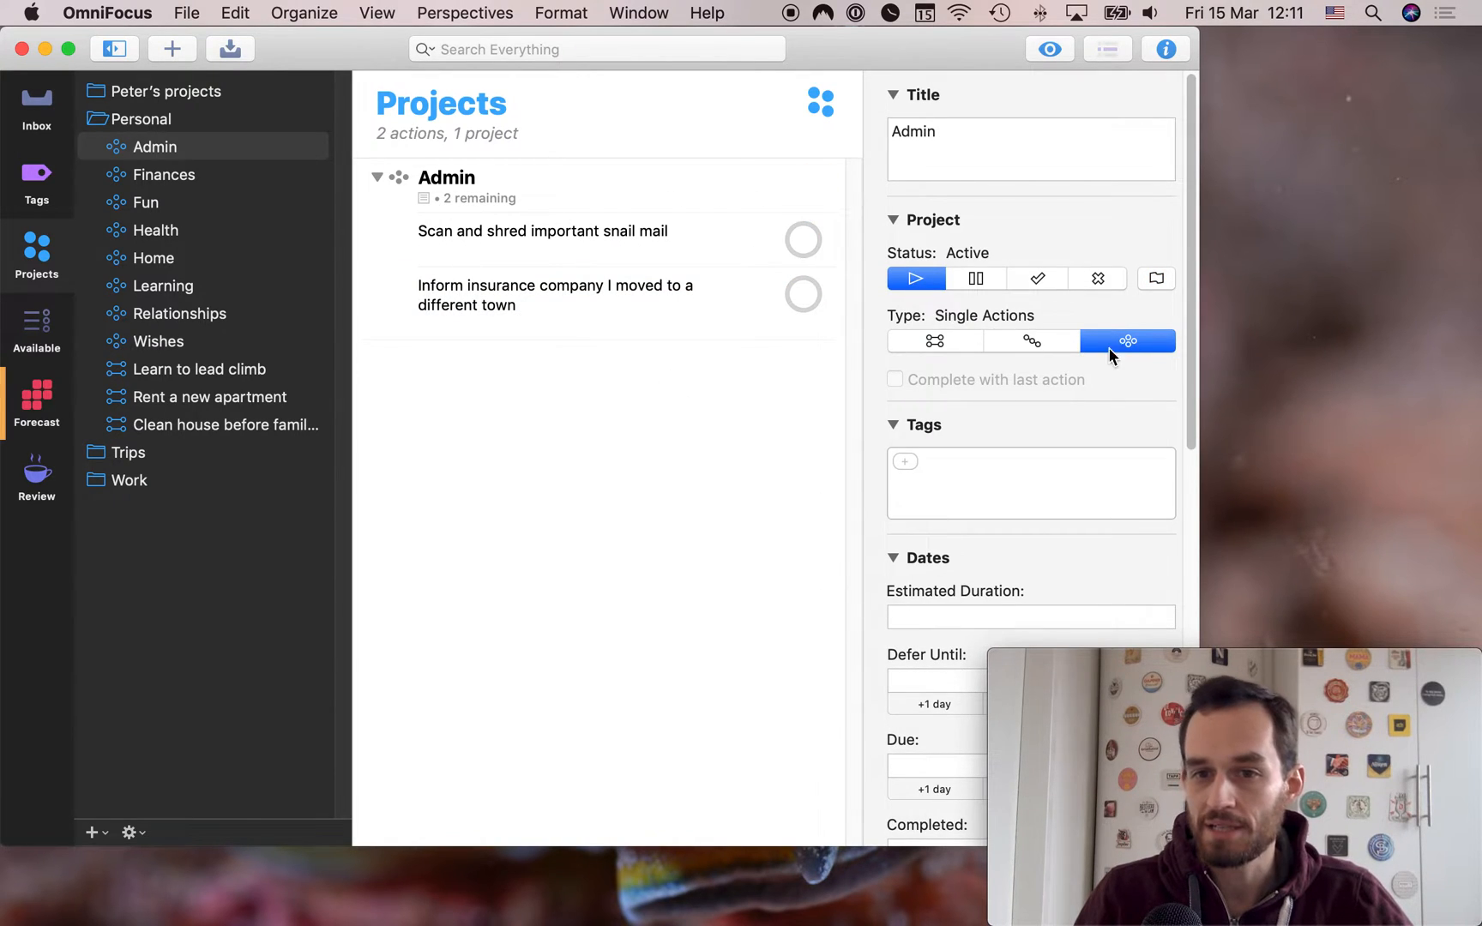
pyautogui.moveTo(1141, 341)
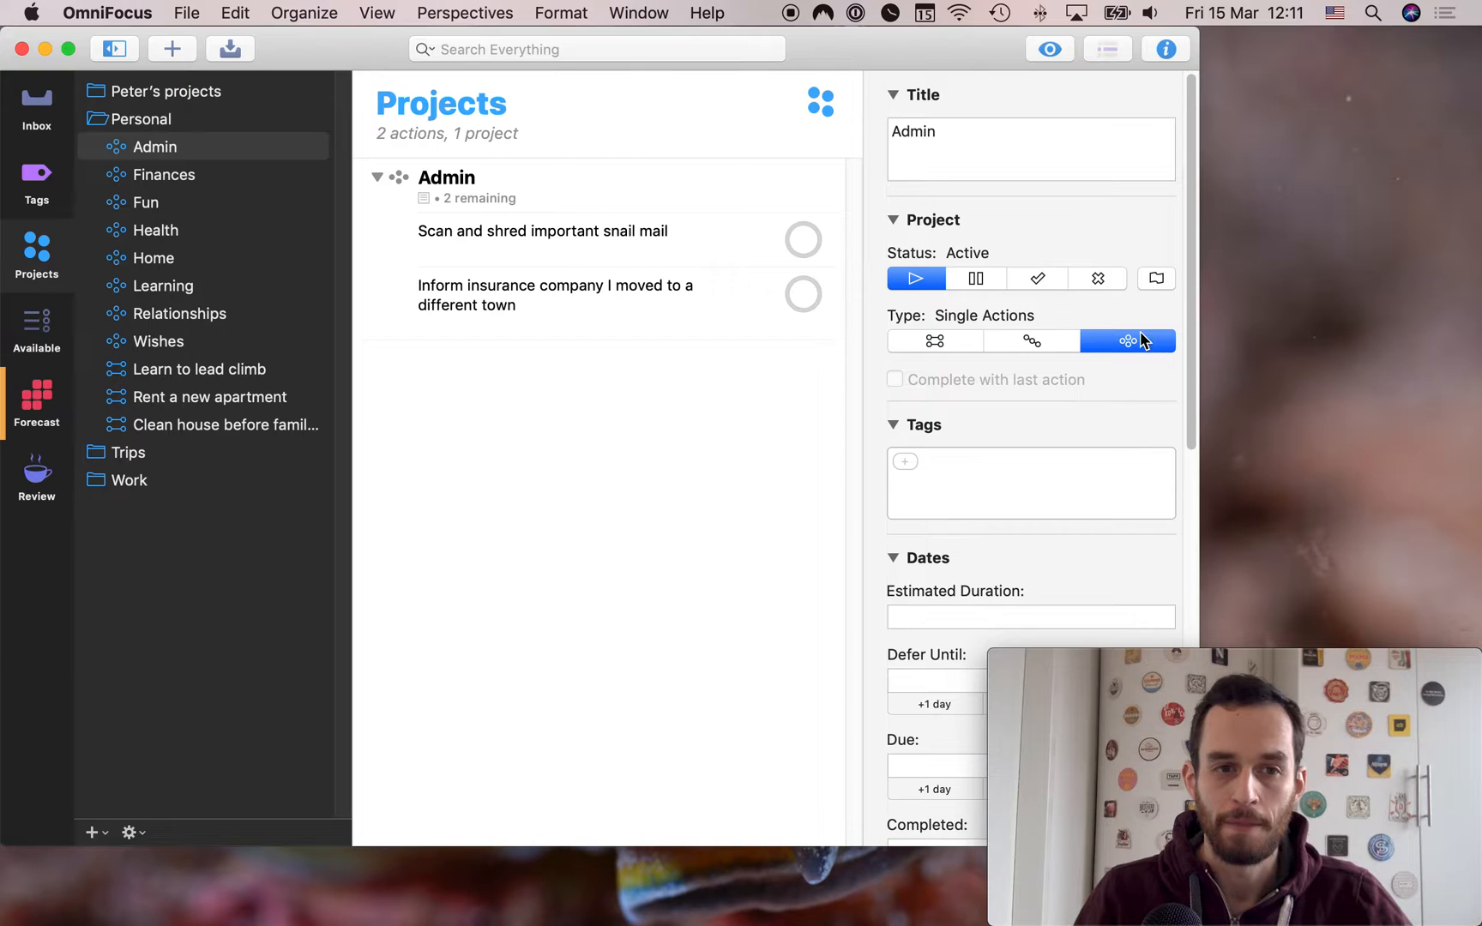
pyautogui.moveTo(226, 166)
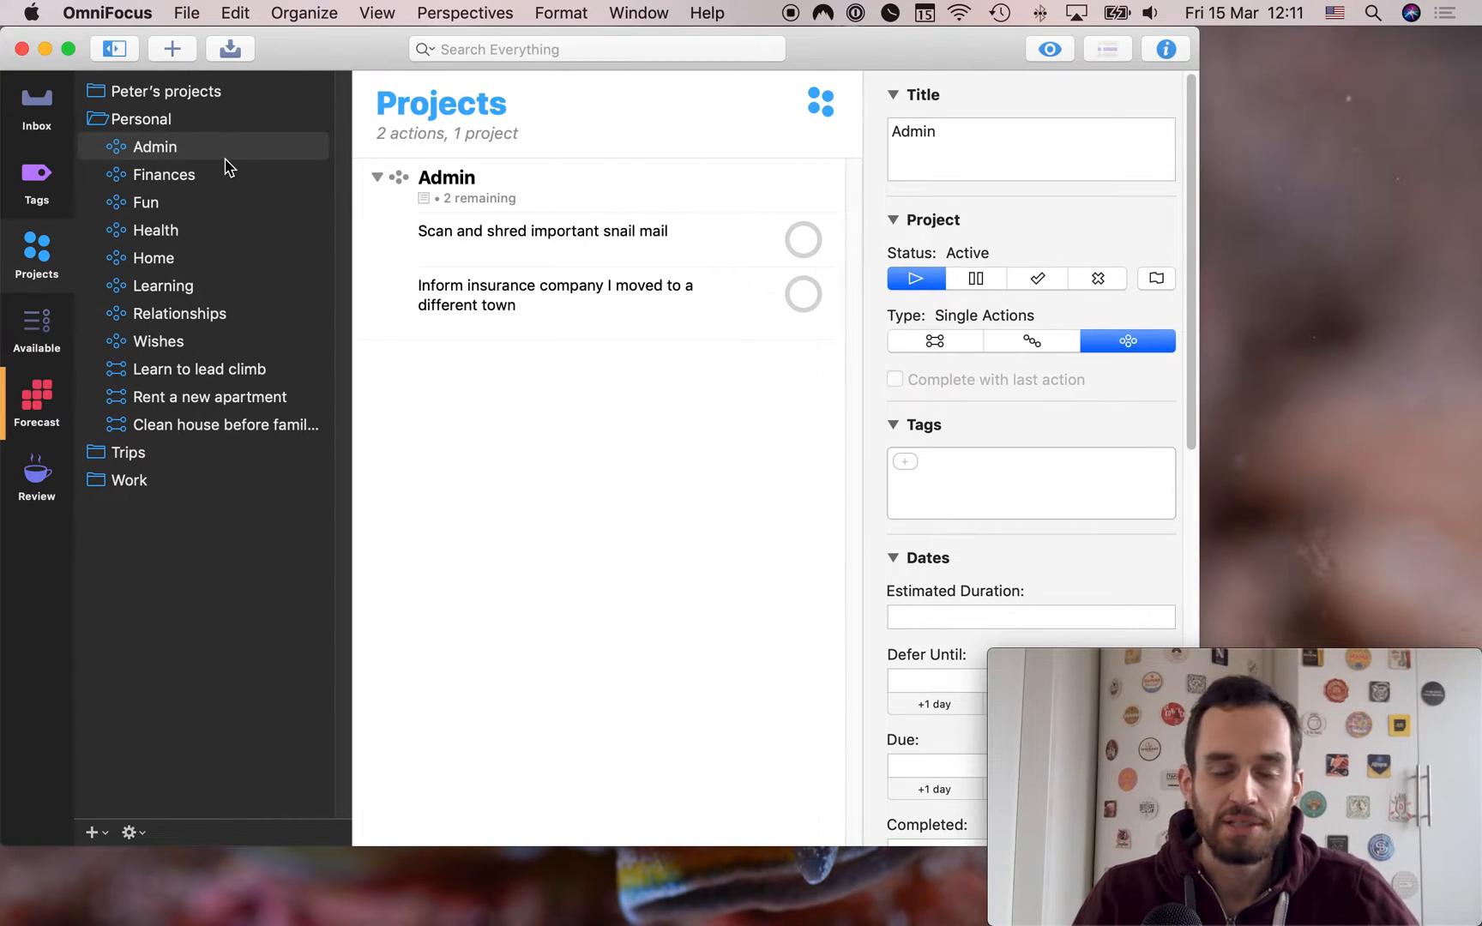
pyautogui.moveTo(666, 451)
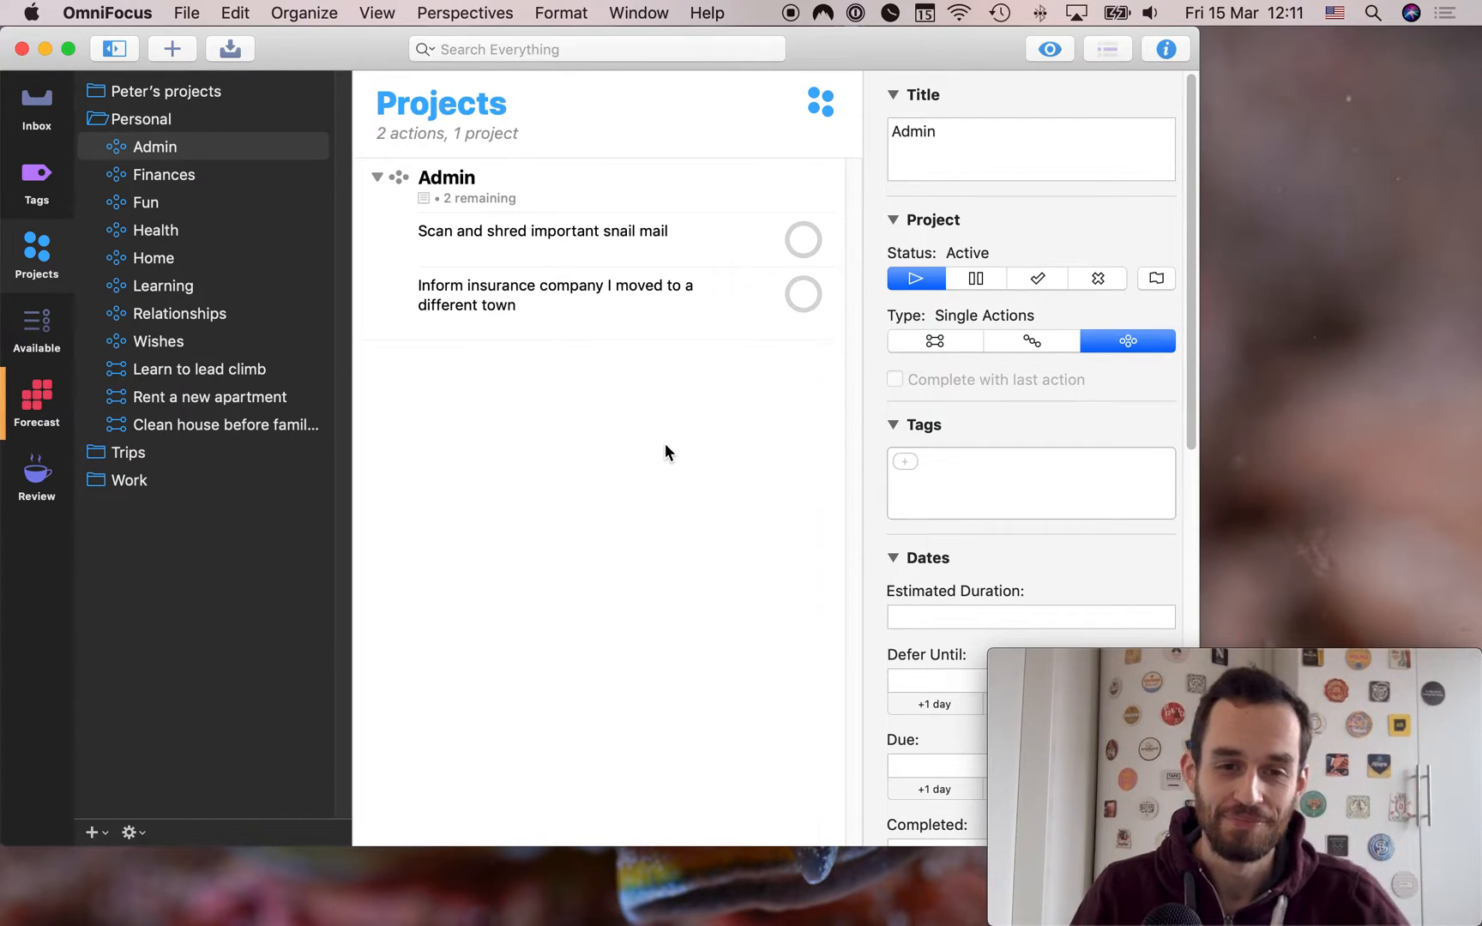
pyautogui.moveTo(621, 407)
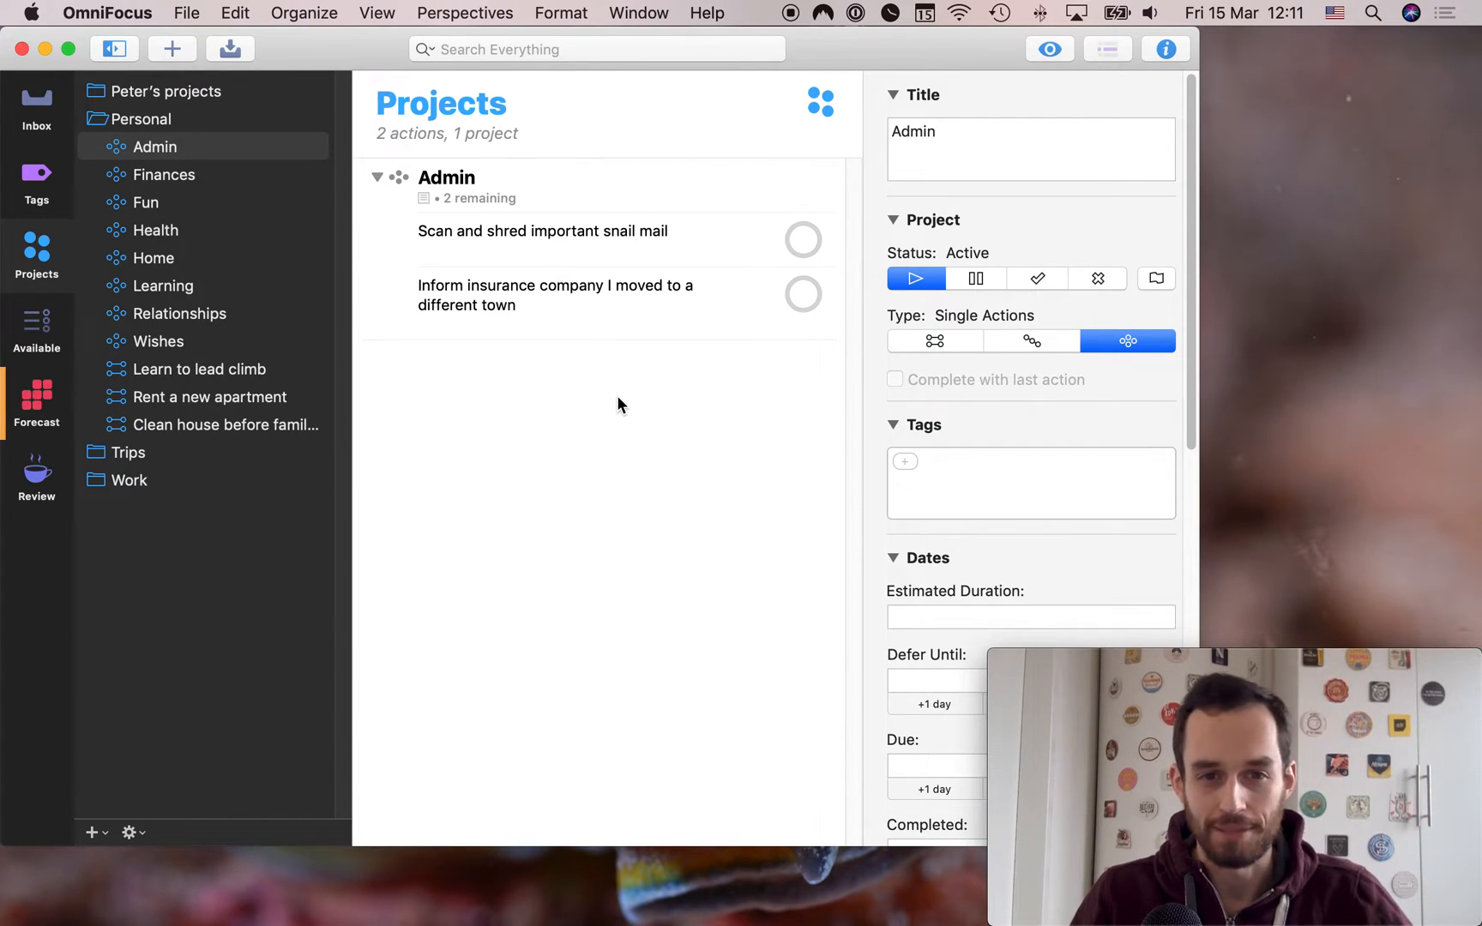
pyautogui.click(172, 49)
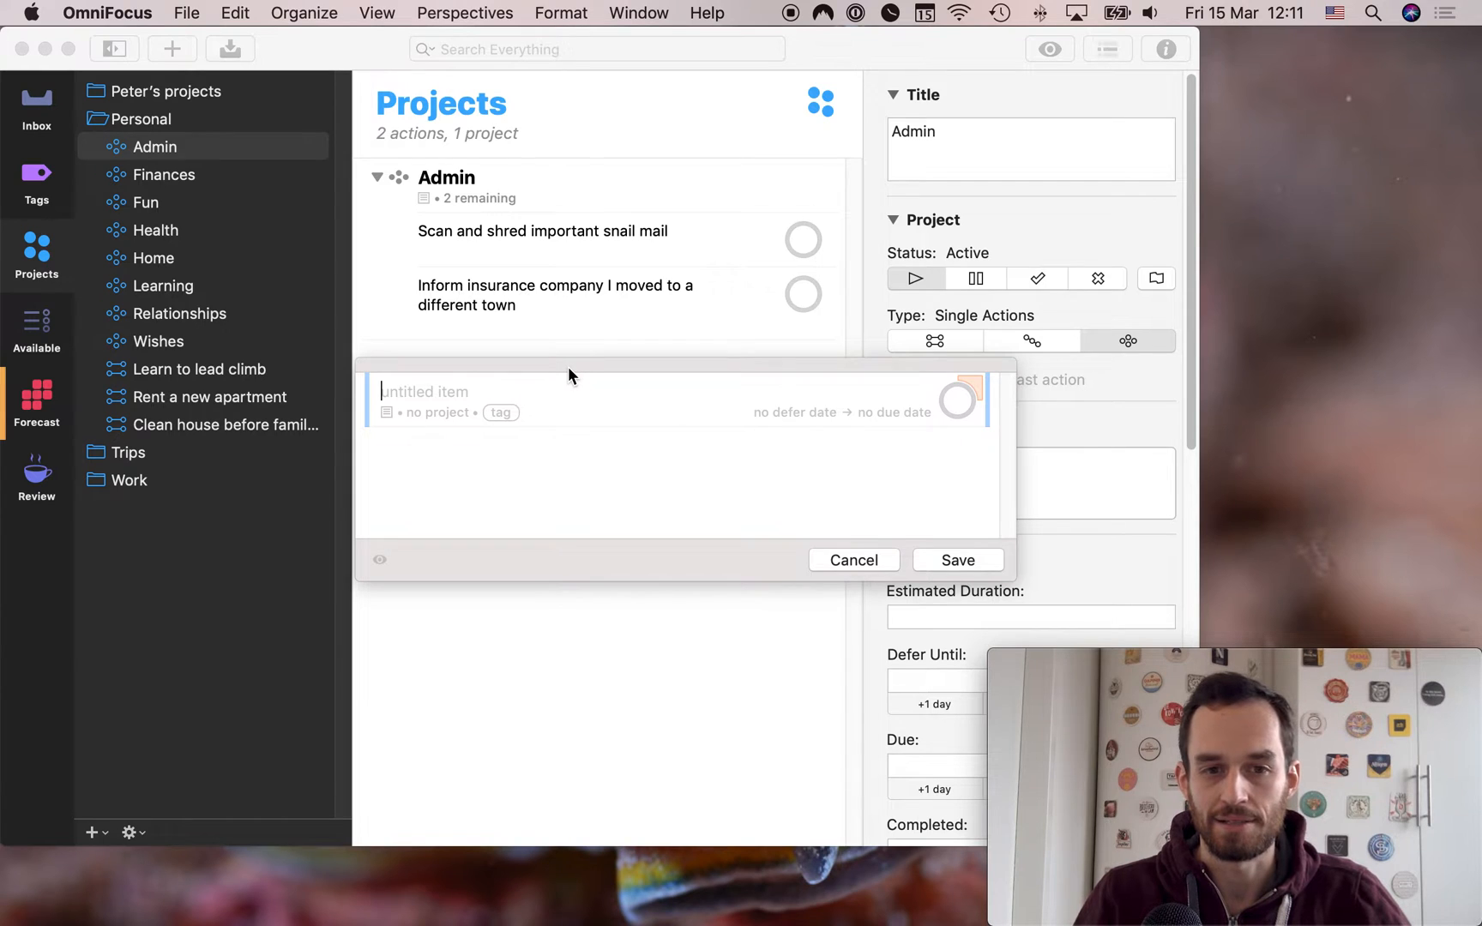
pyautogui.write('Ca')
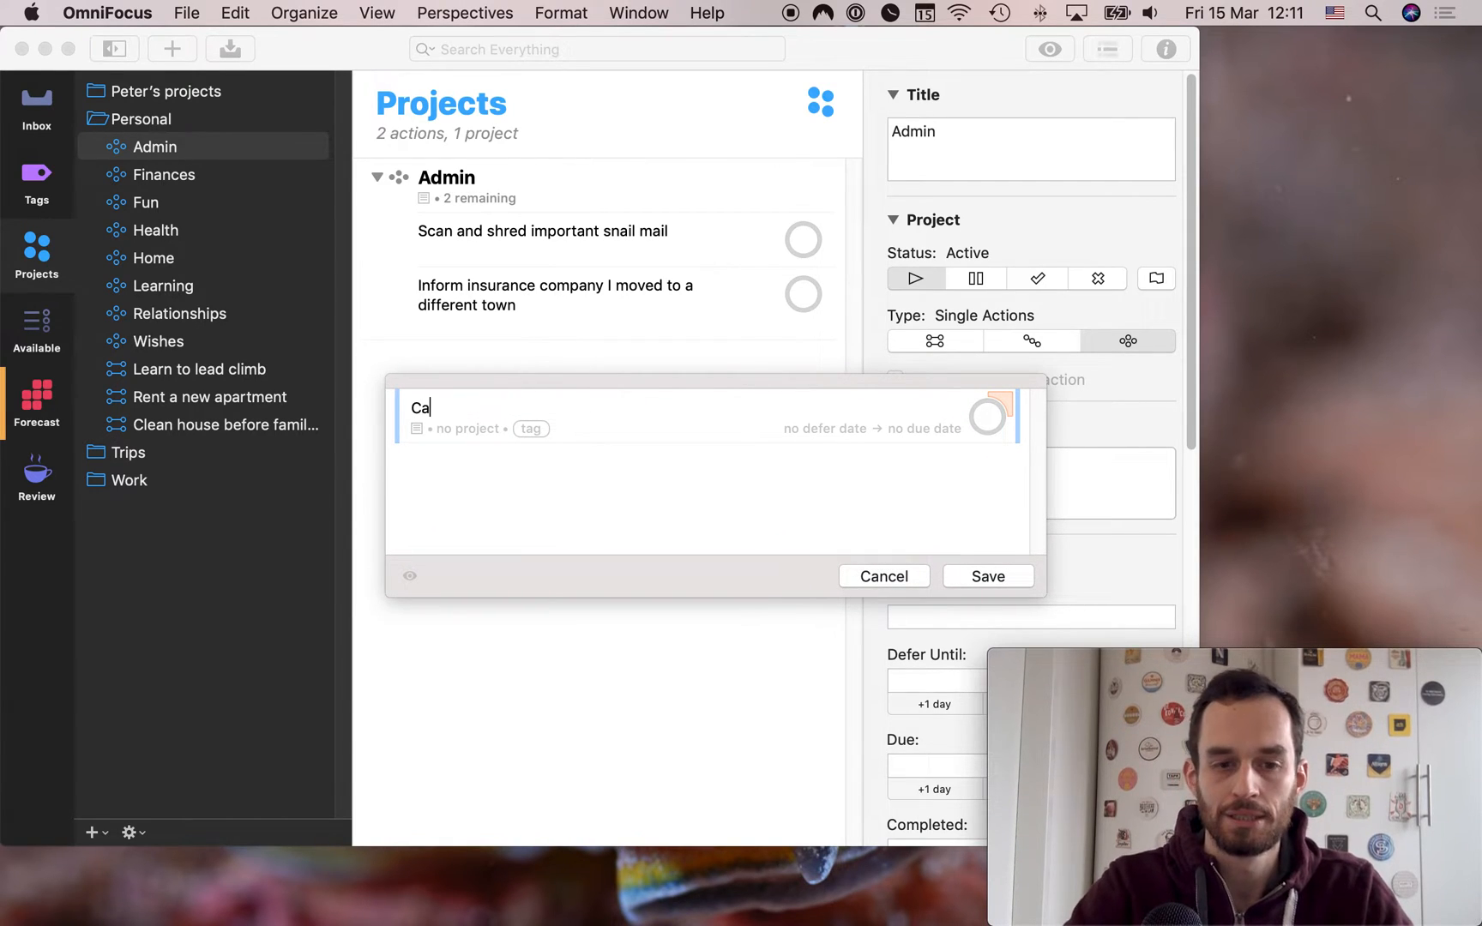
pyautogui.write('ll electricia')
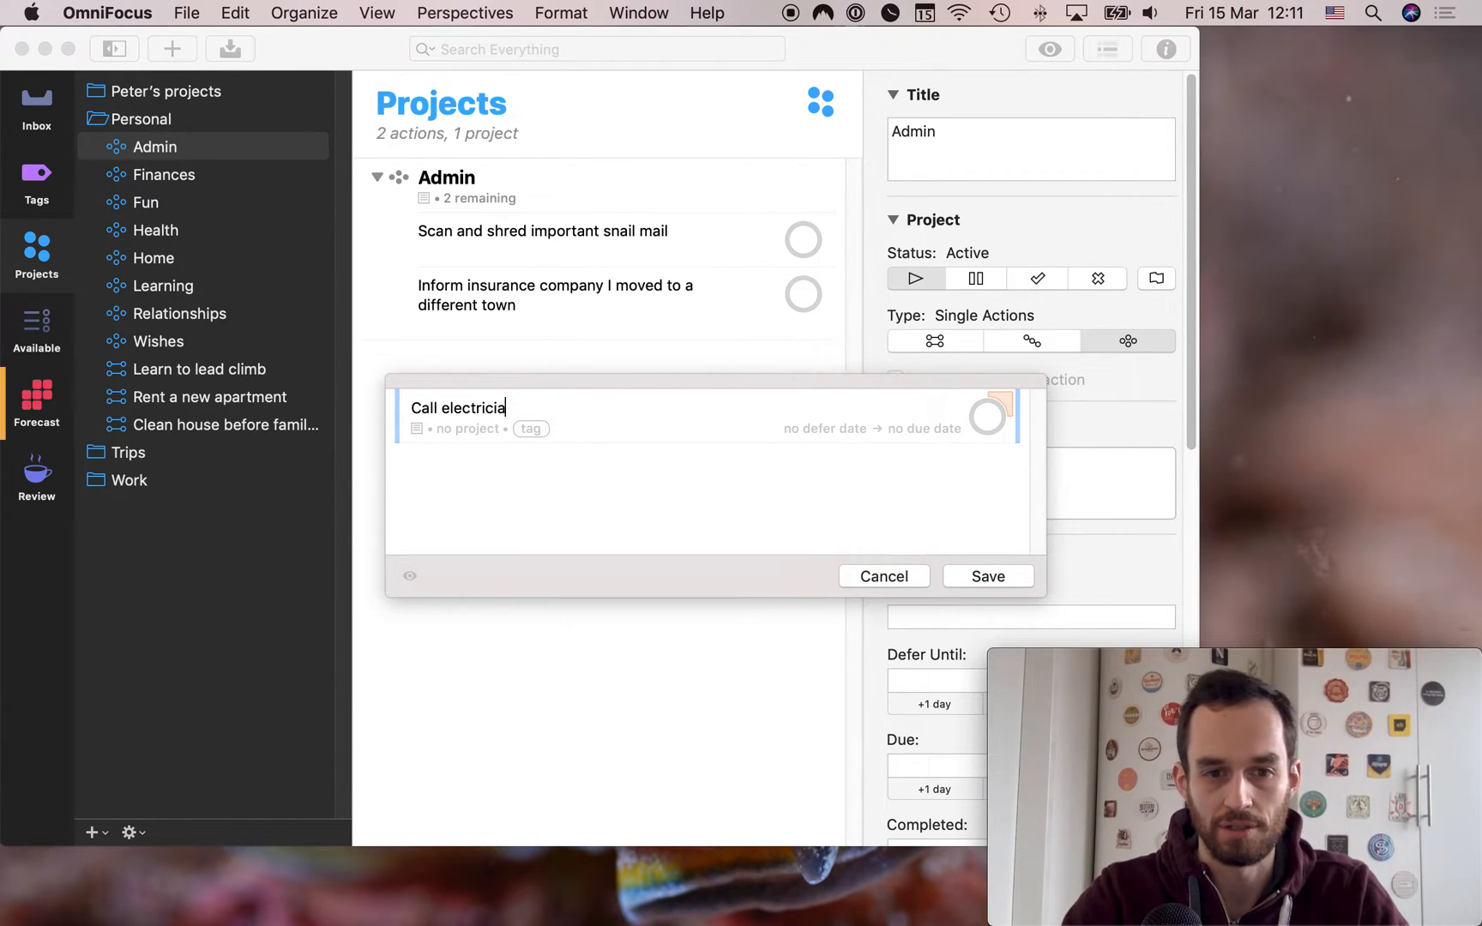
pyautogui.write('n re: problem')
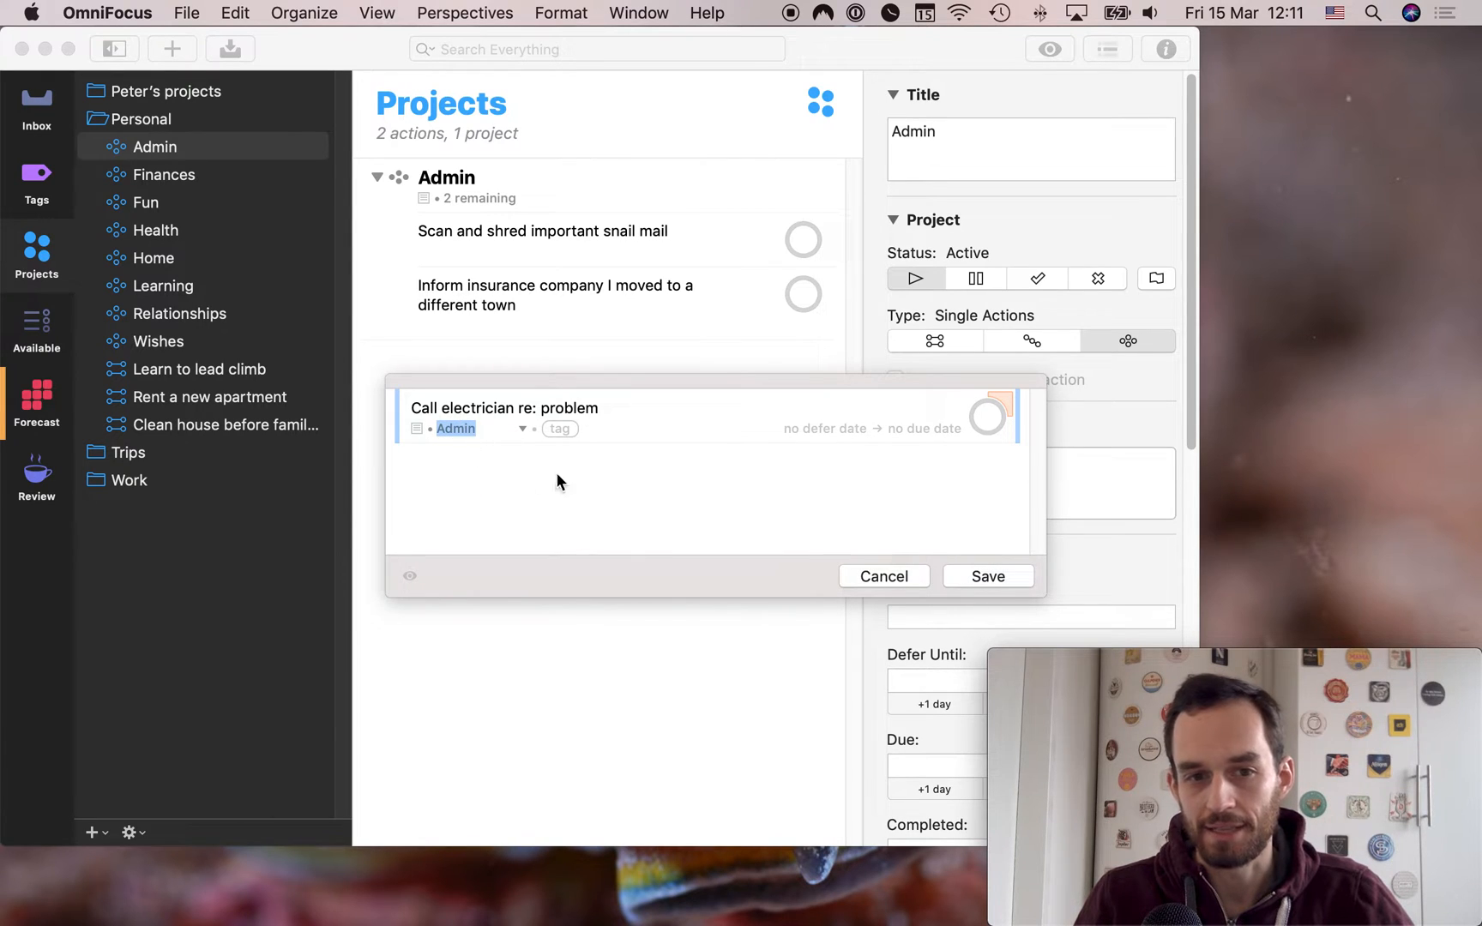
pyautogui.click(987, 576)
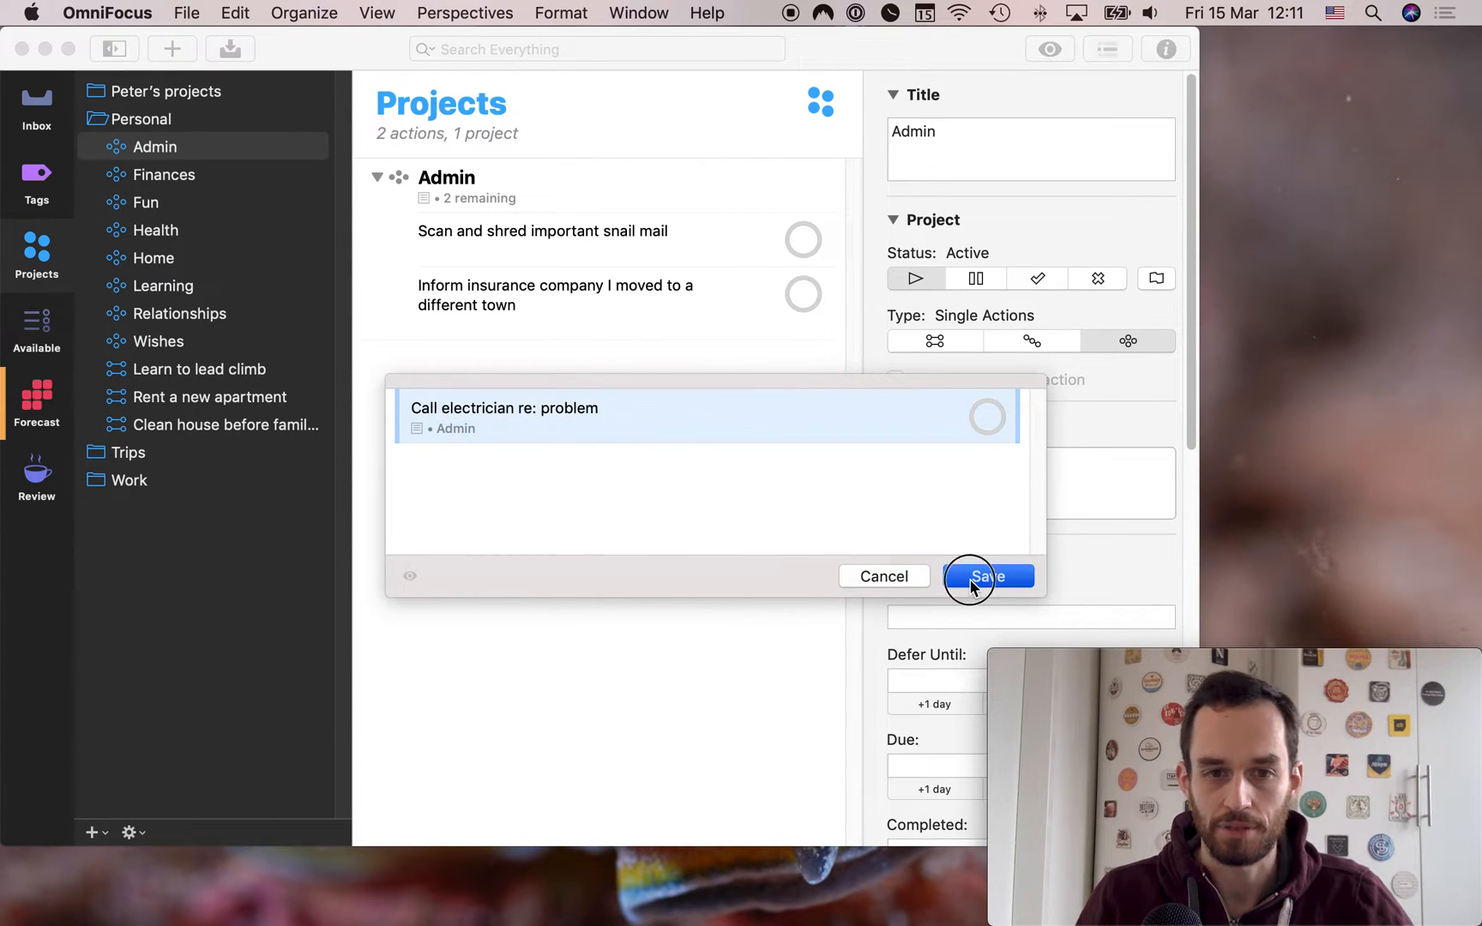
pyautogui.click(987, 577)
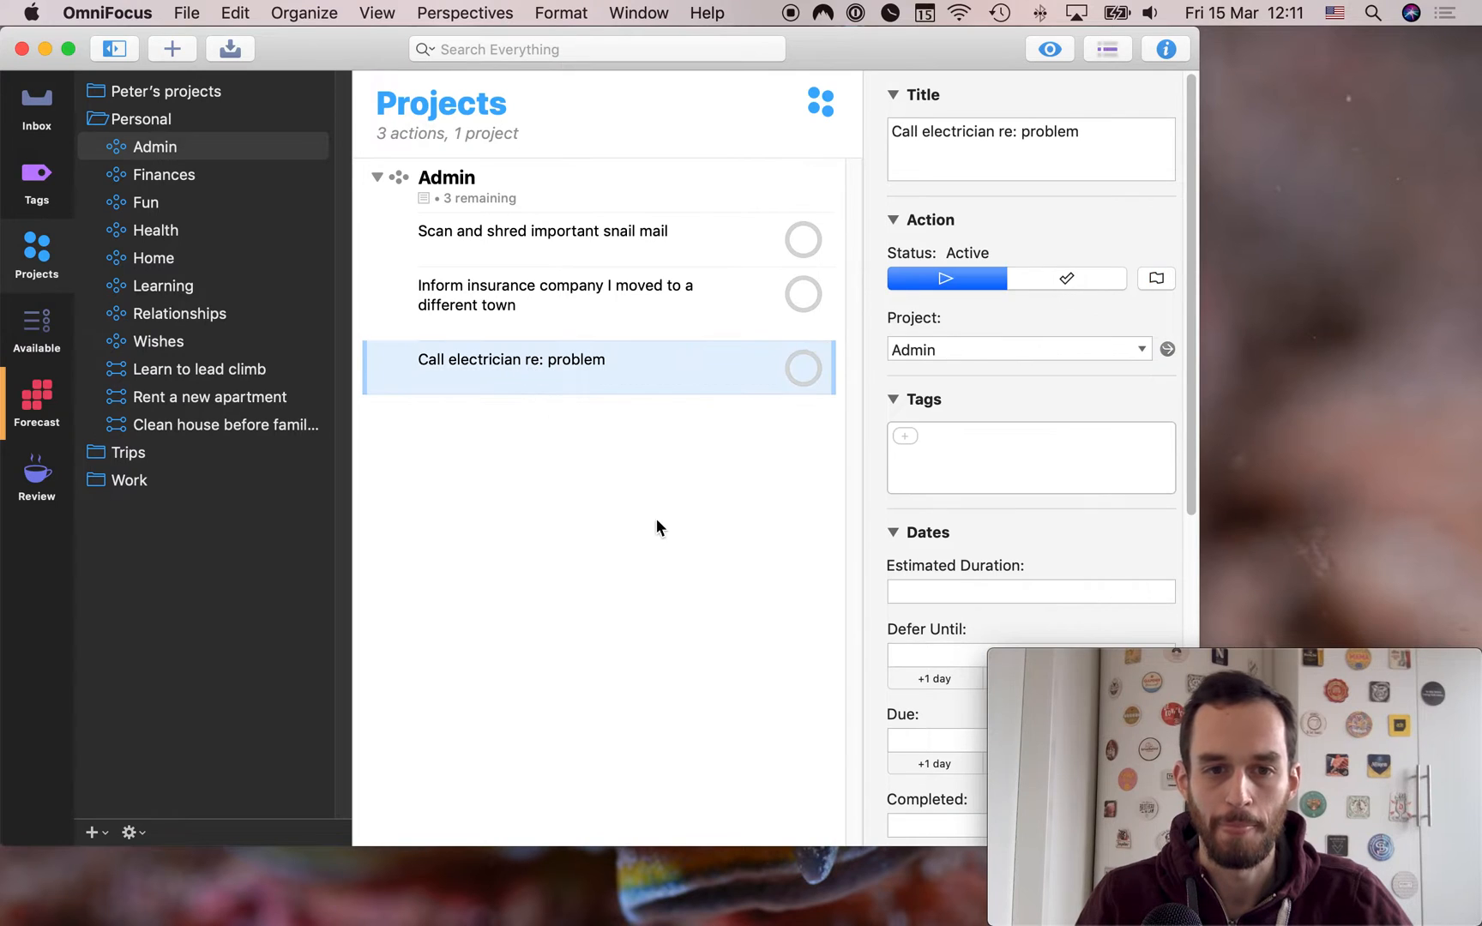
pyautogui.click(803, 367)
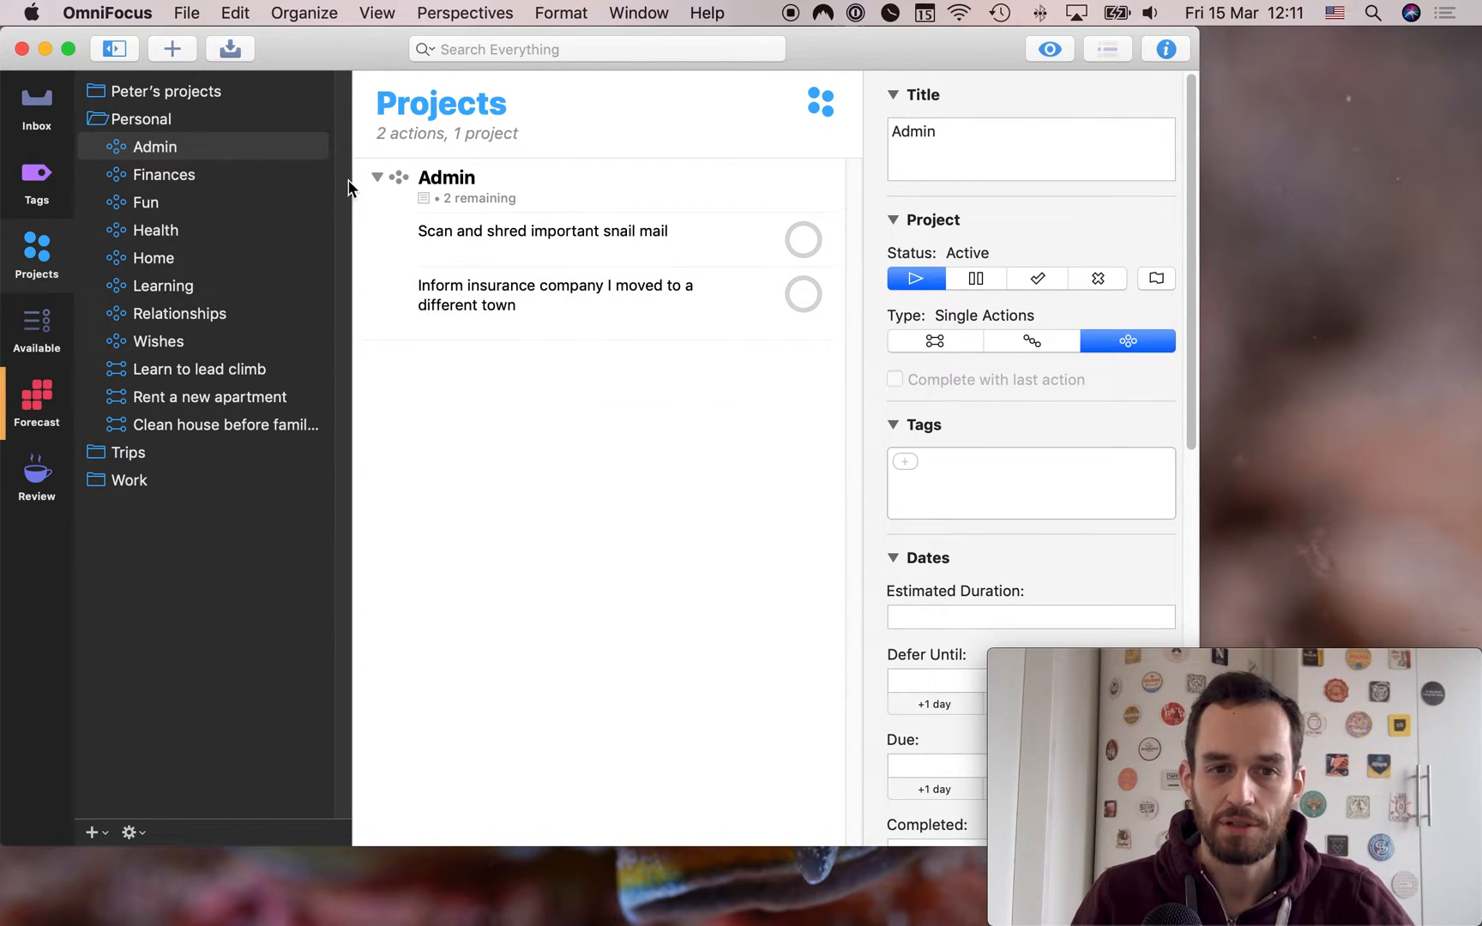
pyautogui.moveTo(181, 187)
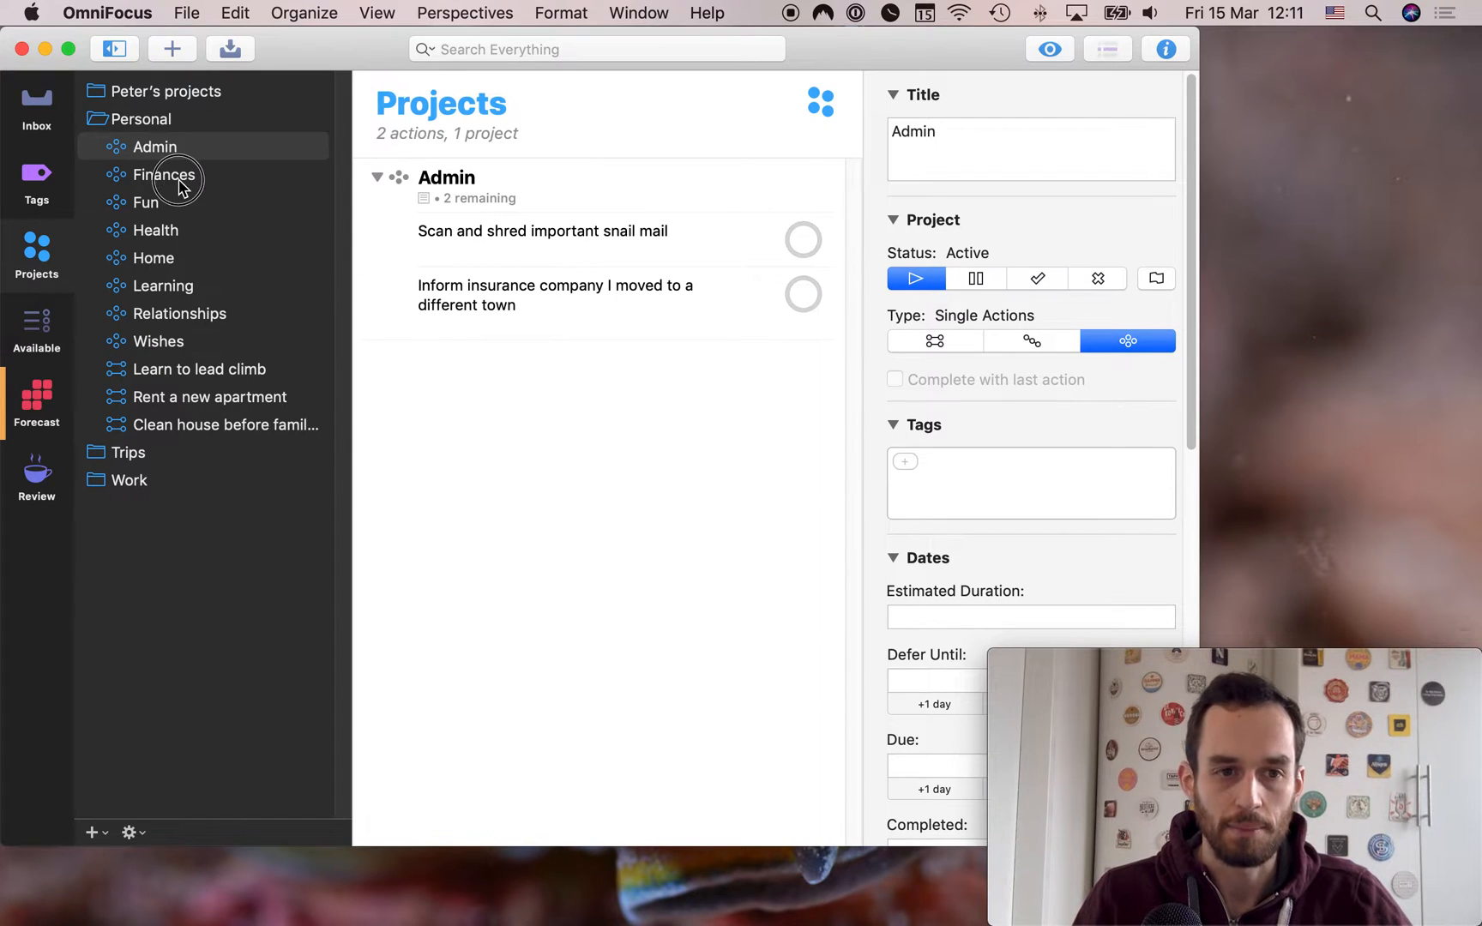
# Inspect Finances' Cancel app membership action and add a new empty action below it
pyautogui.click(163, 175)
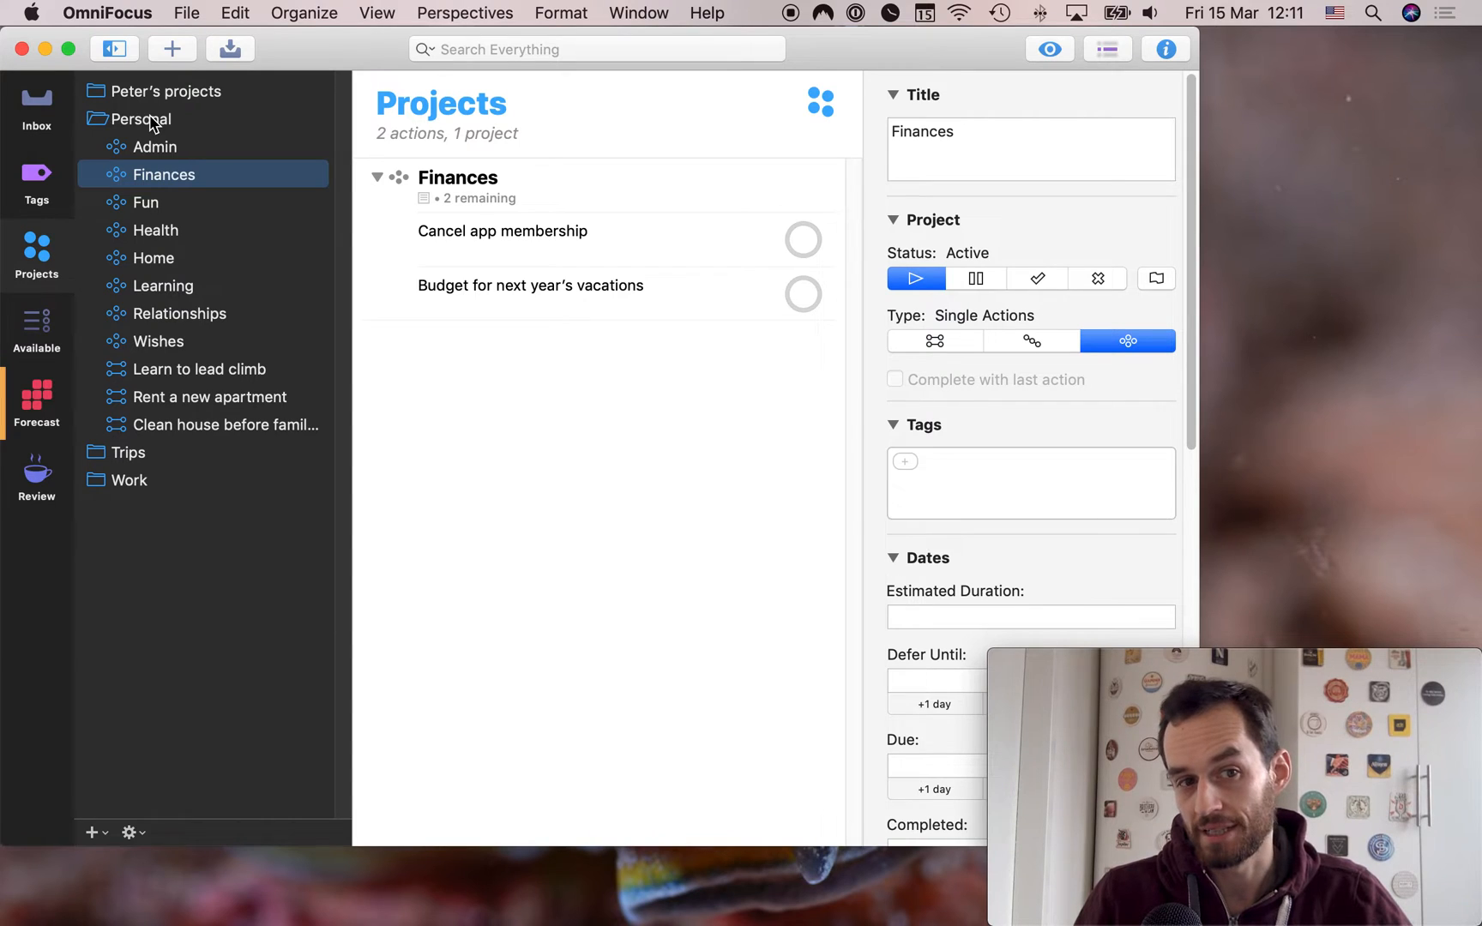
pyautogui.moveTo(543, 382)
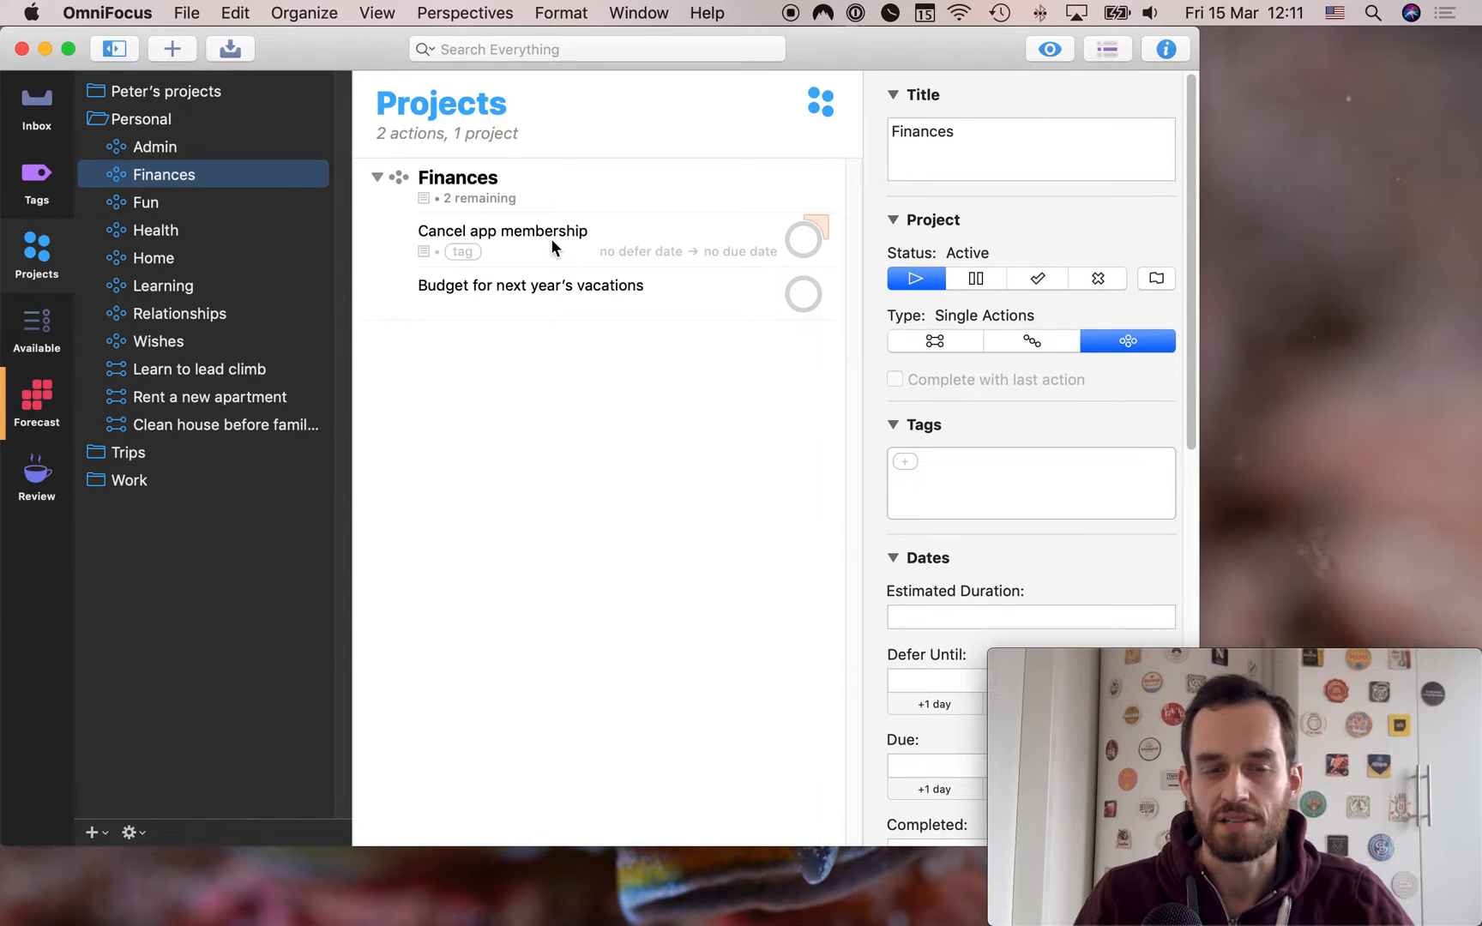
pyautogui.click(502, 230)
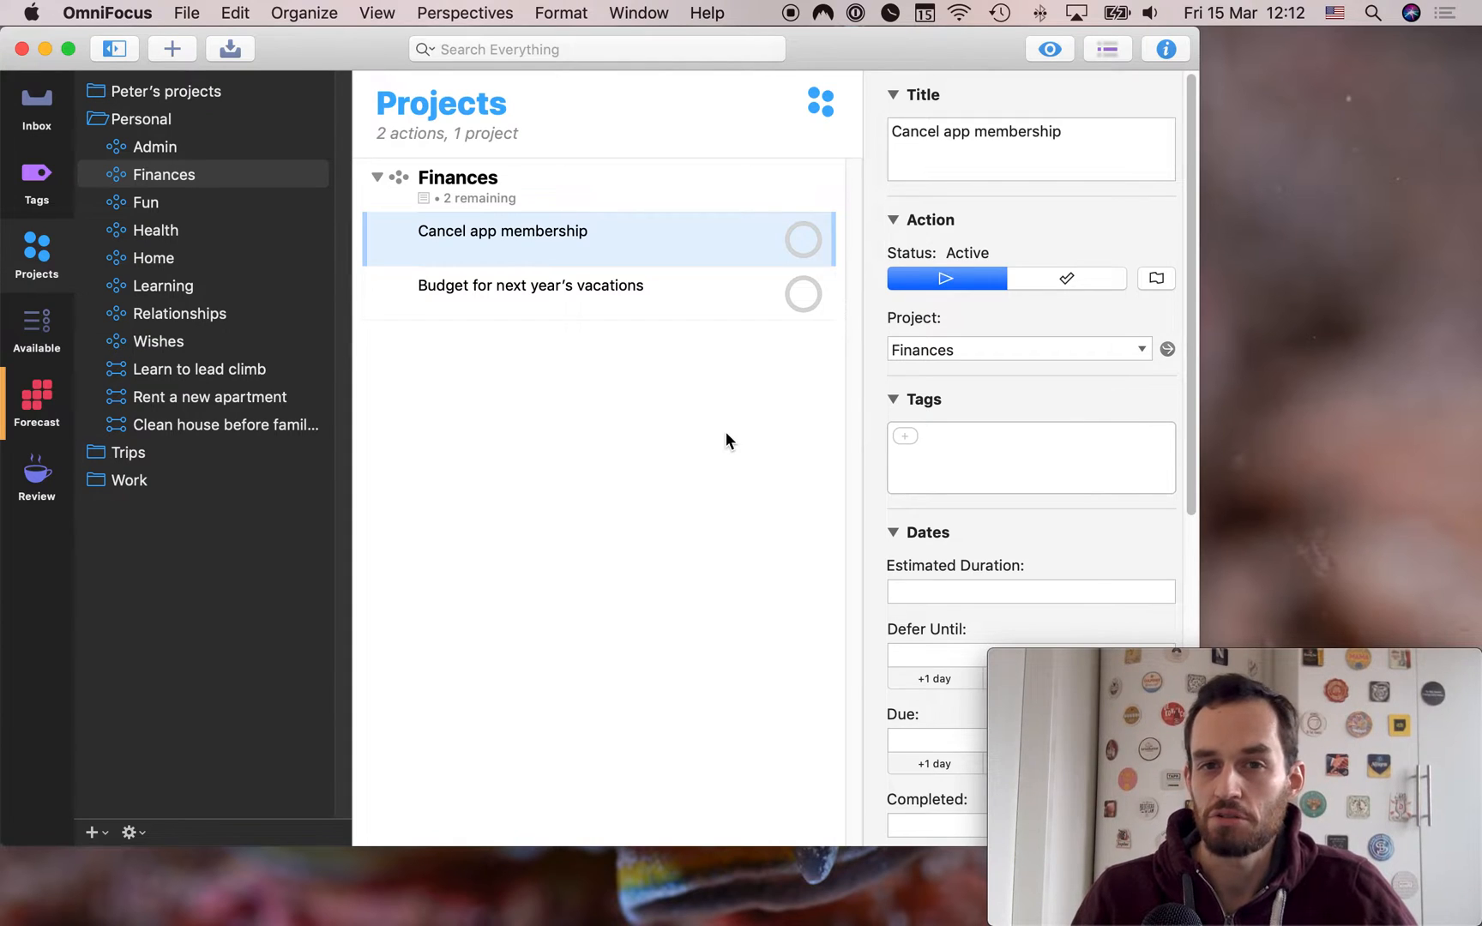
pyautogui.click(458, 178)
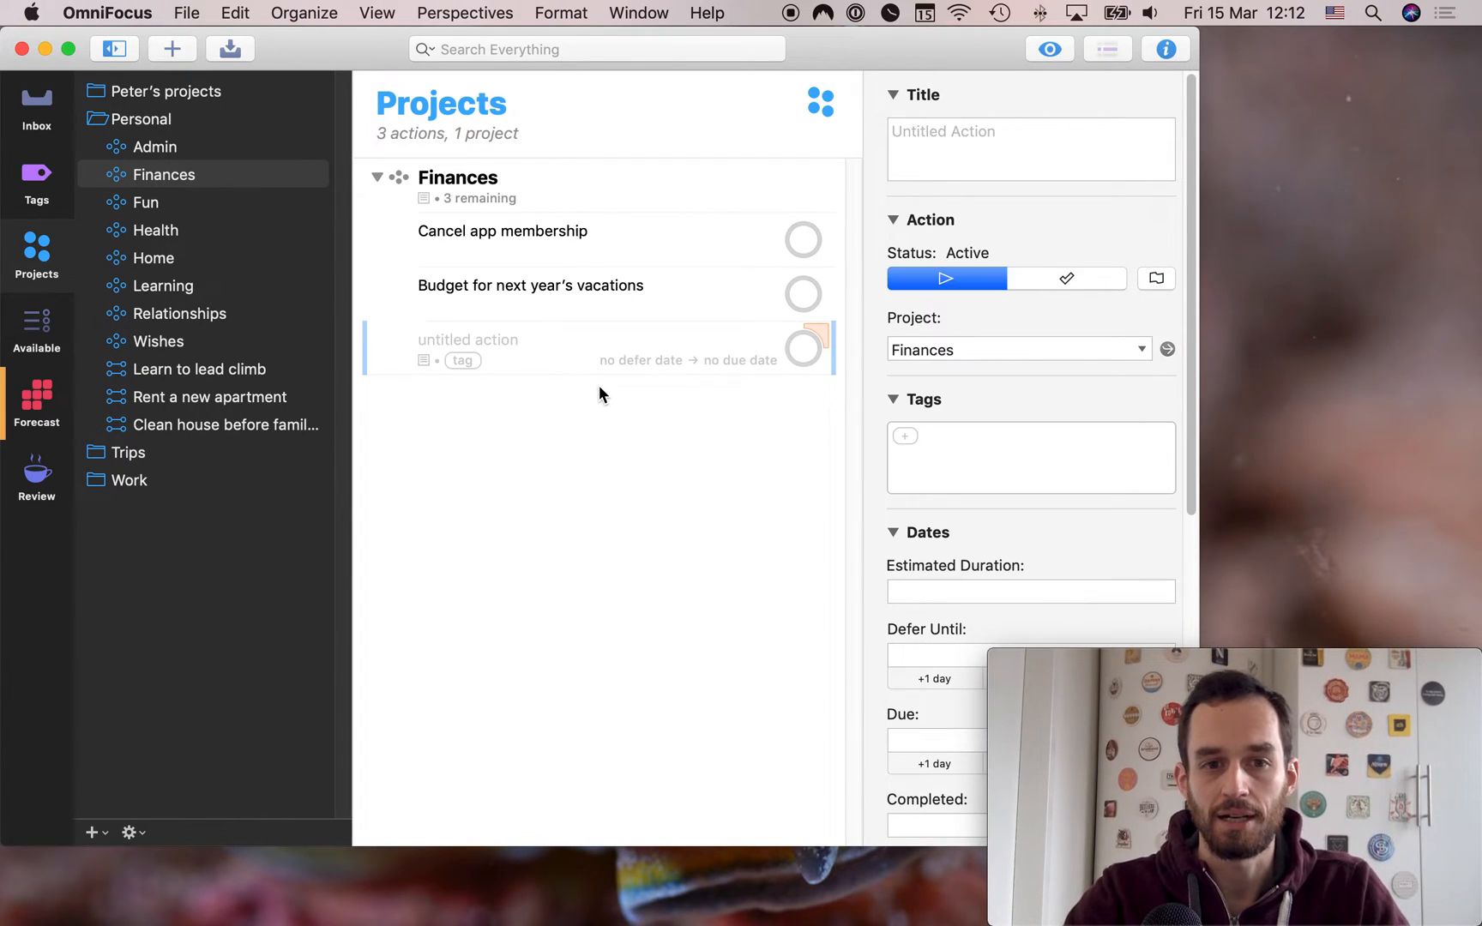
# Title the action 'Cancel membership to XYZ app?', deferred 22/03/2019 and due 28/03/2019
pyautogui.click(468, 340)
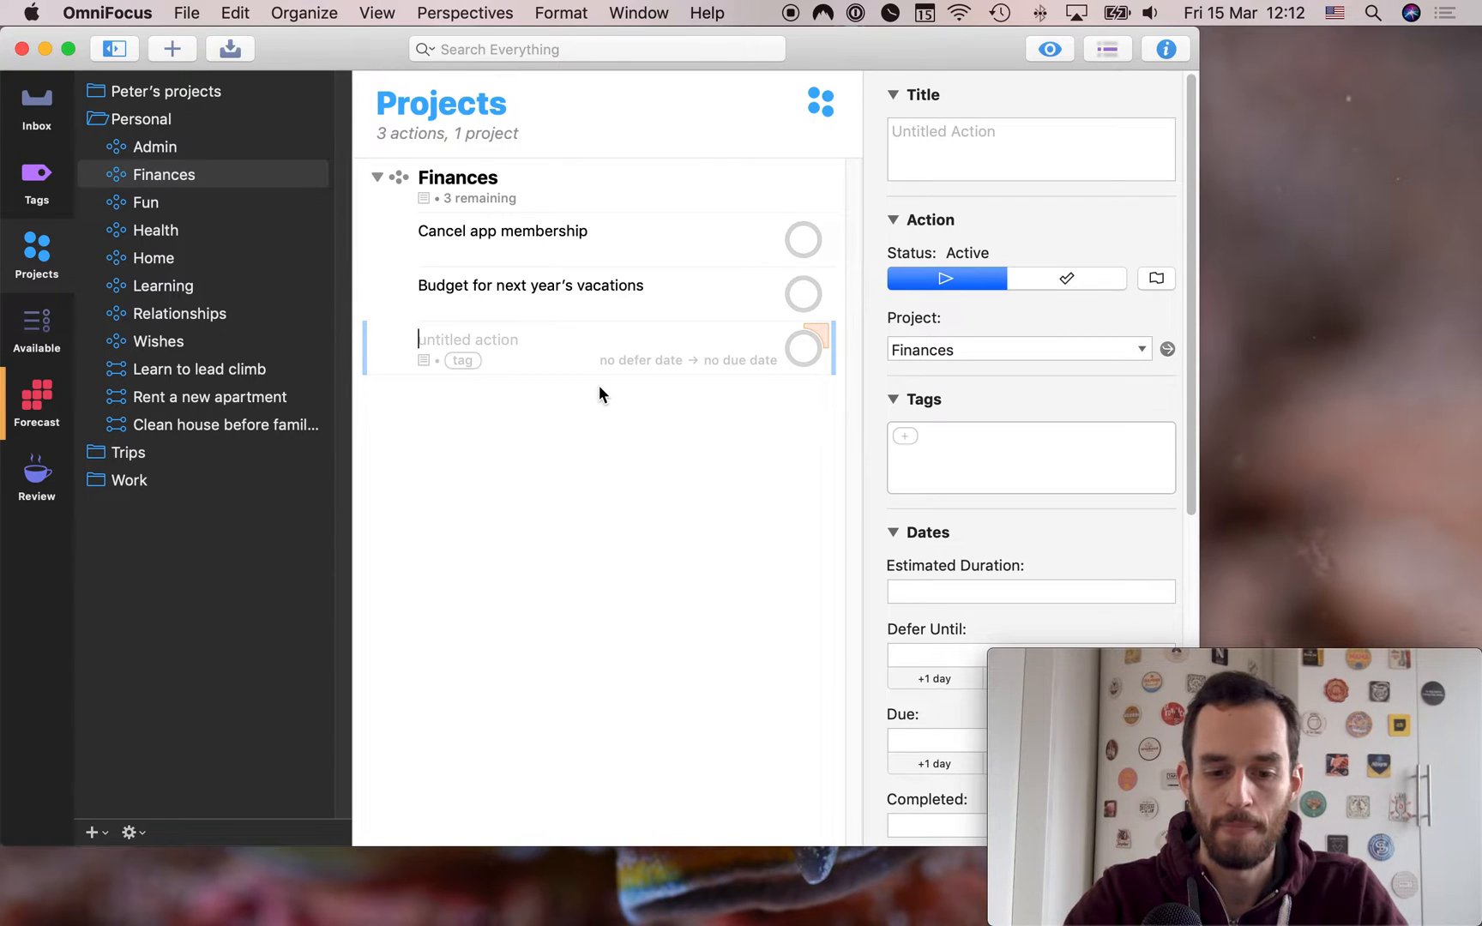
pyautogui.write('Cancel membert')
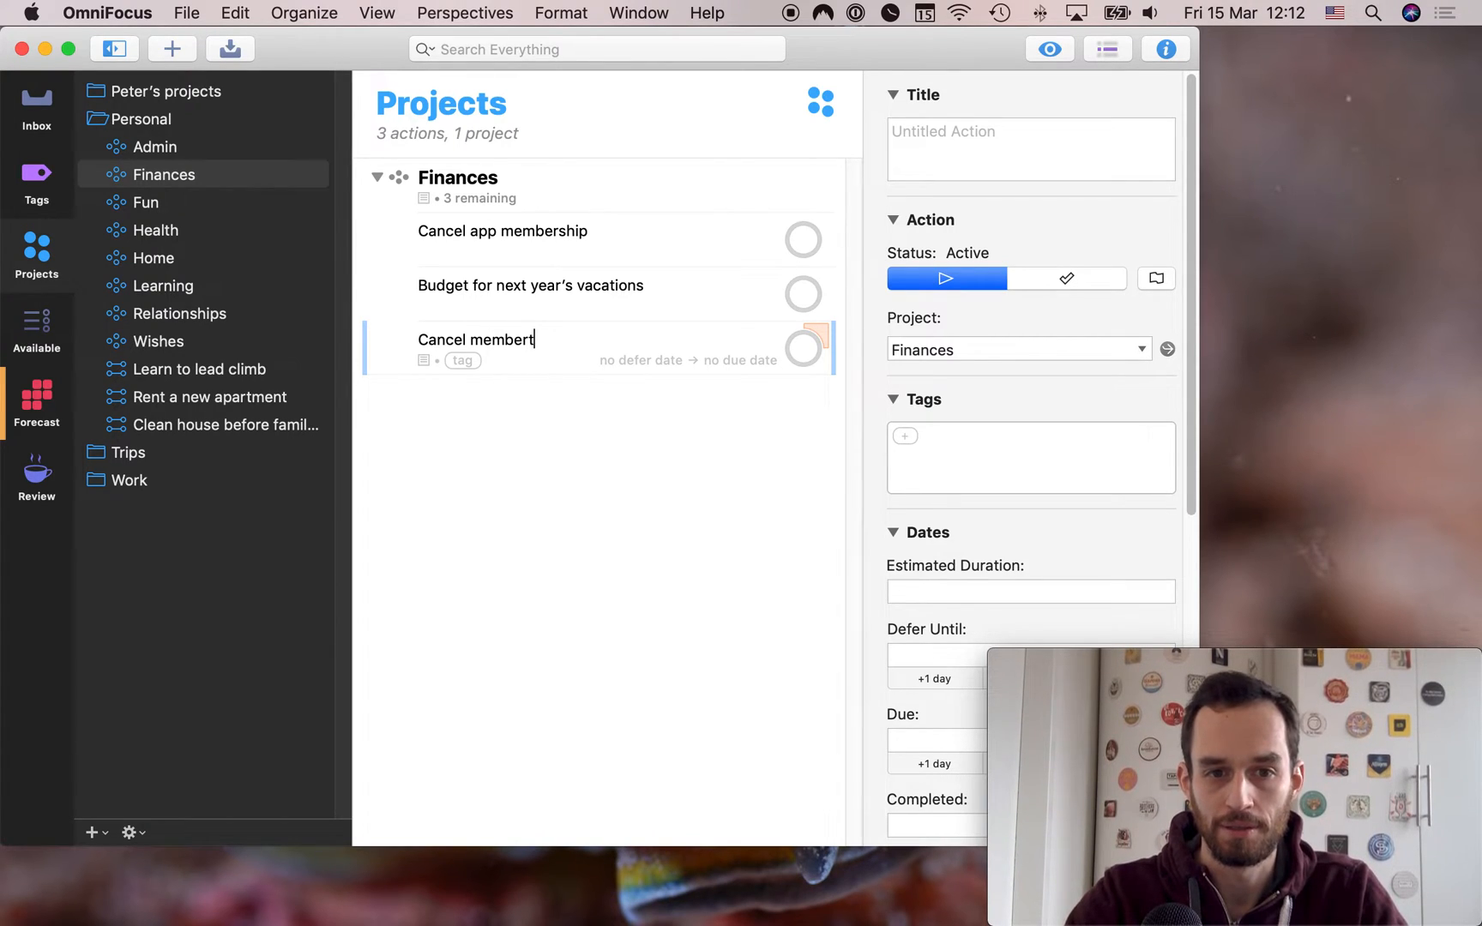
pyautogui.write('ship to XYZ')
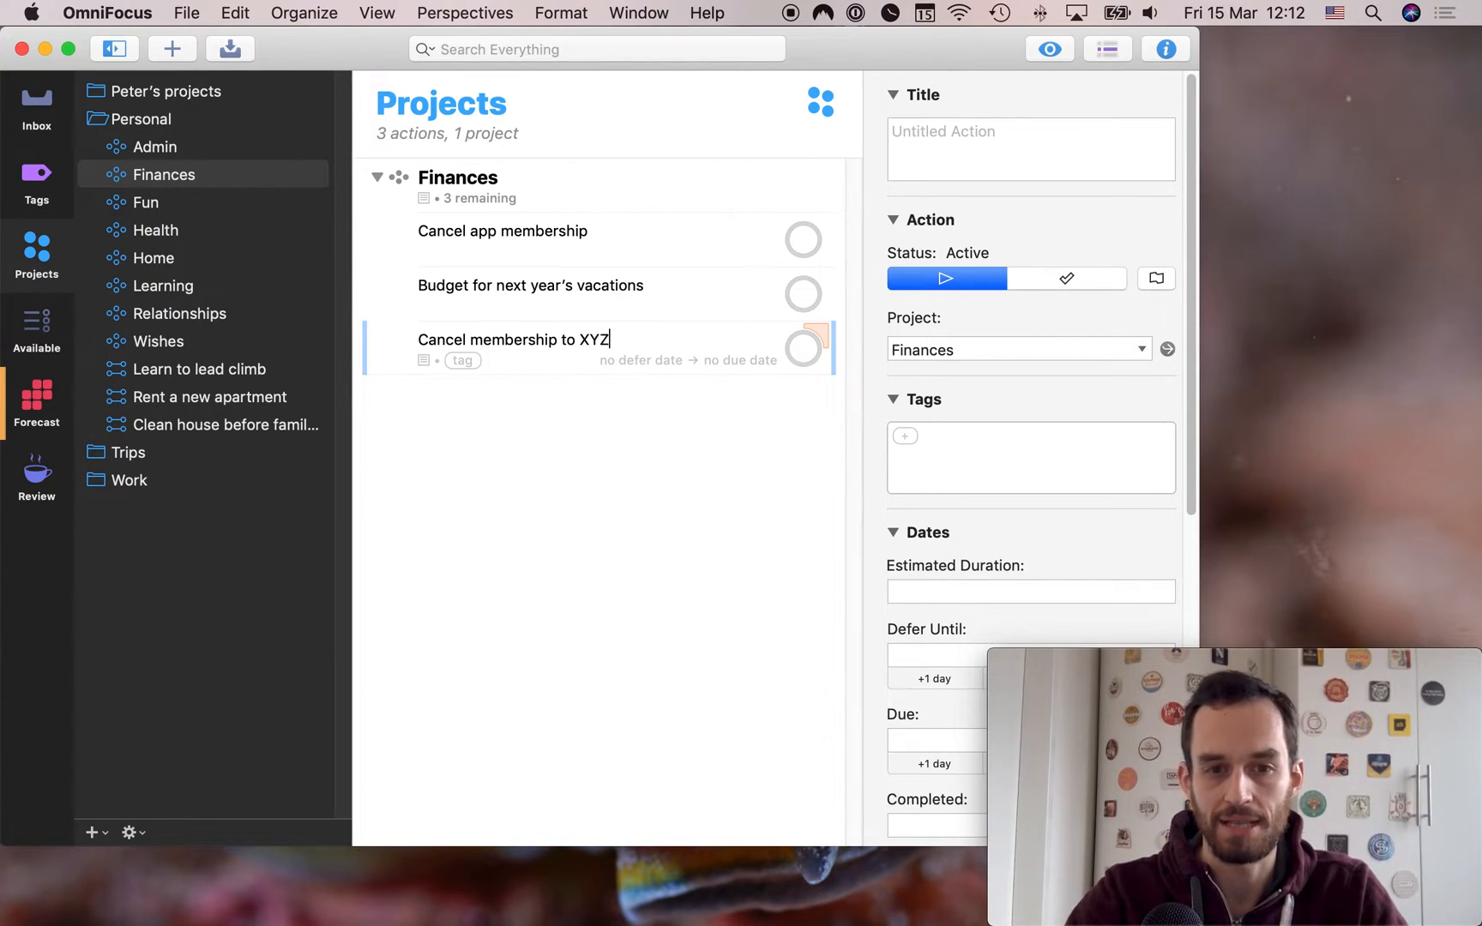
pyautogui.write('app?')
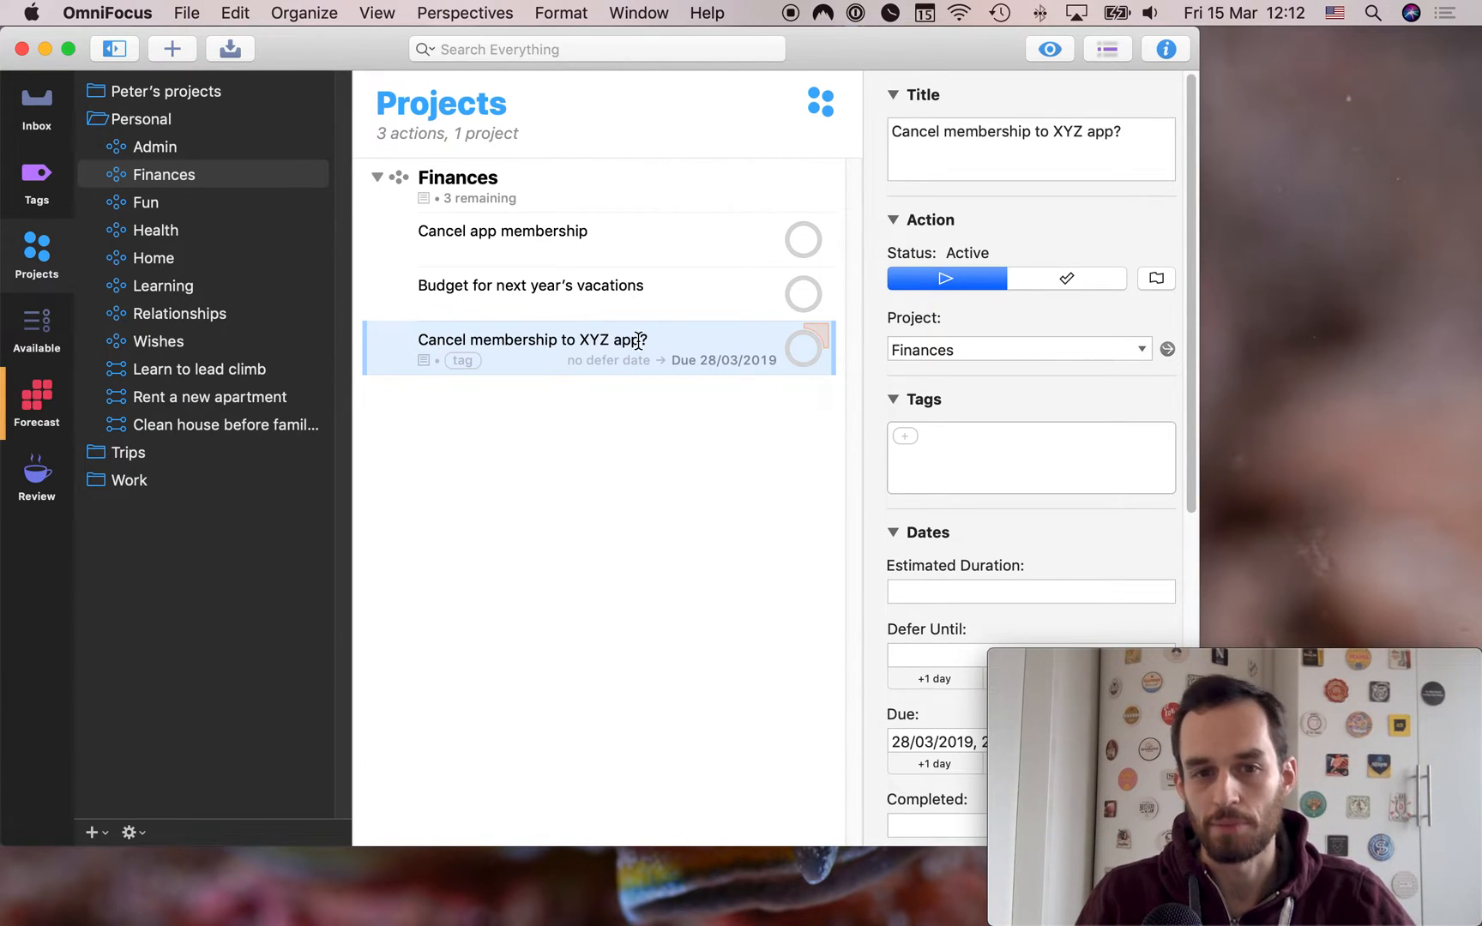
pyautogui.click(738, 467)
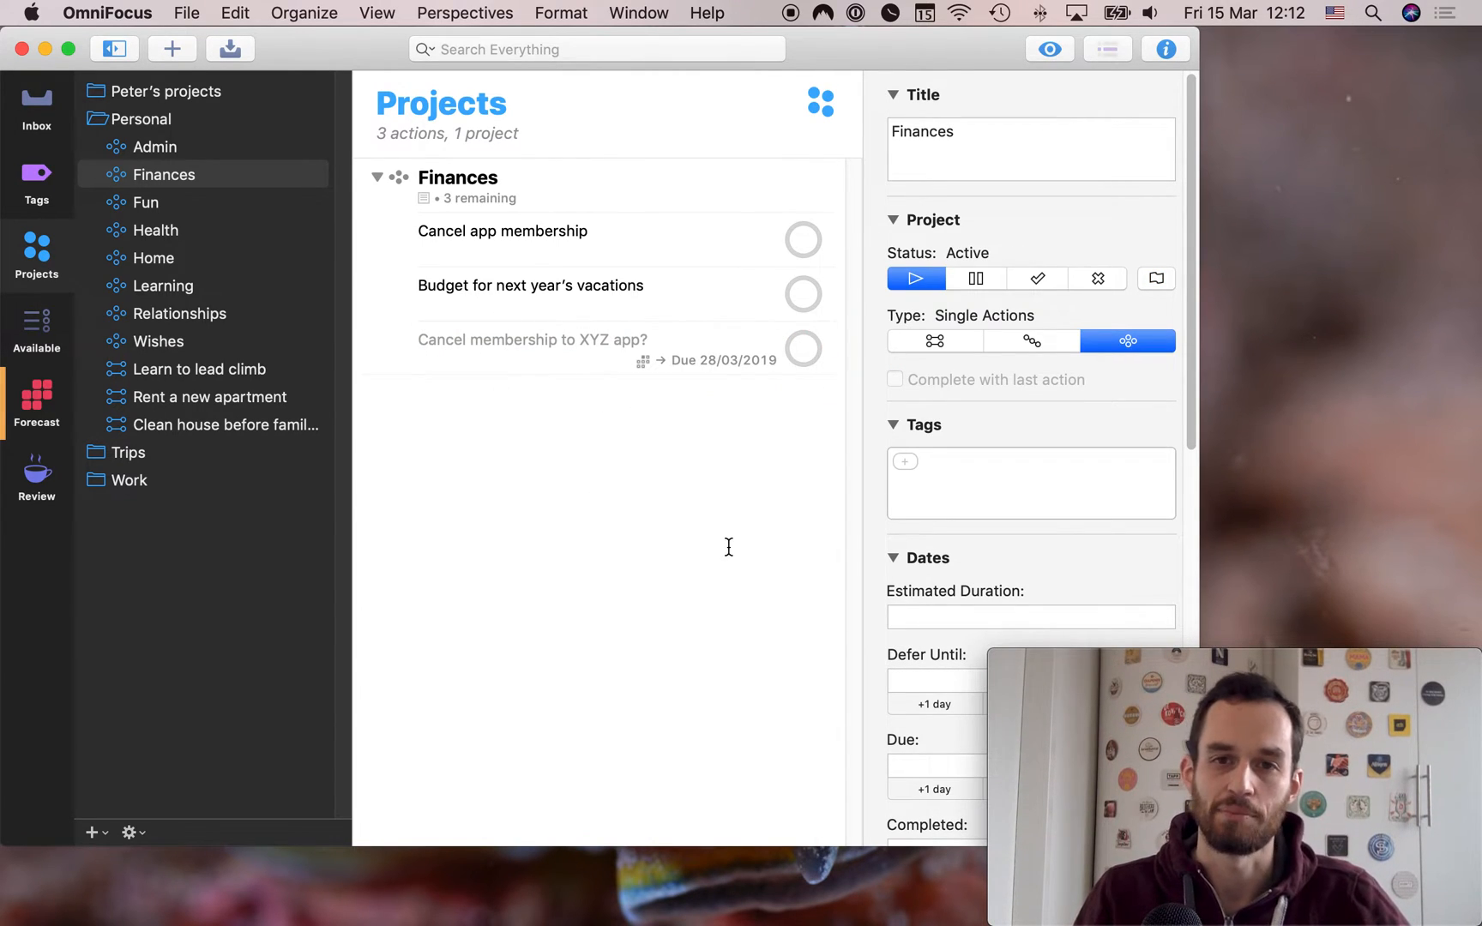
pyautogui.click(532, 339)
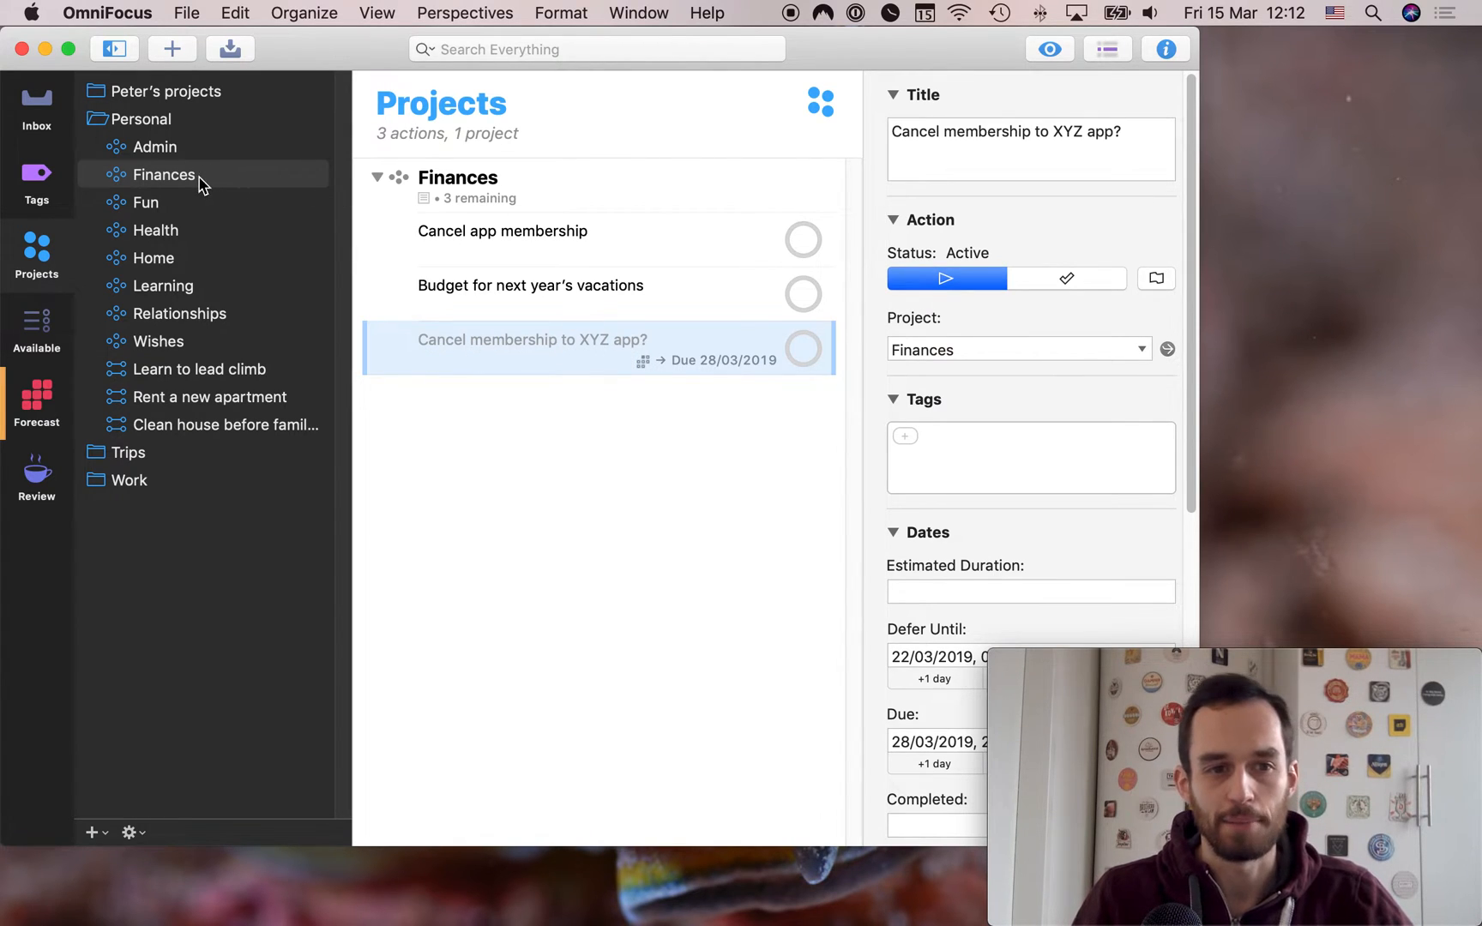
pyautogui.click(163, 173)
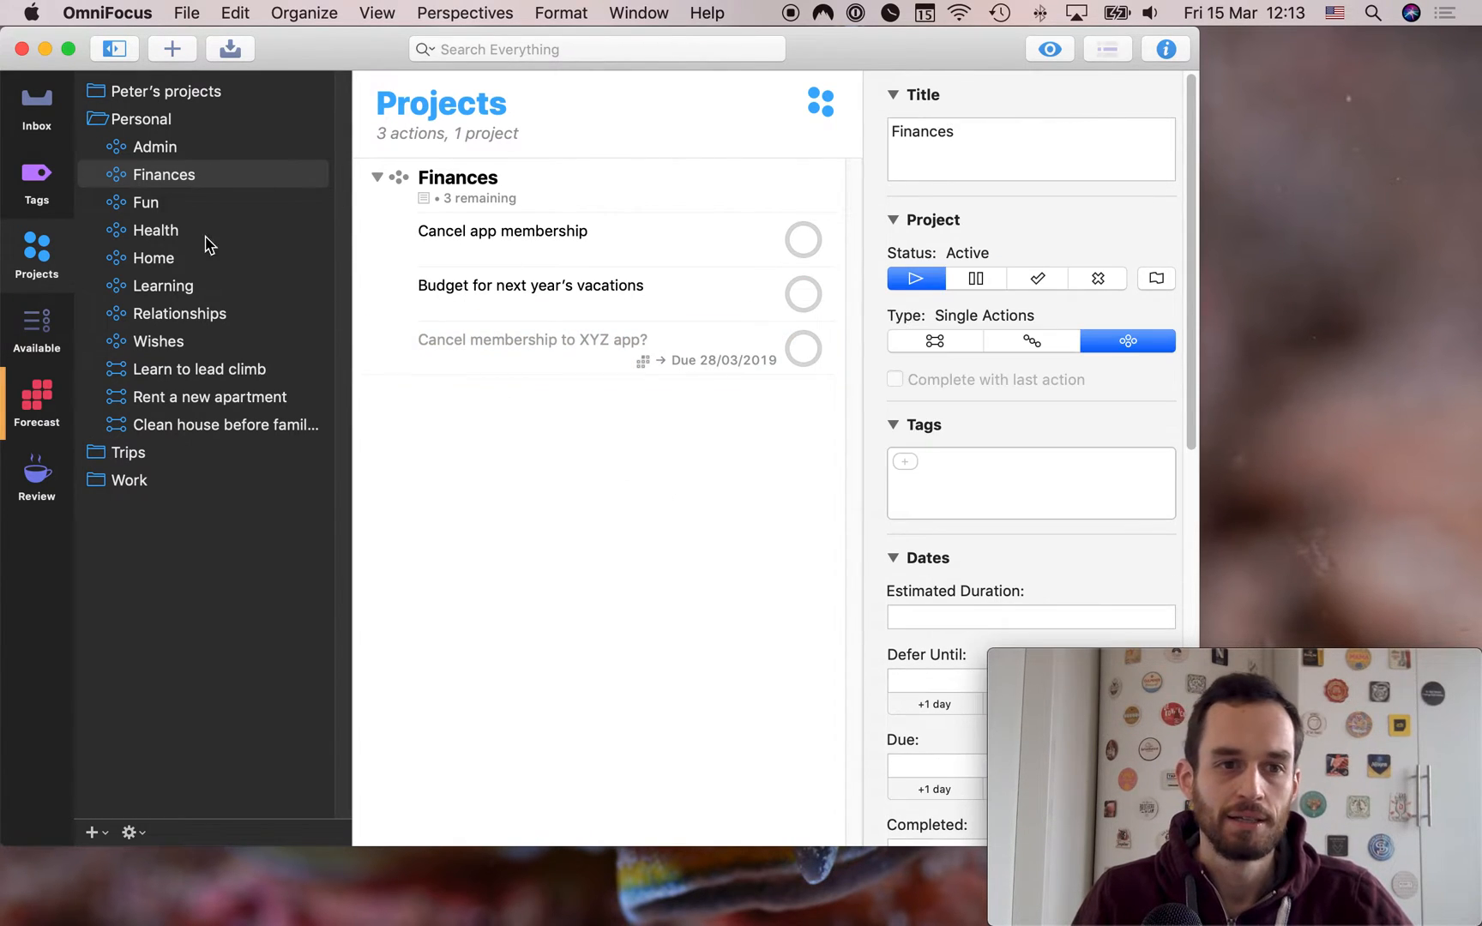
pyautogui.moveTo(171, 208)
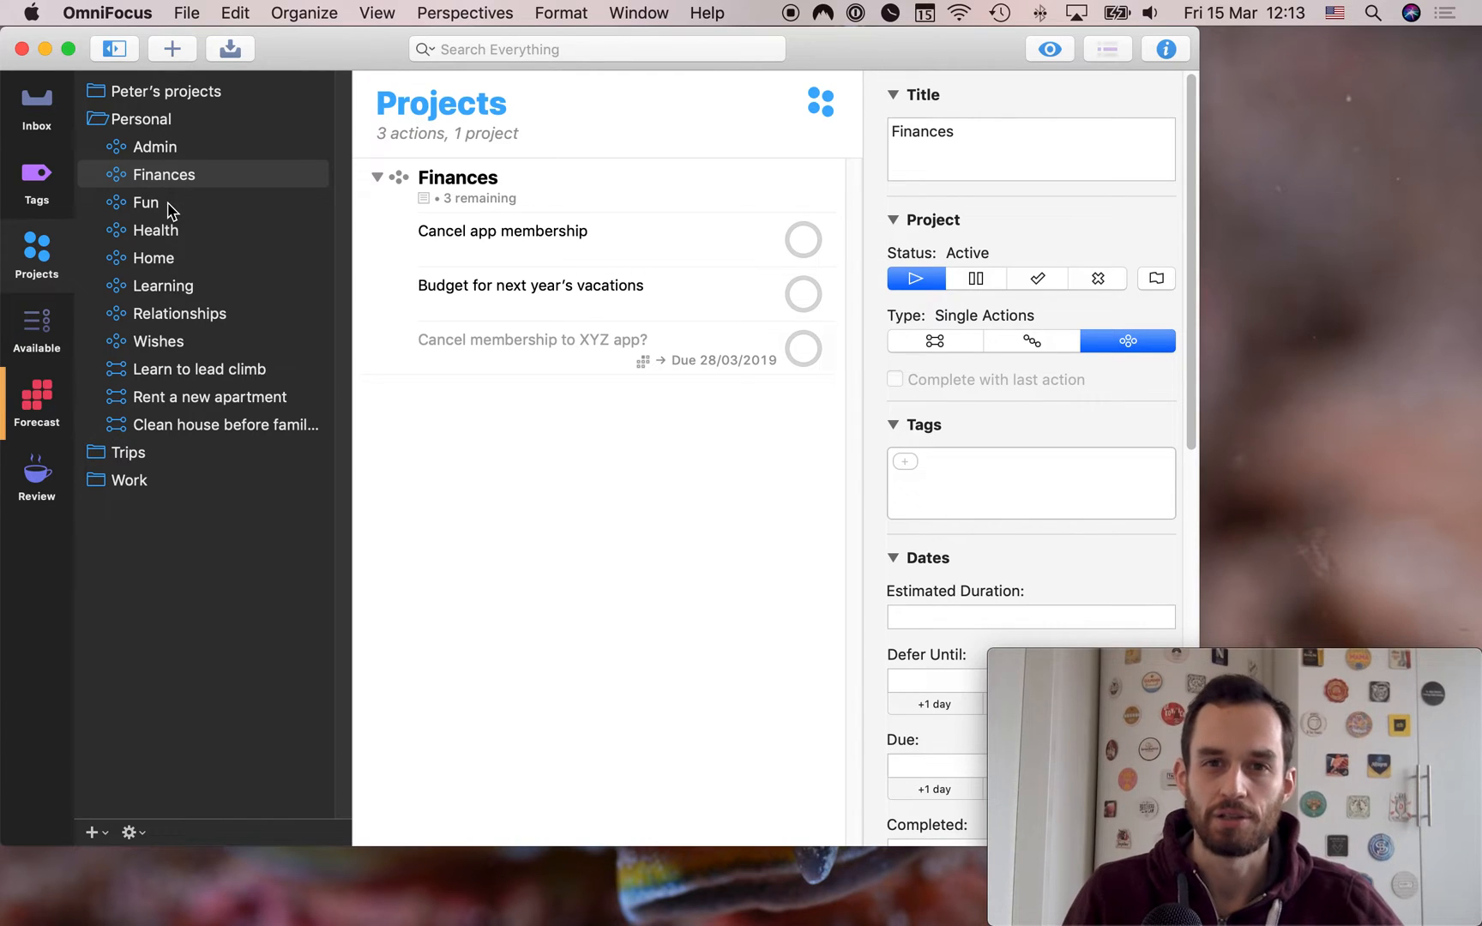
# View the Fun project and select its 'Sign up for a cooking workshop' action
pyautogui.click(145, 202)
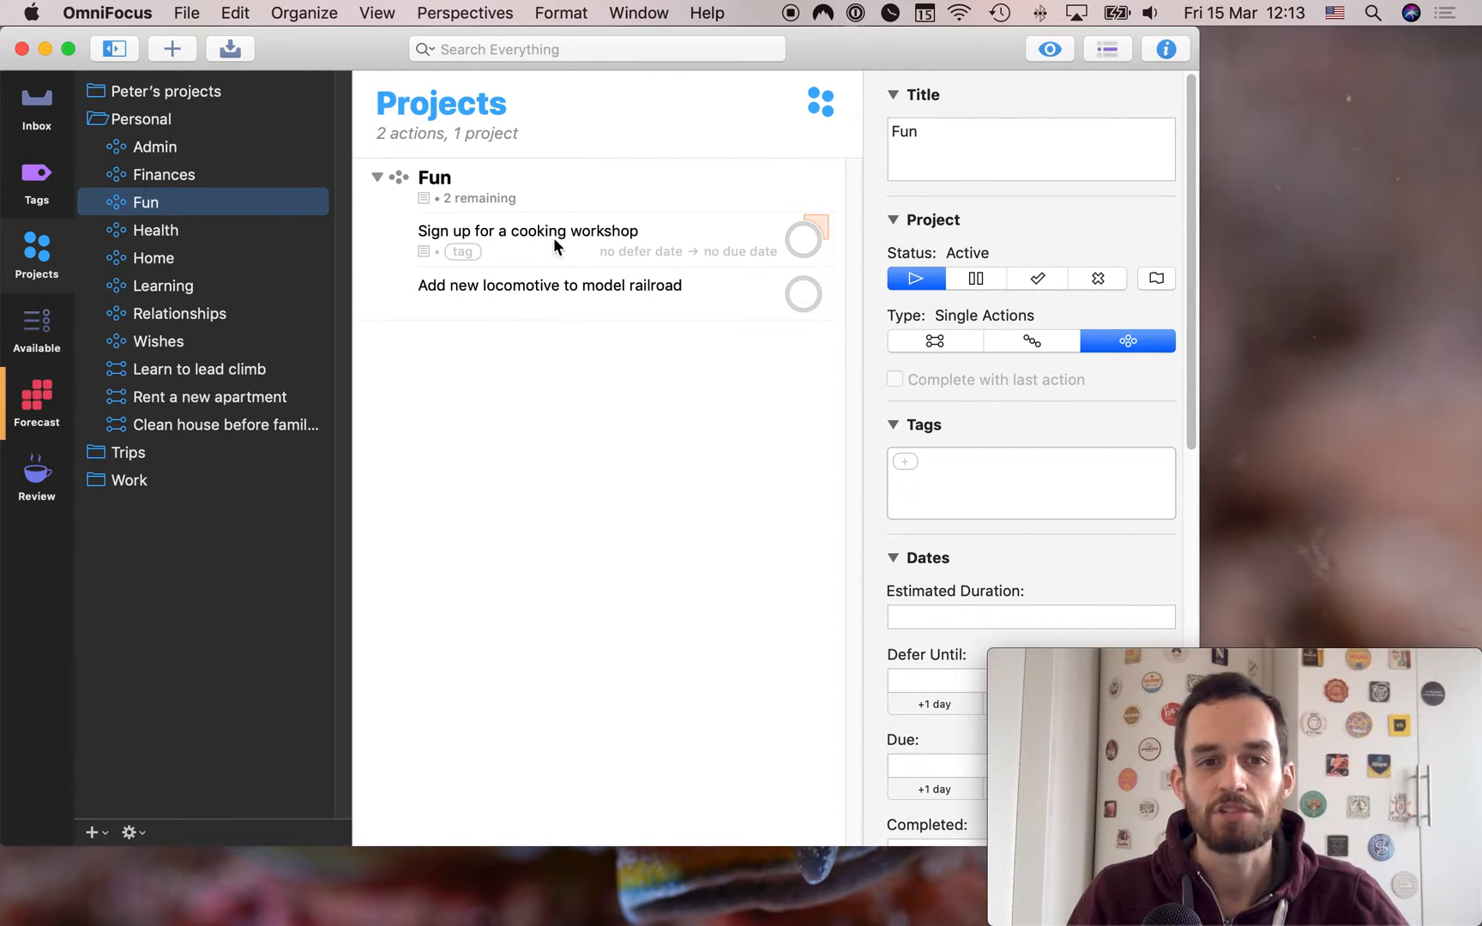
pyautogui.click(549, 285)
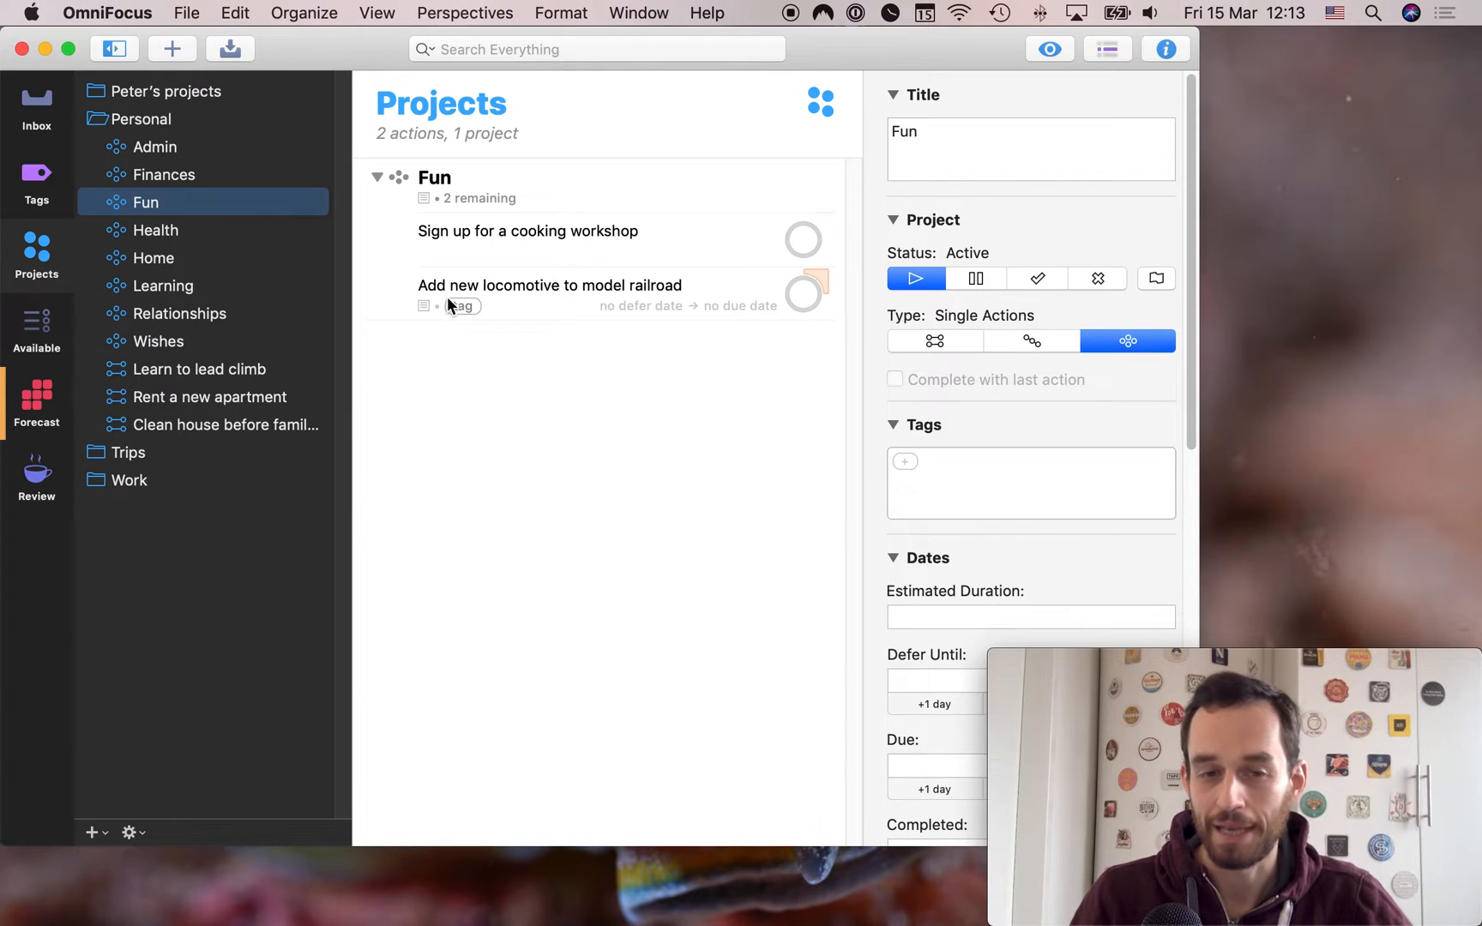
pyautogui.moveTo(680, 295)
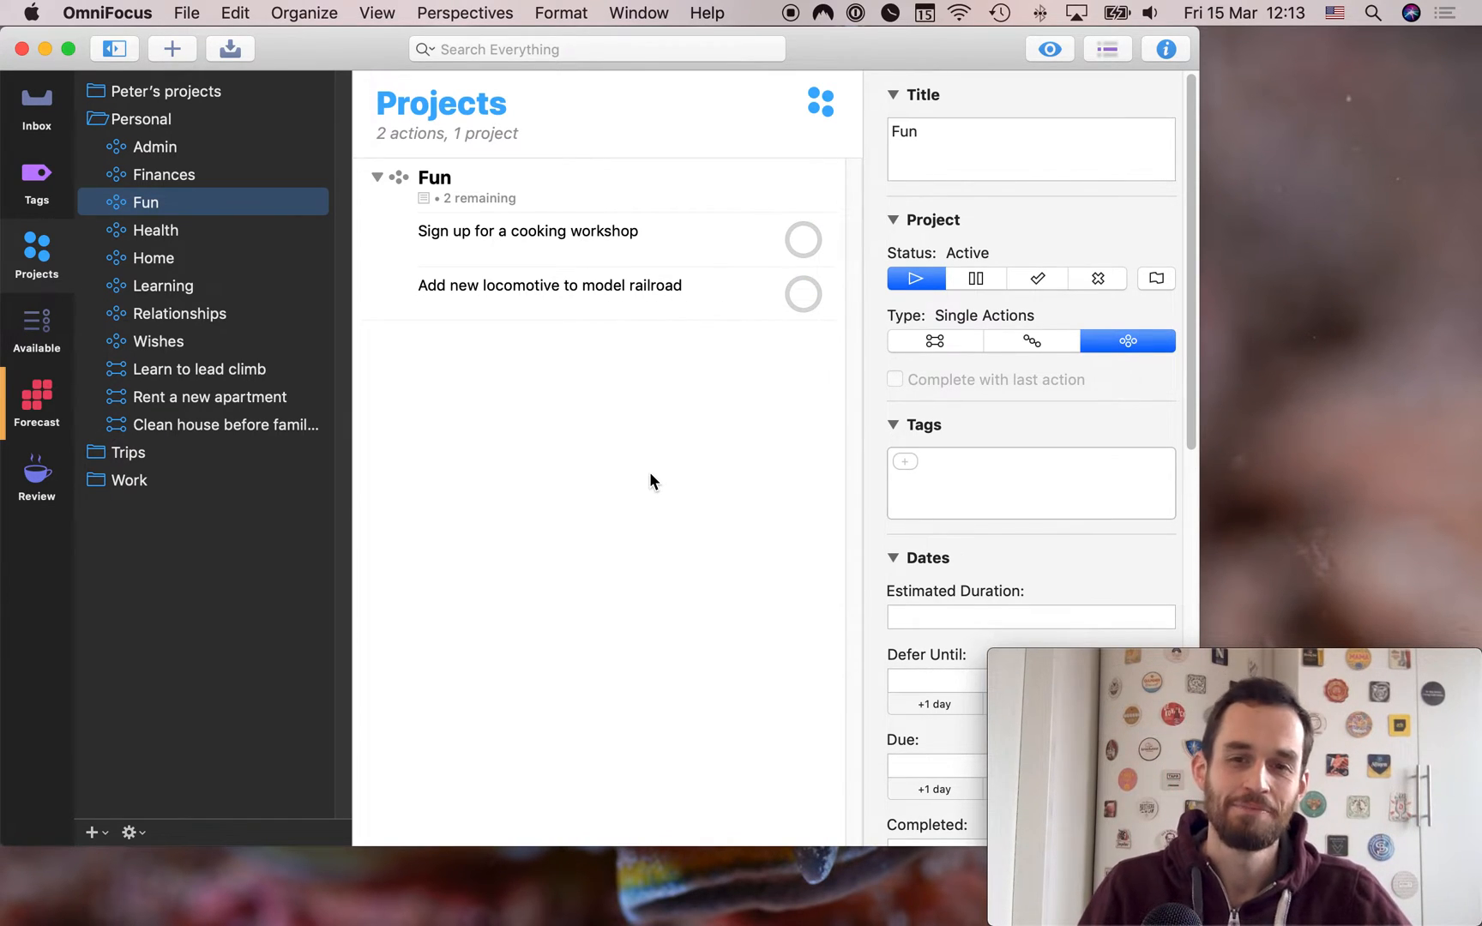
pyautogui.moveTo(647, 439)
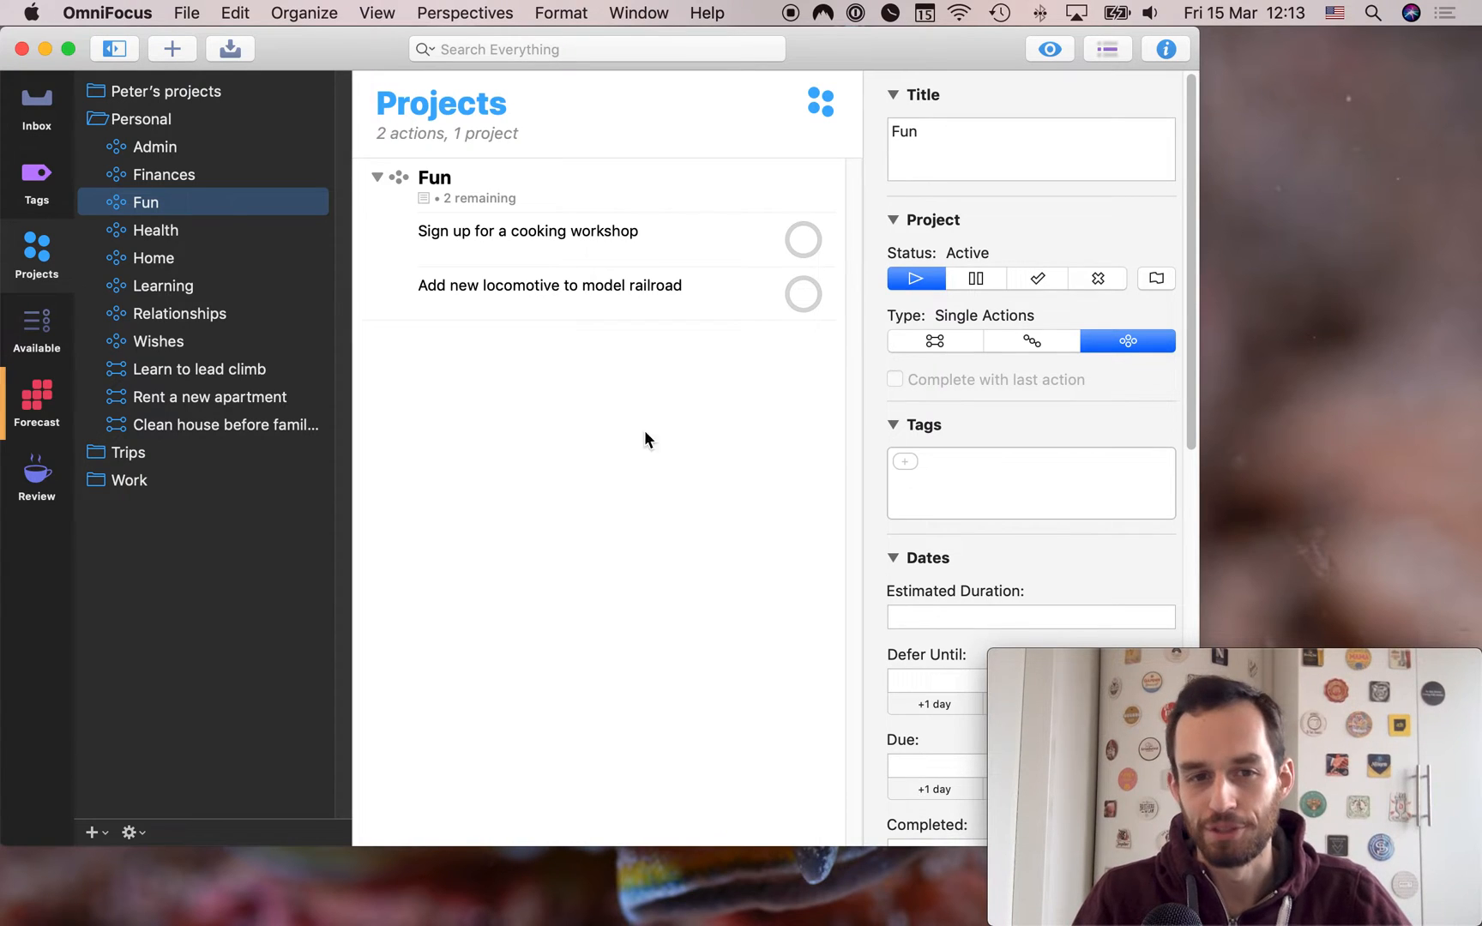
pyautogui.moveTo(617, 350)
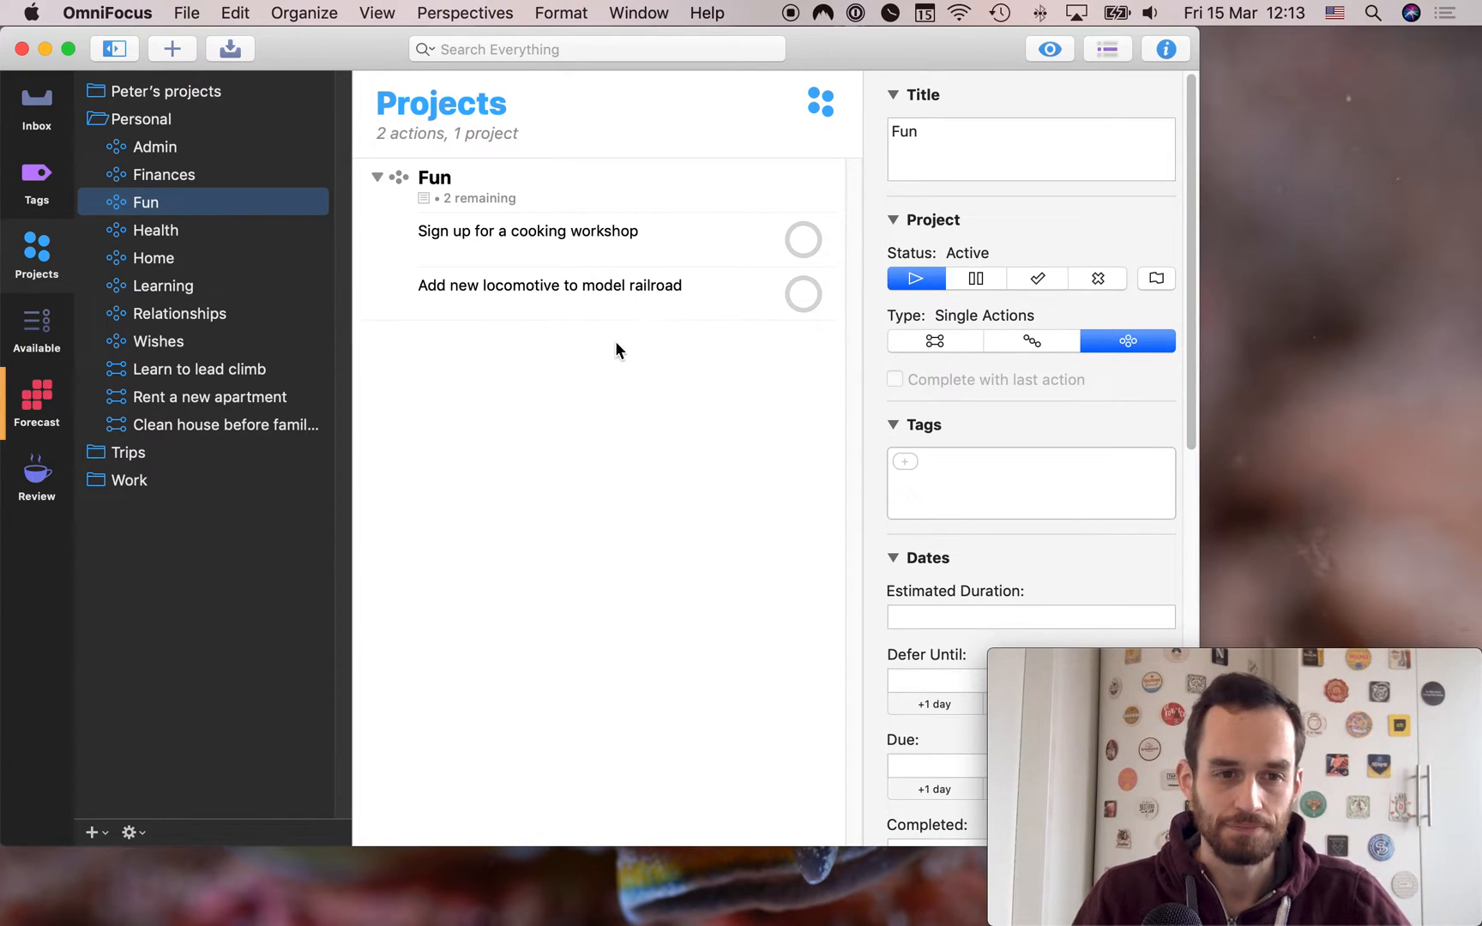
pyautogui.moveTo(657, 370)
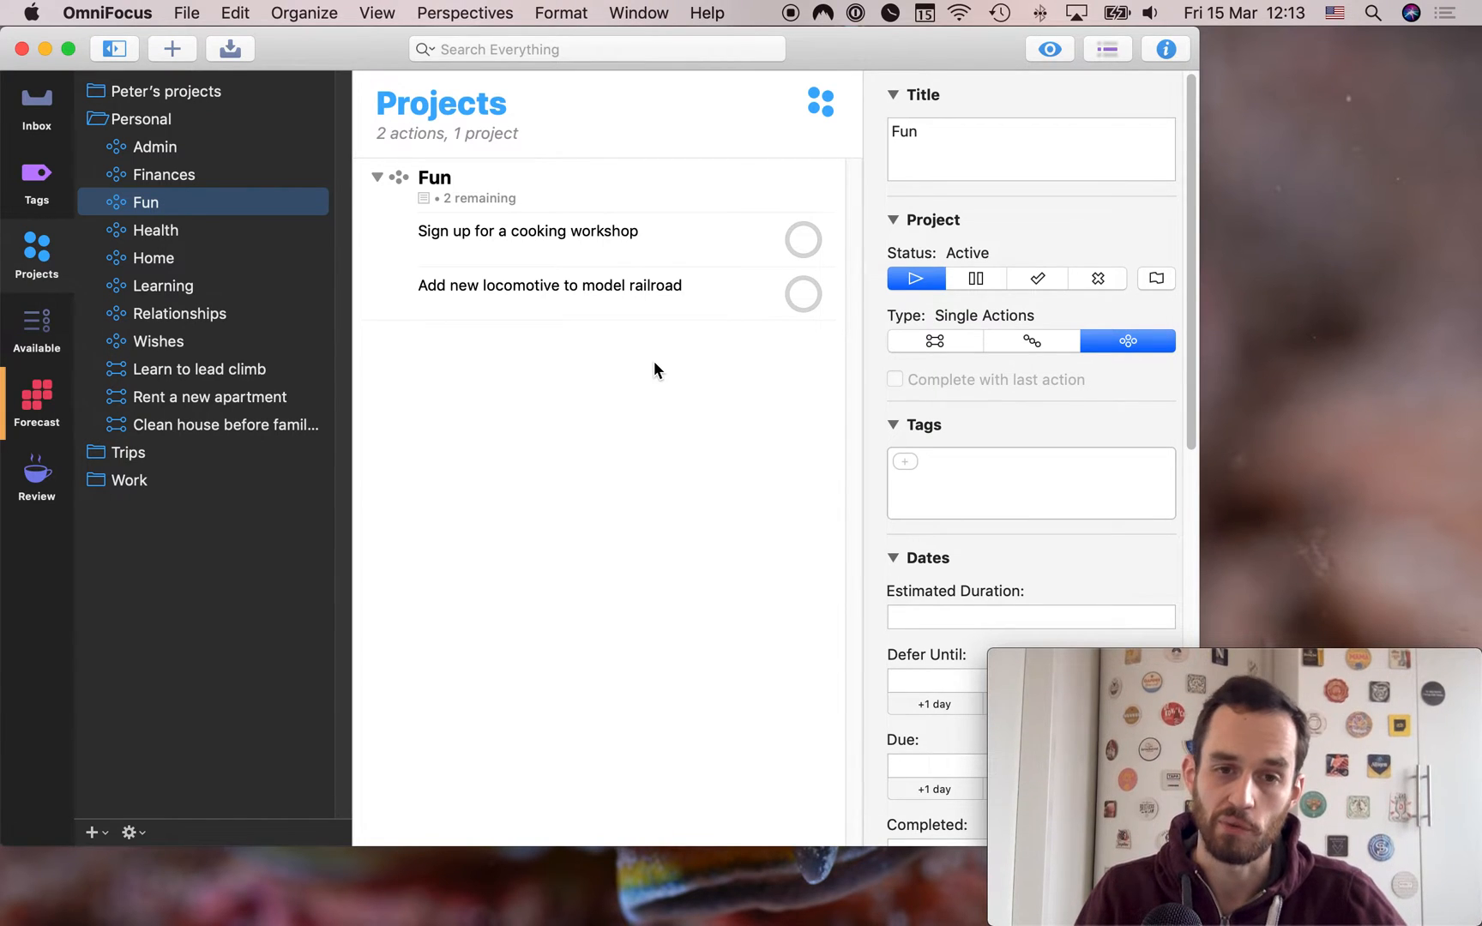
pyautogui.click(528, 232)
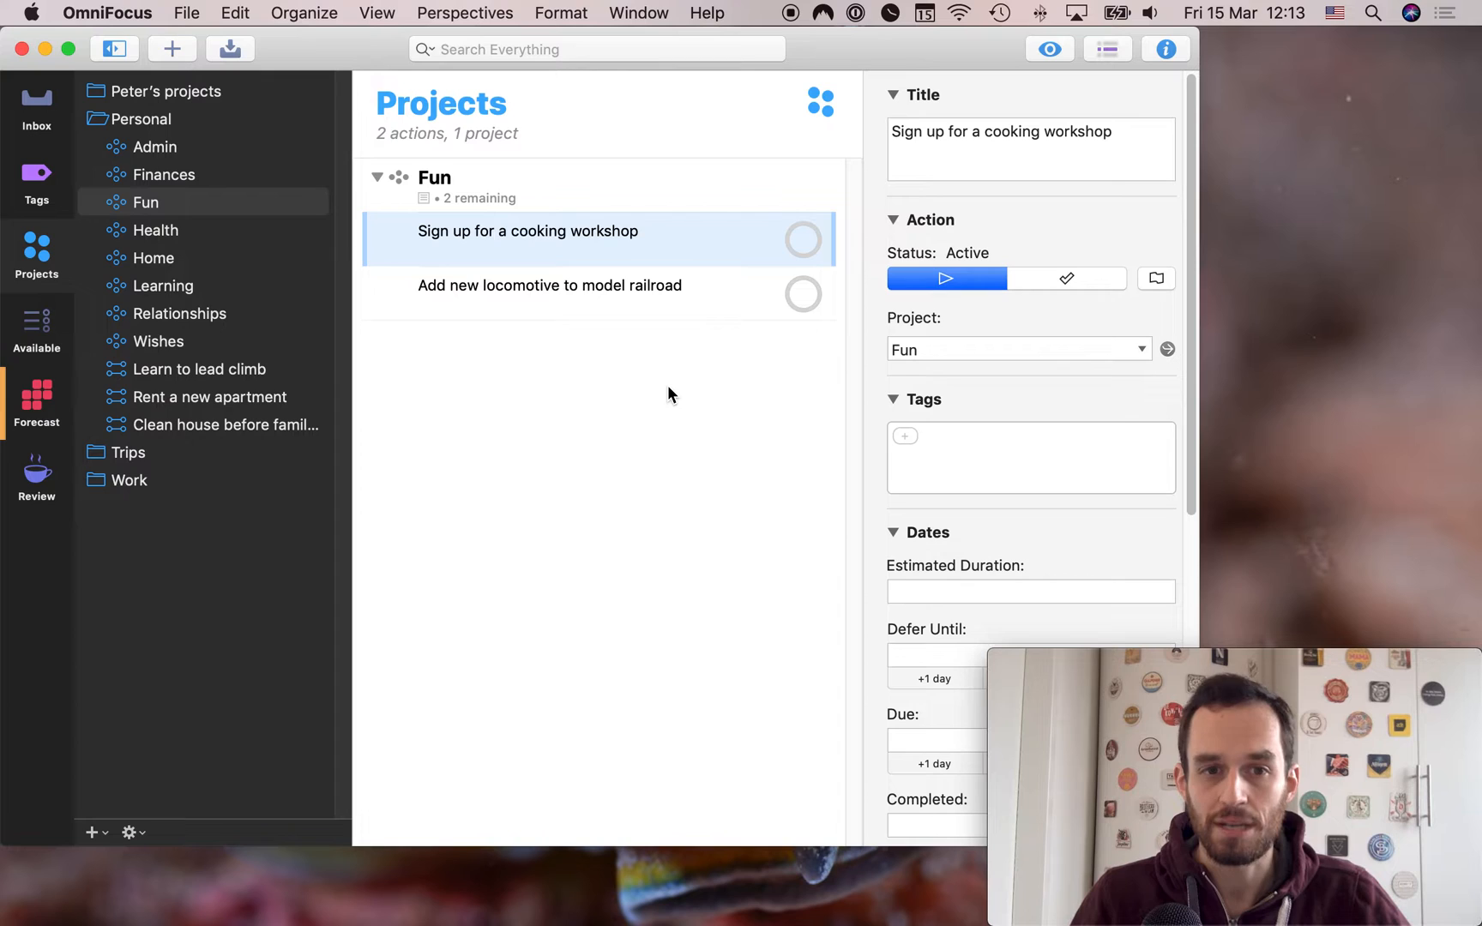
pyautogui.moveTo(624, 309)
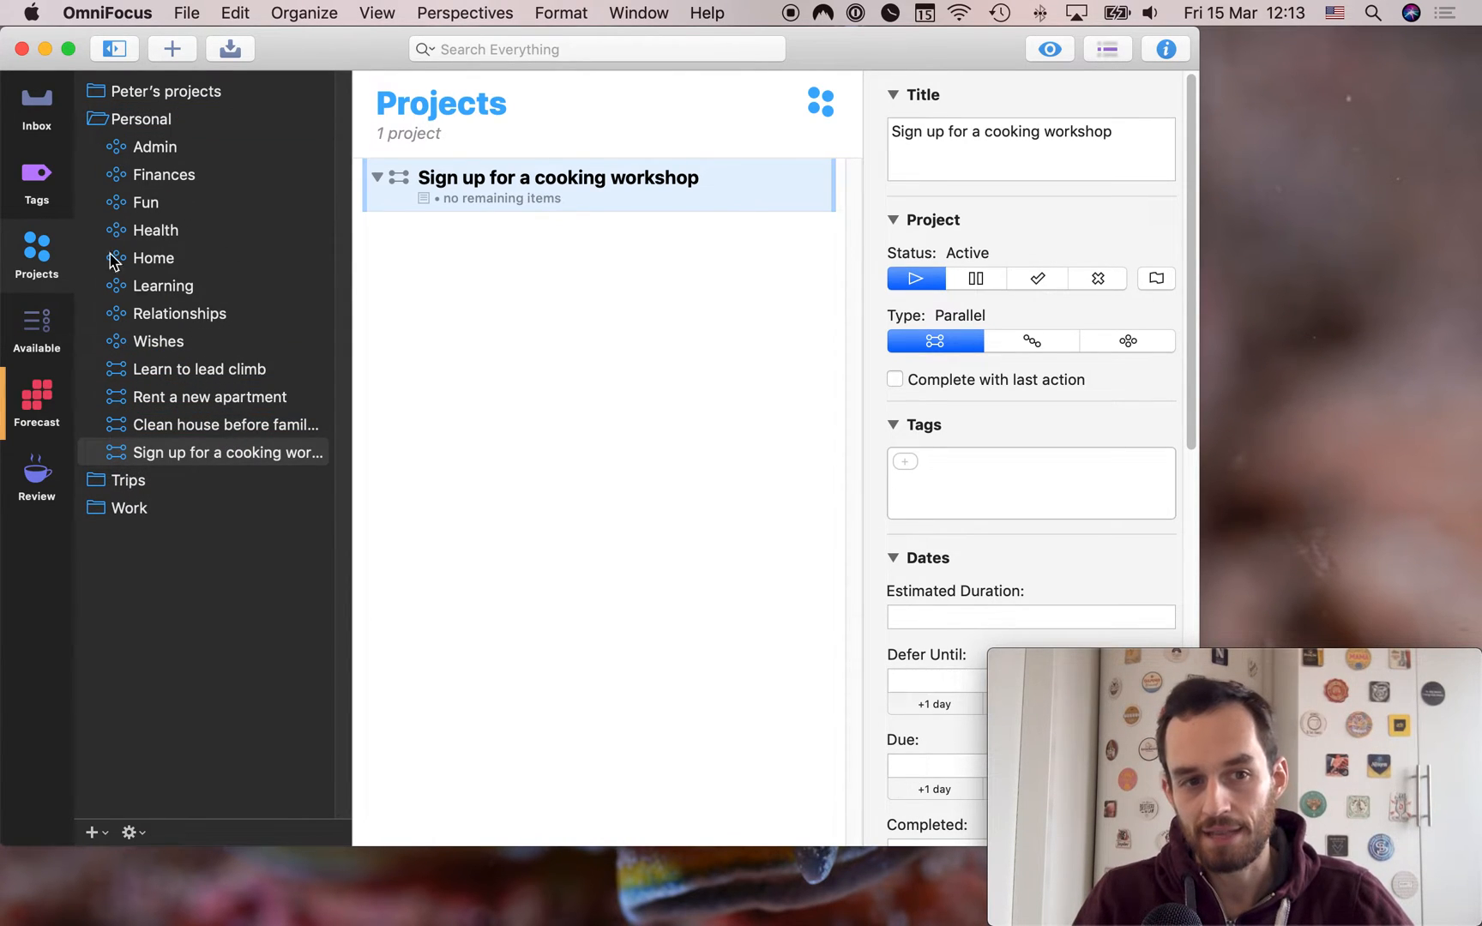
pyautogui.moveTo(132, 463)
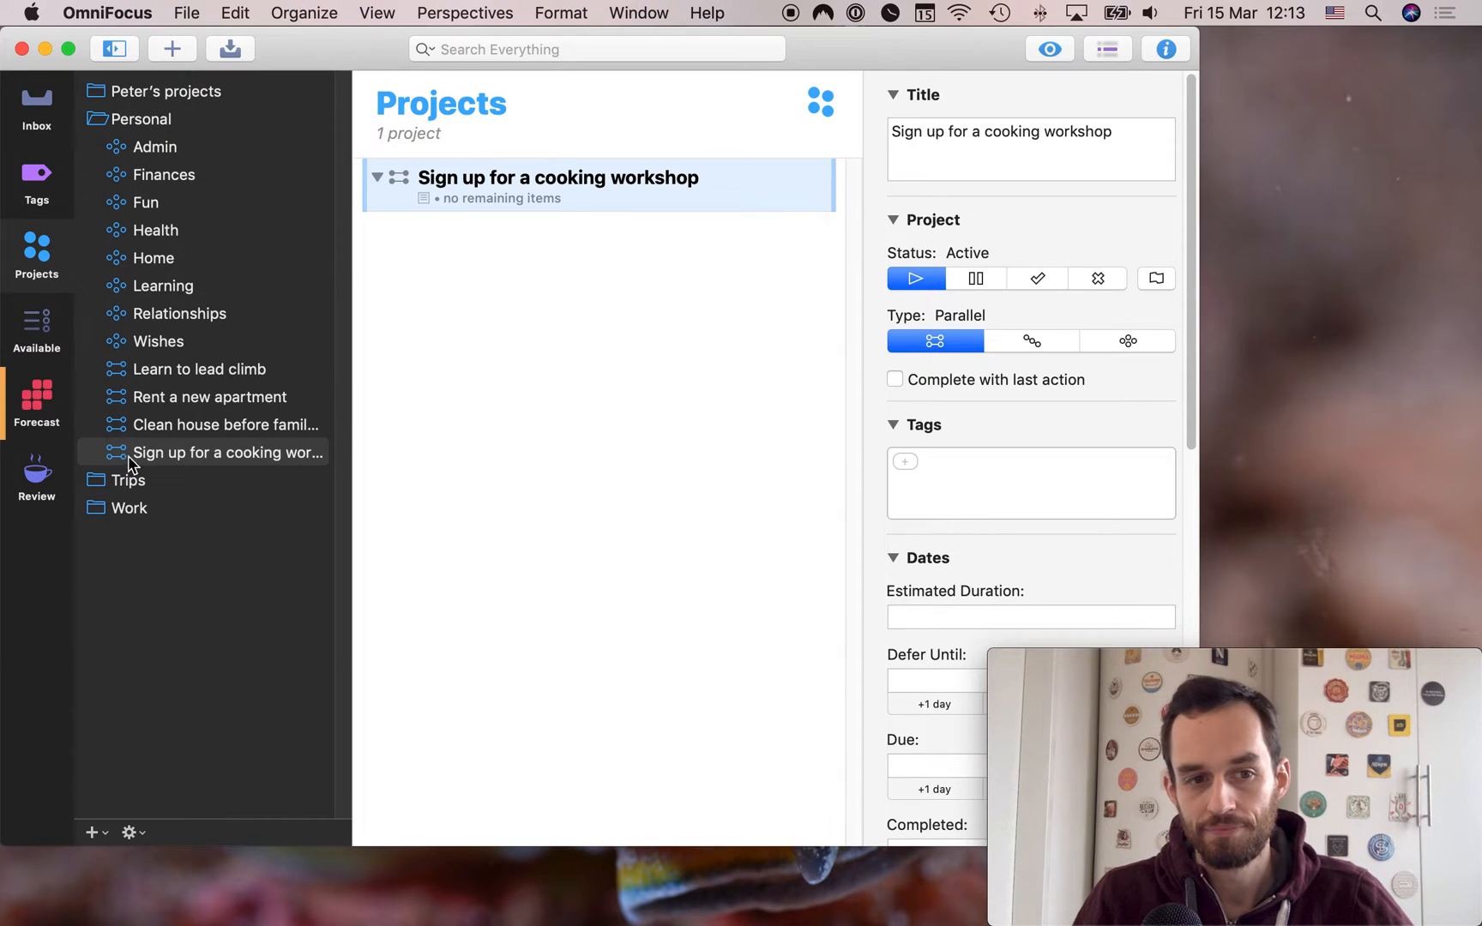
pyautogui.moveTo(534, 333)
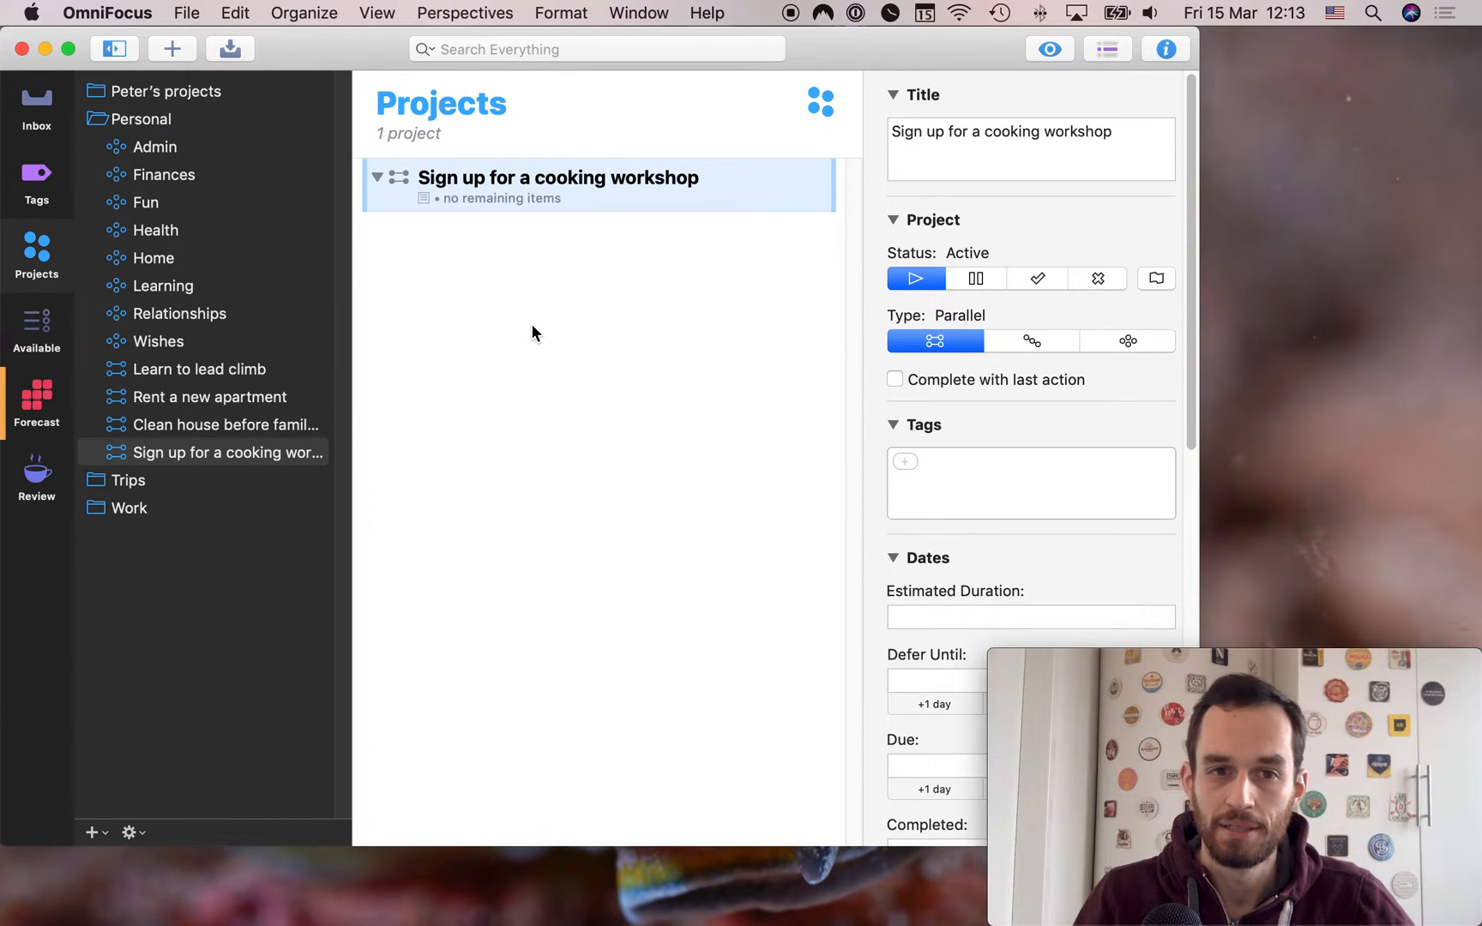
pyautogui.moveTo(803, 405)
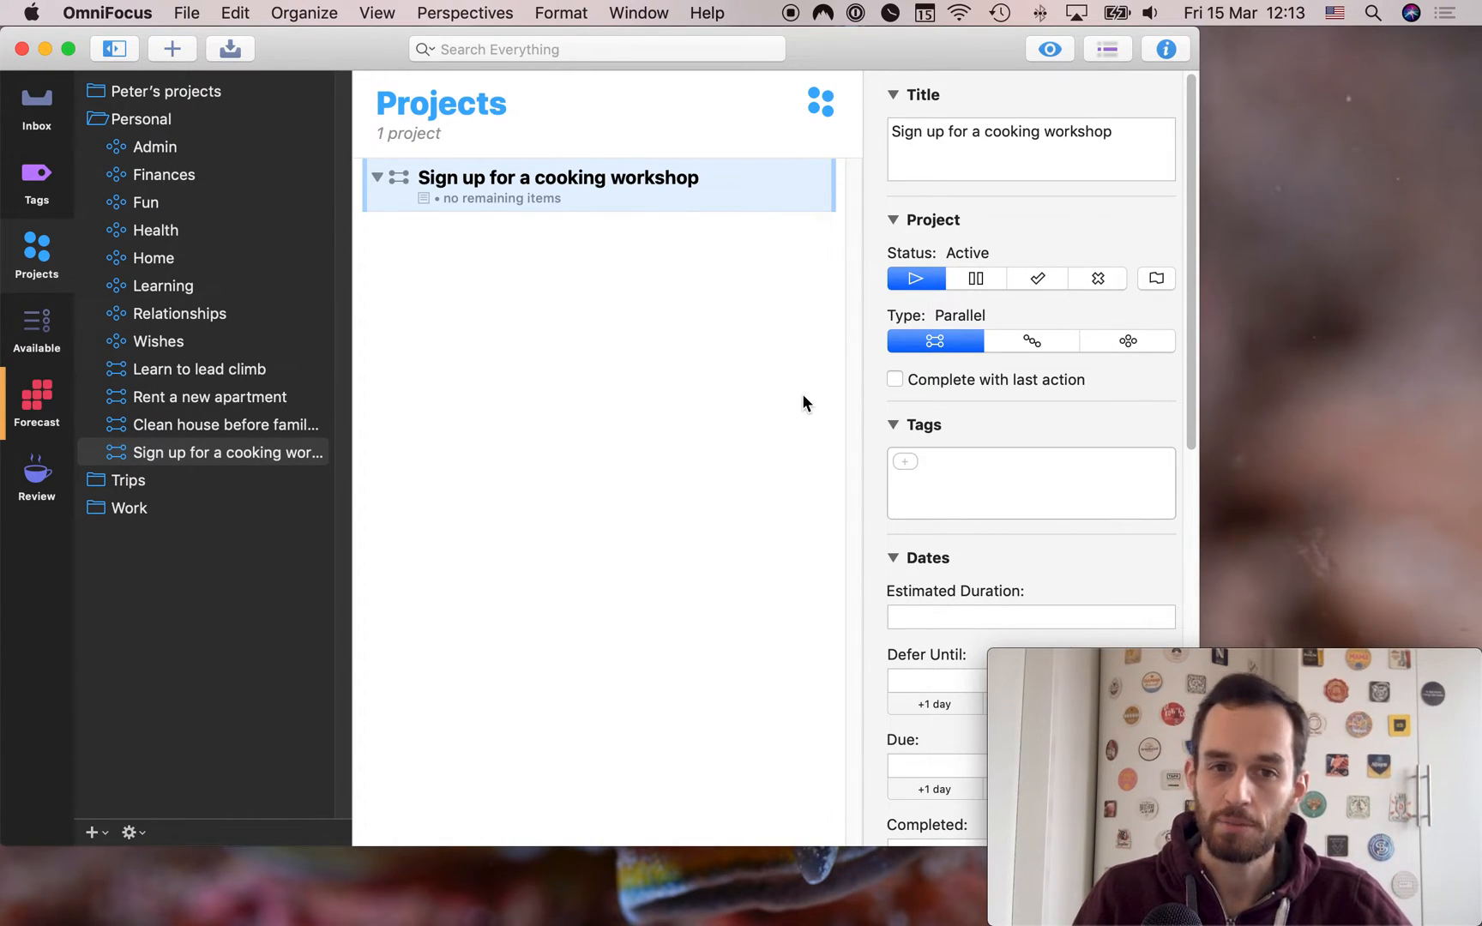
# Make the cooking workshop project Sequential and set it to complete with its last action
pyautogui.click(1031, 341)
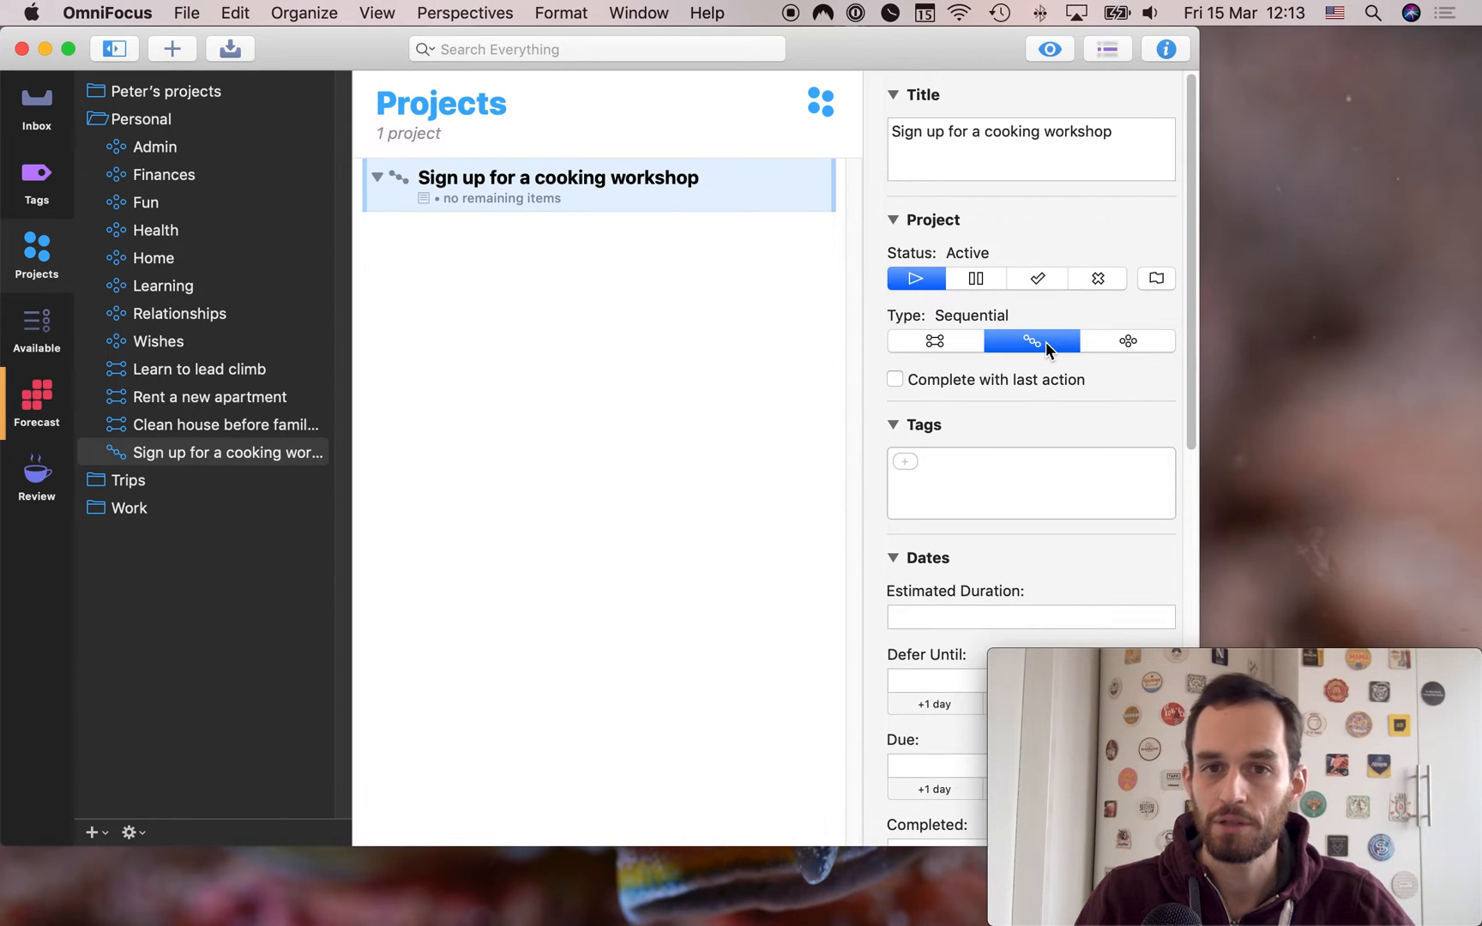
pyautogui.moveTo(831, 400)
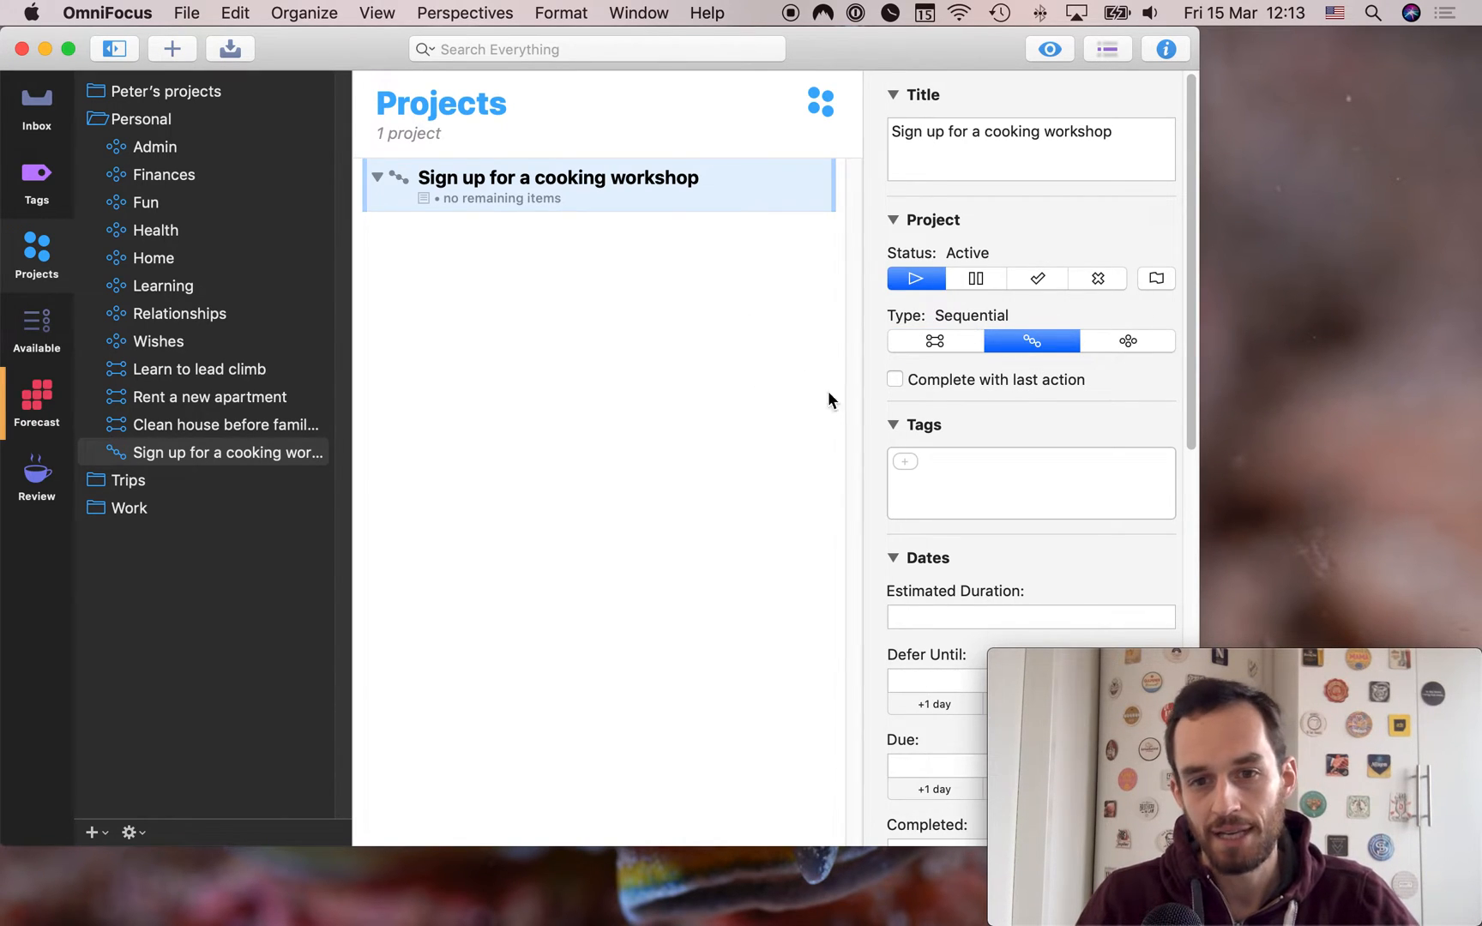
pyautogui.click(896, 379)
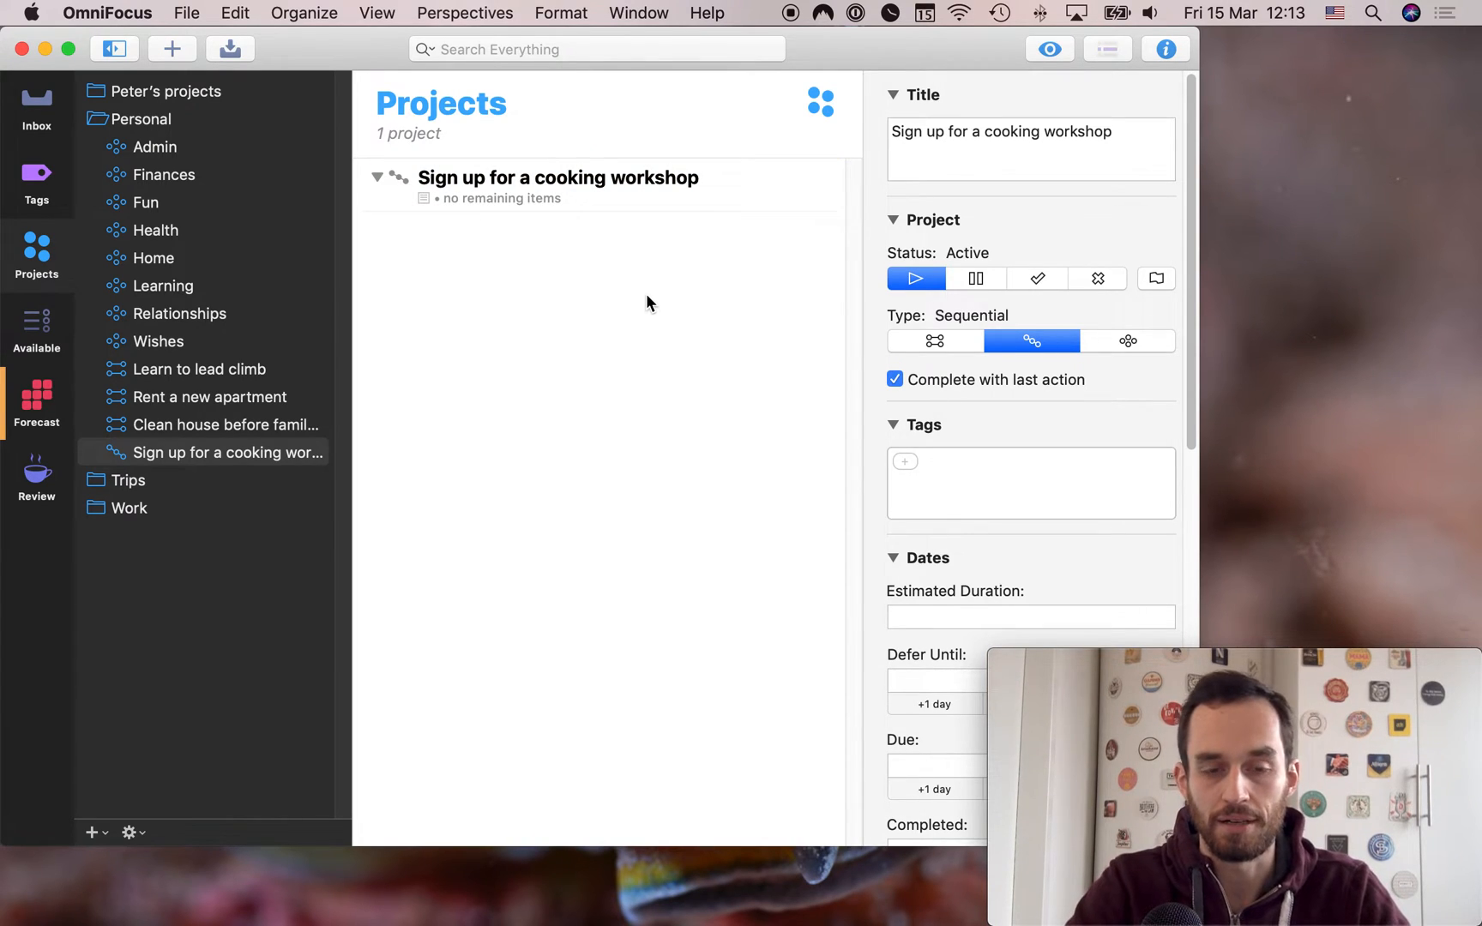
# Add actions 'Research all cooking workshops in our town' and 'Propose one to my girlfriend'
pyautogui.click(171, 48)
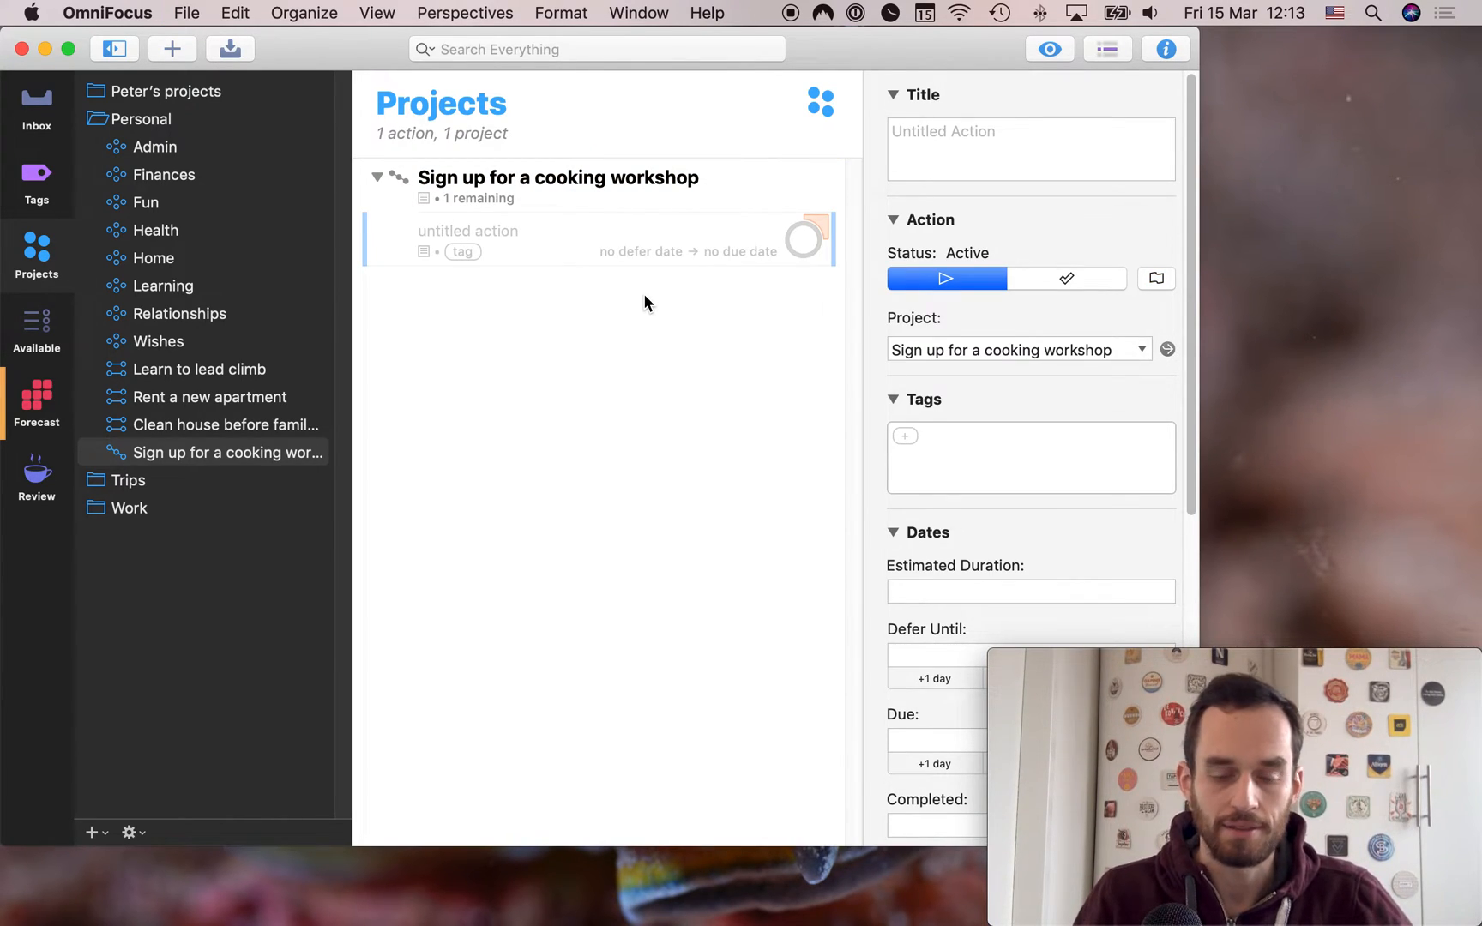
pyautogui.write('Research')
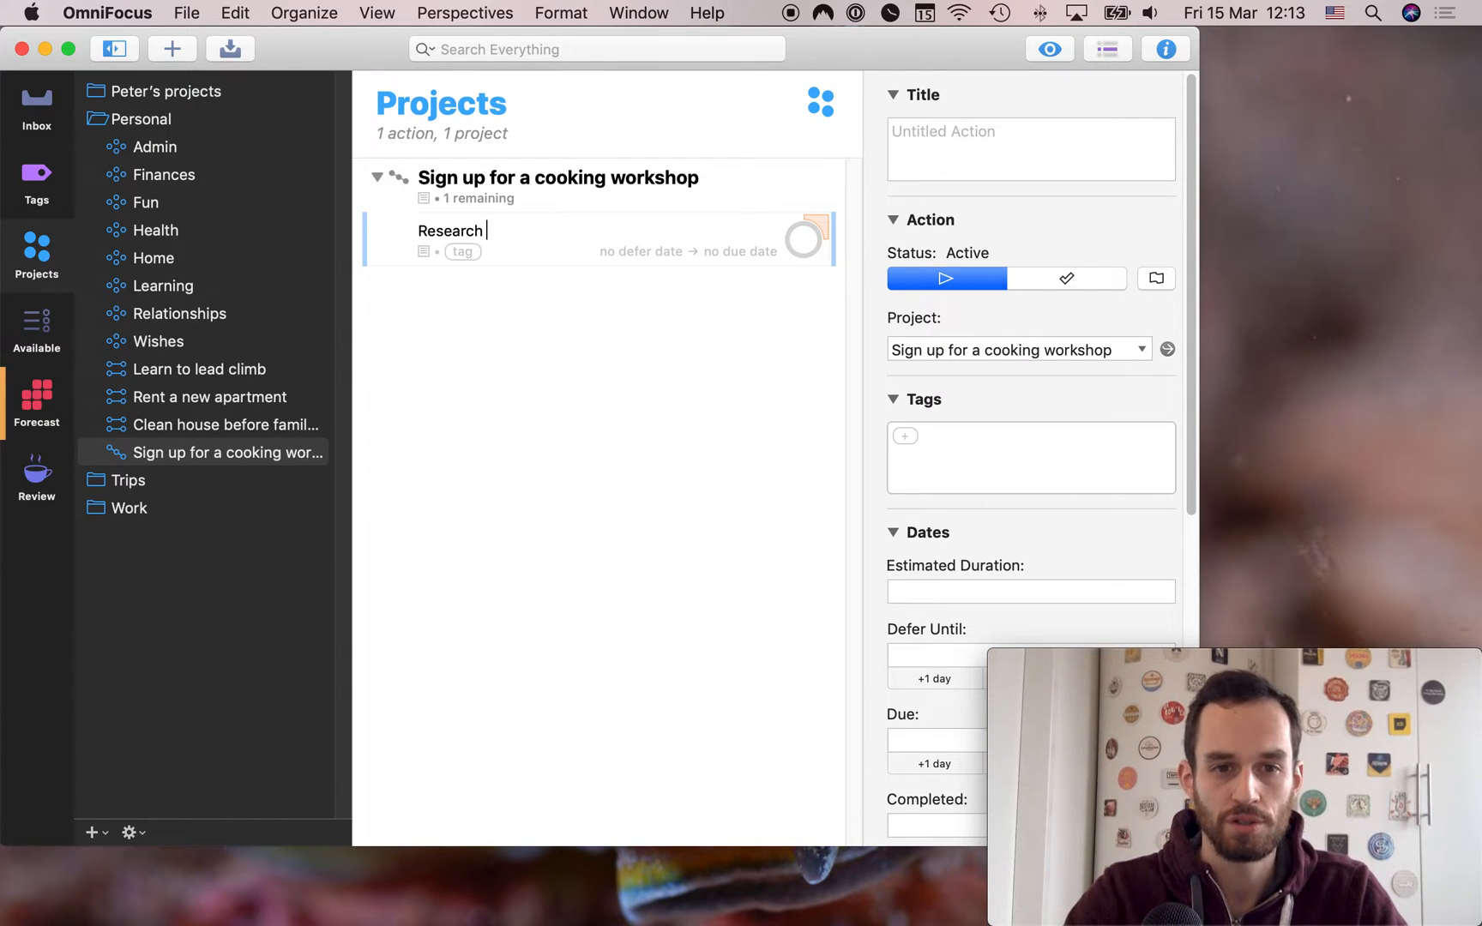
pyautogui.write('all cooking work')
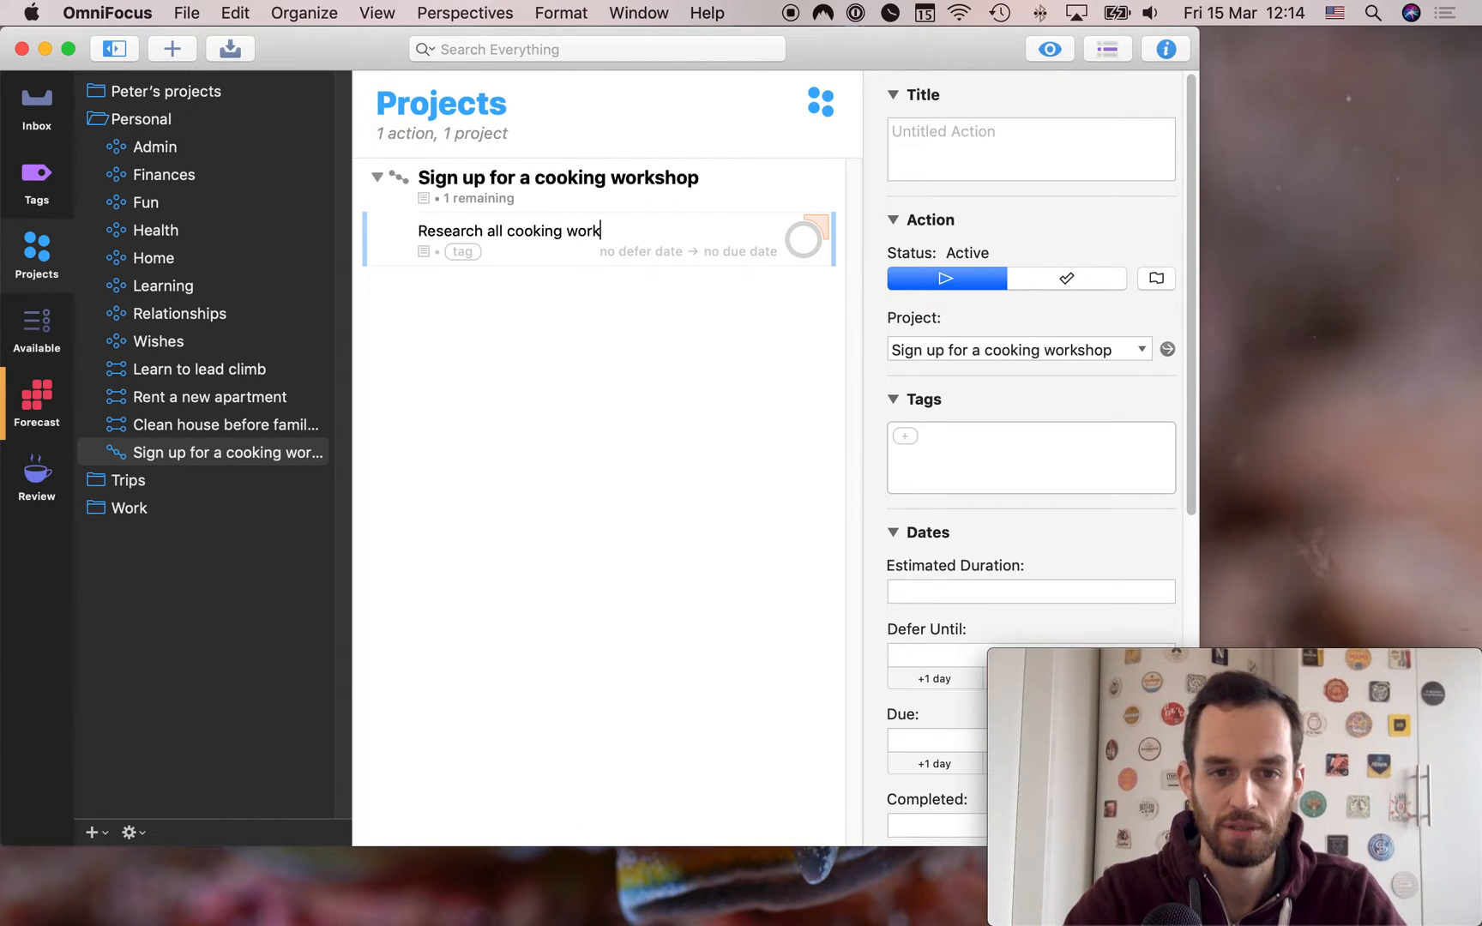
pyautogui.write('shops in our town')
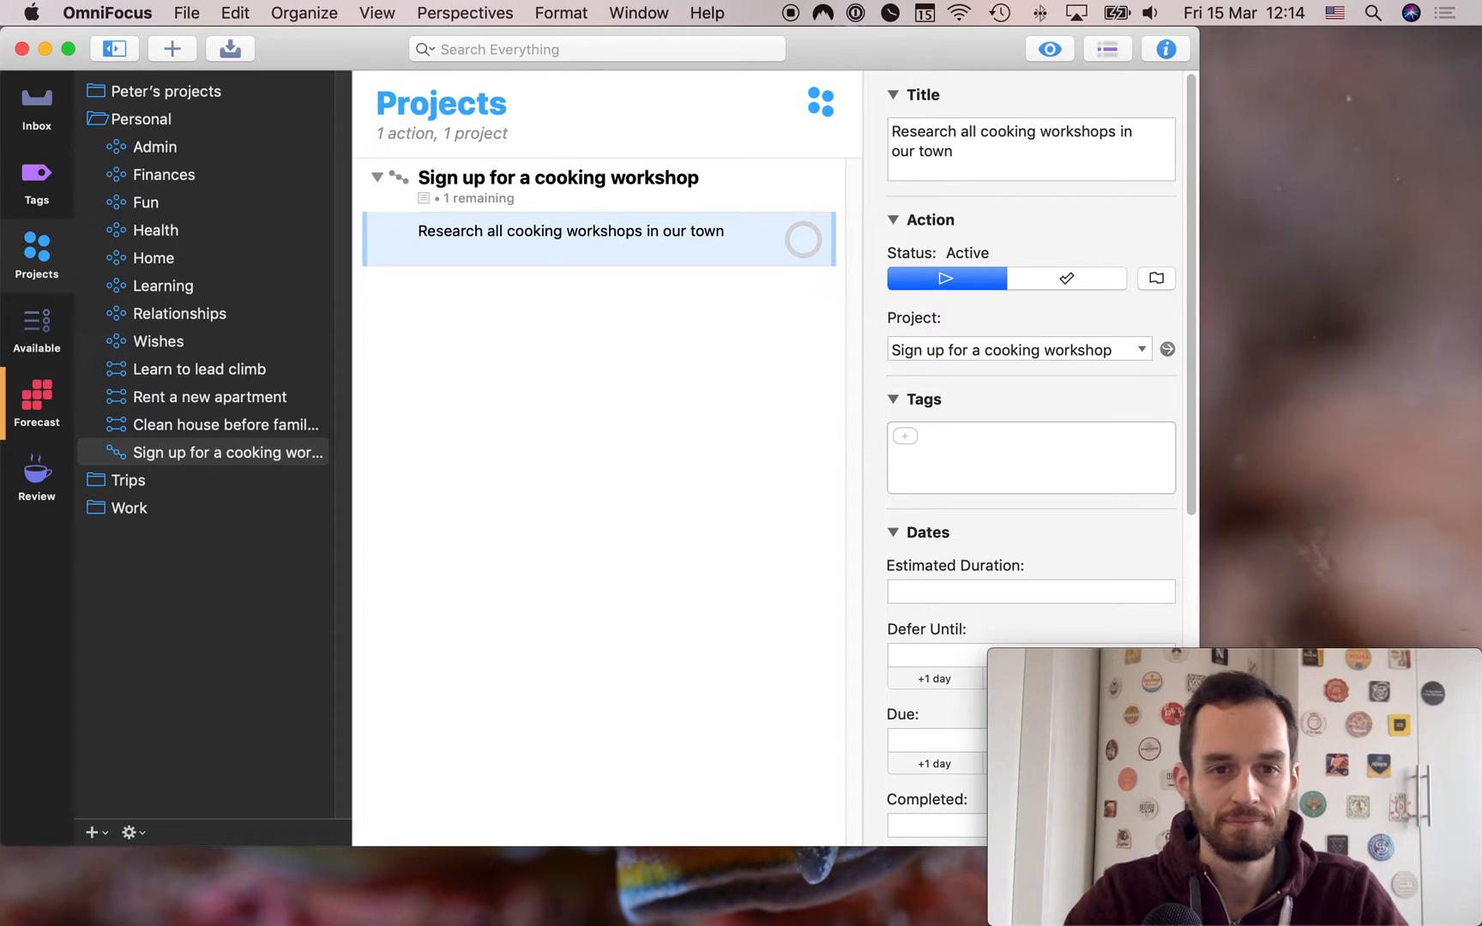
pyautogui.write('Propose one')
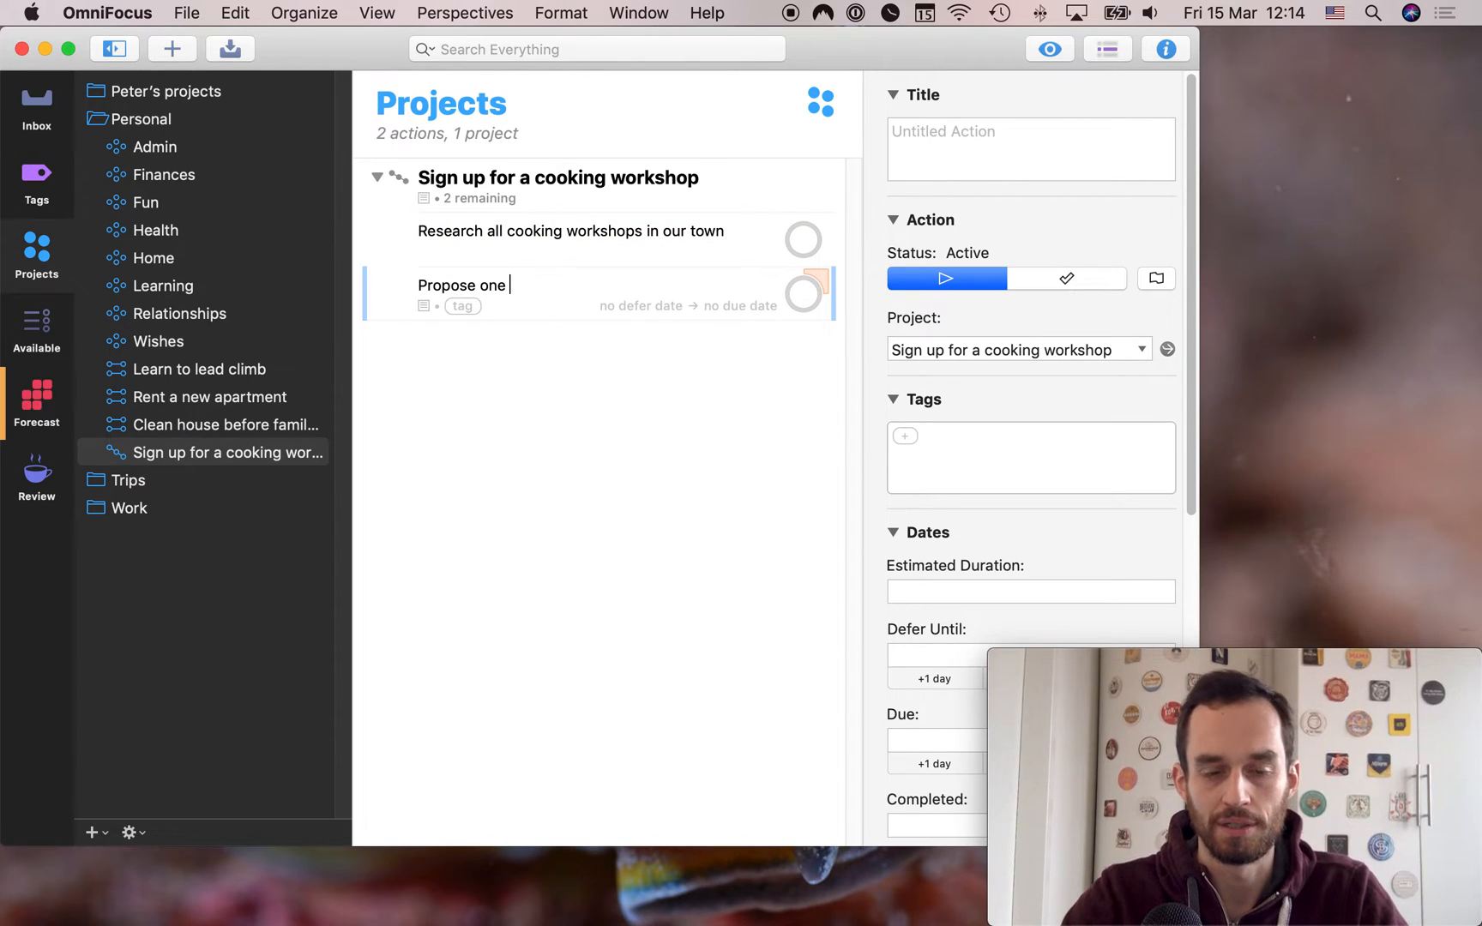
pyautogui.write('to my girlfriend')
pyautogui.write('Waiting for girlfriend to get back to me')
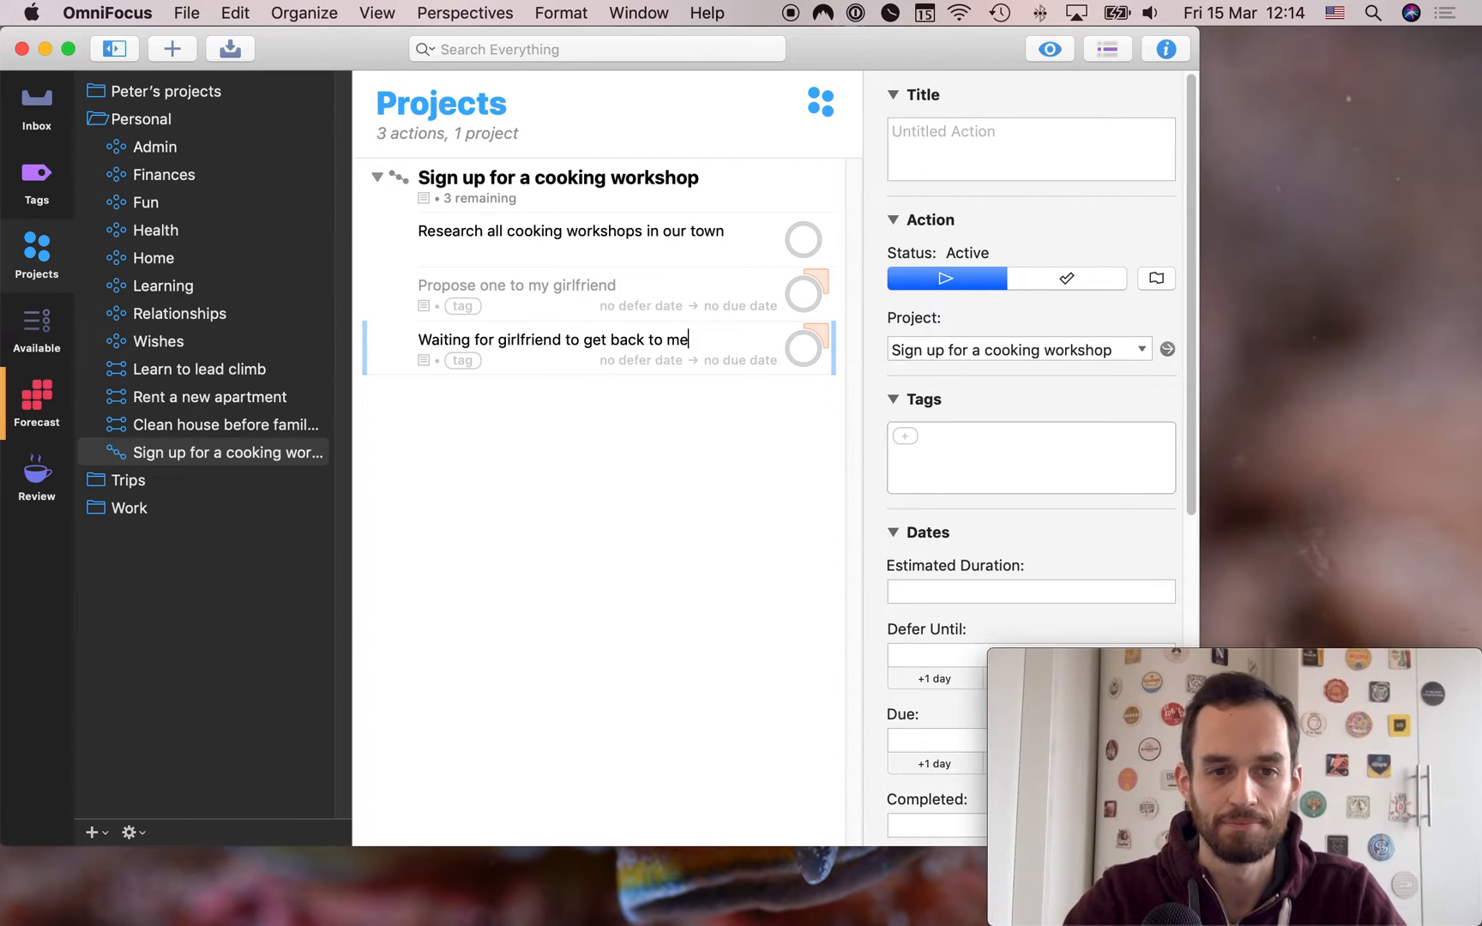
pyautogui.press('return')
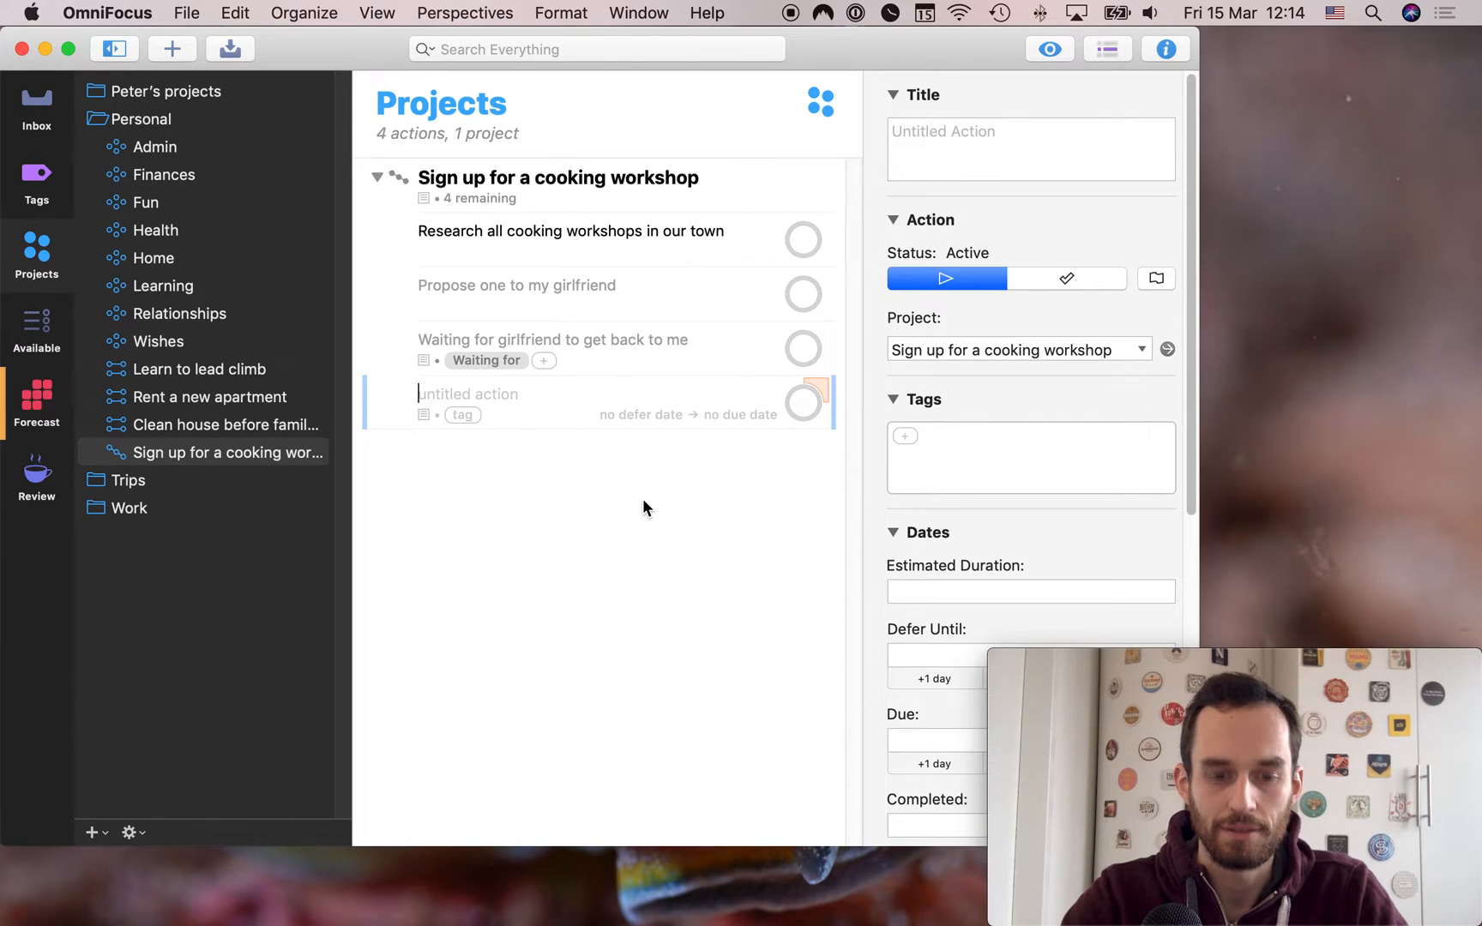
# Add actions 'Call re: availability' and 'Transfer the funds', finishing the list
pyautogui.write('Cal')
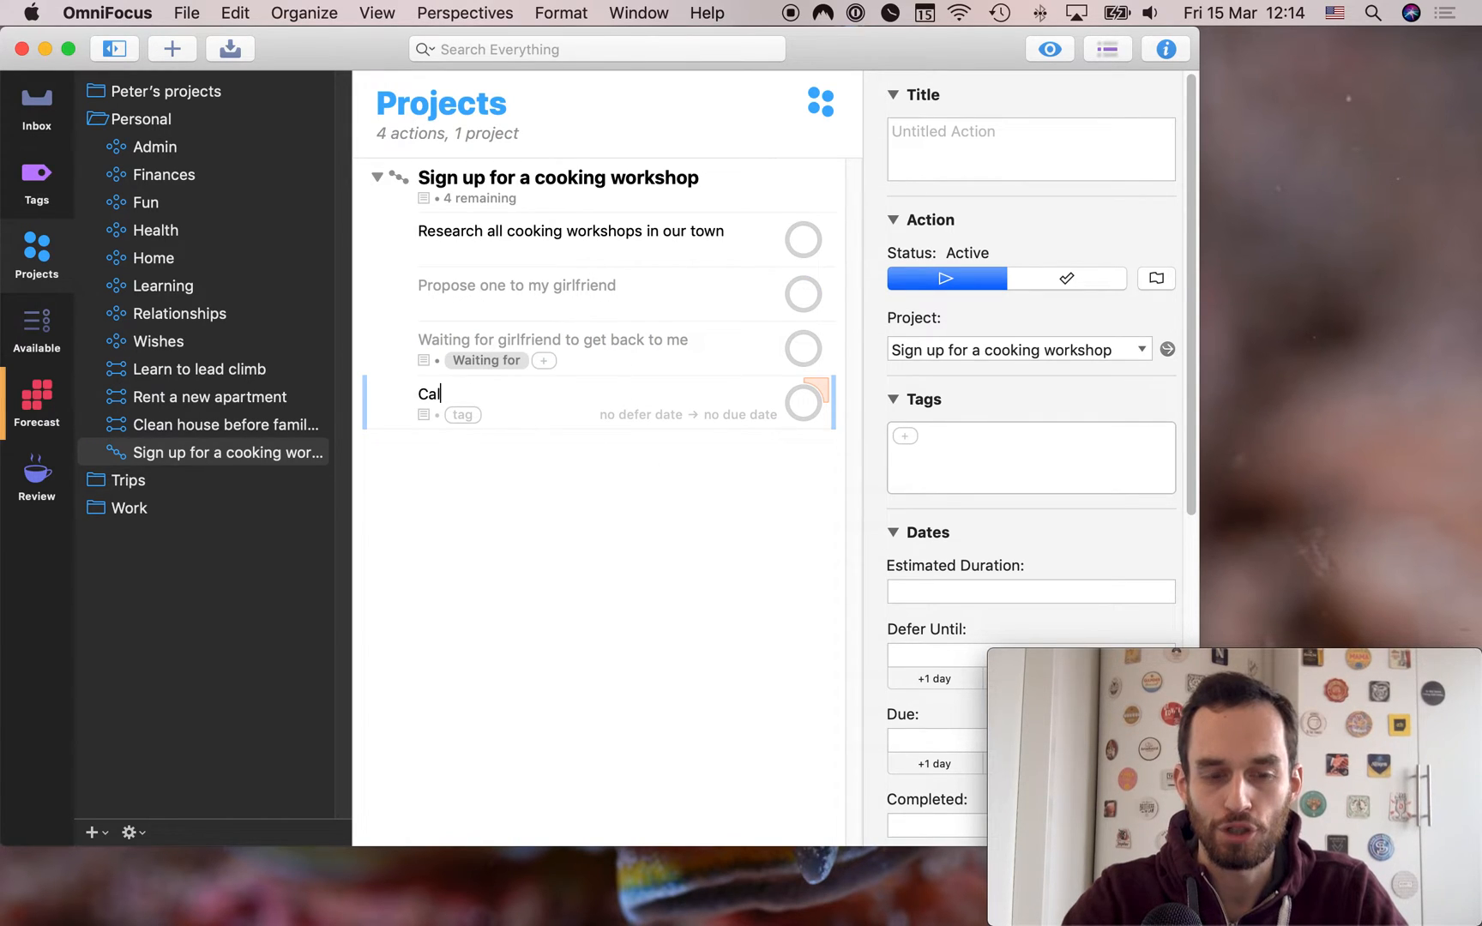
pyautogui.write('l re: availab')
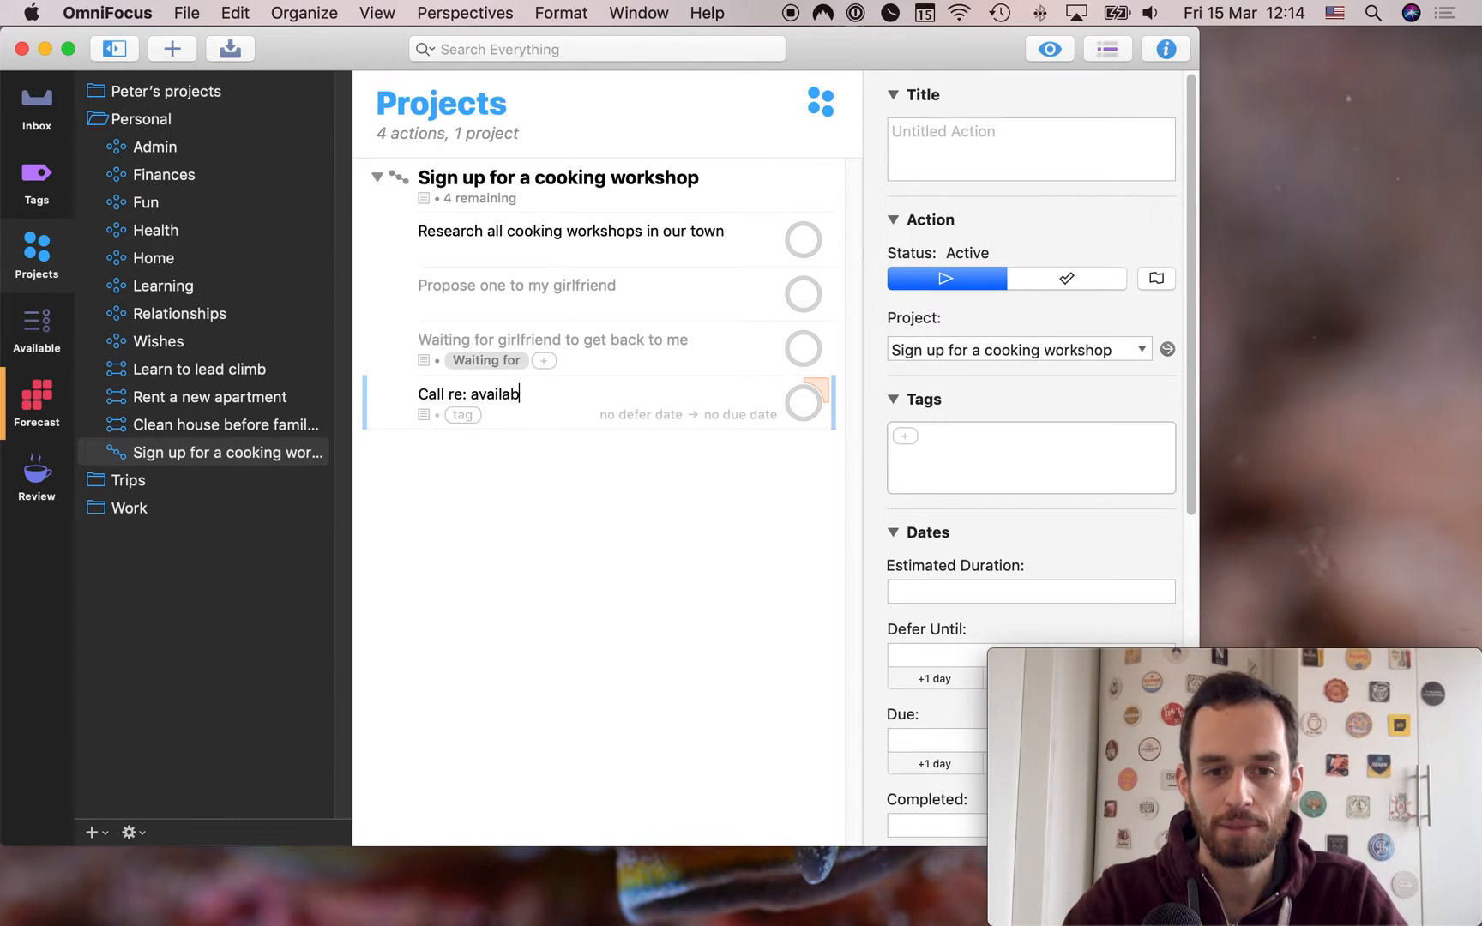
pyautogui.write('ility')
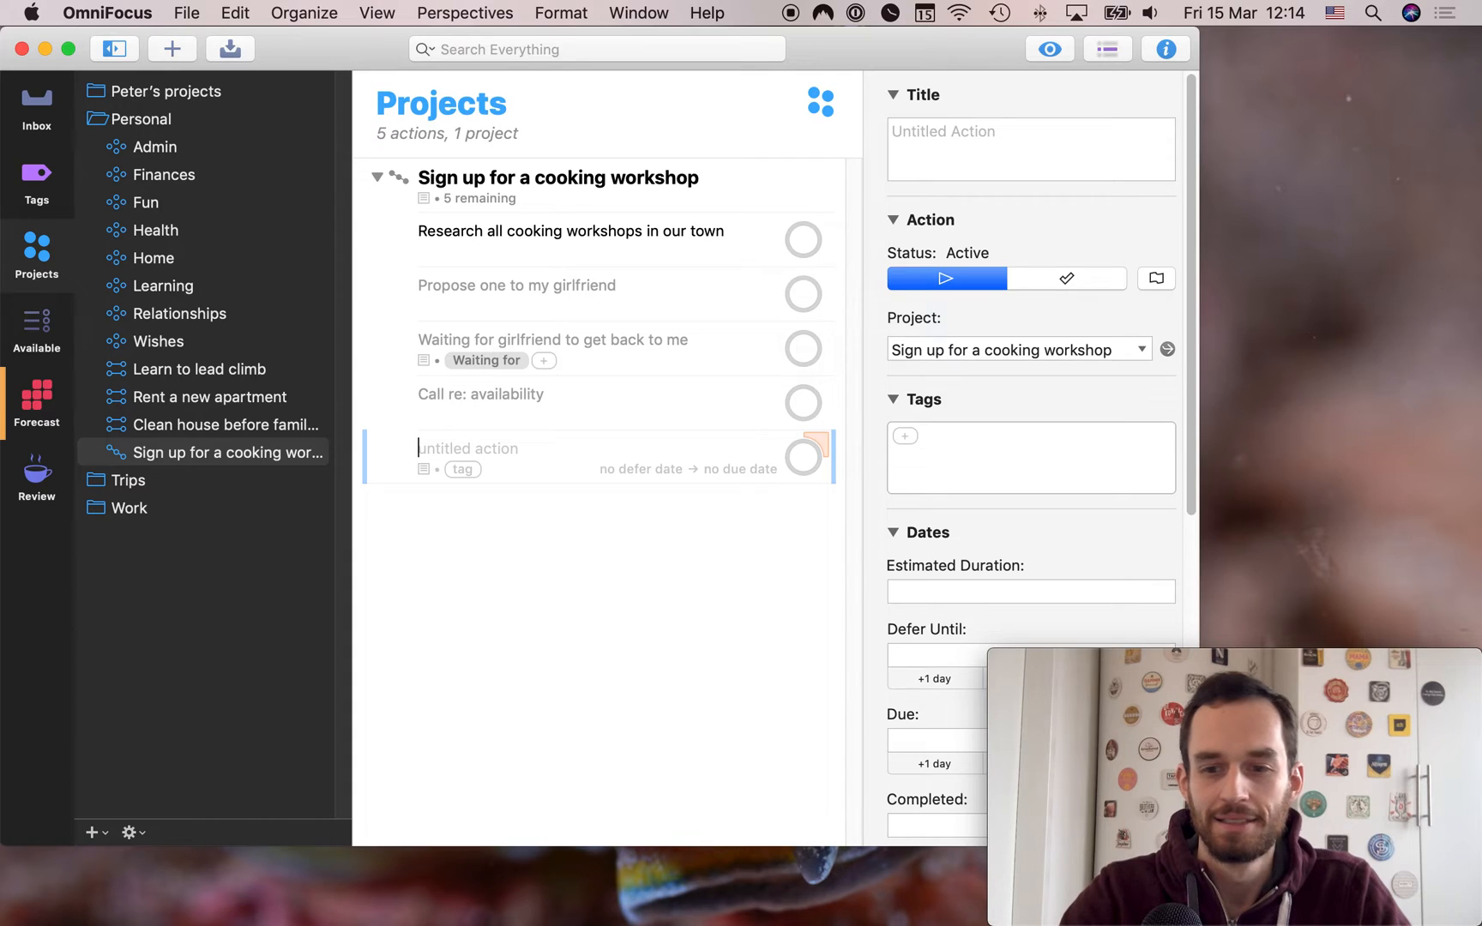
pyautogui.write('Transfer the funds')
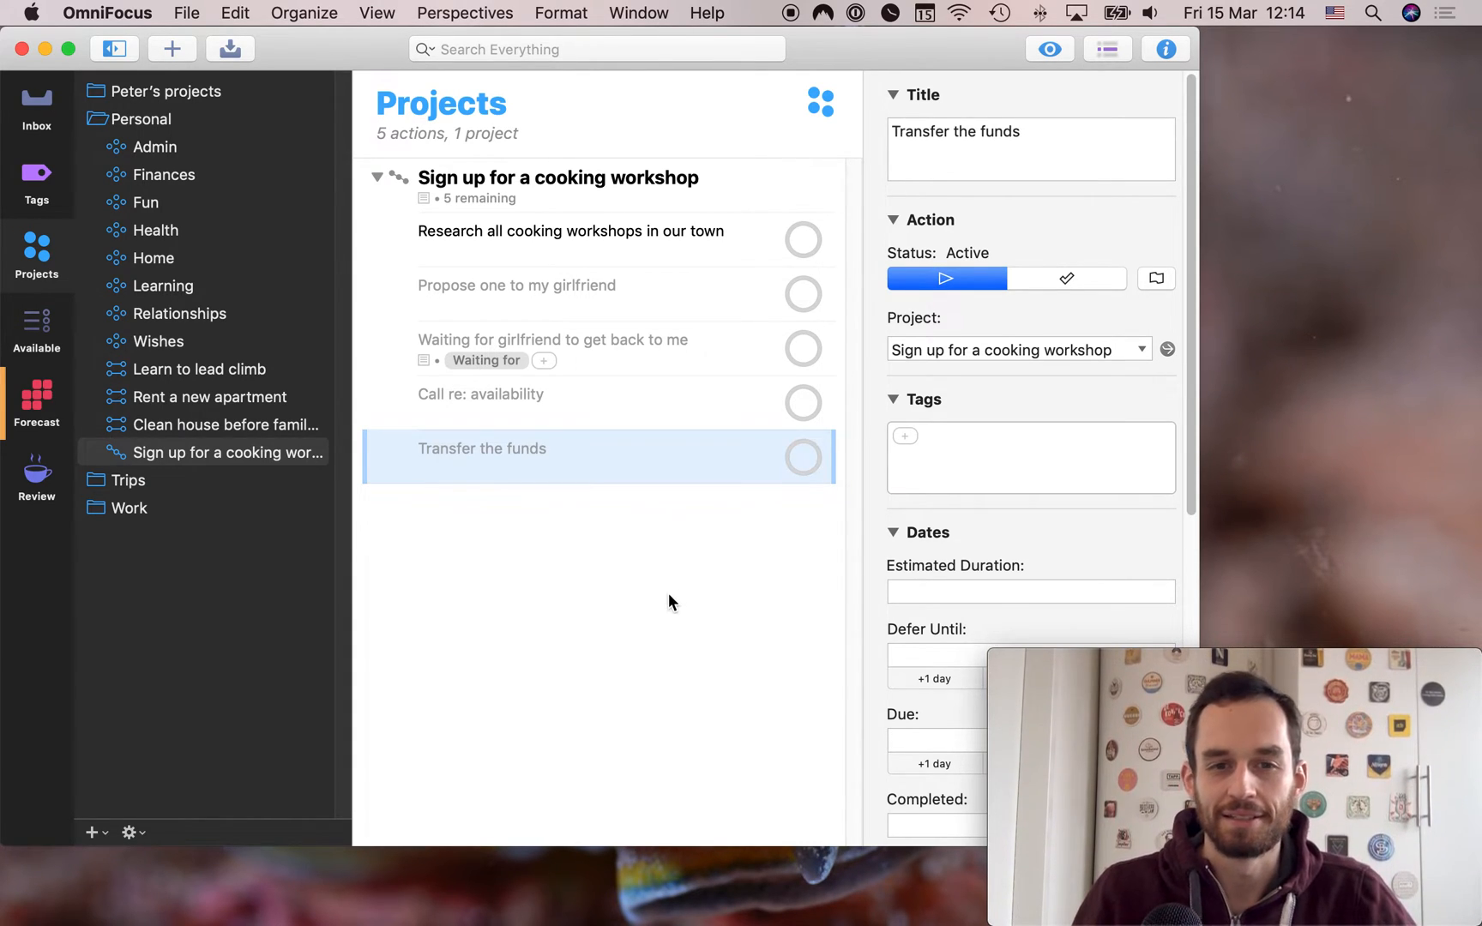
pyautogui.click(557, 179)
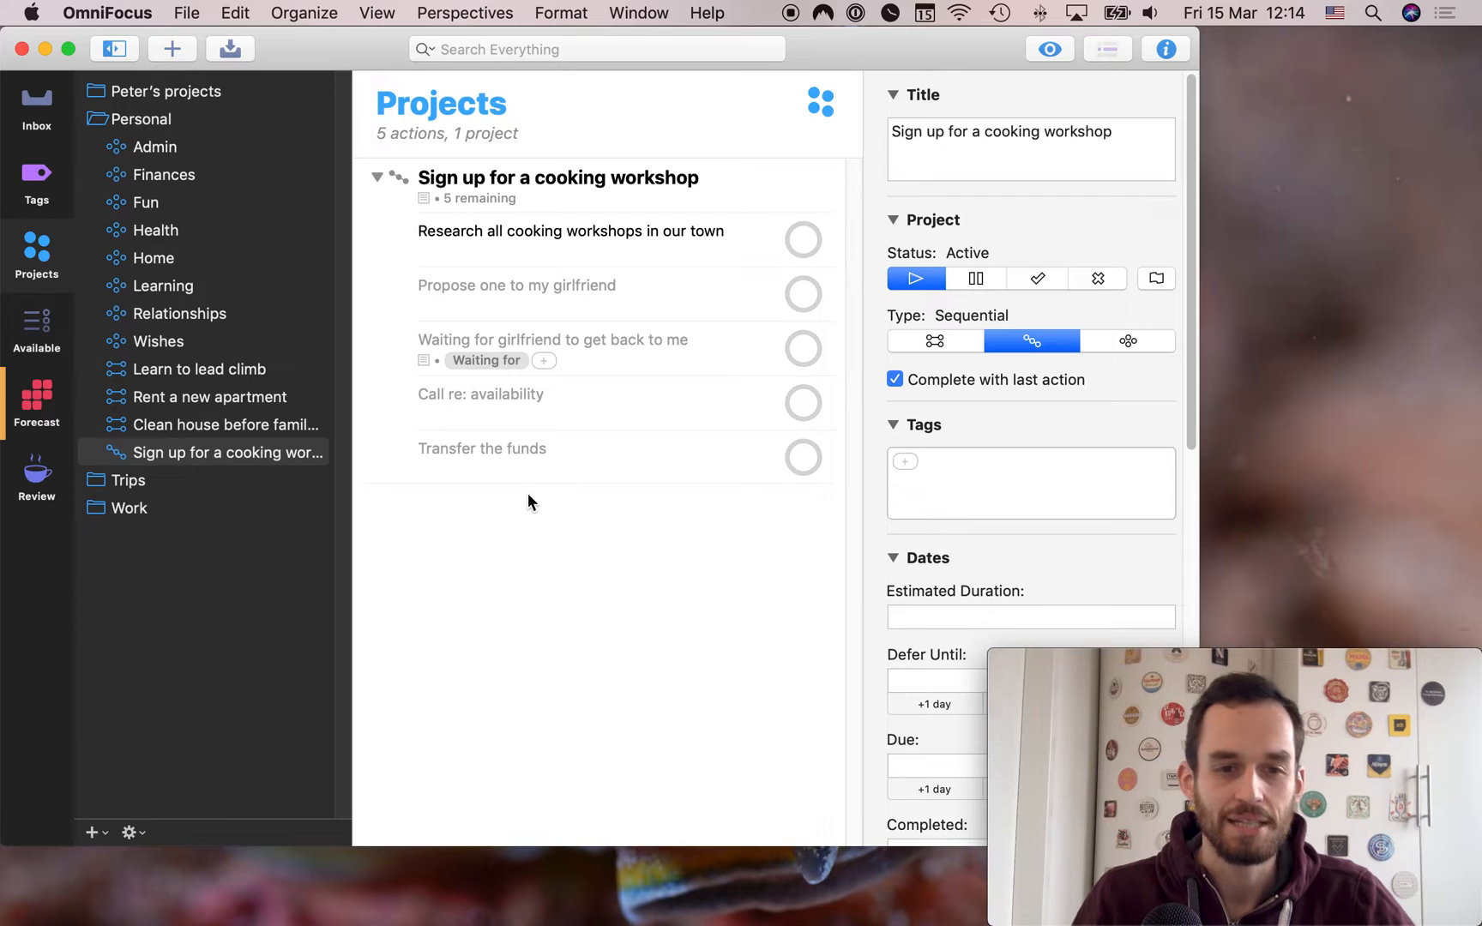
pyautogui.moveTo(192, 226)
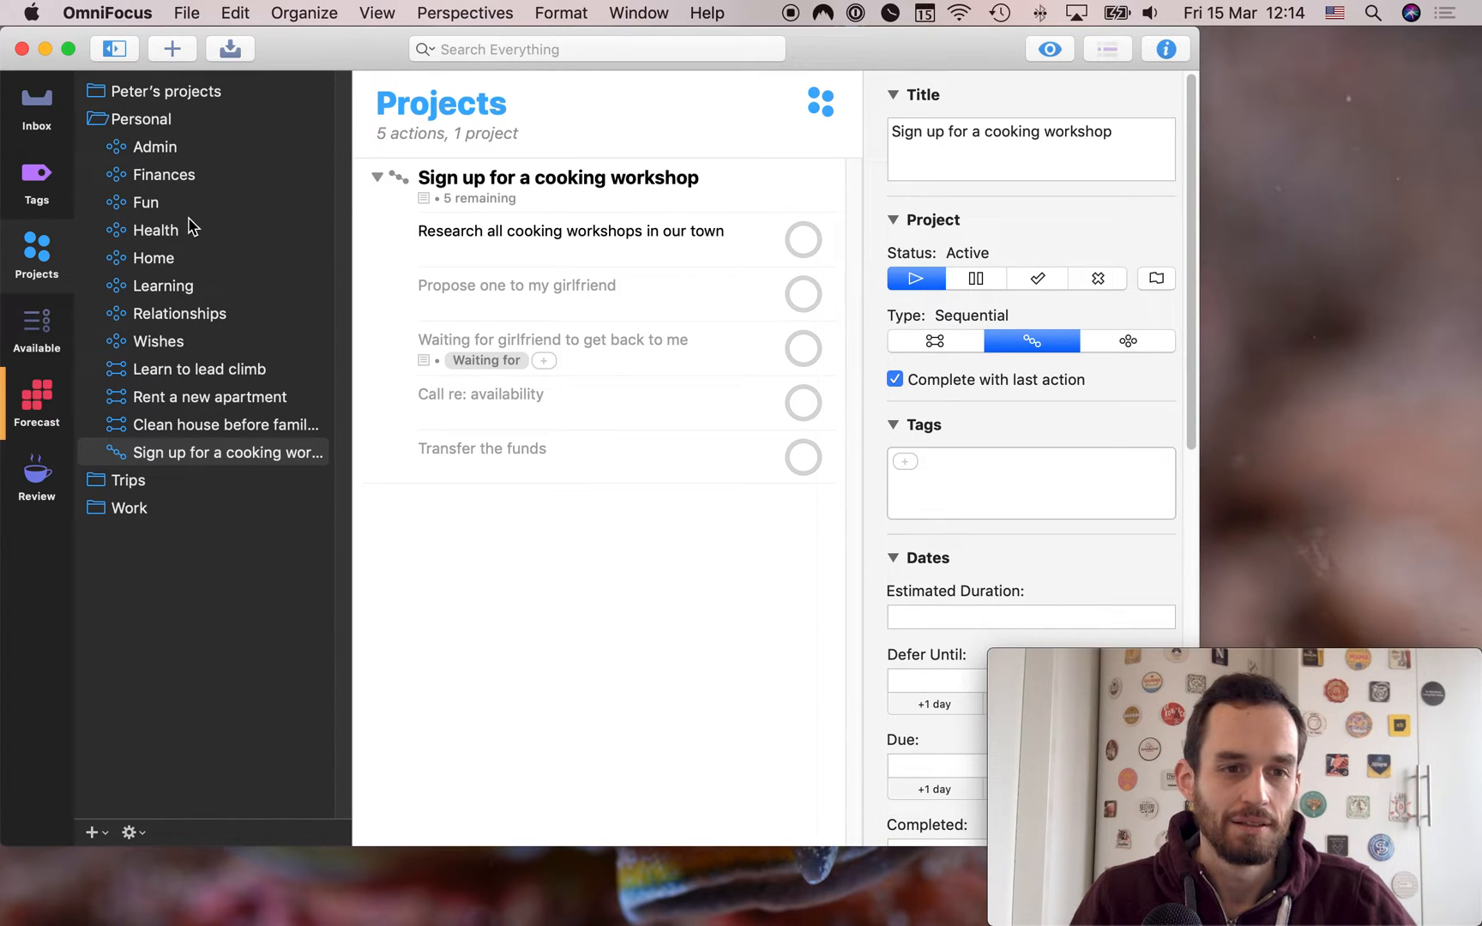
# View the Fun project, glance at Finances, then return to Fun's locomotive action
pyautogui.click(146, 201)
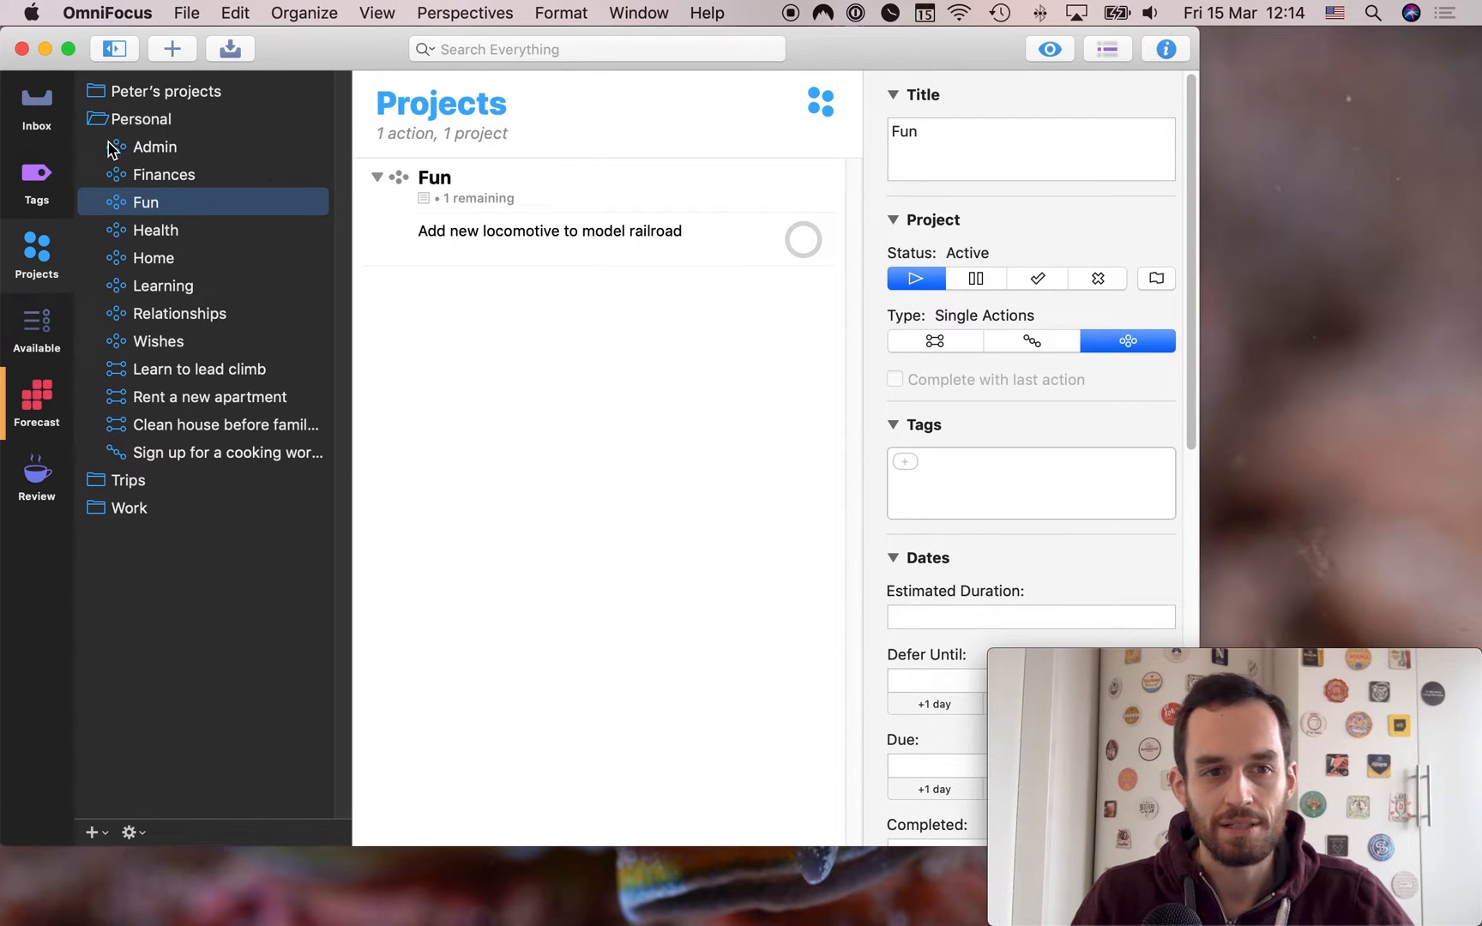
pyautogui.moveTo(738, 418)
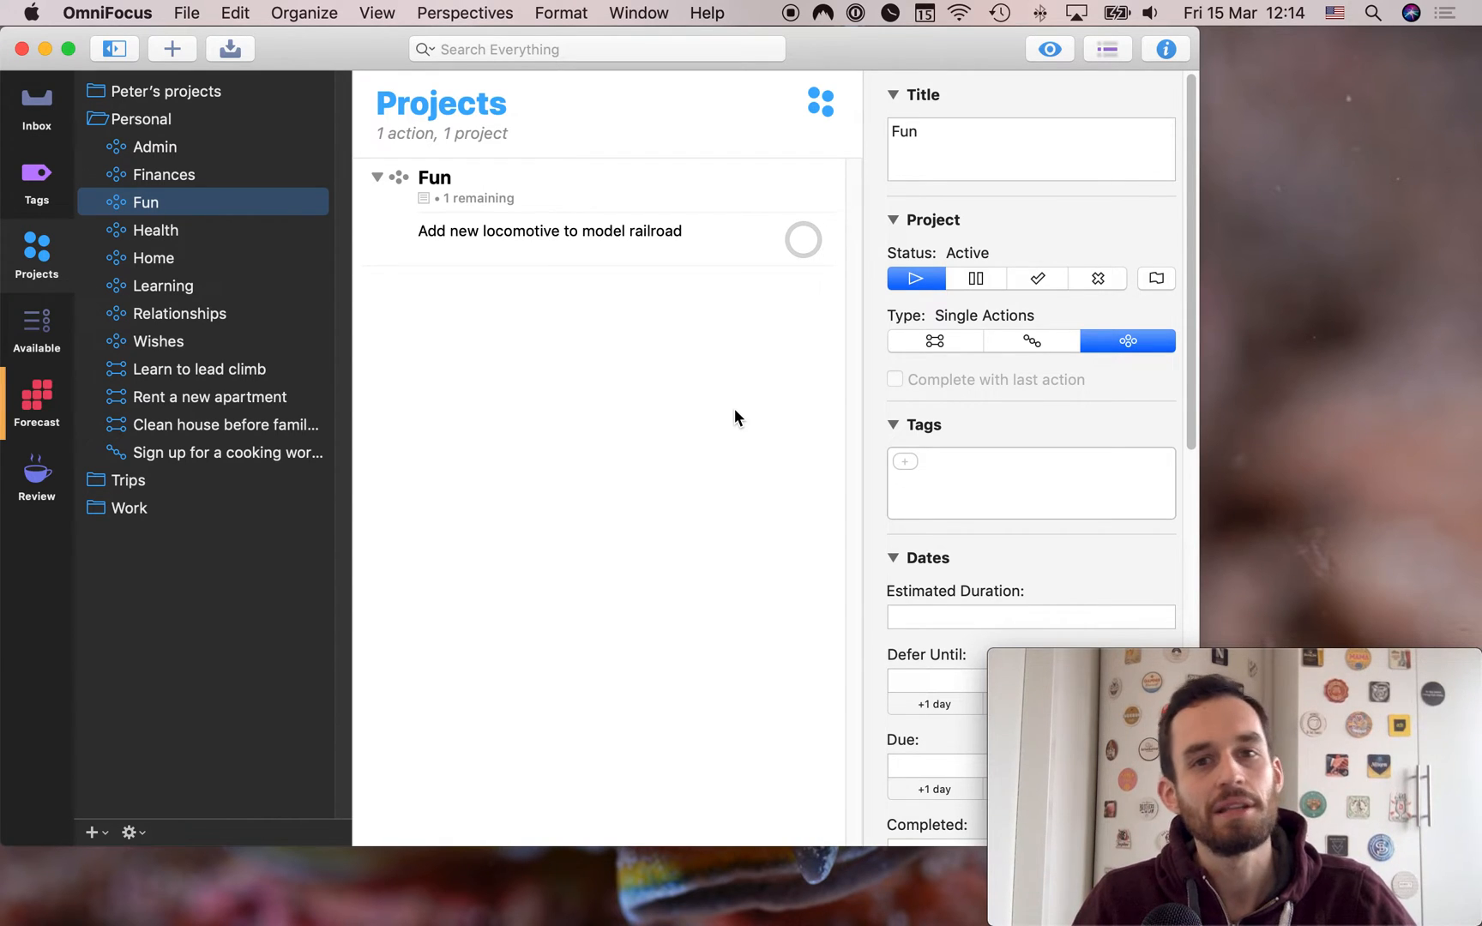
pyautogui.moveTo(209, 311)
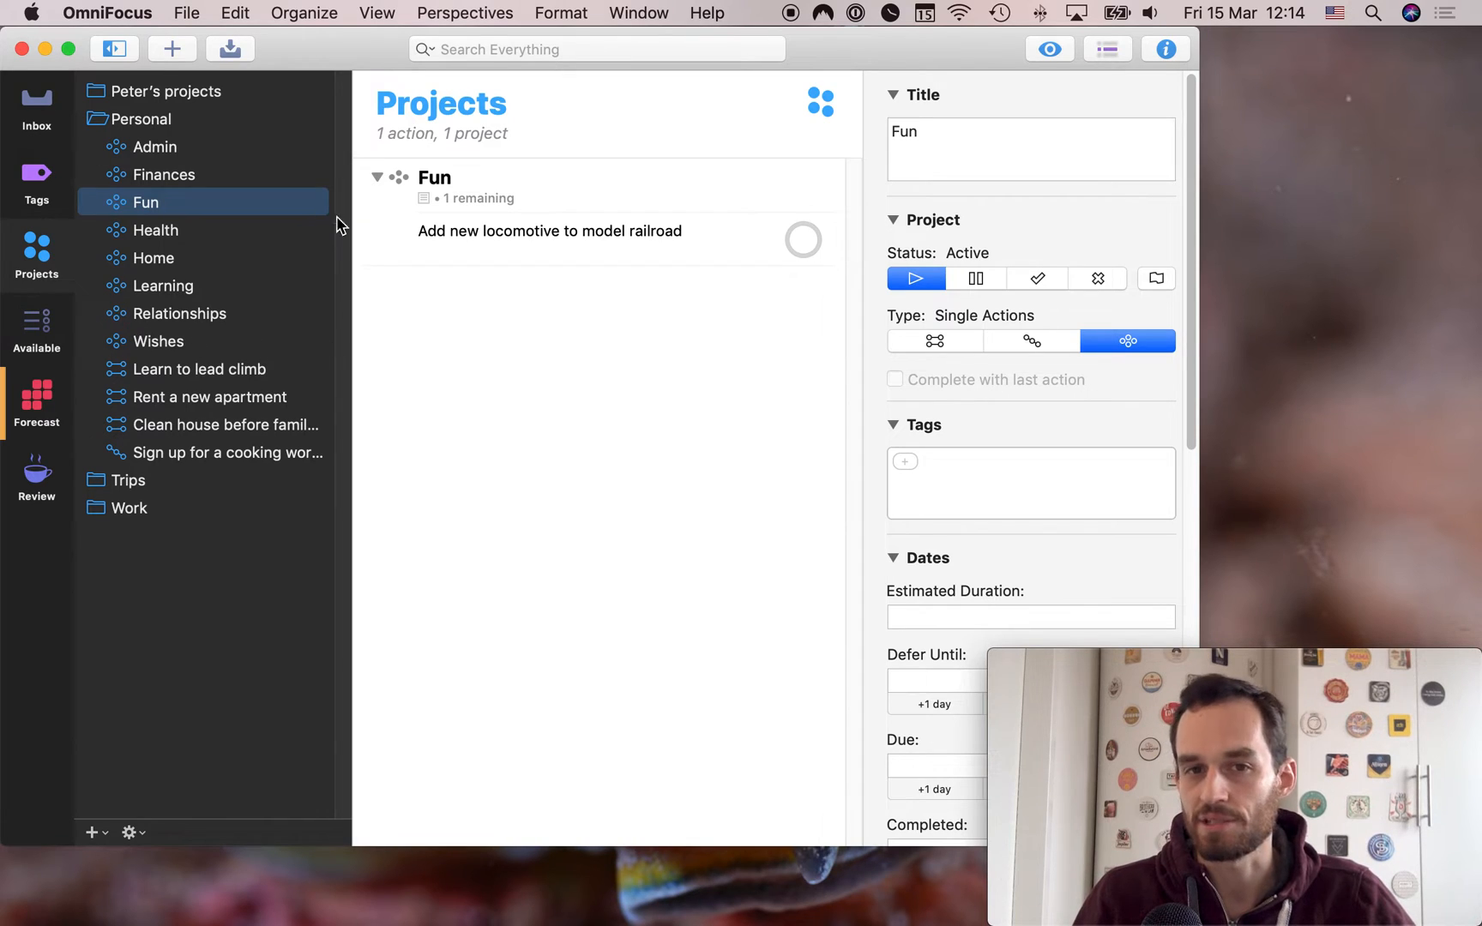
pyautogui.moveTo(756, 360)
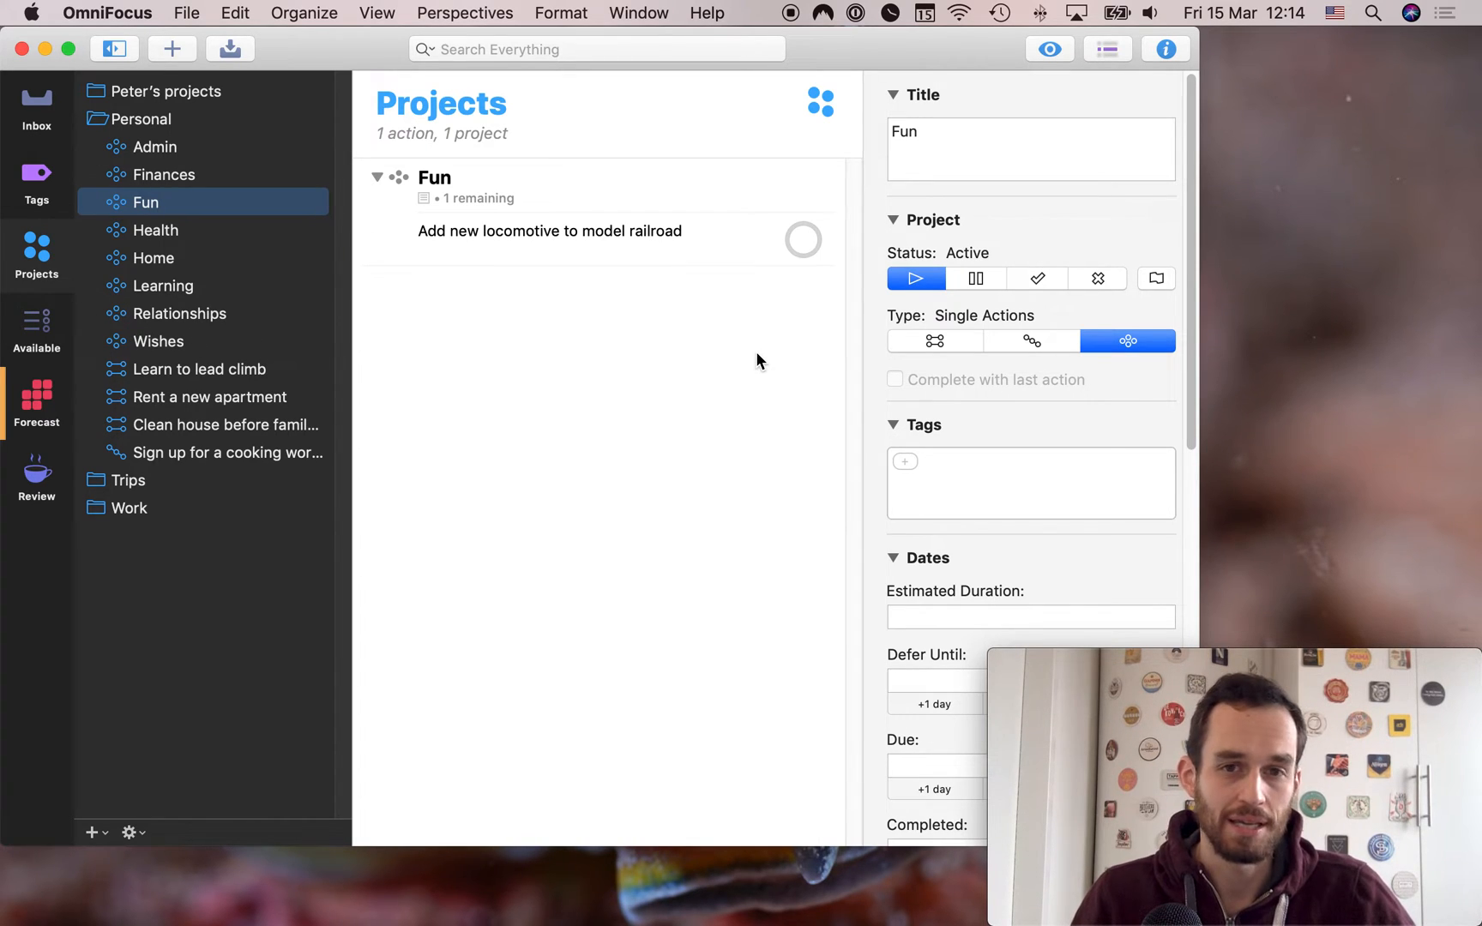
pyautogui.moveTo(292, 463)
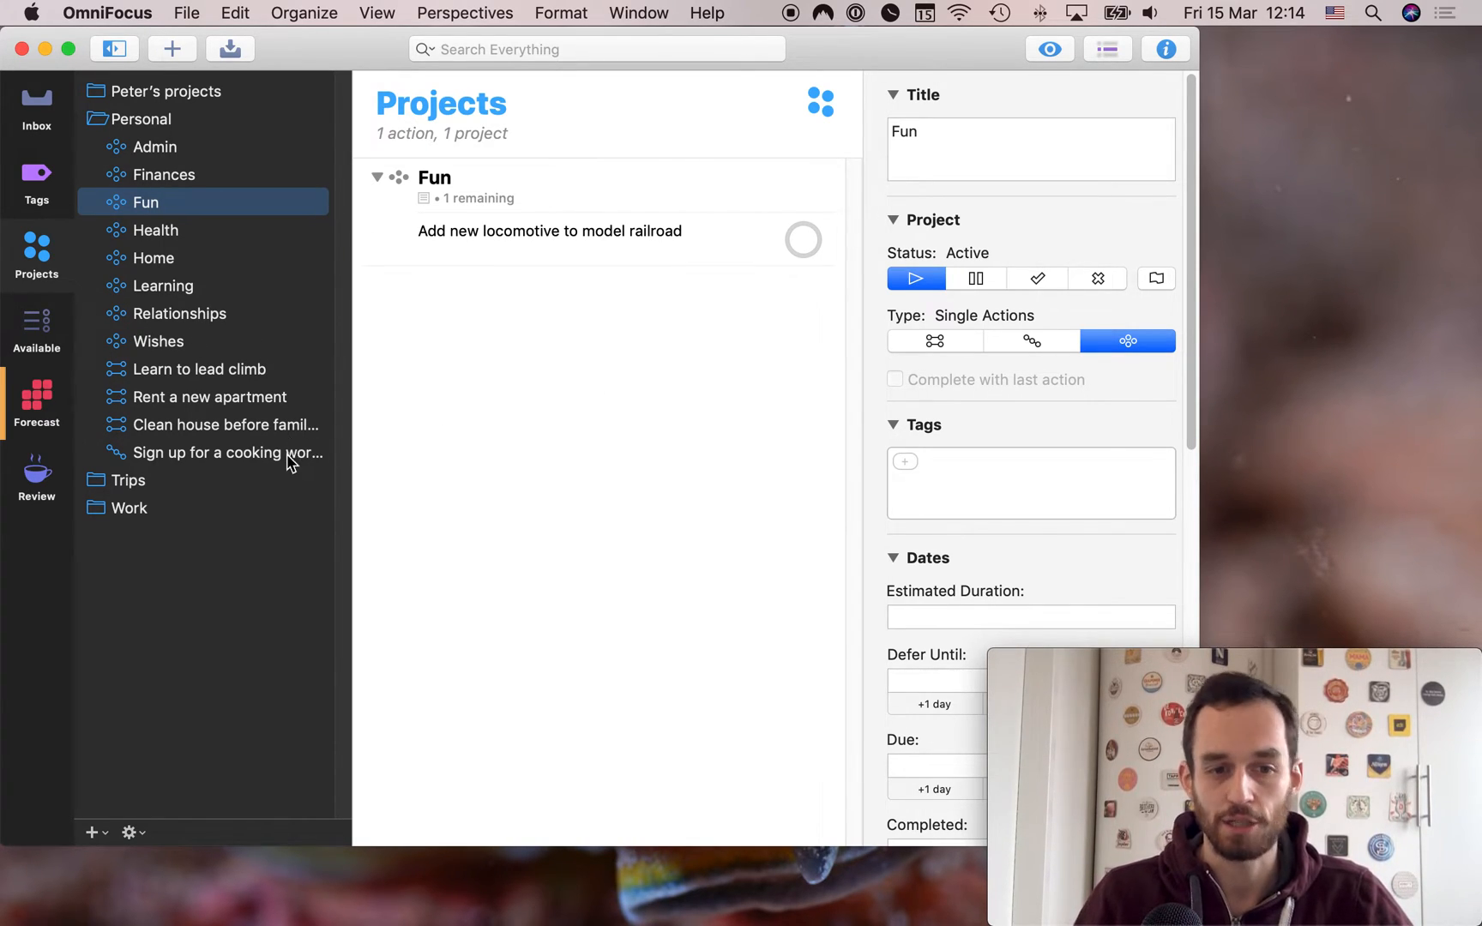
pyautogui.moveTo(647, 332)
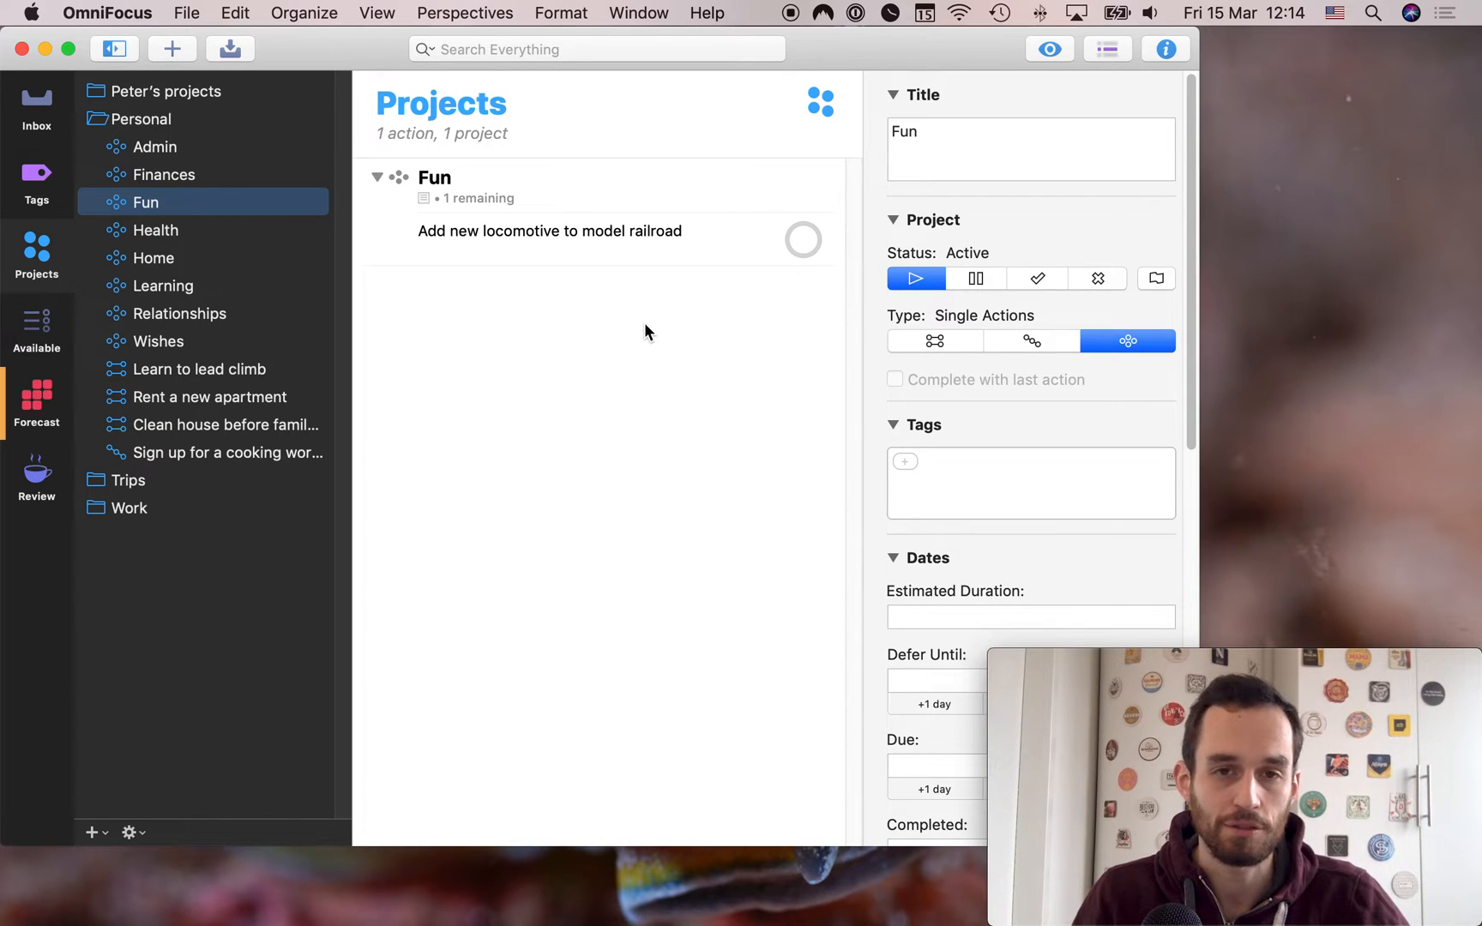
pyautogui.moveTo(207, 459)
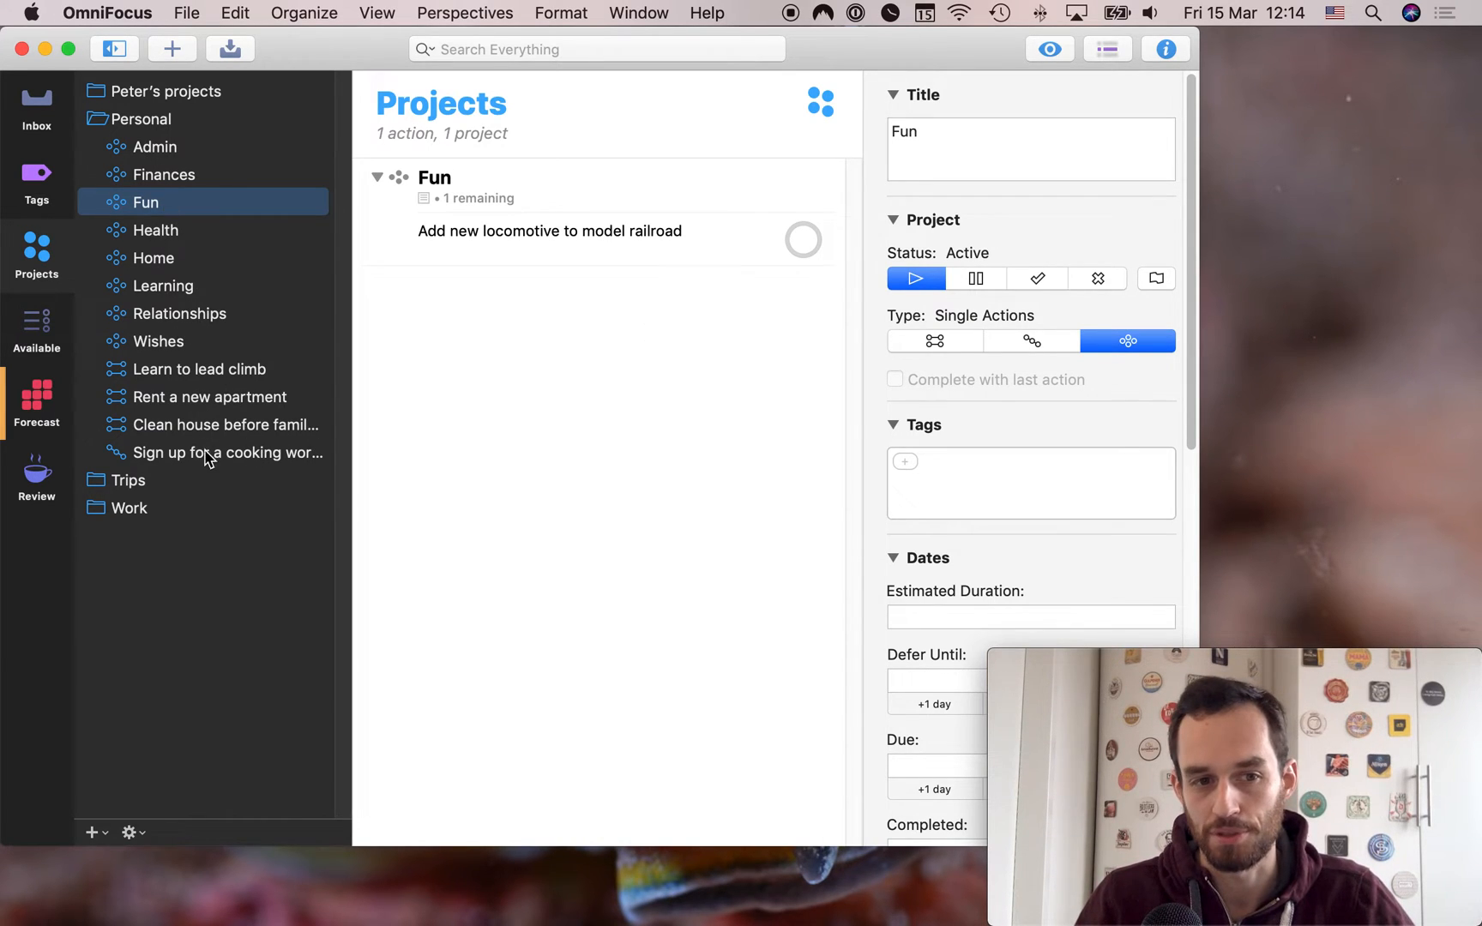
pyautogui.moveTo(631, 352)
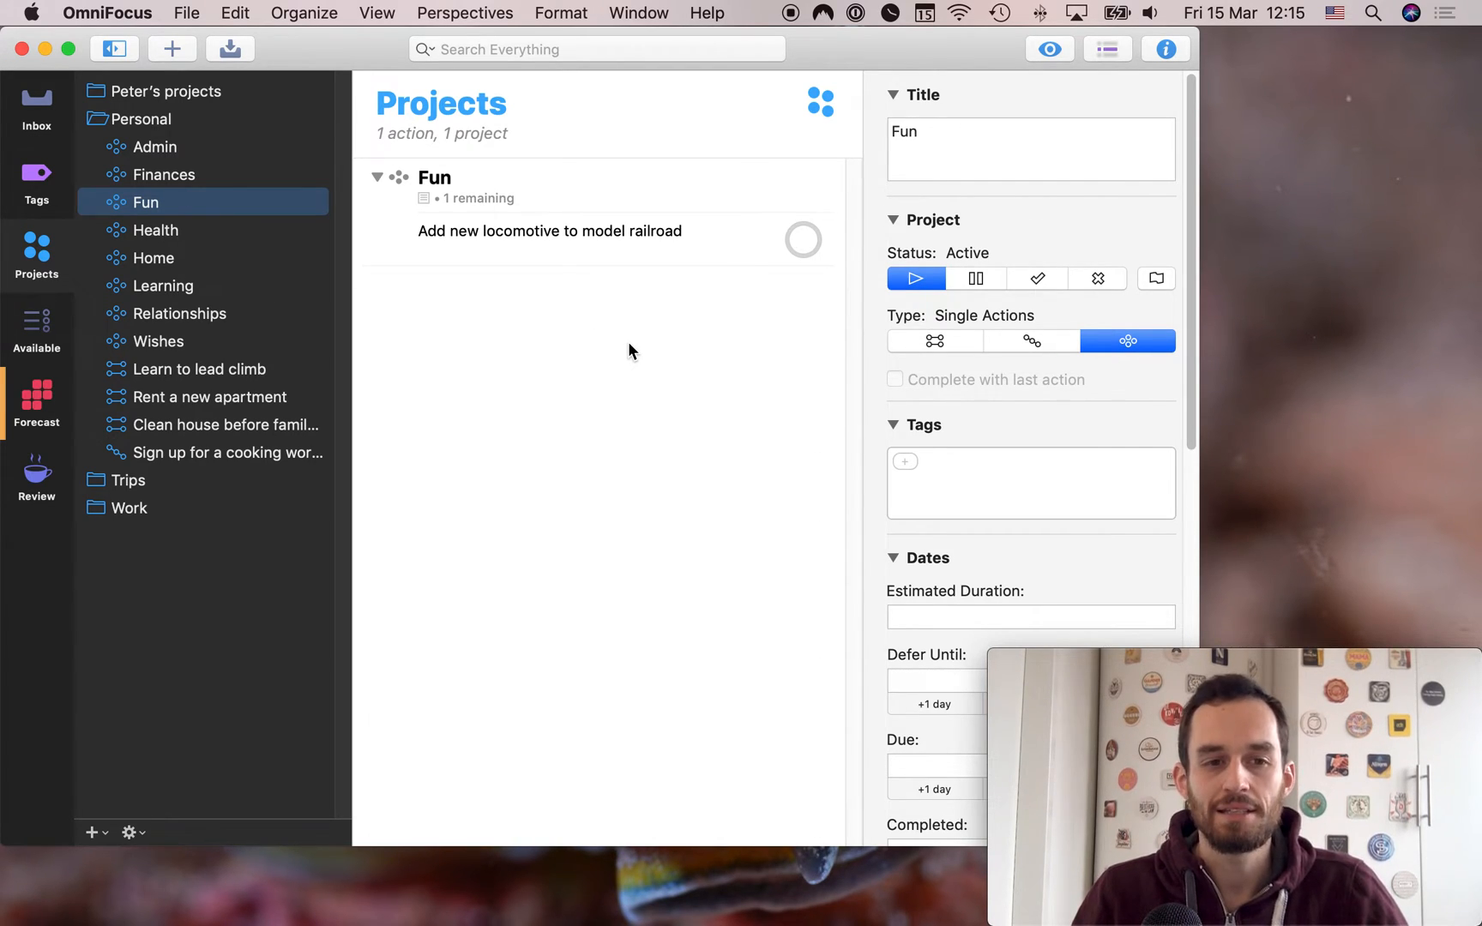
pyautogui.moveTo(170, 184)
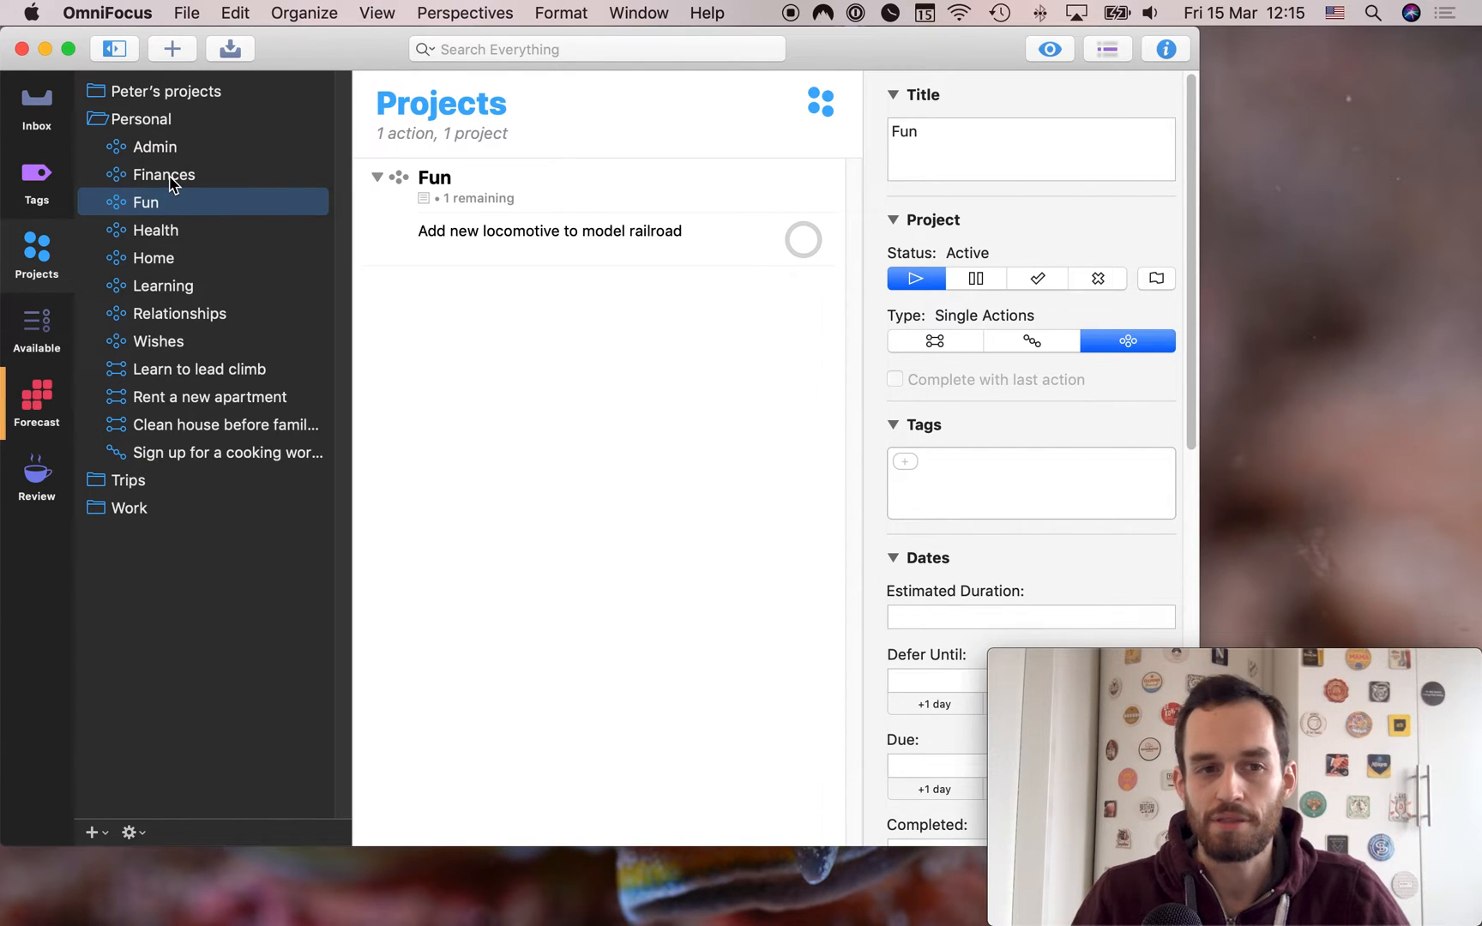
pyautogui.click(163, 174)
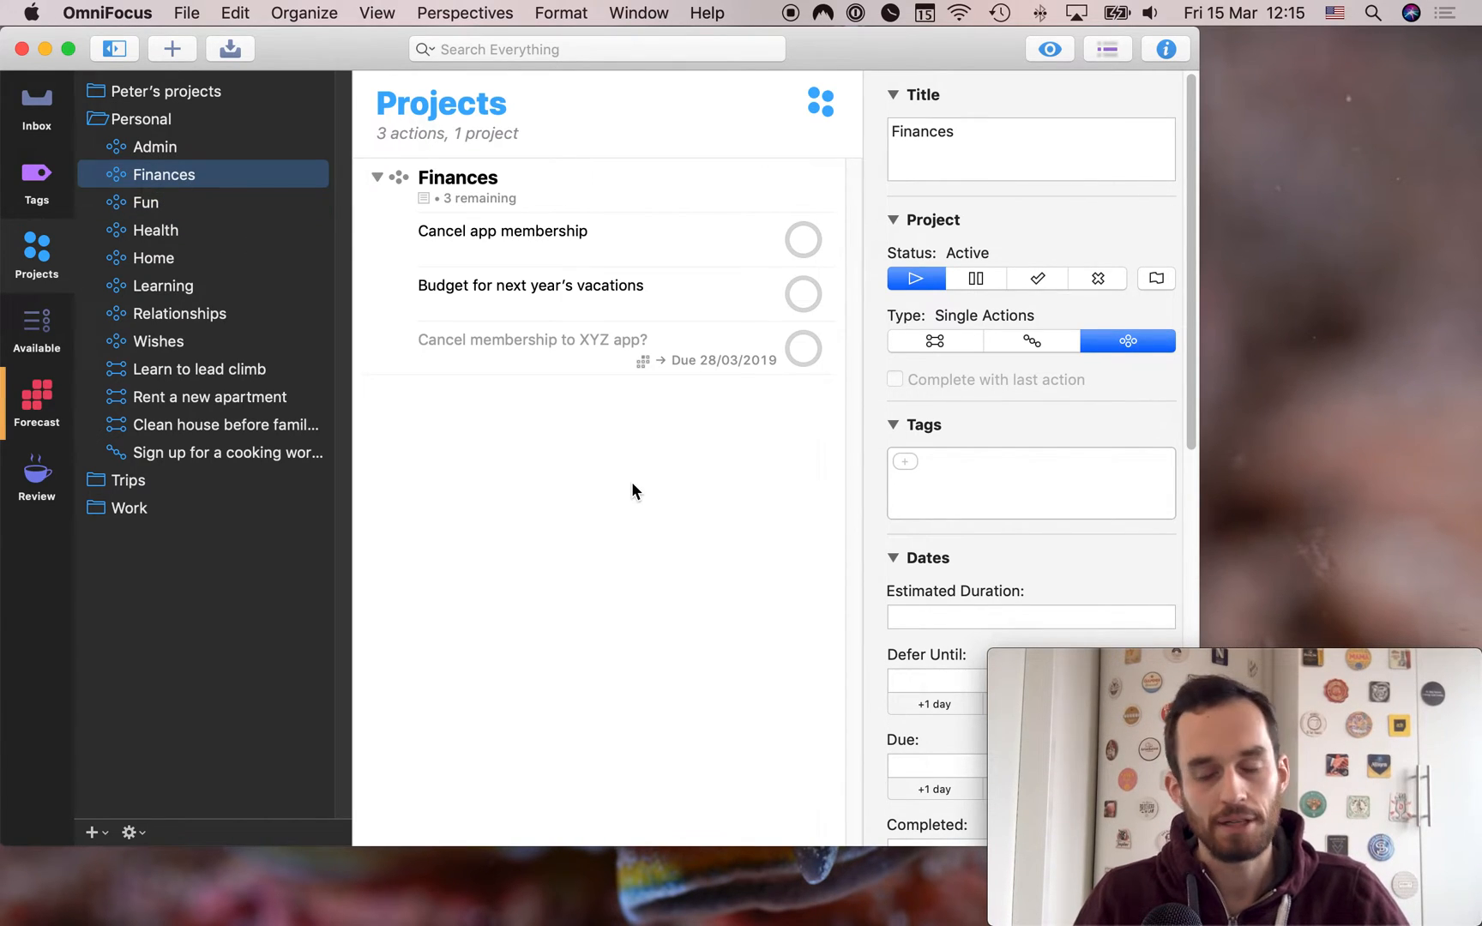
pyautogui.moveTo(632, 487)
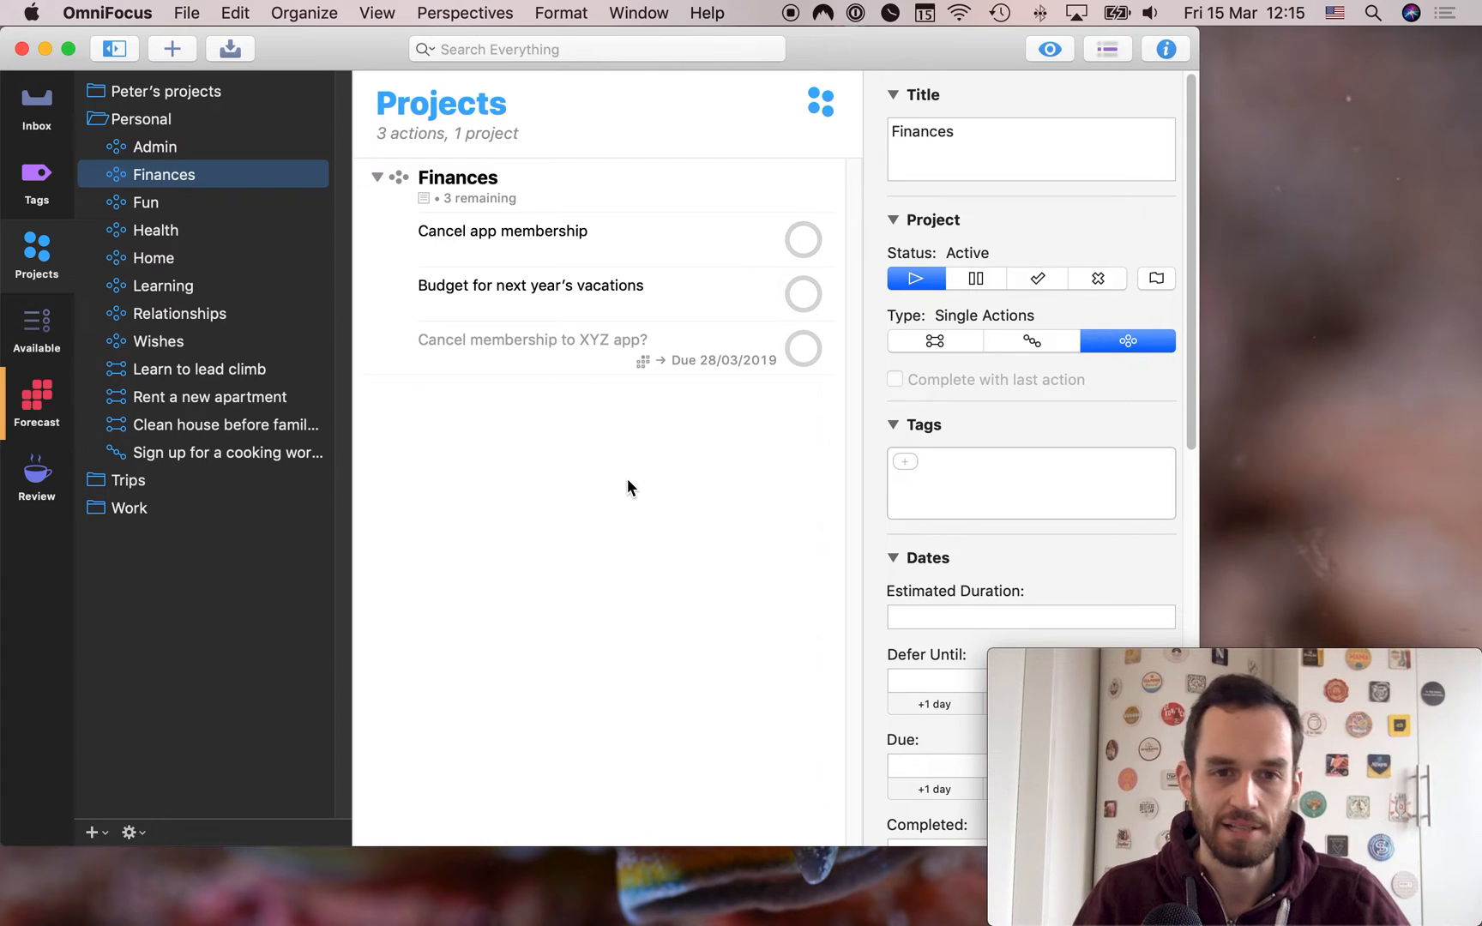
pyautogui.moveTo(239, 341)
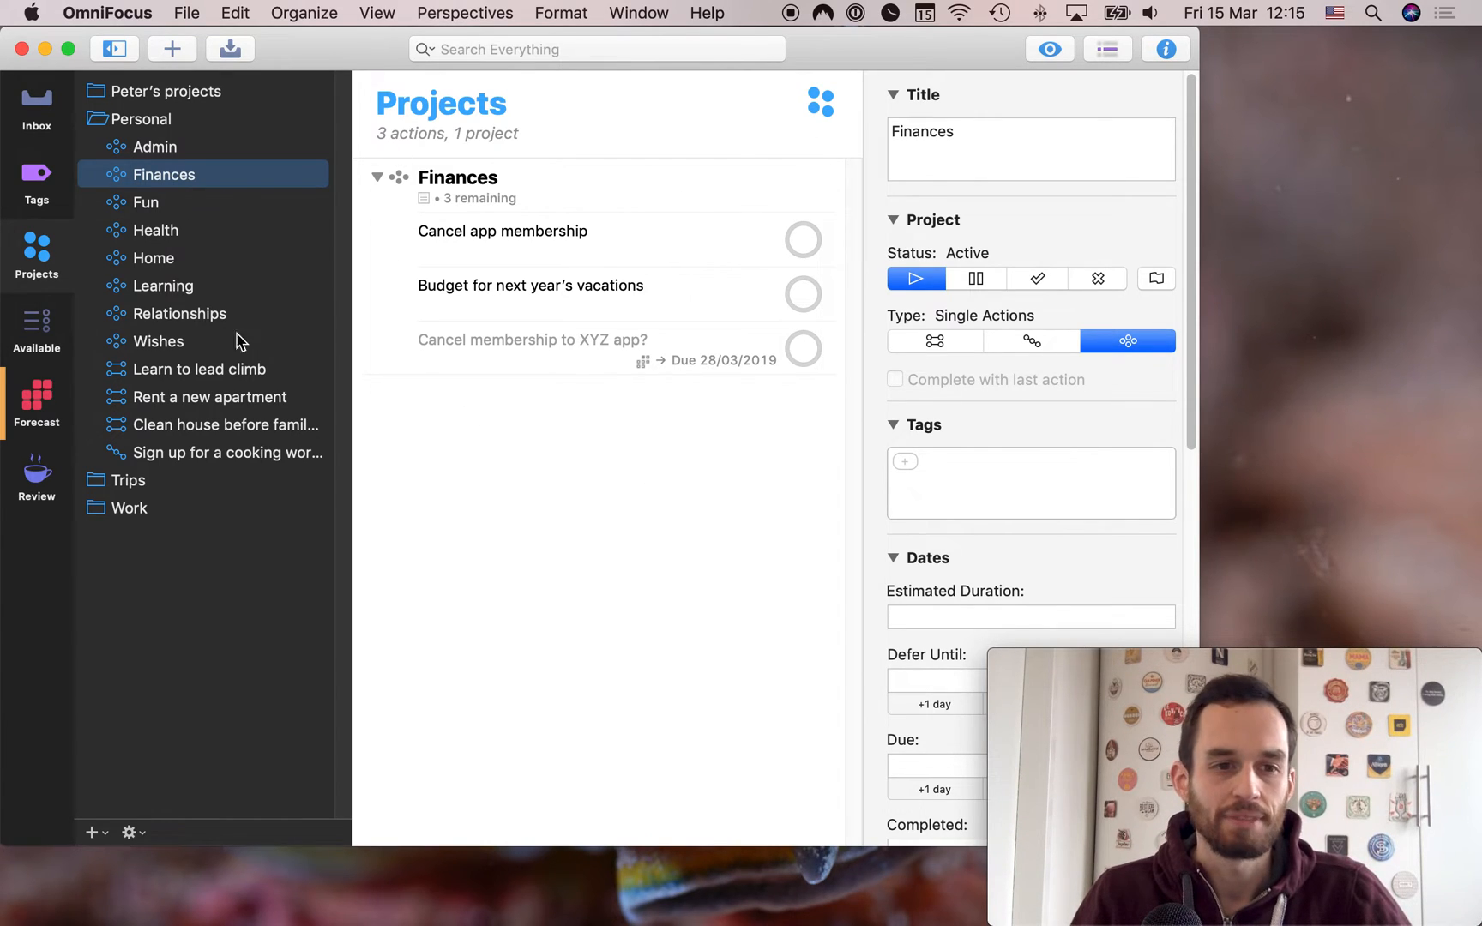
pyautogui.moveTo(182, 209)
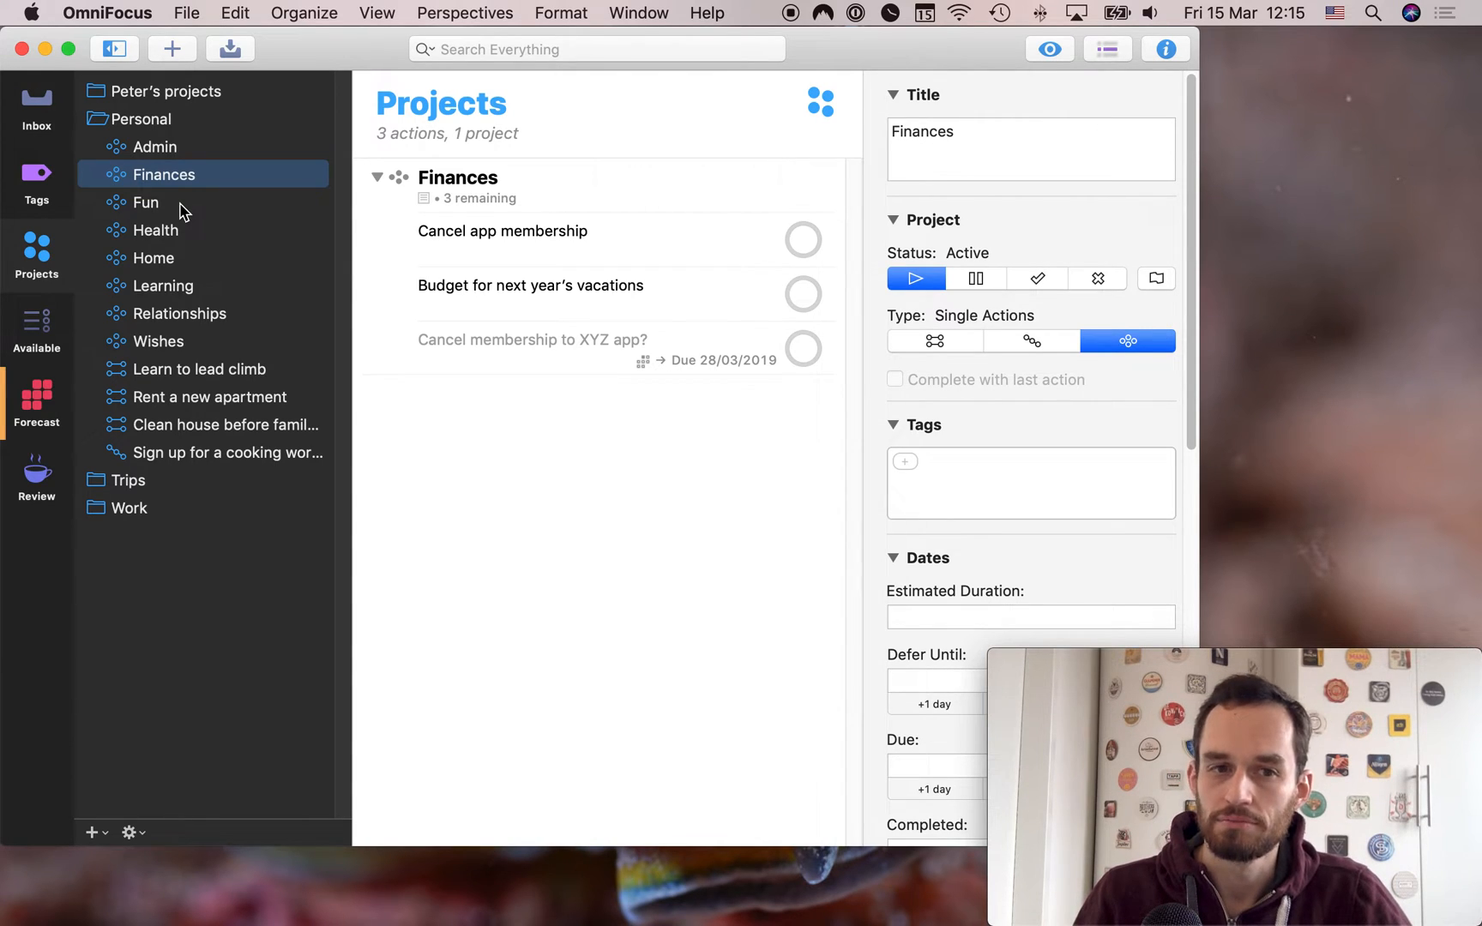
pyautogui.click(145, 201)
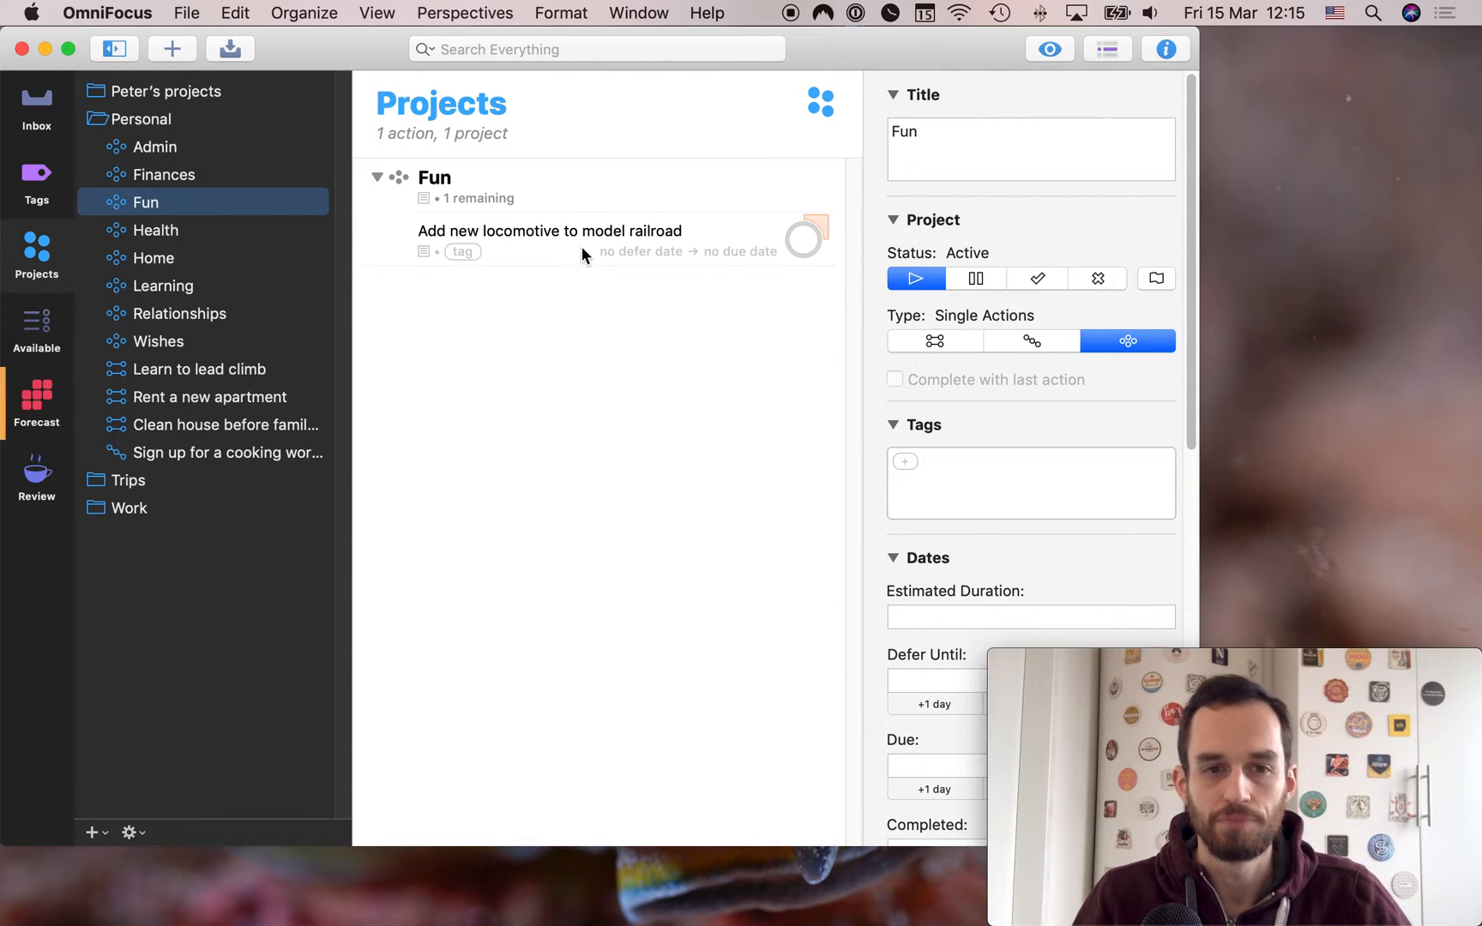
# Review Health's vaccination booster action, then view Home with Buy groceries and Test the fire alarm
pyautogui.click(156, 230)
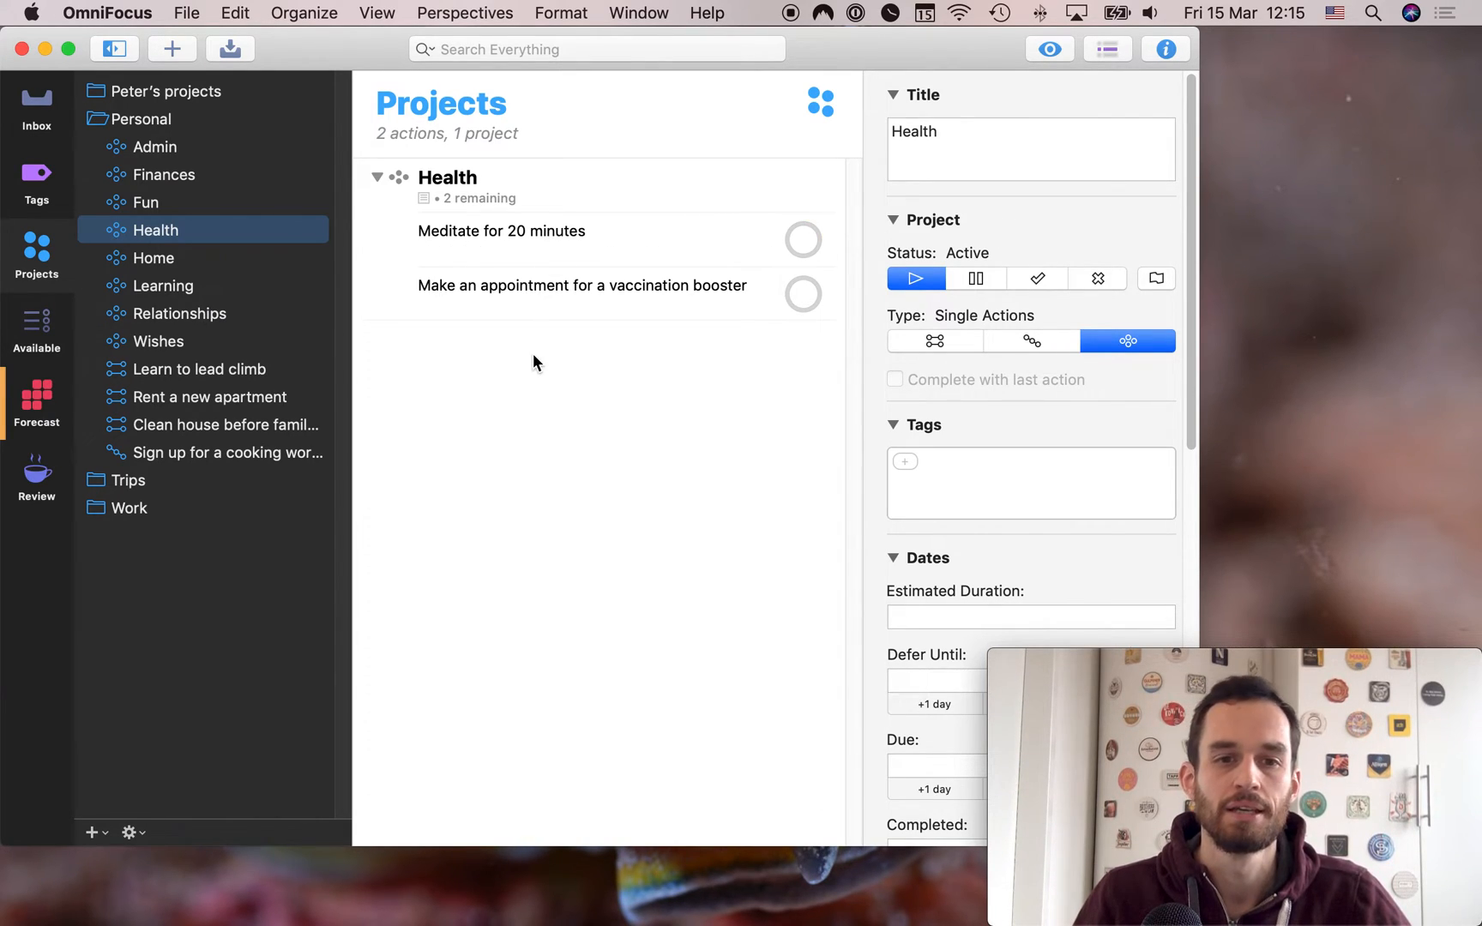
pyautogui.click(582, 285)
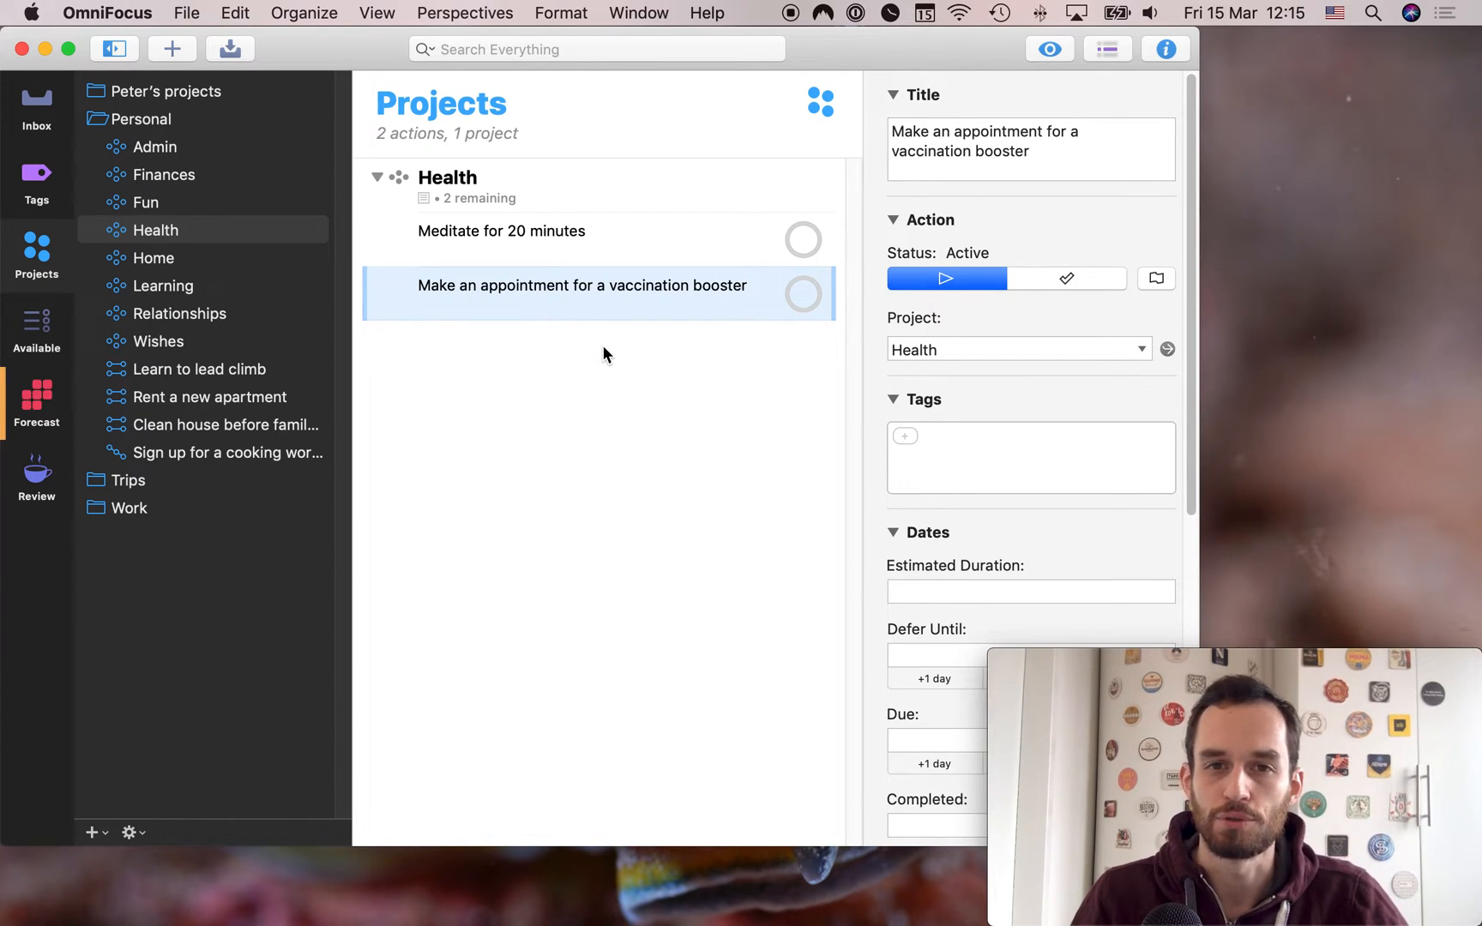
pyautogui.moveTo(89, 271)
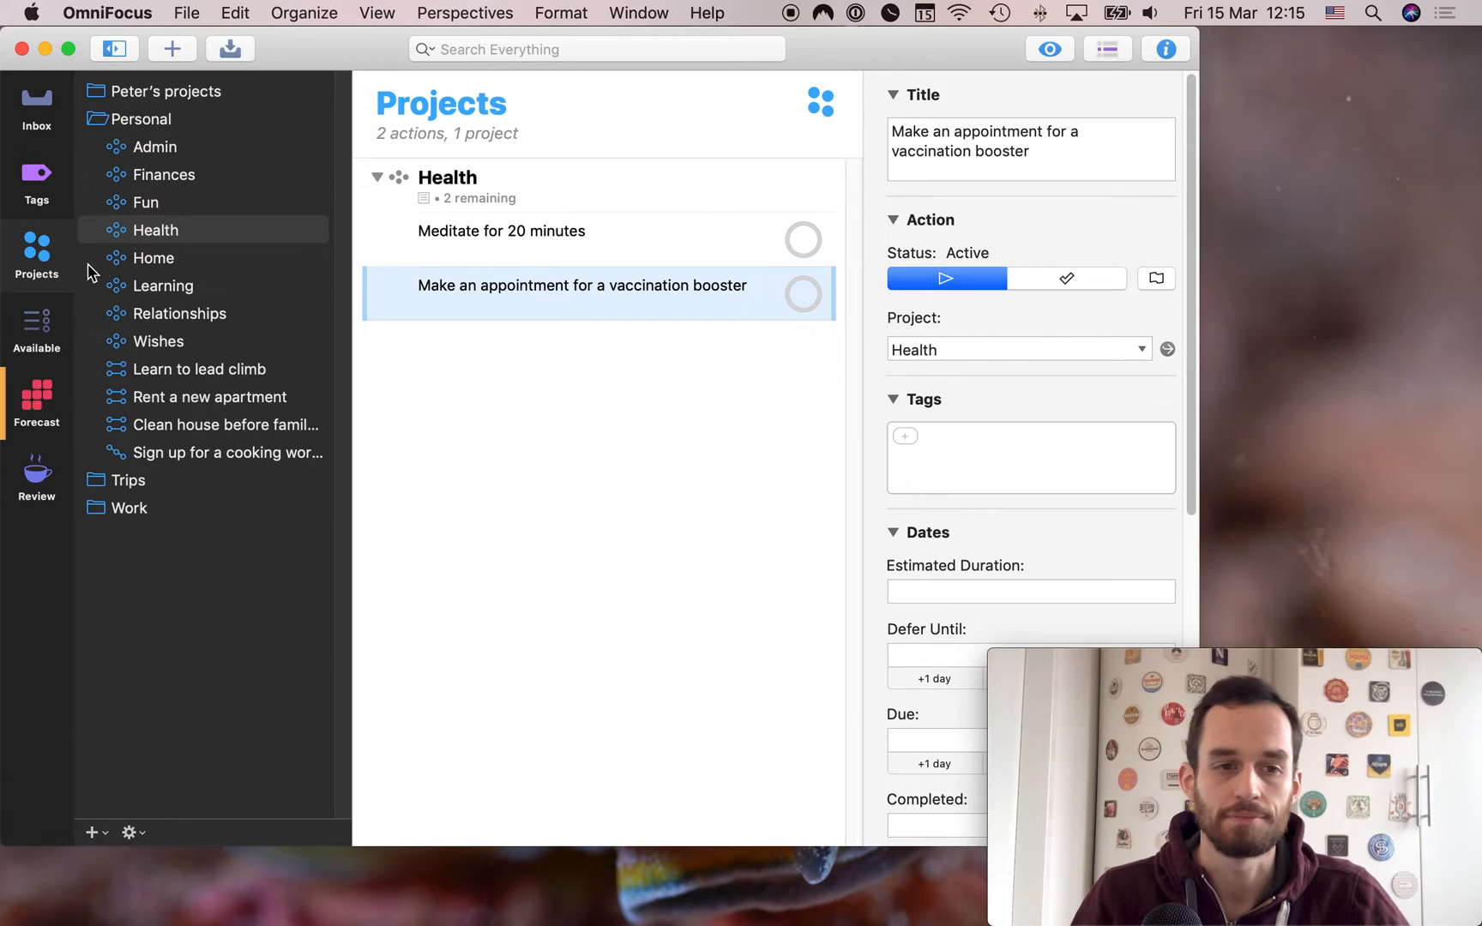
pyautogui.moveTo(161, 271)
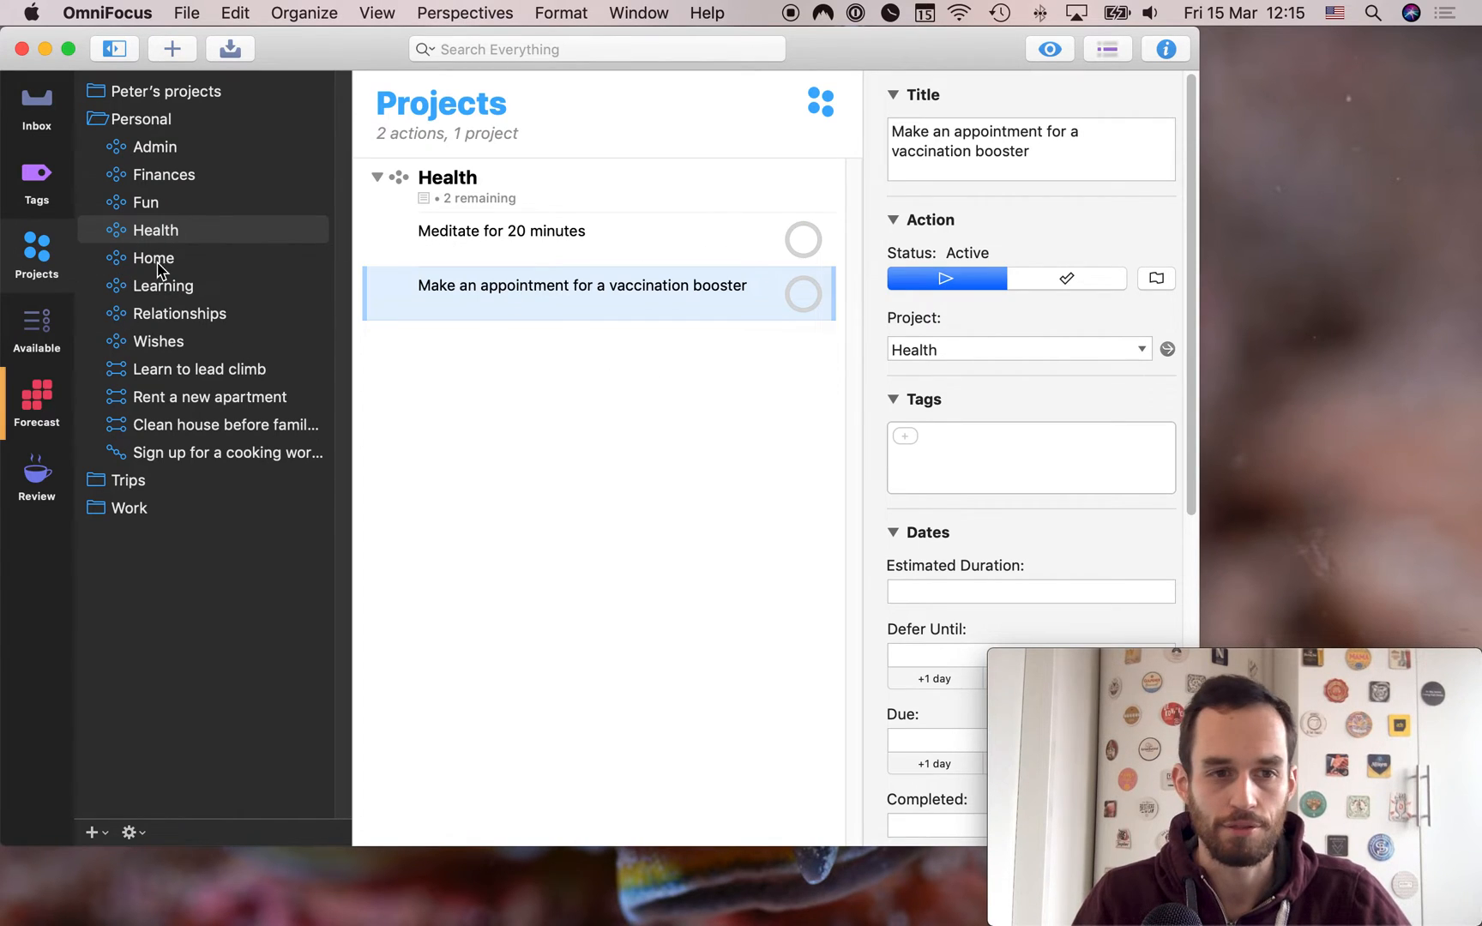
pyautogui.click(152, 257)
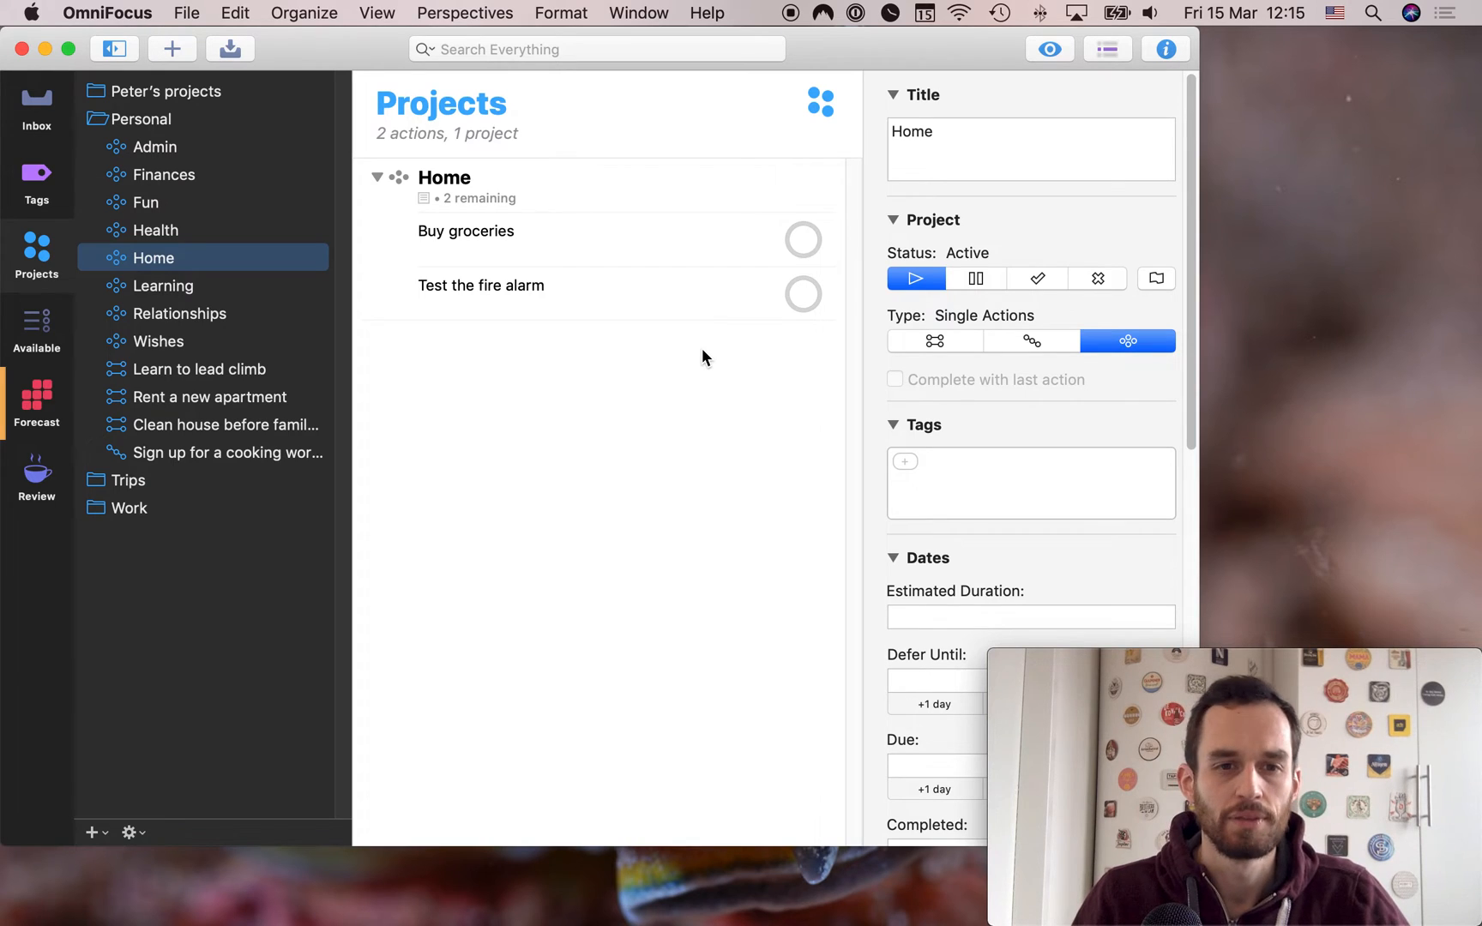
pyautogui.click(465, 230)
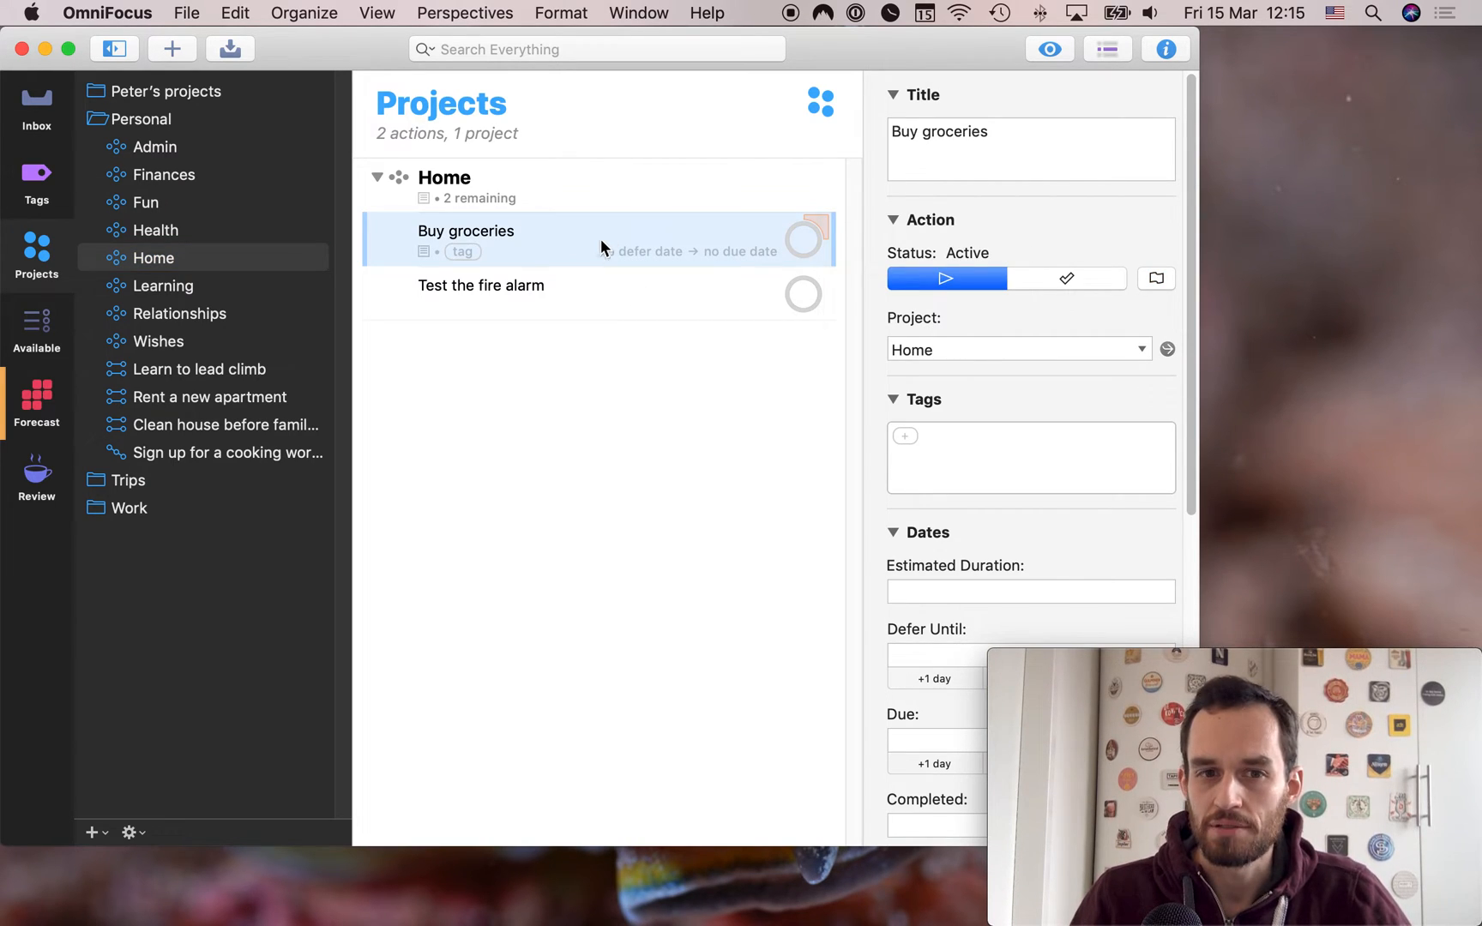
pyautogui.click(481, 285)
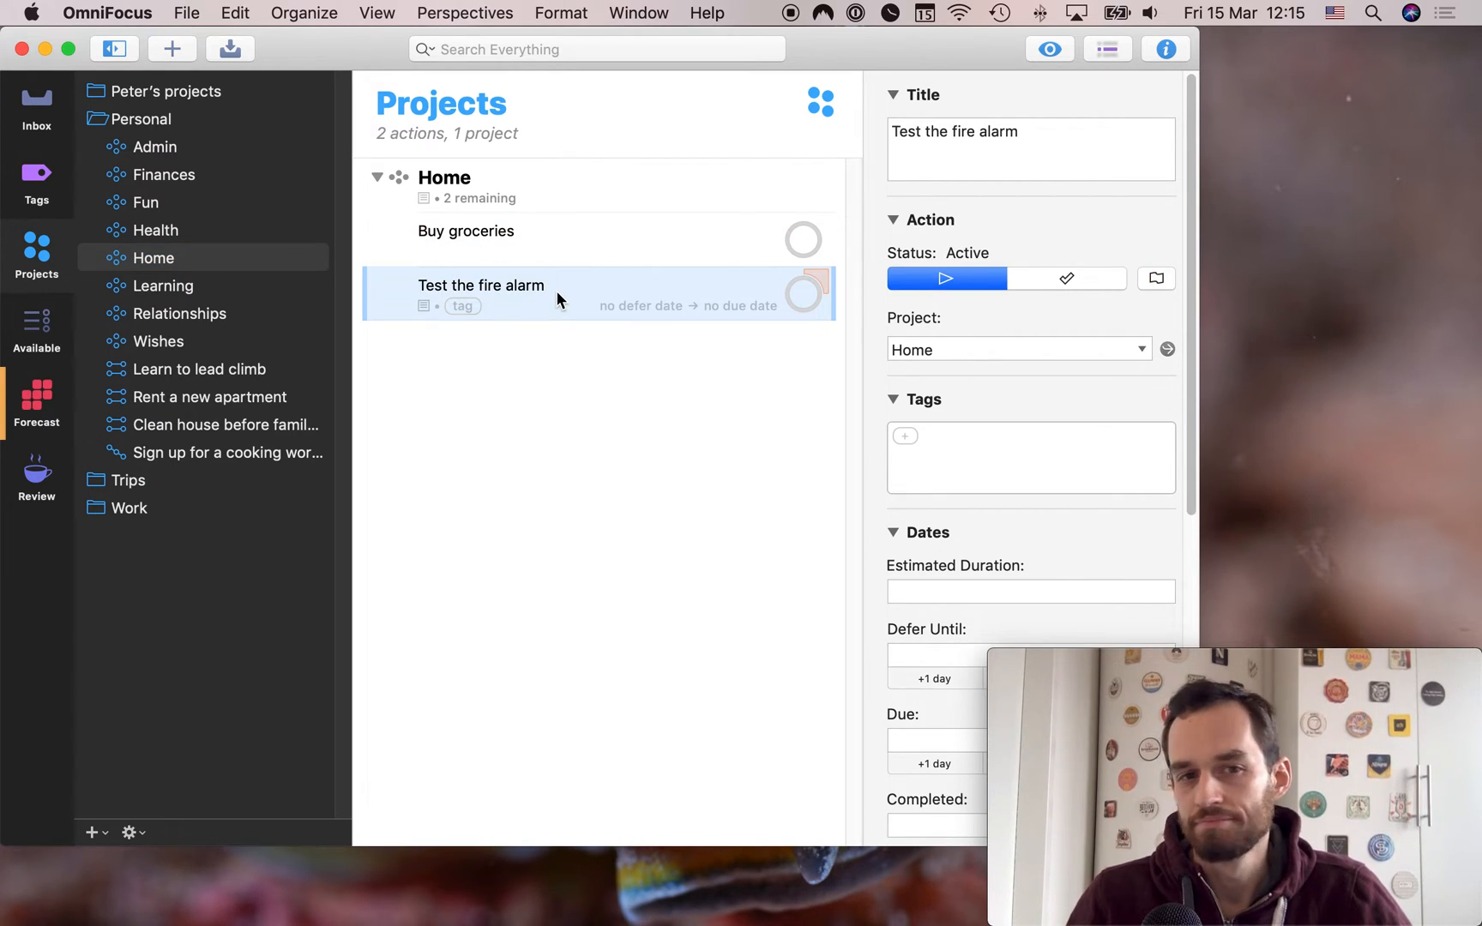
pyautogui.click(444, 178)
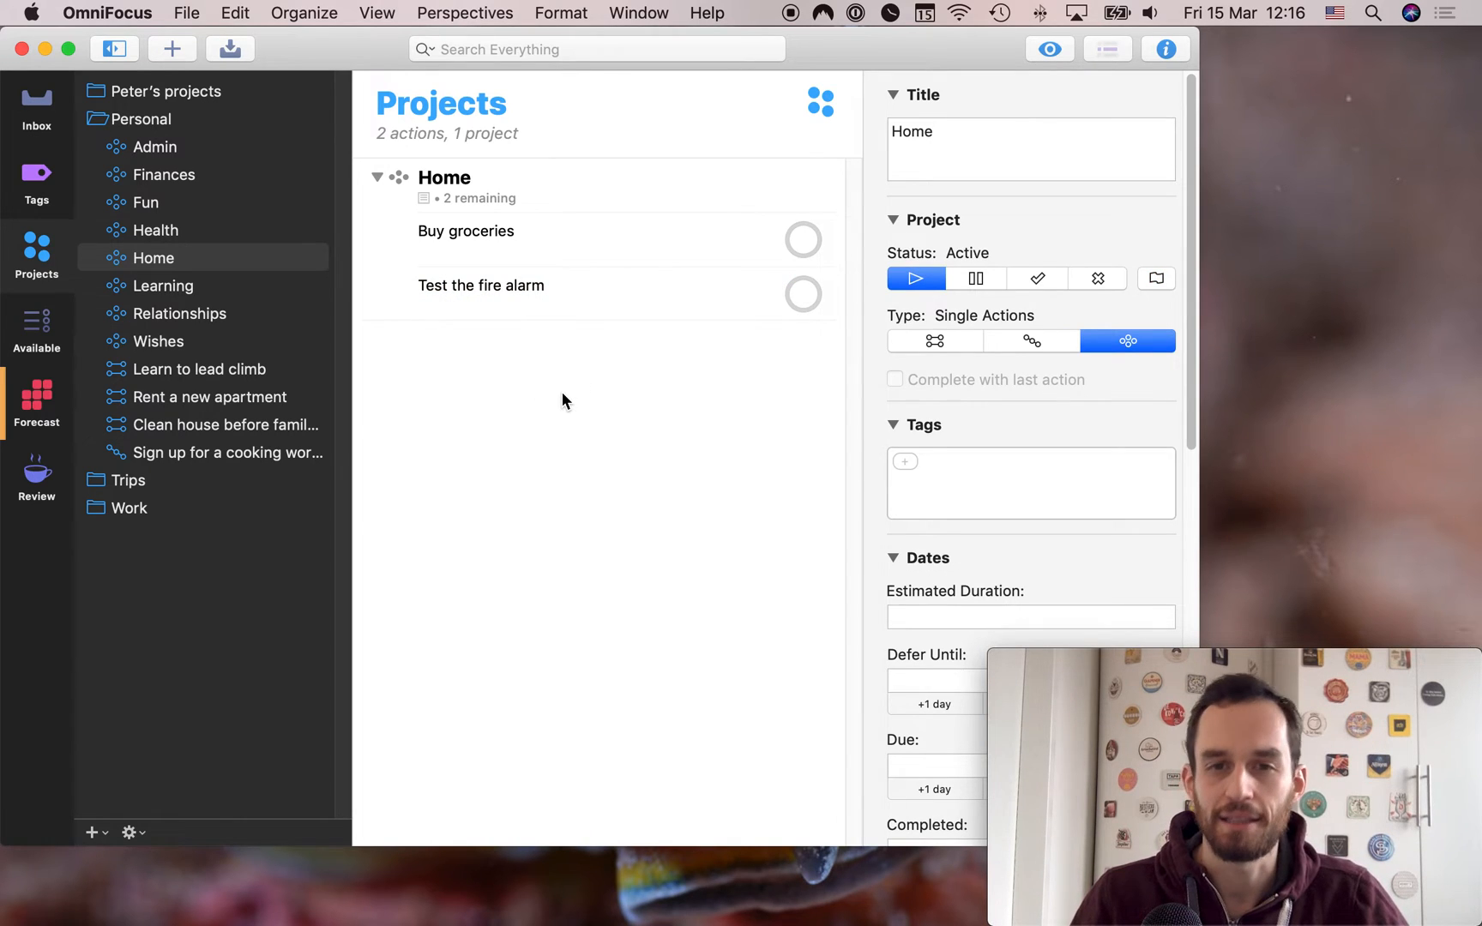
pyautogui.moveTo(572, 391)
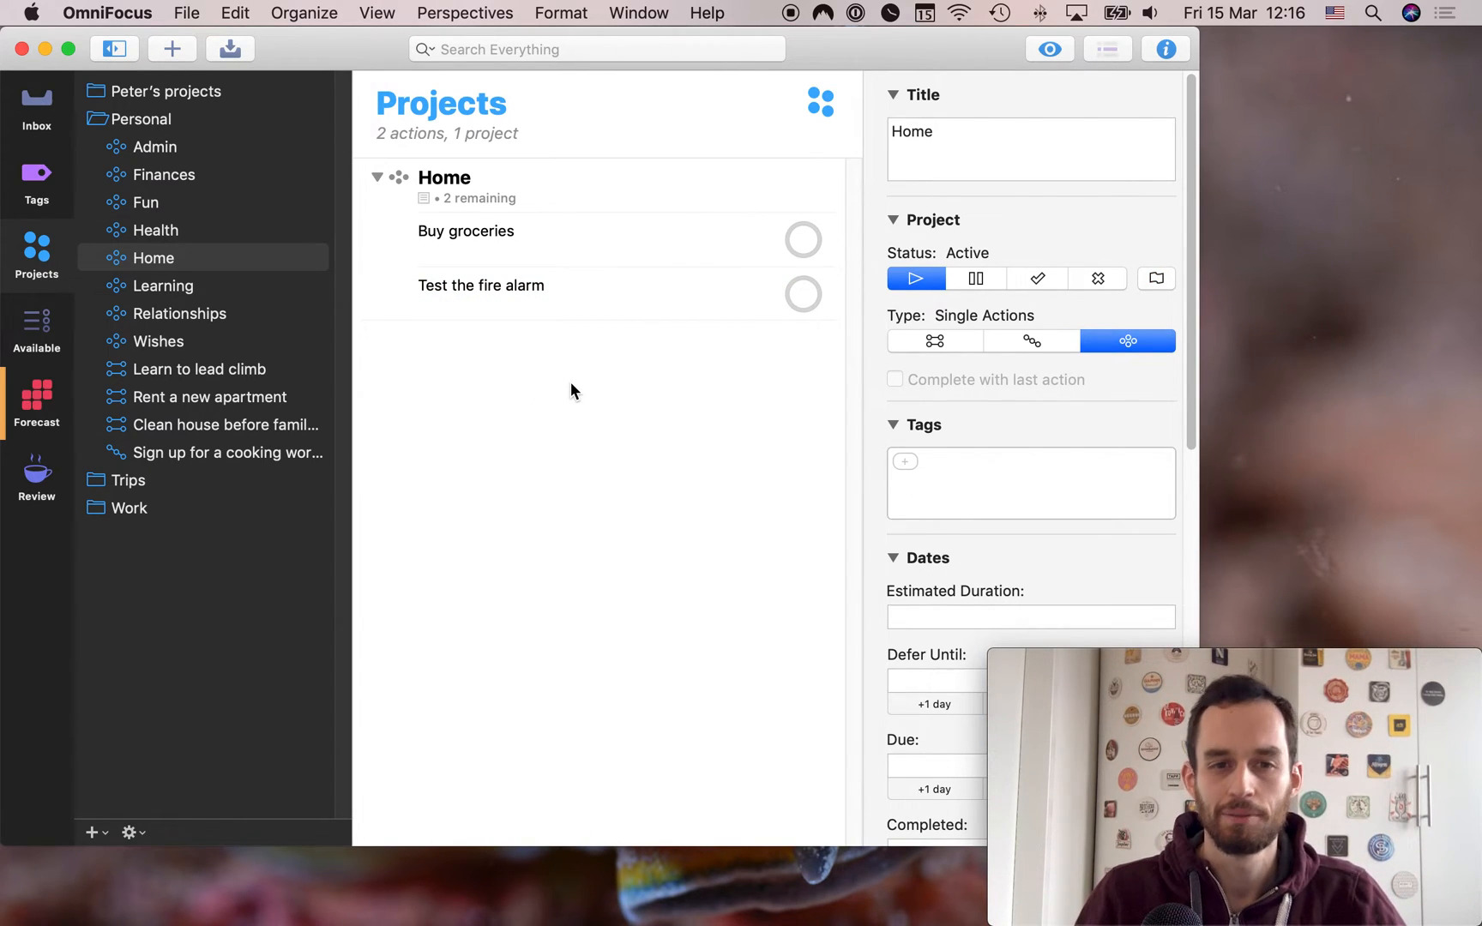
pyautogui.moveTo(208, 294)
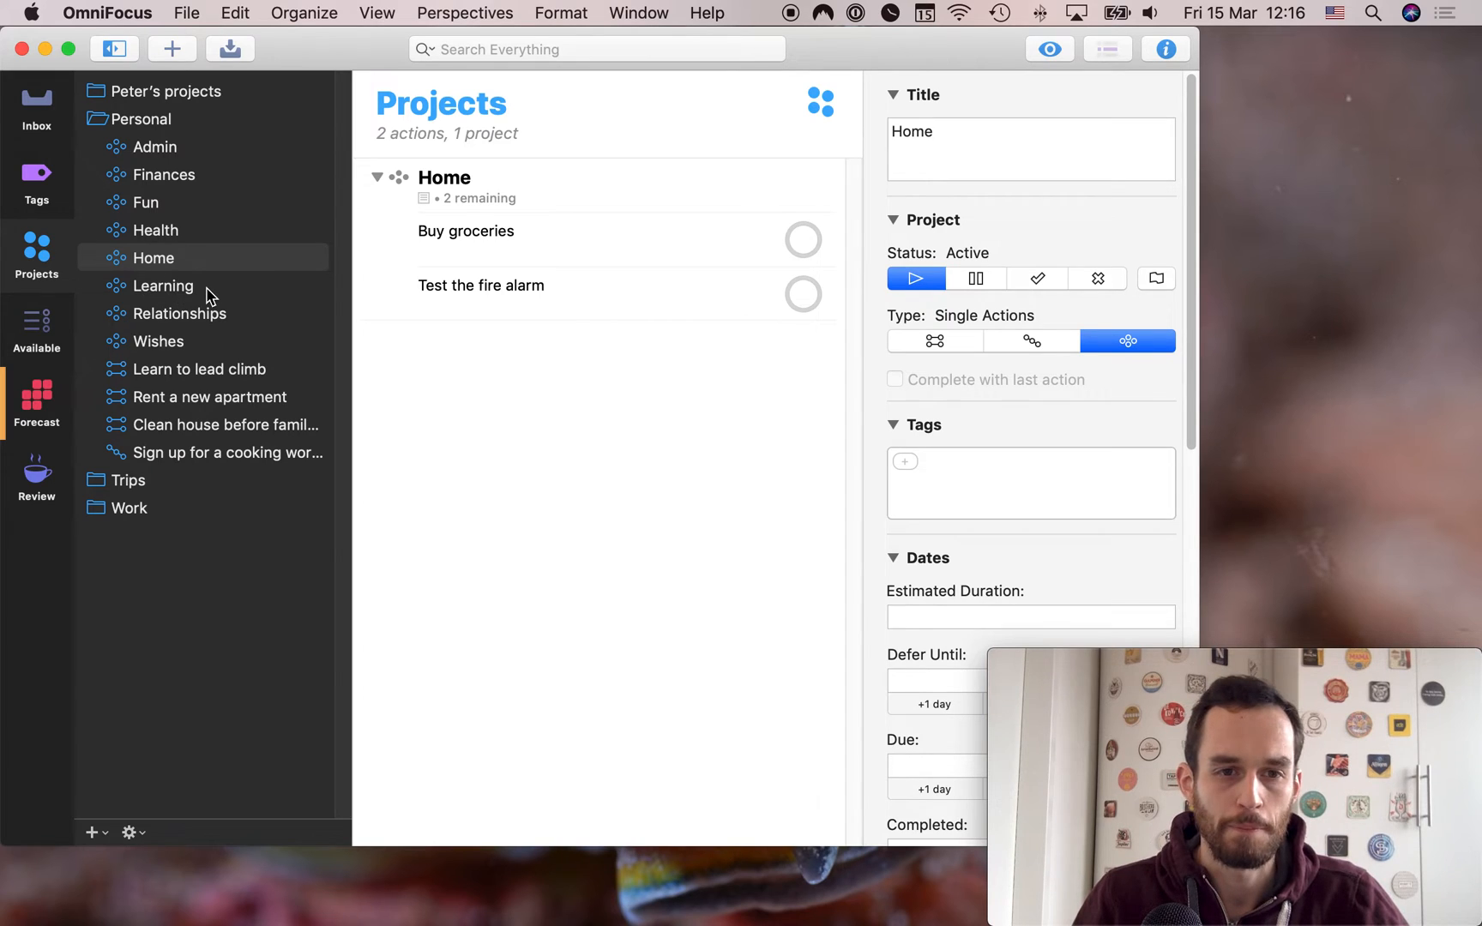
# View Learning and inspect its online video course and bonsai book actions
pyautogui.click(163, 285)
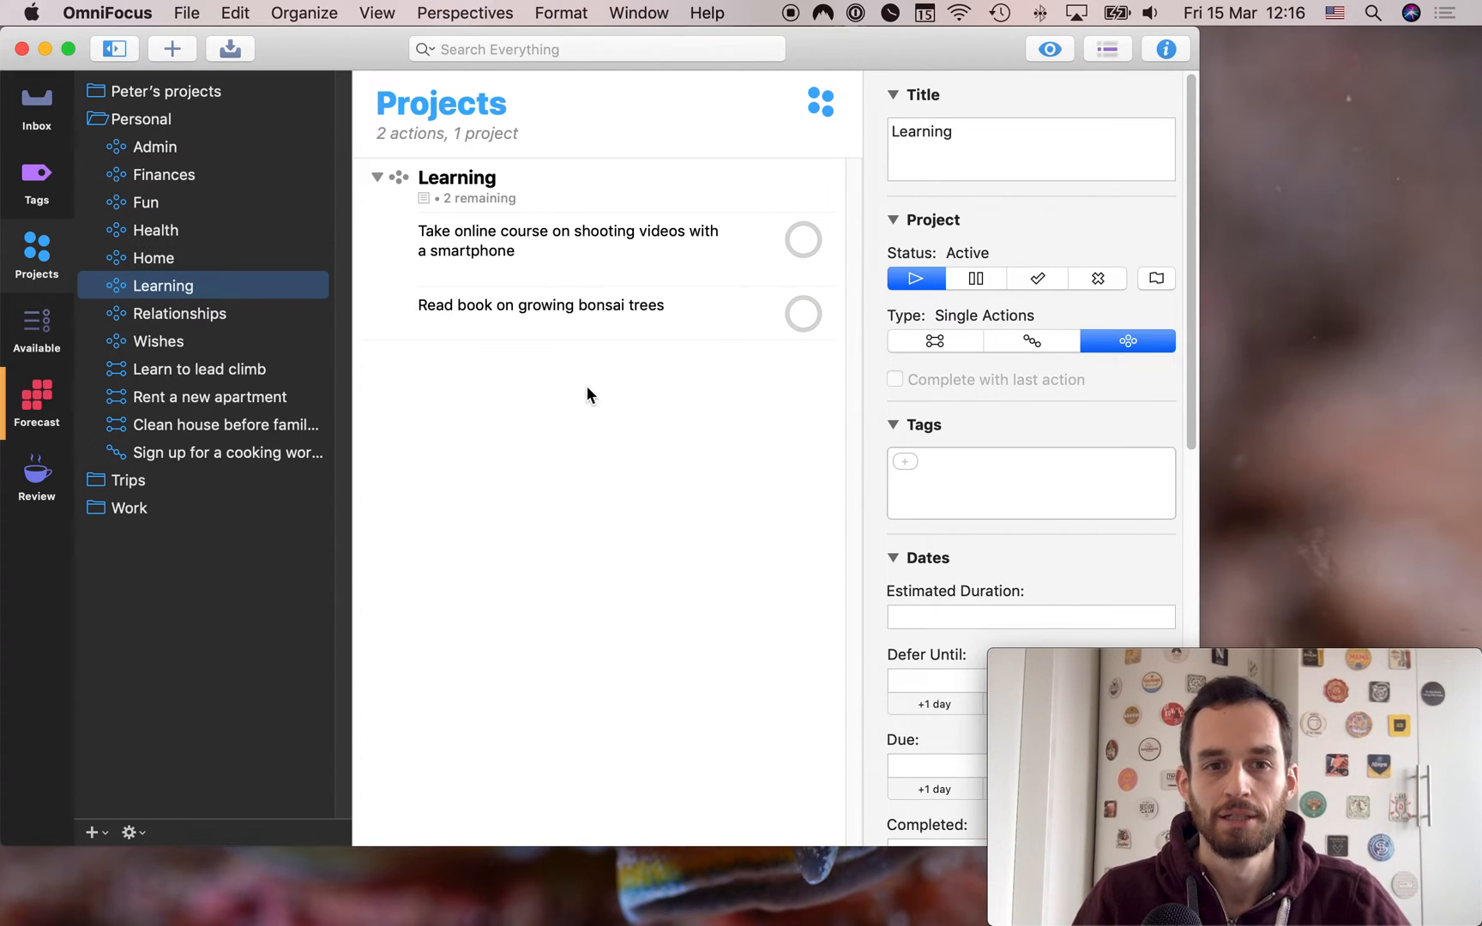
pyautogui.click(568, 240)
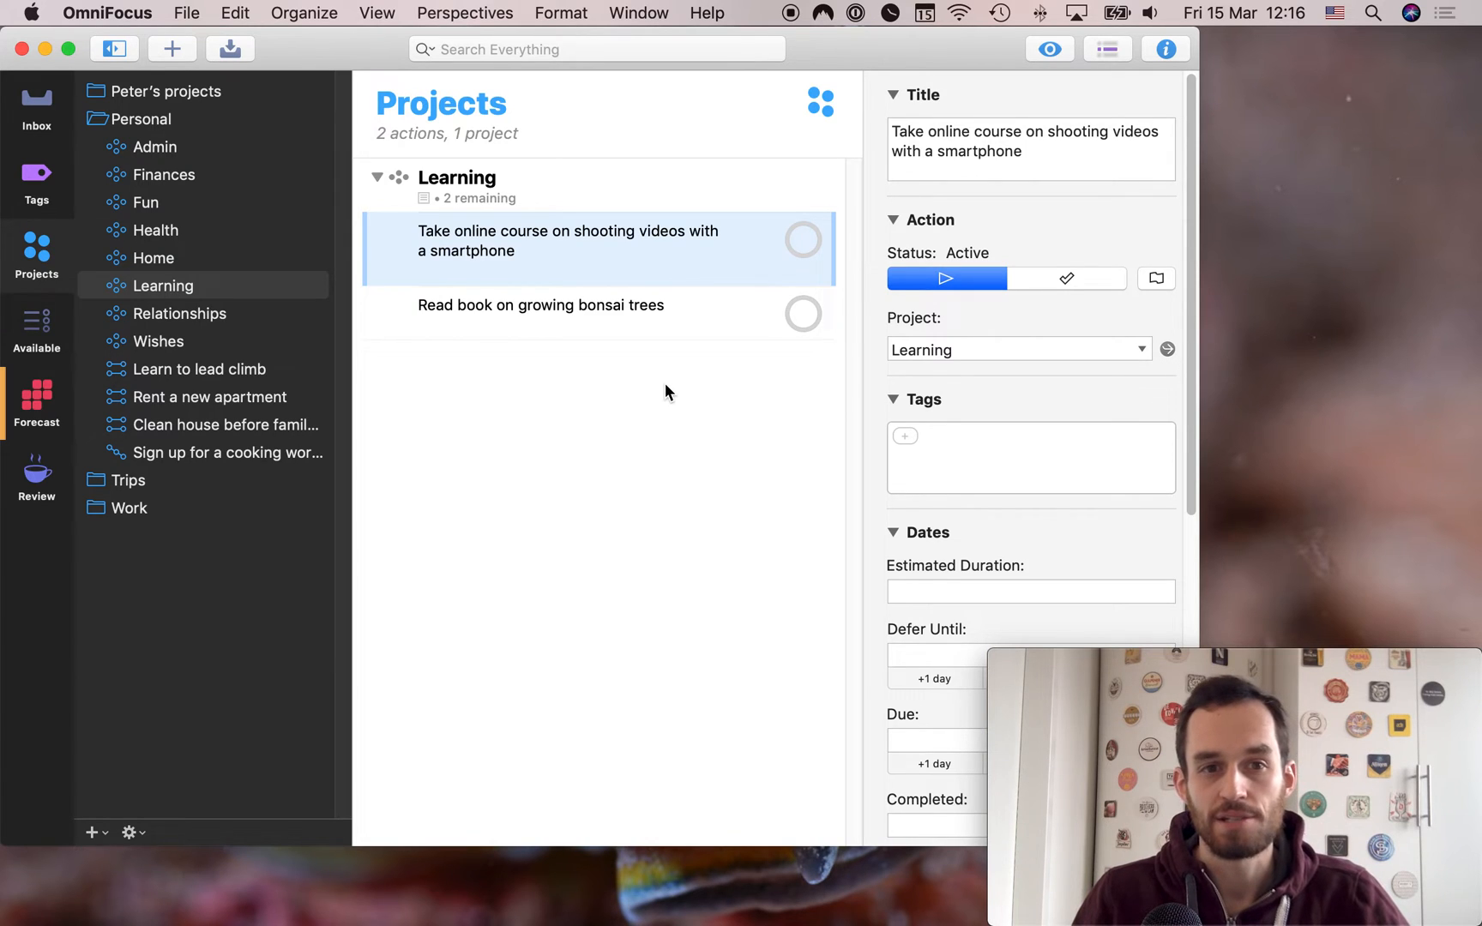
pyautogui.moveTo(435, 226)
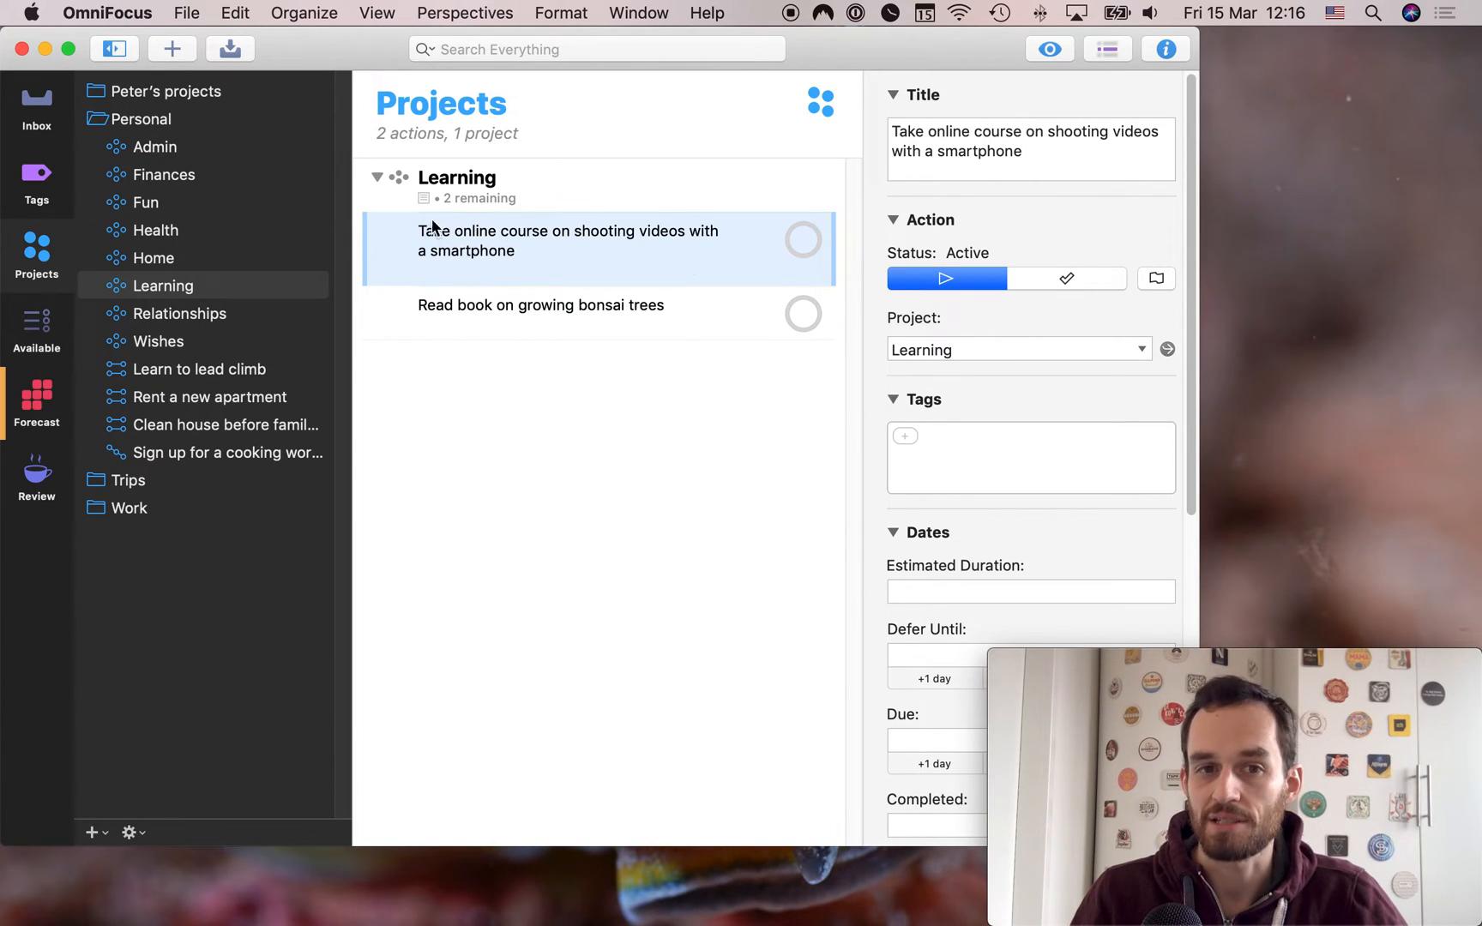
pyautogui.moveTo(341, 319)
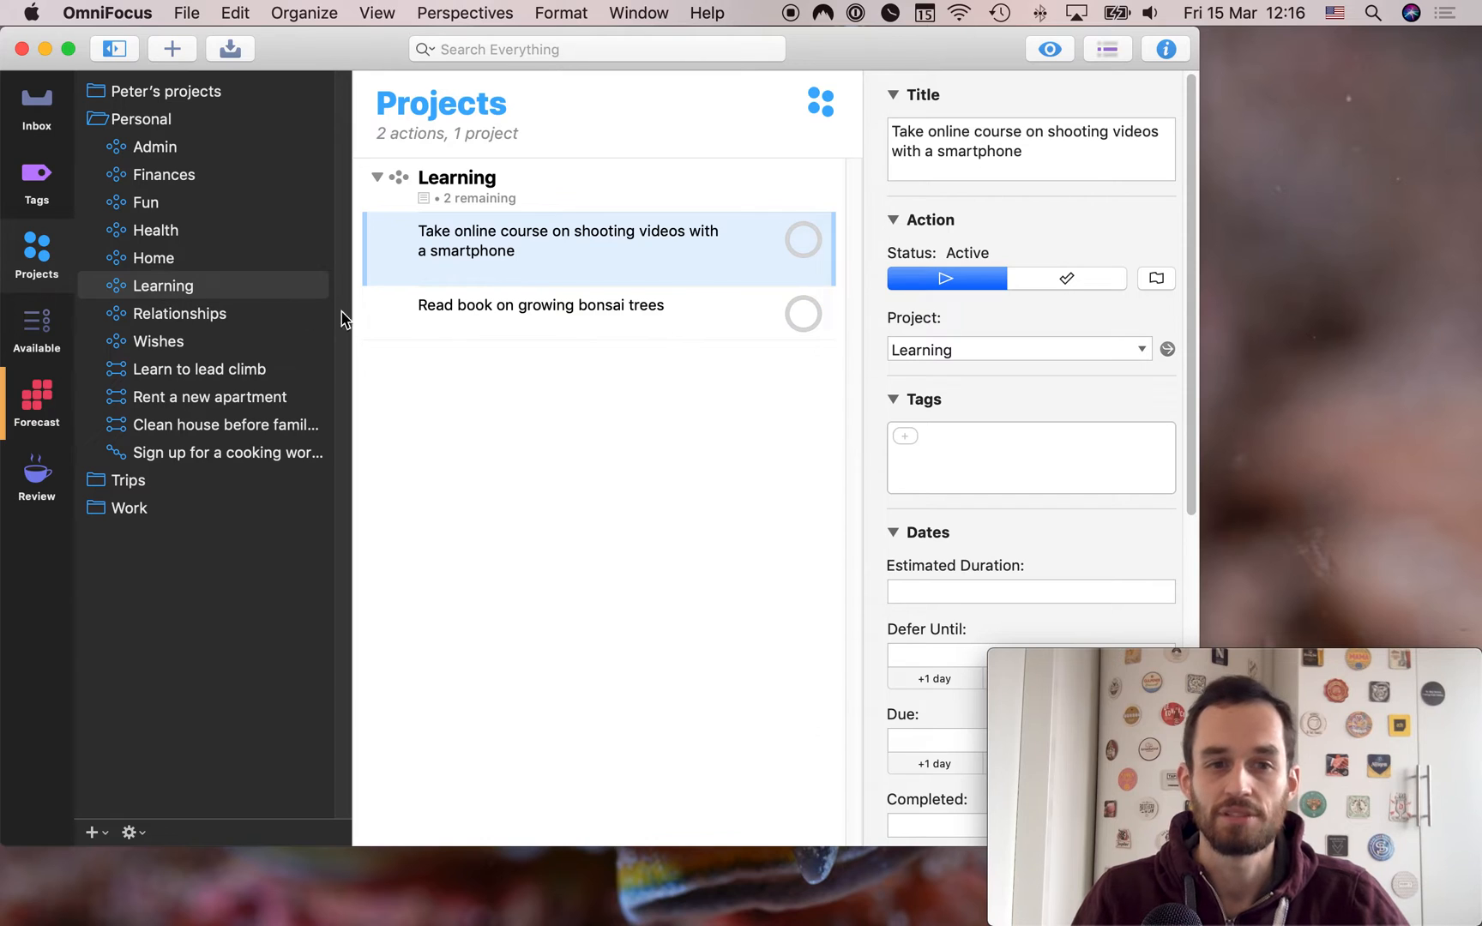
pyautogui.click(540, 304)
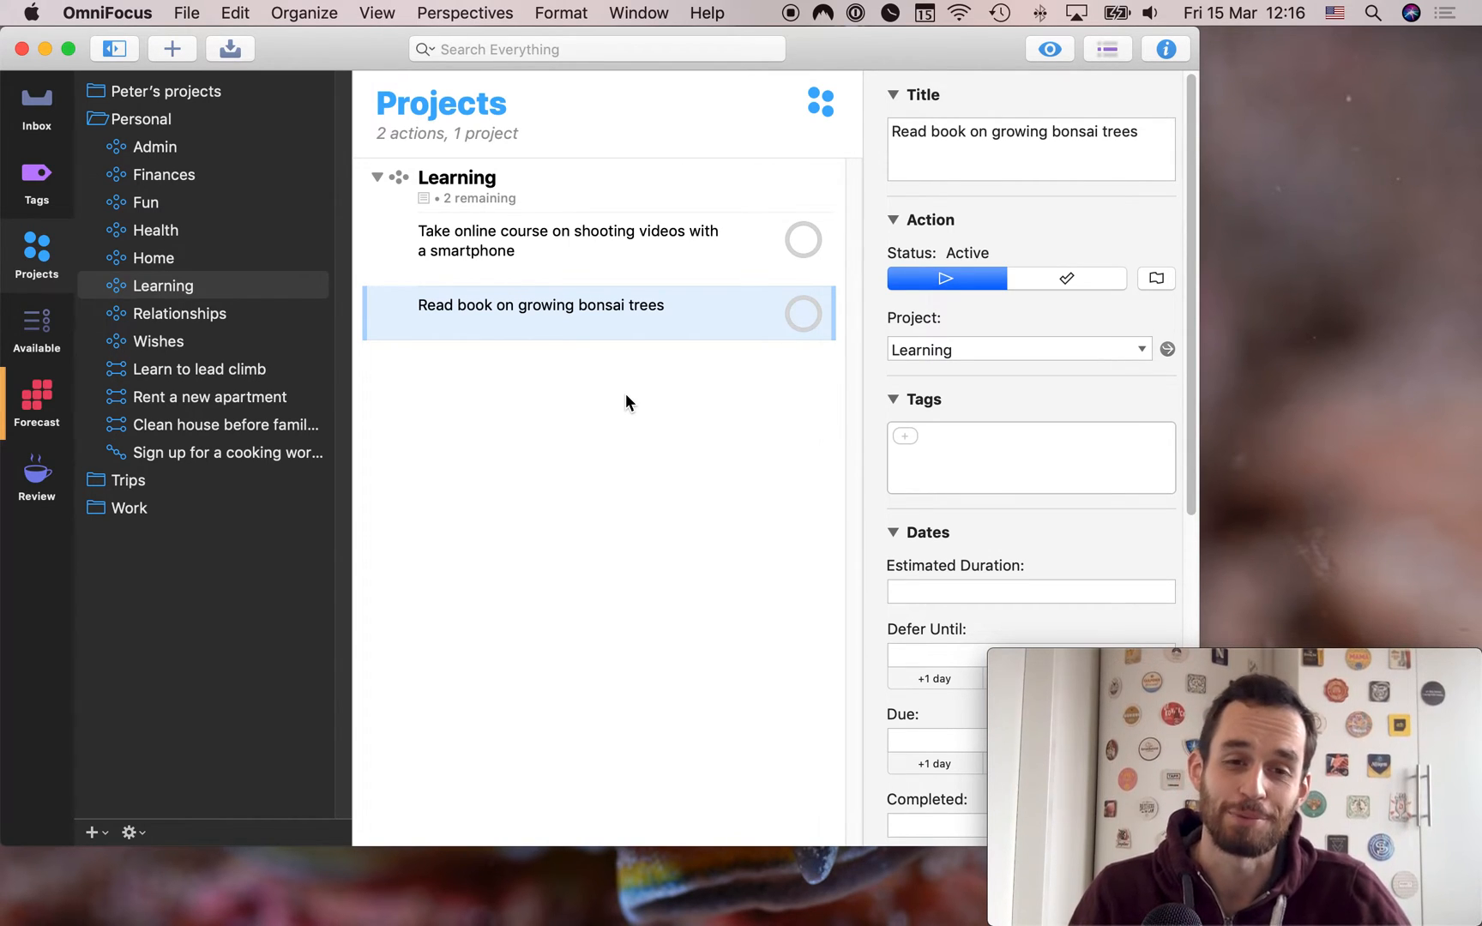
pyautogui.moveTo(492, 298)
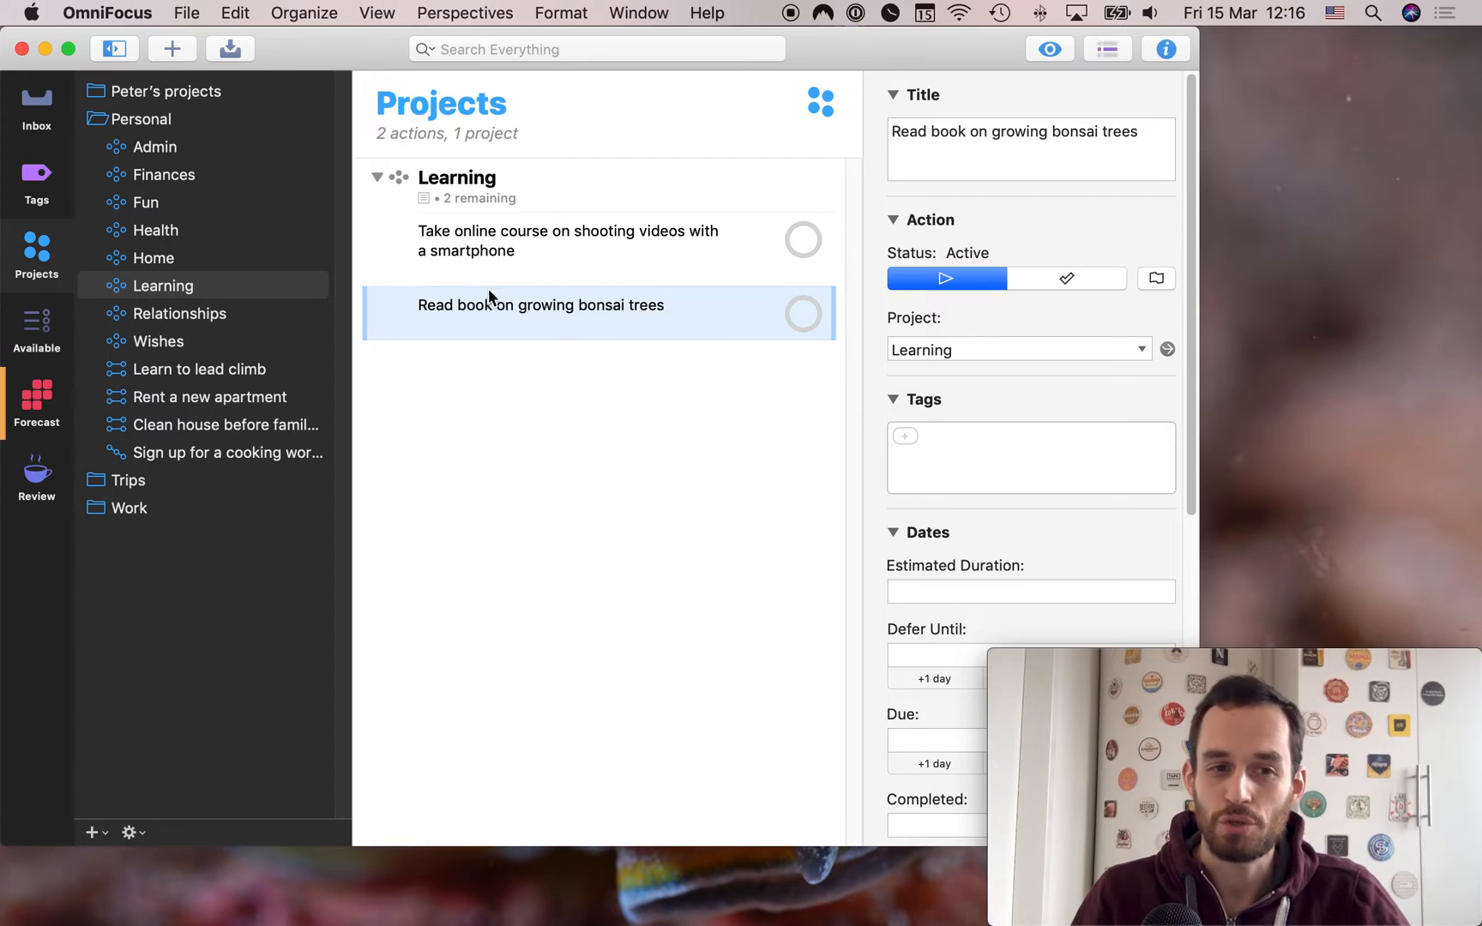
pyautogui.moveTo(235, 323)
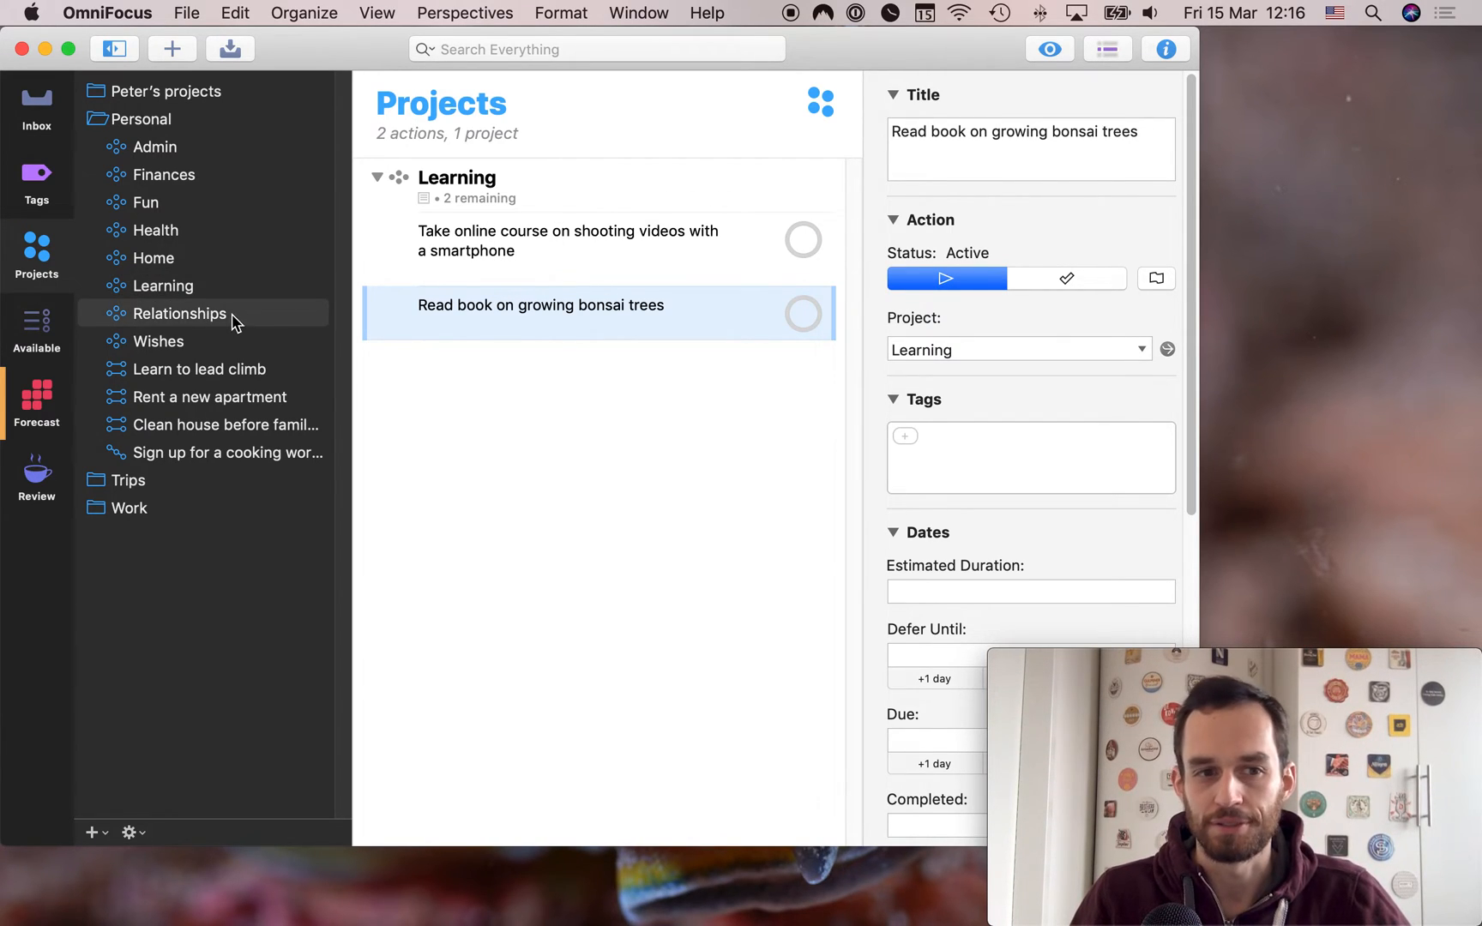
# View Relationships and inspect Schedule drinks with Bob and Introduce Sarah to Kyle
pyautogui.click(176, 312)
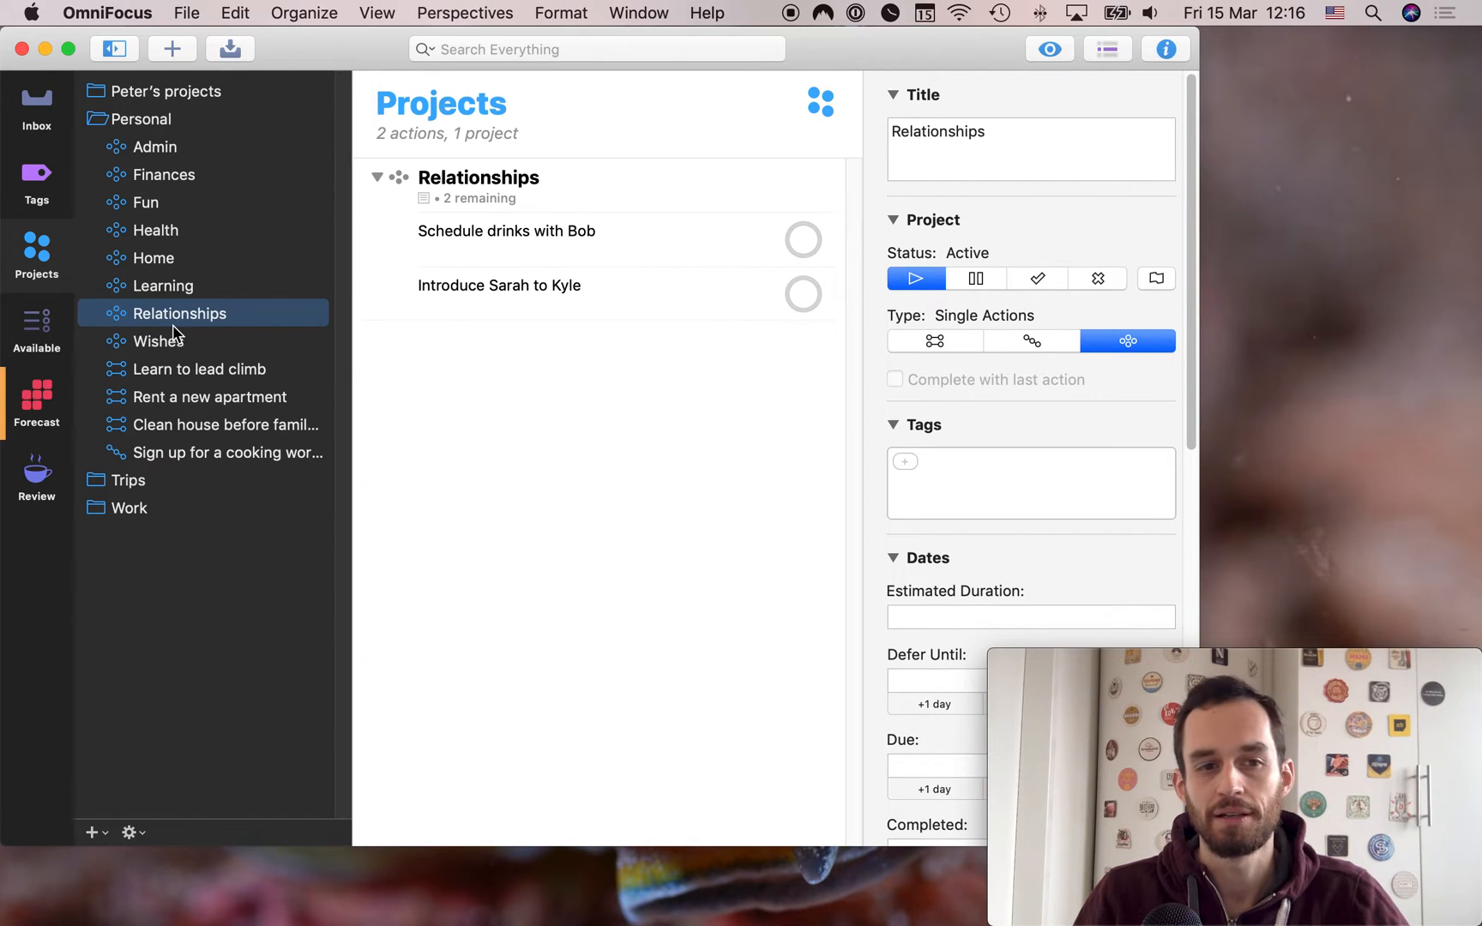
pyautogui.moveTo(660, 398)
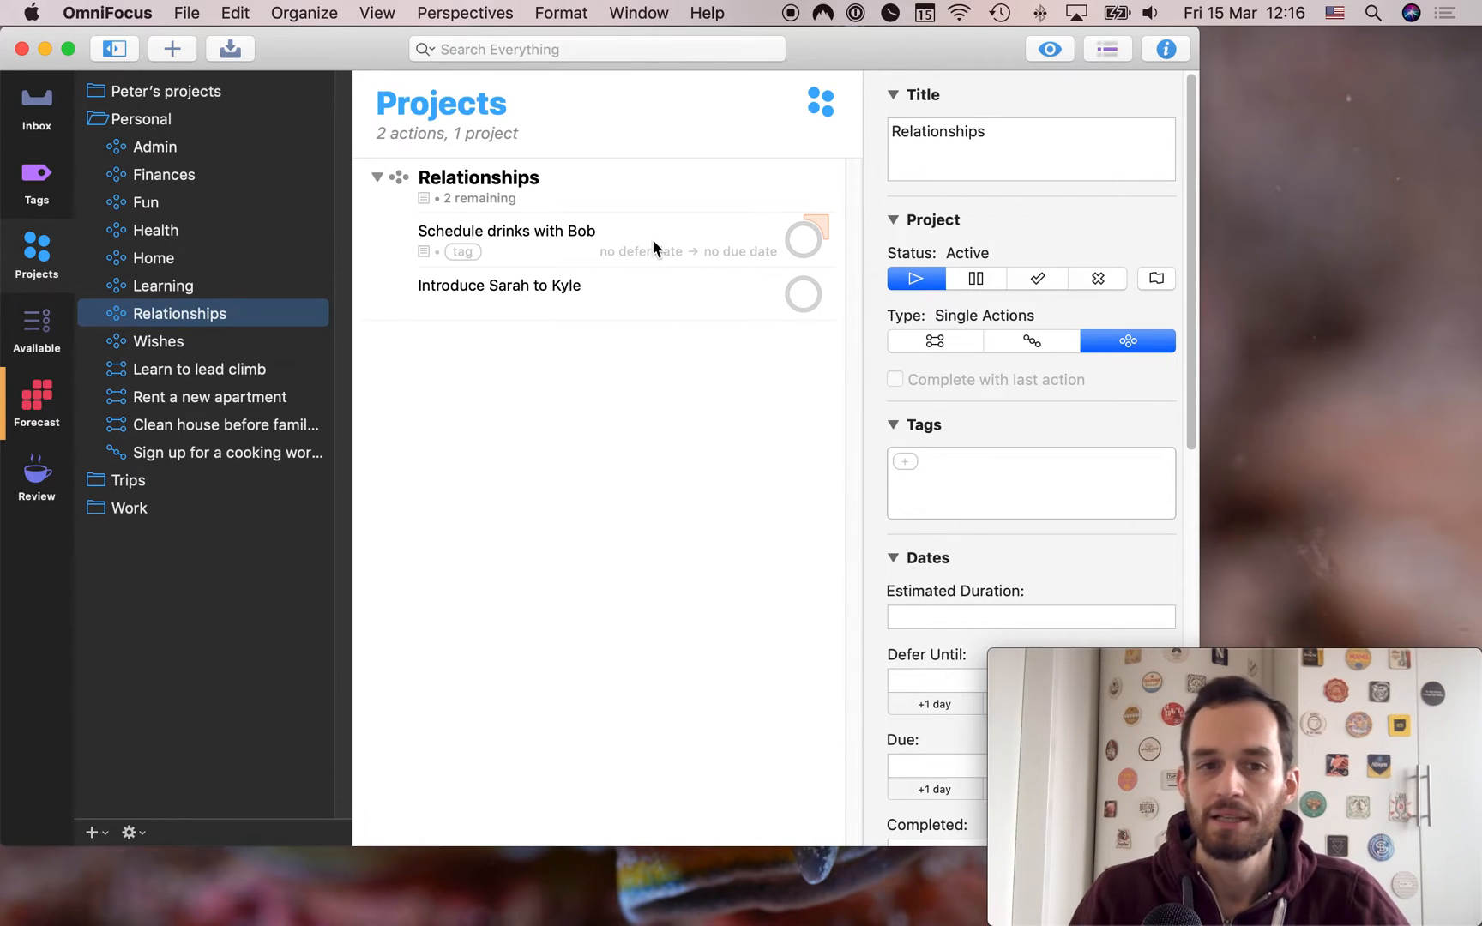
pyautogui.click(506, 230)
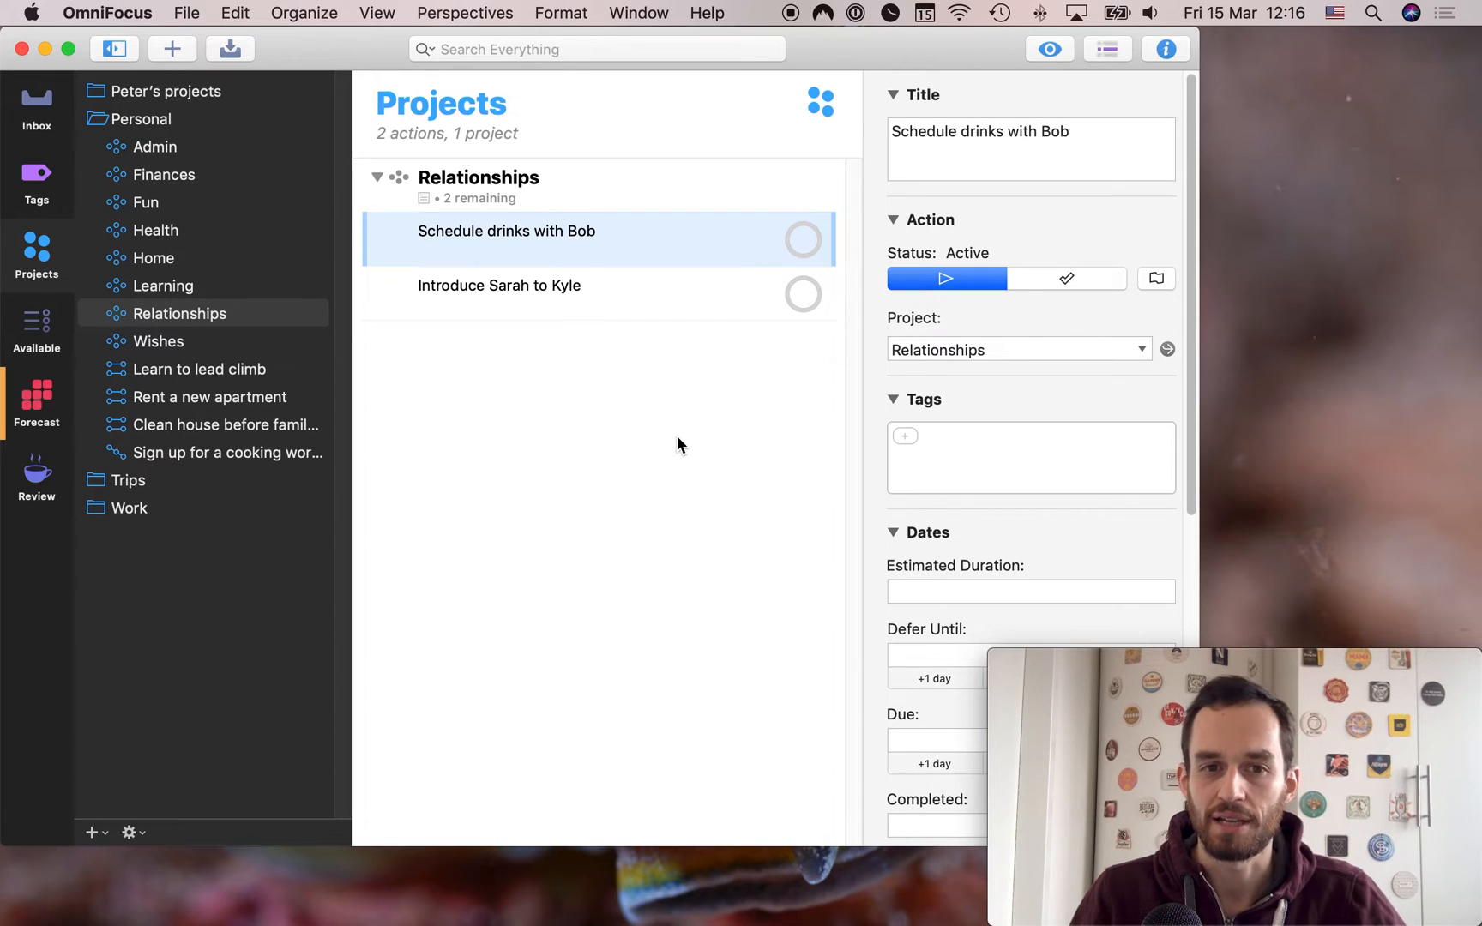
pyautogui.moveTo(628, 244)
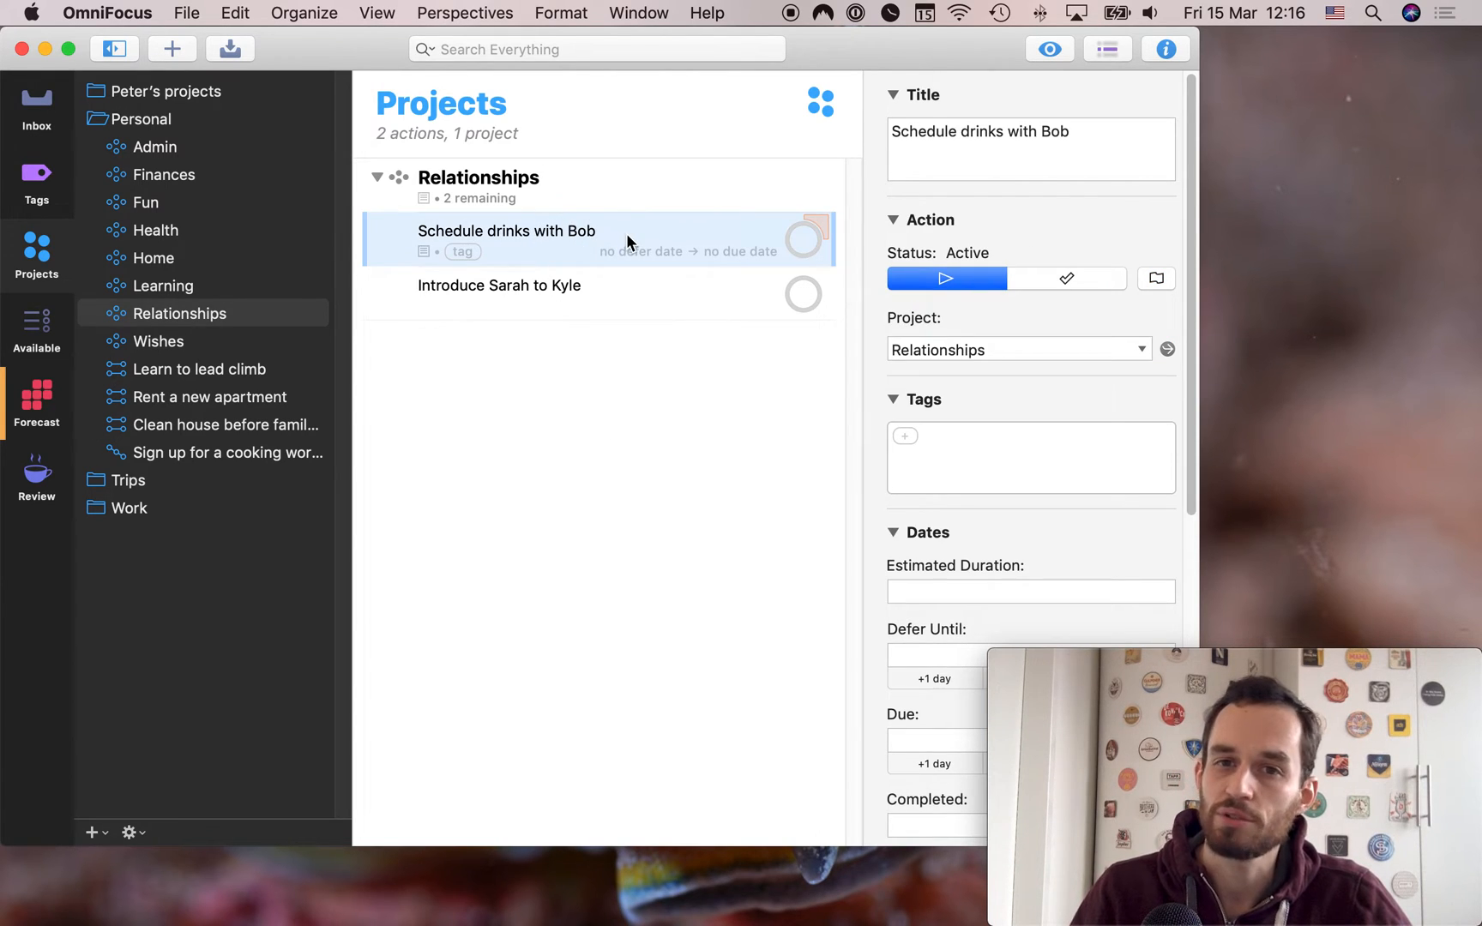
pyautogui.click(499, 285)
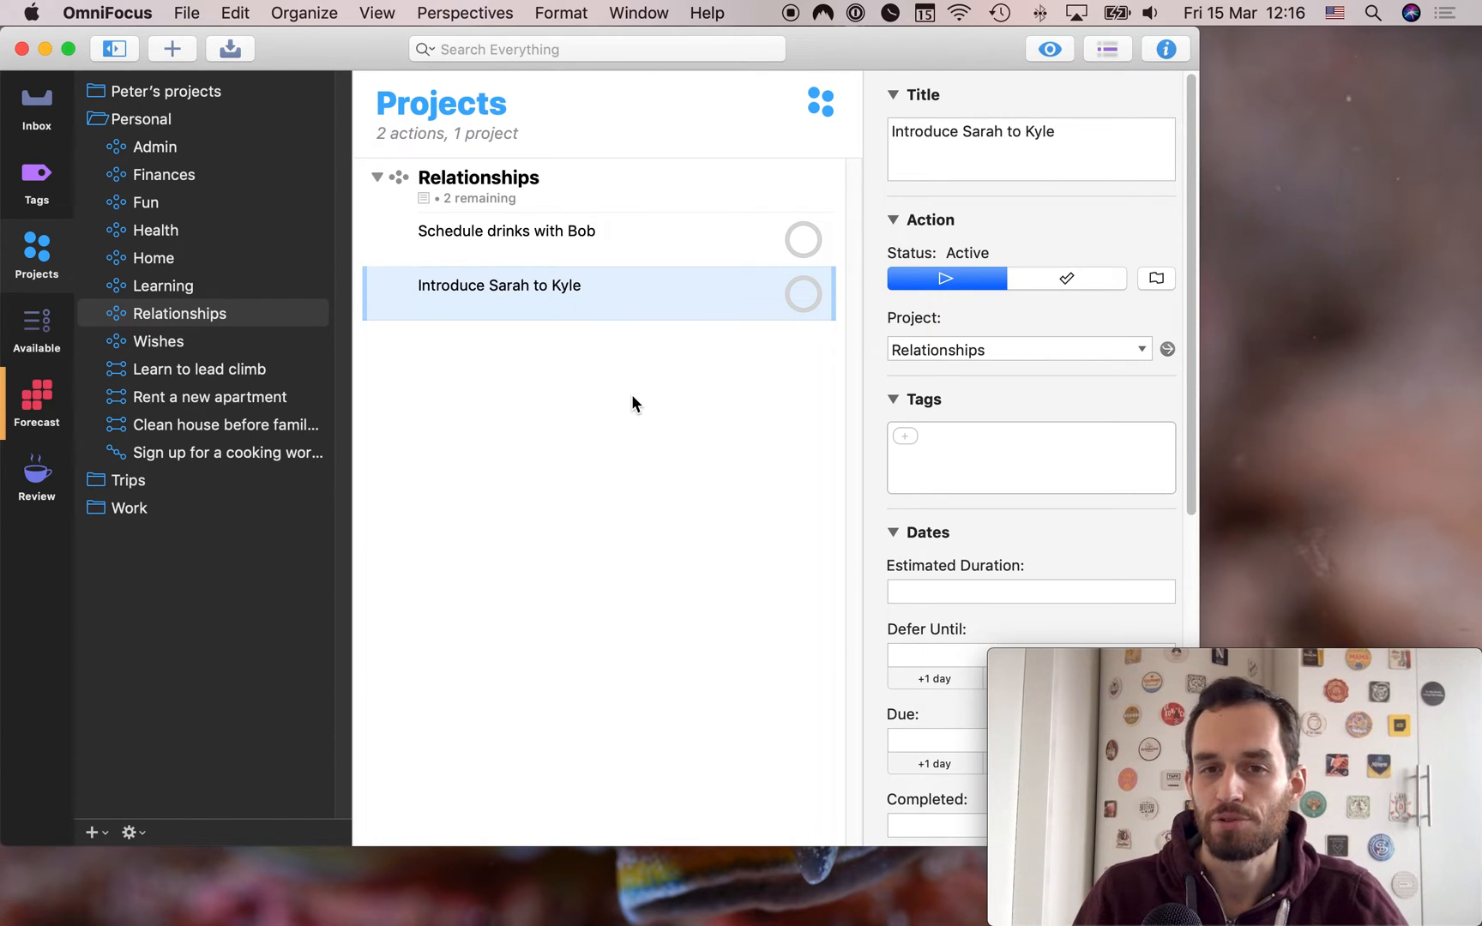
pyautogui.moveTo(530, 271)
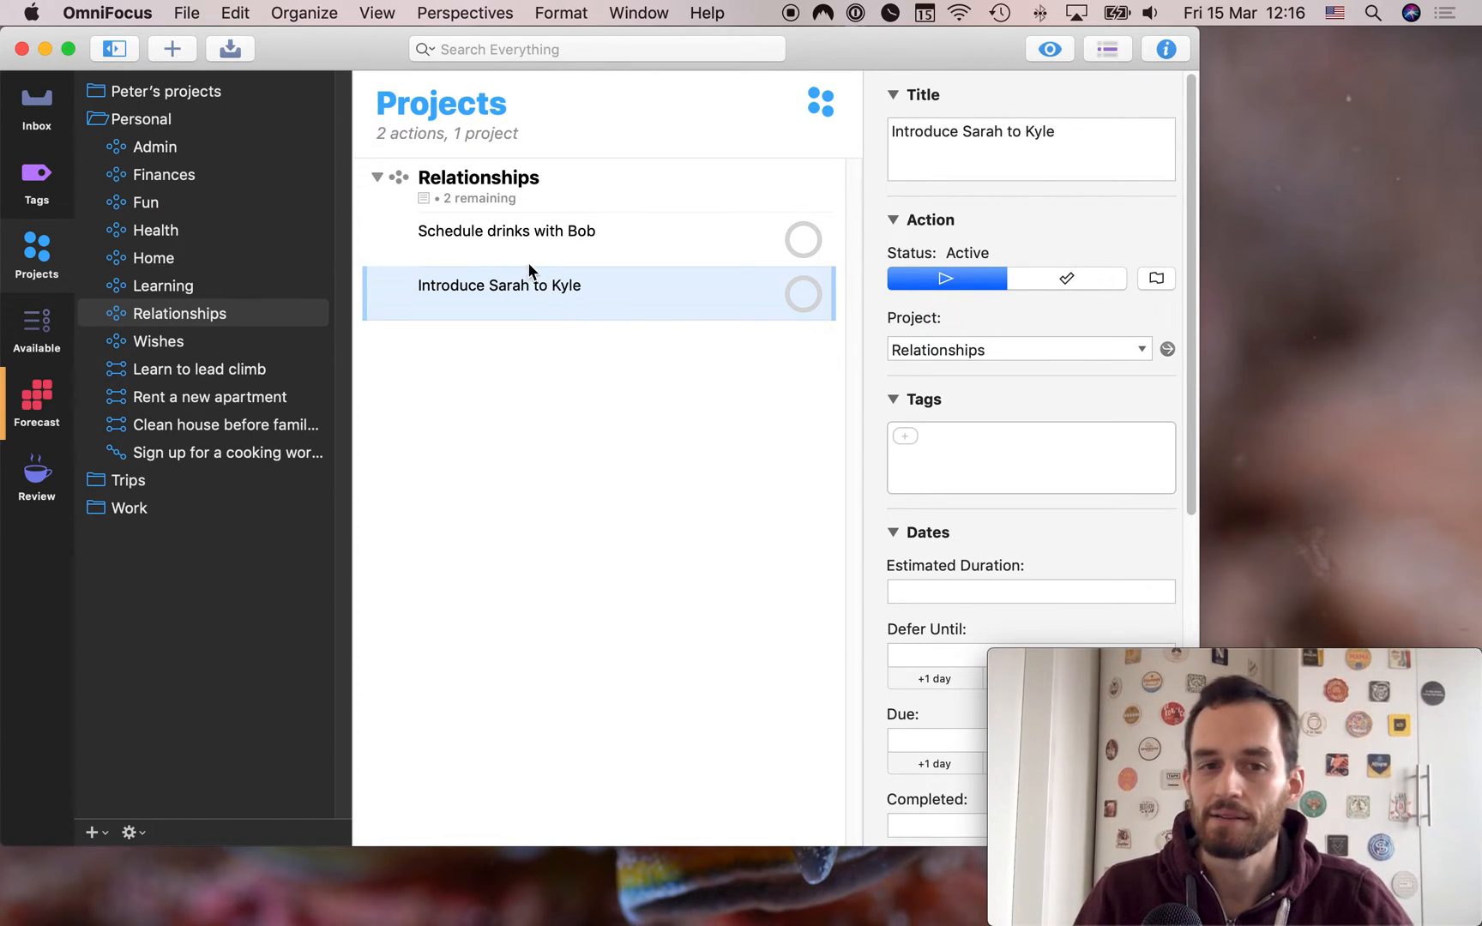
pyautogui.moveTo(590, 360)
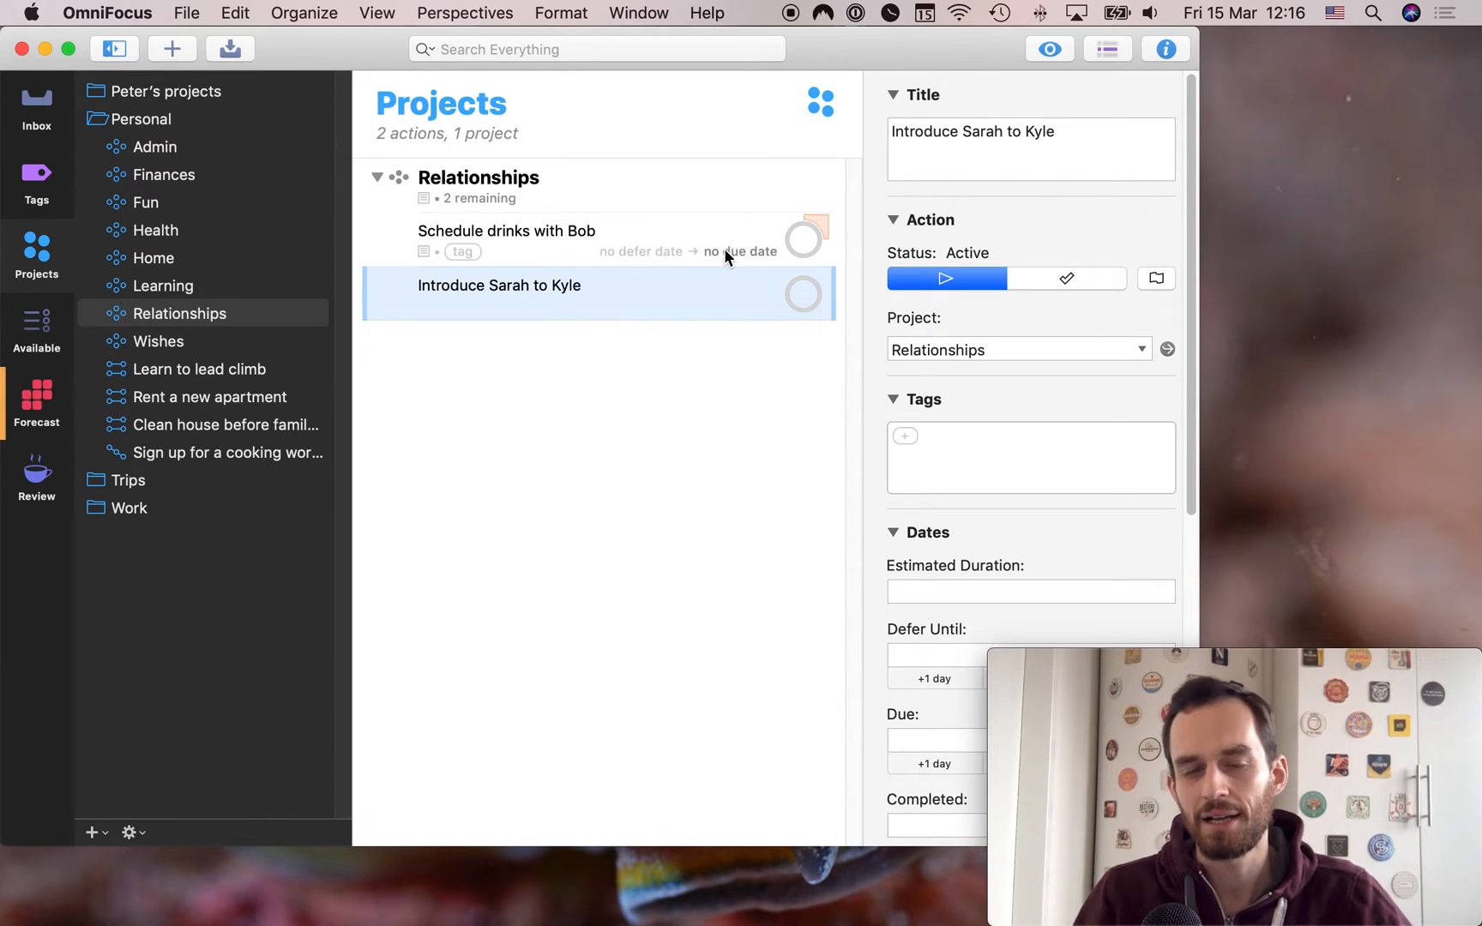
pyautogui.moveTo(140, 329)
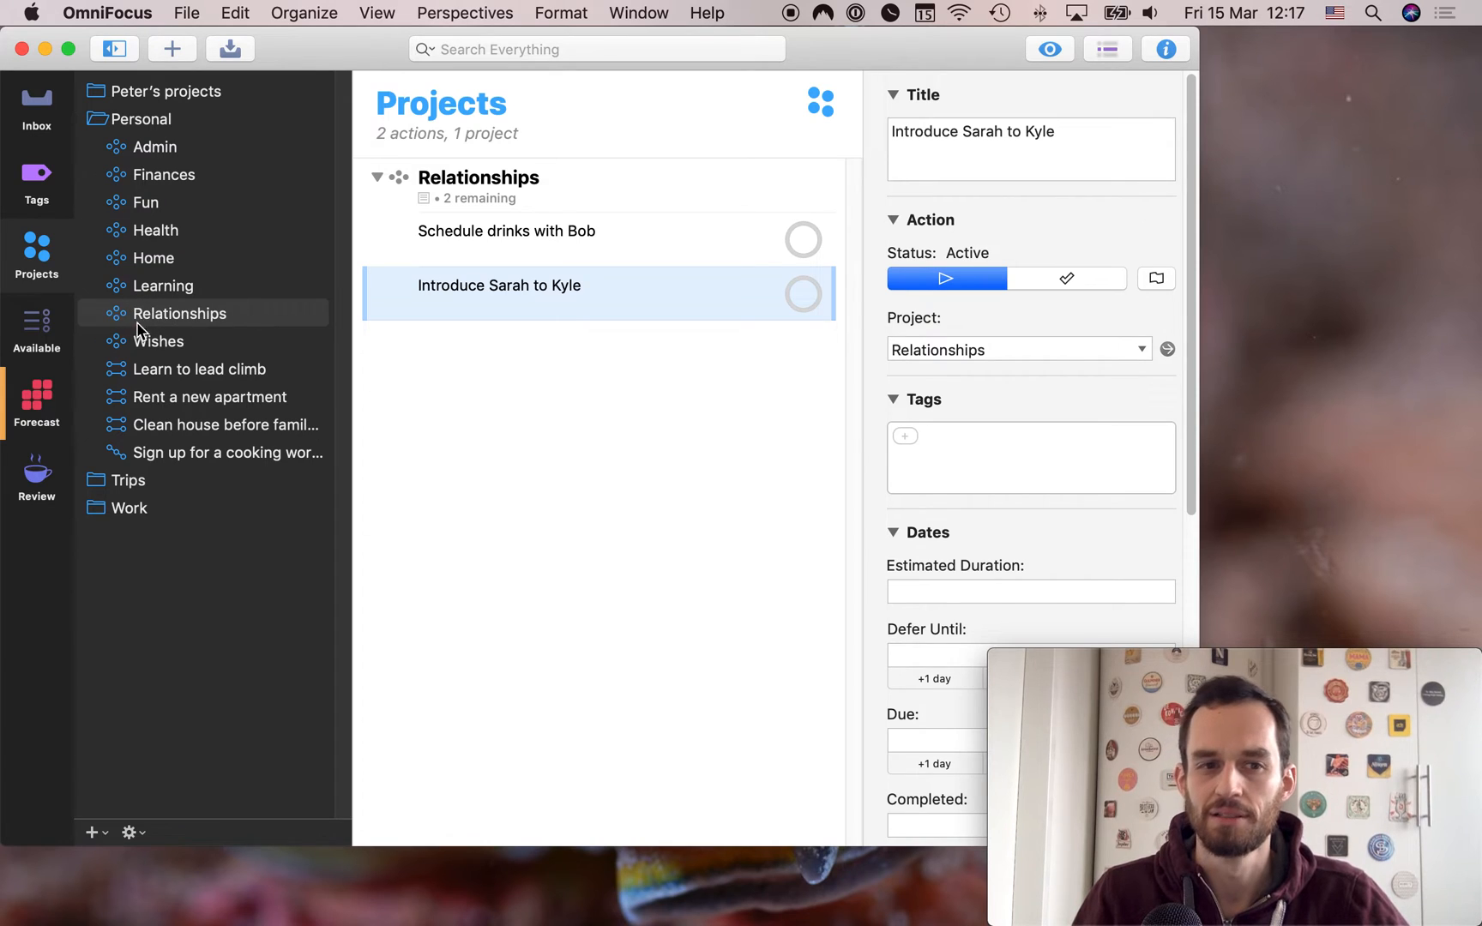
pyautogui.moveTo(263, 321)
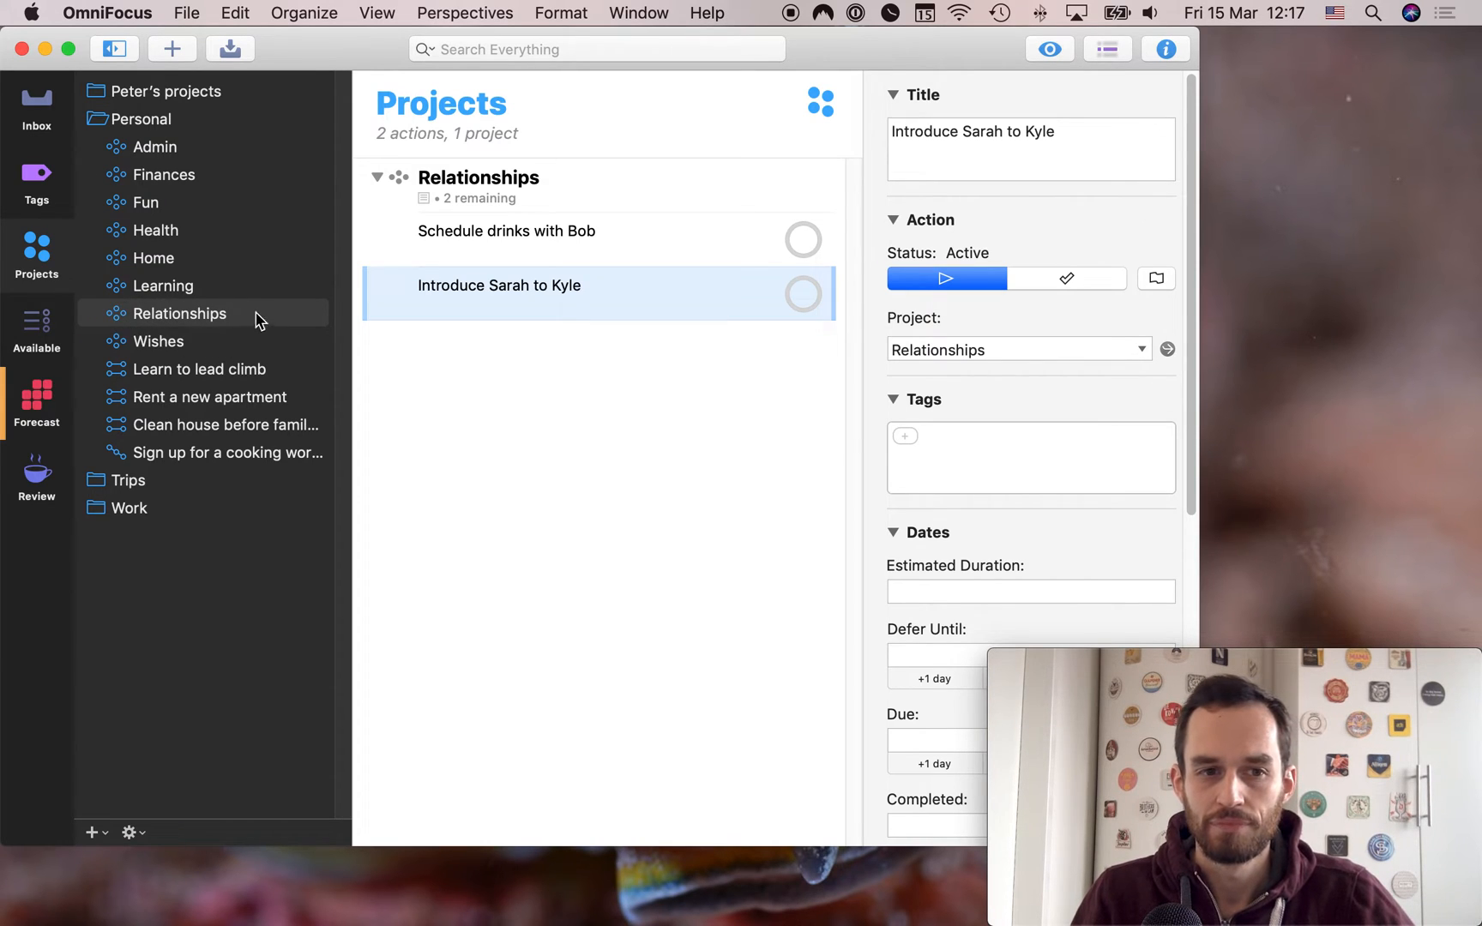
pyautogui.moveTo(609, 382)
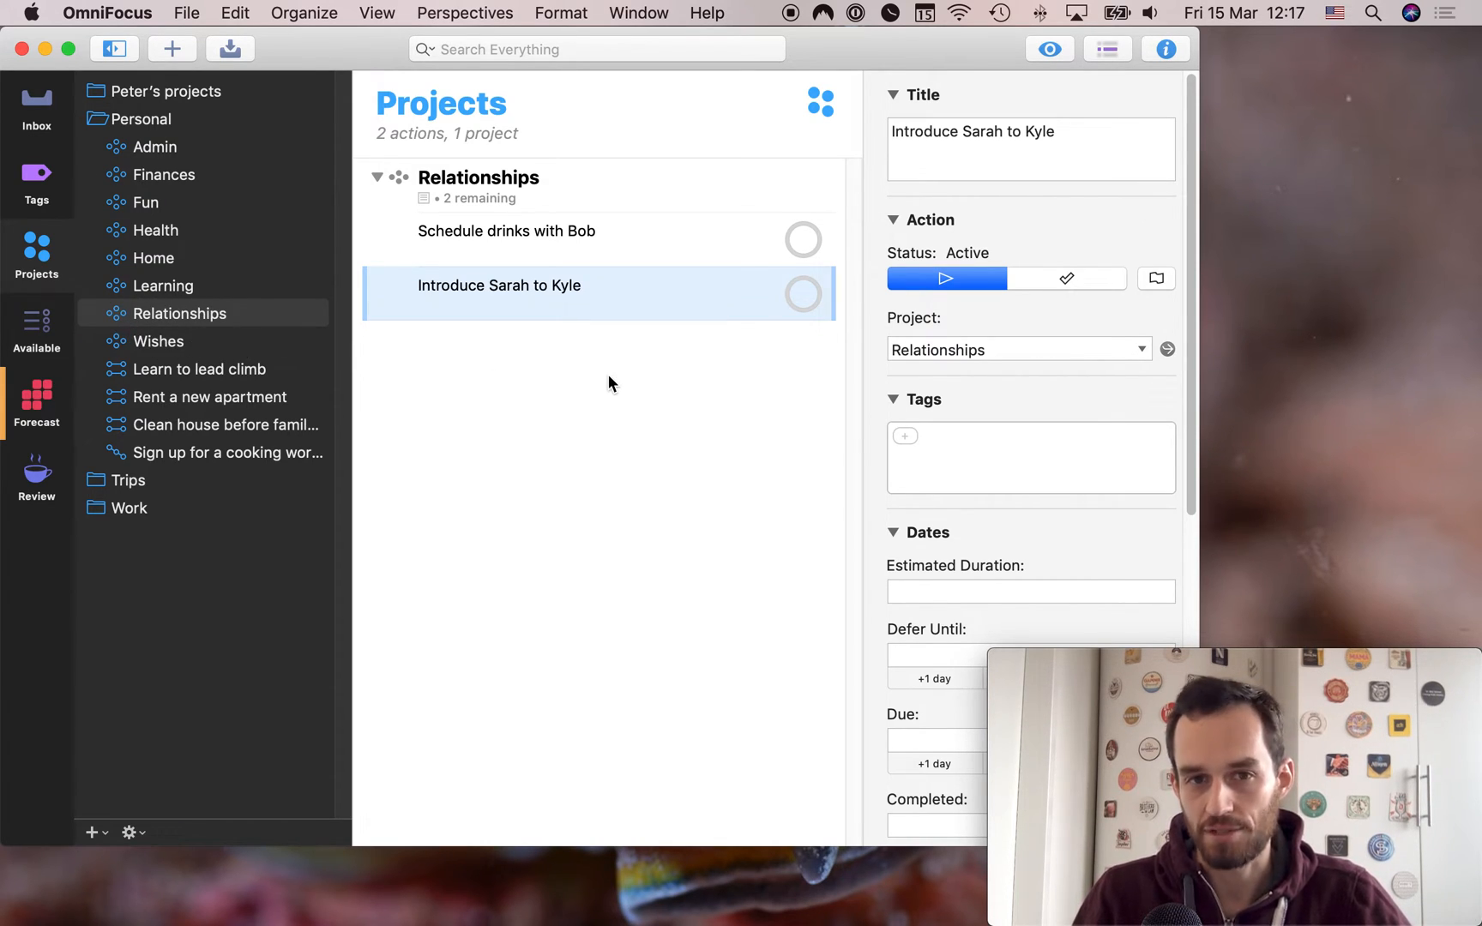
pyautogui.click(506, 229)
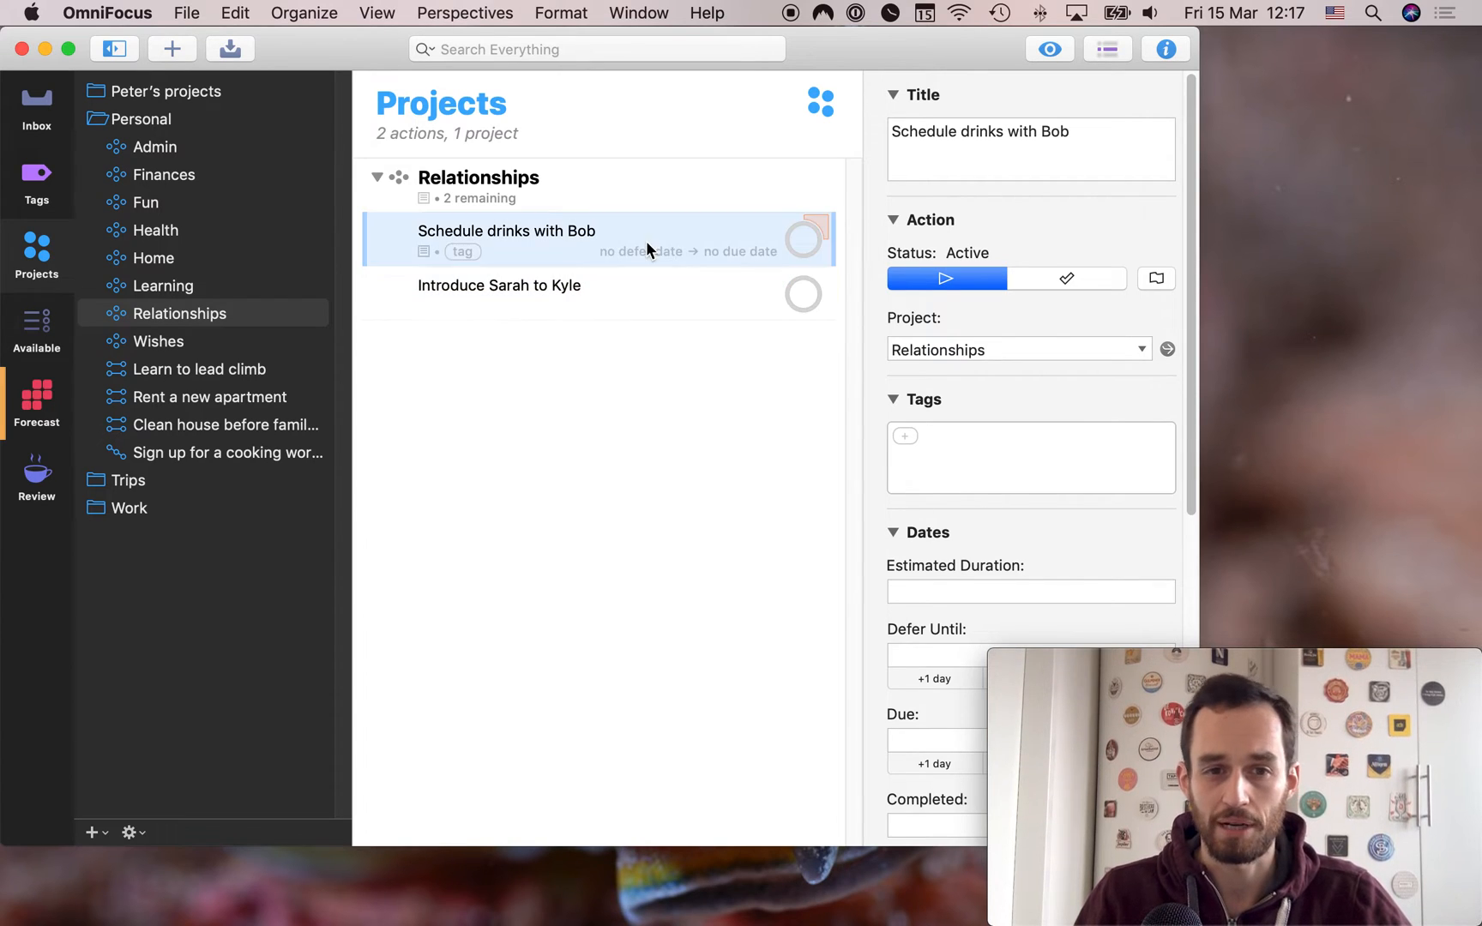
pyautogui.moveTo(650, 410)
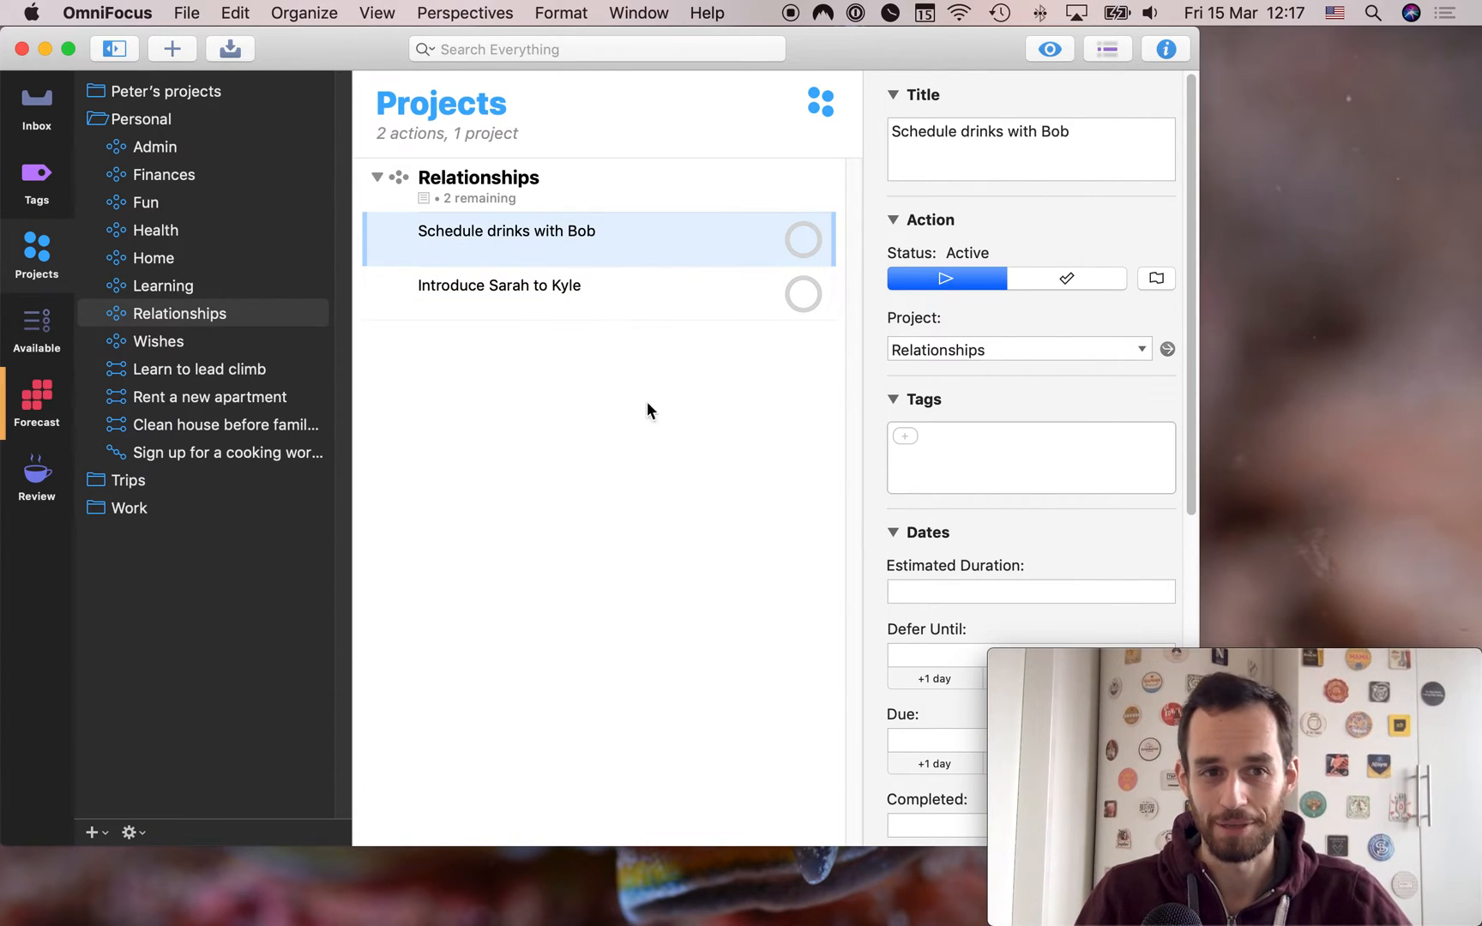
pyautogui.moveTo(559, 410)
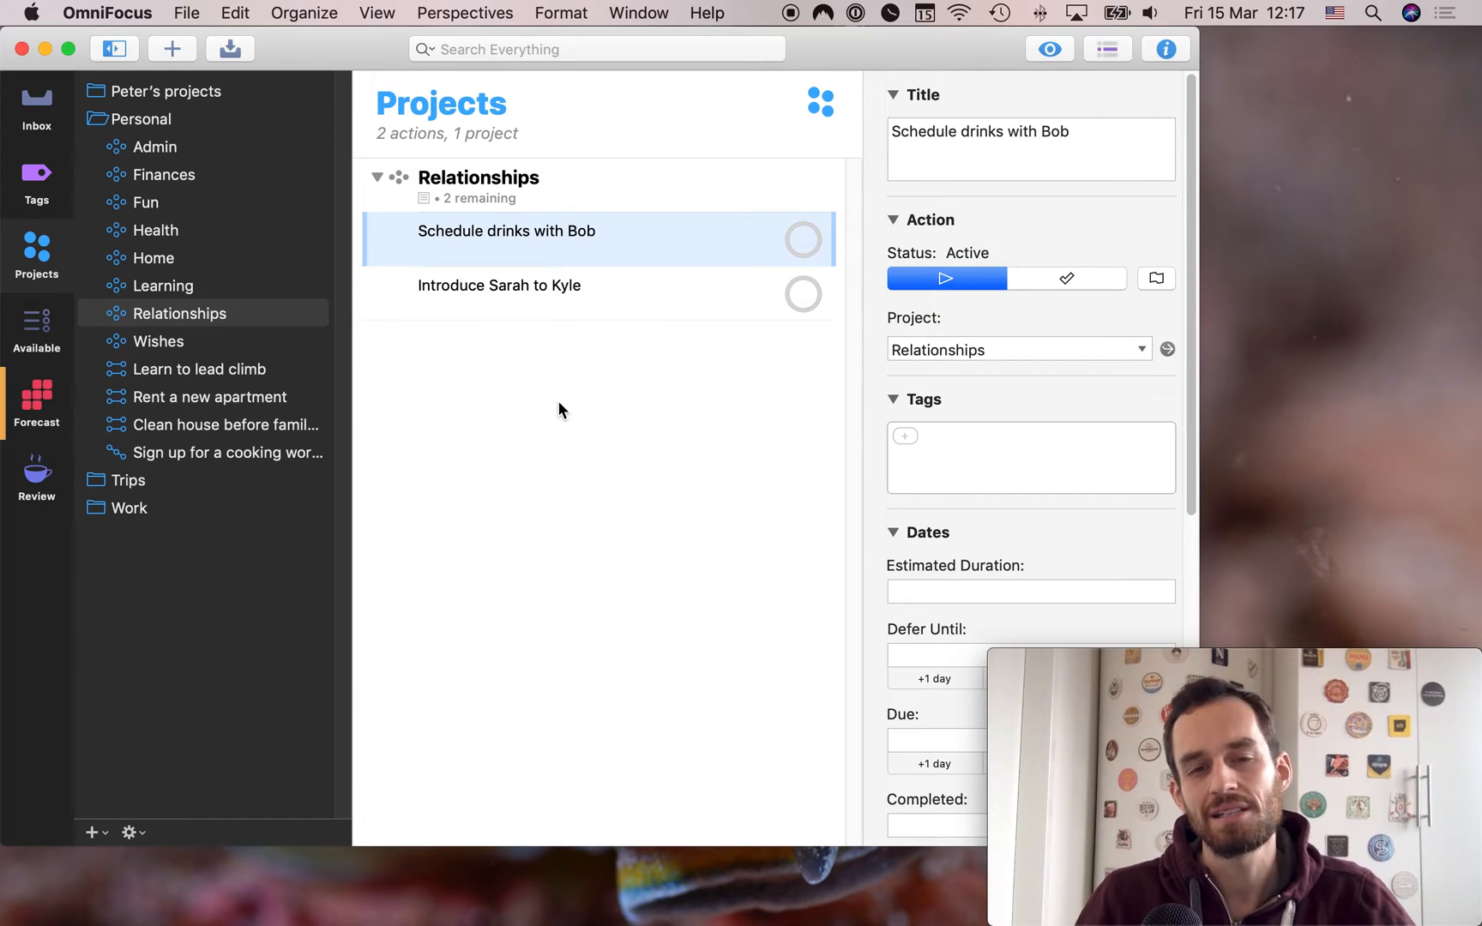
pyautogui.moveTo(244, 347)
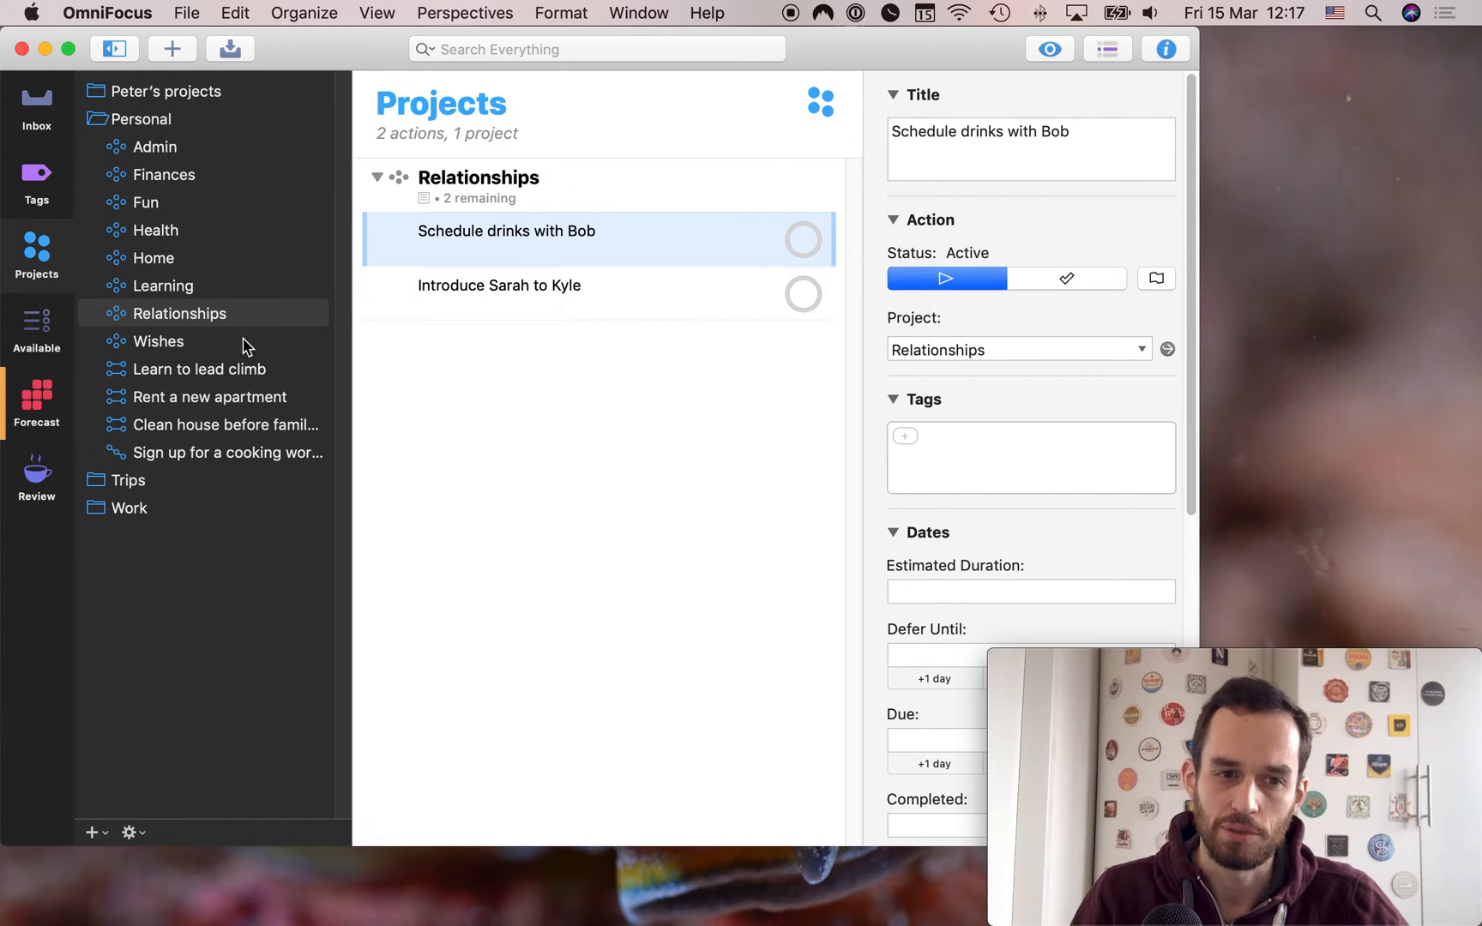
pyautogui.moveTo(712, 477)
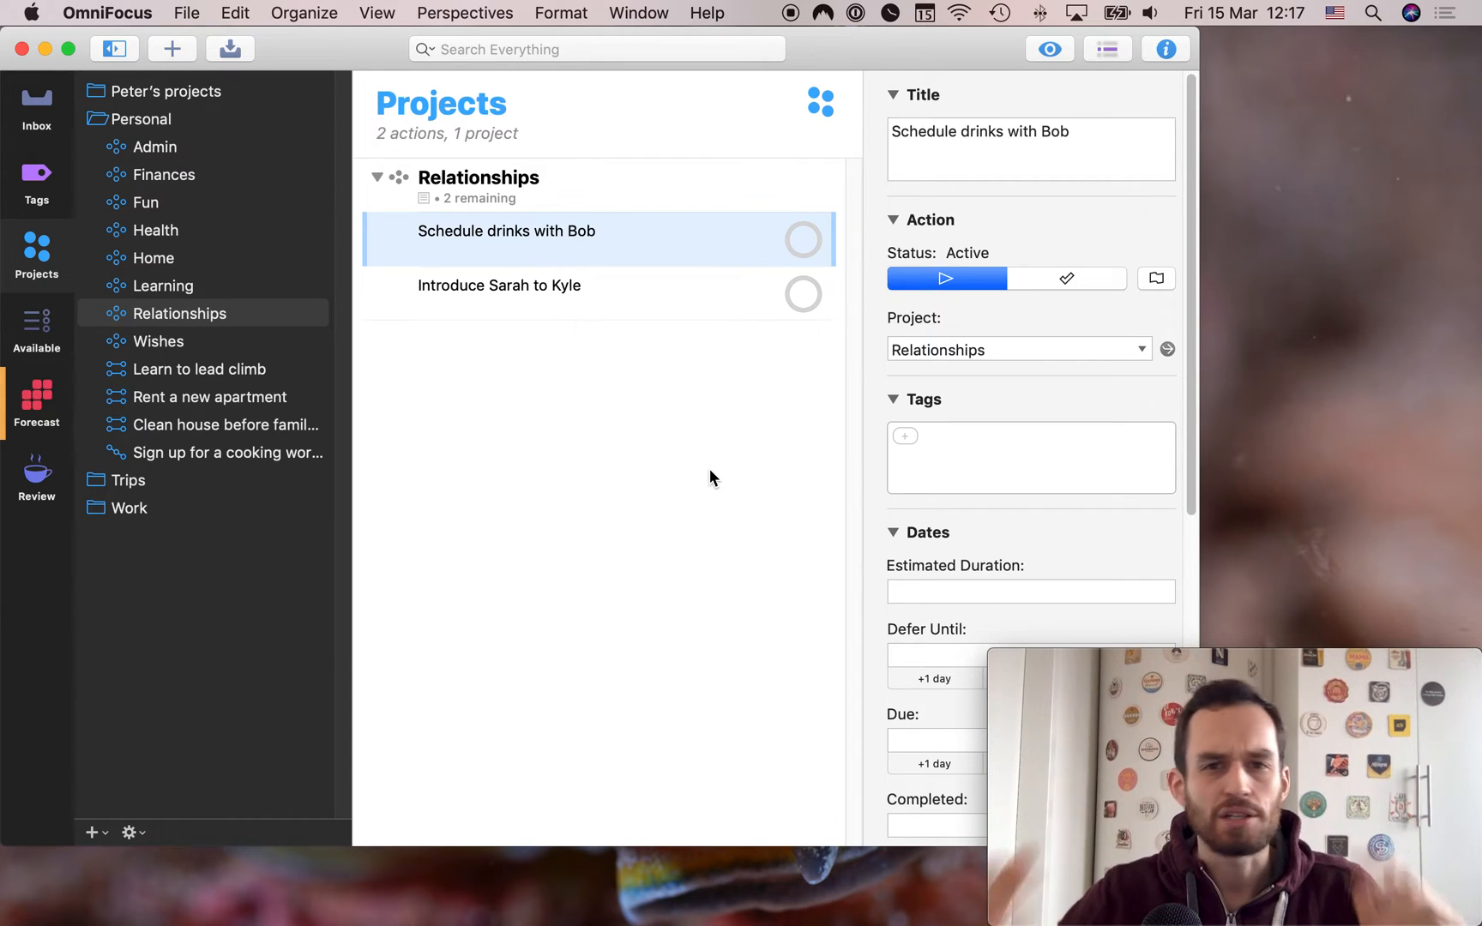
pyautogui.moveTo(716, 406)
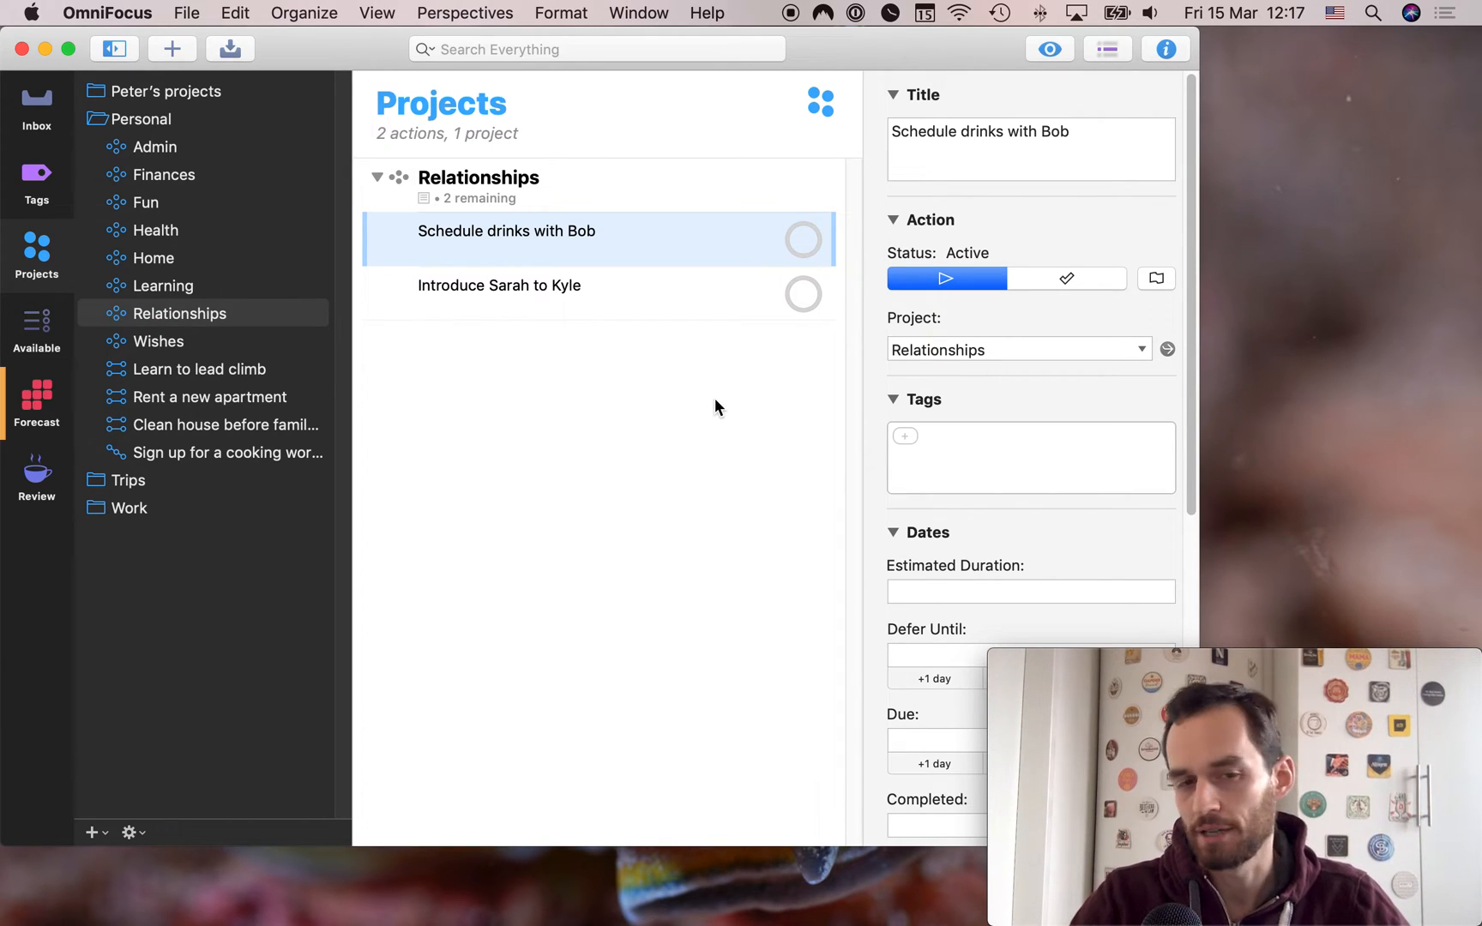
pyautogui.moveTo(186, 291)
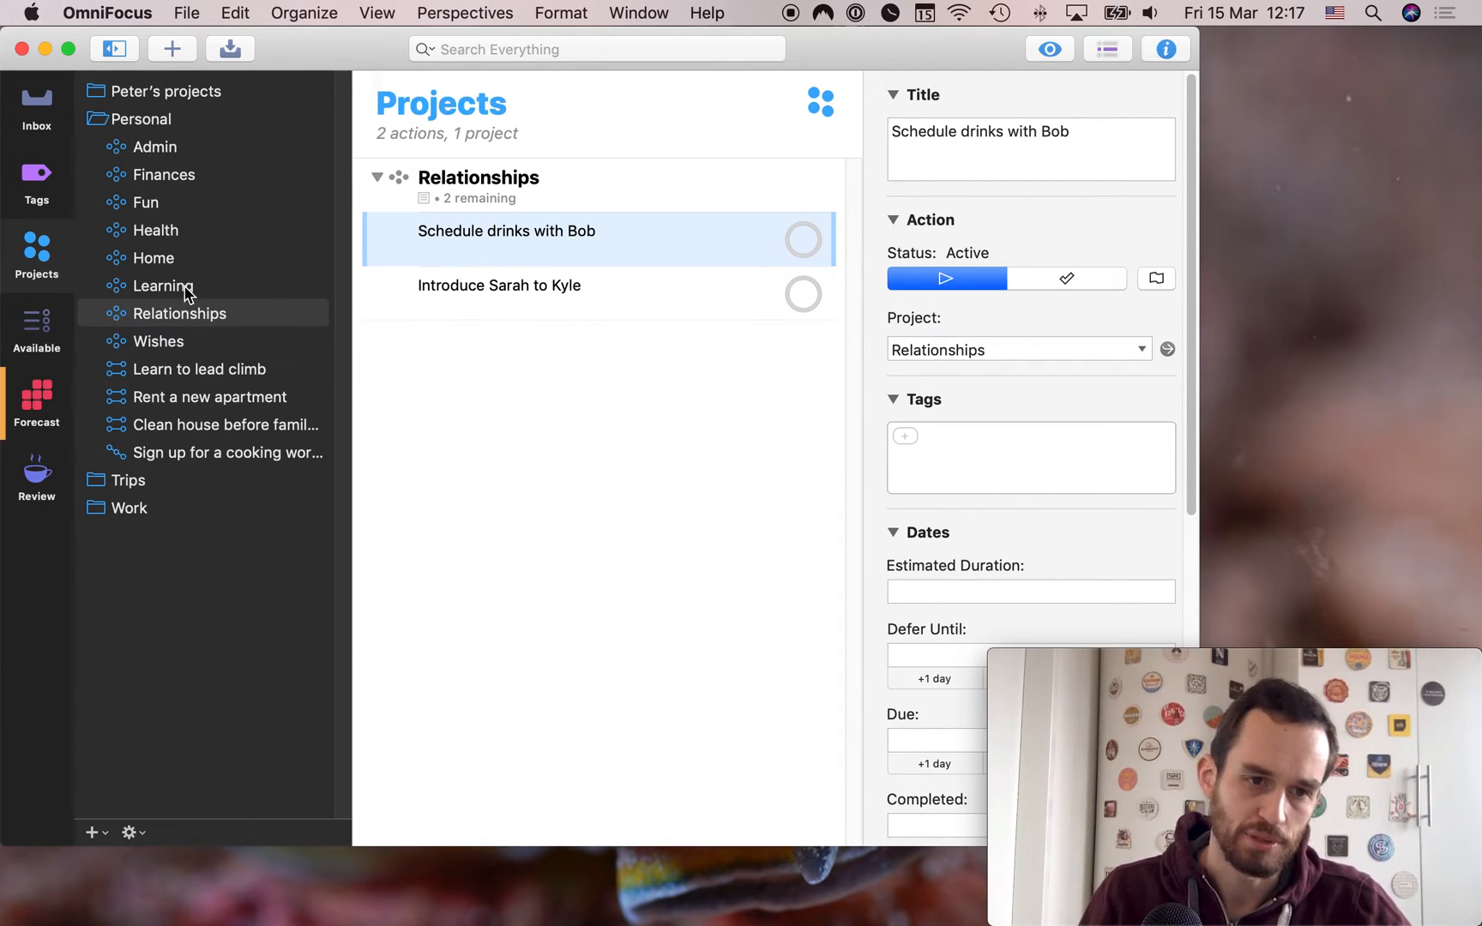
pyautogui.moveTo(644, 228)
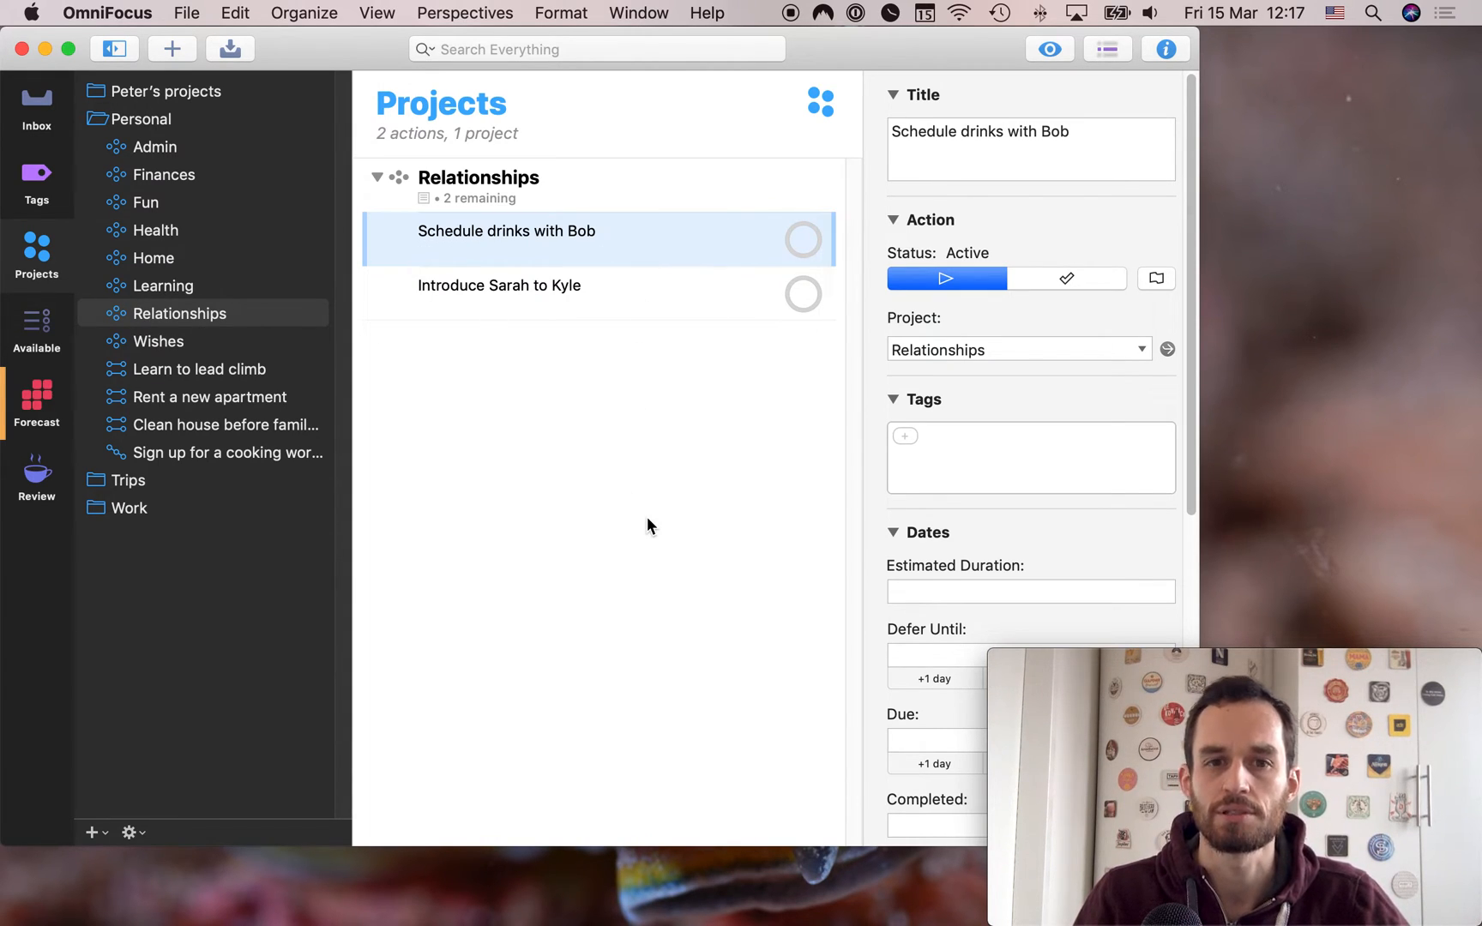
pyautogui.moveTo(641, 486)
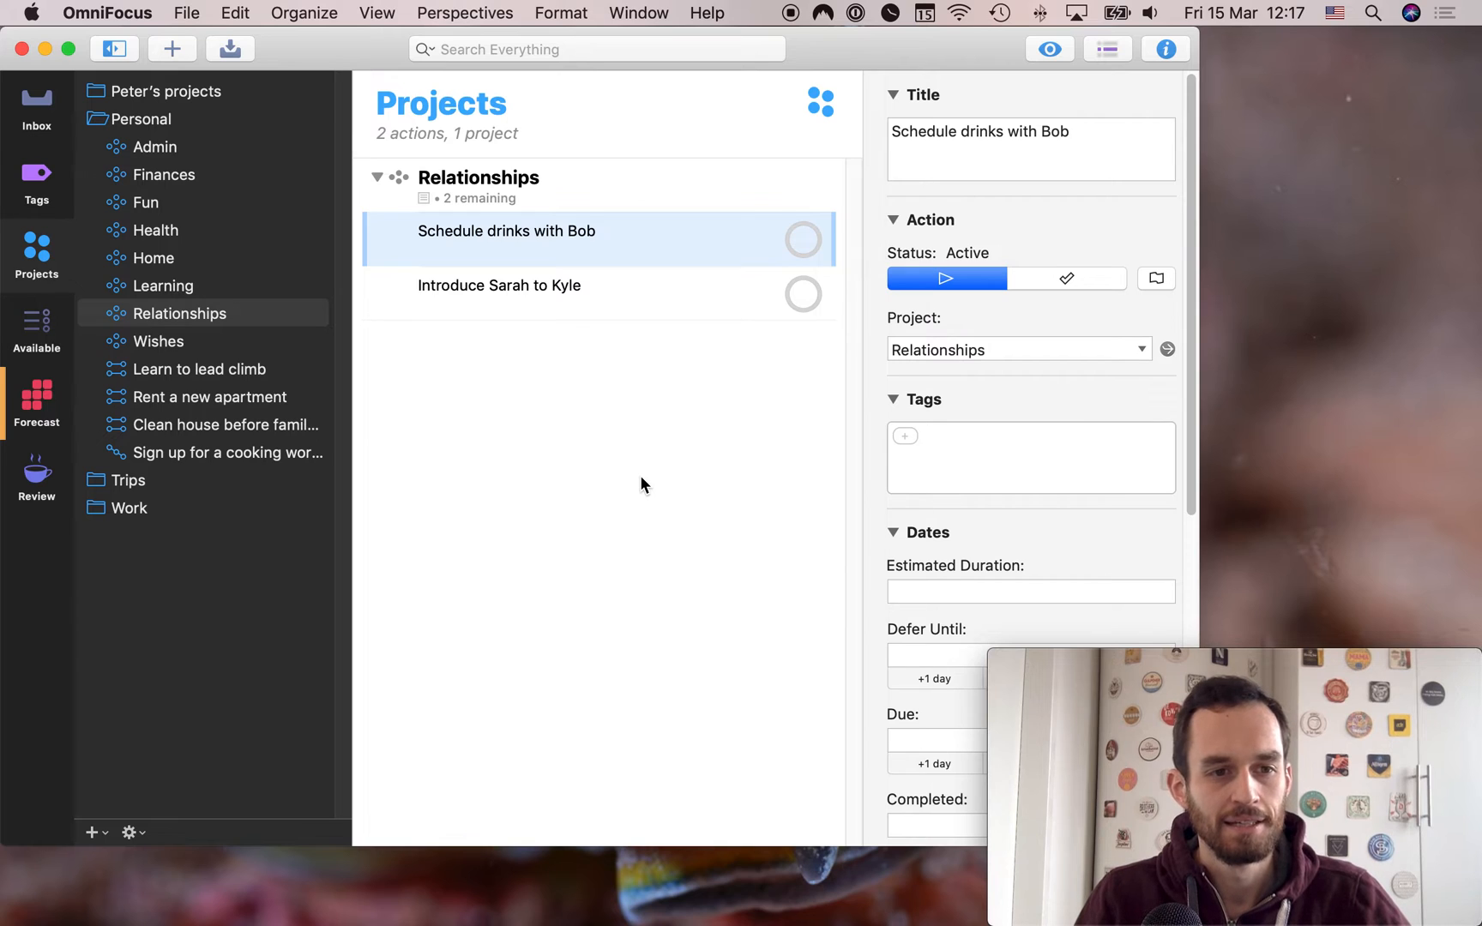
pyautogui.moveTo(209, 354)
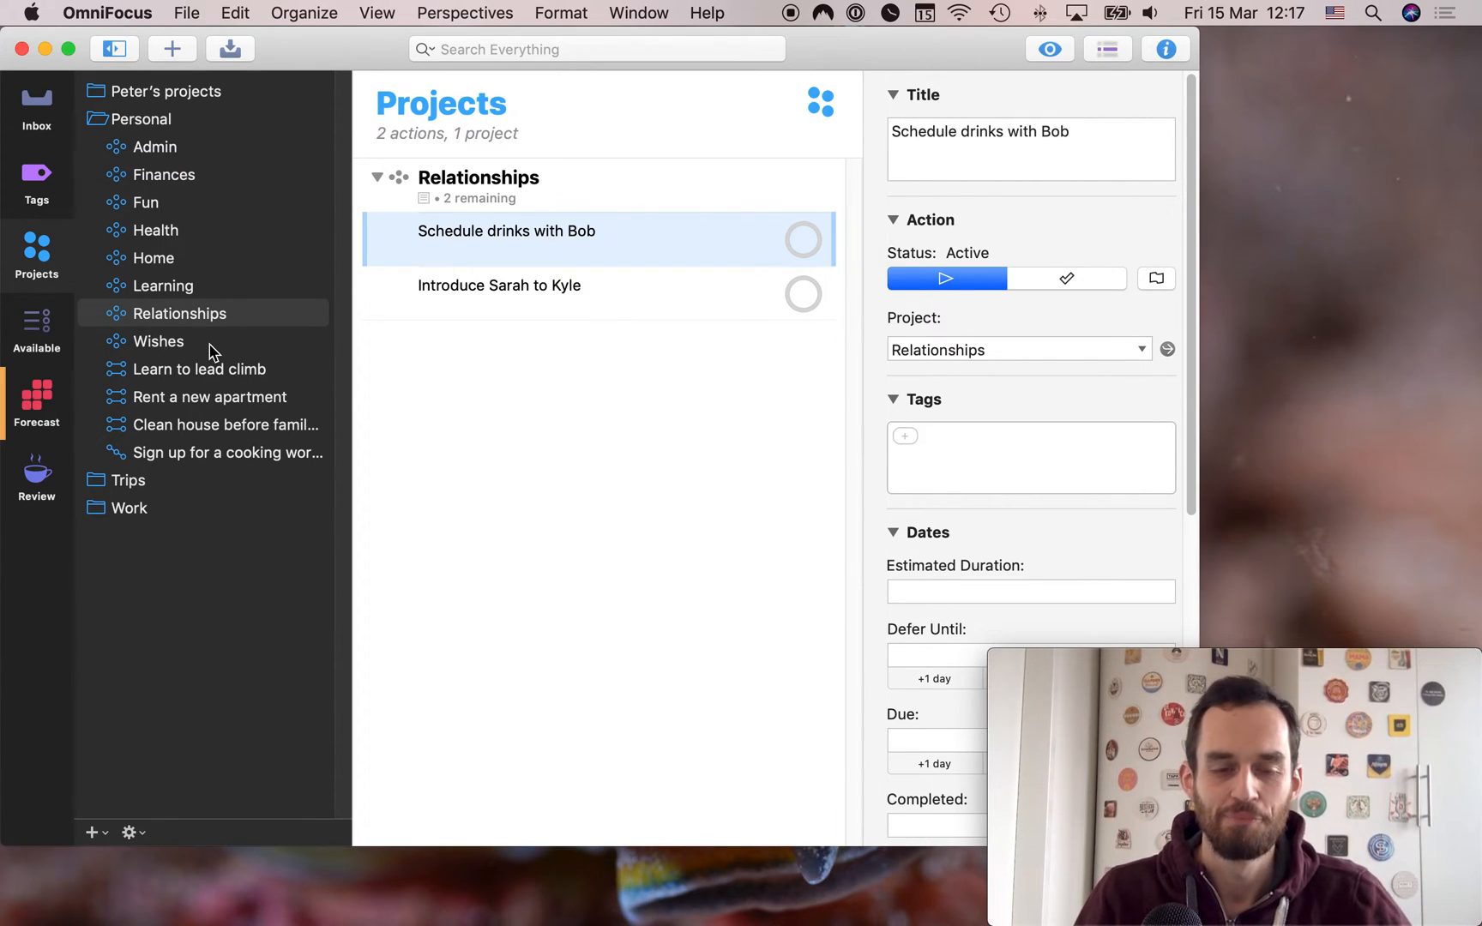
# View Wishes and inspect the birthday wish and the Buy dad a birthday gift action due 17/05/2019
pyautogui.click(159, 340)
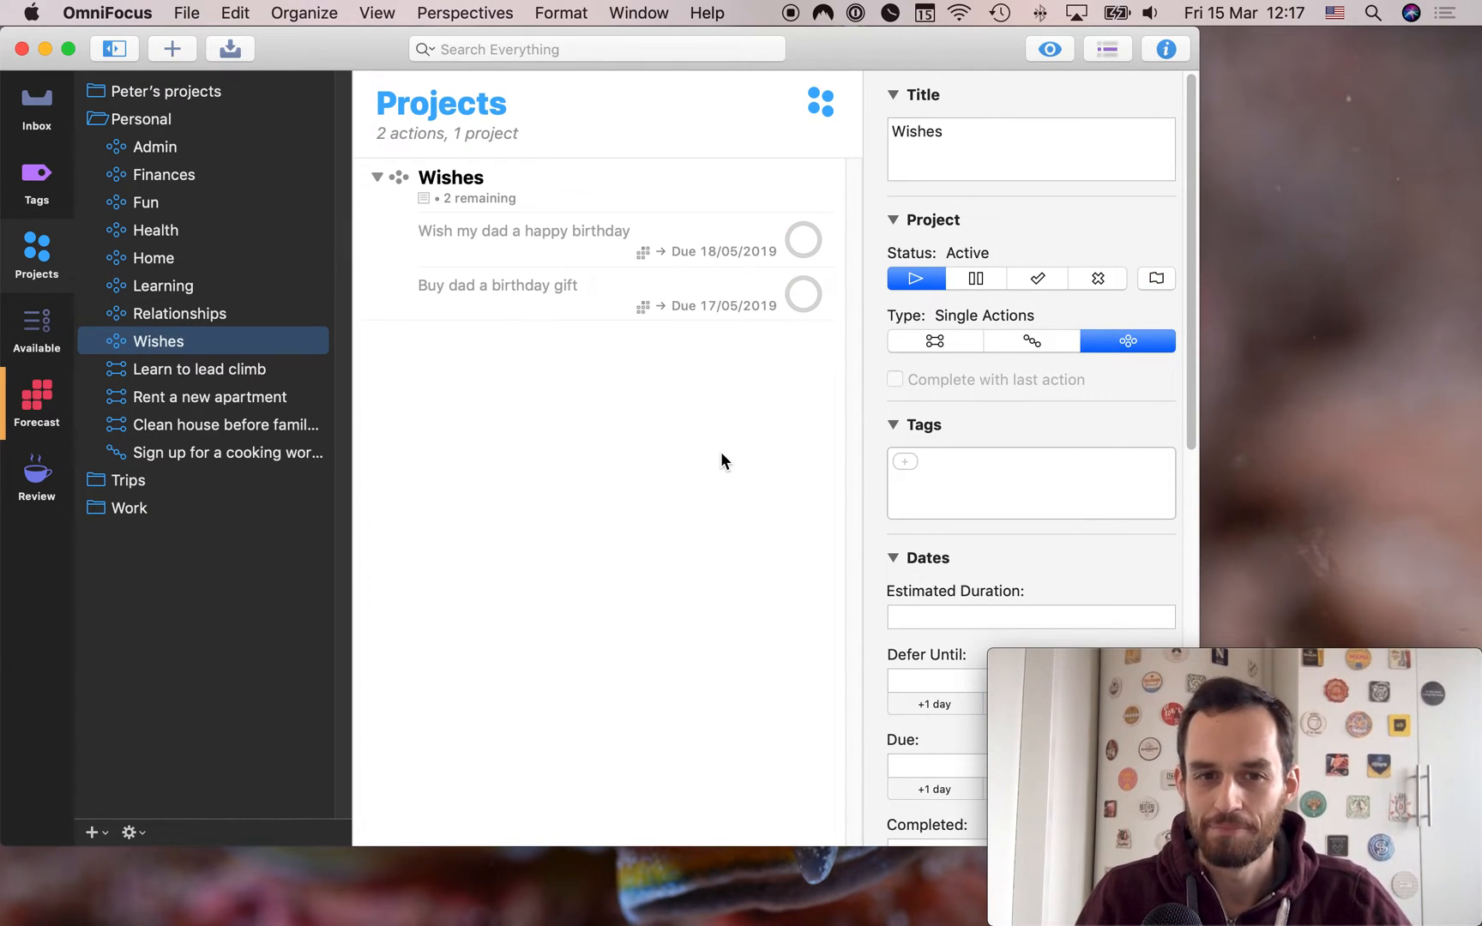
pyautogui.moveTo(573, 180)
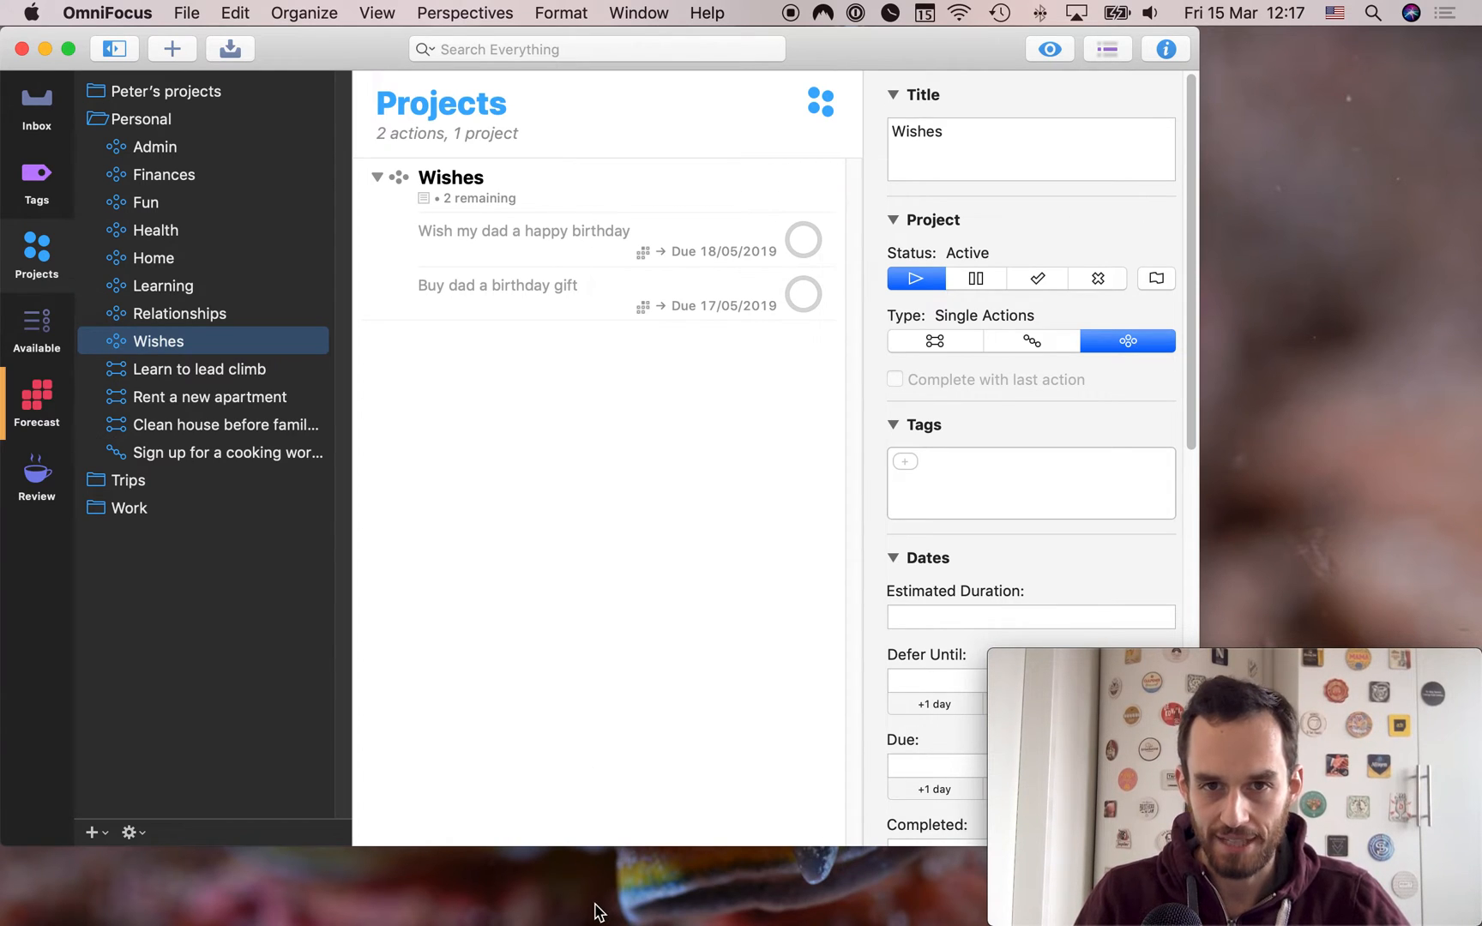
pyautogui.moveTo(623, 513)
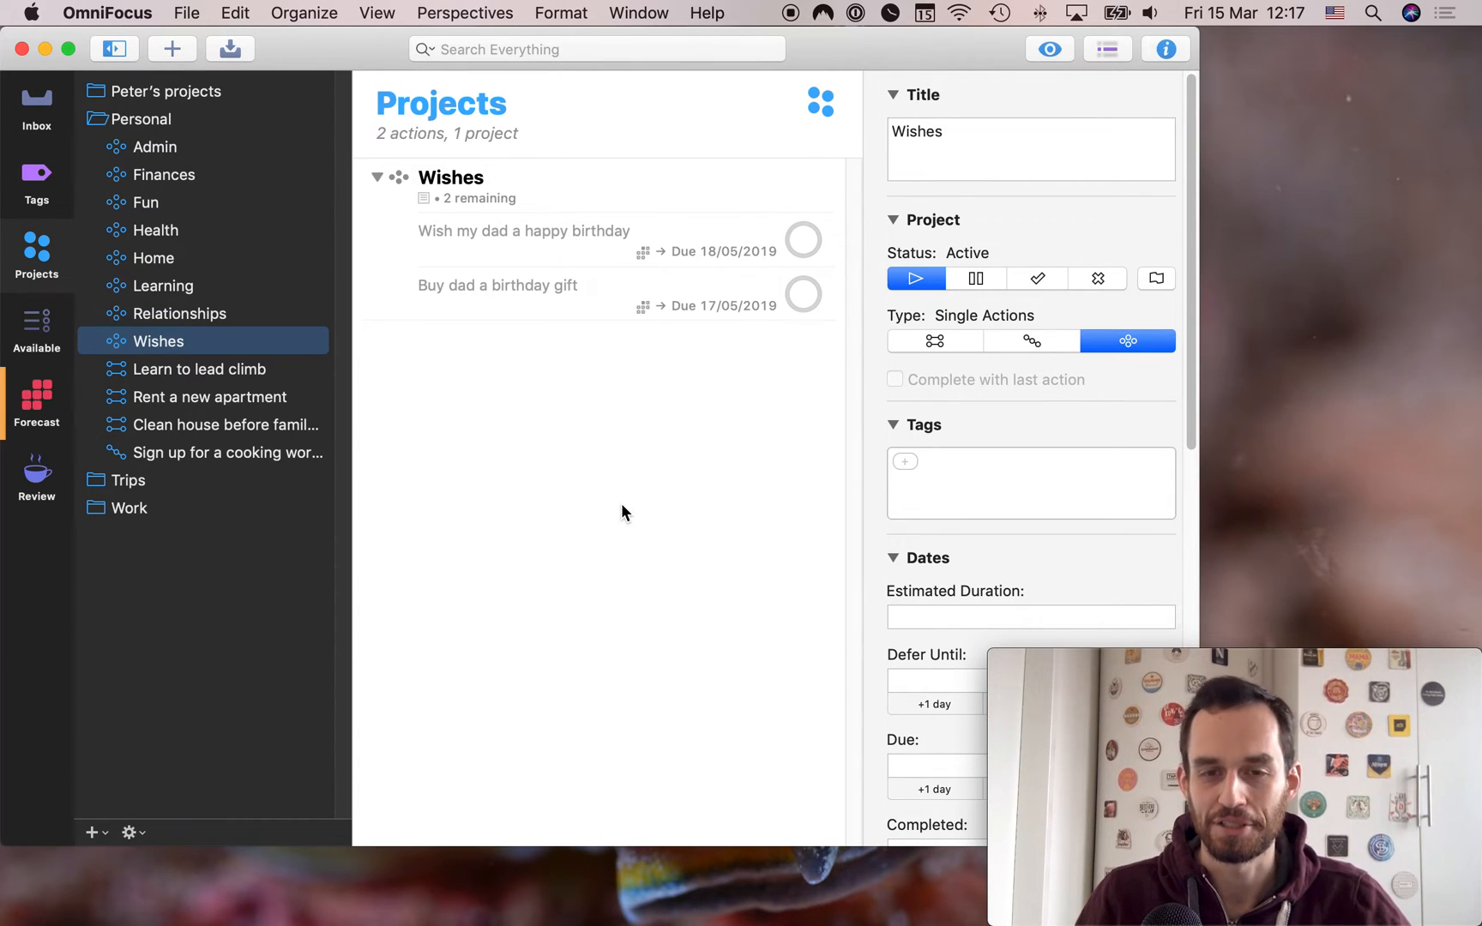
pyautogui.moveTo(607, 429)
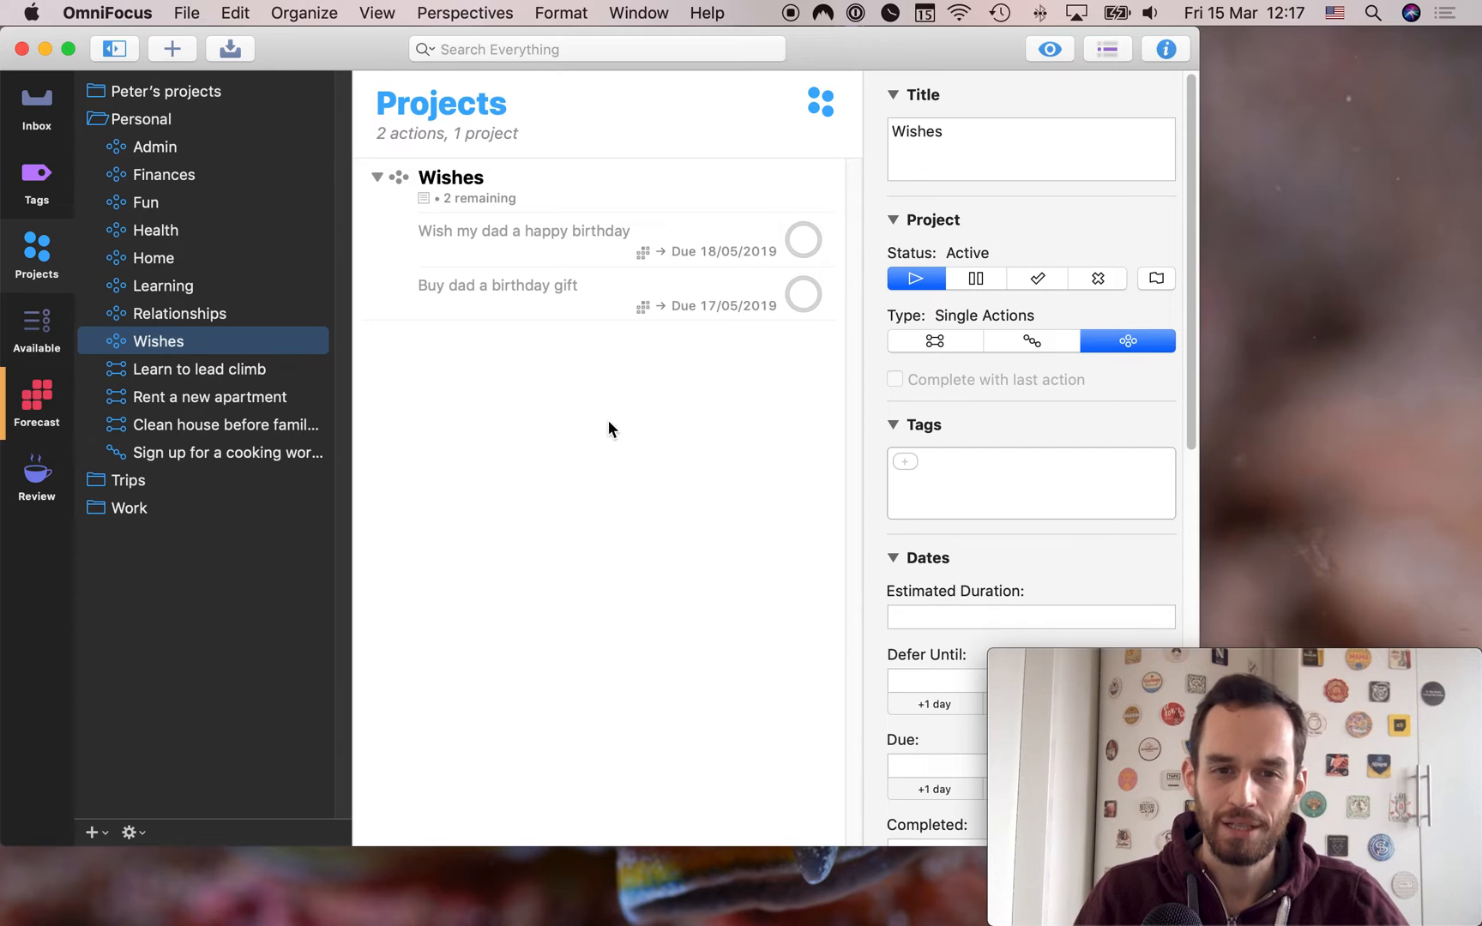
pyautogui.click(523, 229)
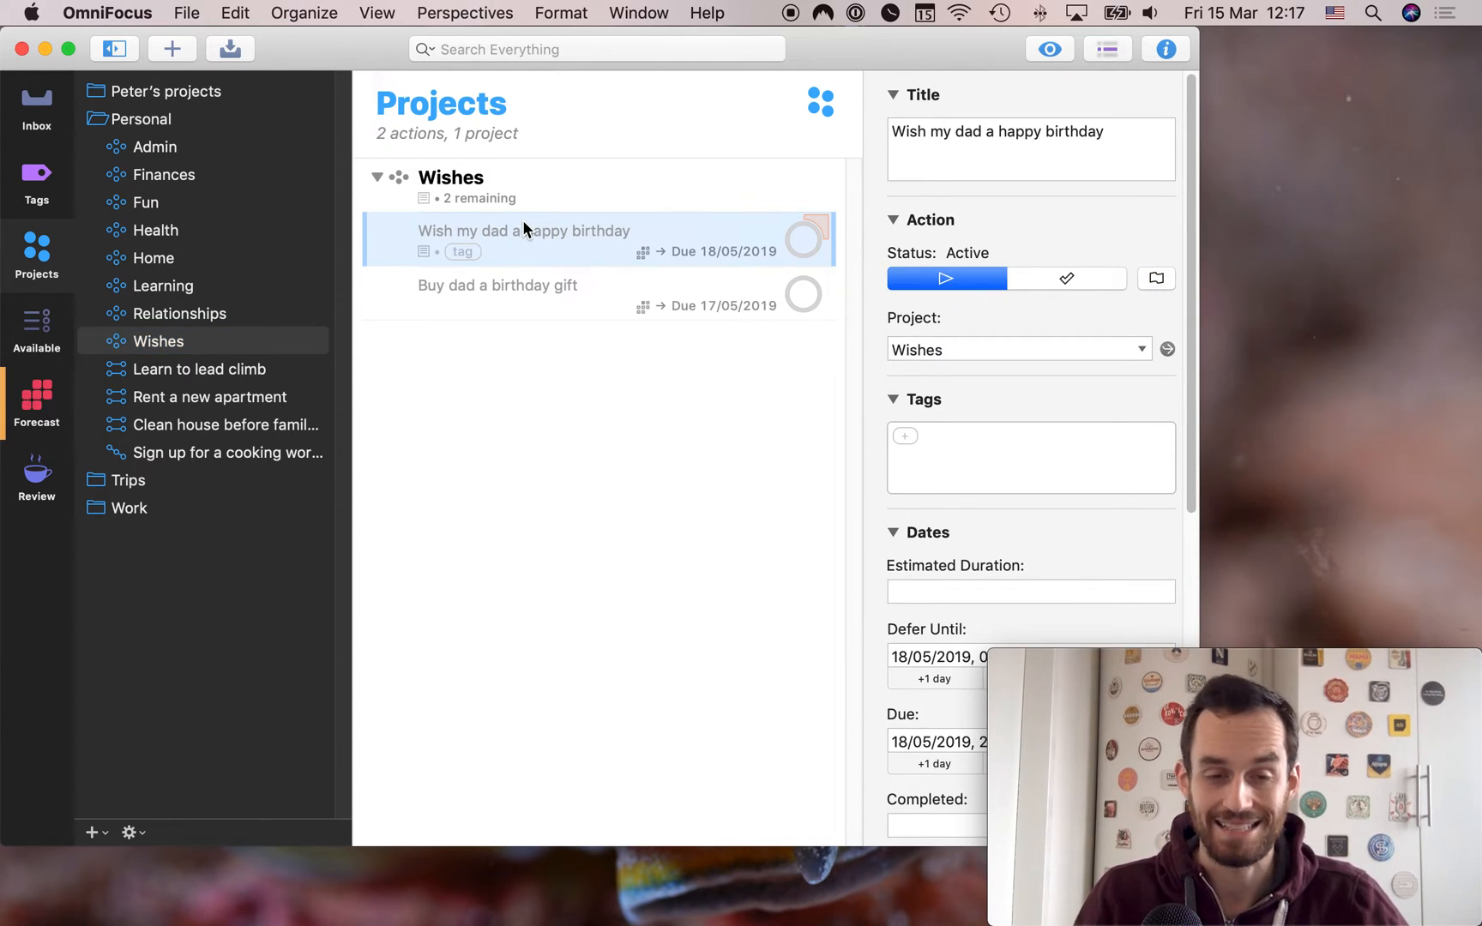
pyautogui.moveTo(429, 249)
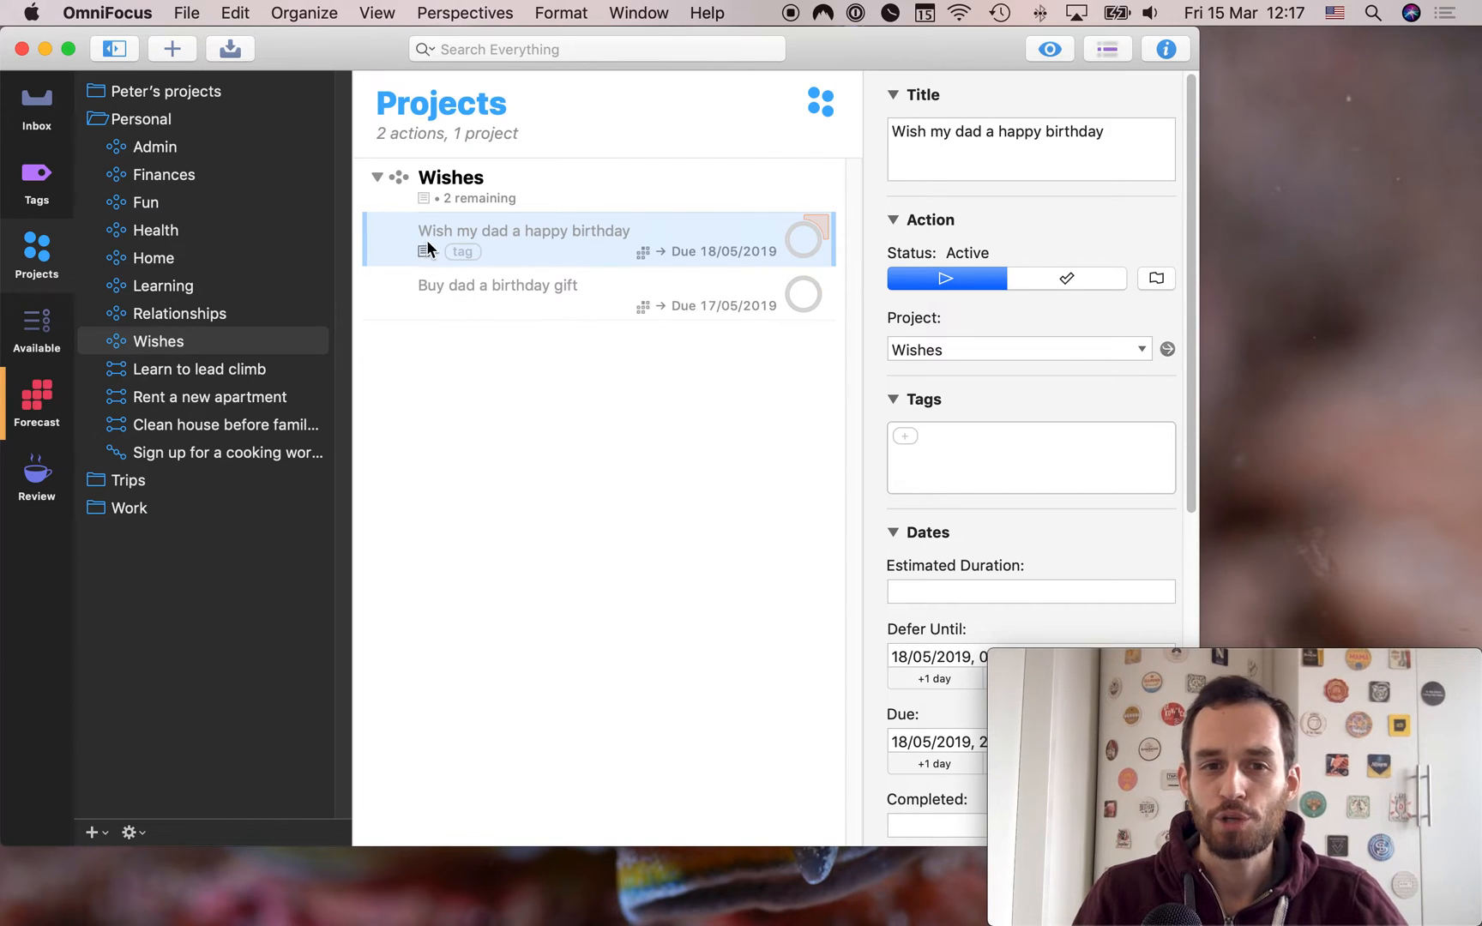
pyautogui.moveTo(659, 236)
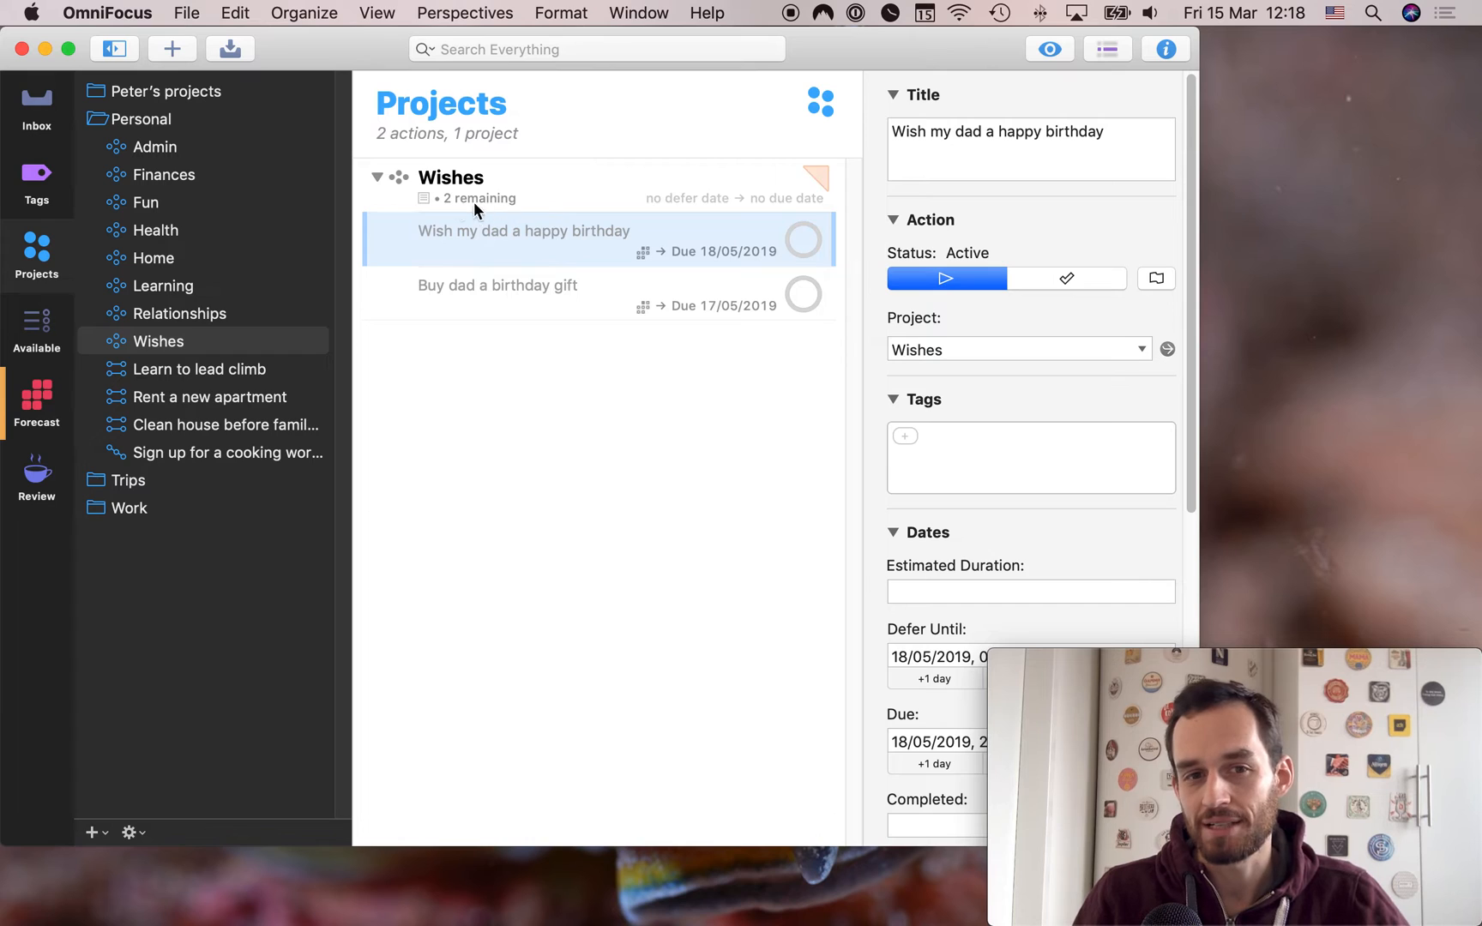
pyautogui.moveTo(434, 225)
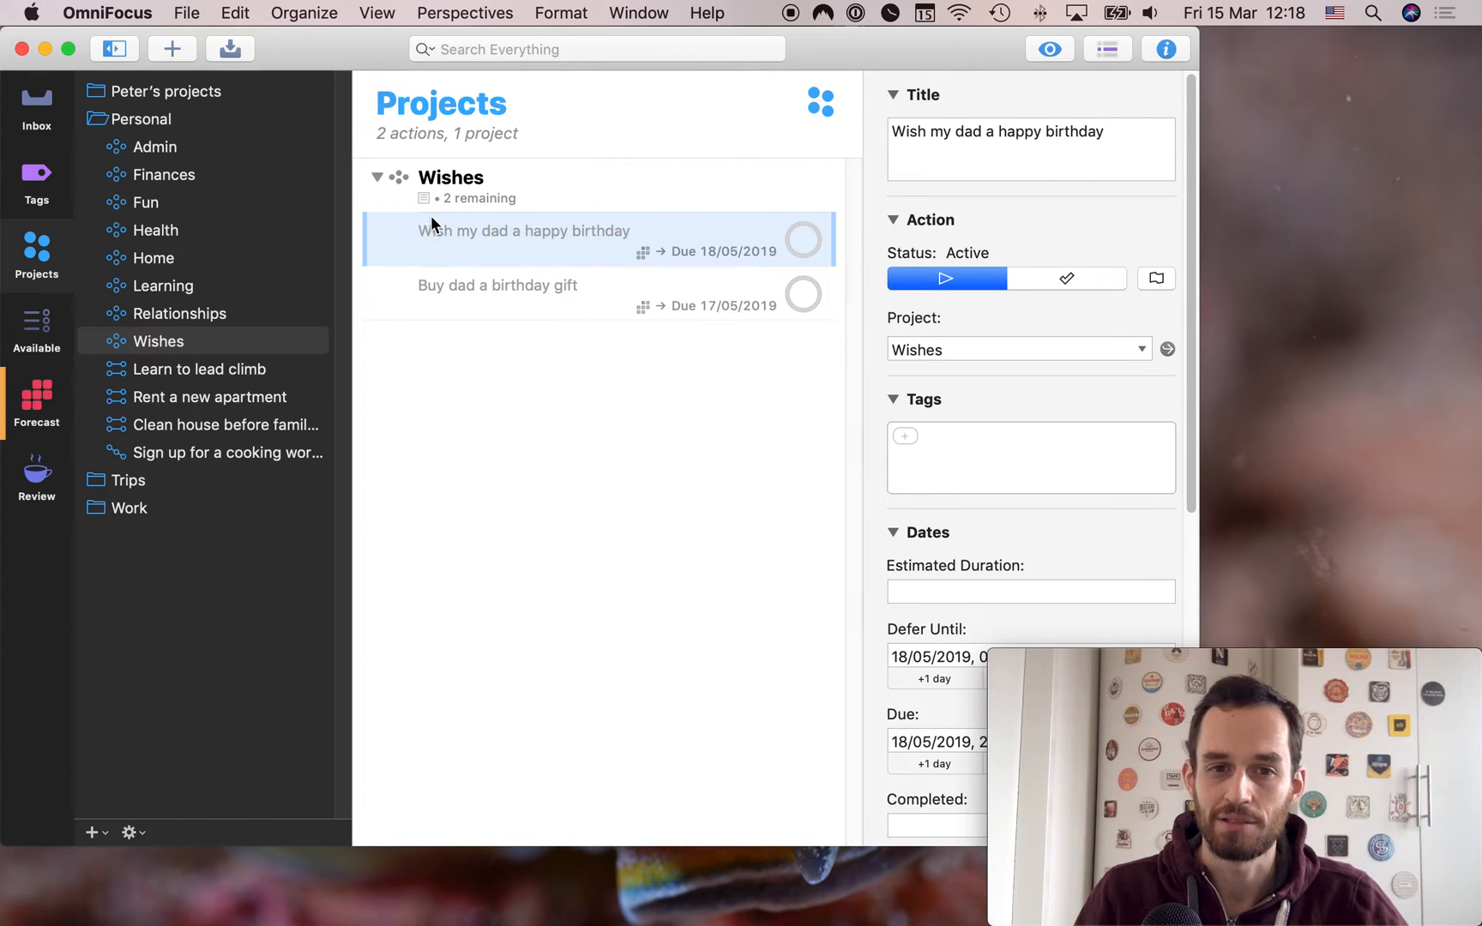
pyautogui.moveTo(712, 472)
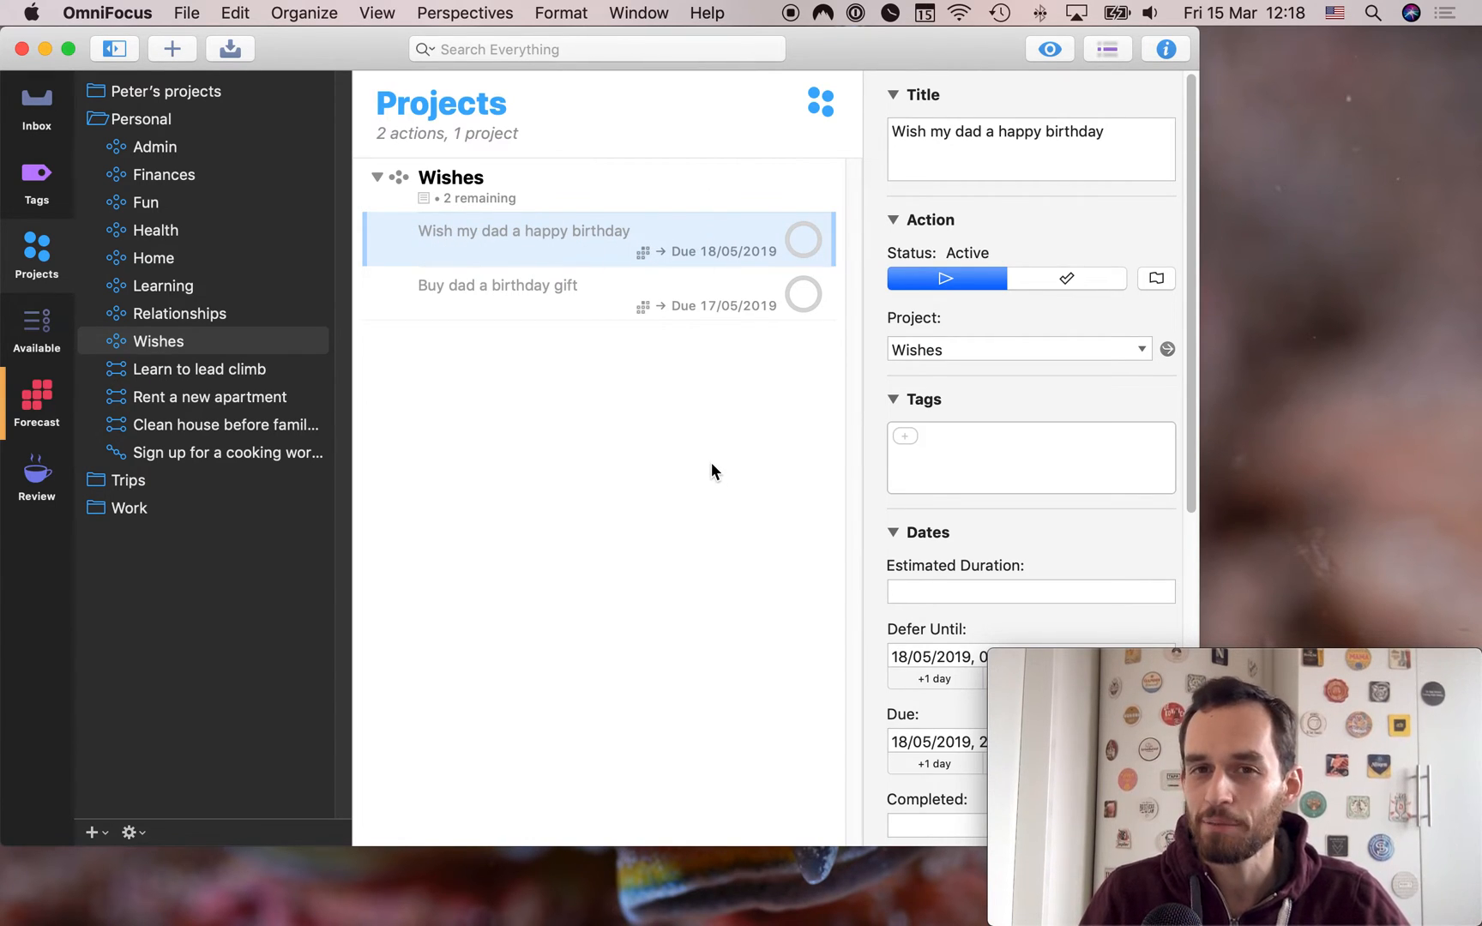
pyautogui.moveTo(642, 334)
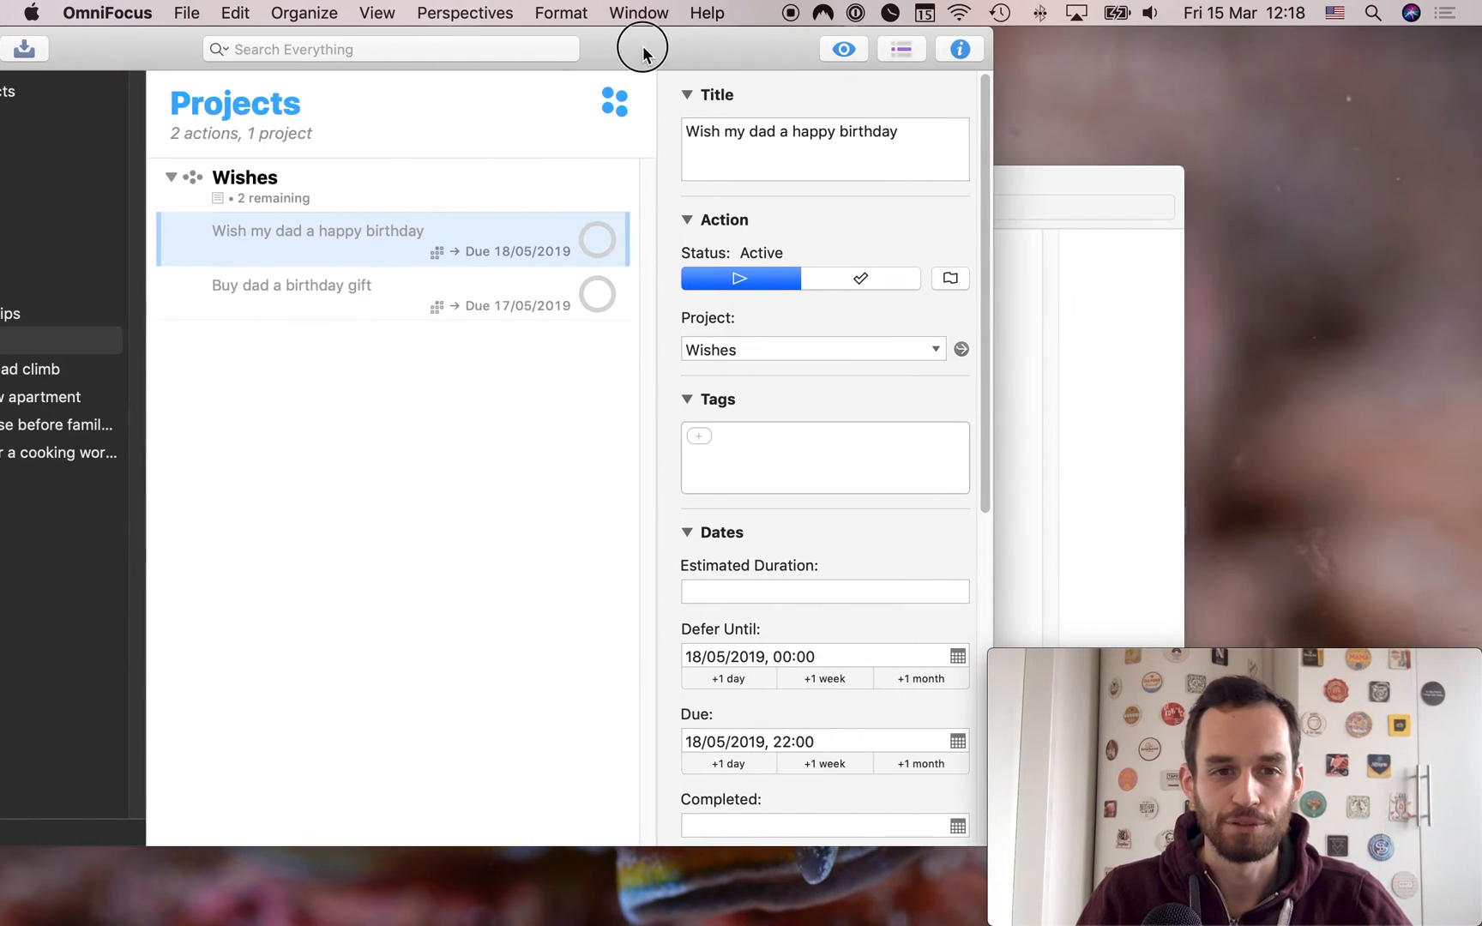
pyautogui.moveTo(674, 673)
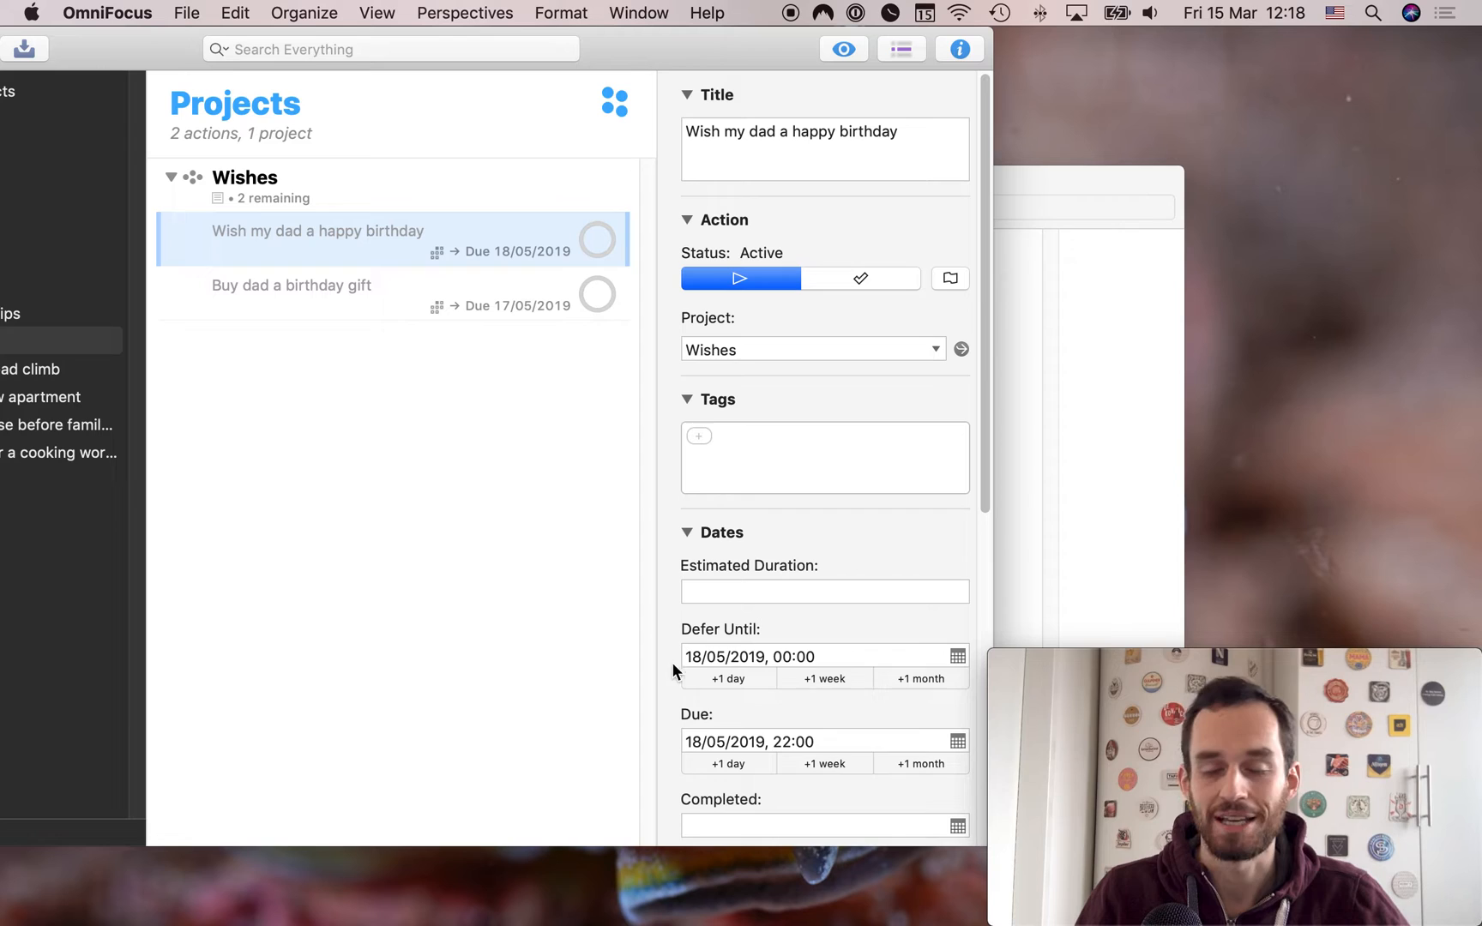
pyautogui.moveTo(870, 631)
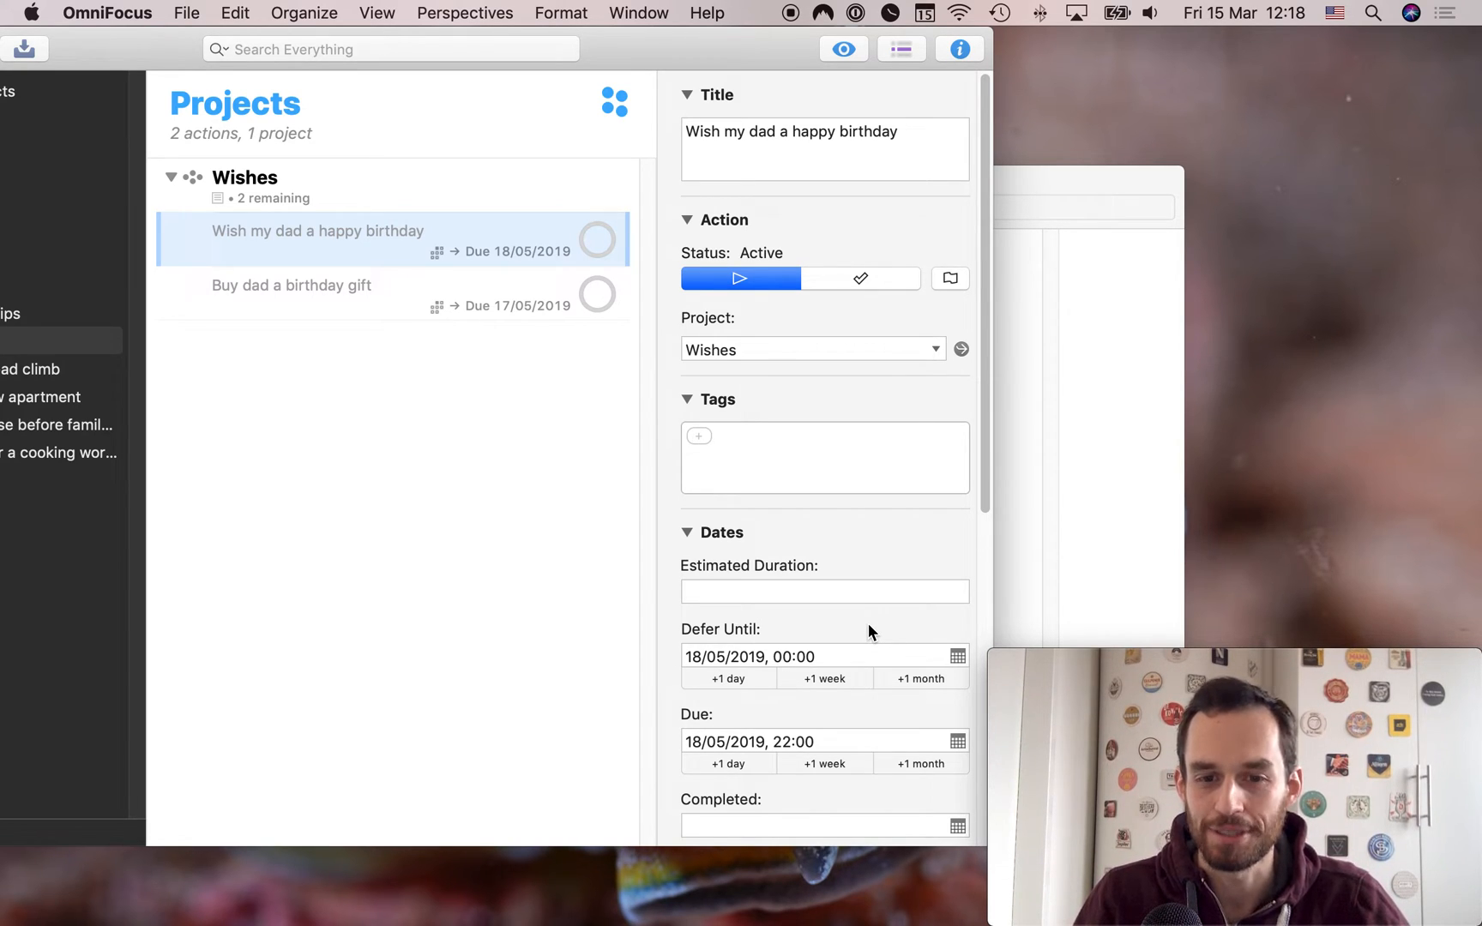
pyautogui.moveTo(690, 396)
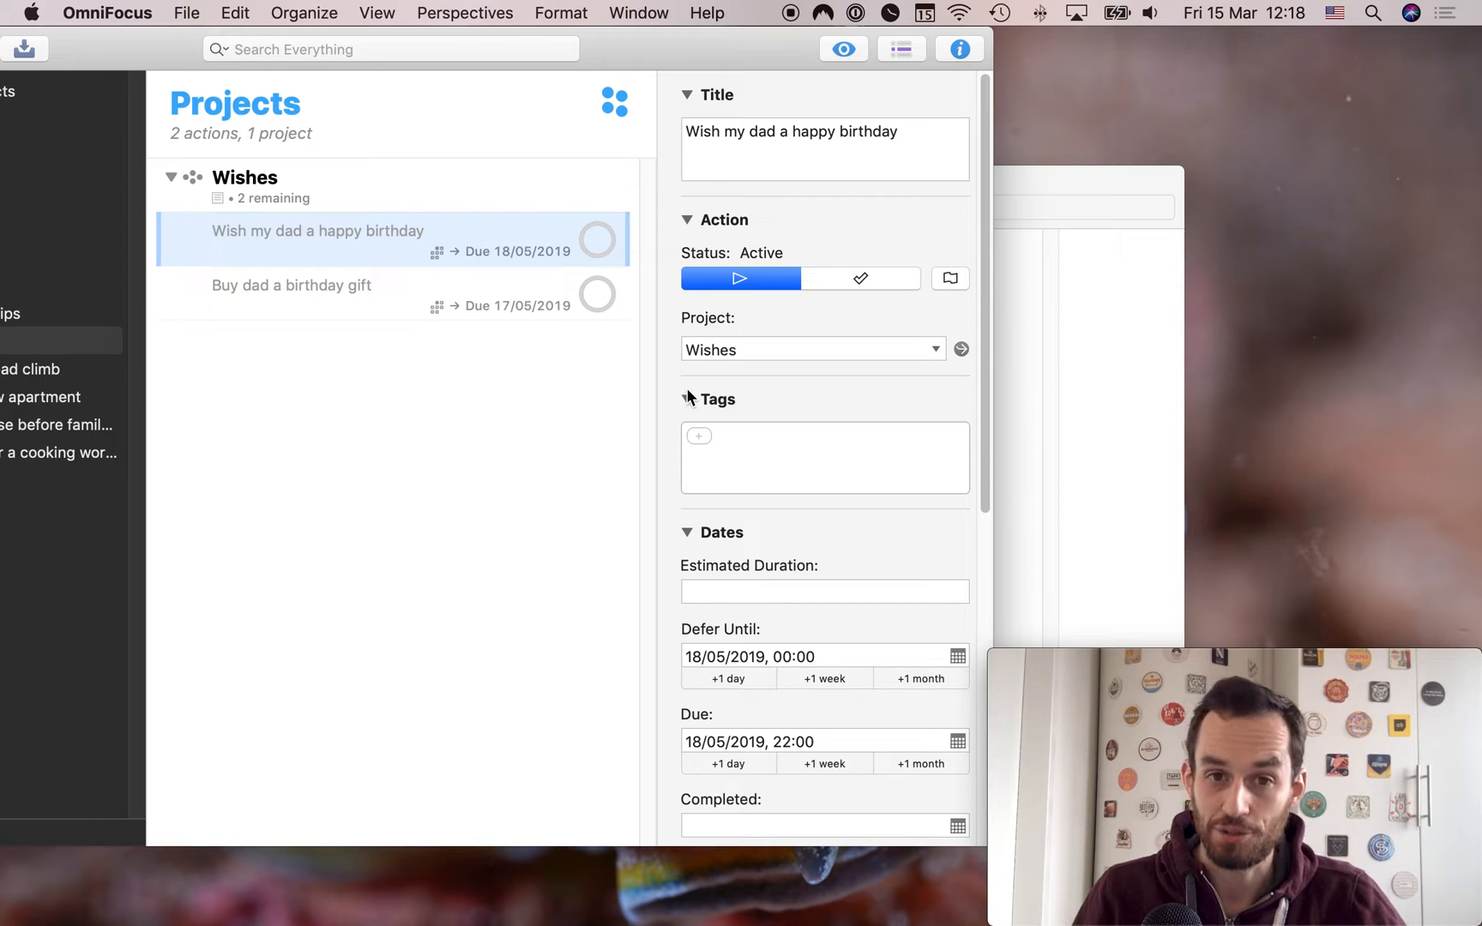
pyautogui.moveTo(794, 635)
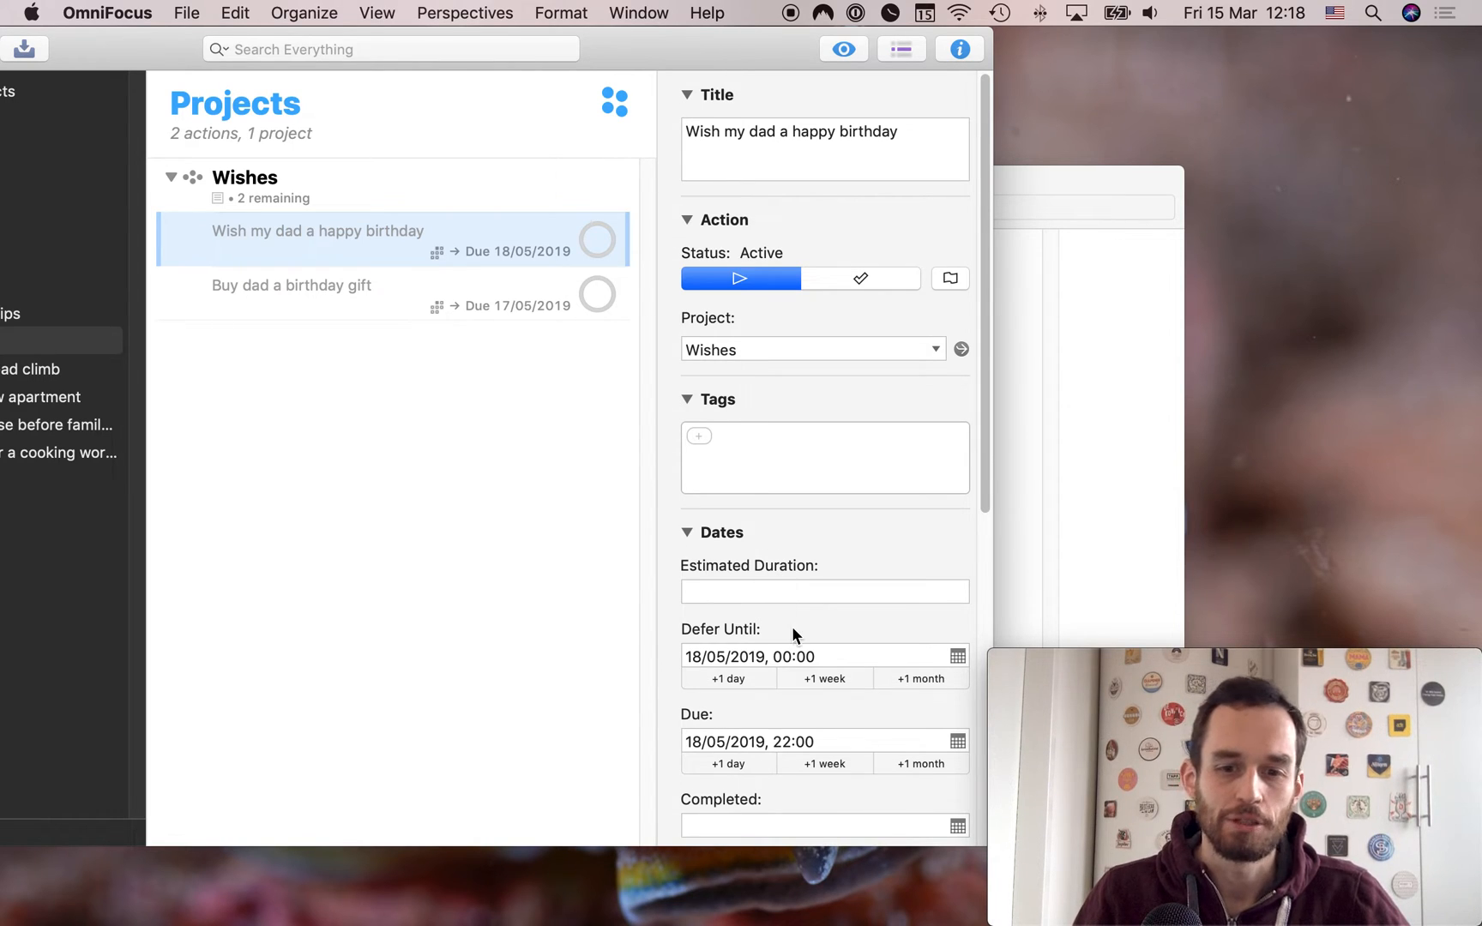
pyautogui.click(822, 741)
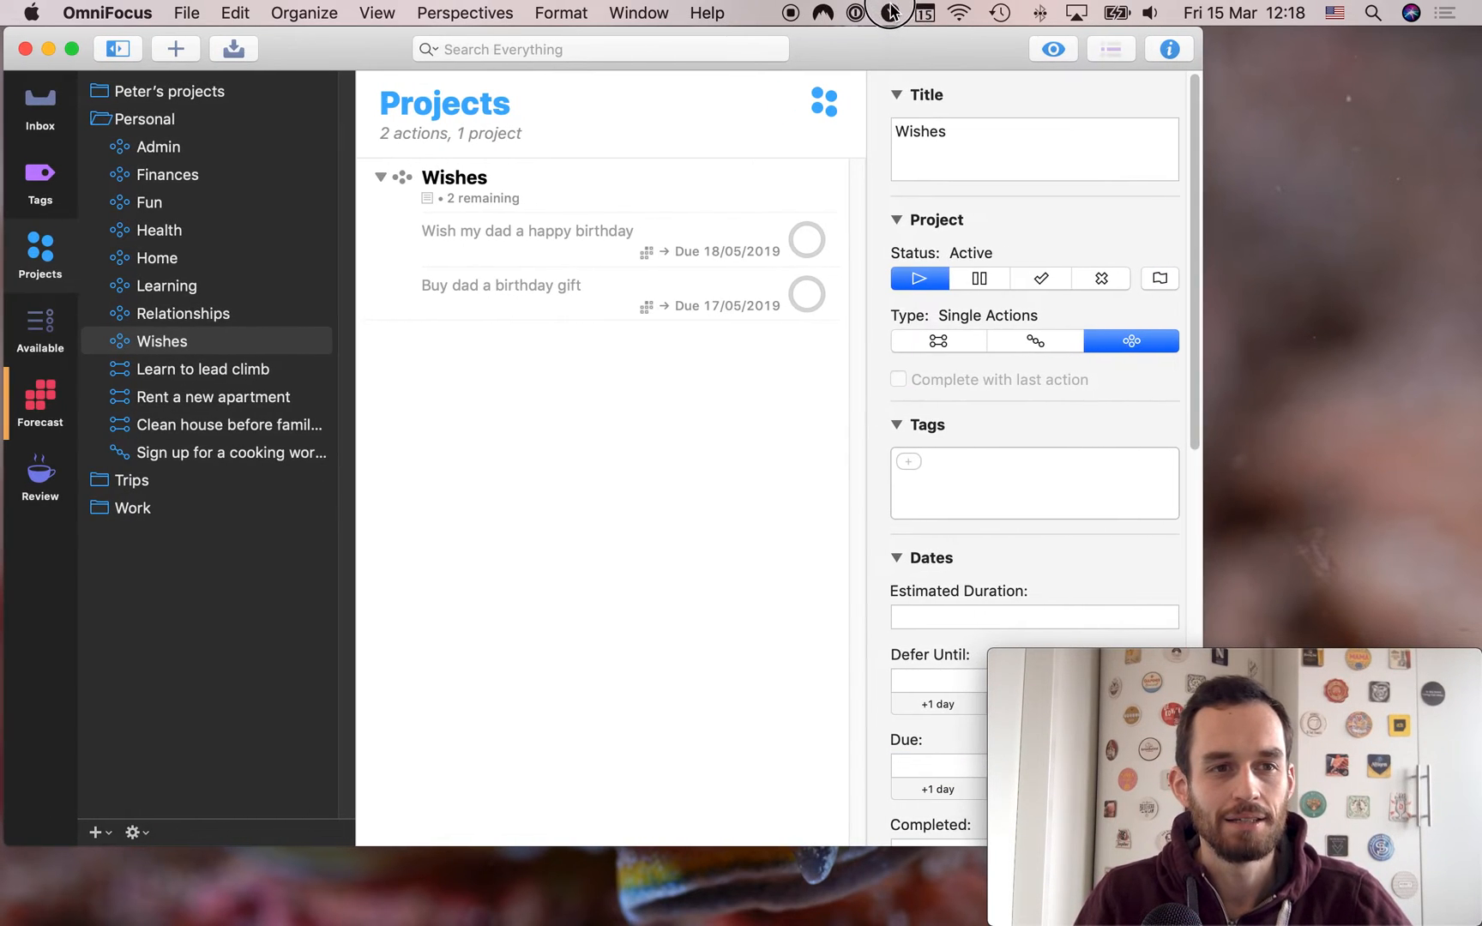
pyautogui.click(527, 230)
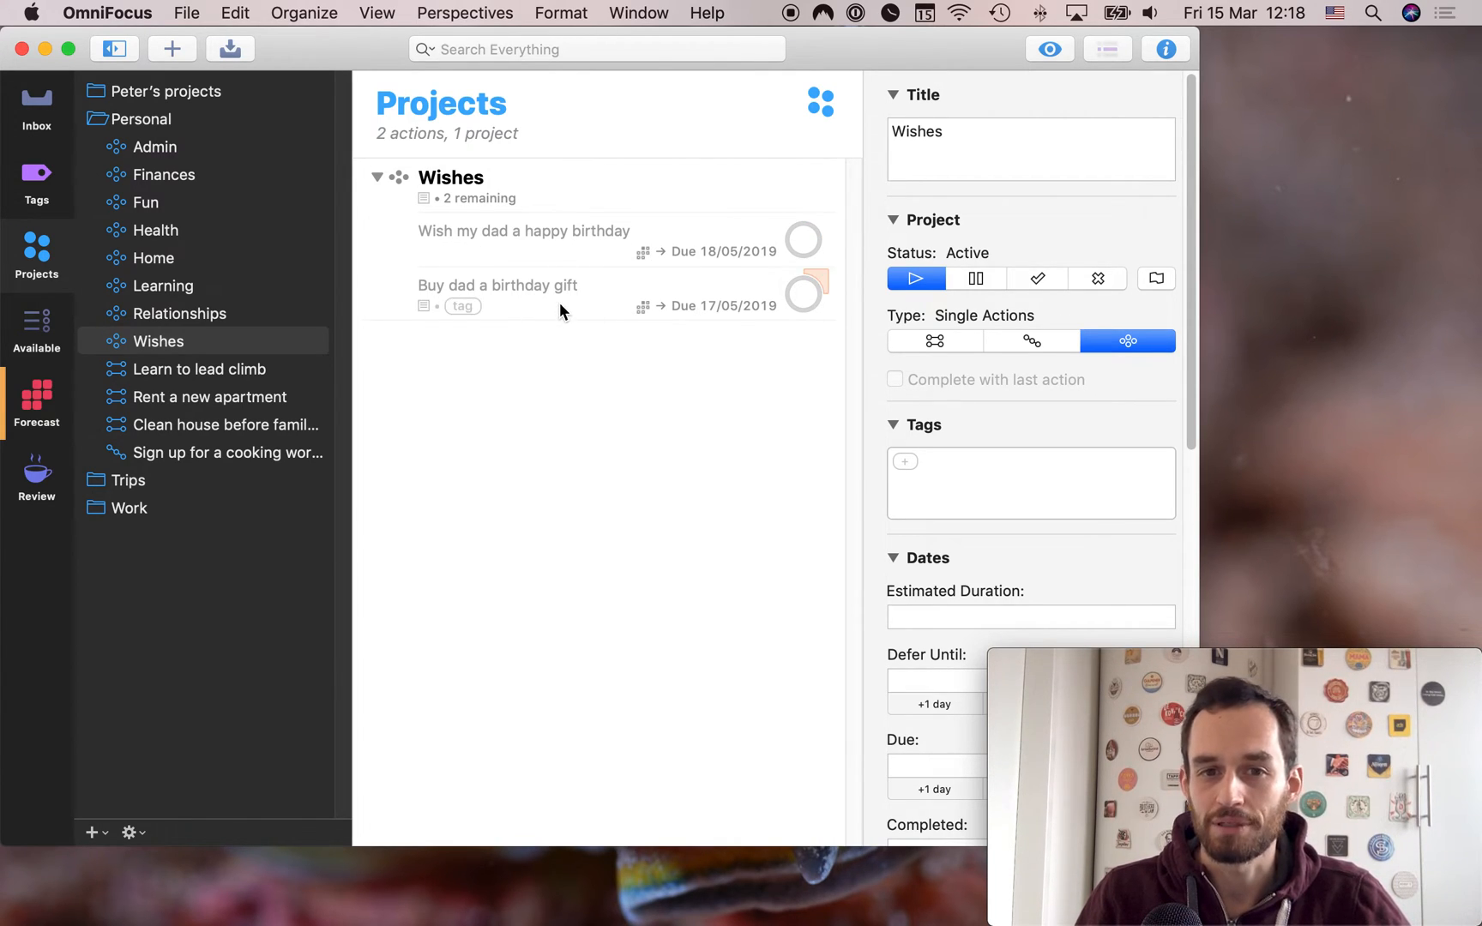
pyautogui.click(497, 284)
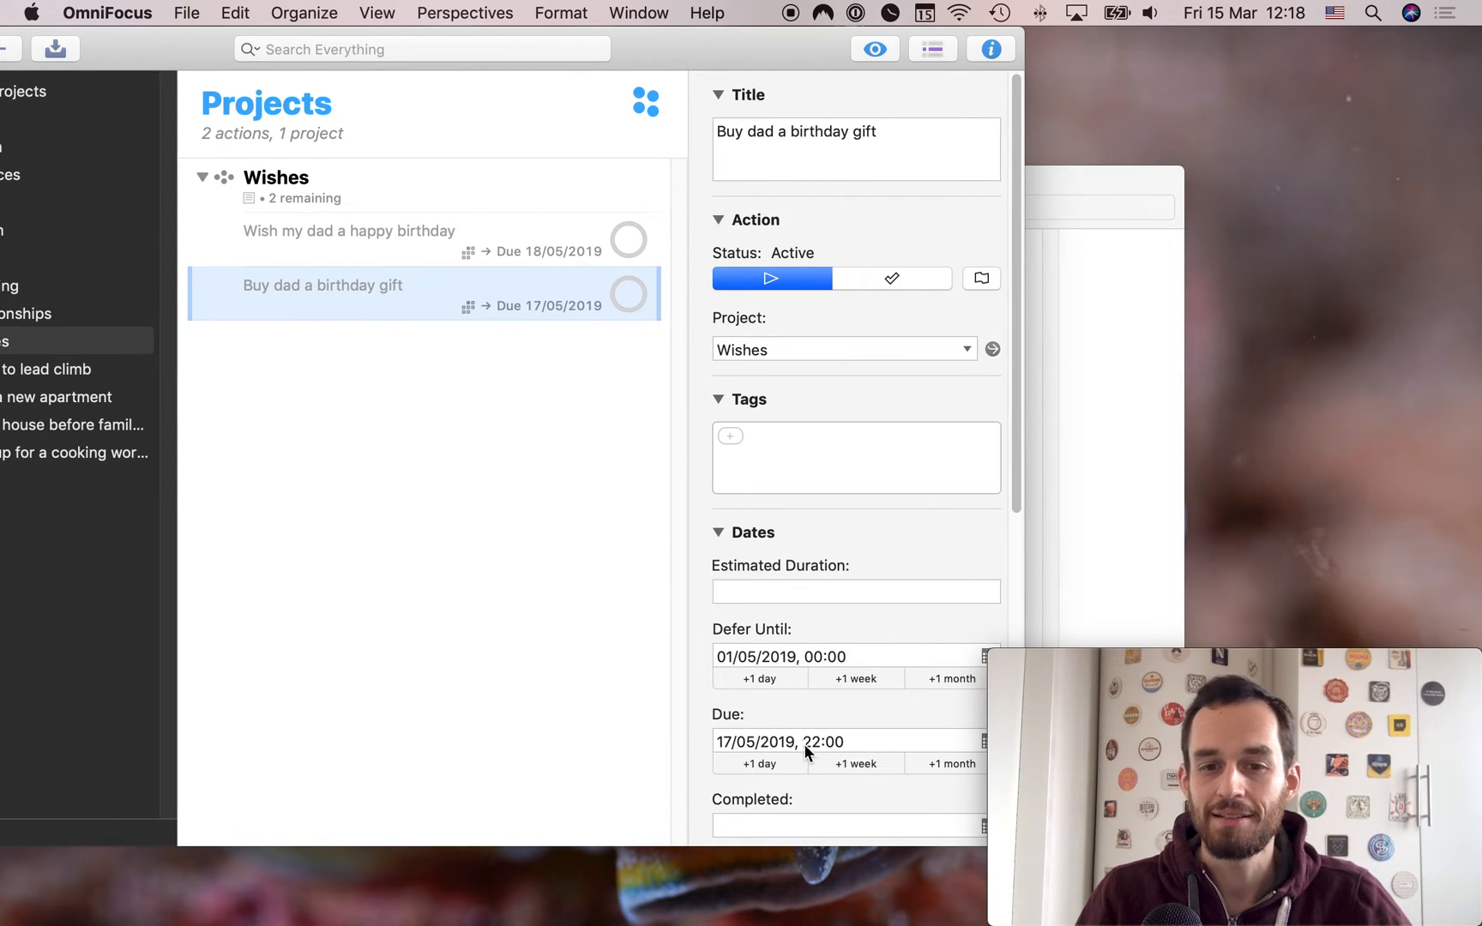
pyautogui.moveTo(777, 710)
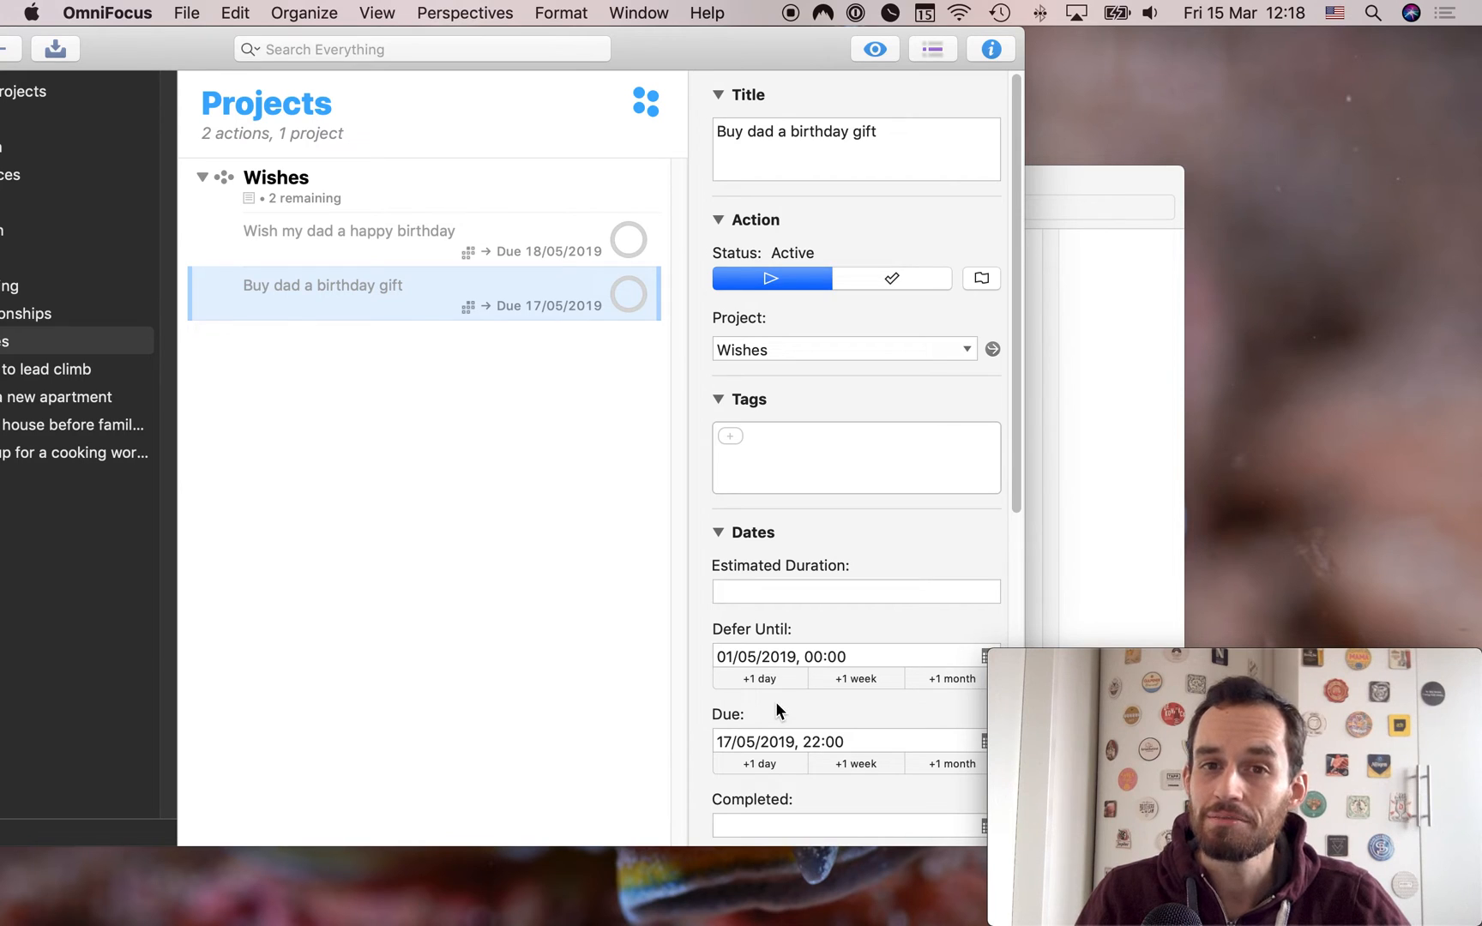
pyautogui.moveTo(858, 642)
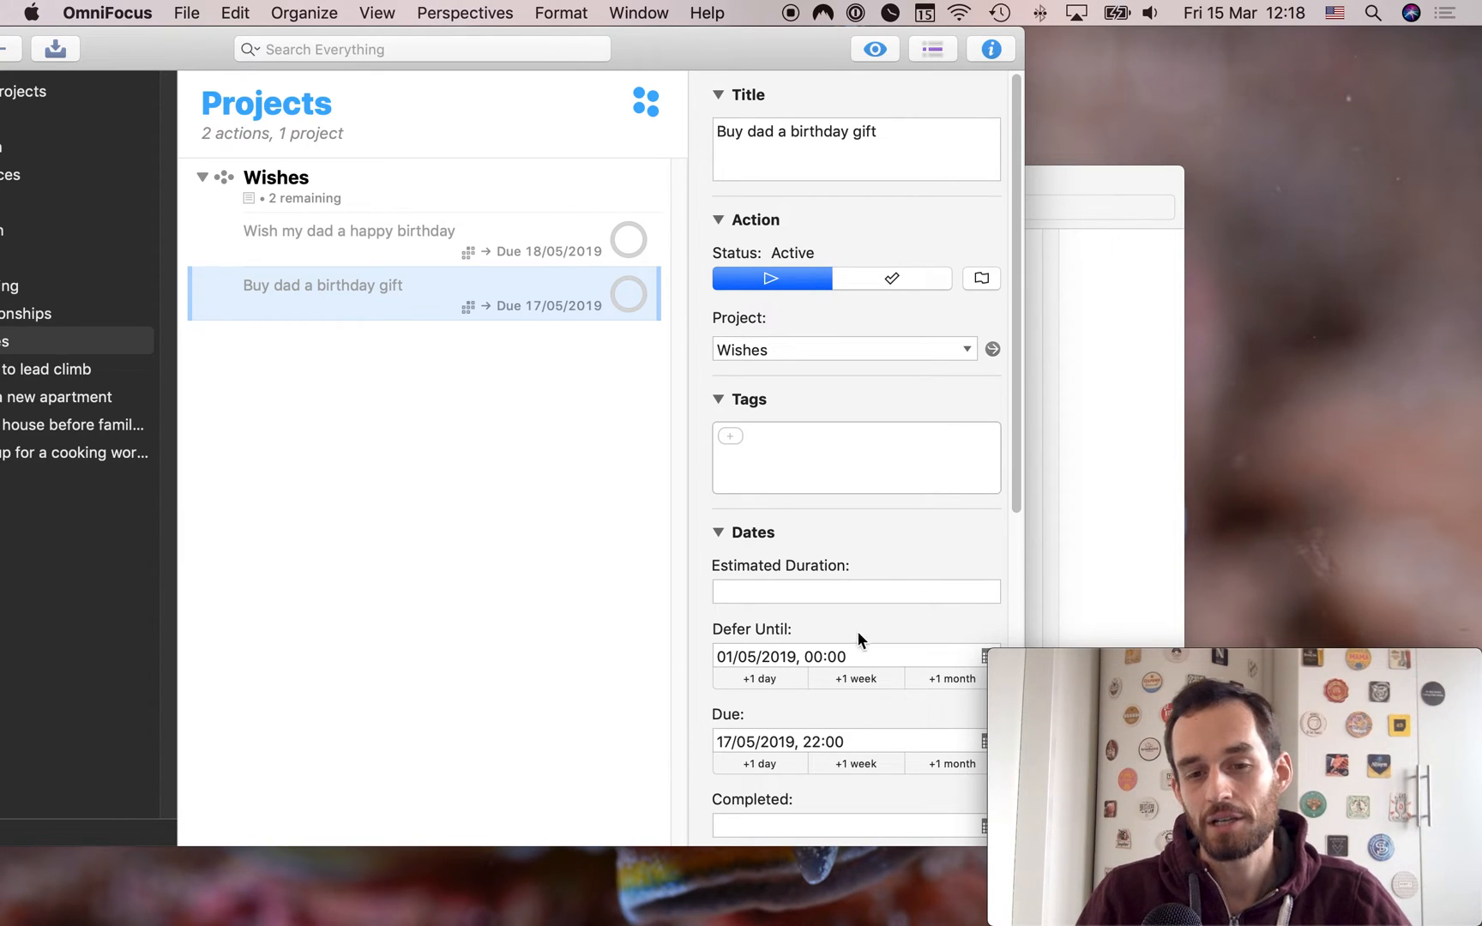
pyautogui.moveTo(745, 59)
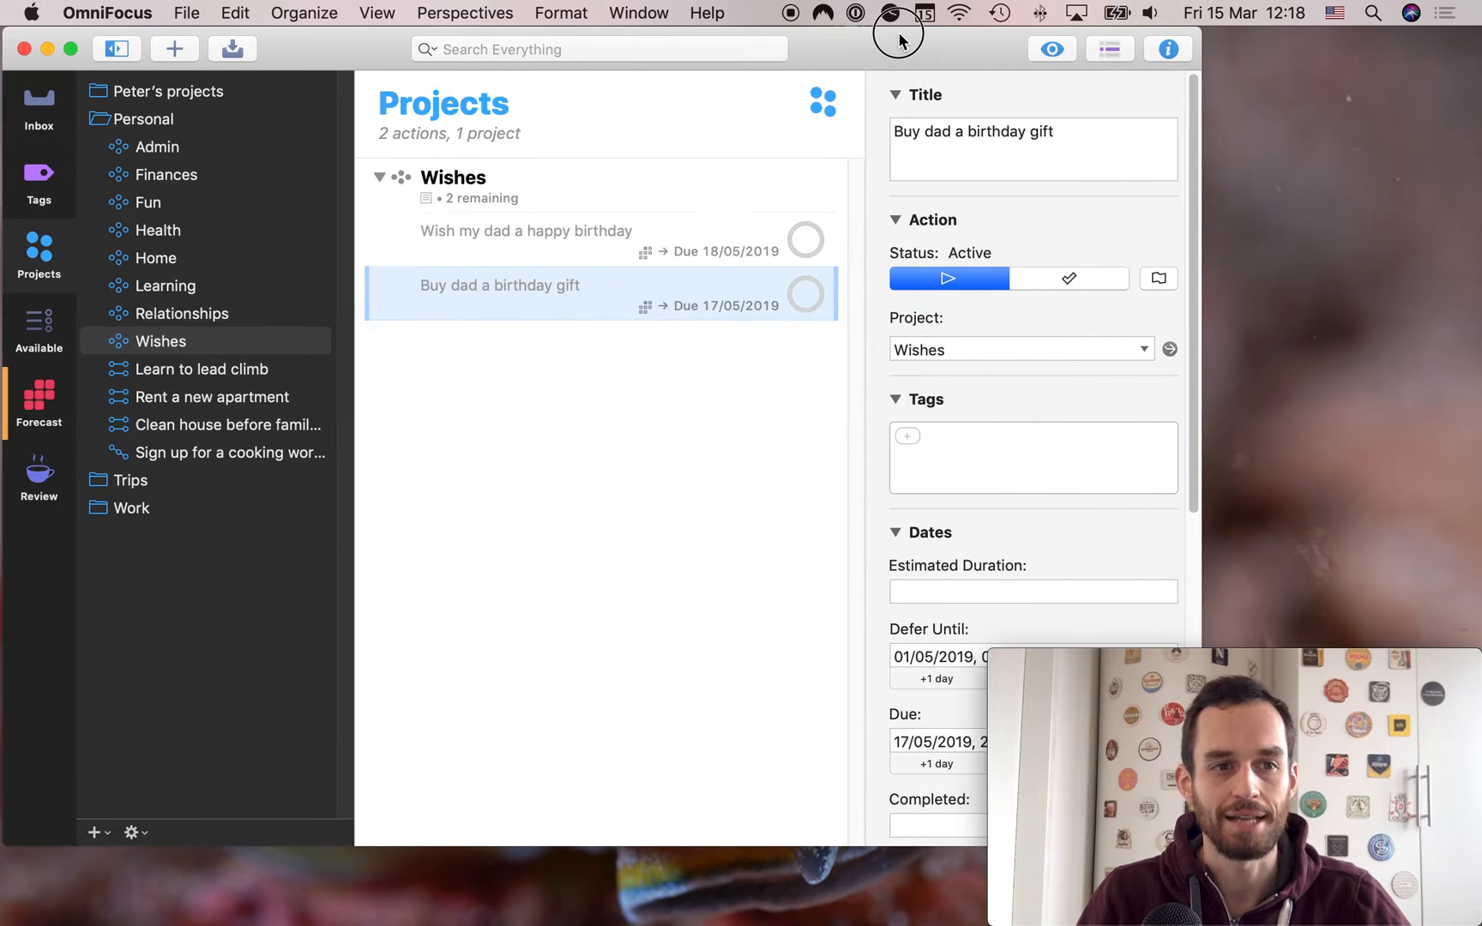
pyautogui.moveTo(695, 387)
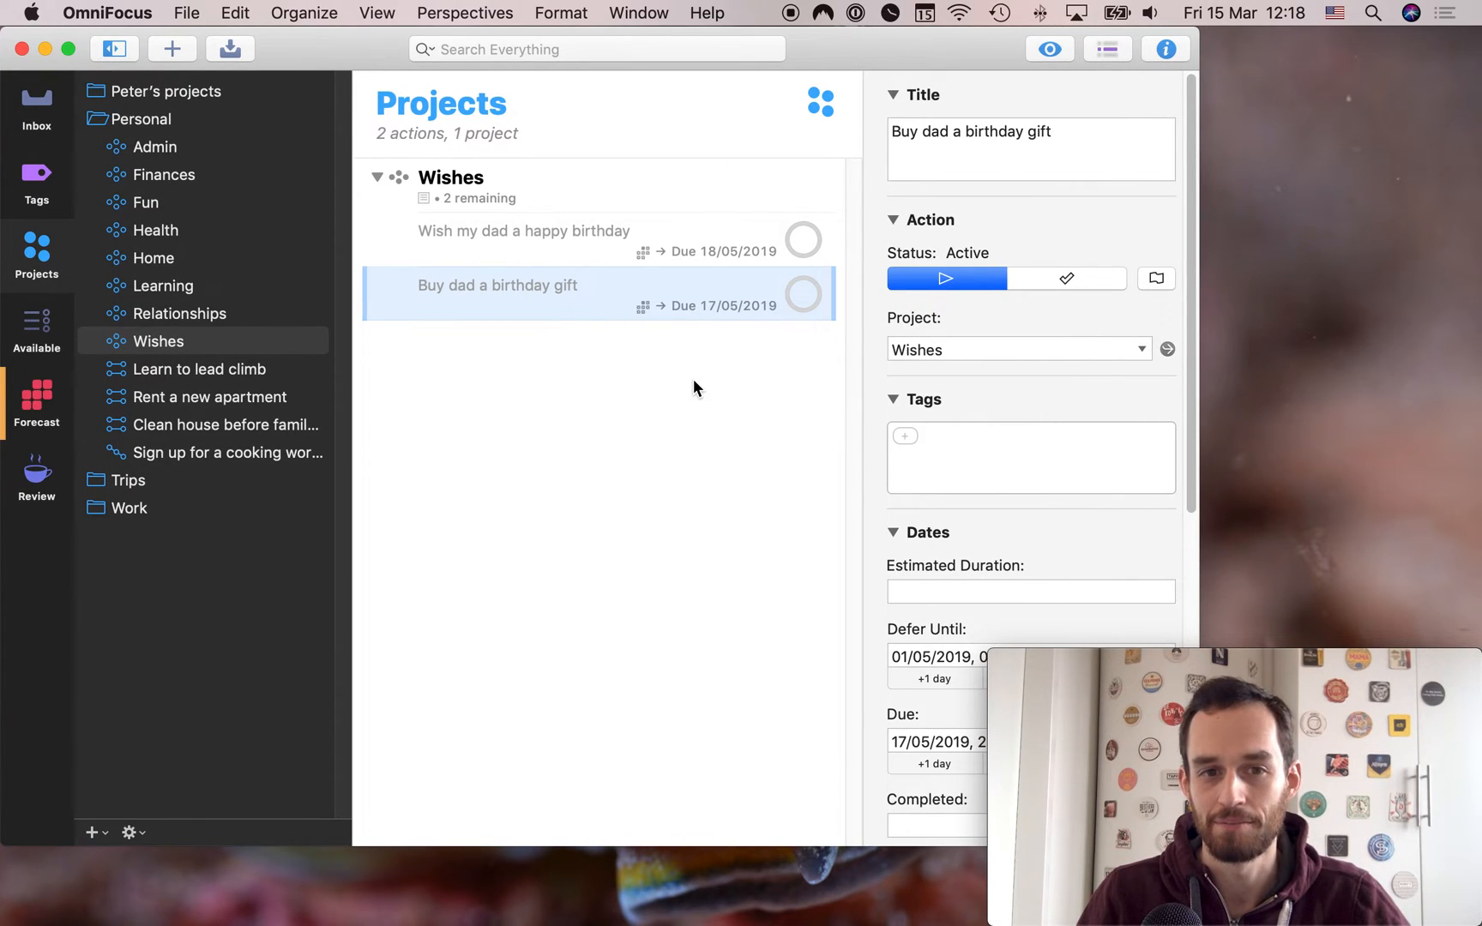
# Deselect the action to show Wishes' own details: active, Single Actions type
pyautogui.click(451, 176)
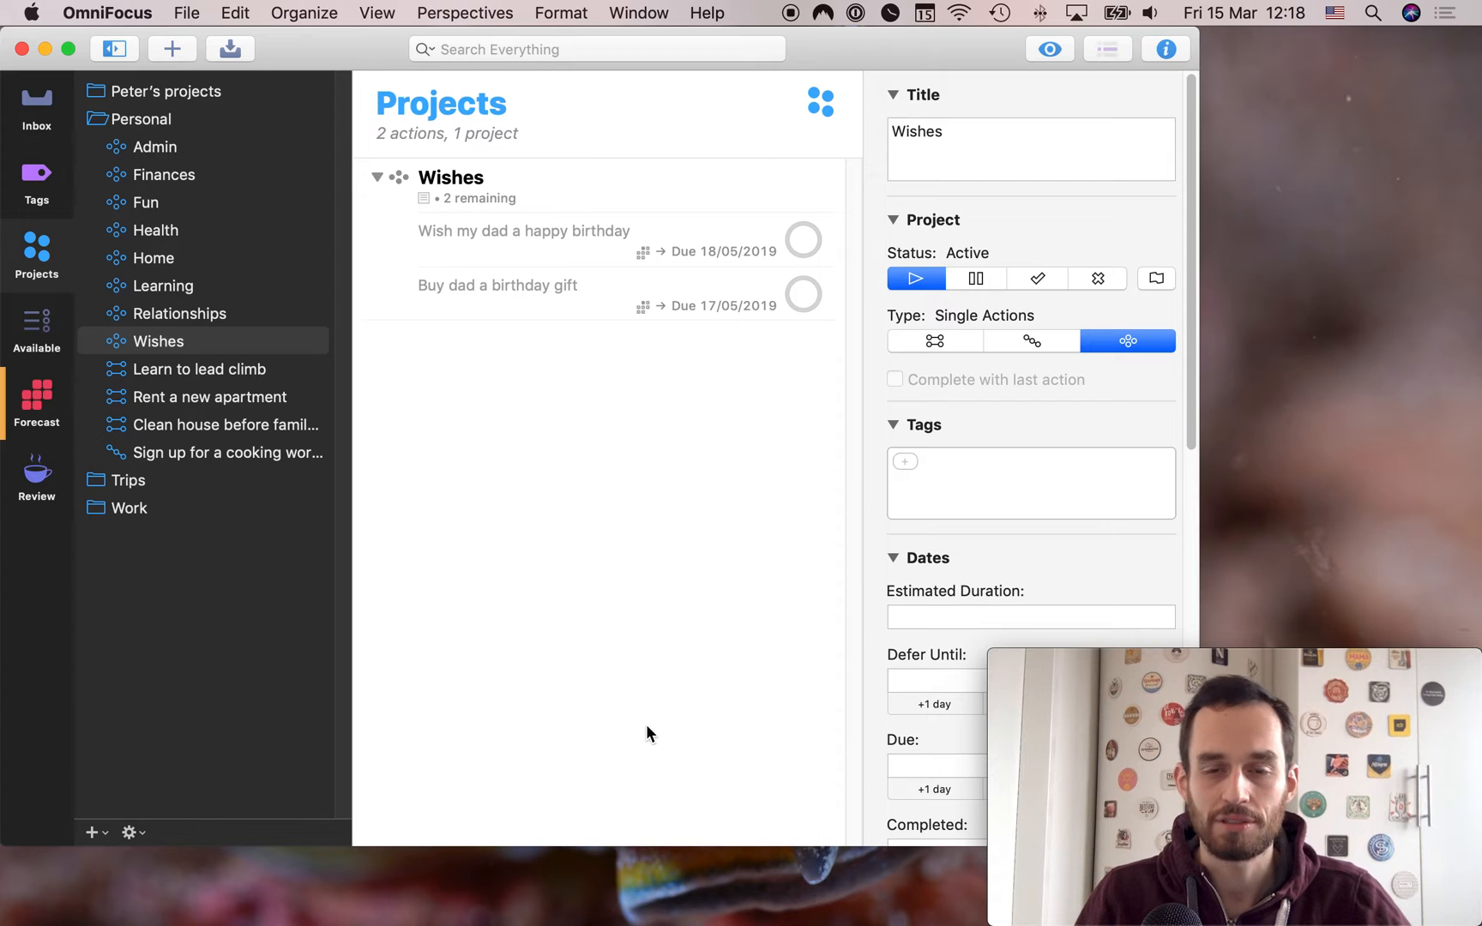
pyautogui.moveTo(700, 429)
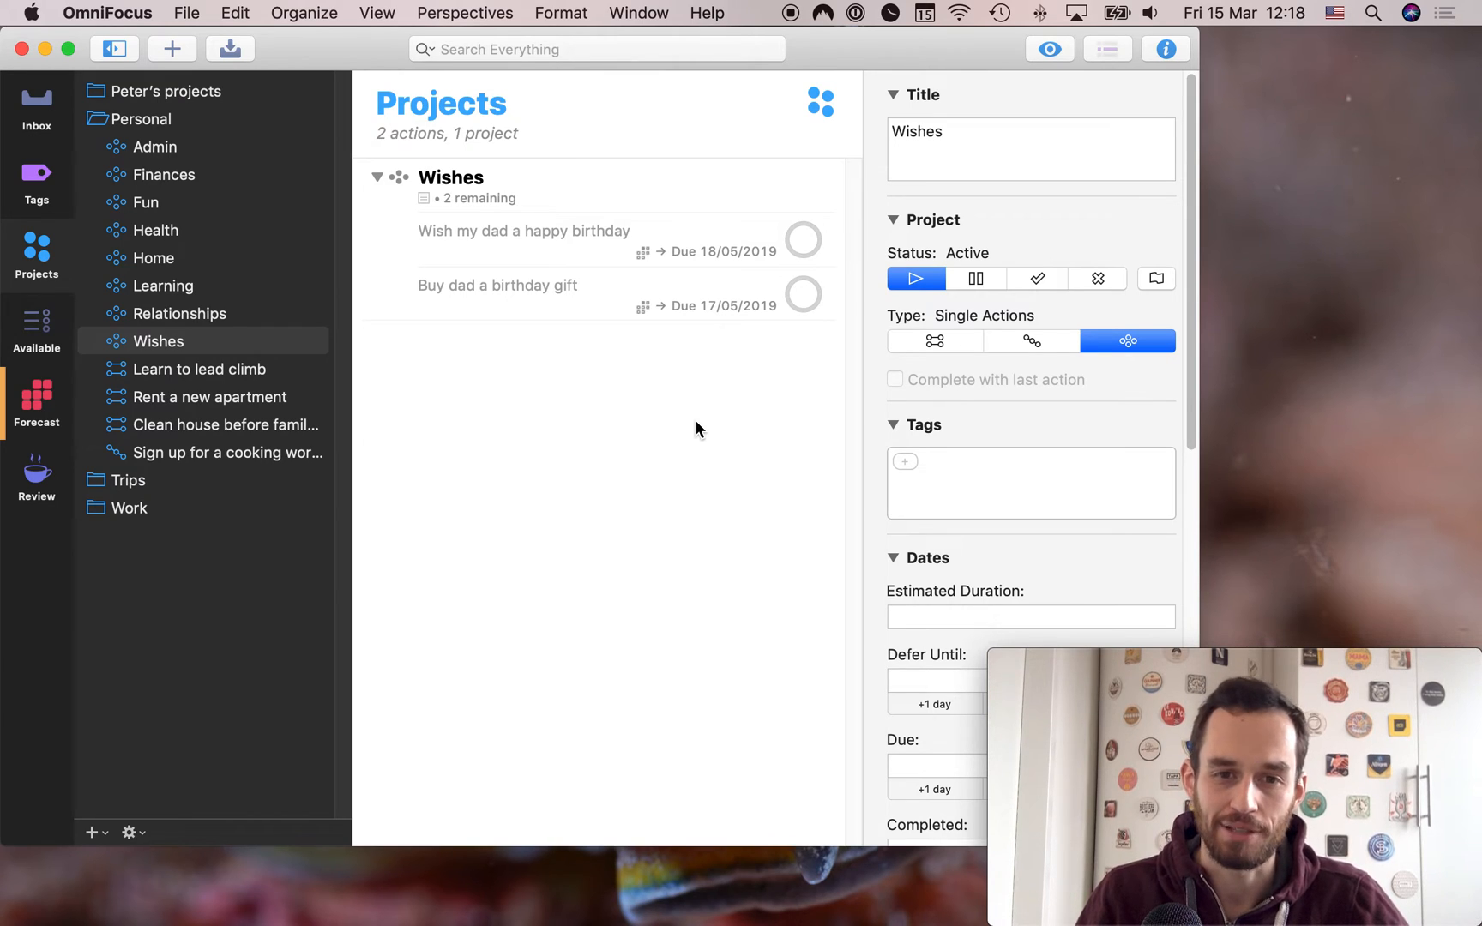
pyautogui.moveTo(580, 372)
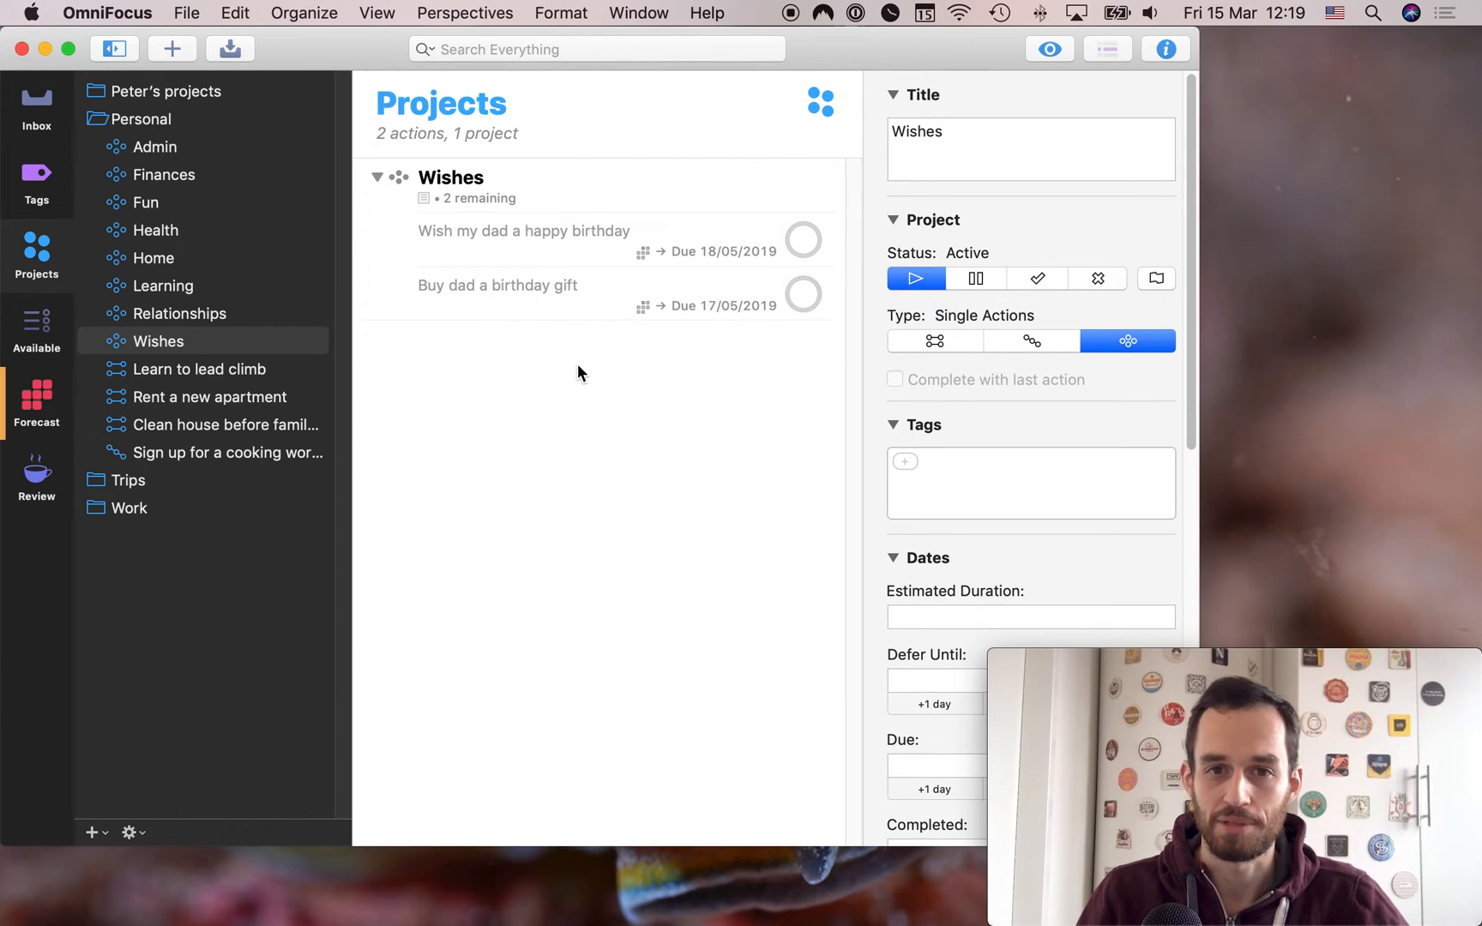
pyautogui.moveTo(206, 201)
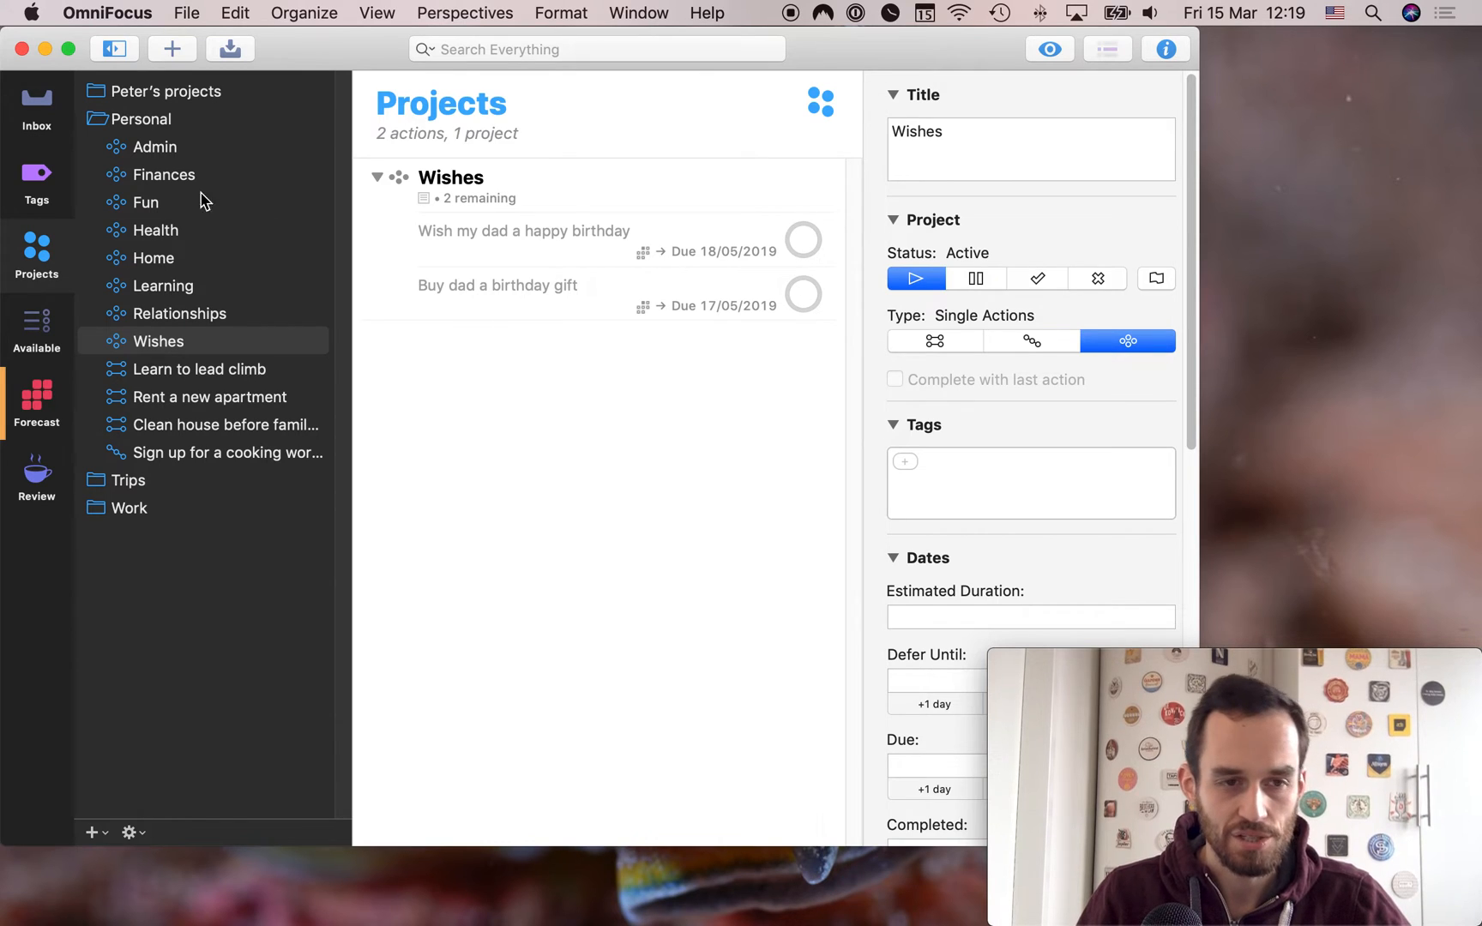
pyautogui.moveTo(312, 357)
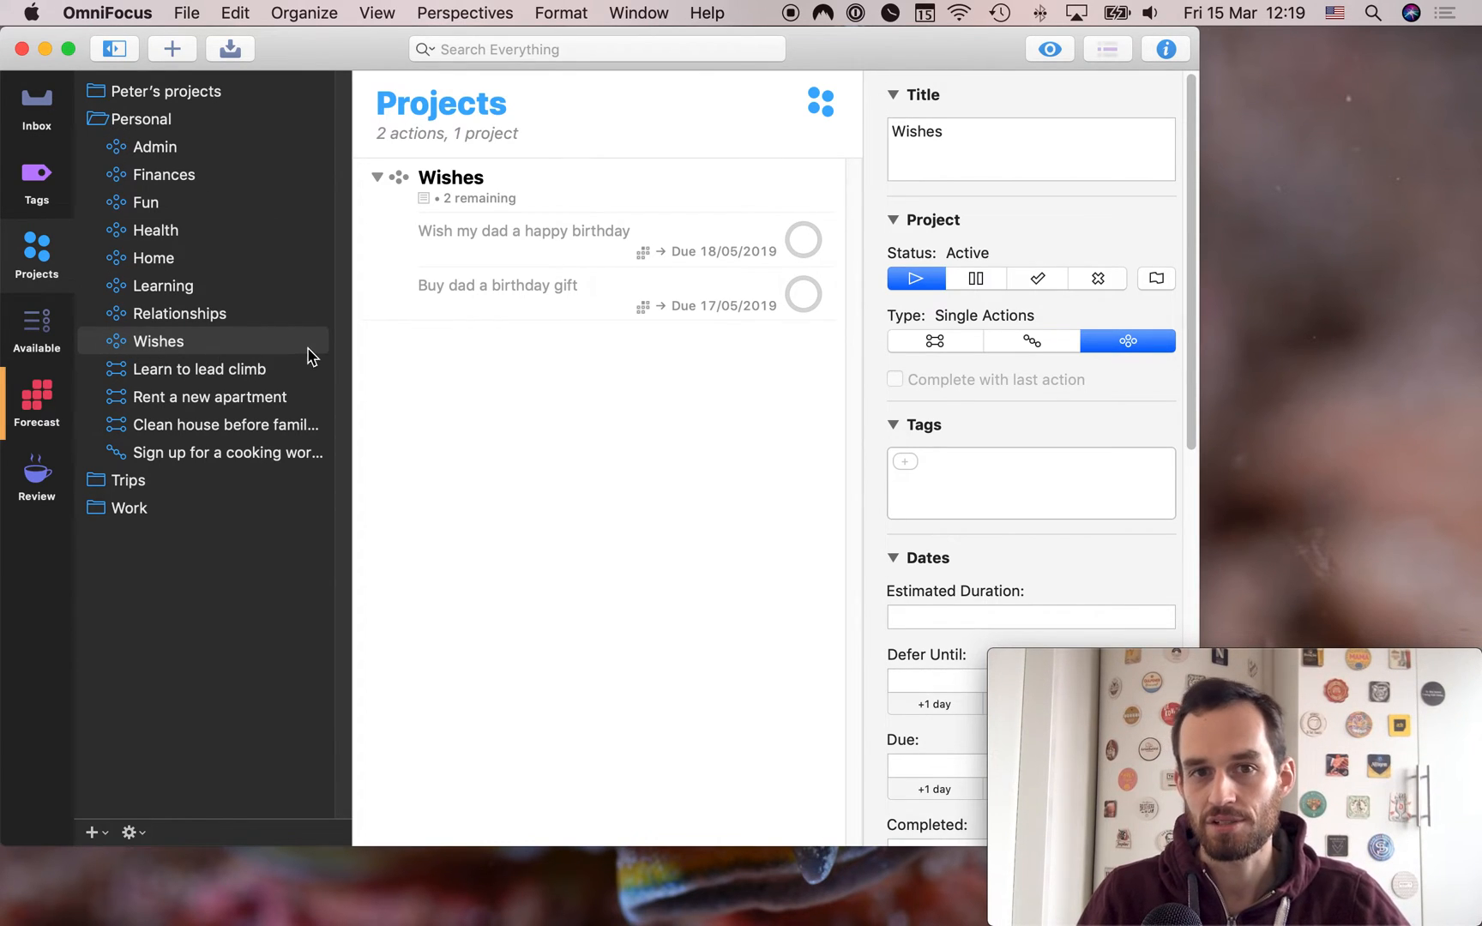
pyautogui.moveTo(129, 368)
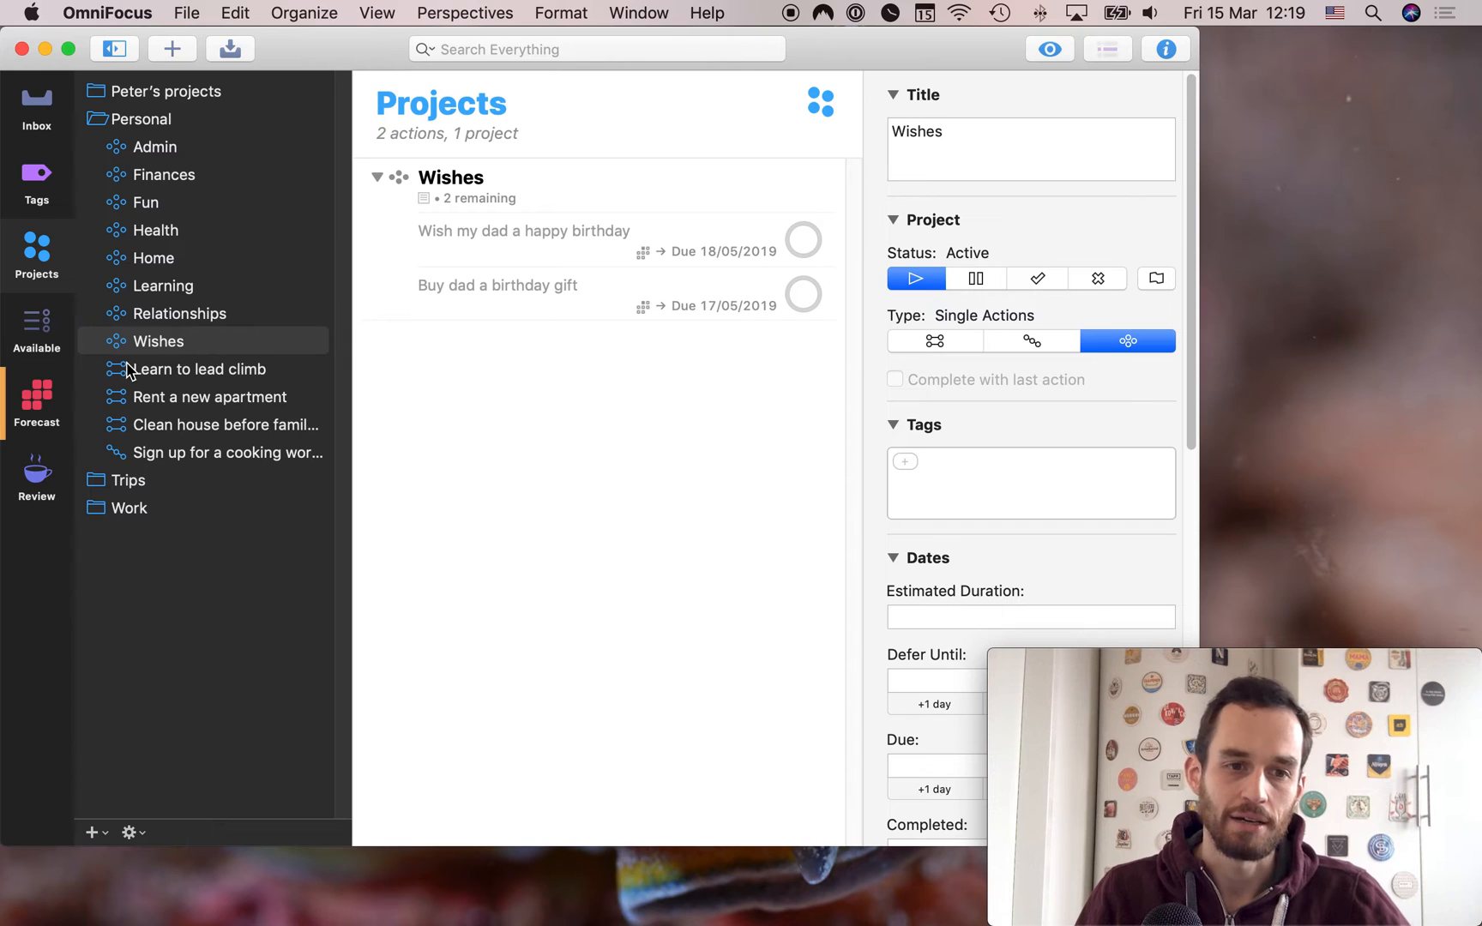
pyautogui.moveTo(290, 368)
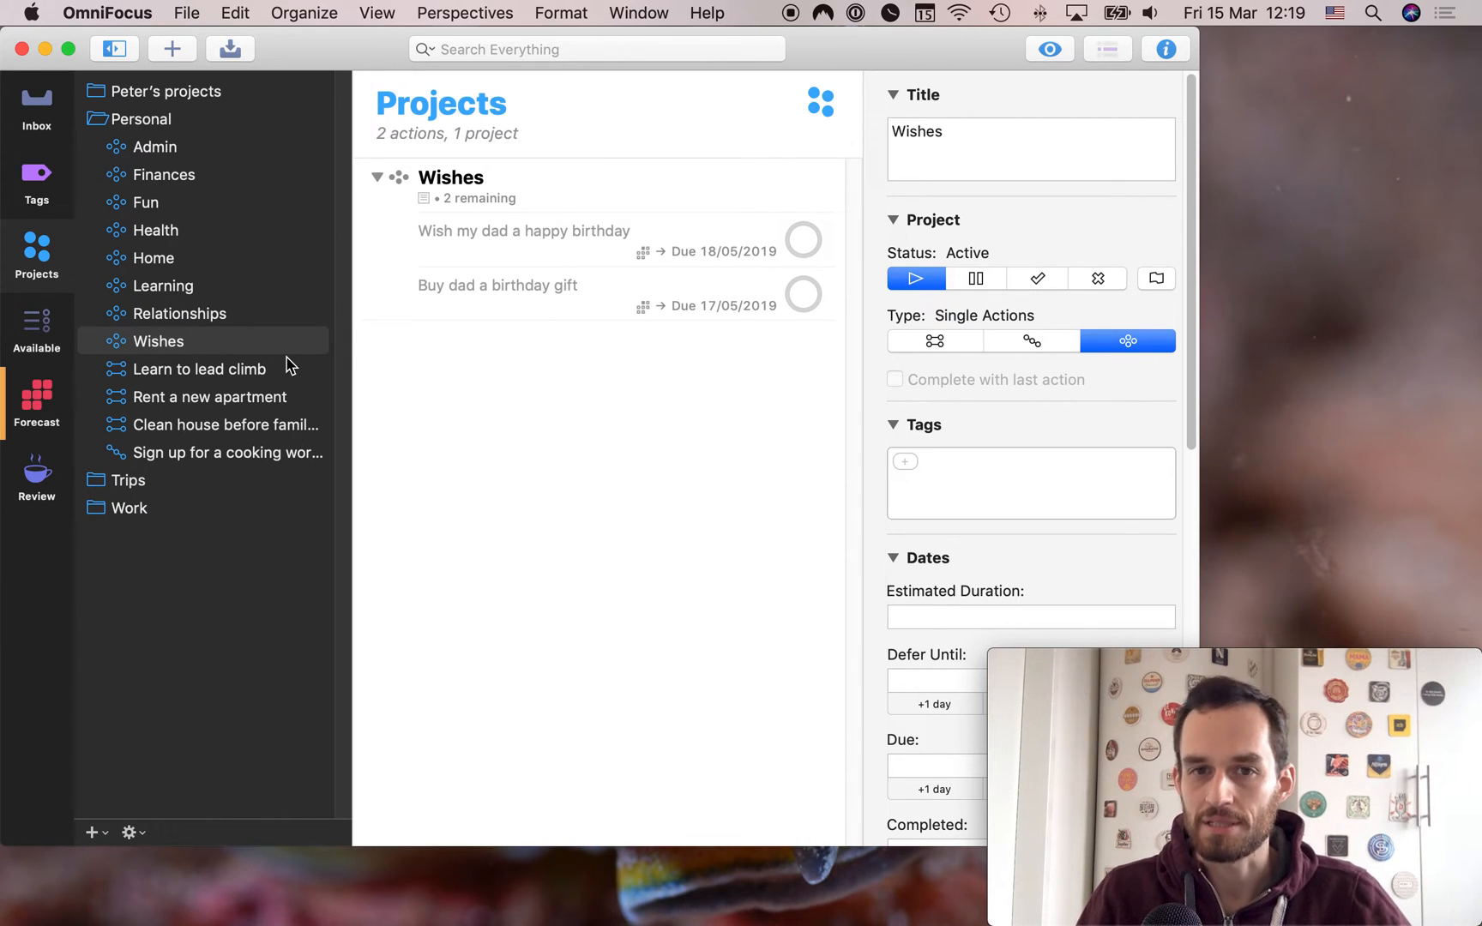
pyautogui.moveTo(237, 383)
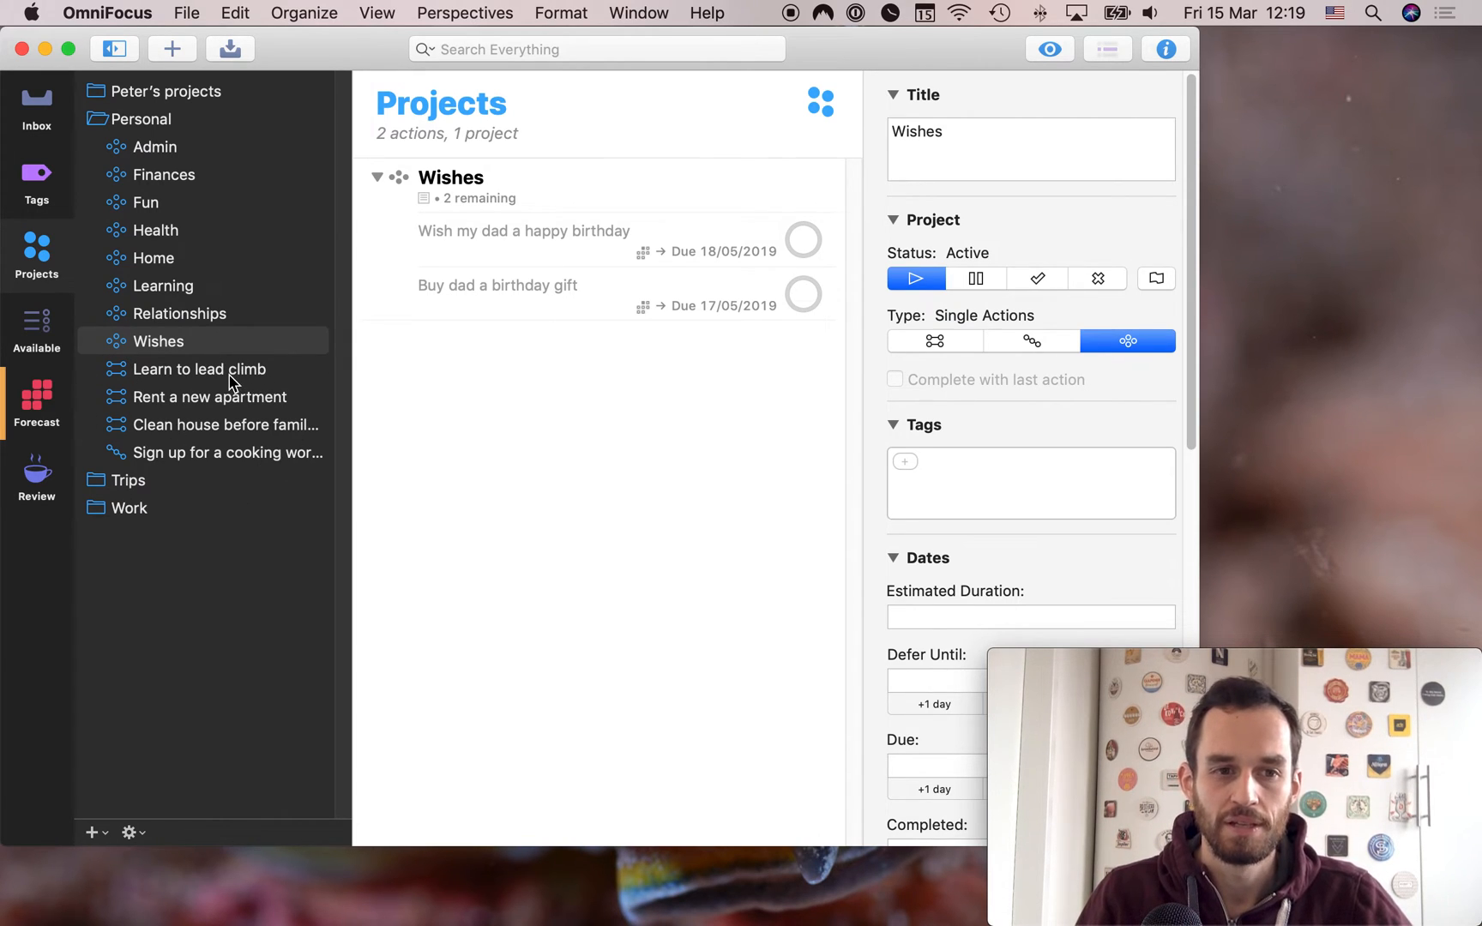
# View the empty parallel Learn to lead climb project and set it to complete with last action
pyautogui.click(199, 369)
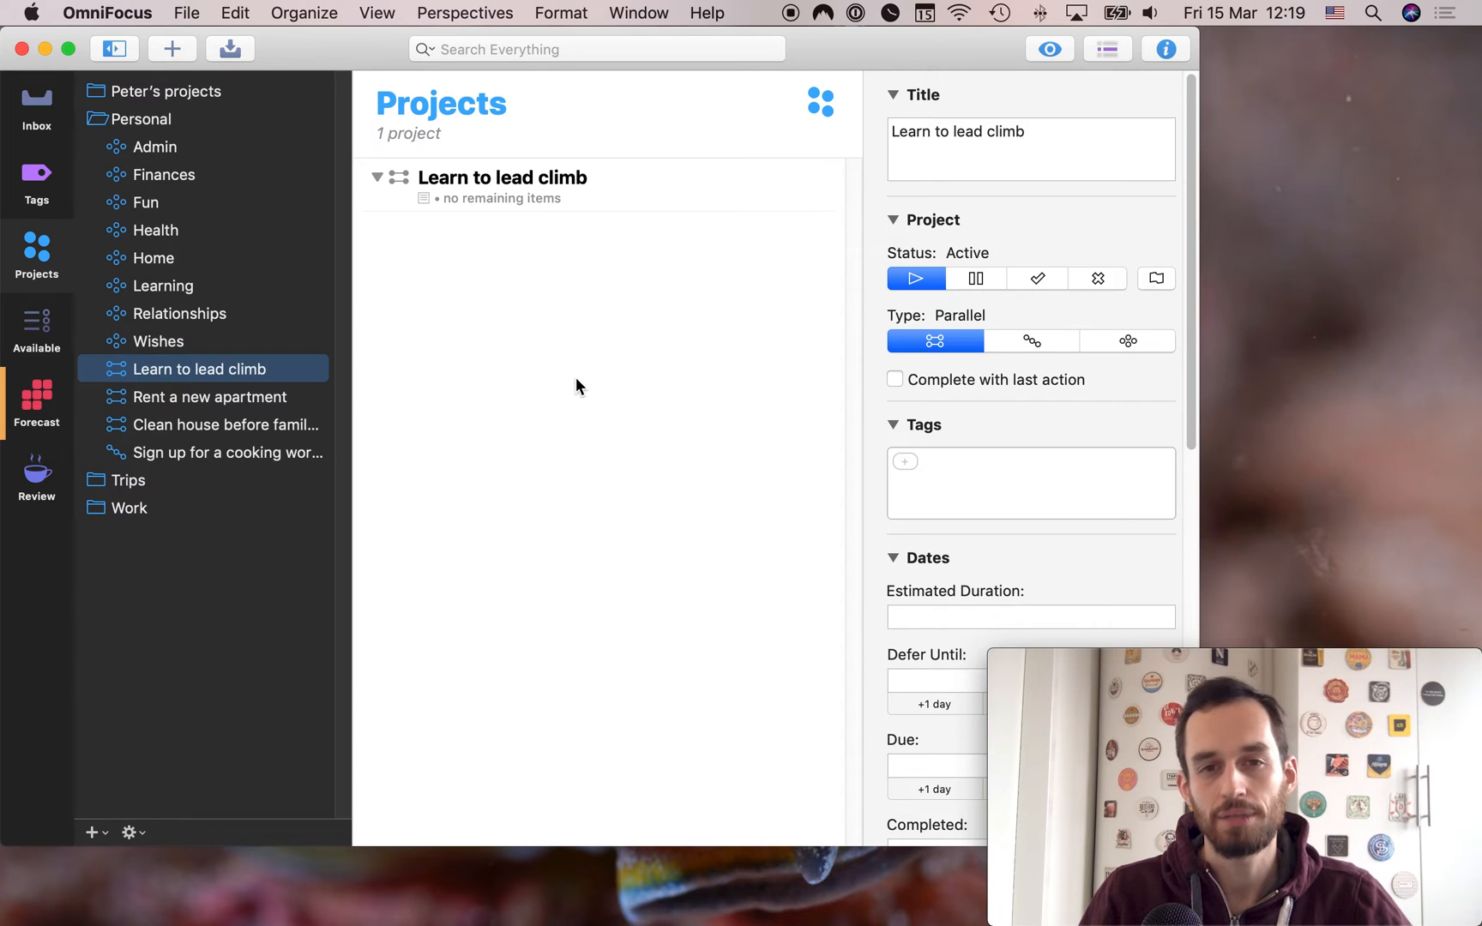
pyautogui.moveTo(124, 385)
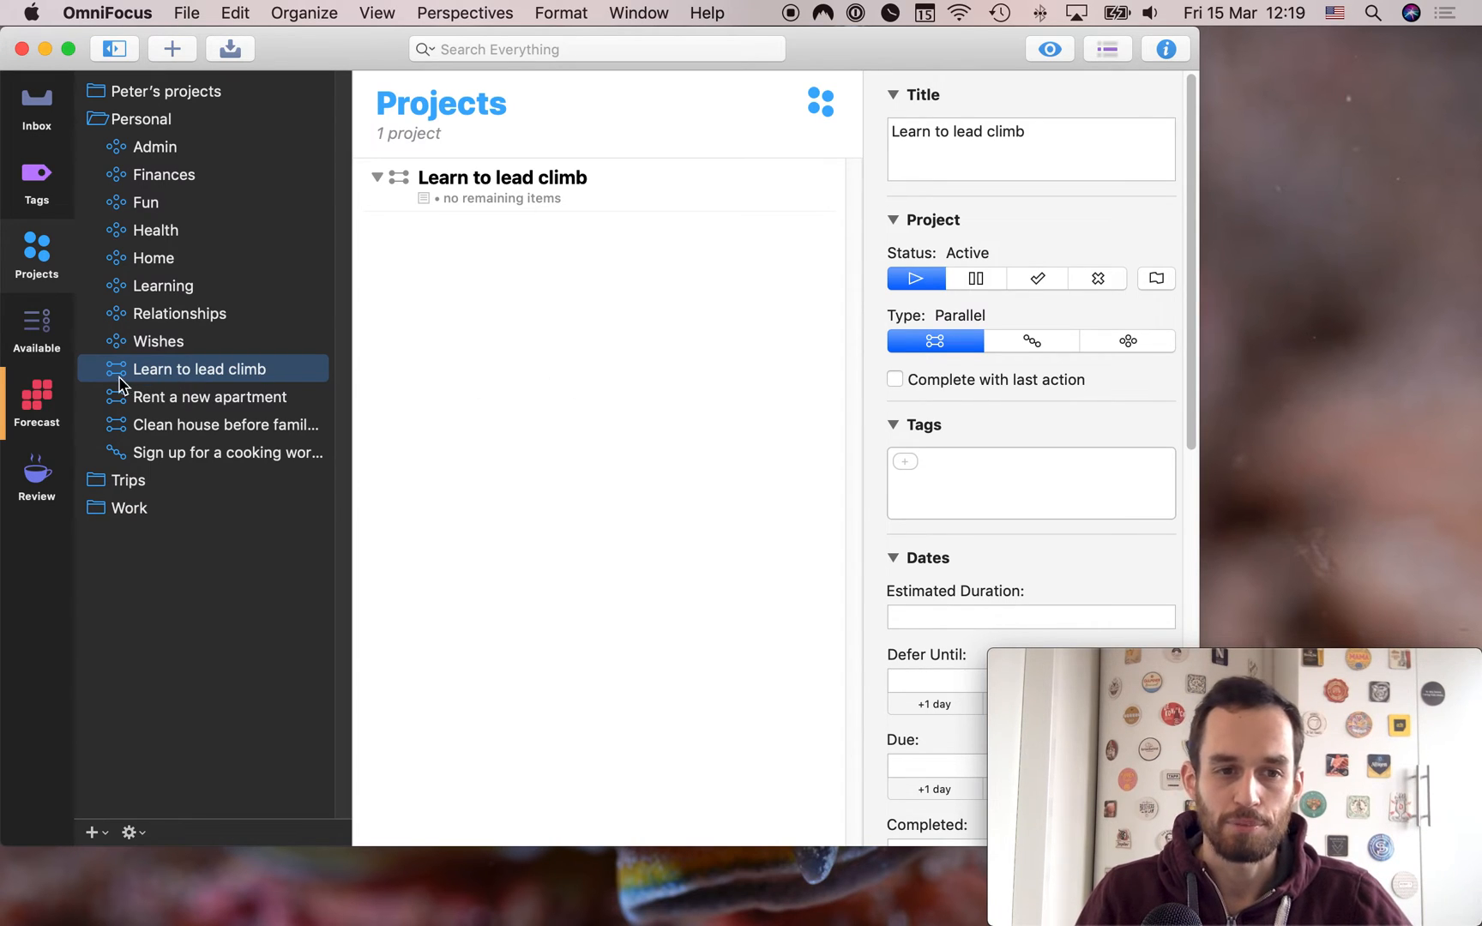
pyautogui.moveTo(368, 364)
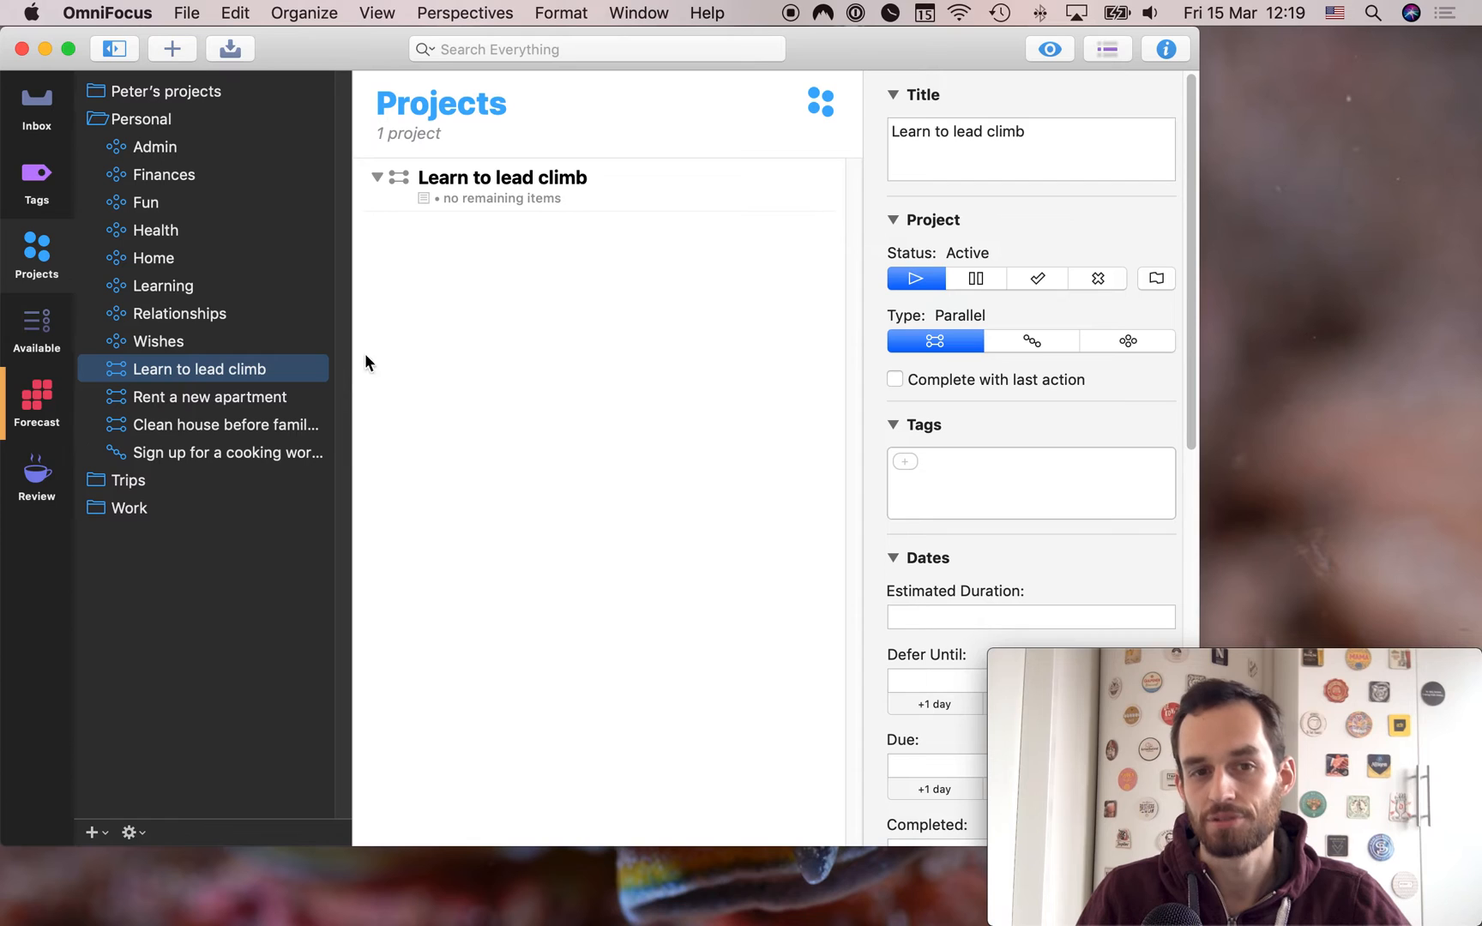
pyautogui.moveTo(631, 497)
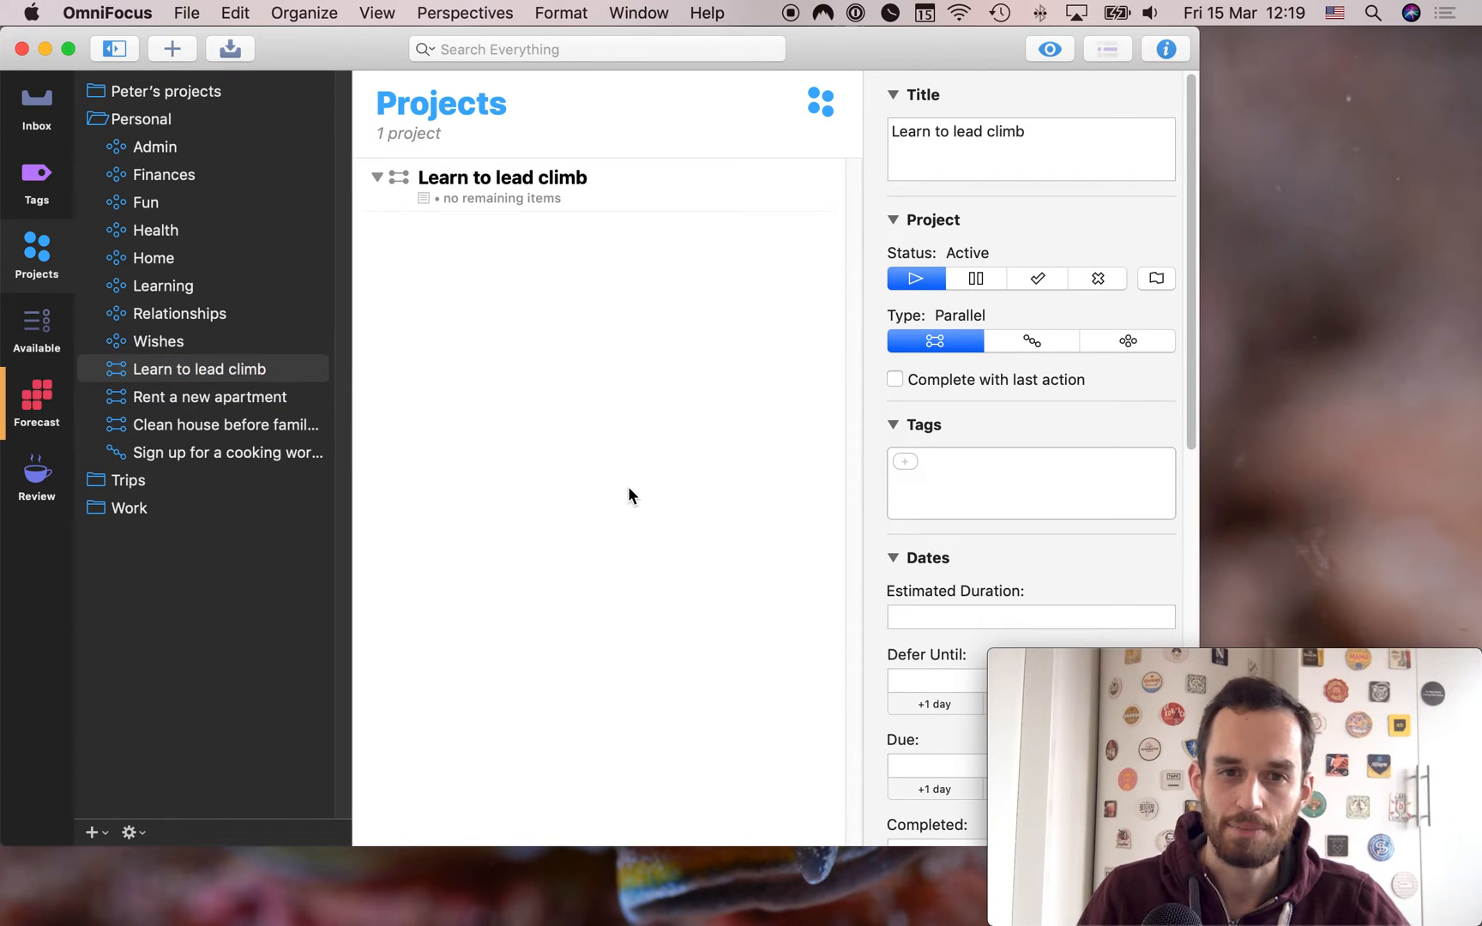
pyautogui.moveTo(681, 382)
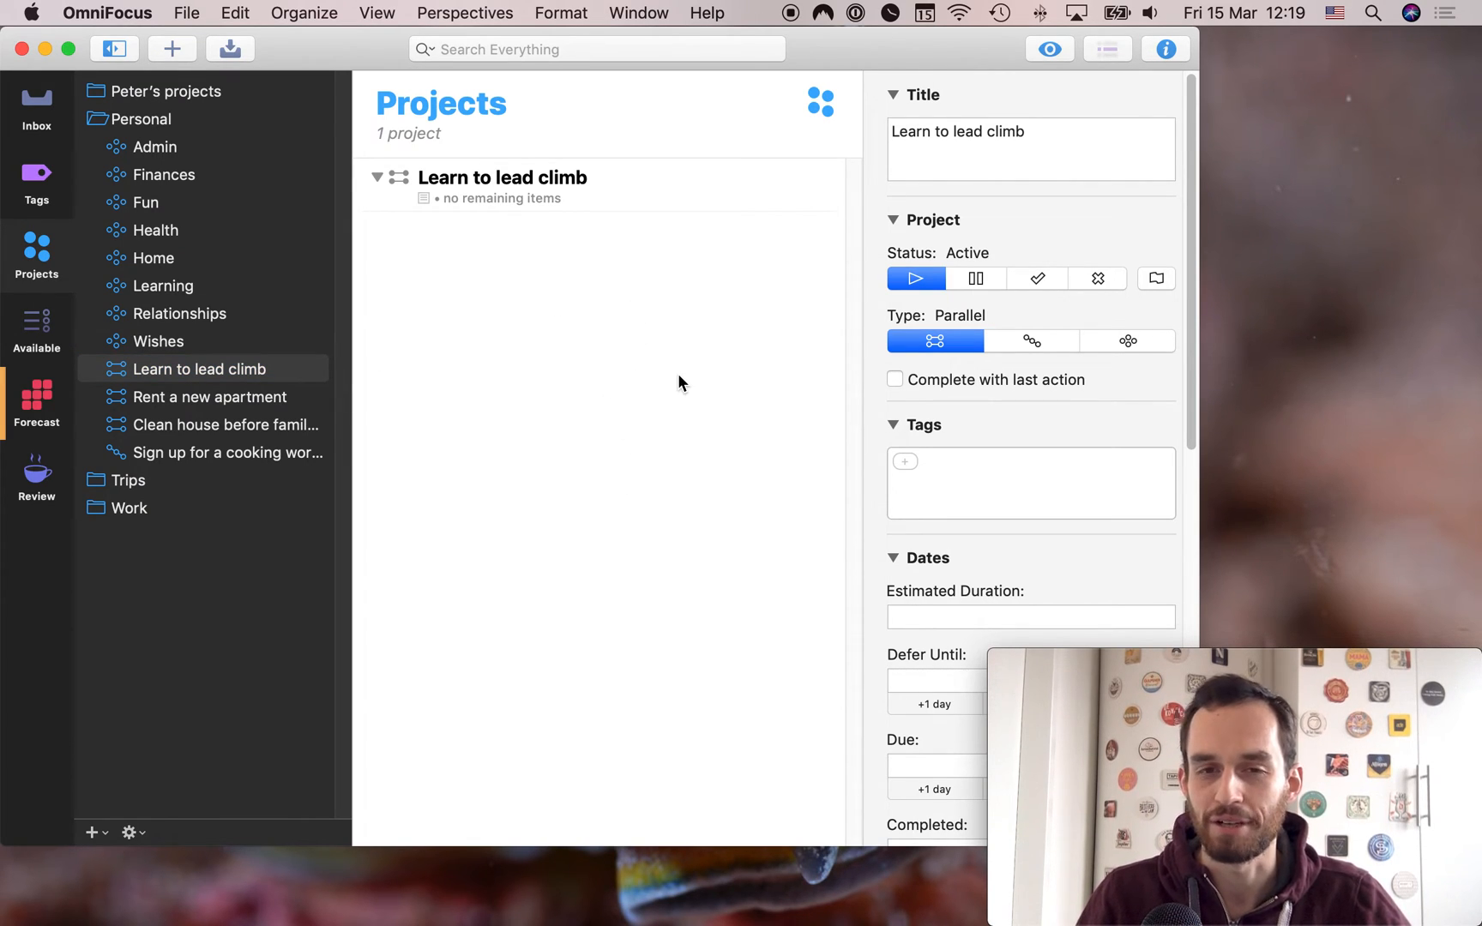
pyautogui.moveTo(926, 384)
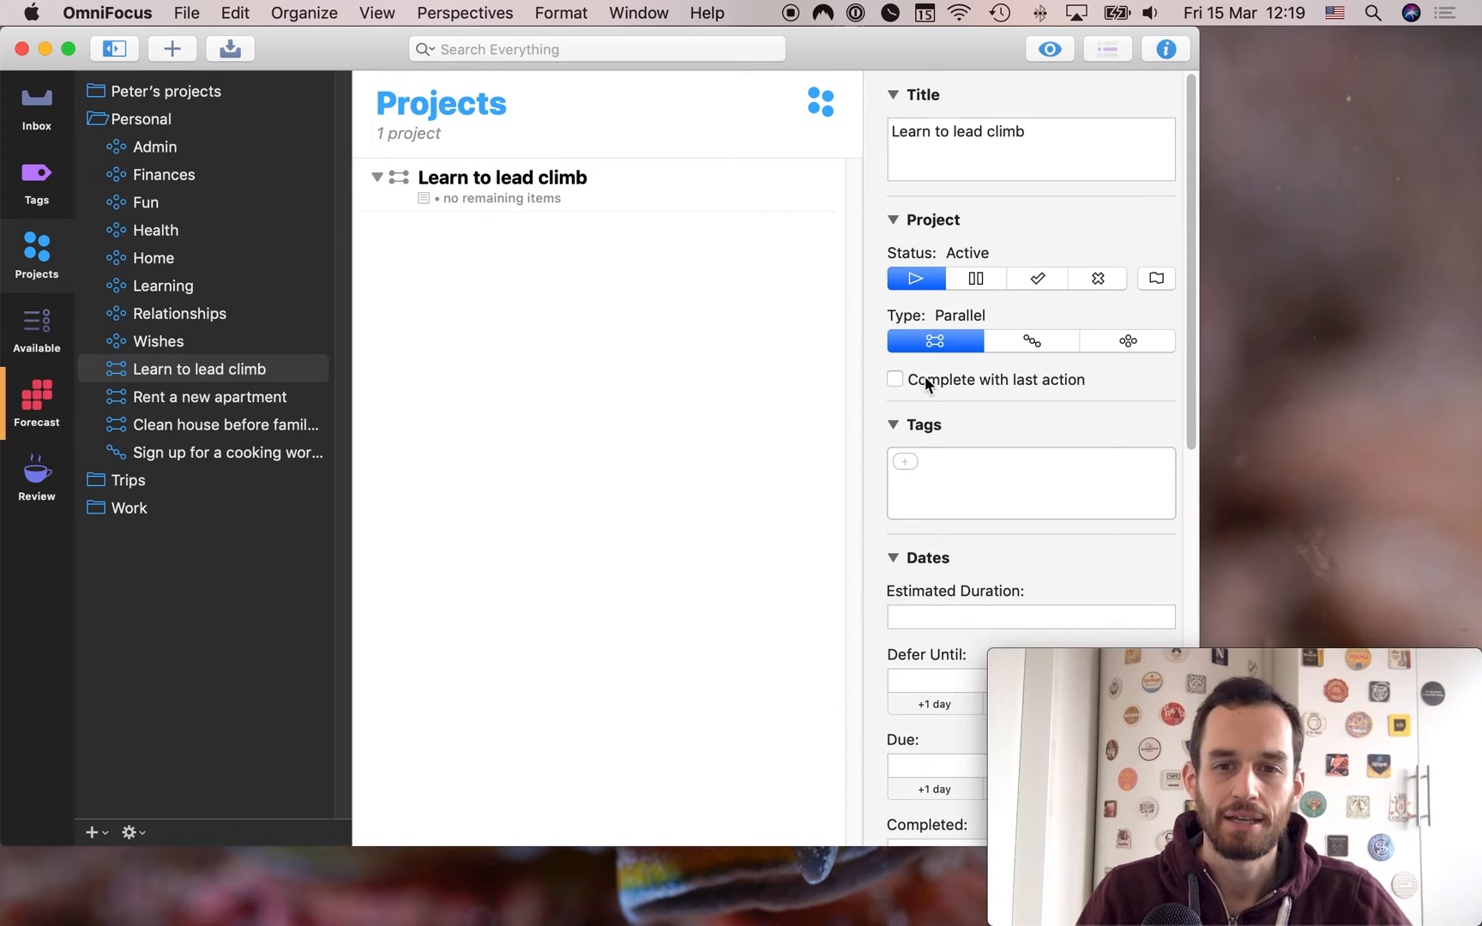
pyautogui.click(895, 379)
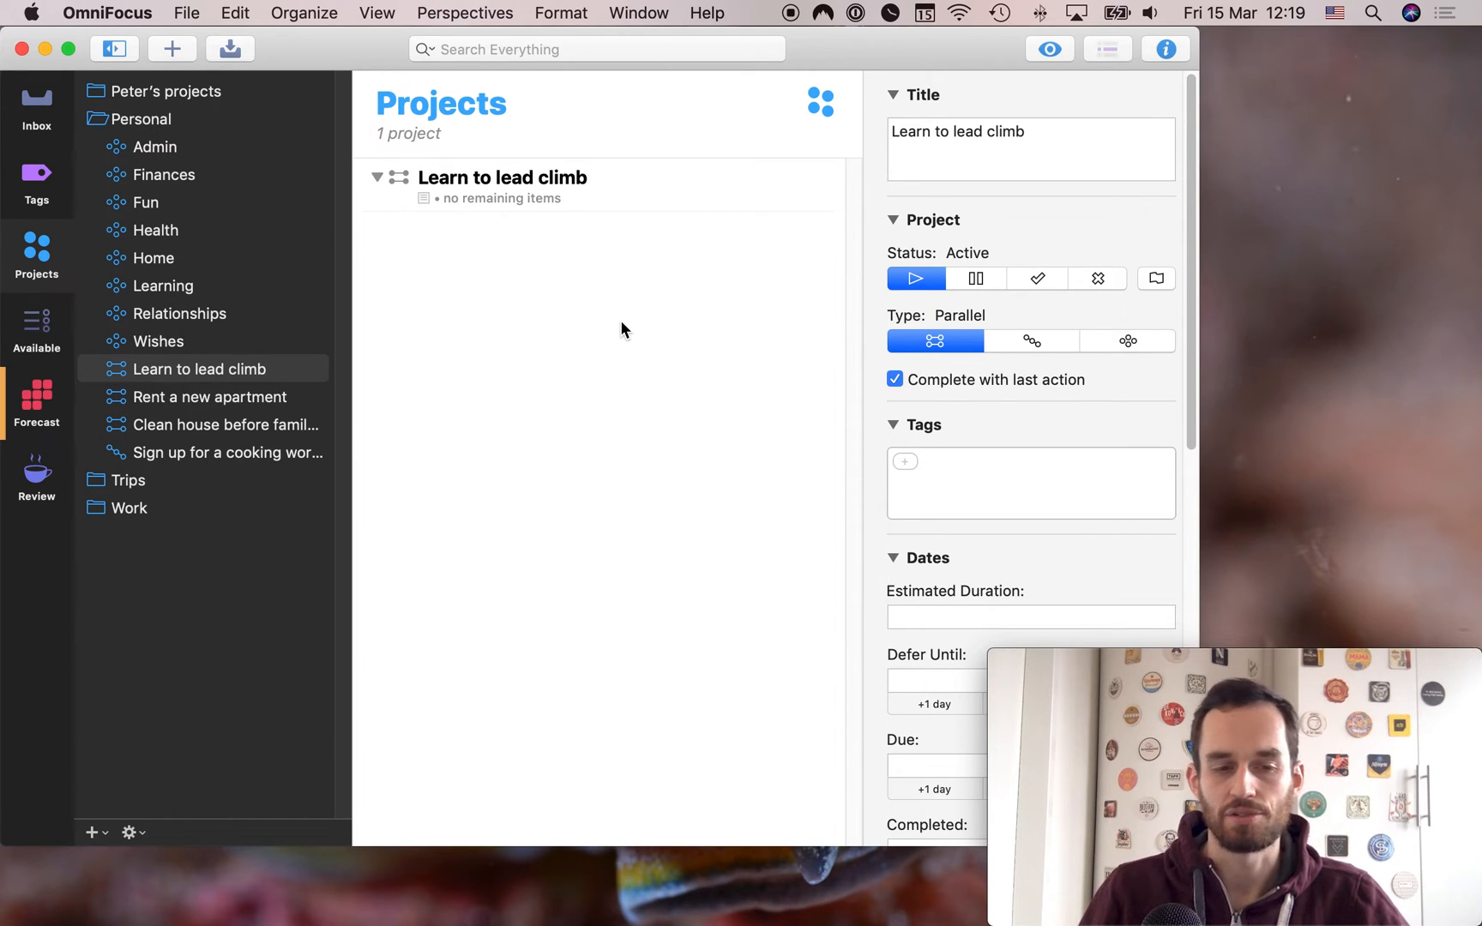
pyautogui.moveTo(112, 146)
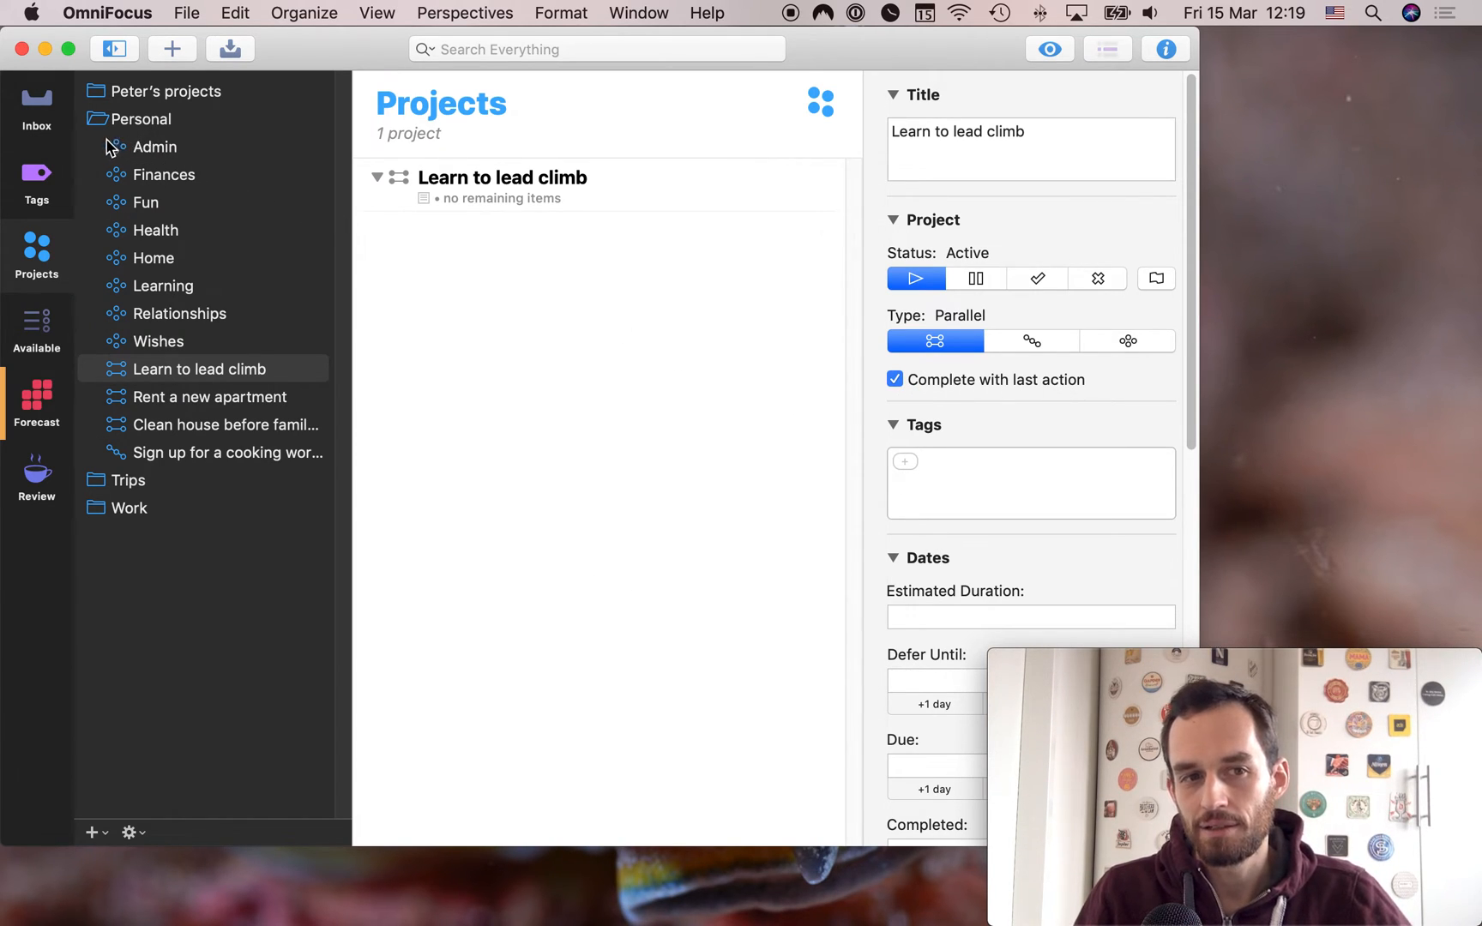
pyautogui.moveTo(340, 142)
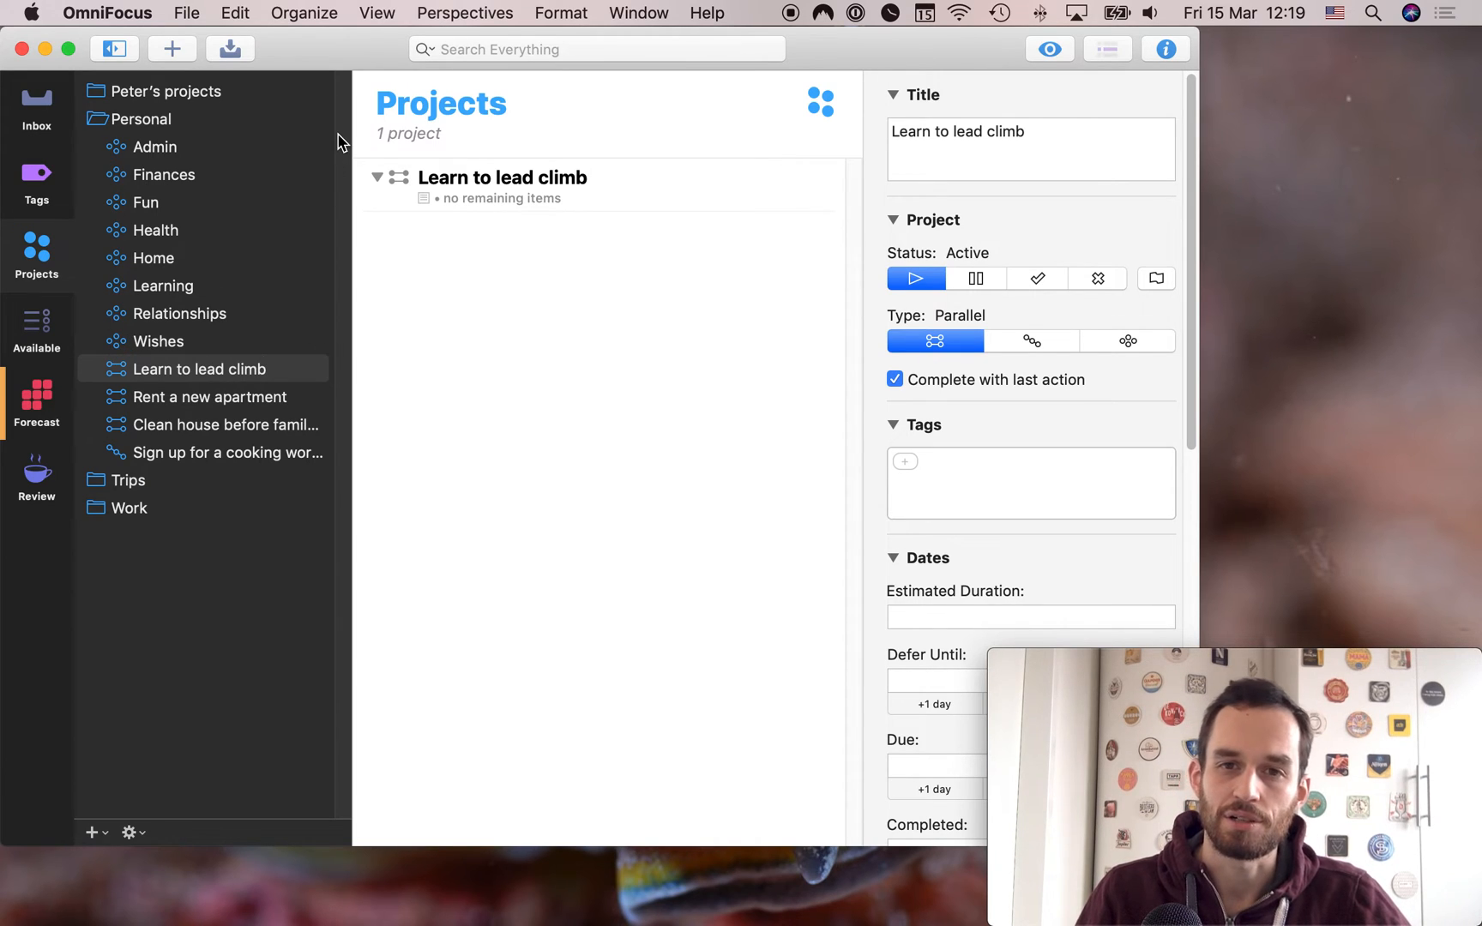
pyautogui.moveTo(333, 383)
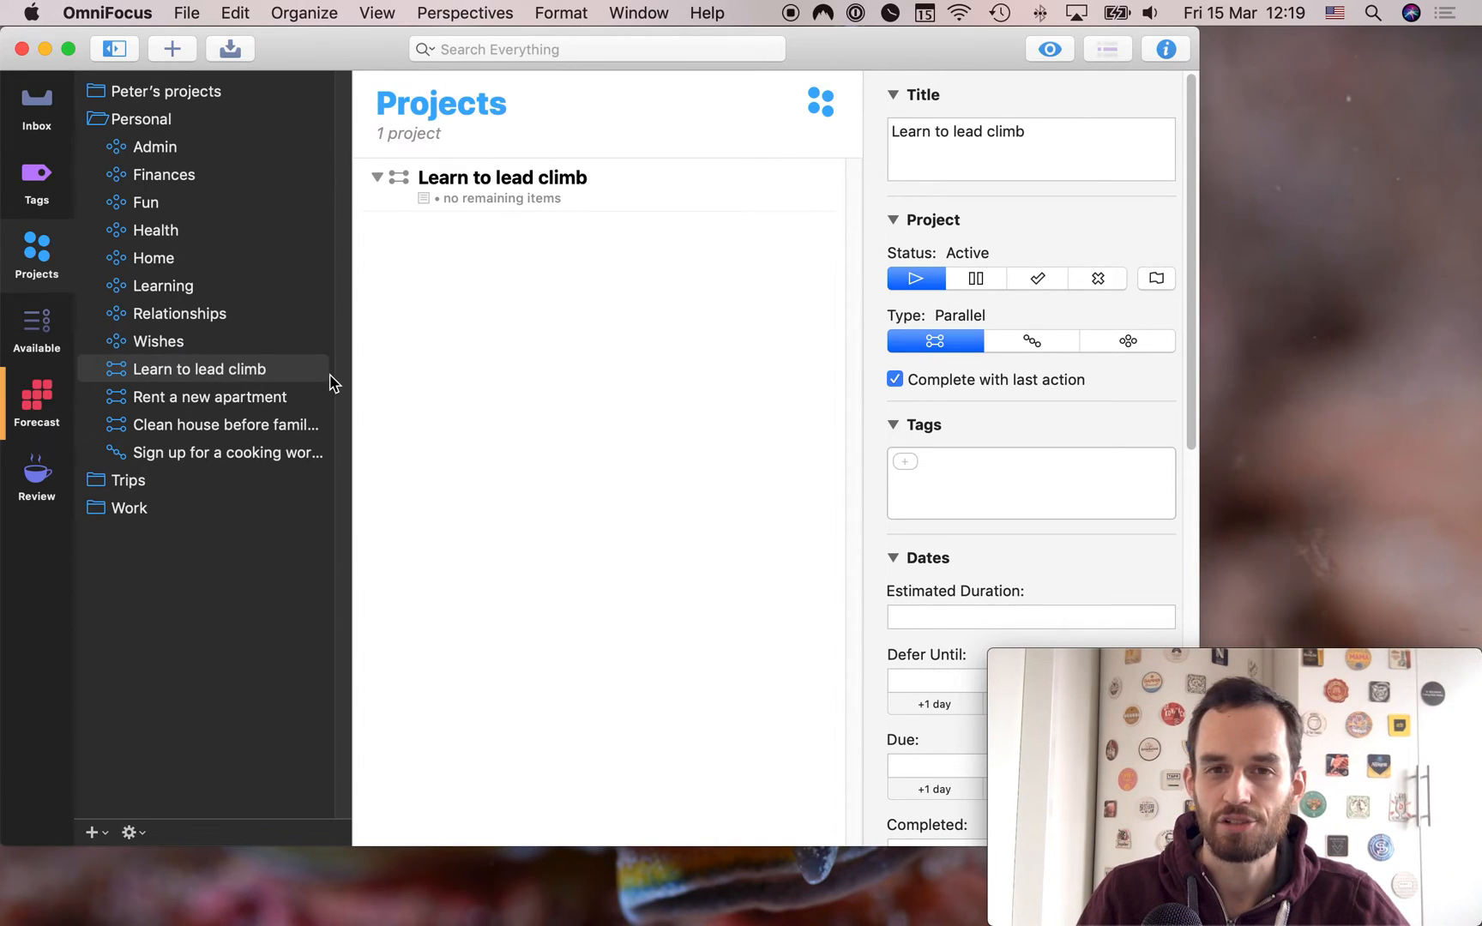
pyautogui.moveTo(503, 367)
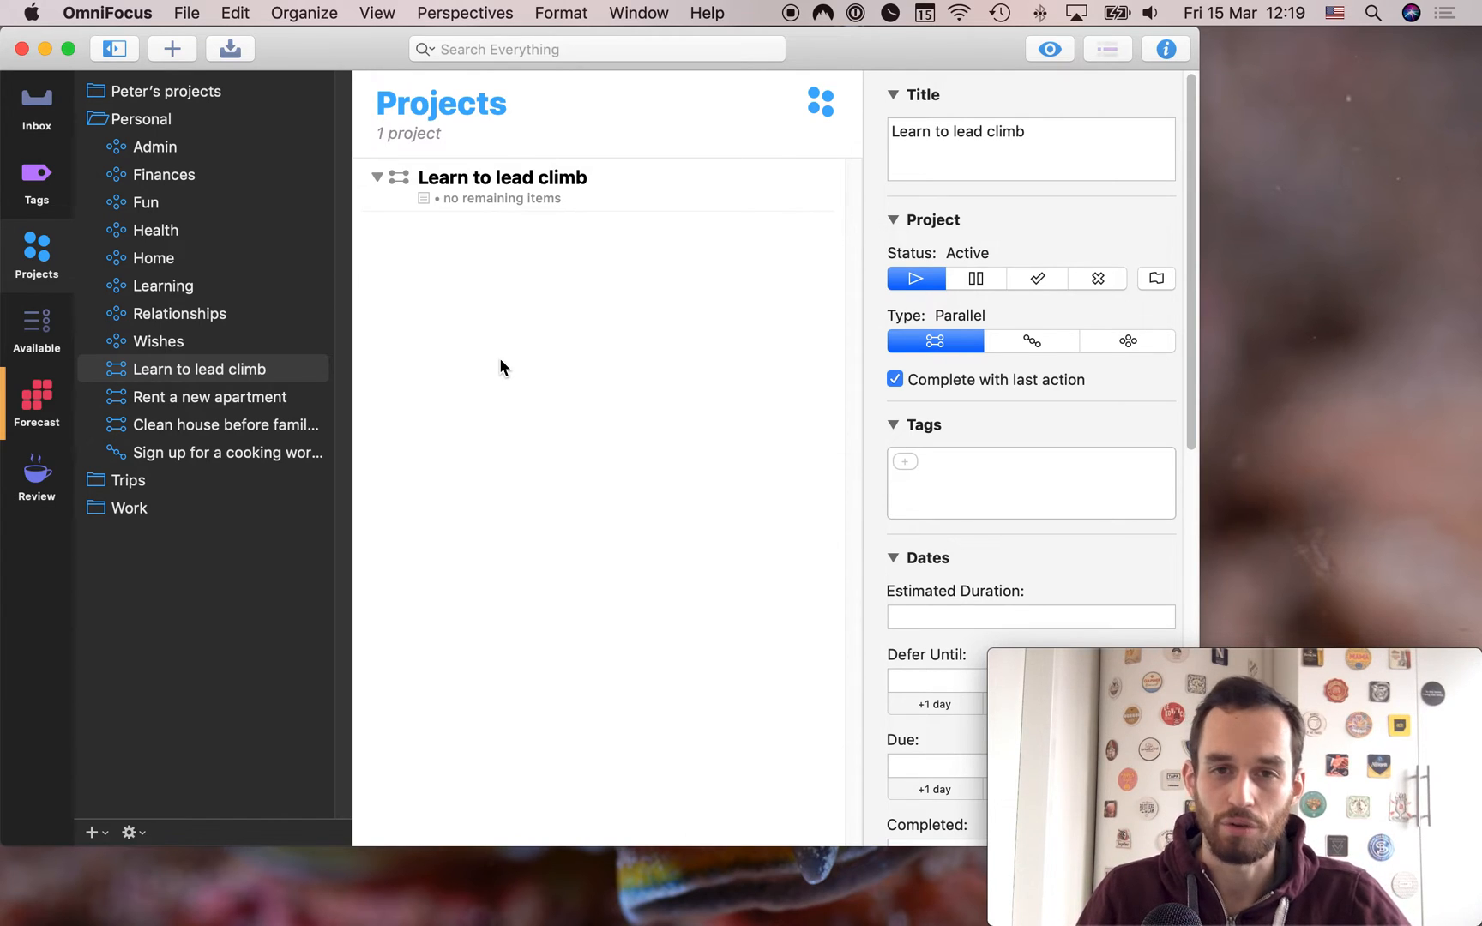
pyautogui.moveTo(533, 220)
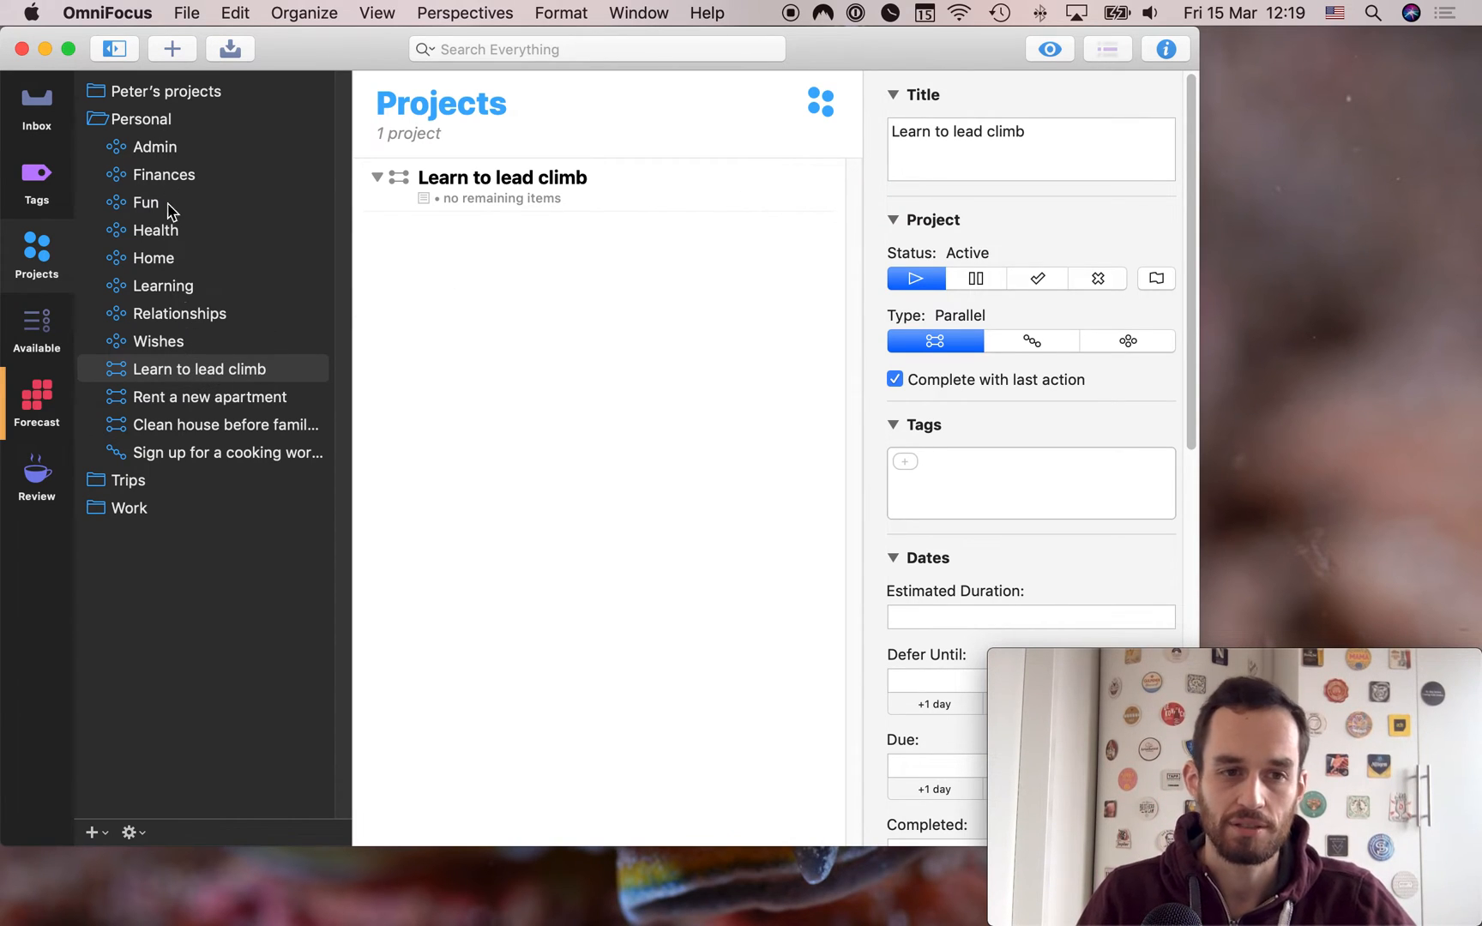
pyautogui.moveTo(596, 329)
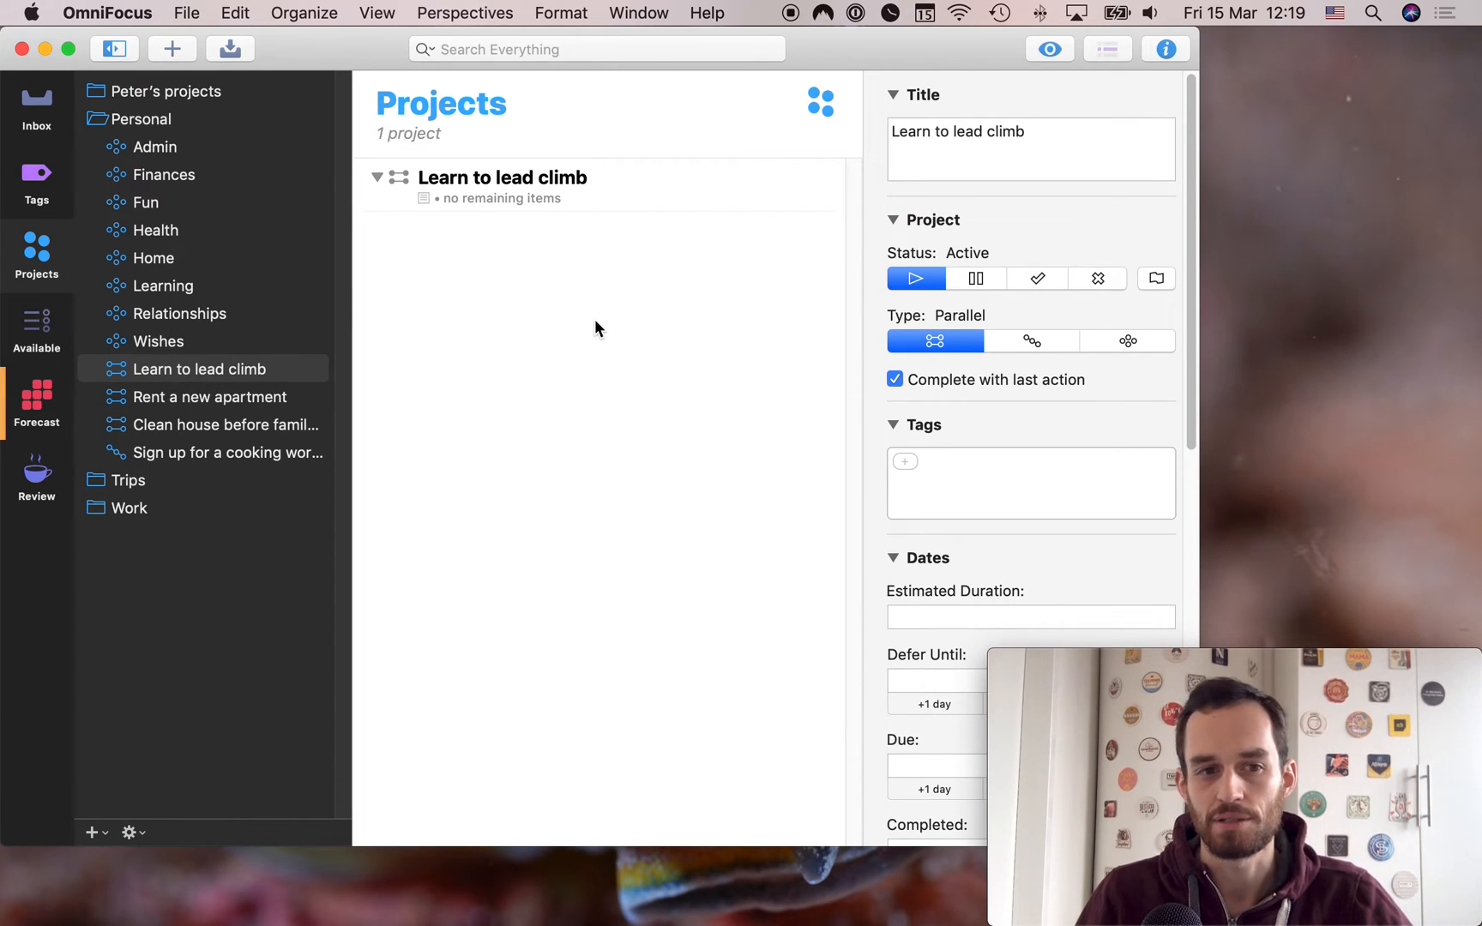
pyautogui.moveTo(106, 187)
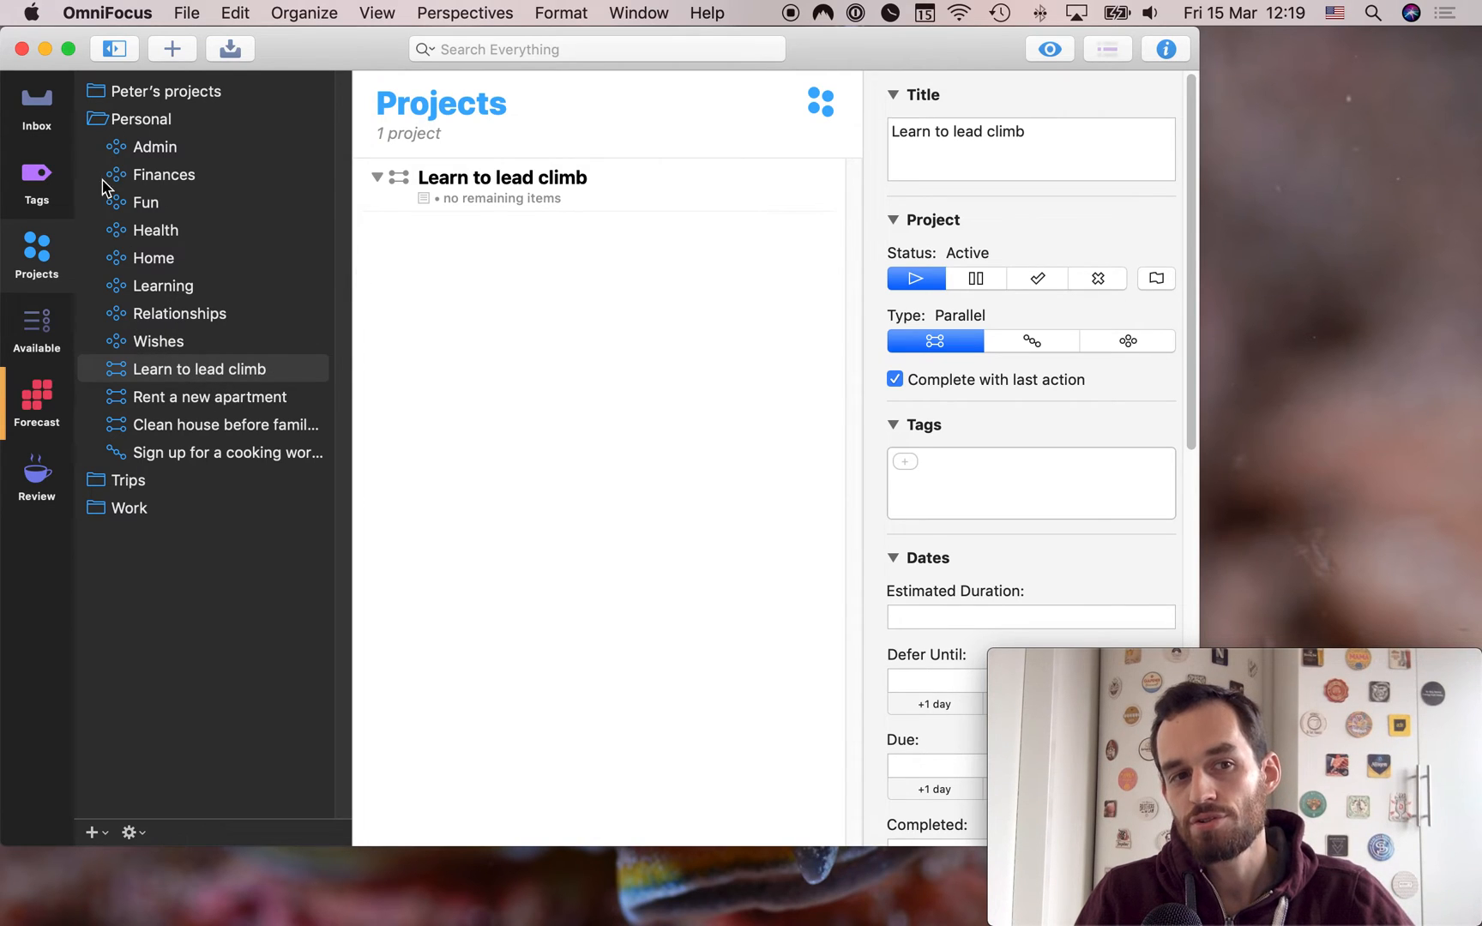
pyautogui.moveTo(110, 220)
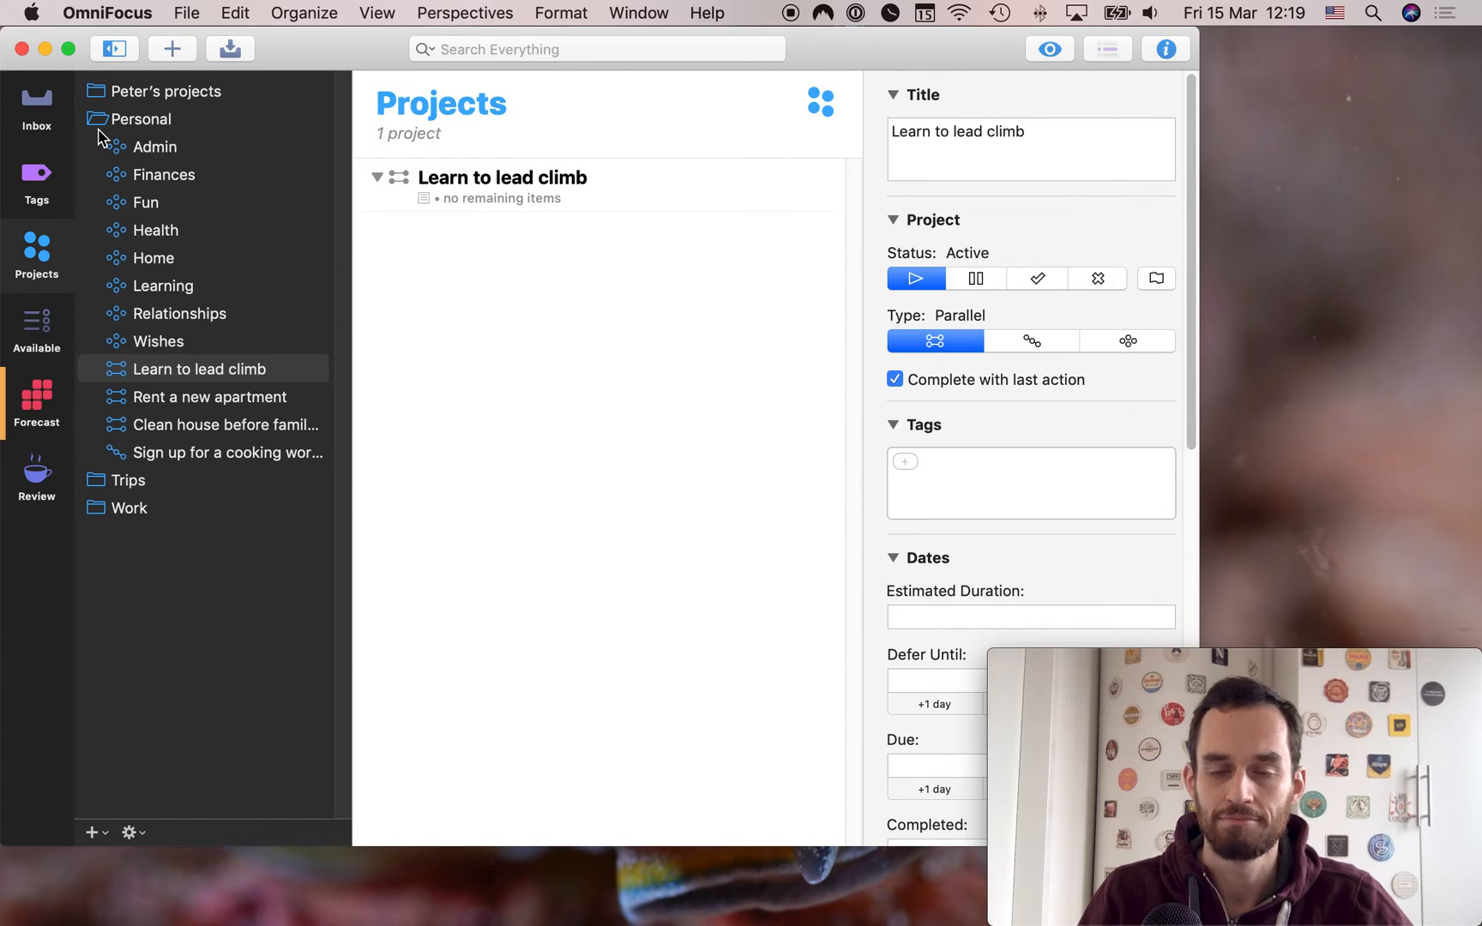
pyautogui.moveTo(194, 396)
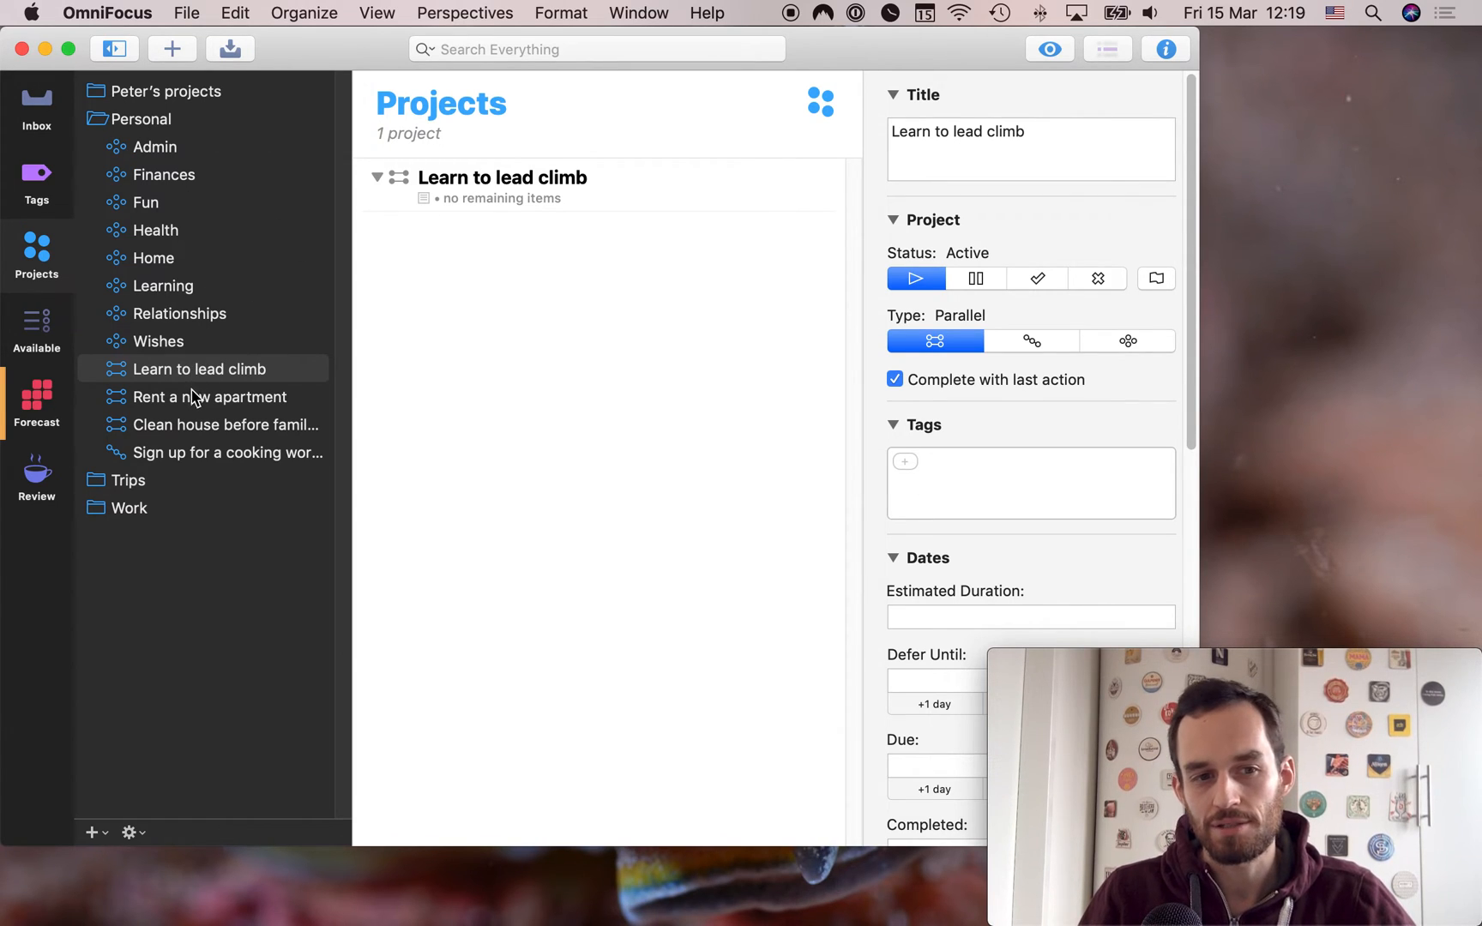
pyautogui.moveTo(336, 387)
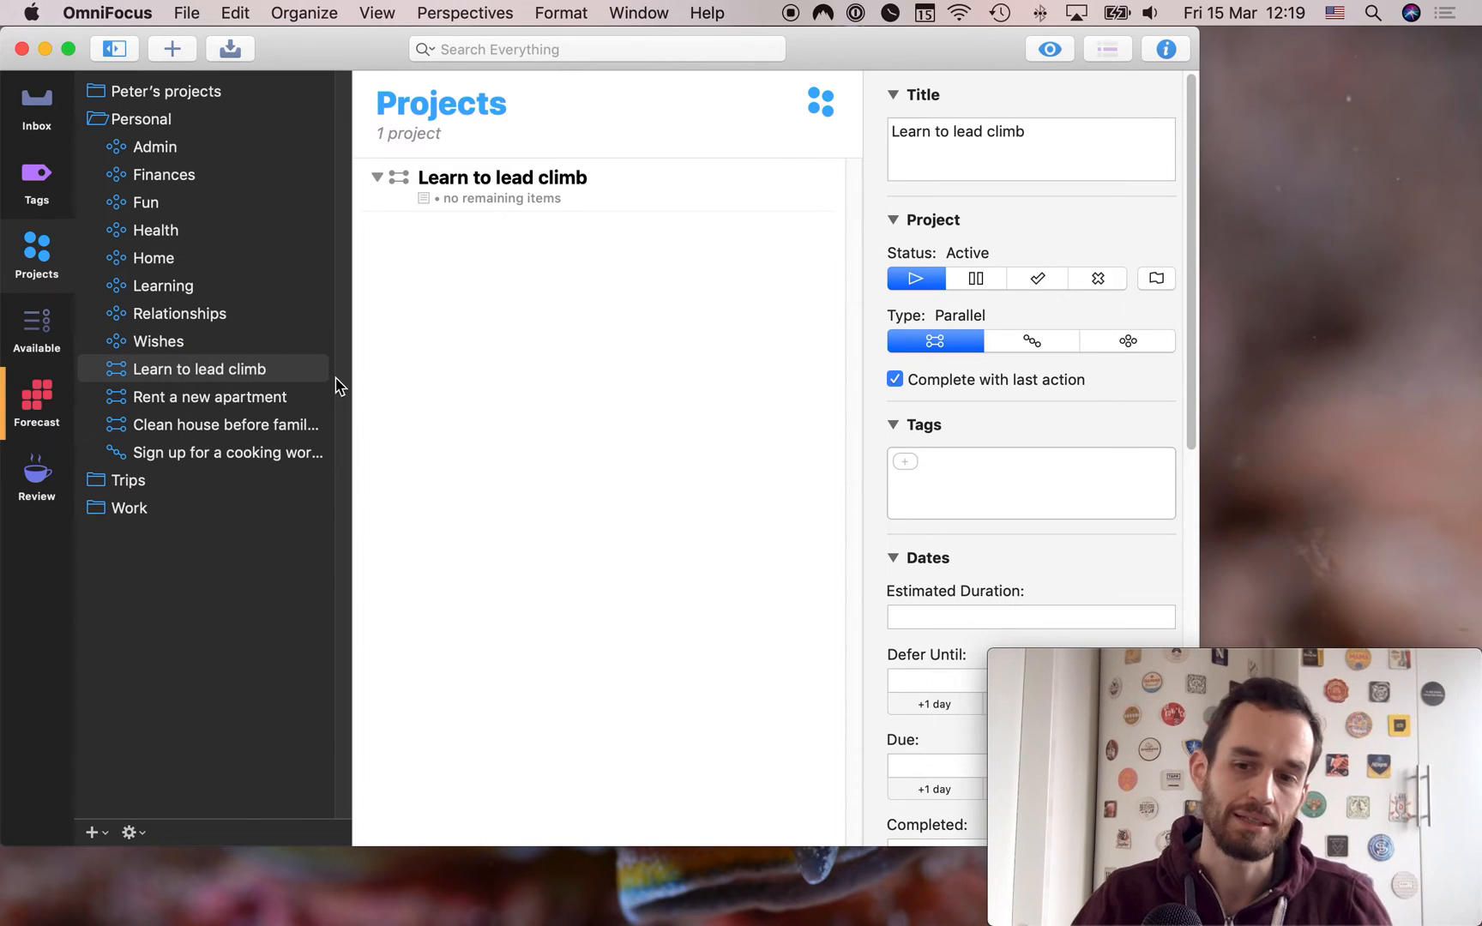
pyautogui.moveTo(295, 437)
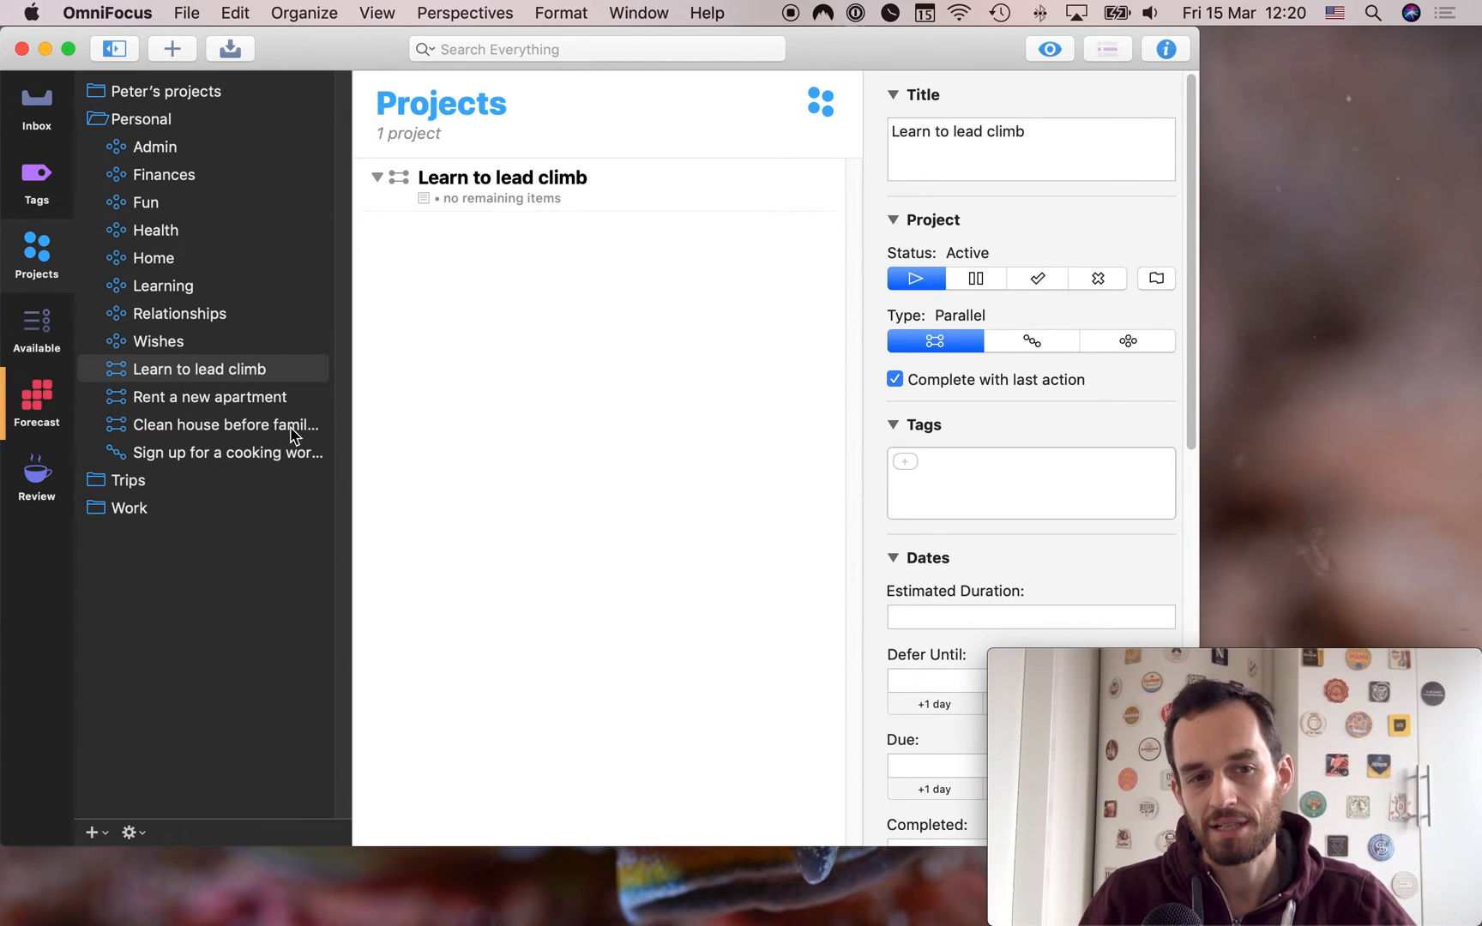
pyautogui.moveTo(283, 393)
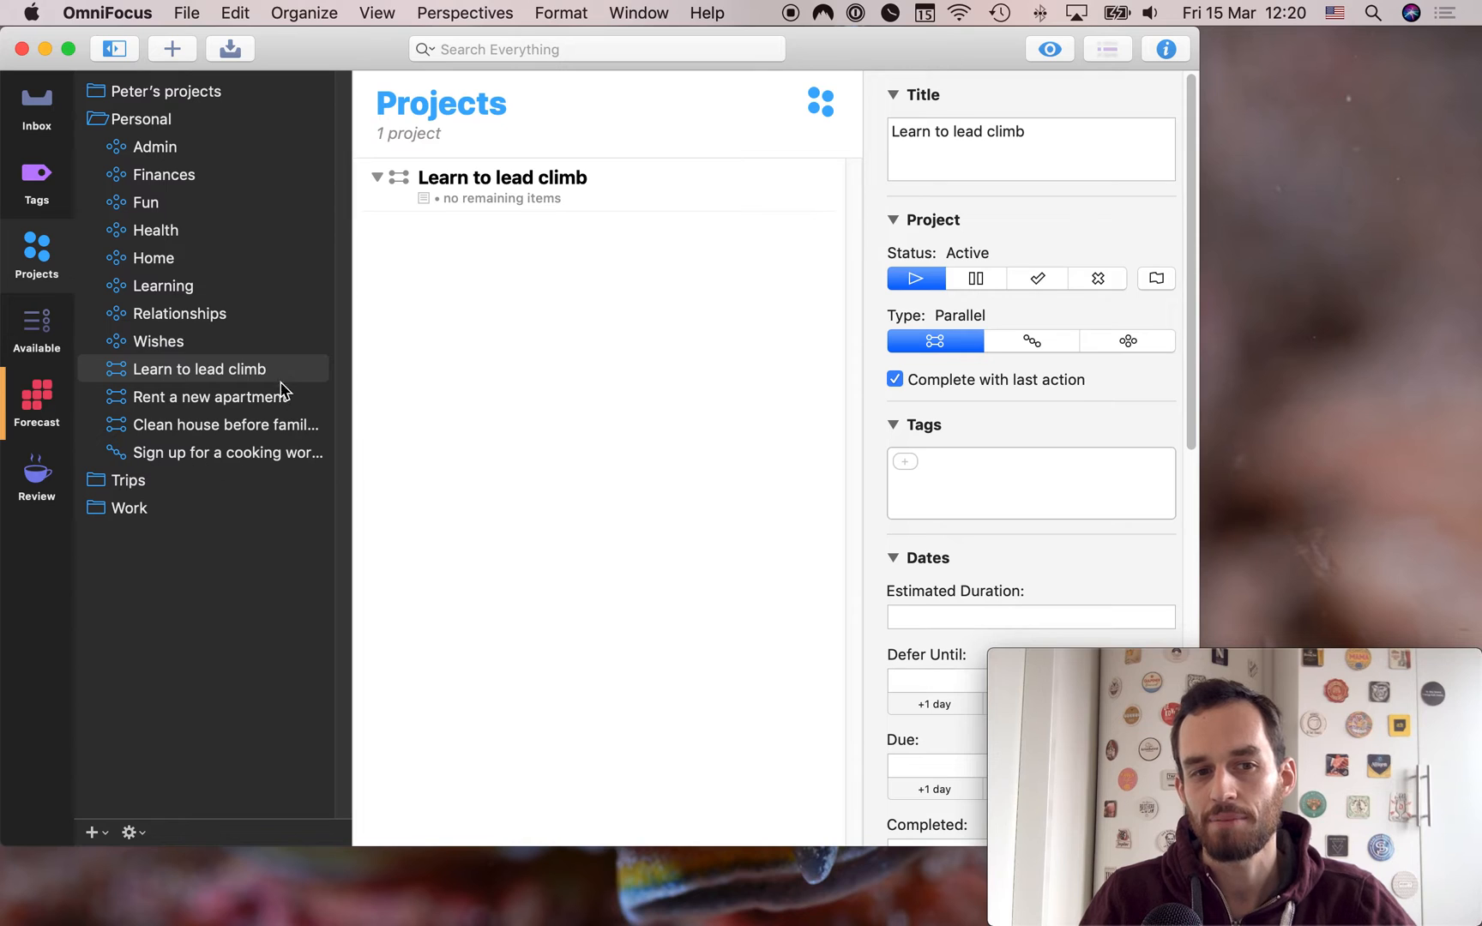
pyautogui.moveTo(302, 425)
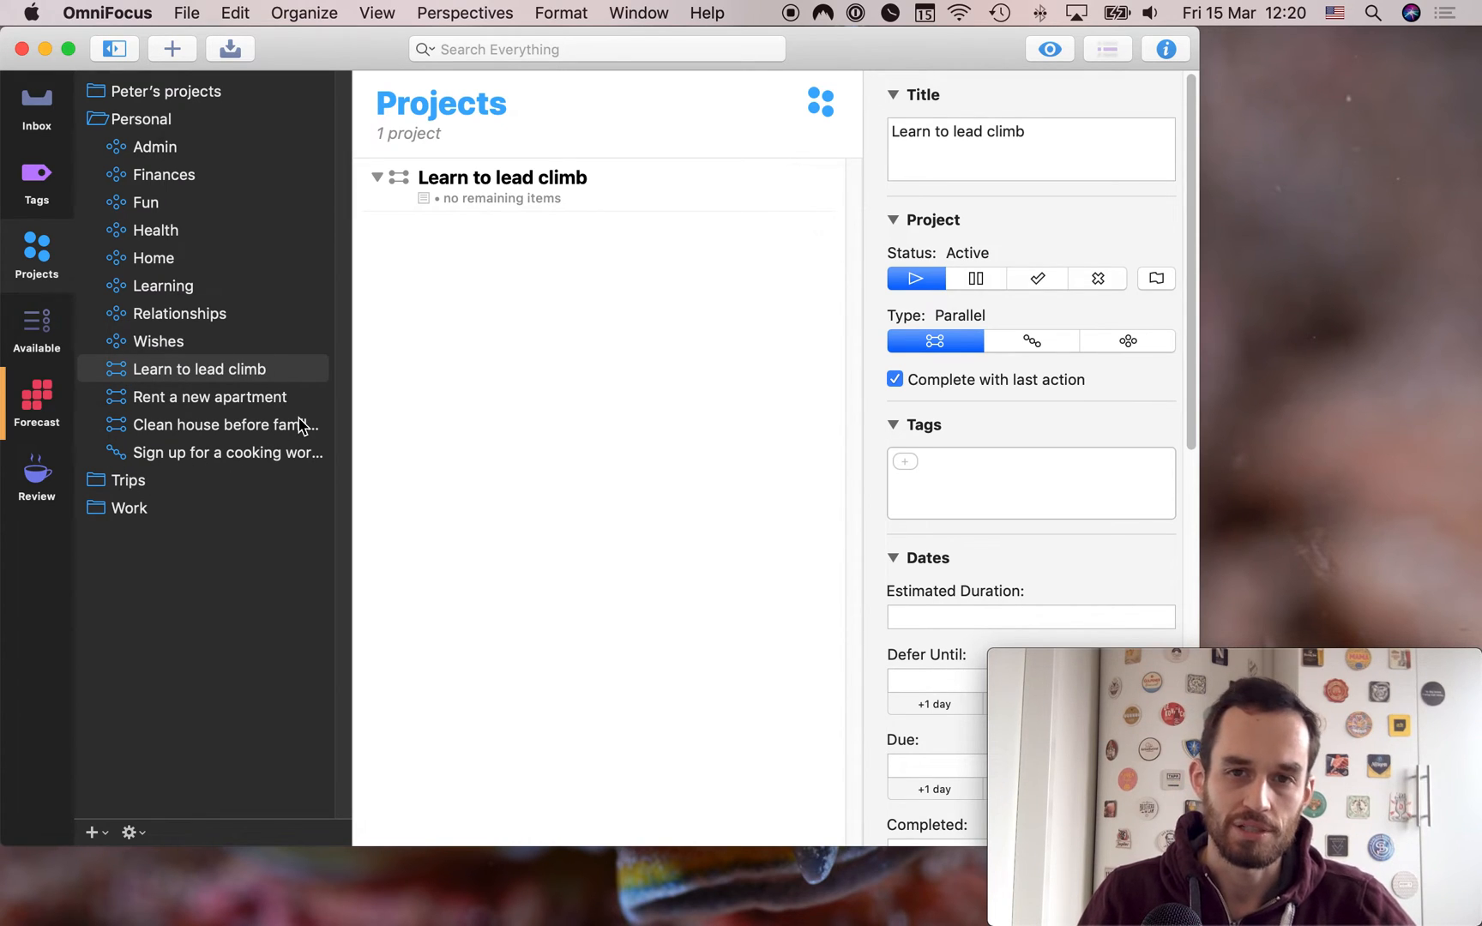
pyautogui.moveTo(114, 321)
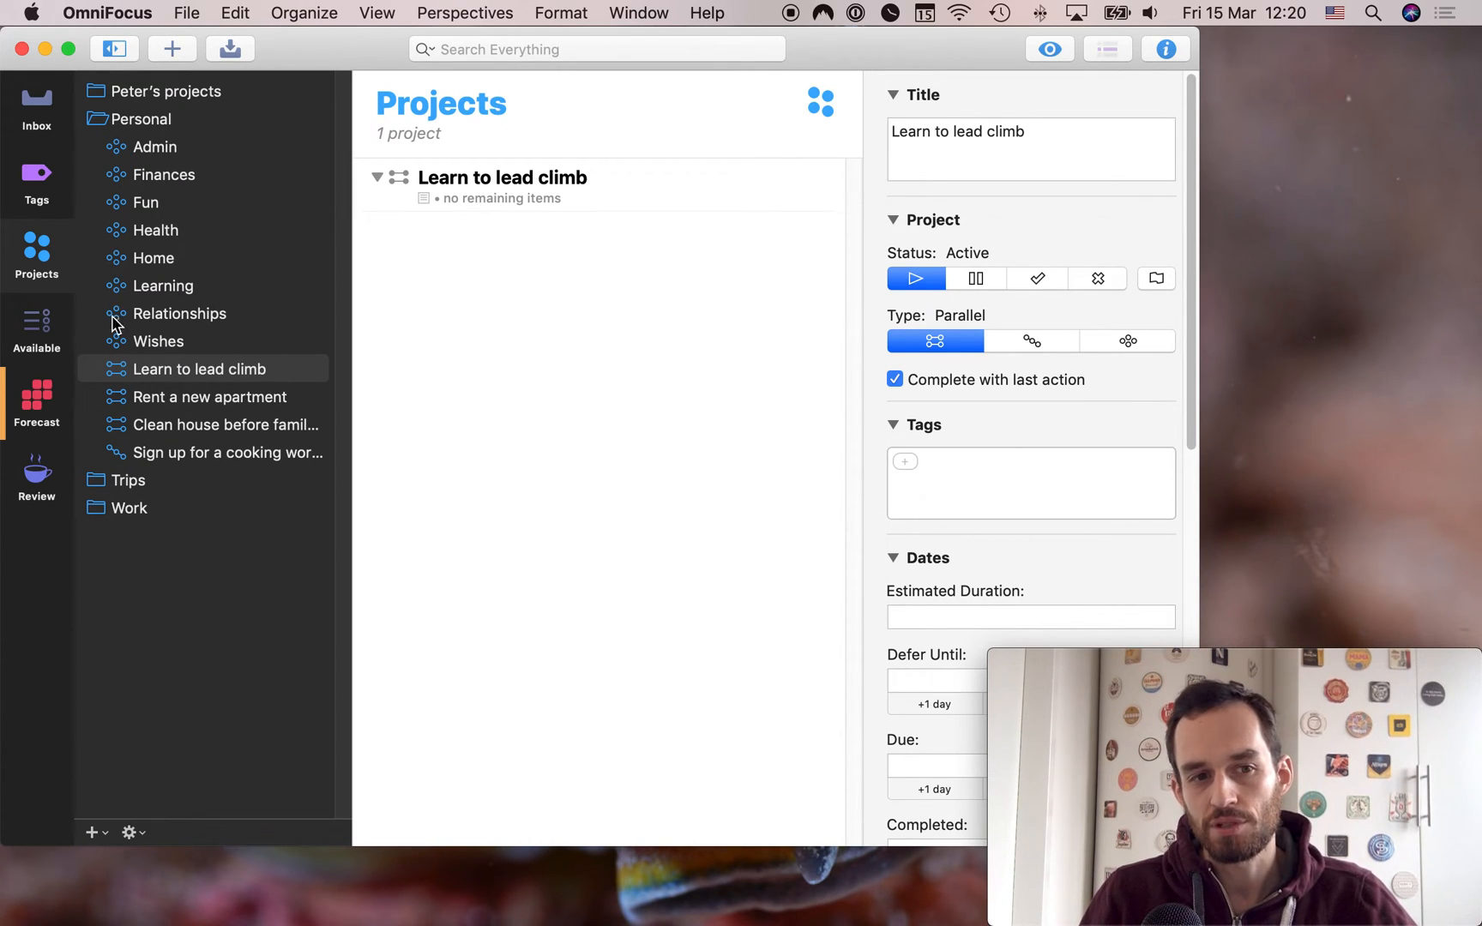
pyautogui.moveTo(116, 367)
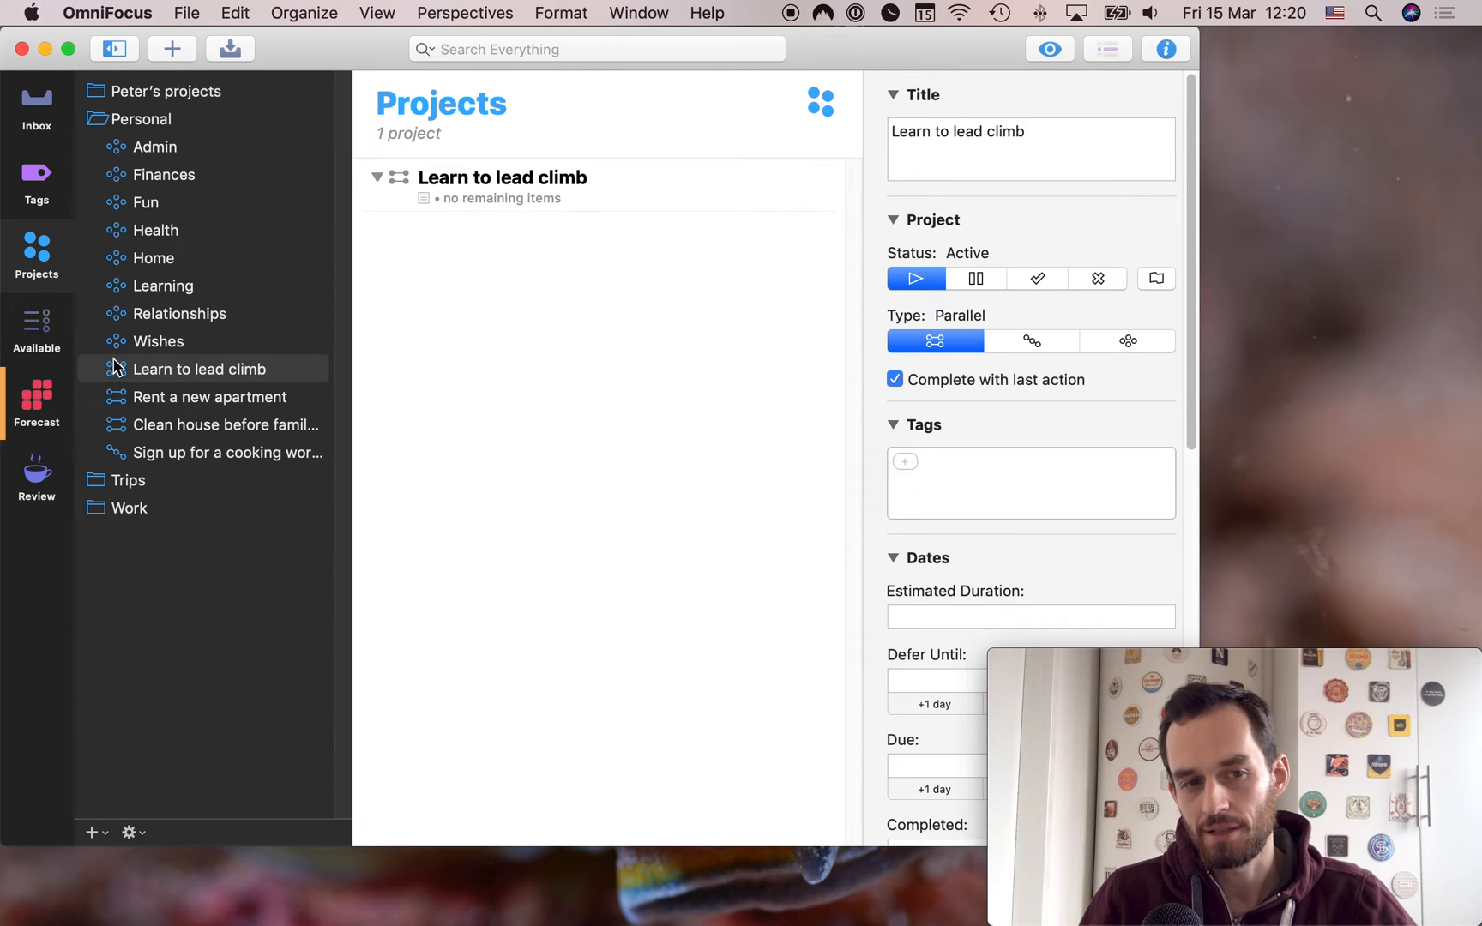
pyautogui.moveTo(129, 151)
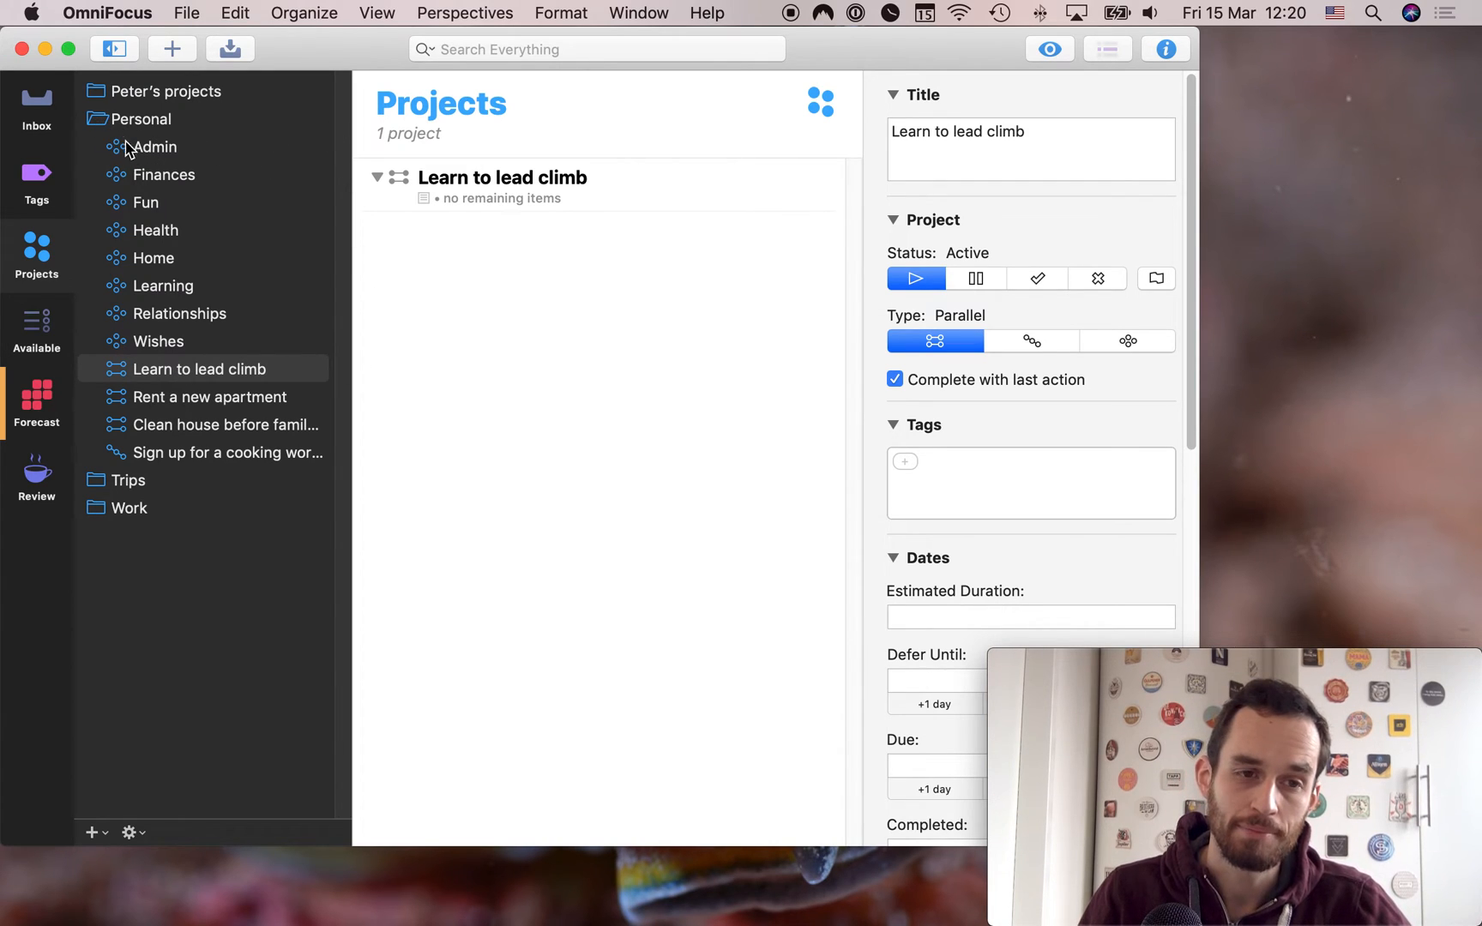
pyautogui.moveTo(237, 177)
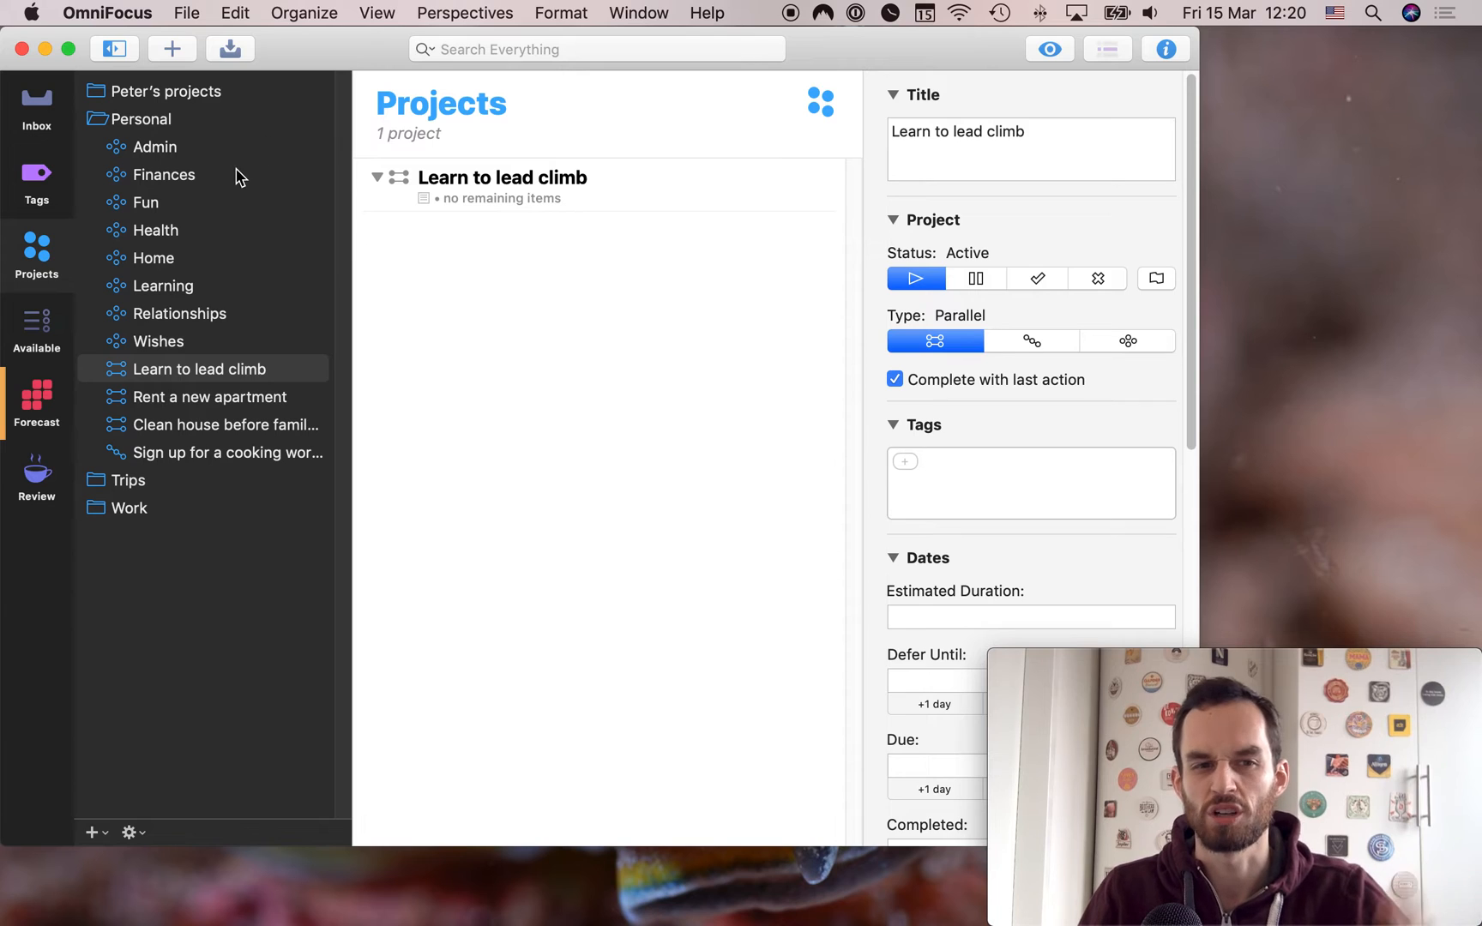
pyautogui.moveTo(238, 357)
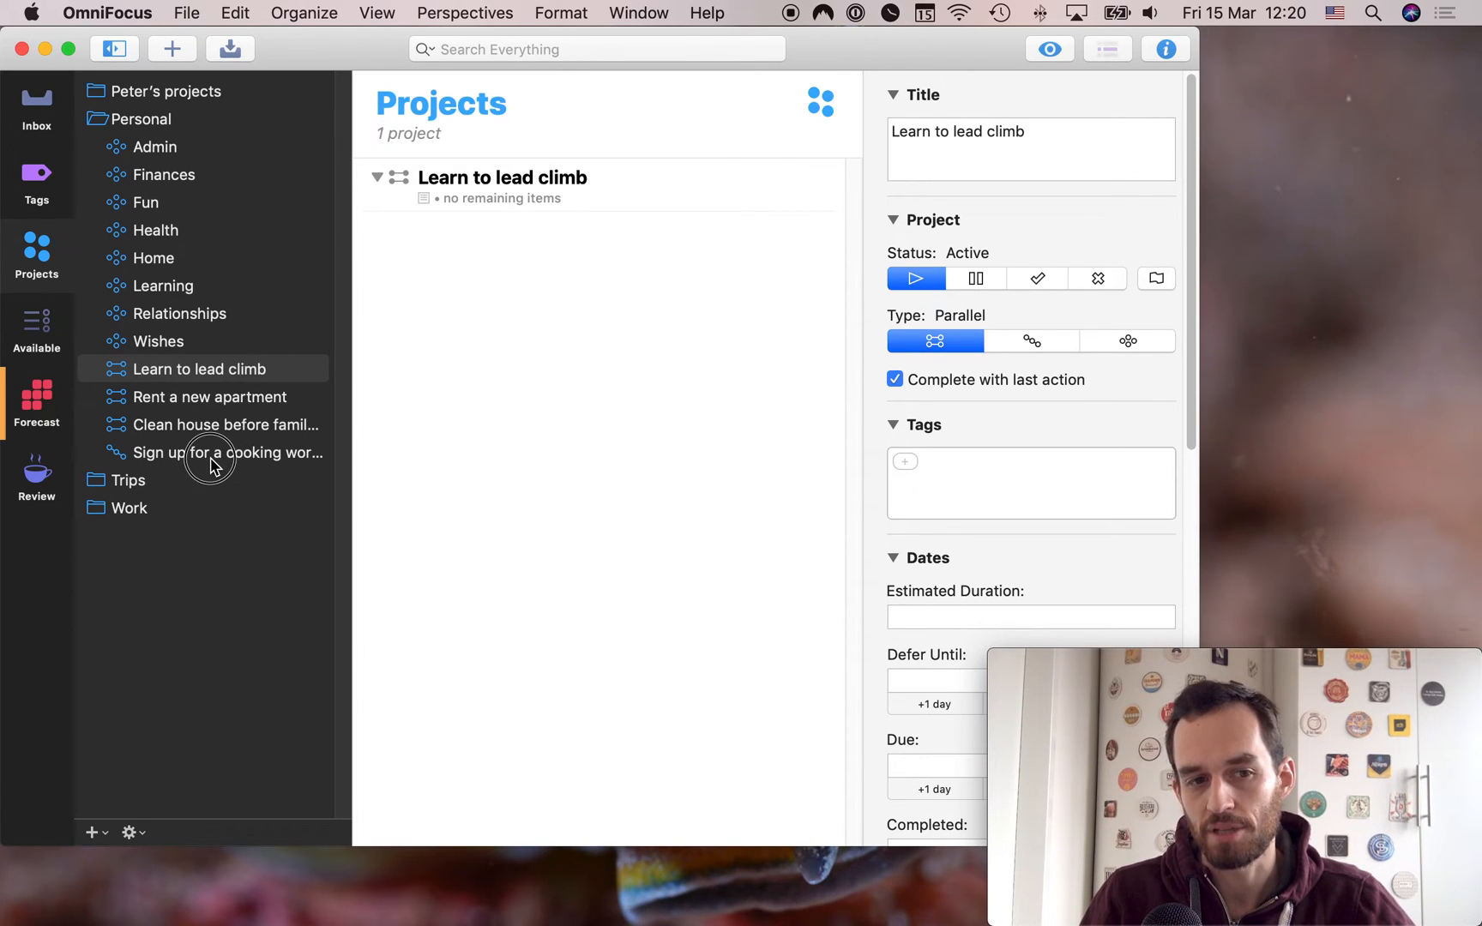
# View Sign up for a cooking workshop with its five sequential actions, now above Learn to lead climb
pyautogui.click(218, 451)
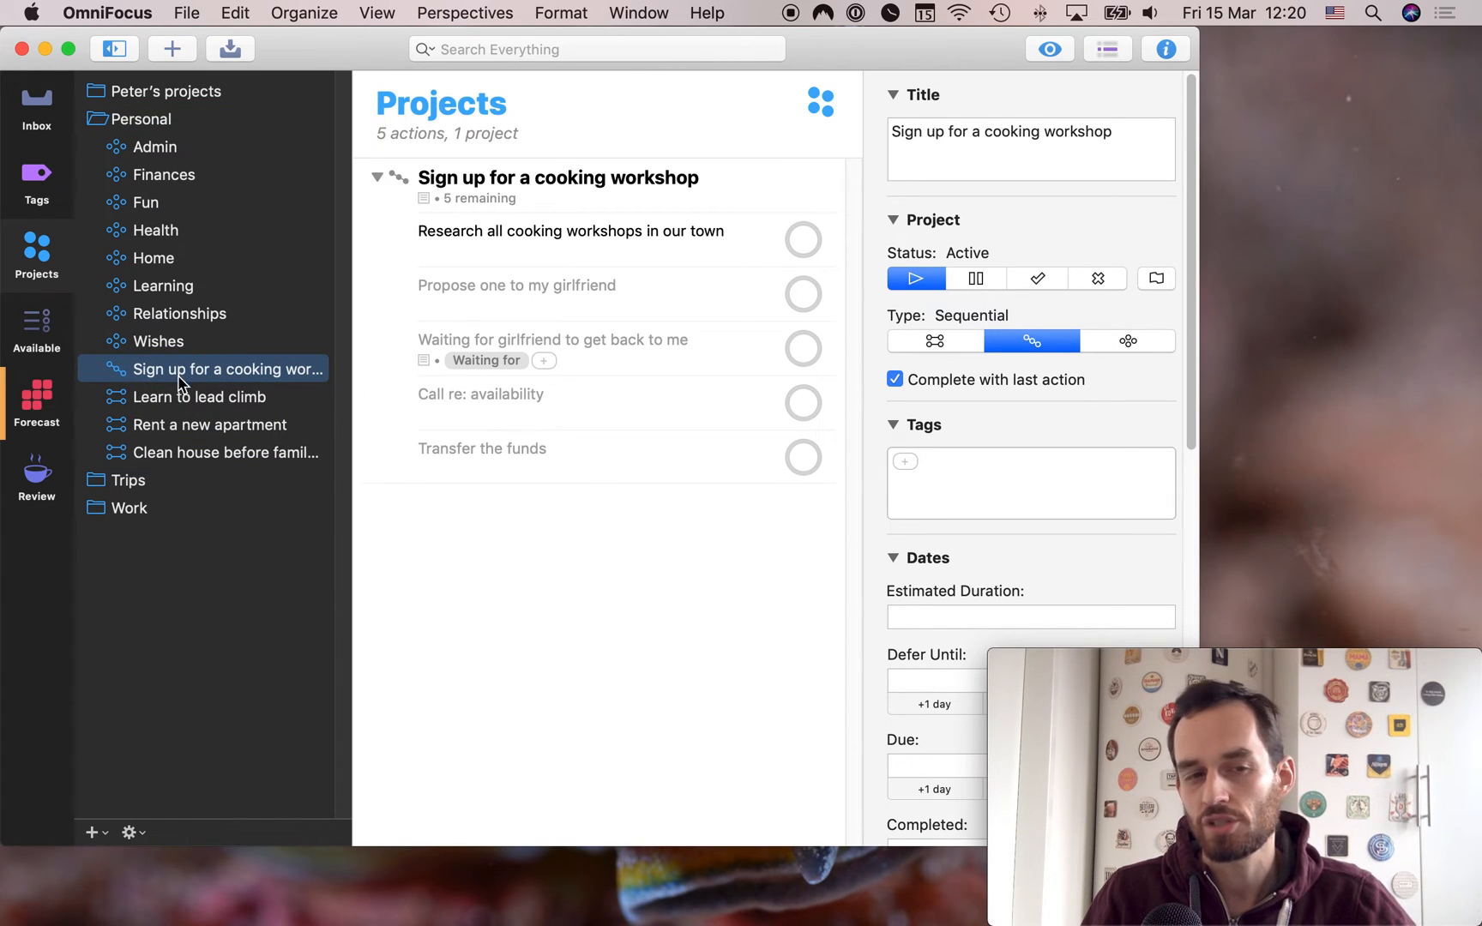
pyautogui.moveTo(238, 388)
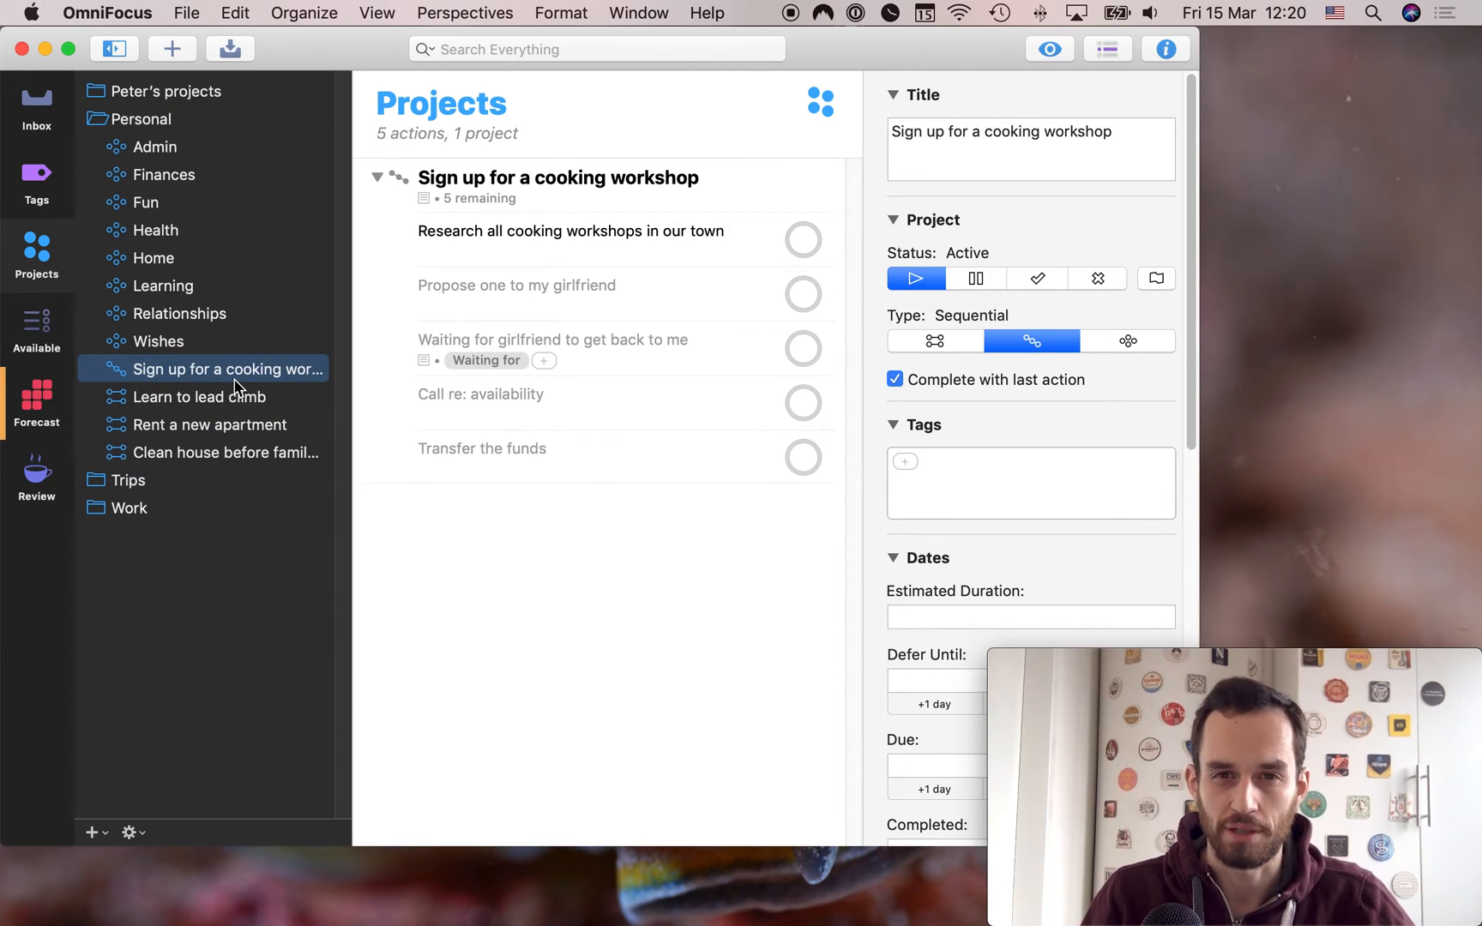
pyautogui.moveTo(700, 305)
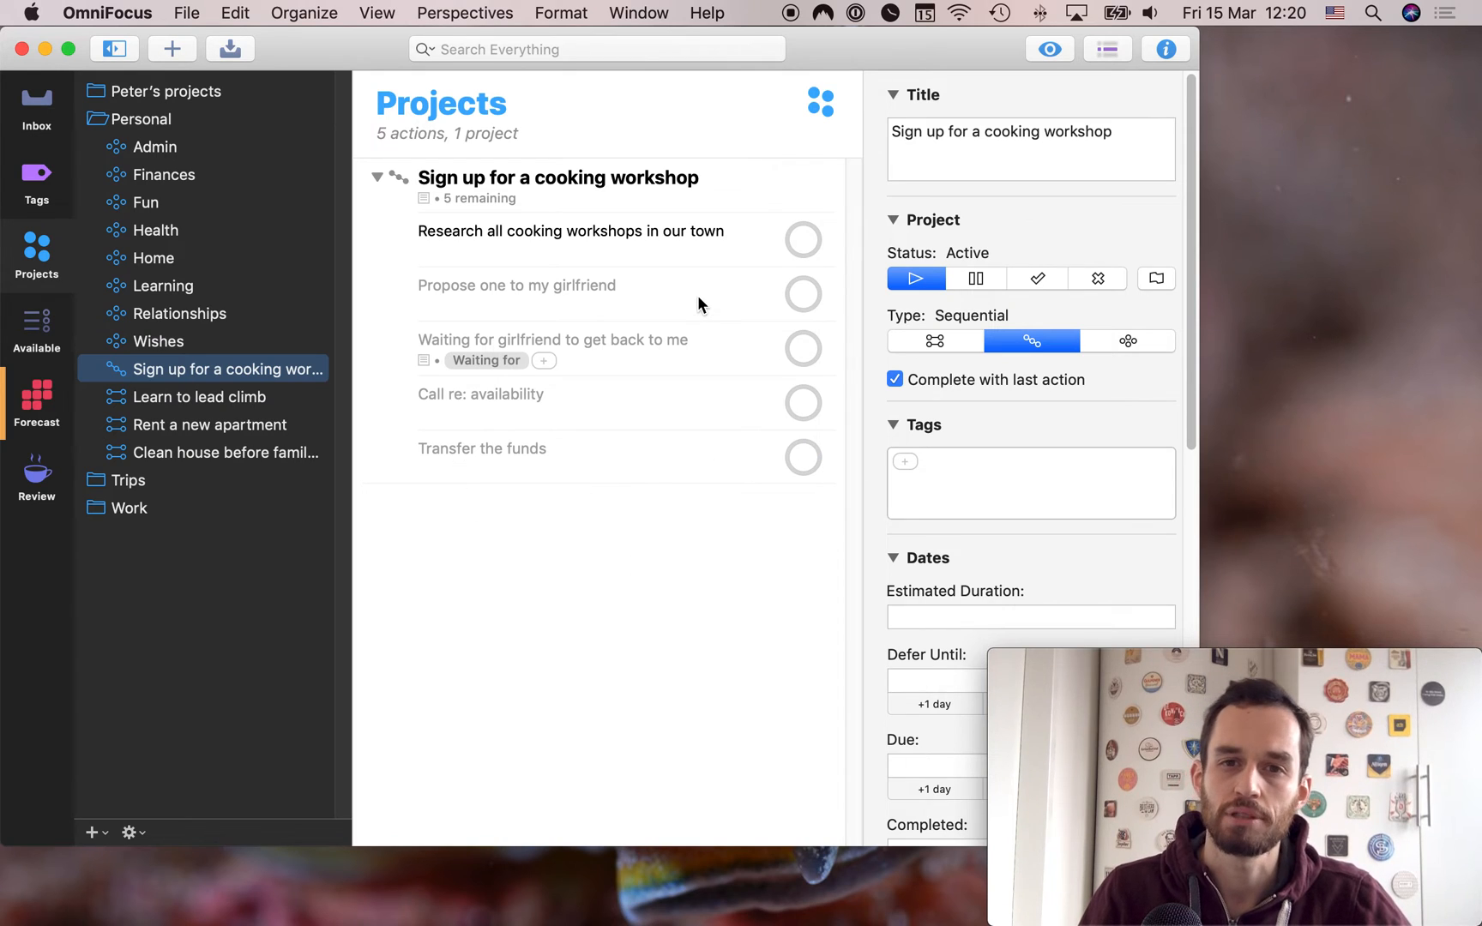
pyautogui.moveTo(321, 406)
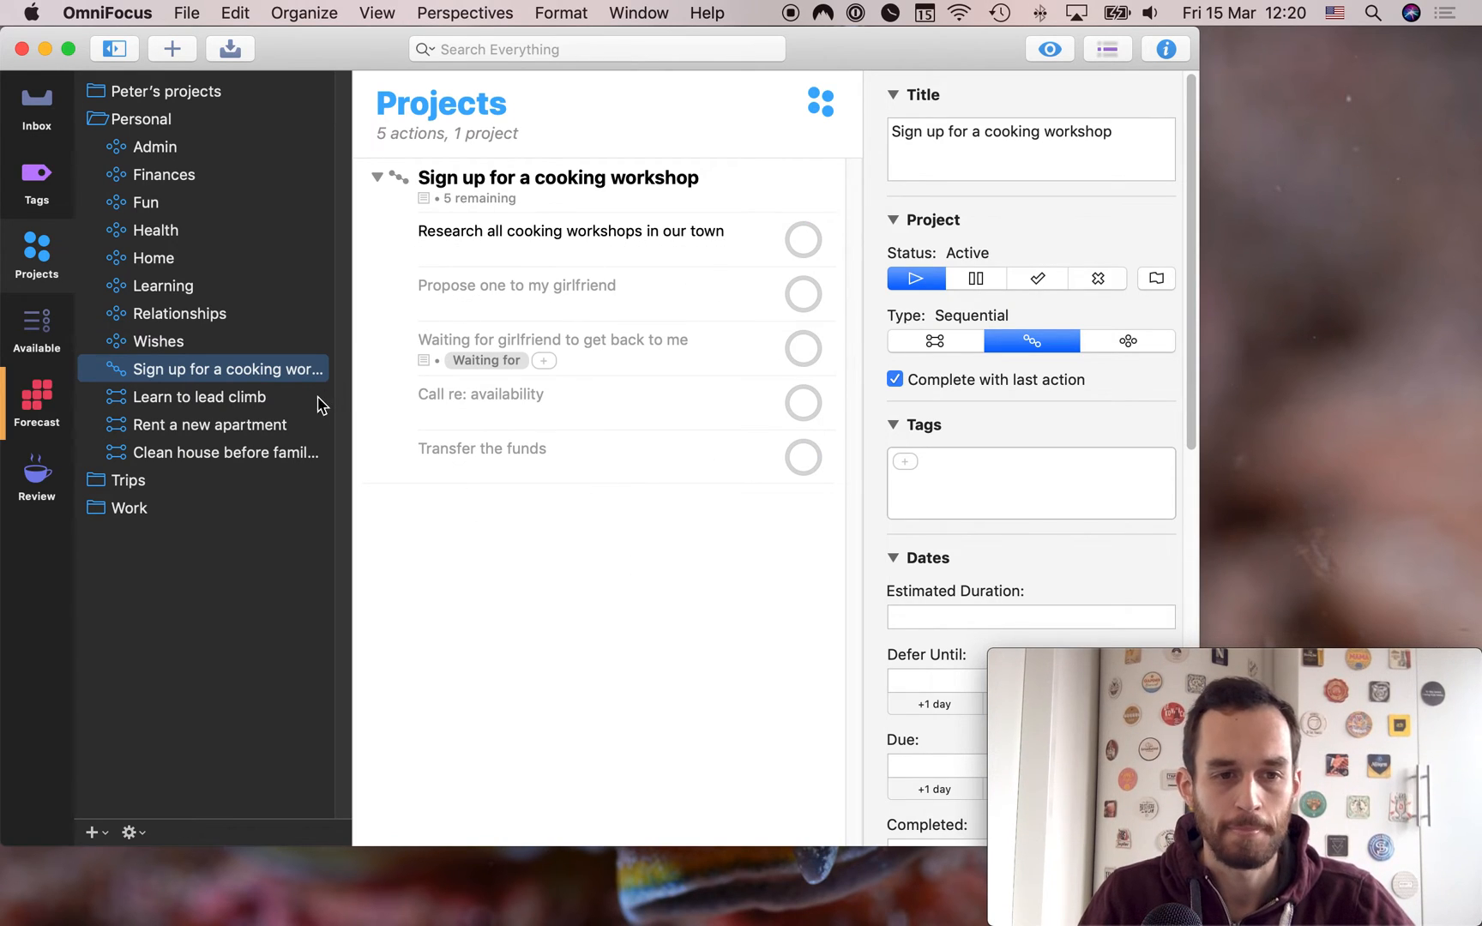
# View Rent a new apartment, then select Clean house before family visits due 17/03/2019
pyautogui.click(204, 424)
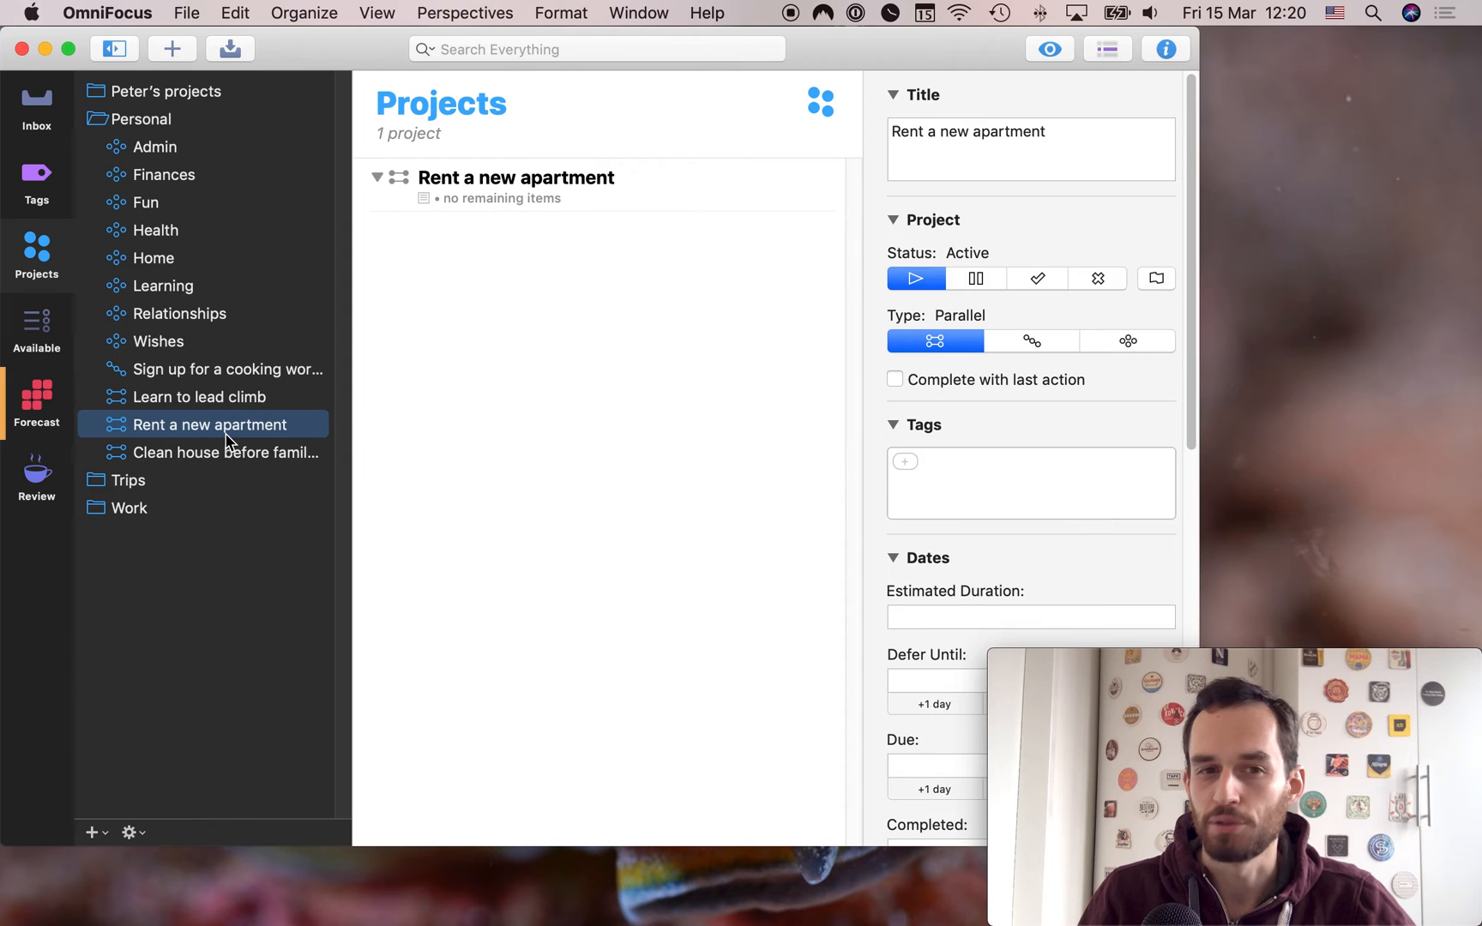
pyautogui.moveTo(201, 475)
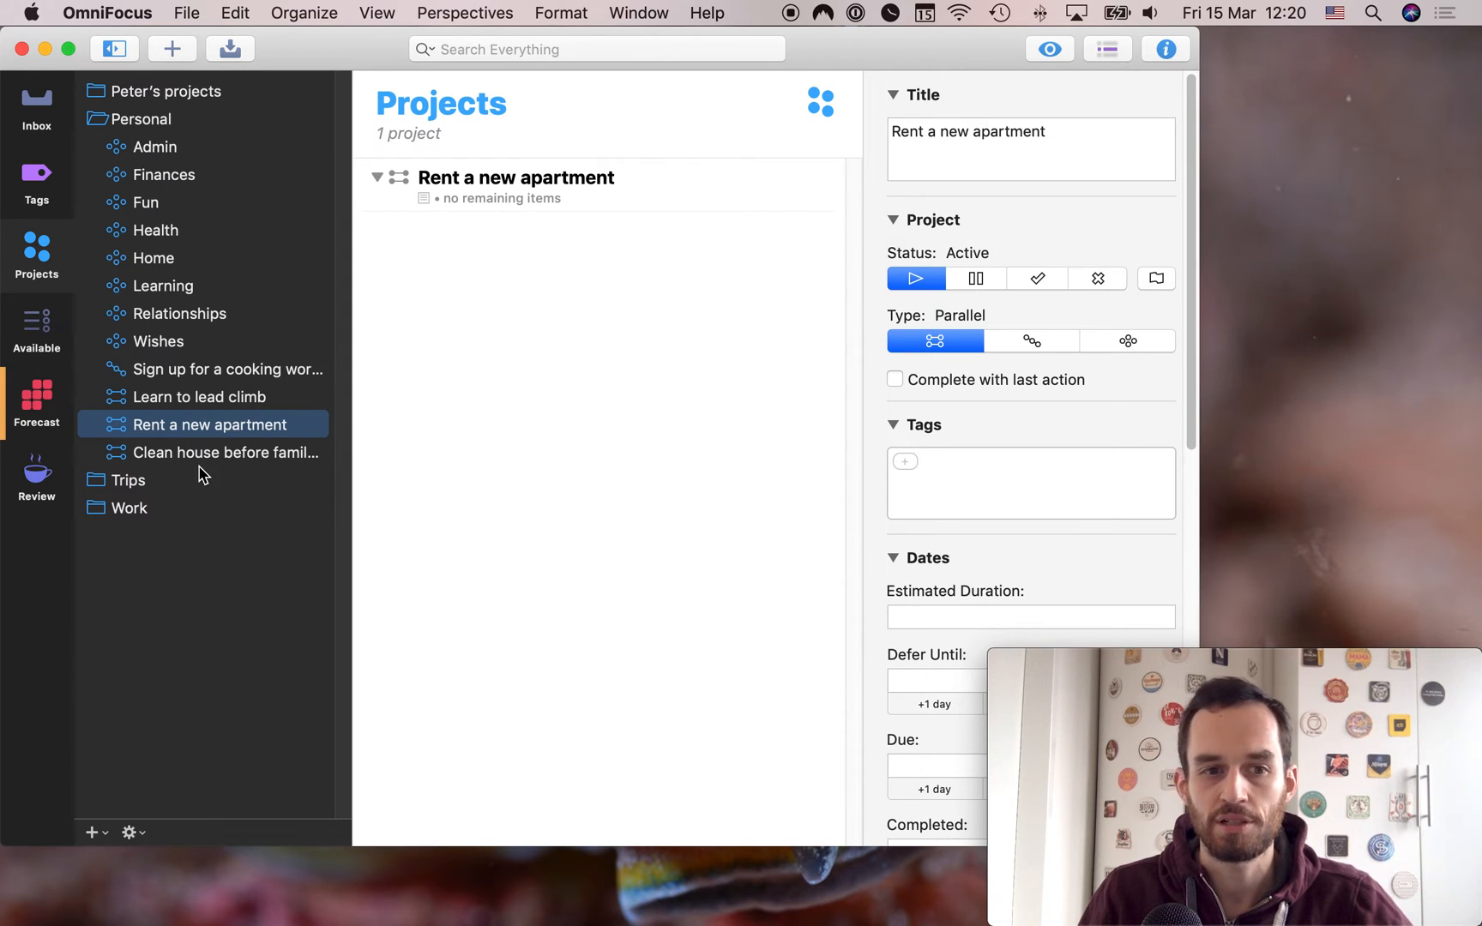
pyautogui.click(225, 451)
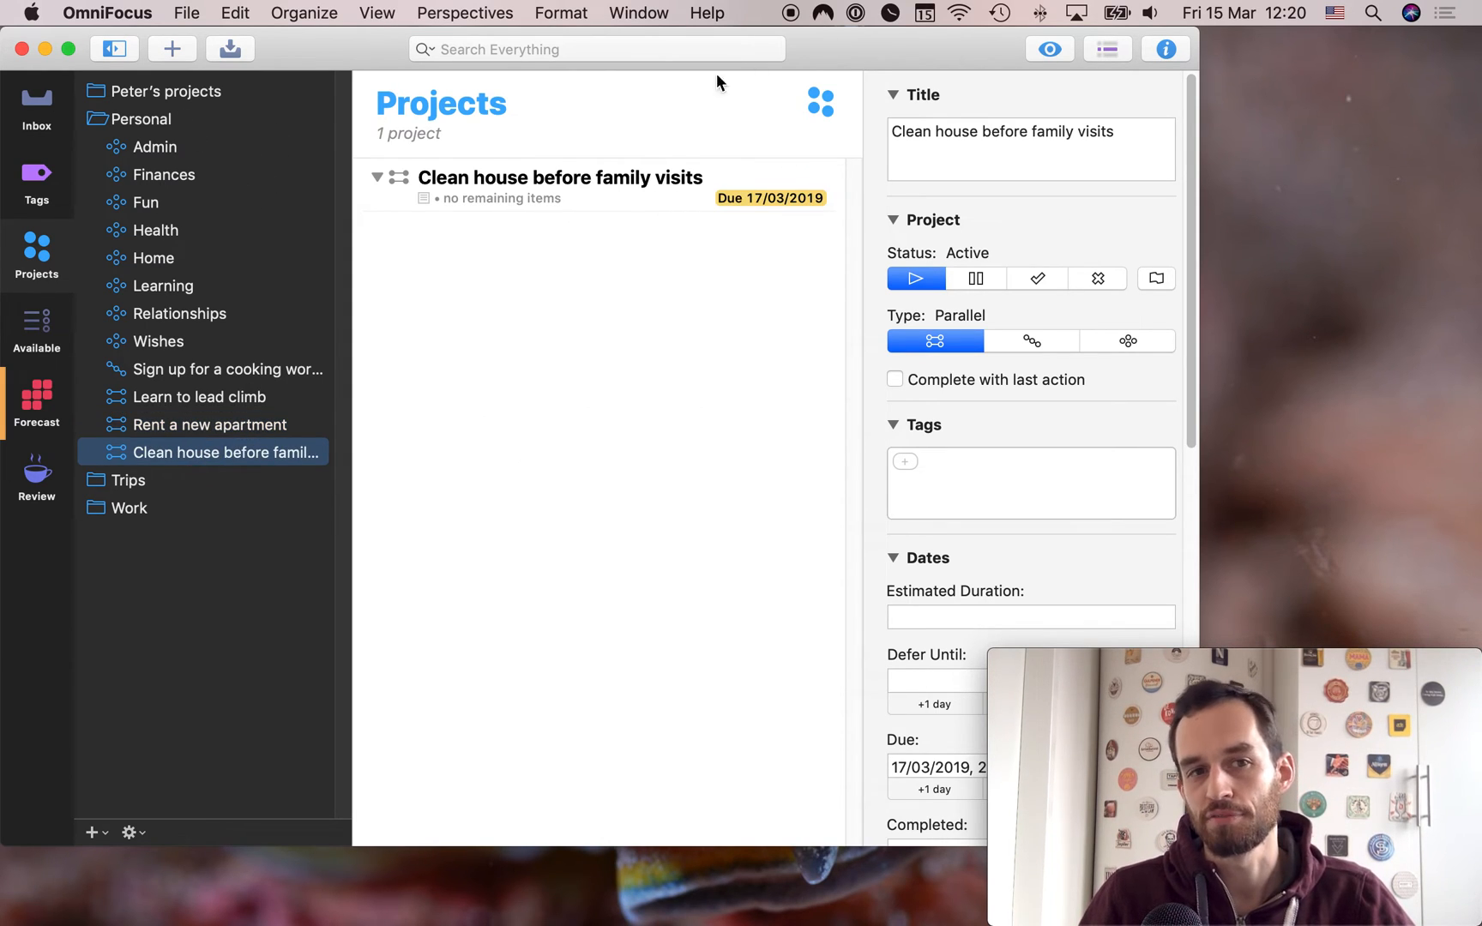
pyautogui.moveTo(736, 247)
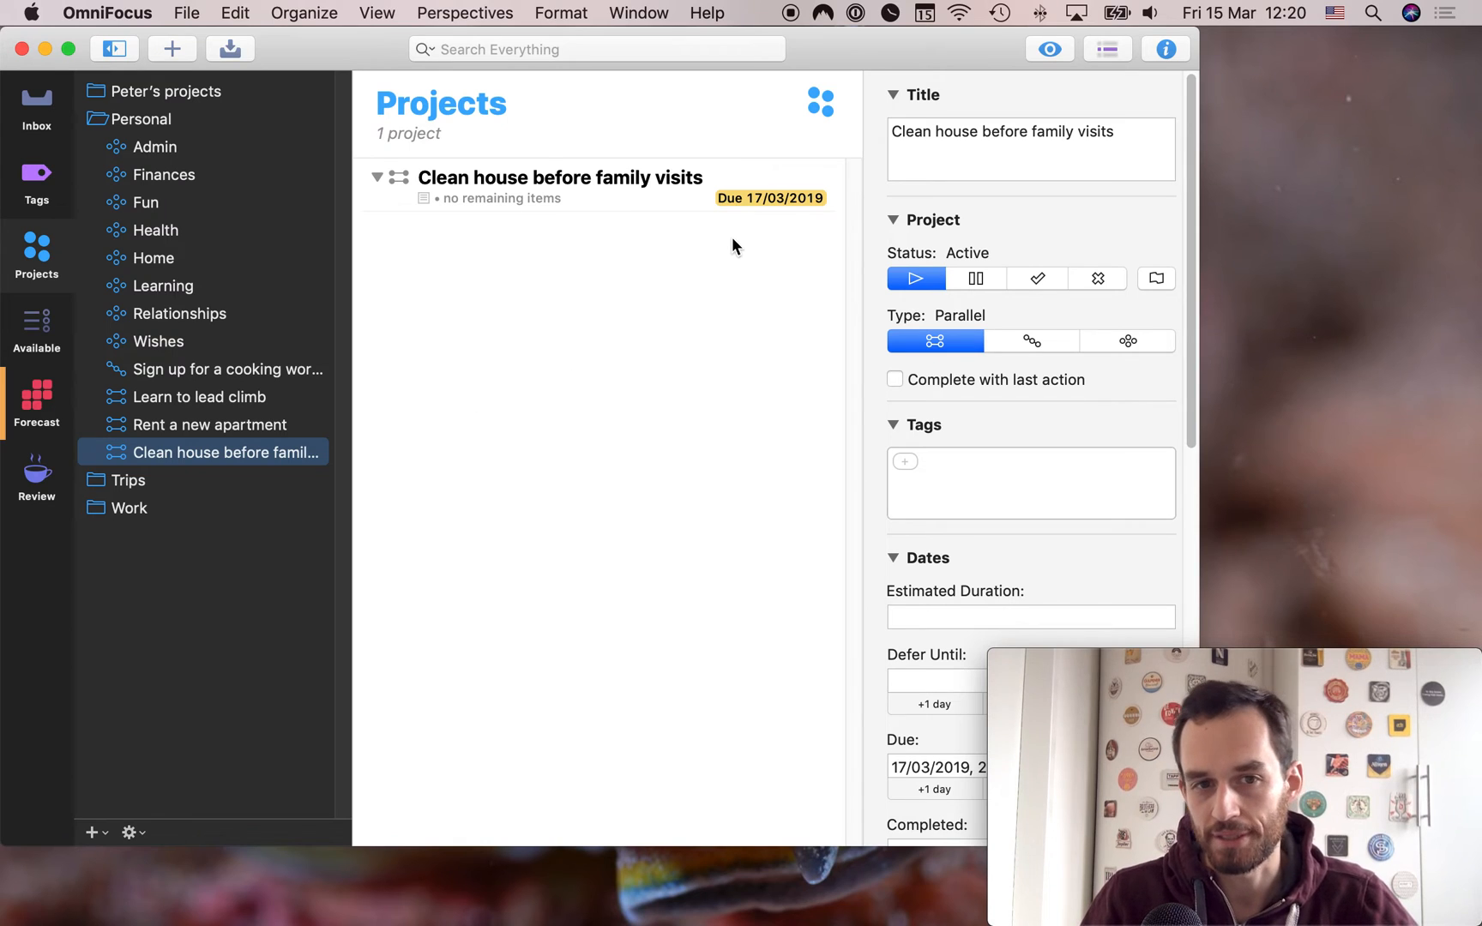
pyautogui.click(561, 178)
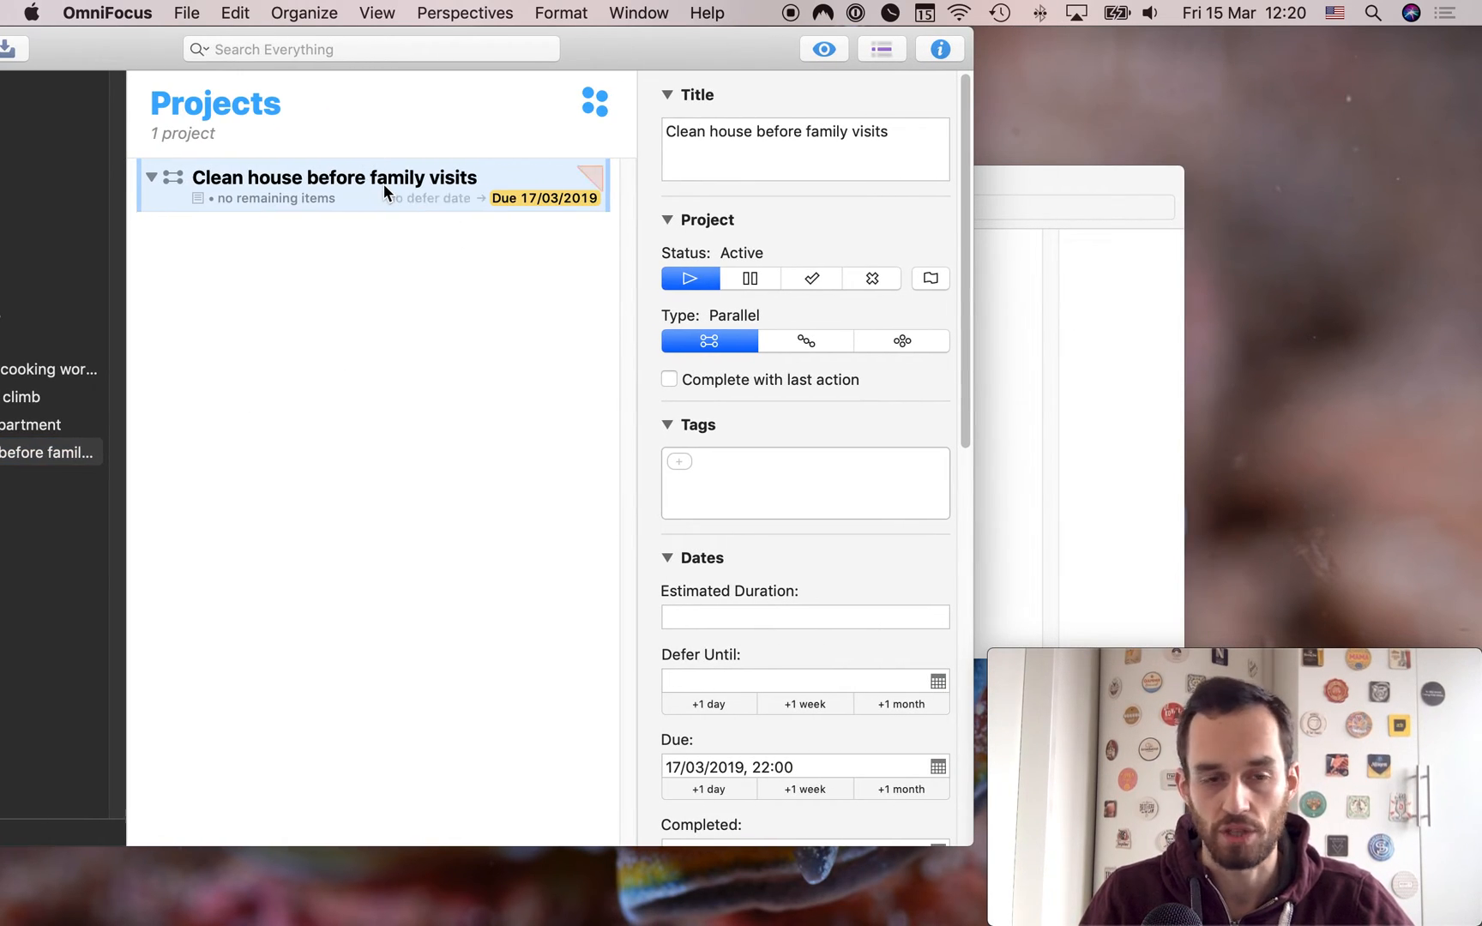
pyautogui.moveTo(434, 211)
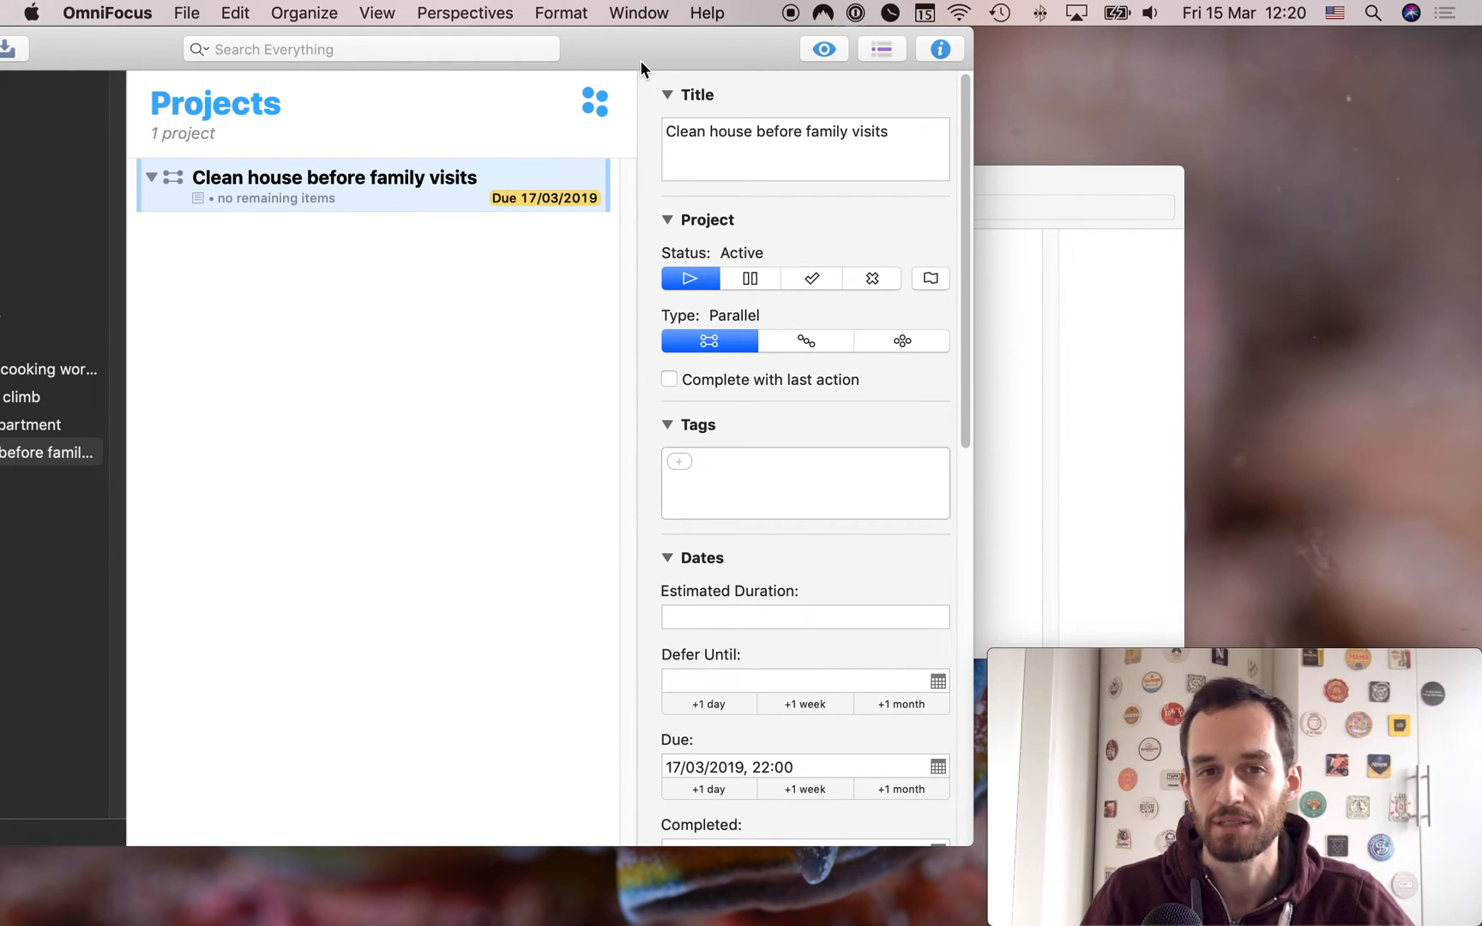
pyautogui.moveTo(683, 75)
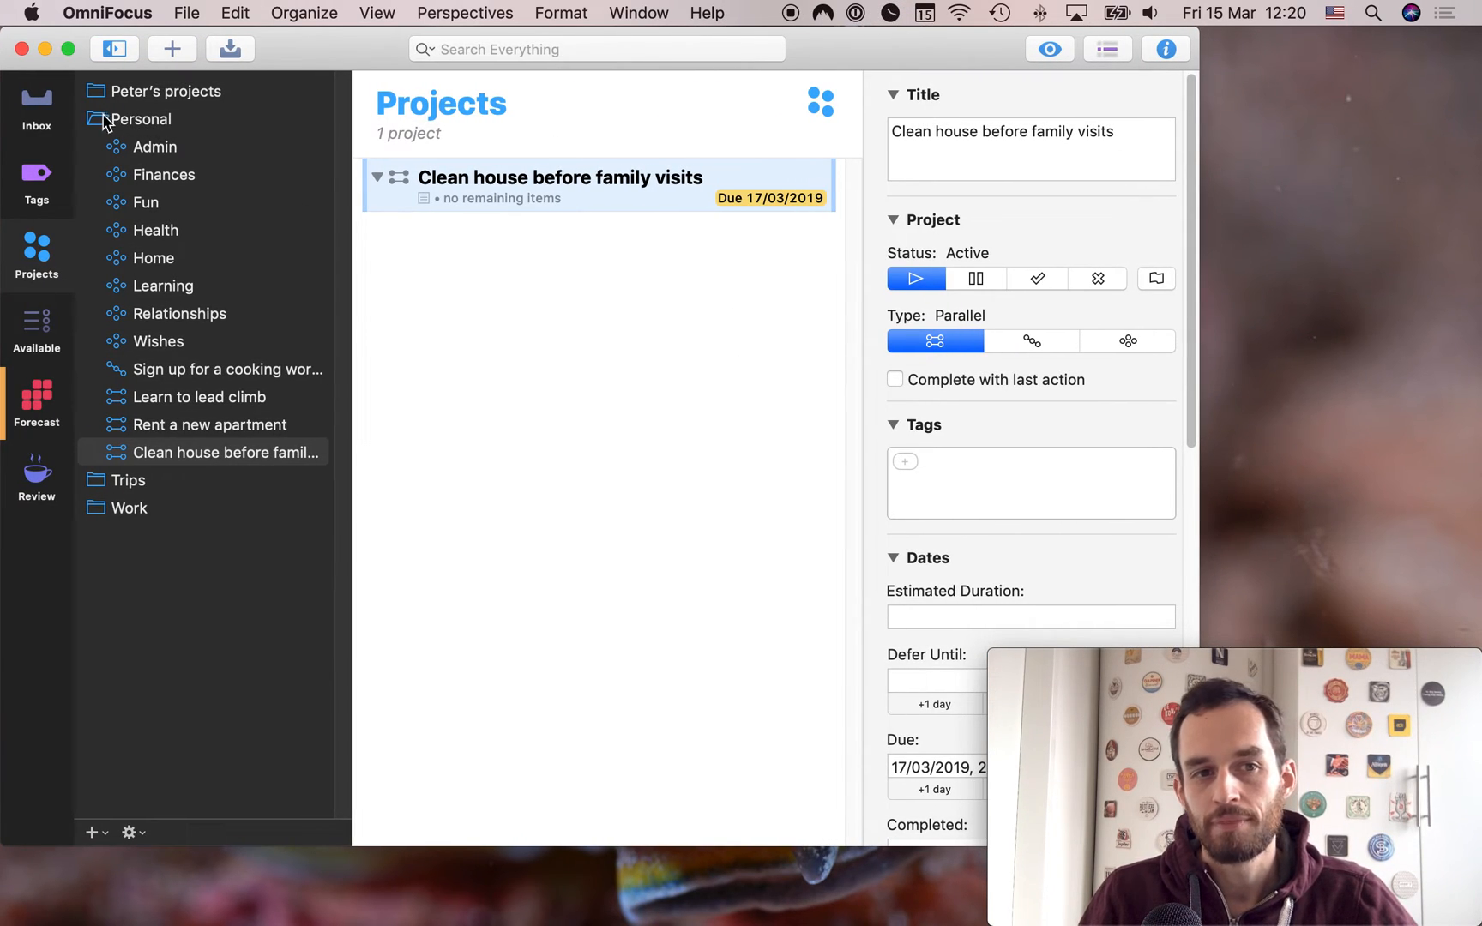
pyautogui.moveTo(196, 112)
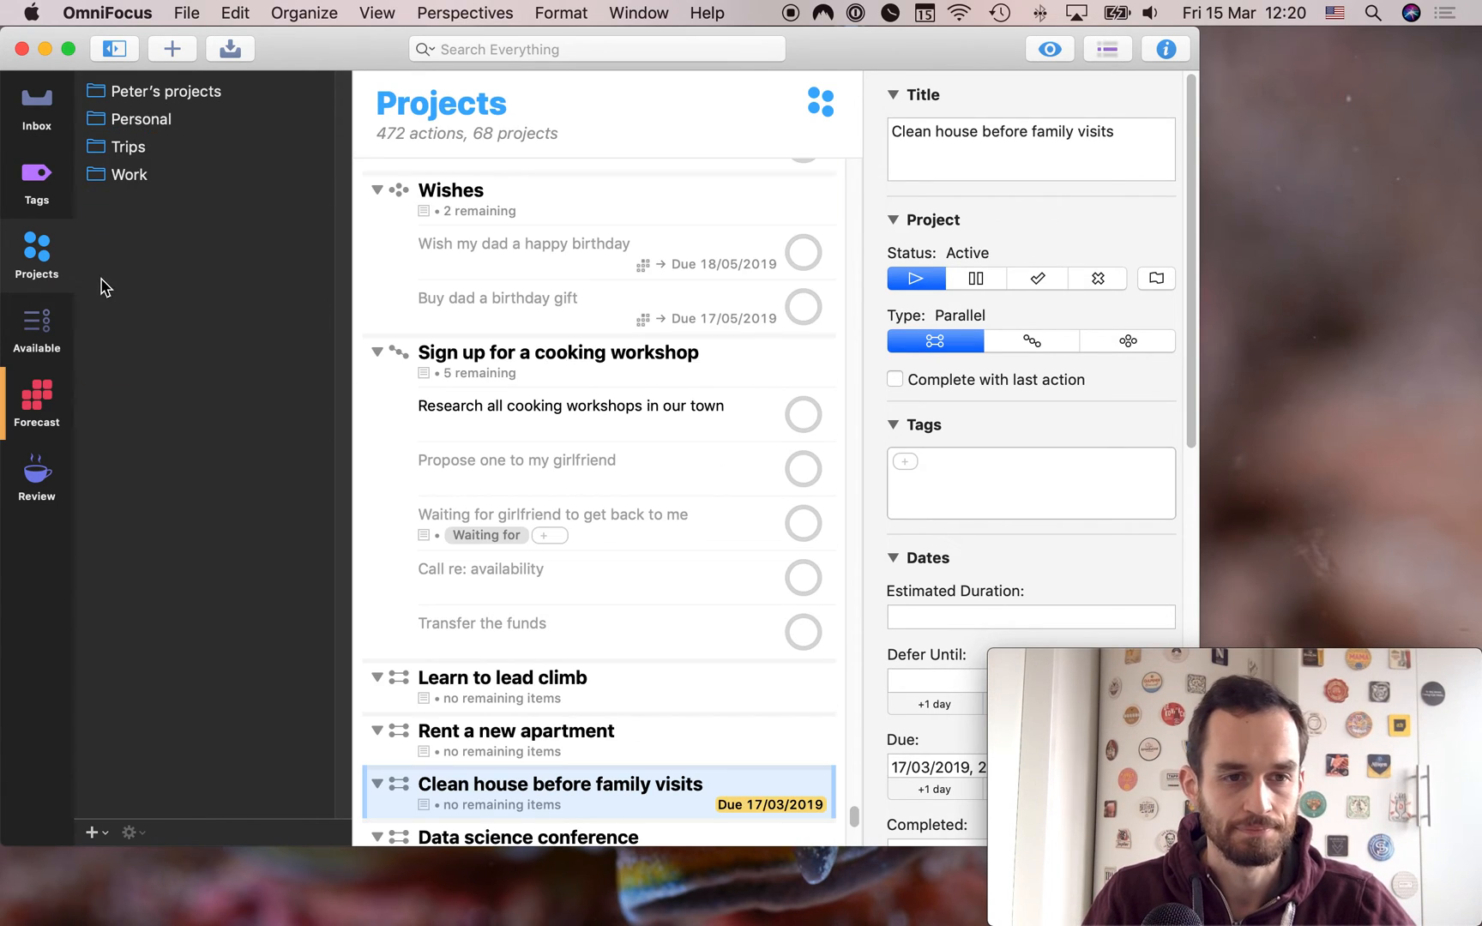
# Expand the Work folder showing Admin, Relationships, Apply for a promotion and Write quarterly report
pyautogui.click(127, 173)
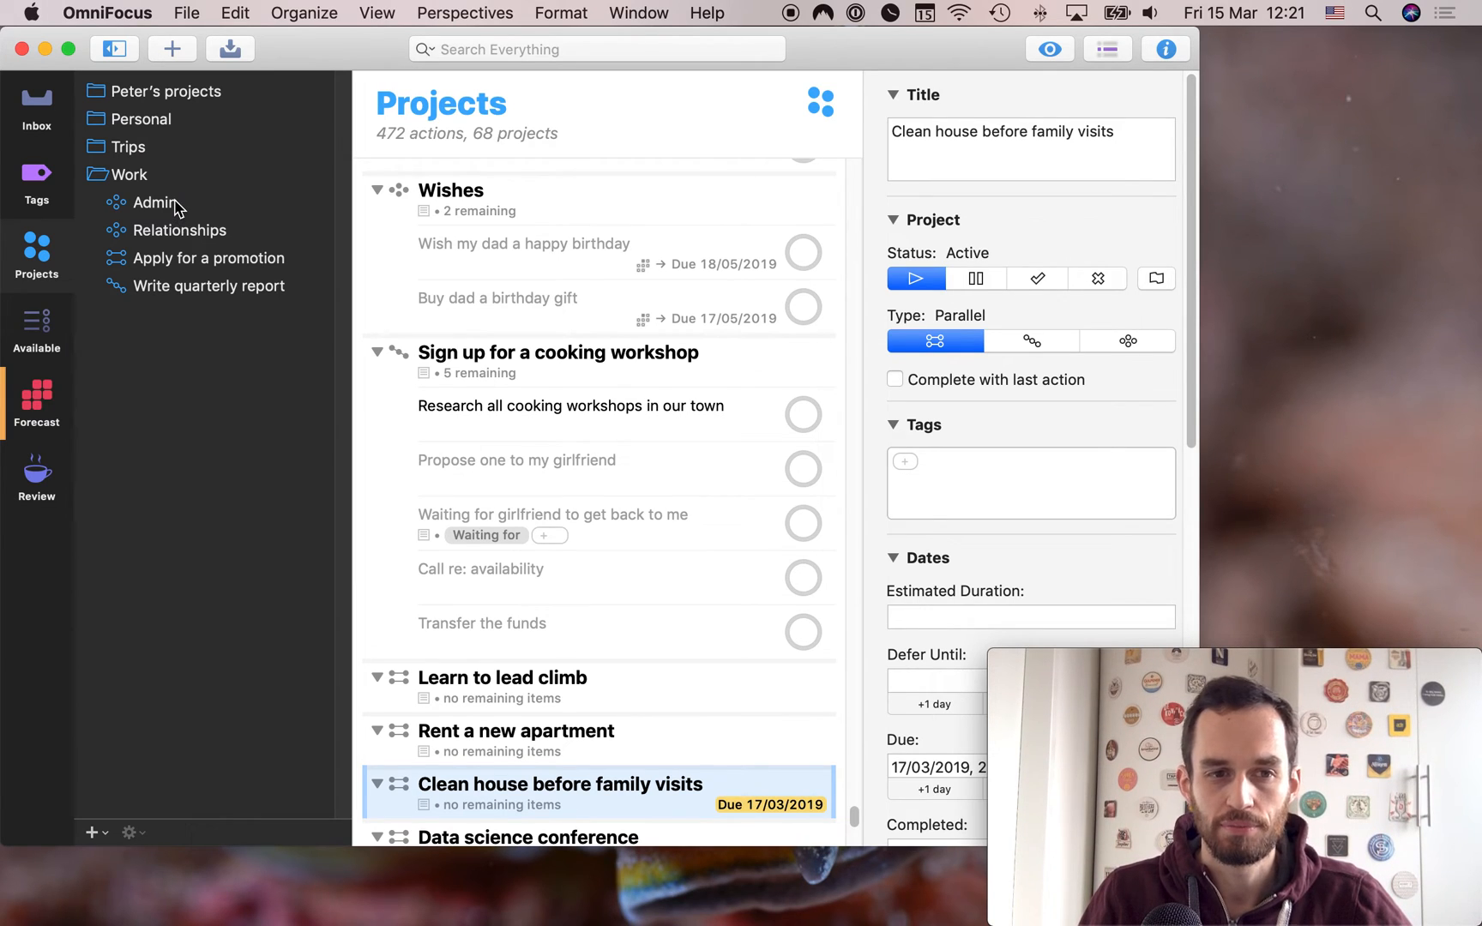
pyautogui.moveTo(149, 171)
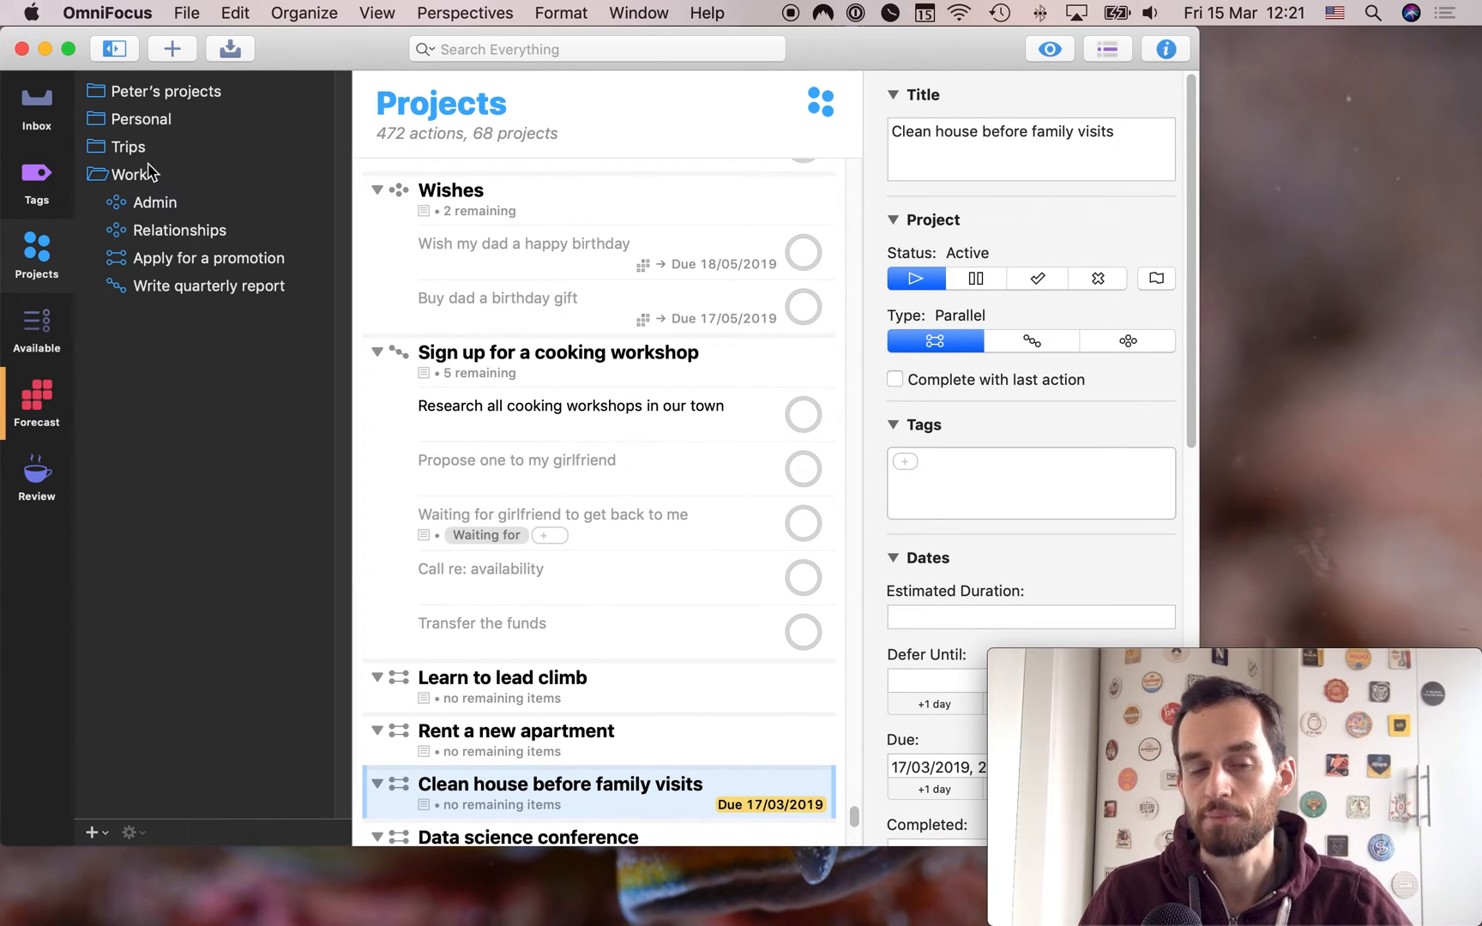
pyautogui.moveTo(200, 219)
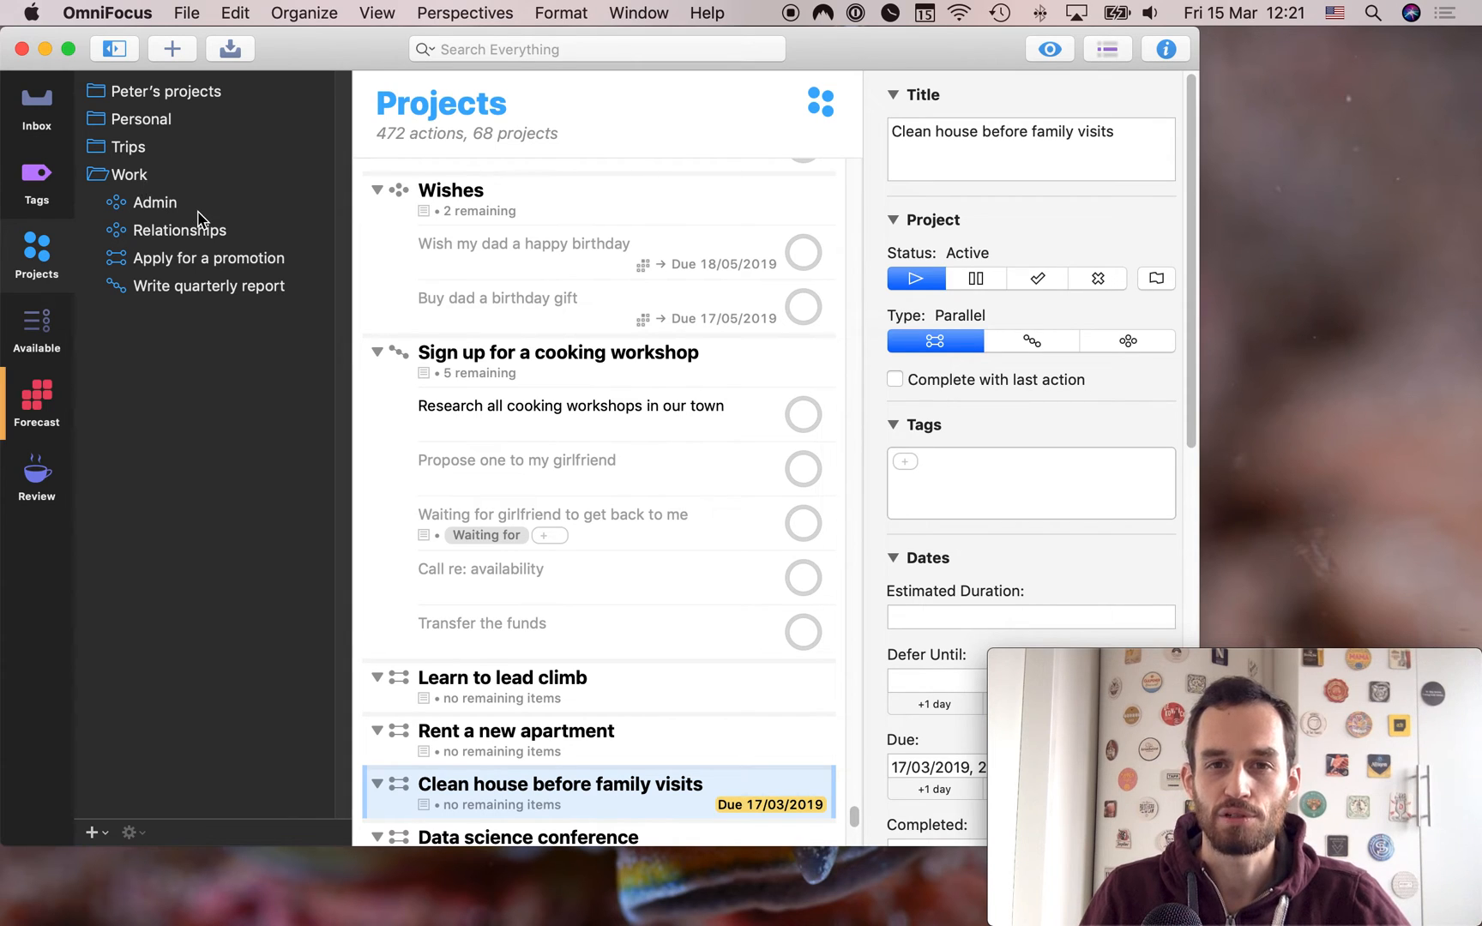
pyautogui.moveTo(296, 448)
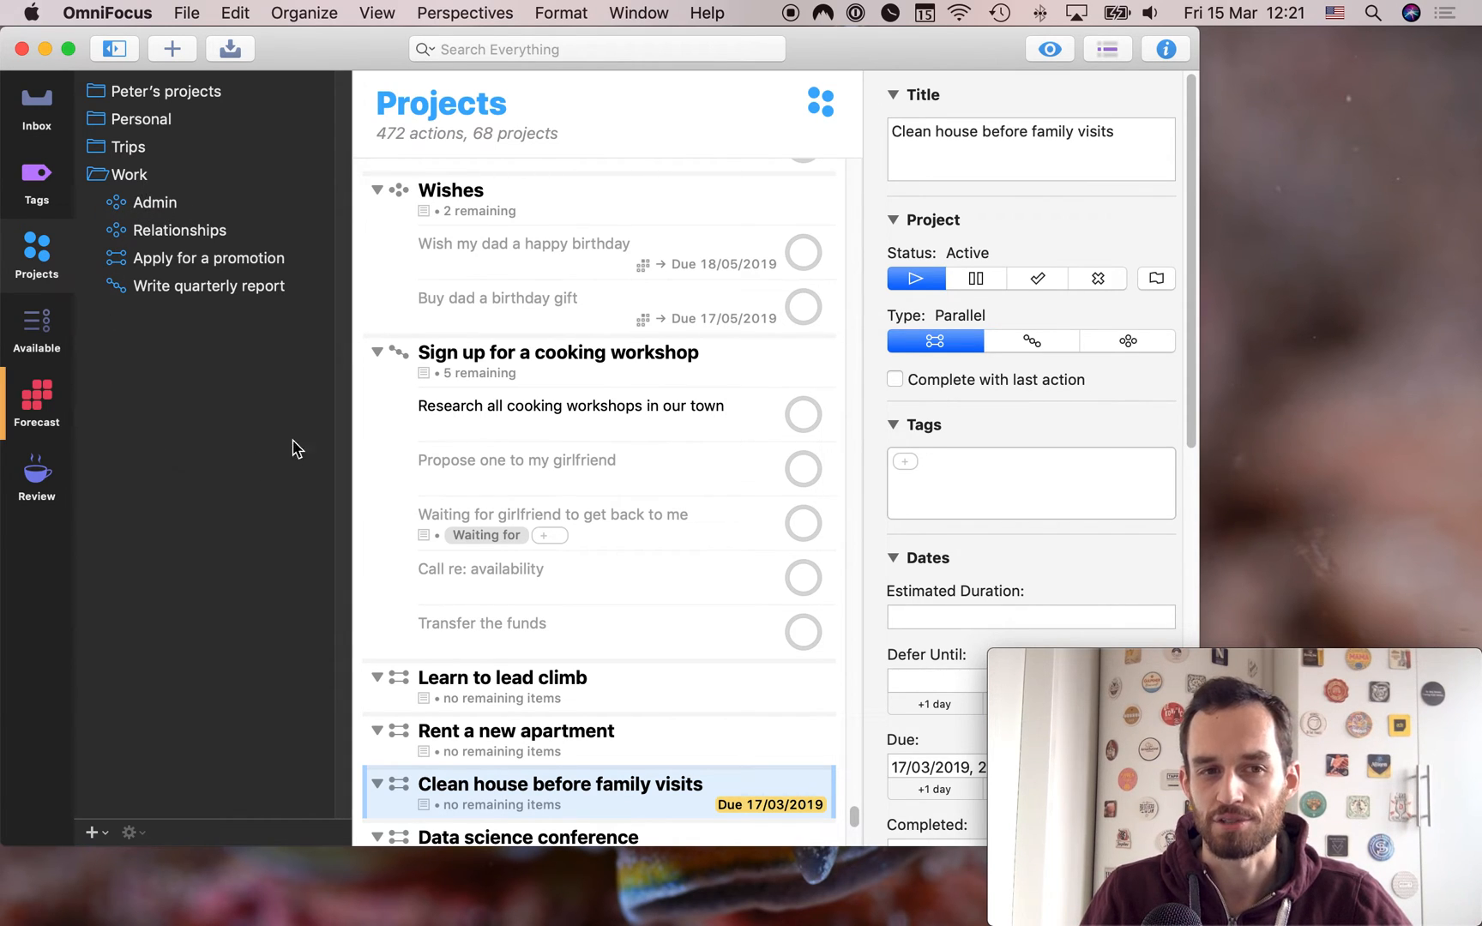
pyautogui.moveTo(216, 255)
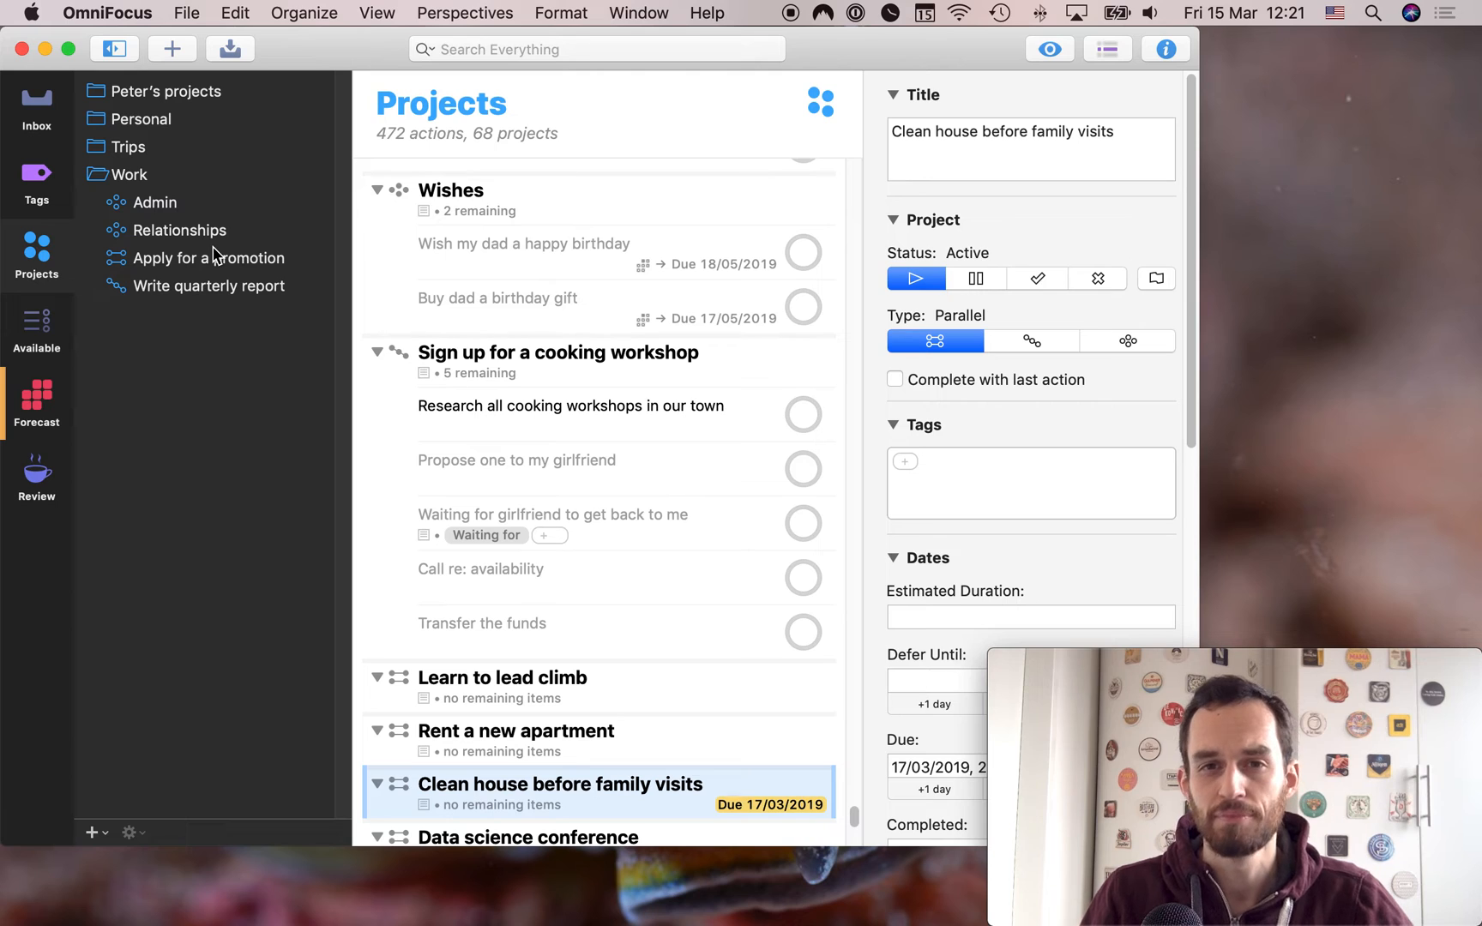
pyautogui.moveTo(160, 209)
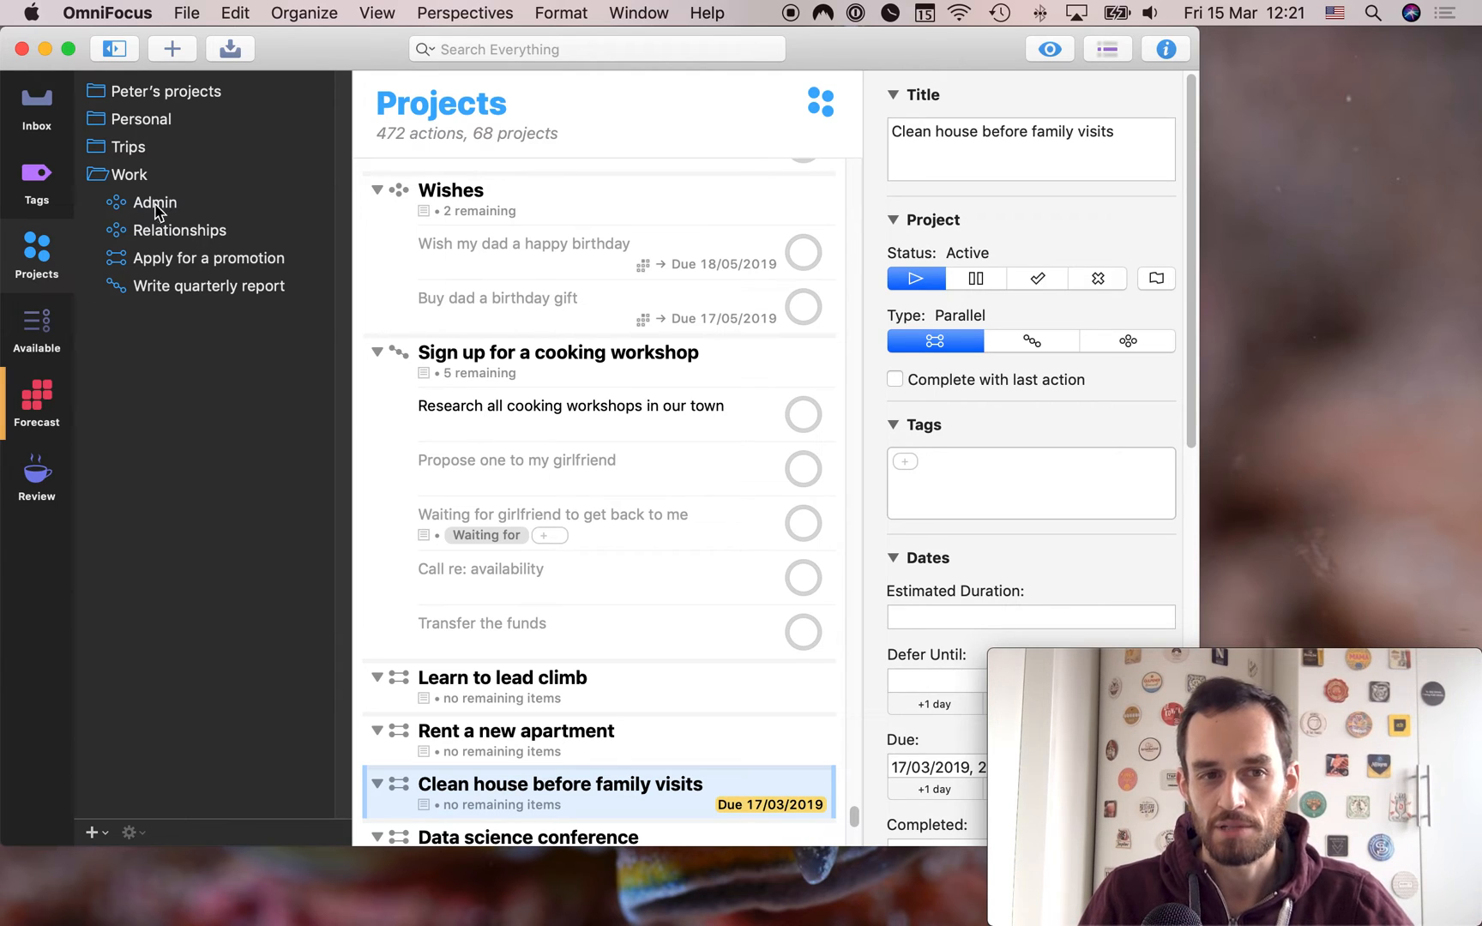
pyautogui.moveTo(178, 220)
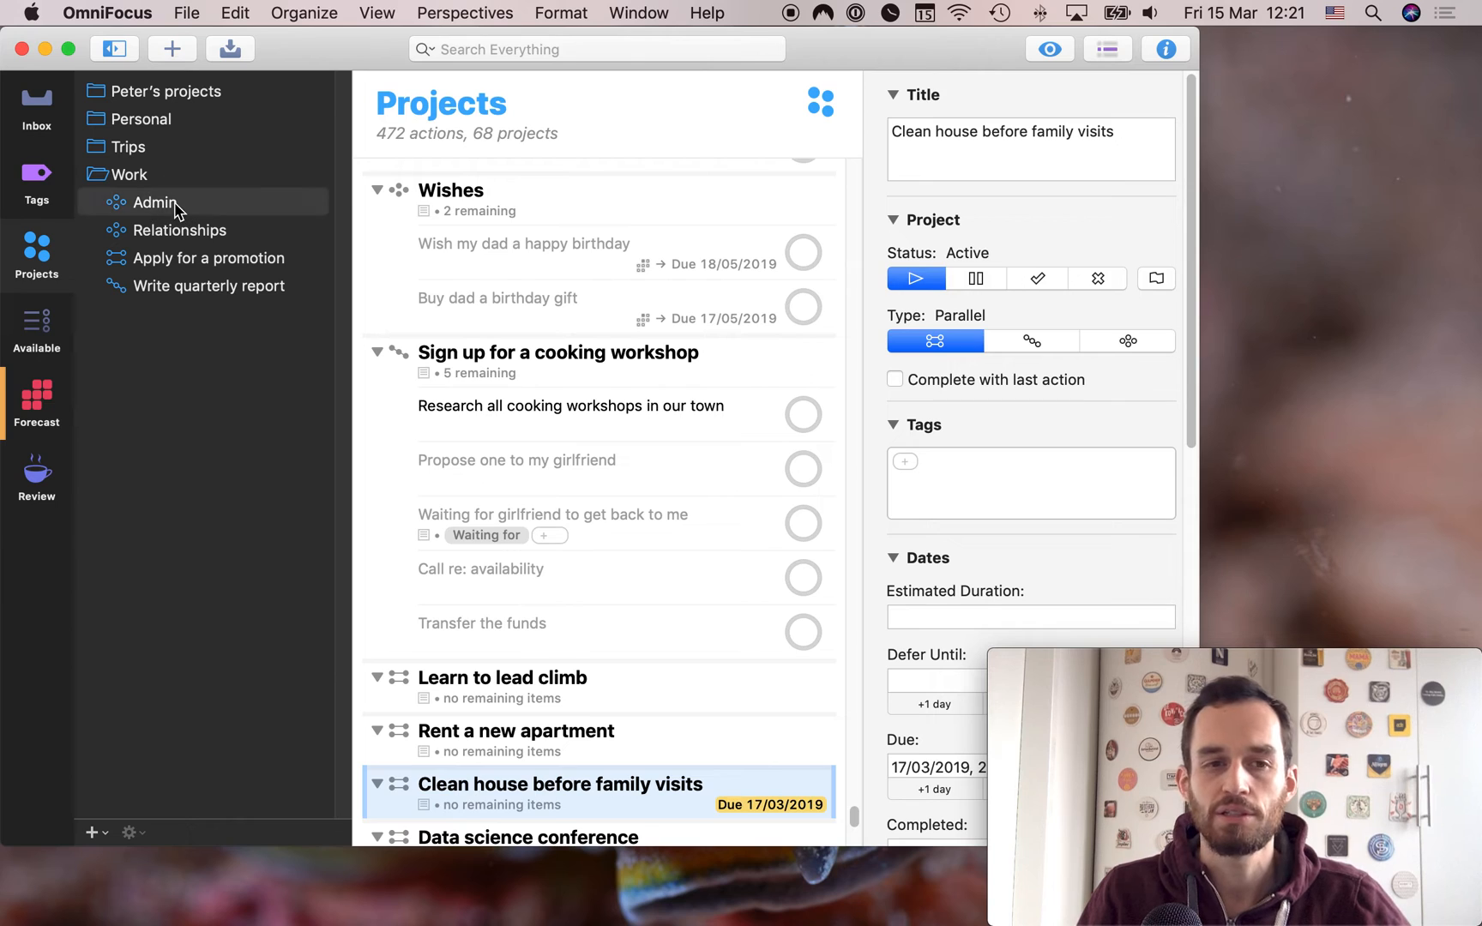
# Select the Admin list in Work and start a new action below the hours-report action
pyautogui.click(155, 202)
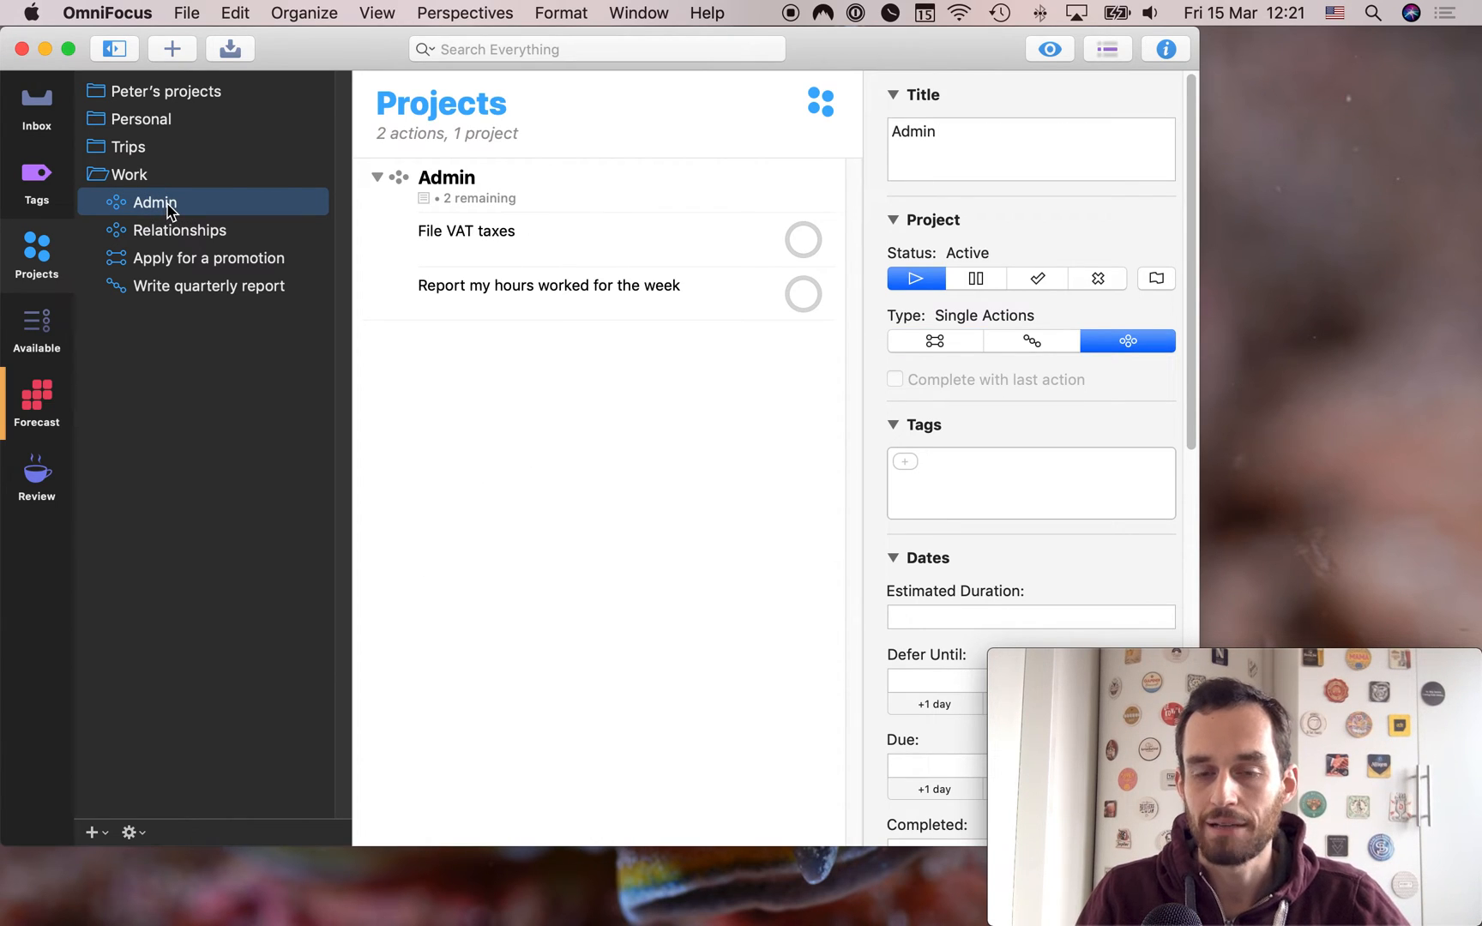
pyautogui.moveTo(168, 244)
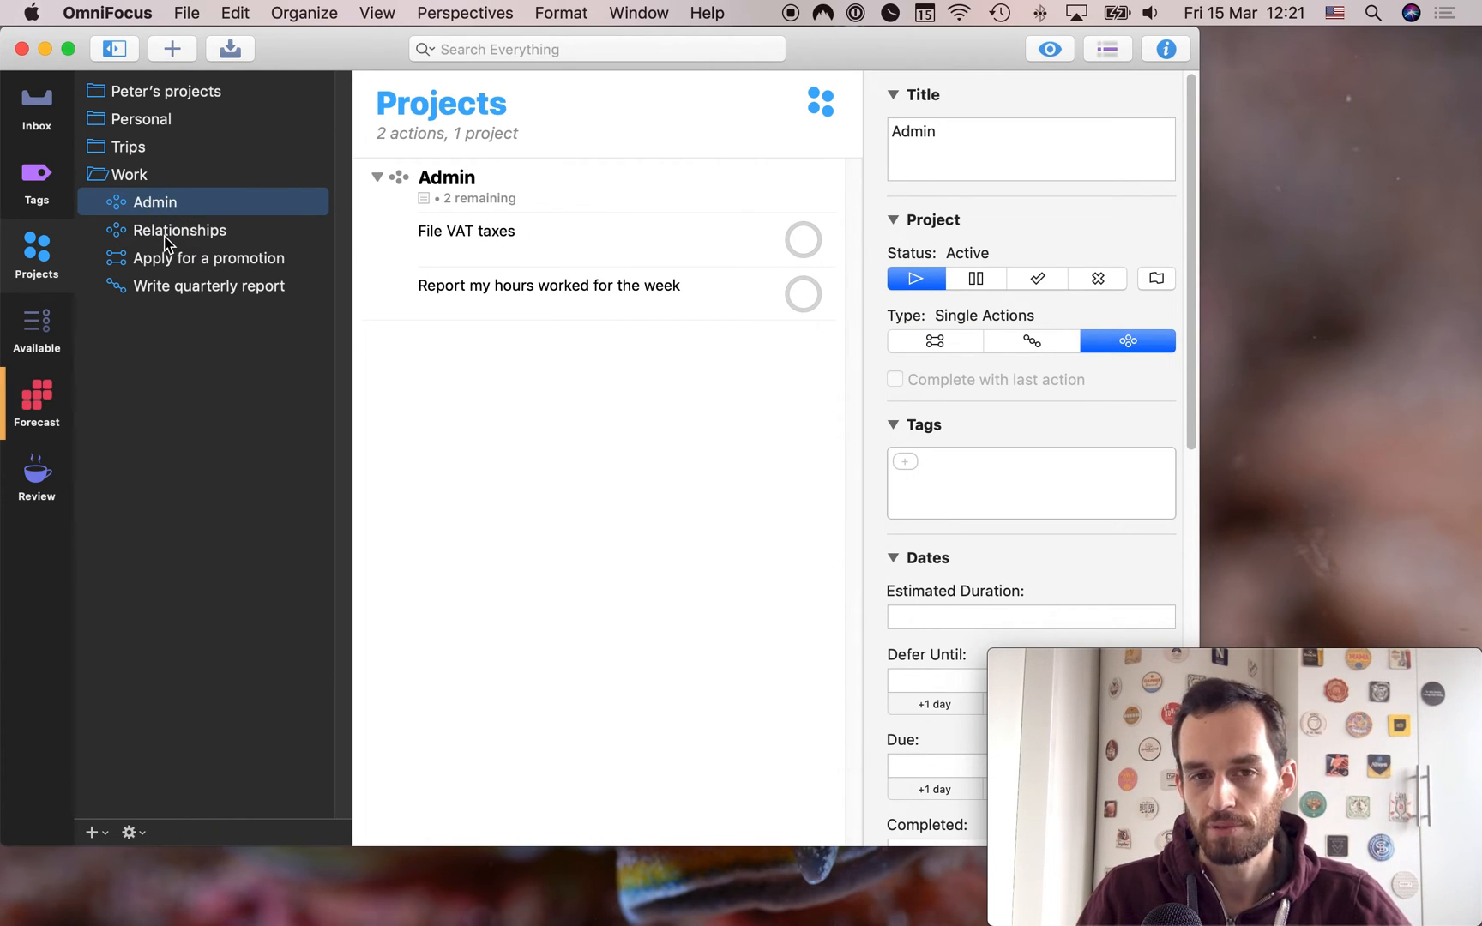
pyautogui.moveTo(266, 293)
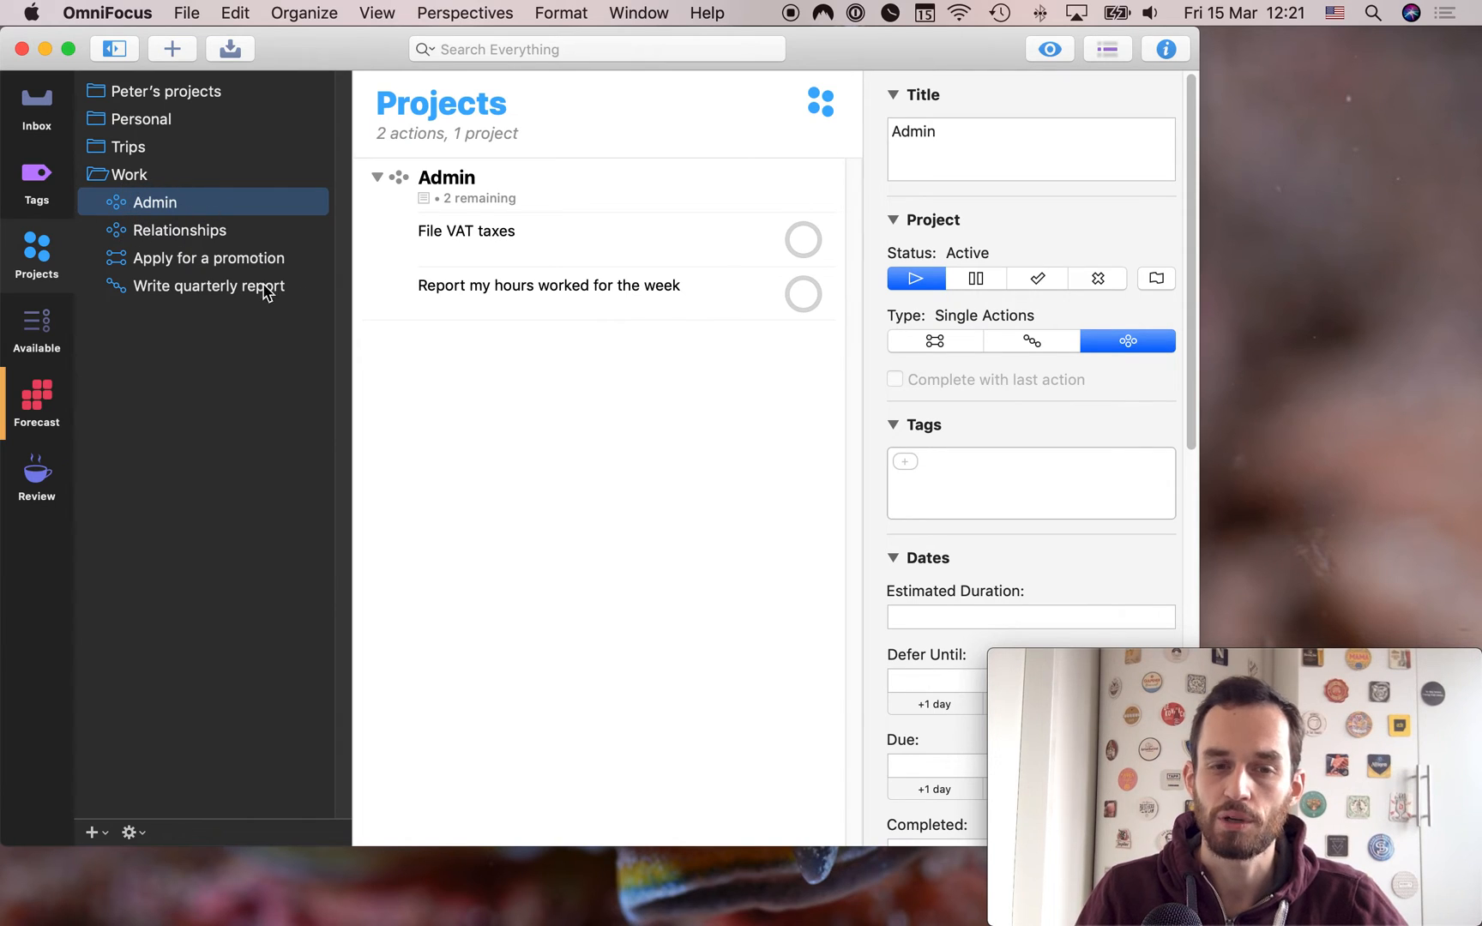
pyautogui.moveTo(608, 335)
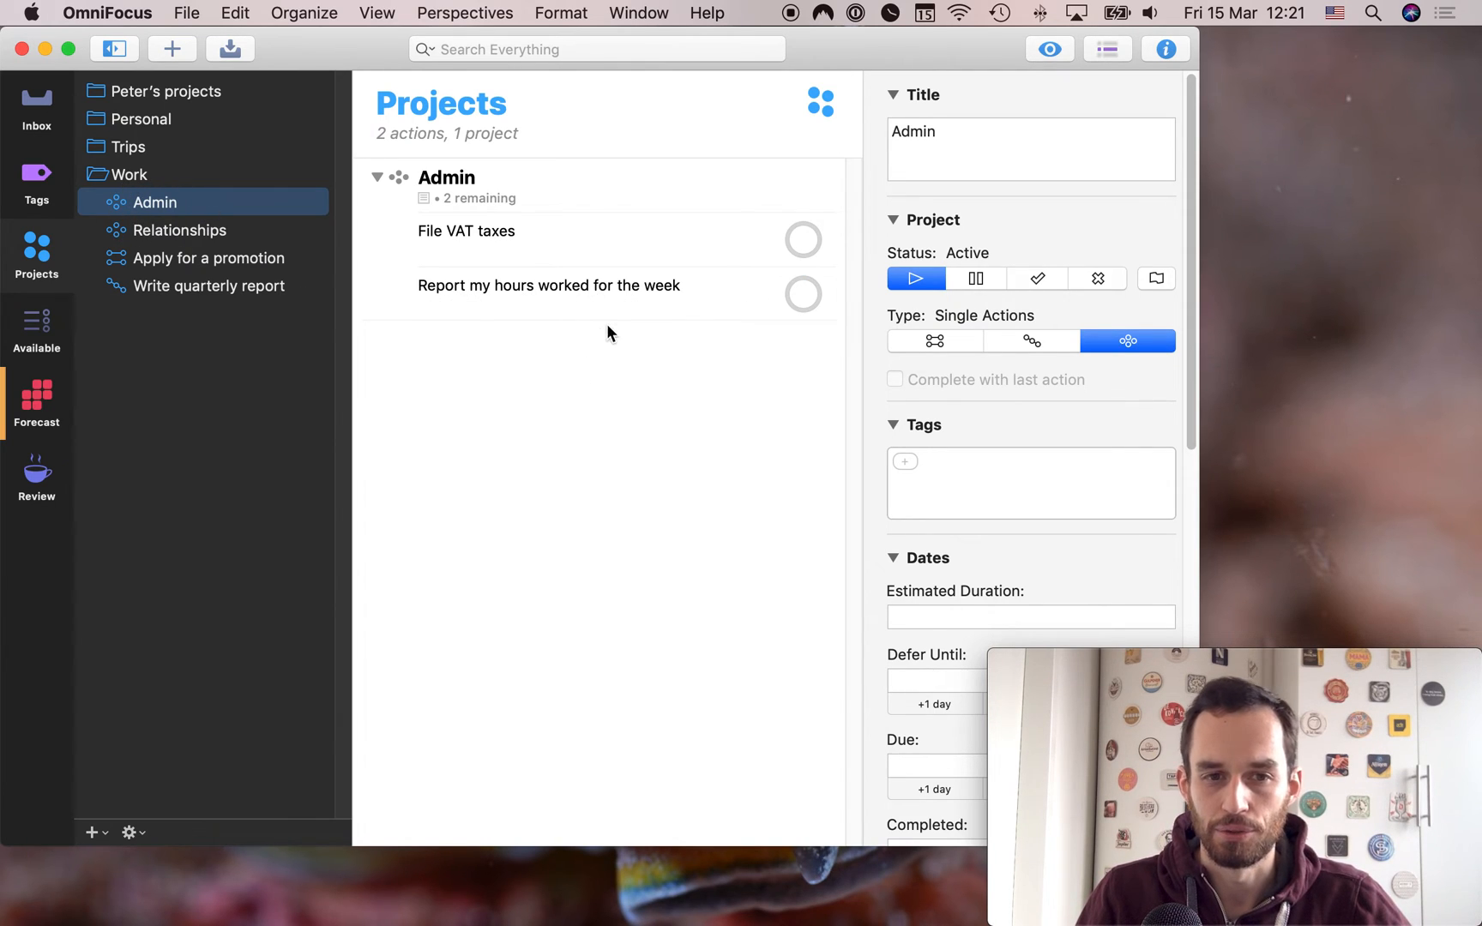
pyautogui.click(549, 285)
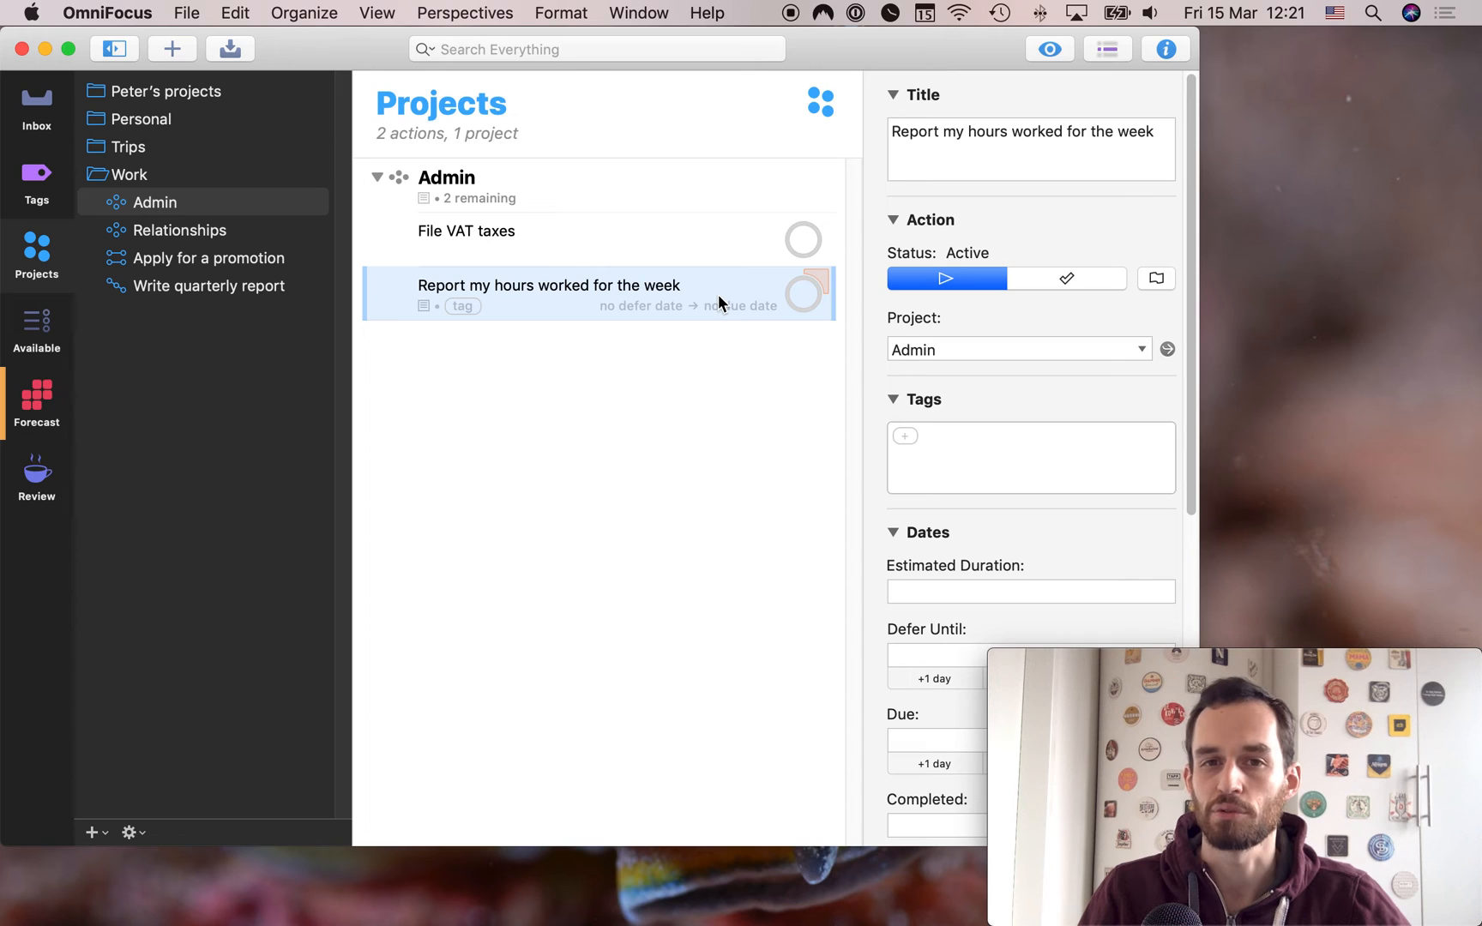
pyautogui.click(466, 230)
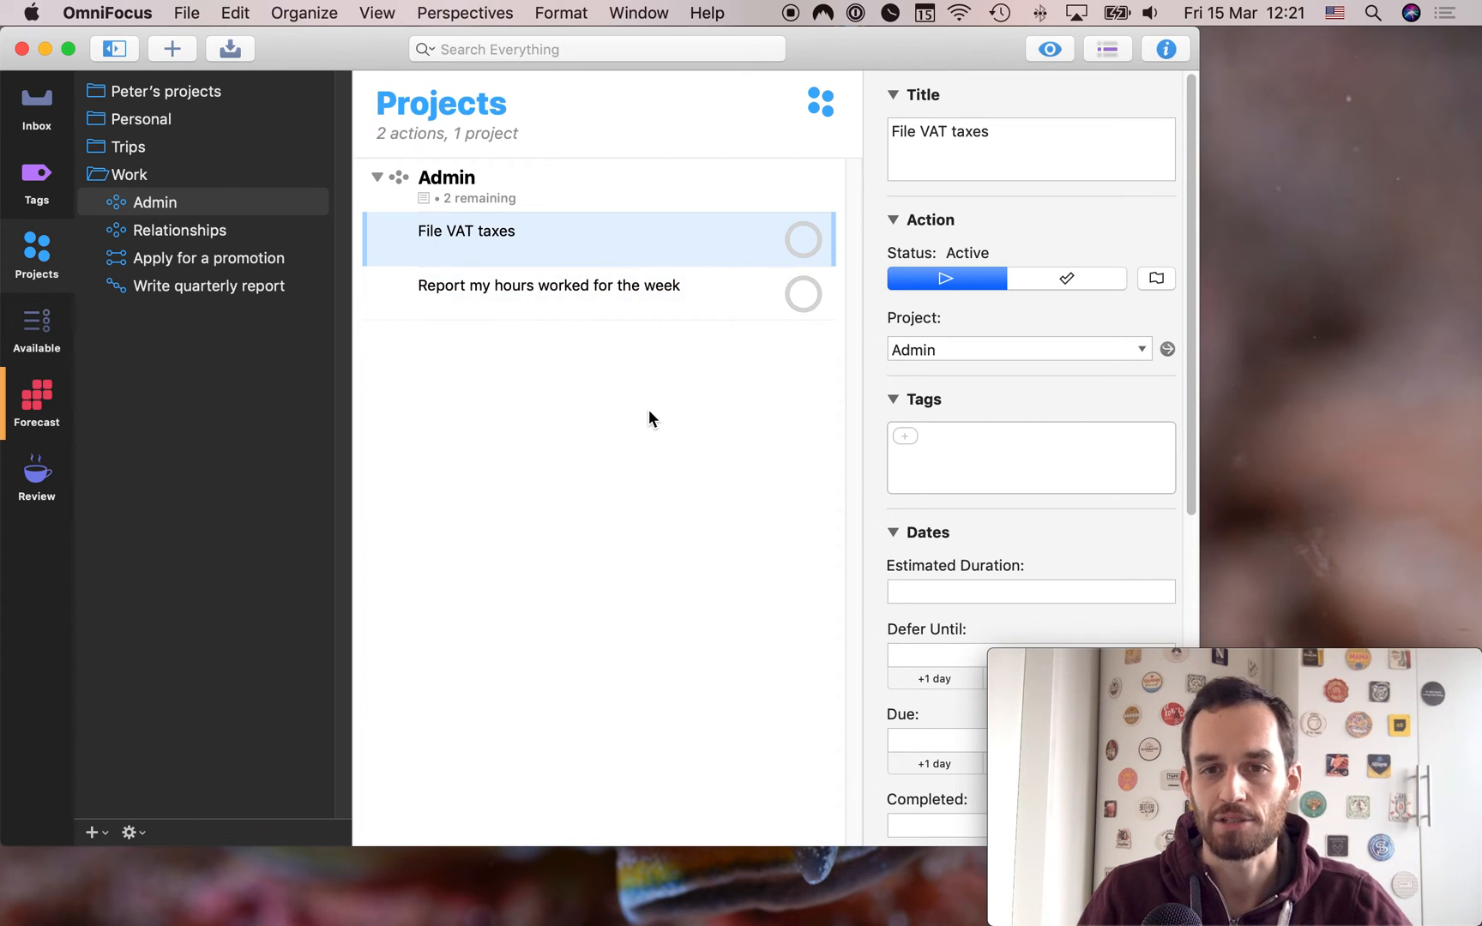
pyautogui.click(803, 238)
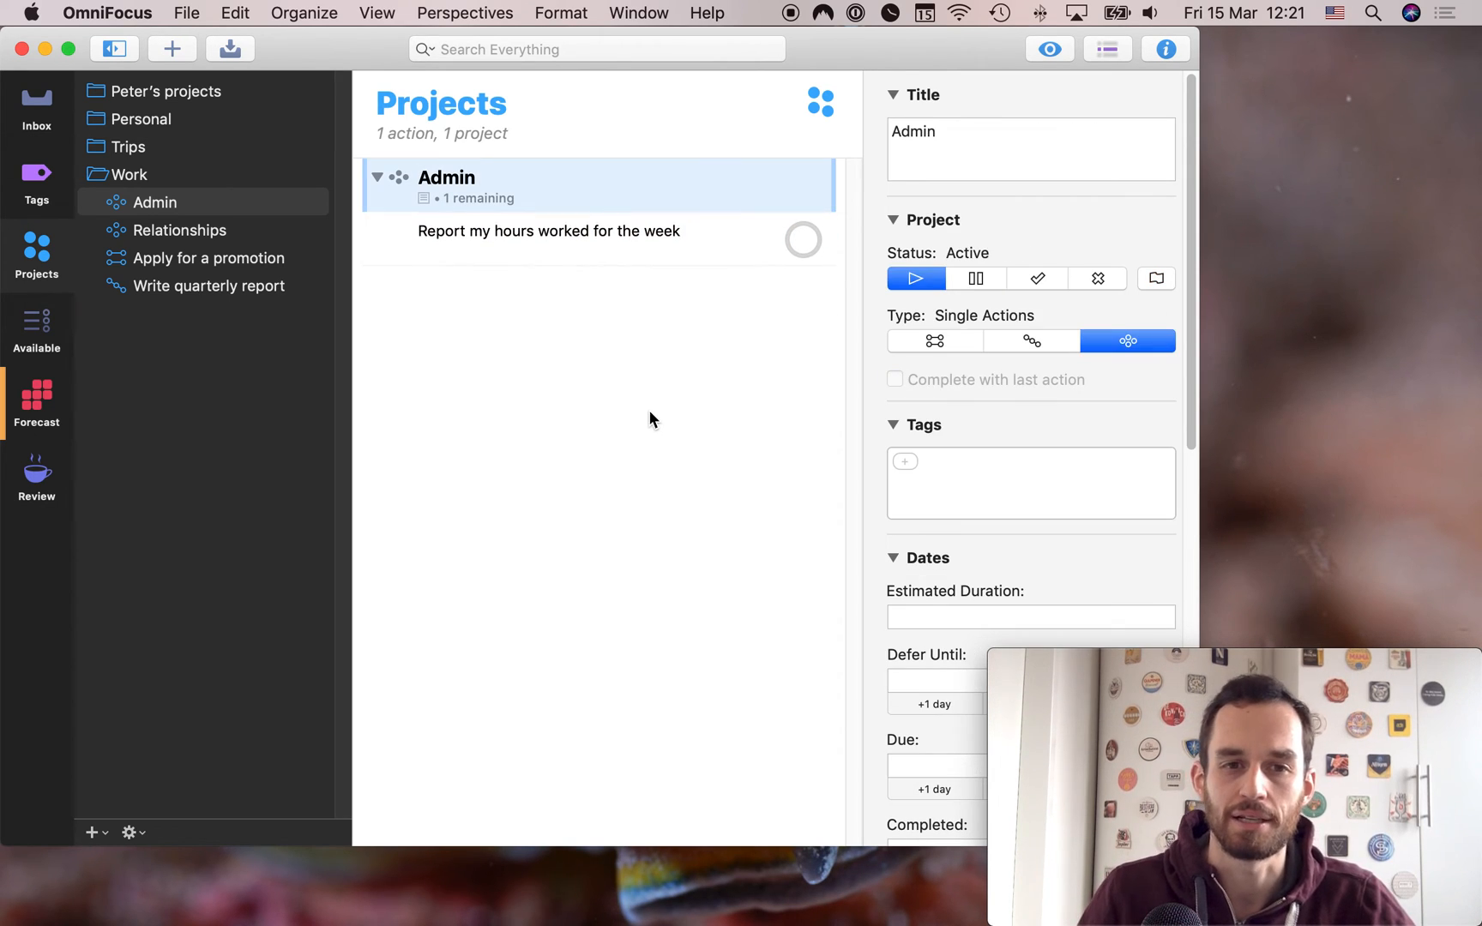
pyautogui.click(549, 229)
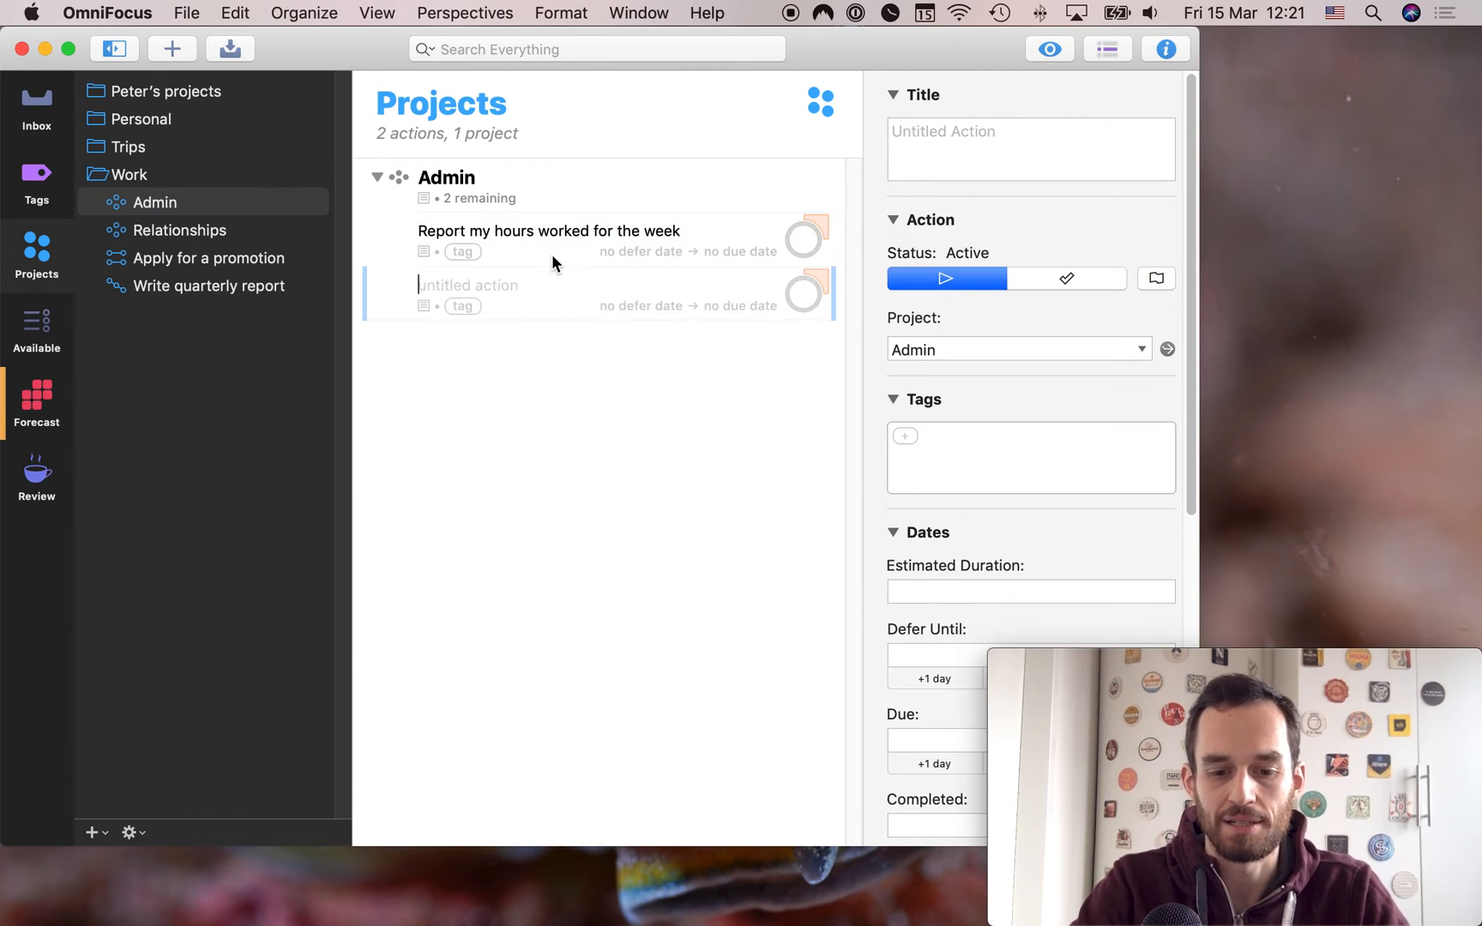
# Name the new action 'Schedule monthly check-in call with the boss'
pyautogui.write('Schedule')
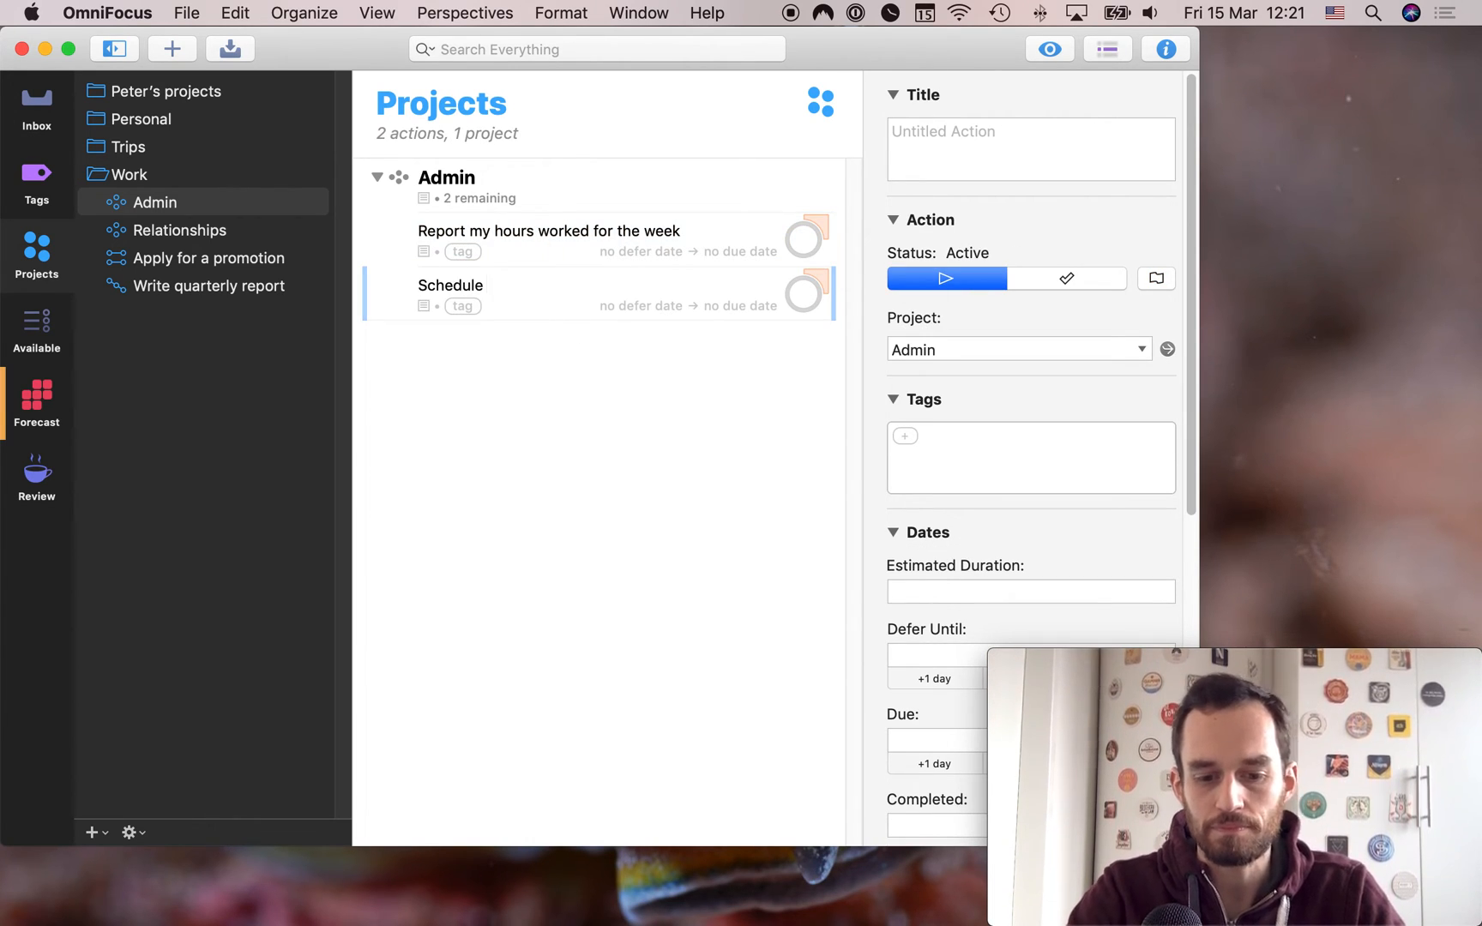
pyautogui.write('monthly c')
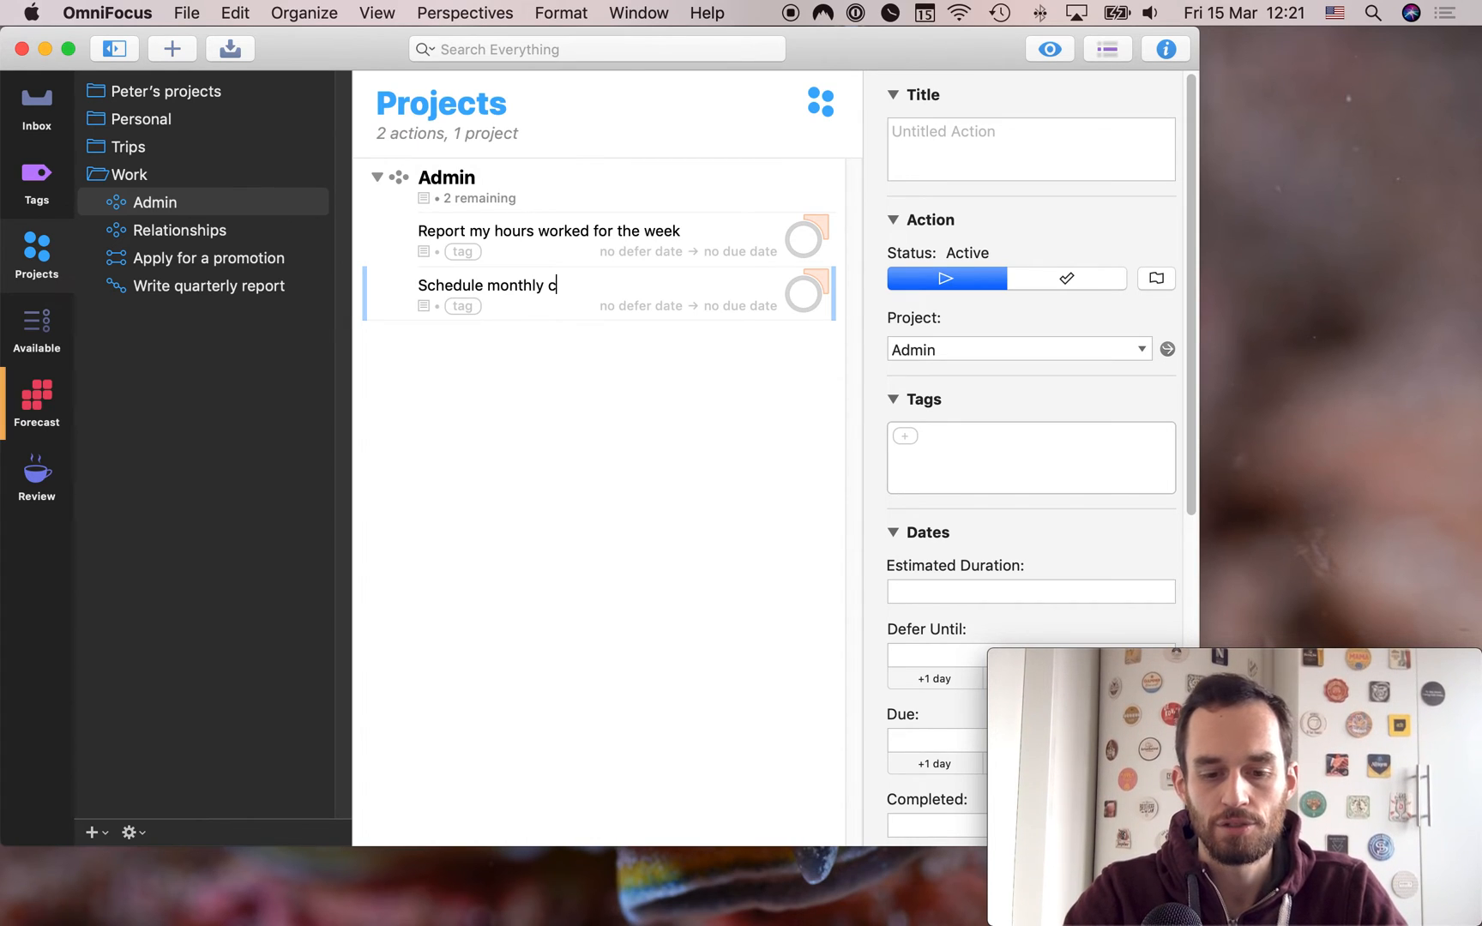
pyautogui.write('heck-in call wi')
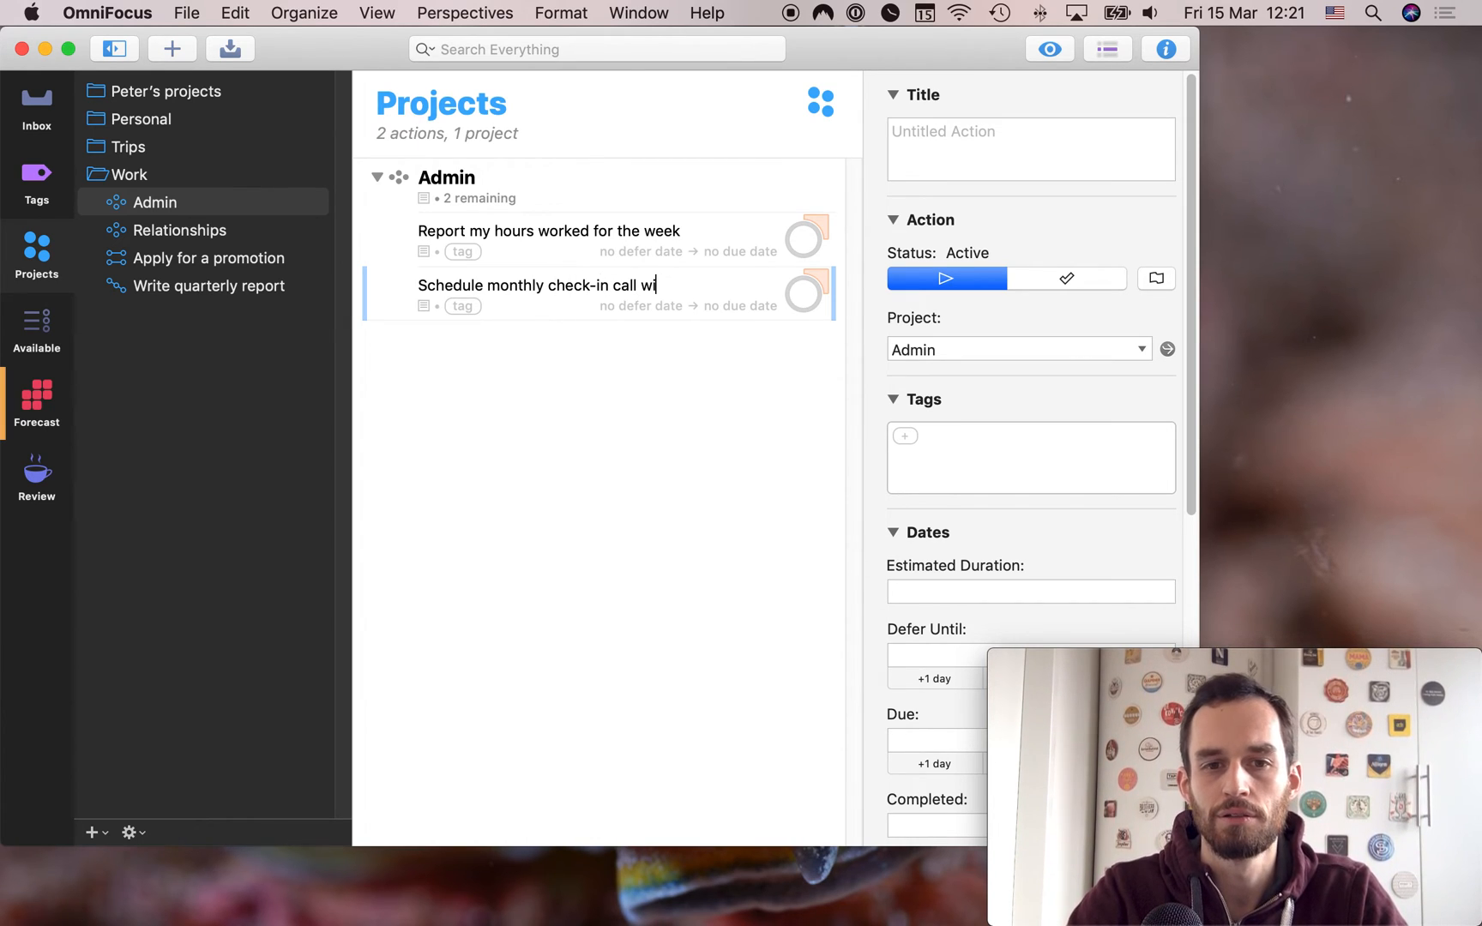
pyautogui.write('th the boss')
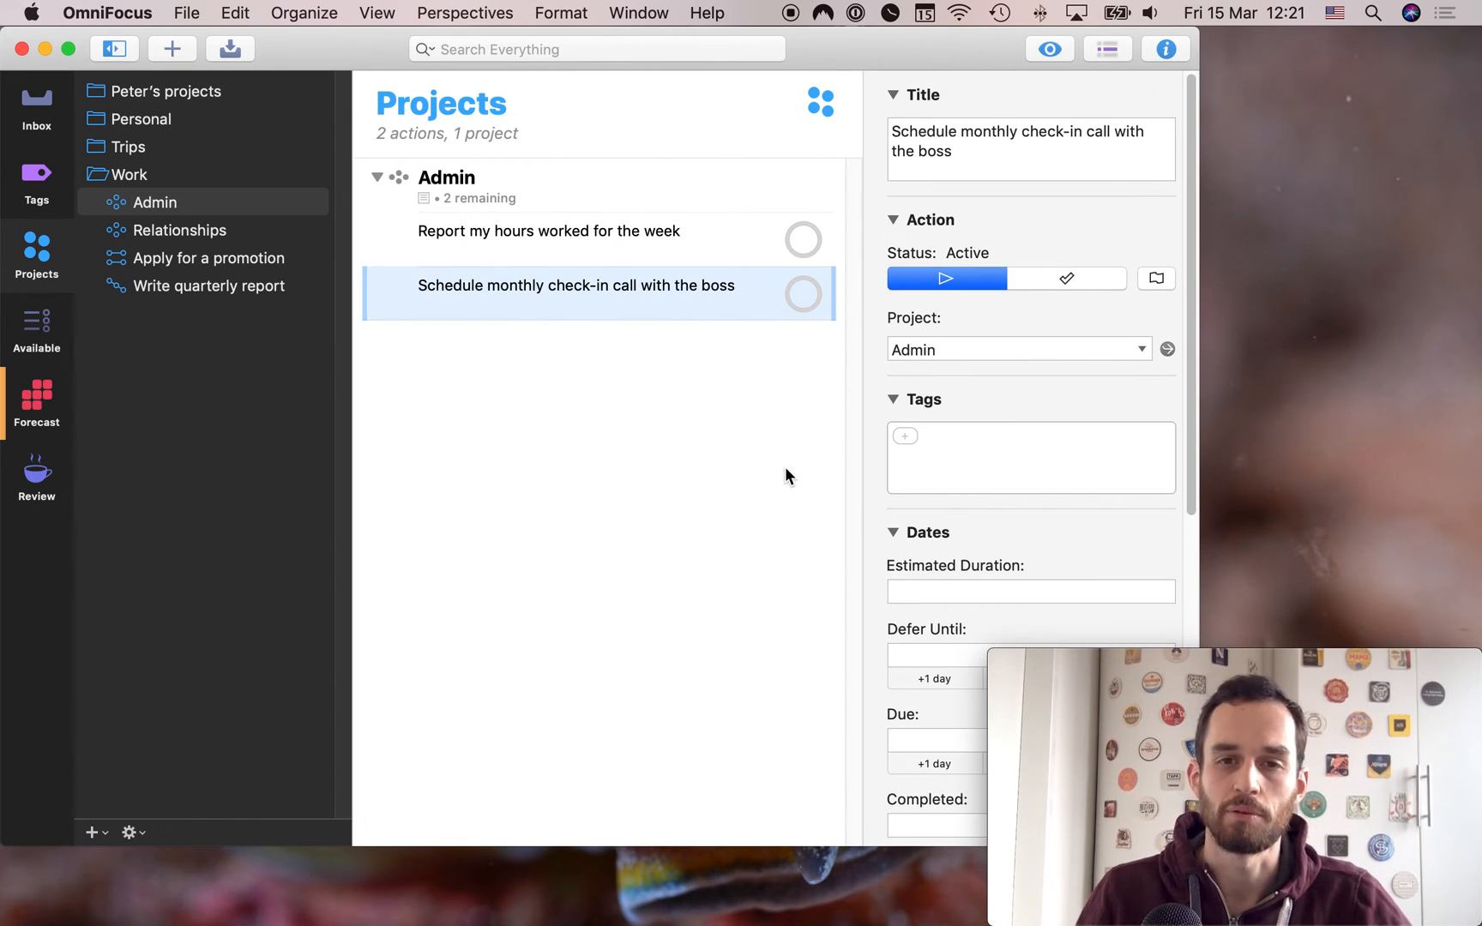
pyautogui.moveTo(487, 274)
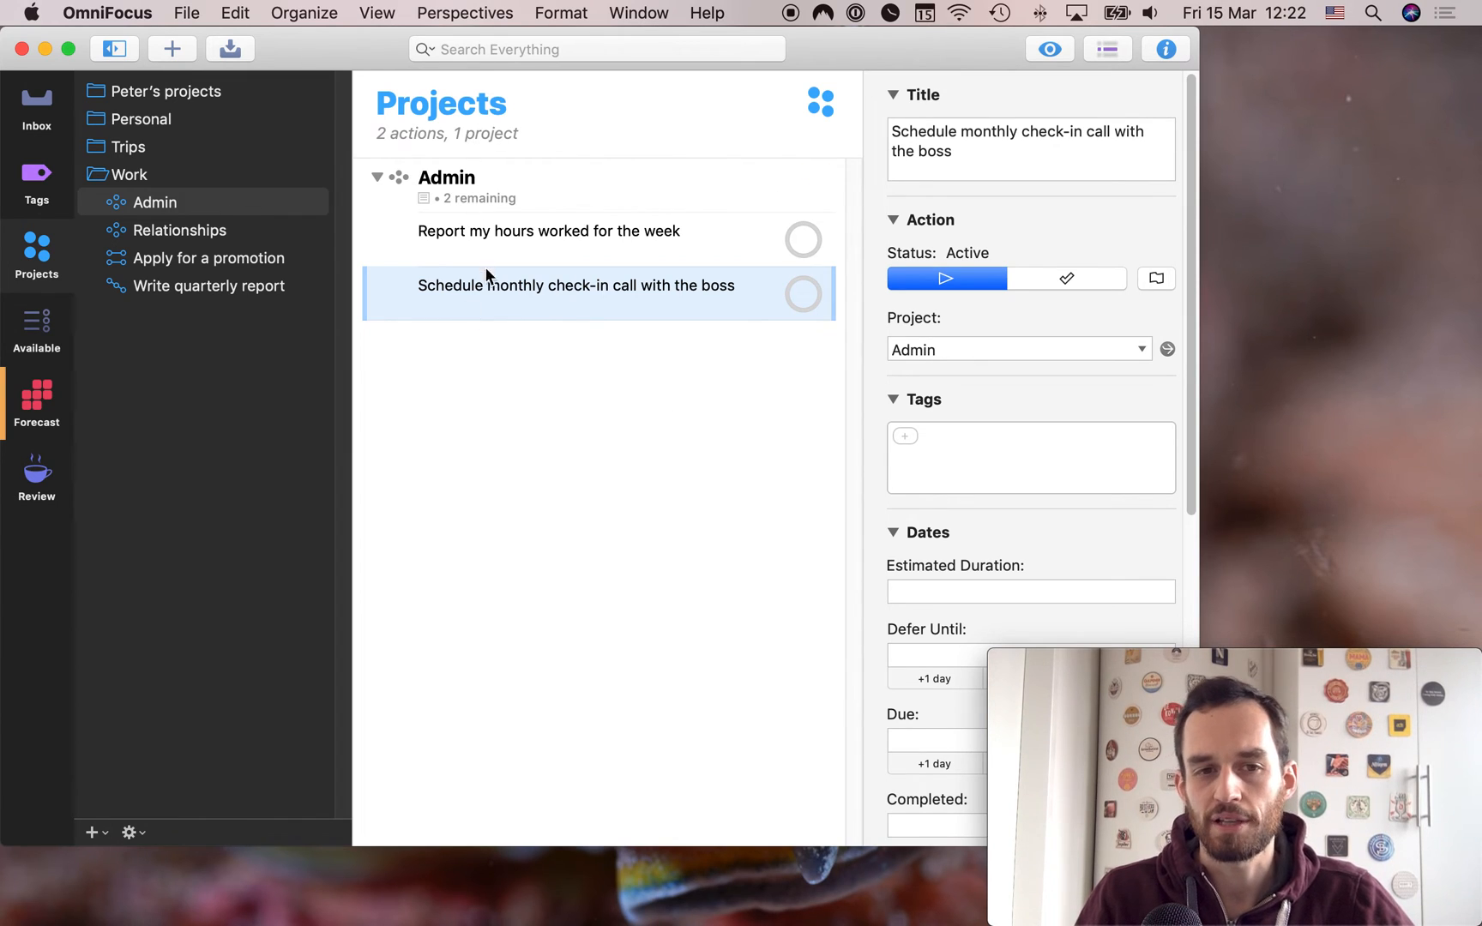
pyautogui.moveTo(203, 235)
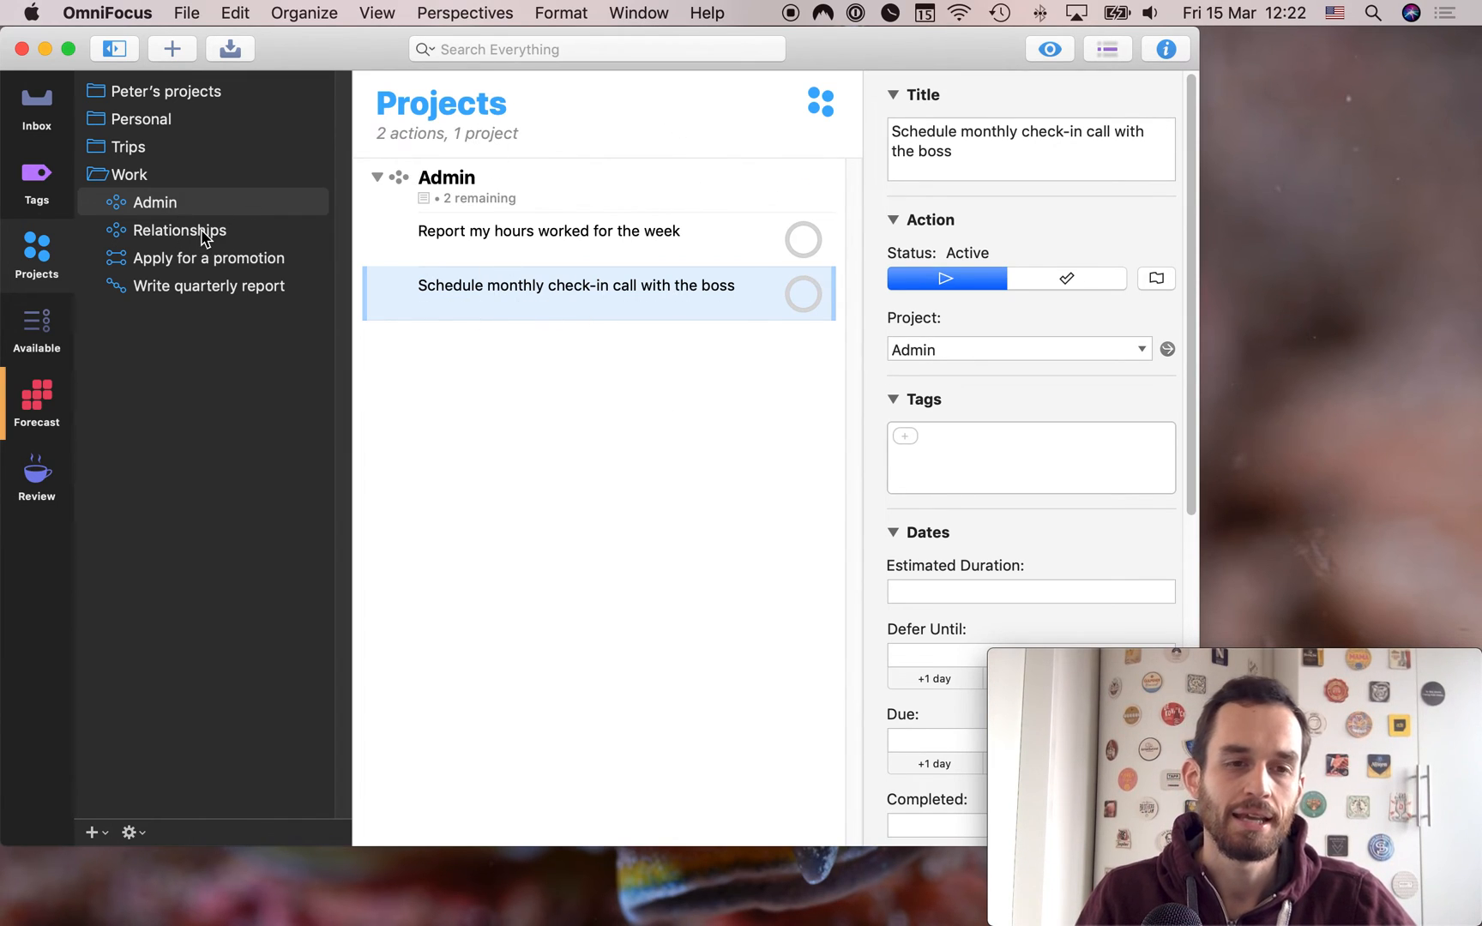
# Review Relationships, Apply for a promotion and Write quarterly report in turn from the sidebar
pyautogui.click(178, 230)
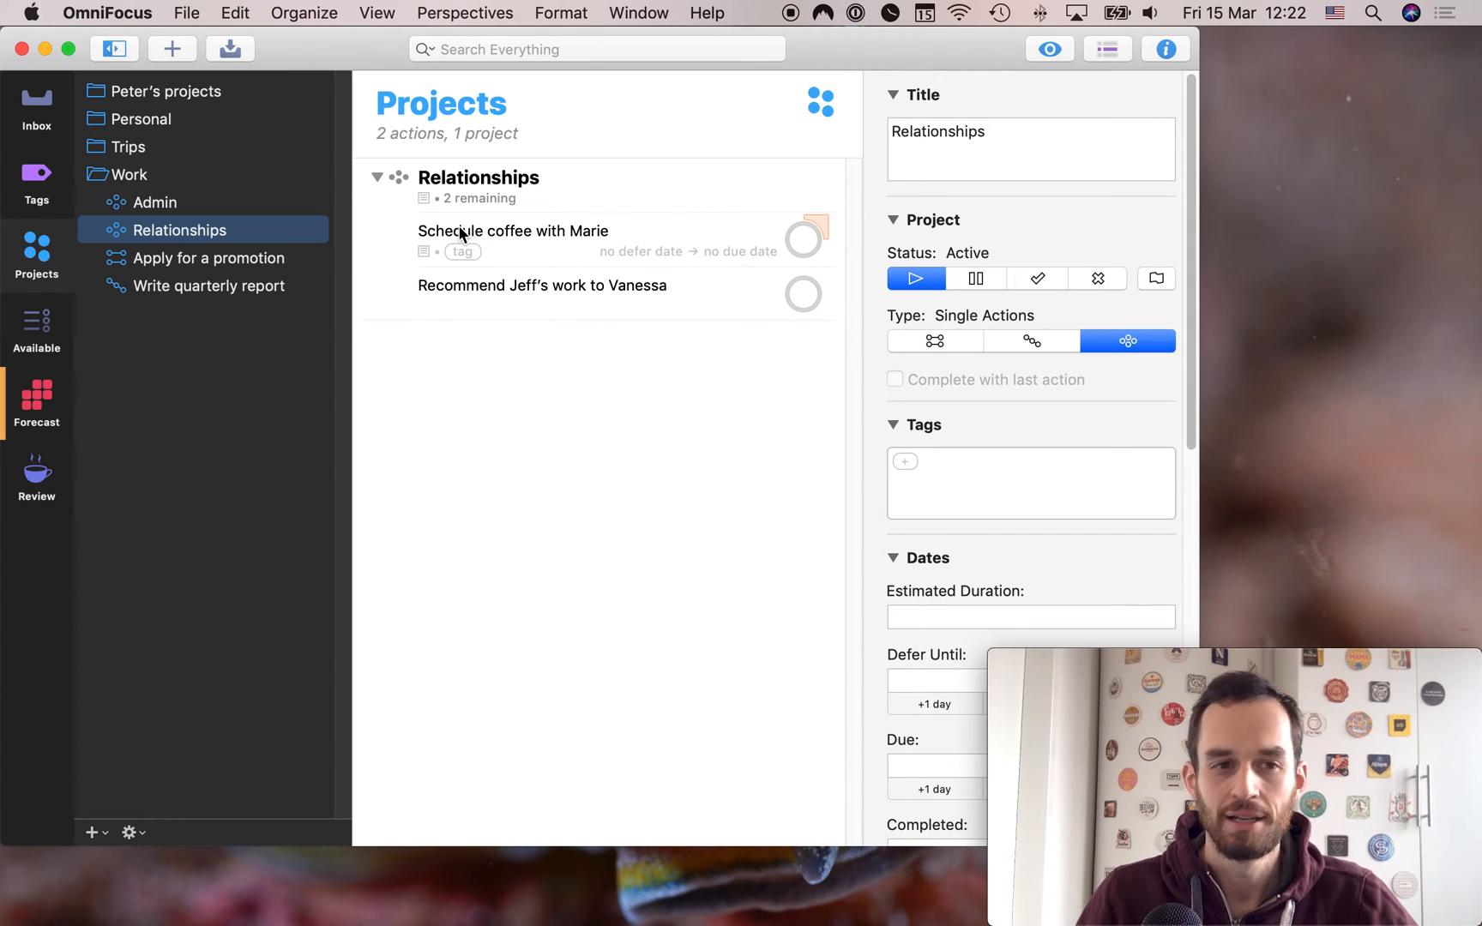
pyautogui.moveTo(230, 237)
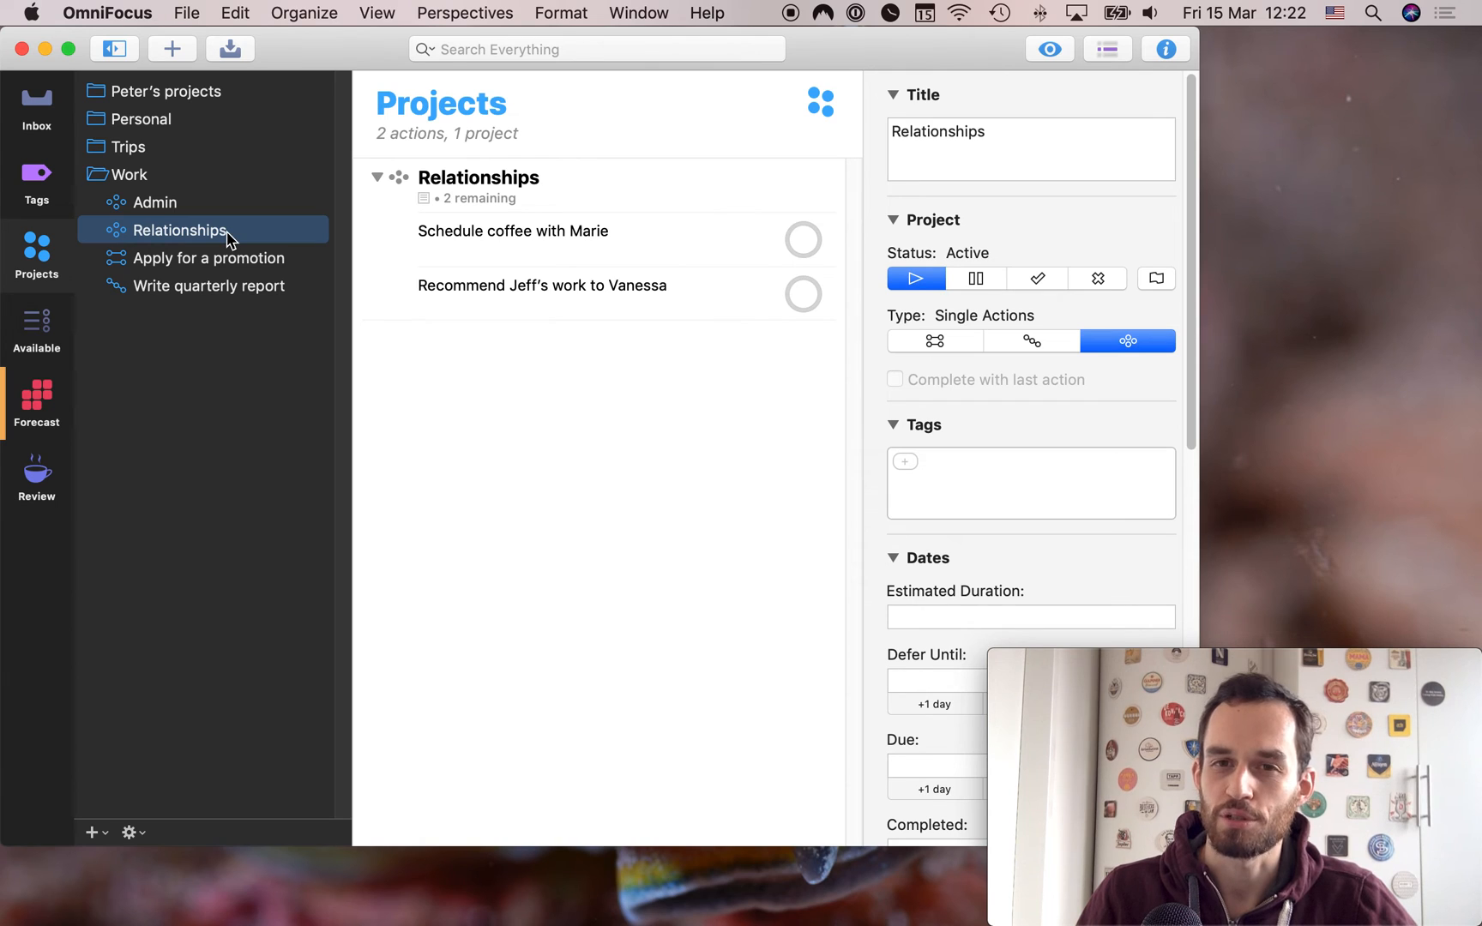
pyautogui.moveTo(168, 208)
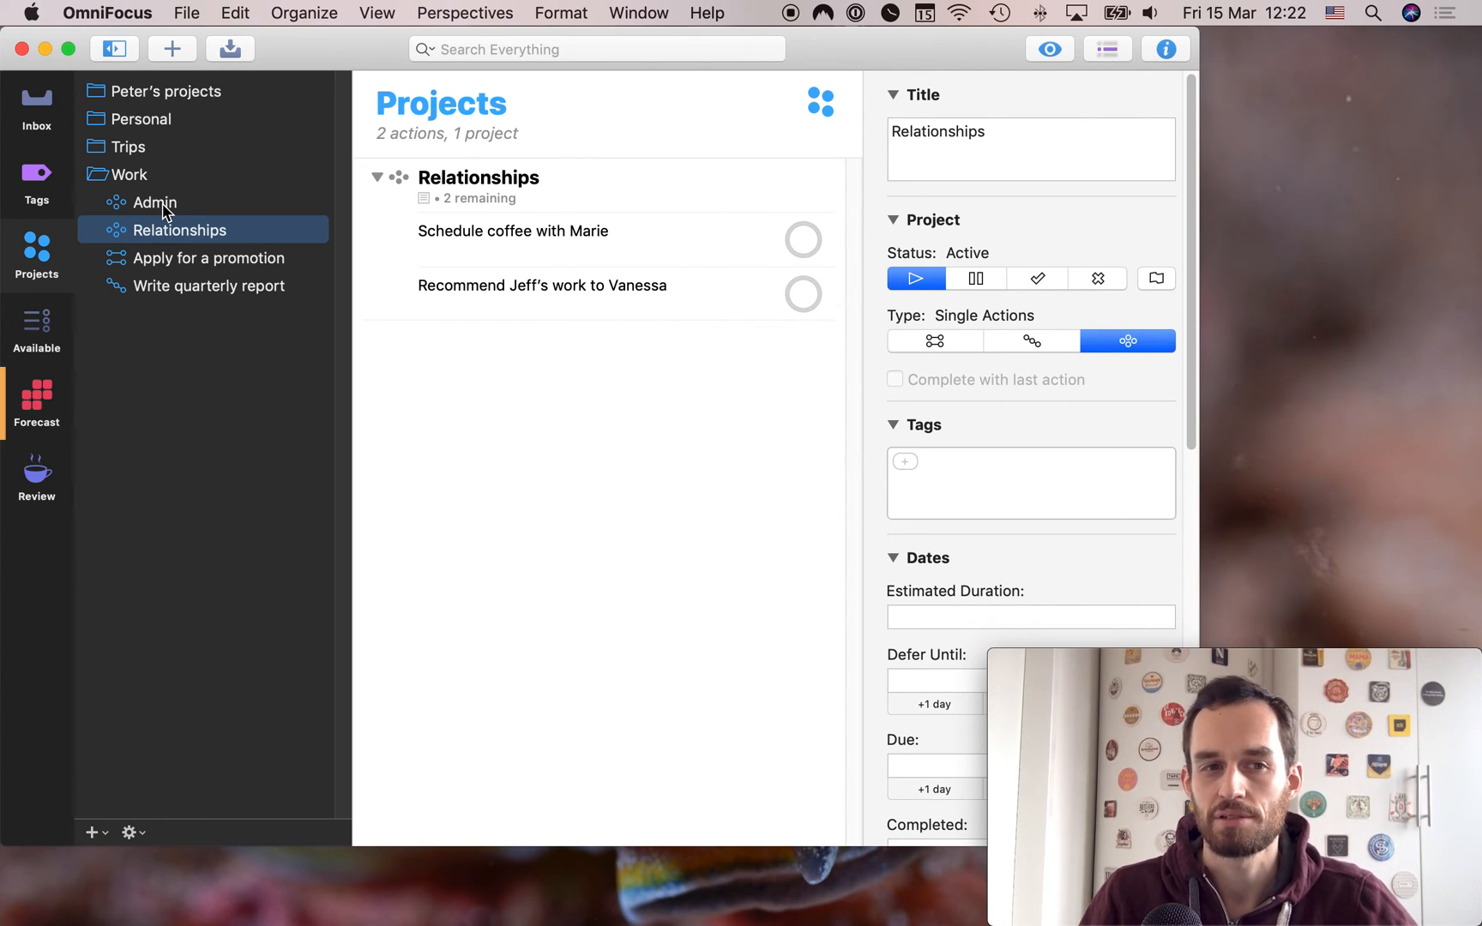
pyautogui.moveTo(122, 218)
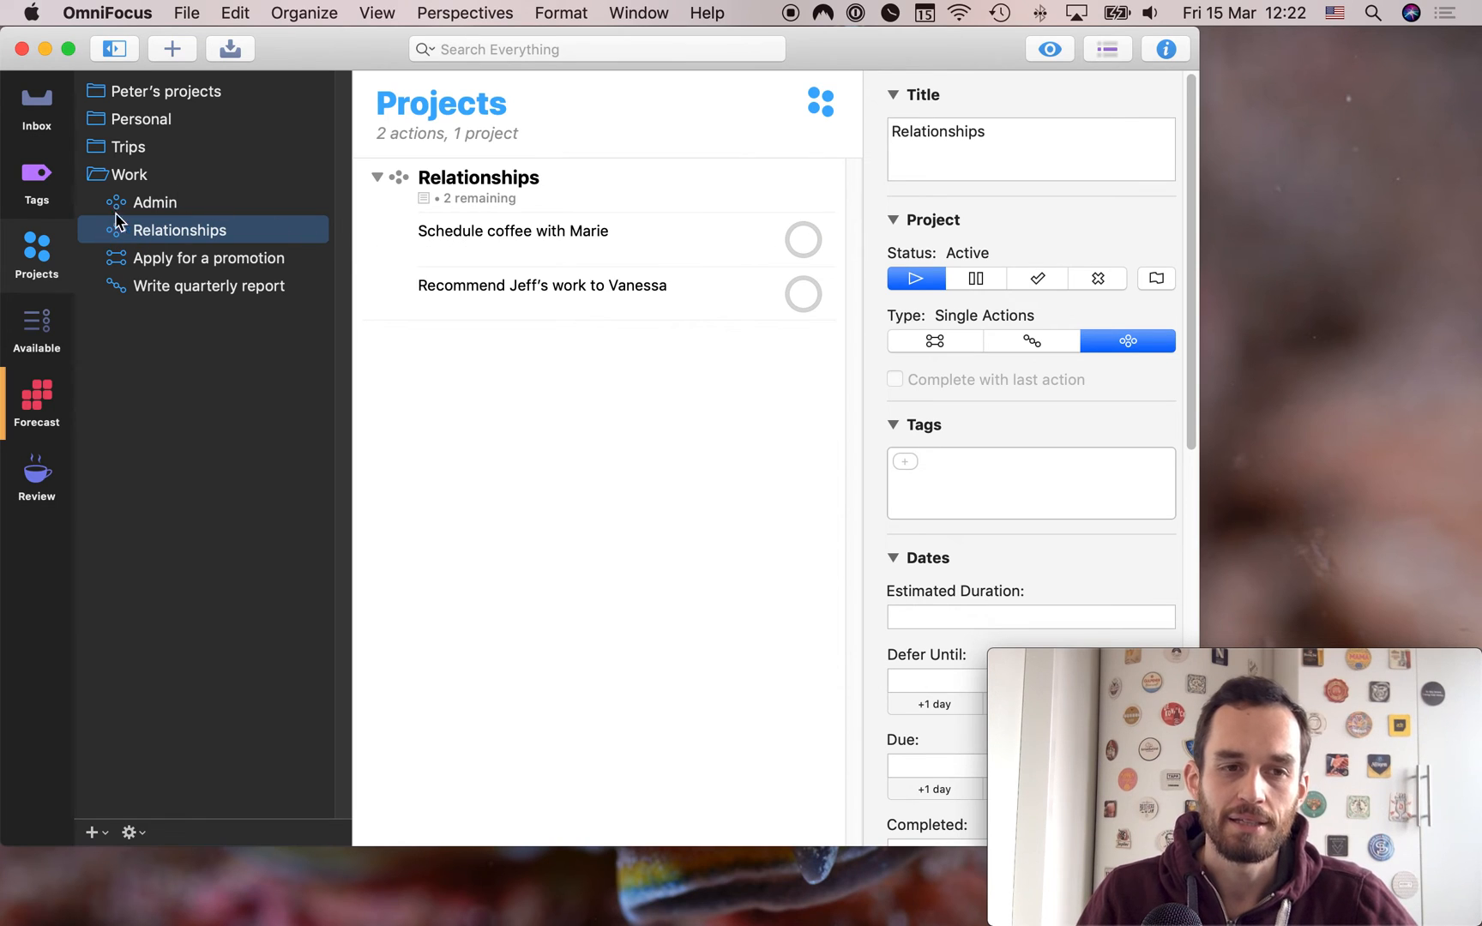
pyautogui.moveTo(194, 266)
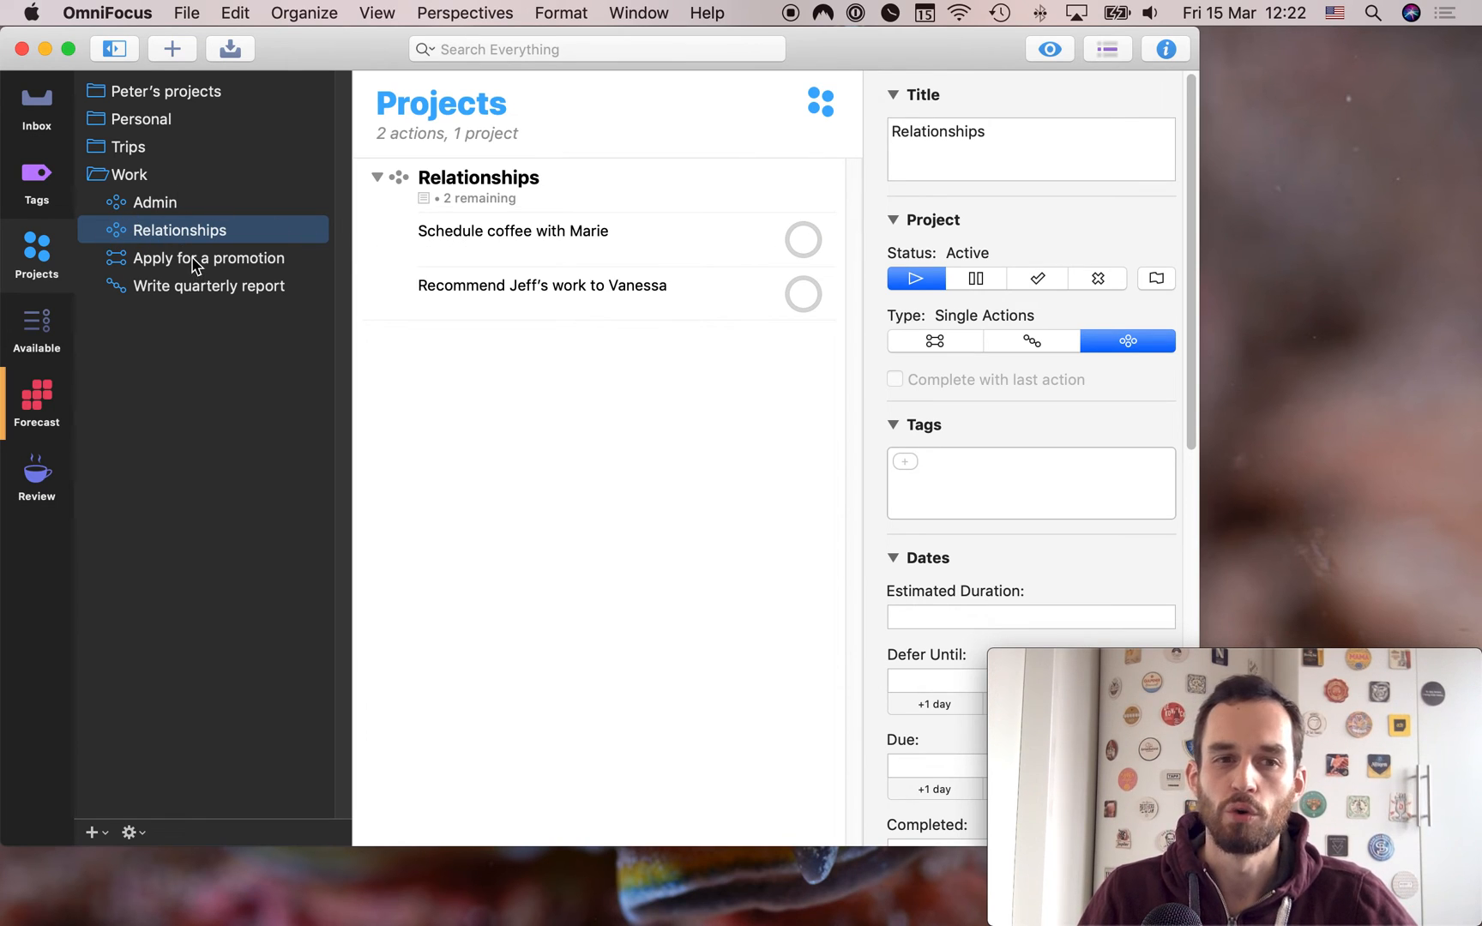
pyautogui.moveTo(164, 262)
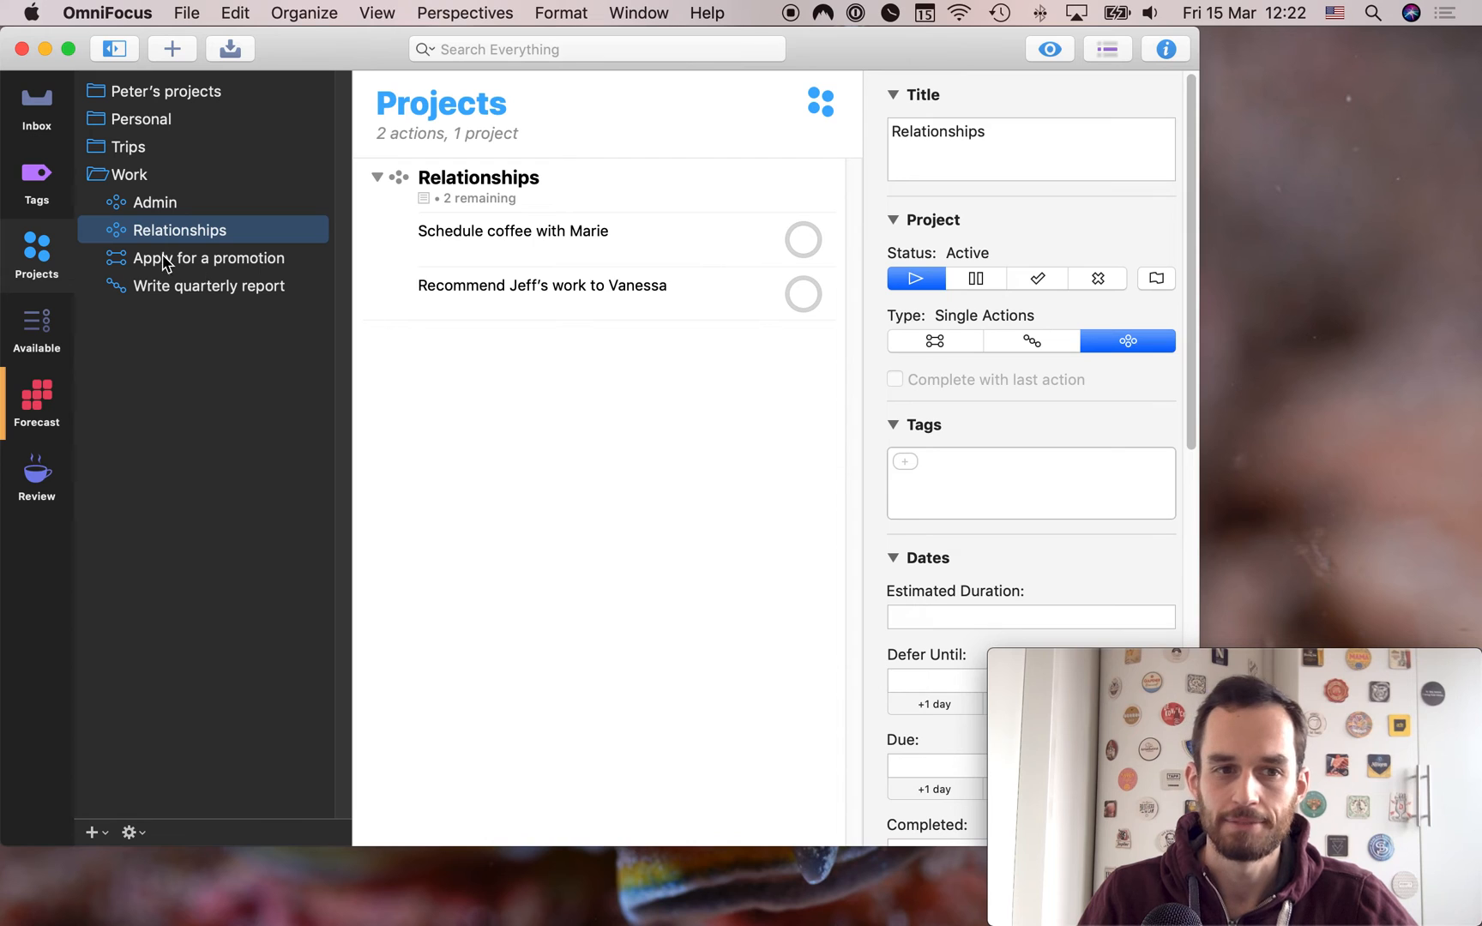
pyautogui.click(207, 257)
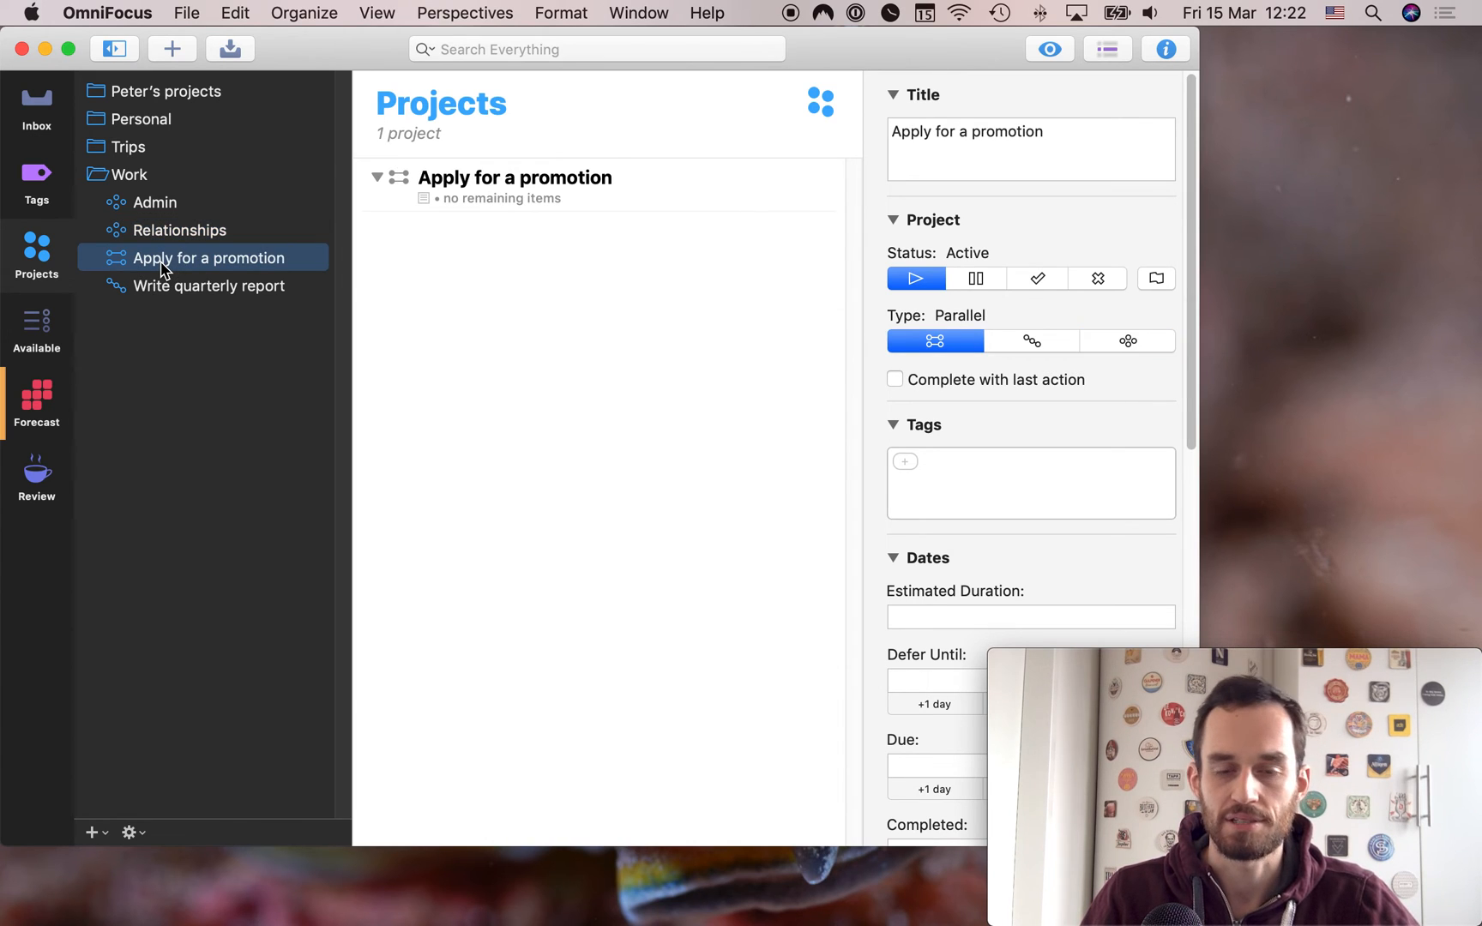
pyautogui.moveTo(705, 317)
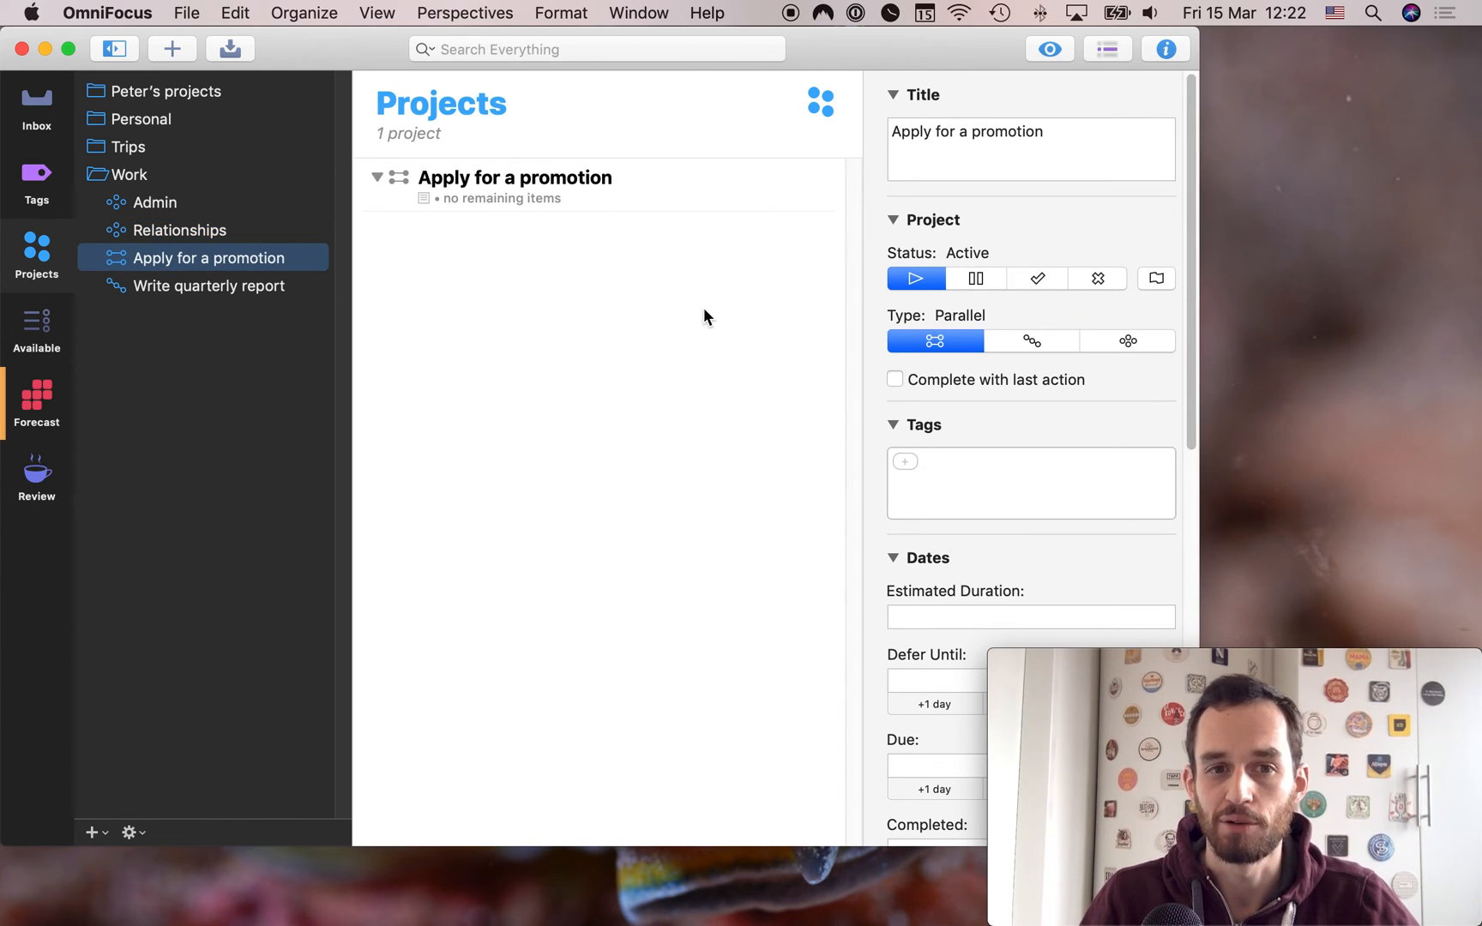
pyautogui.moveTo(189, 270)
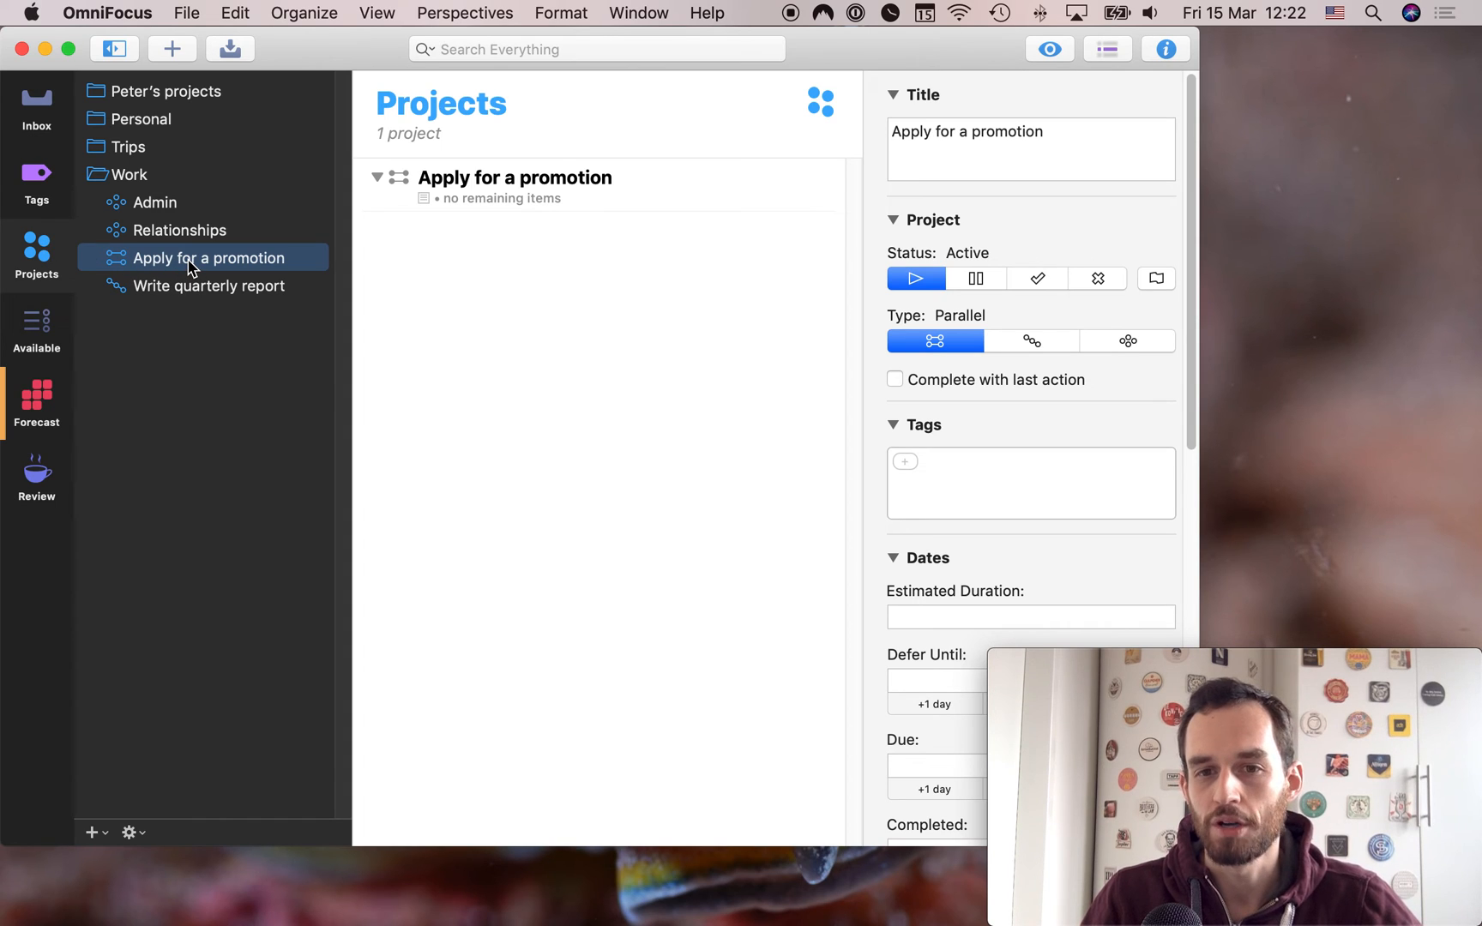
pyautogui.moveTo(561, 245)
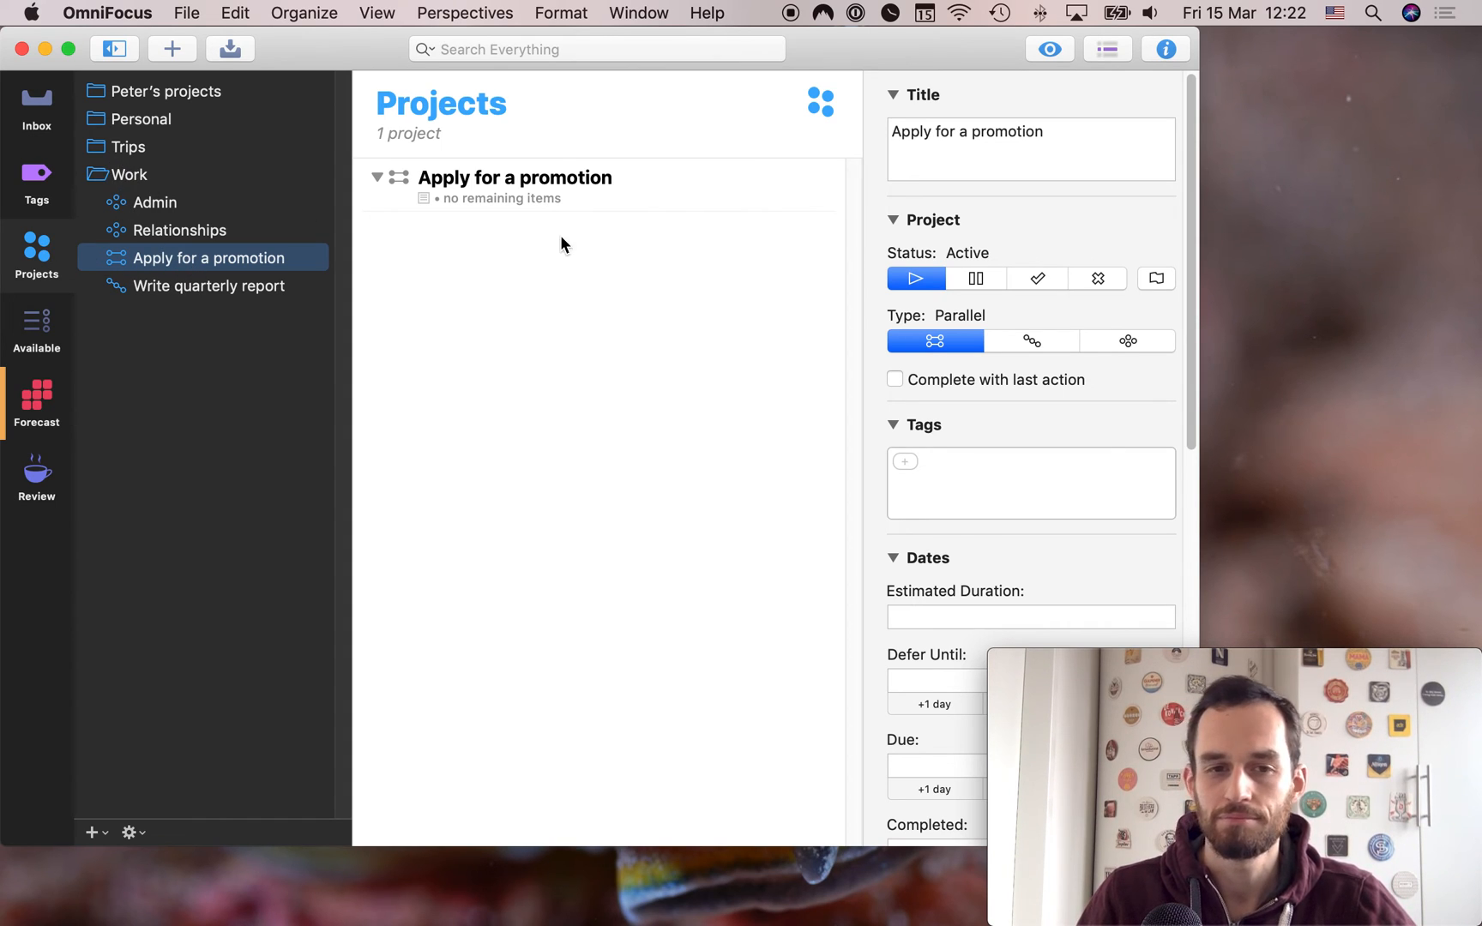
pyautogui.moveTo(737, 357)
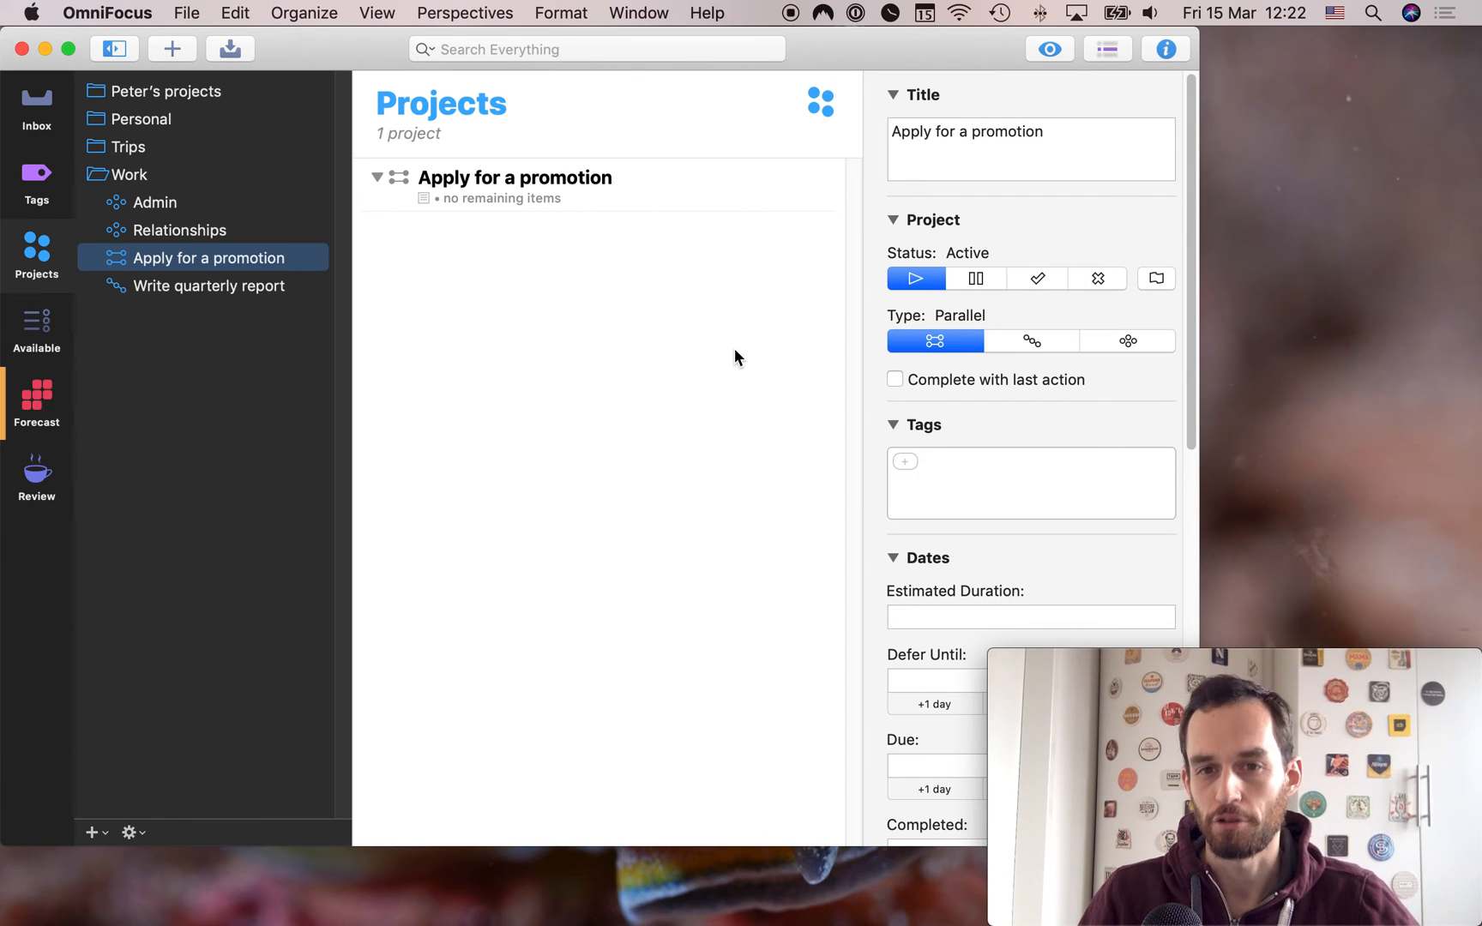
pyautogui.click(206, 284)
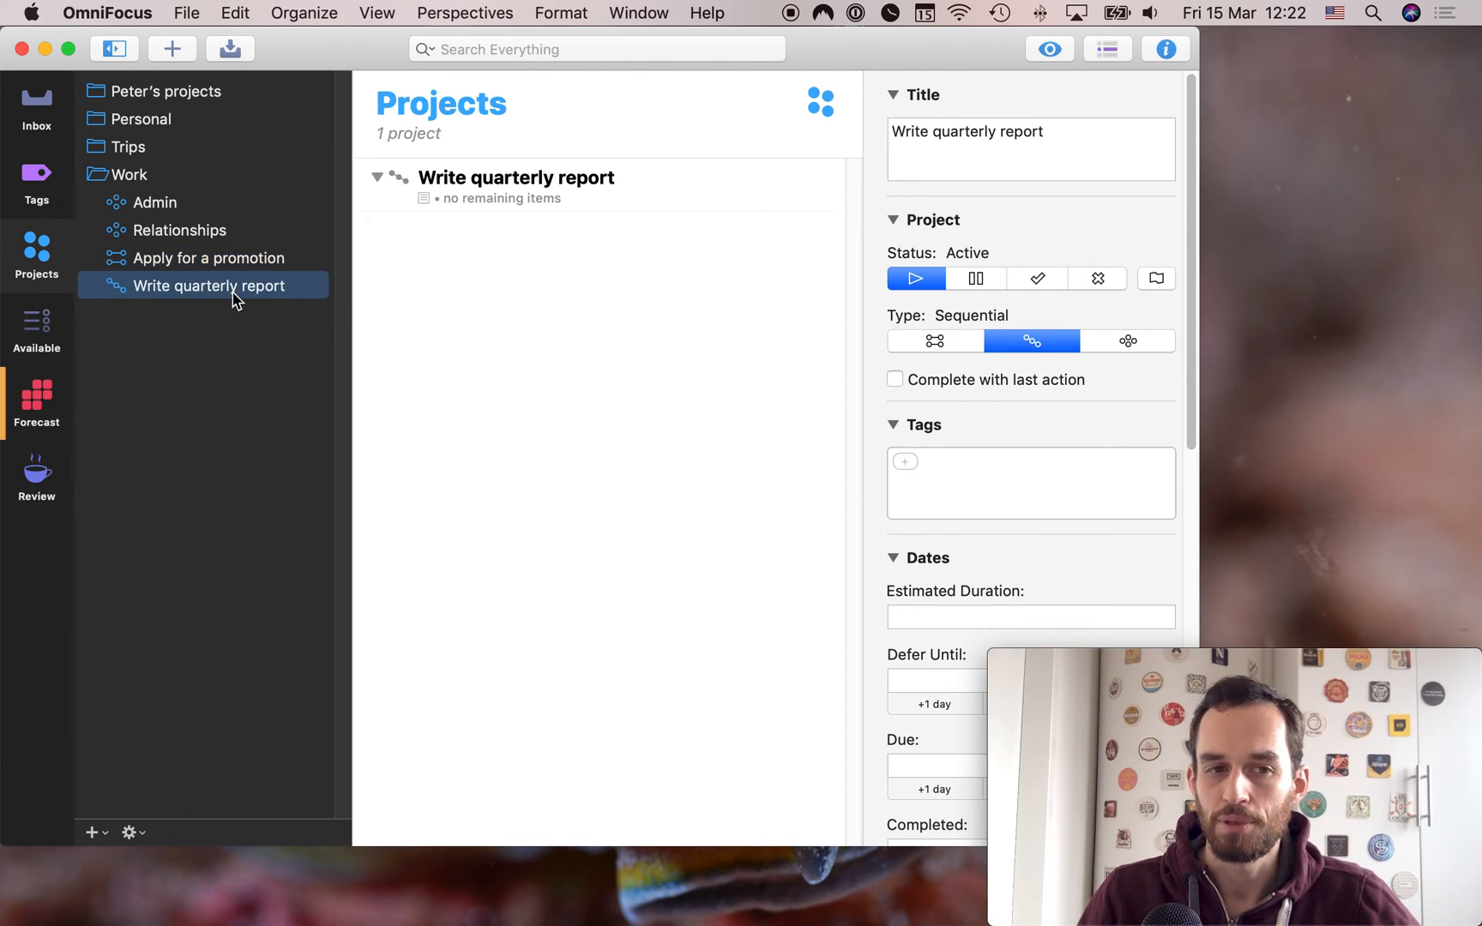
pyautogui.moveTo(319, 251)
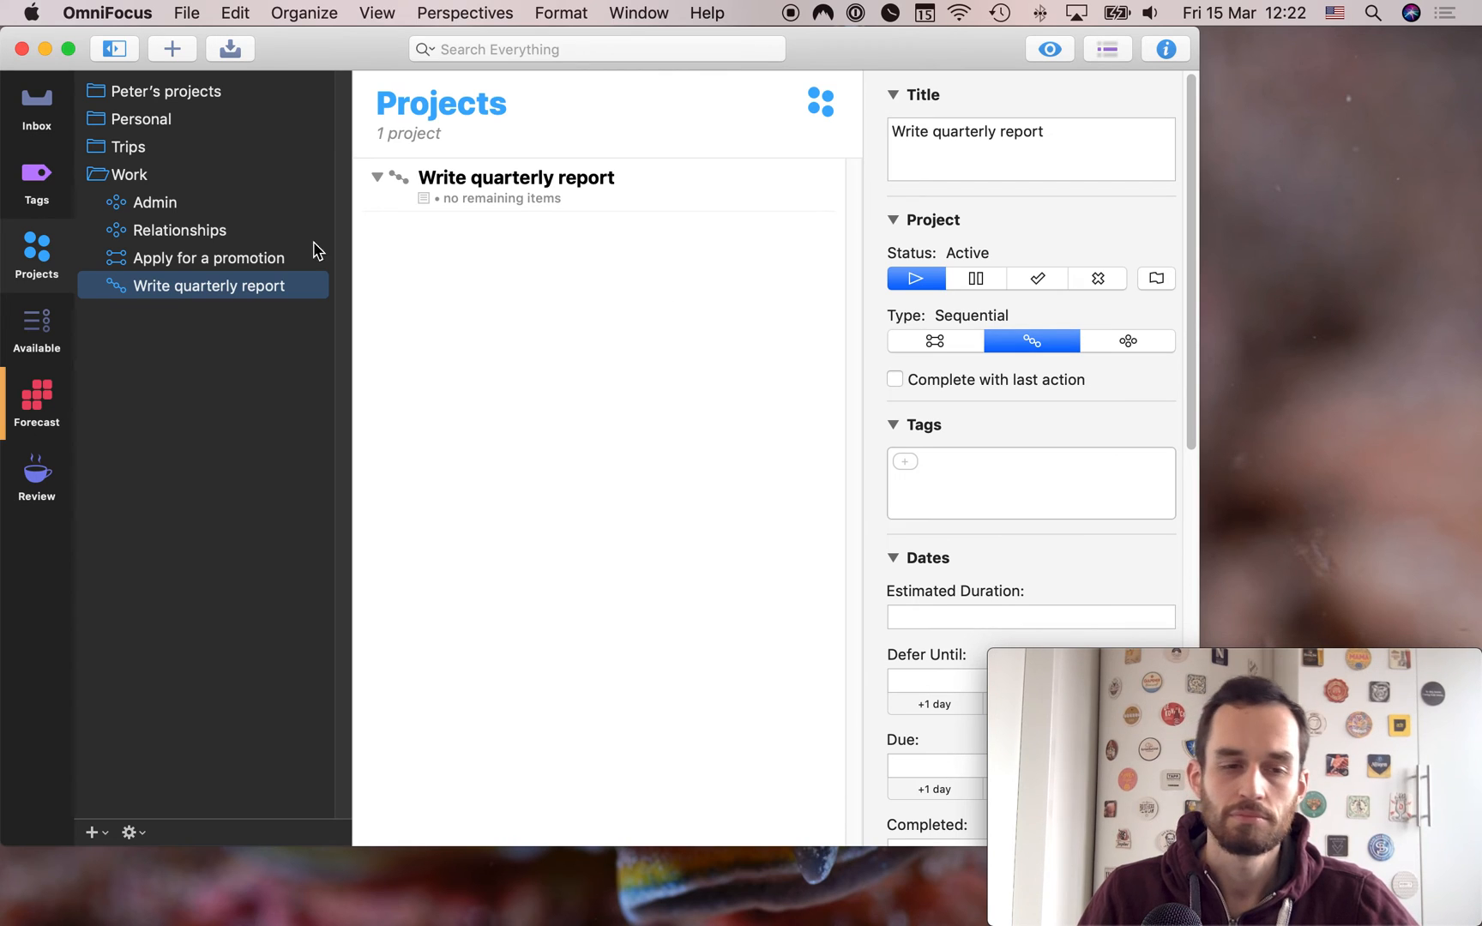
pyautogui.moveTo(146, 191)
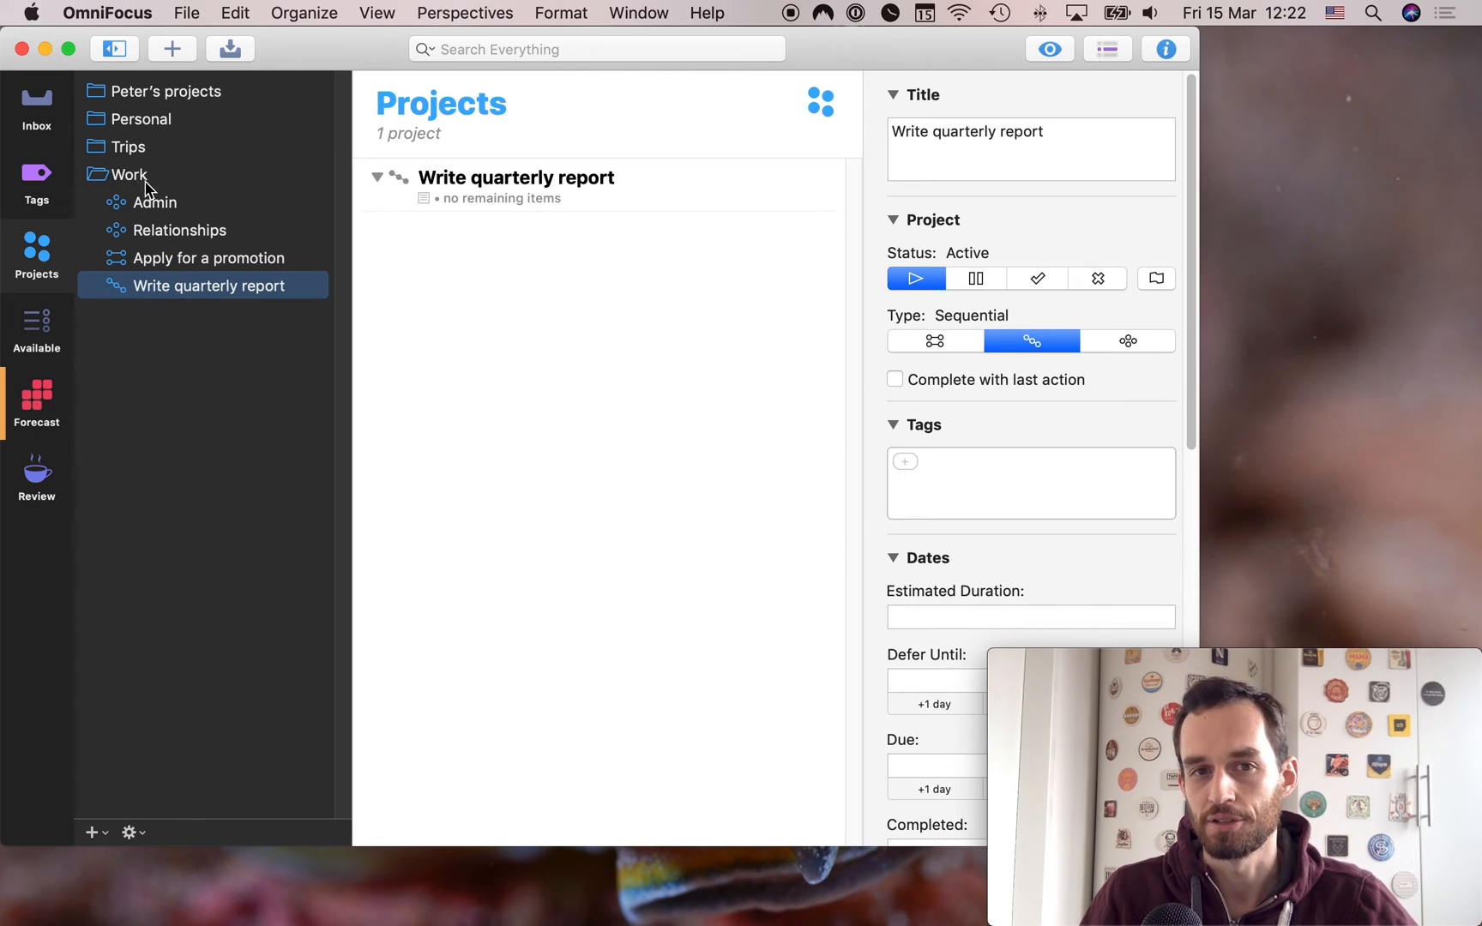
pyautogui.moveTo(704, 366)
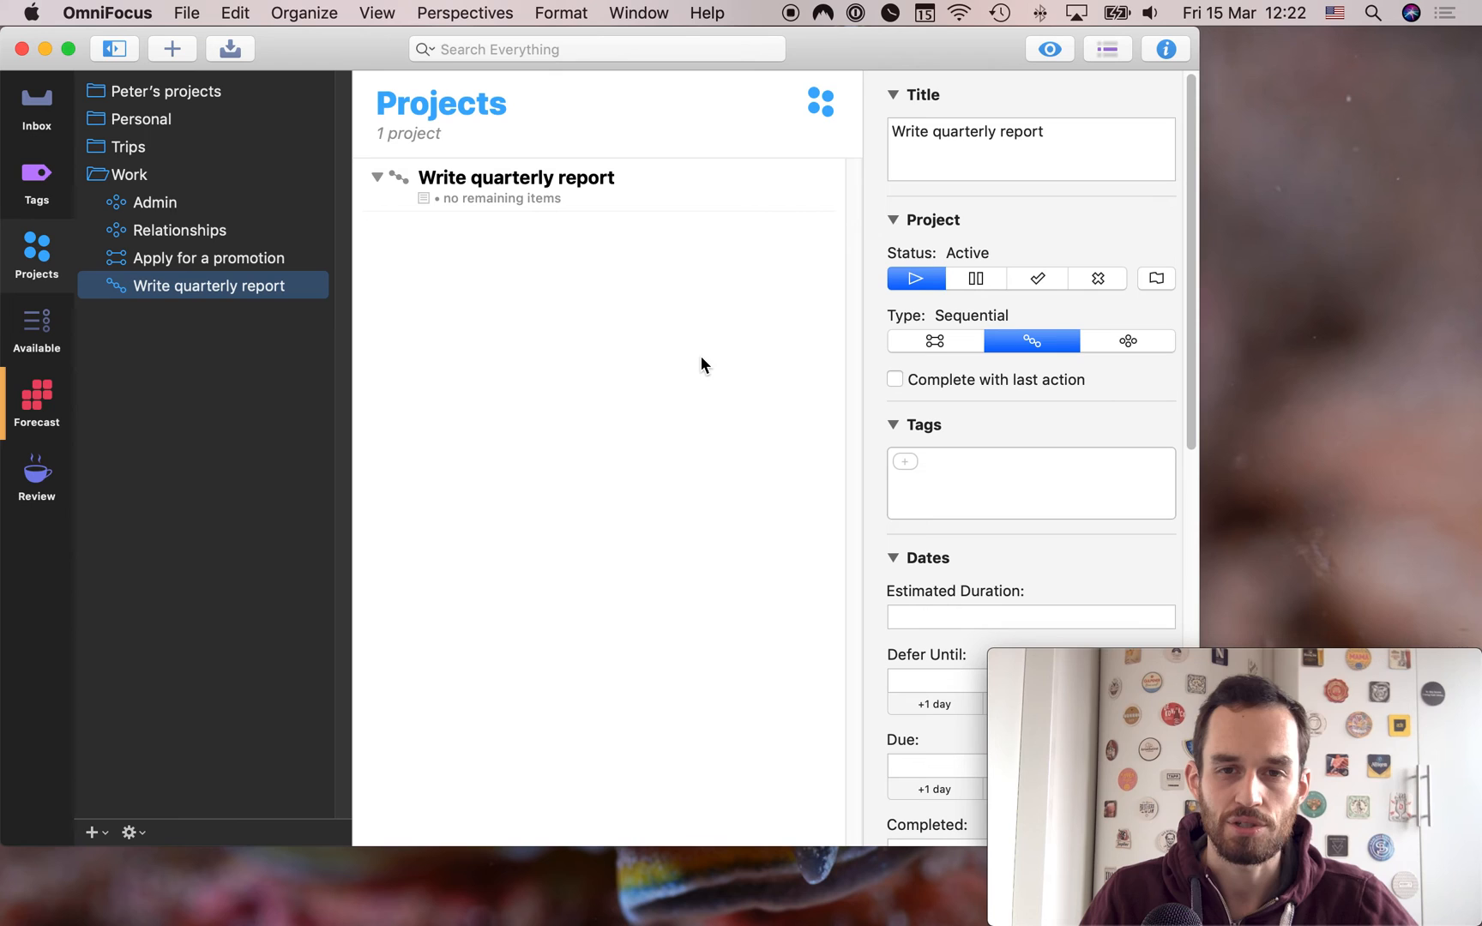
pyautogui.moveTo(280, 413)
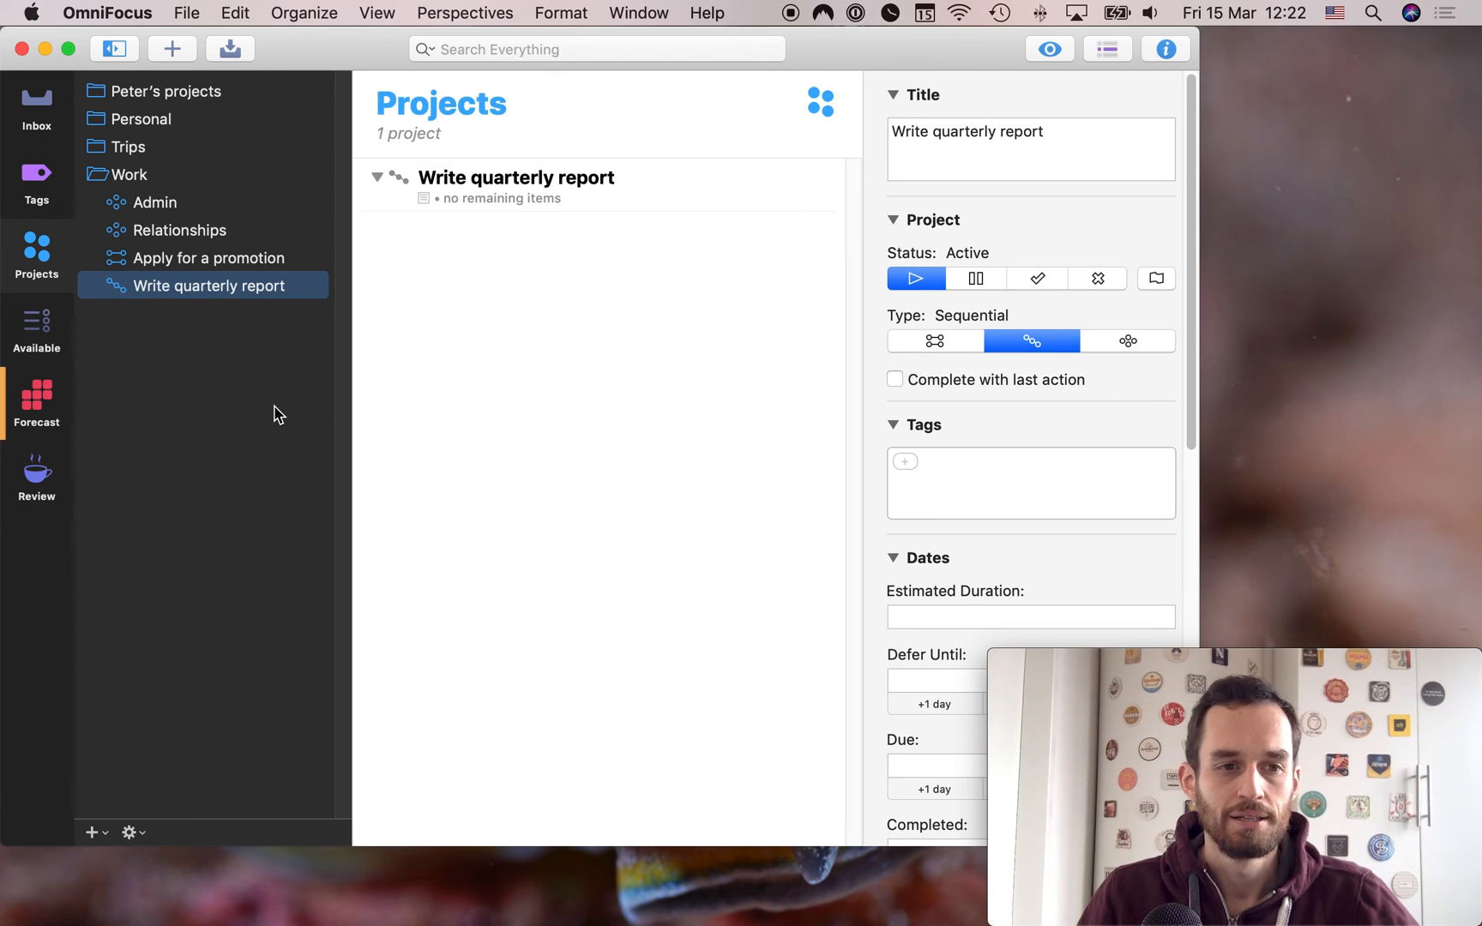
pyautogui.moveTo(125, 532)
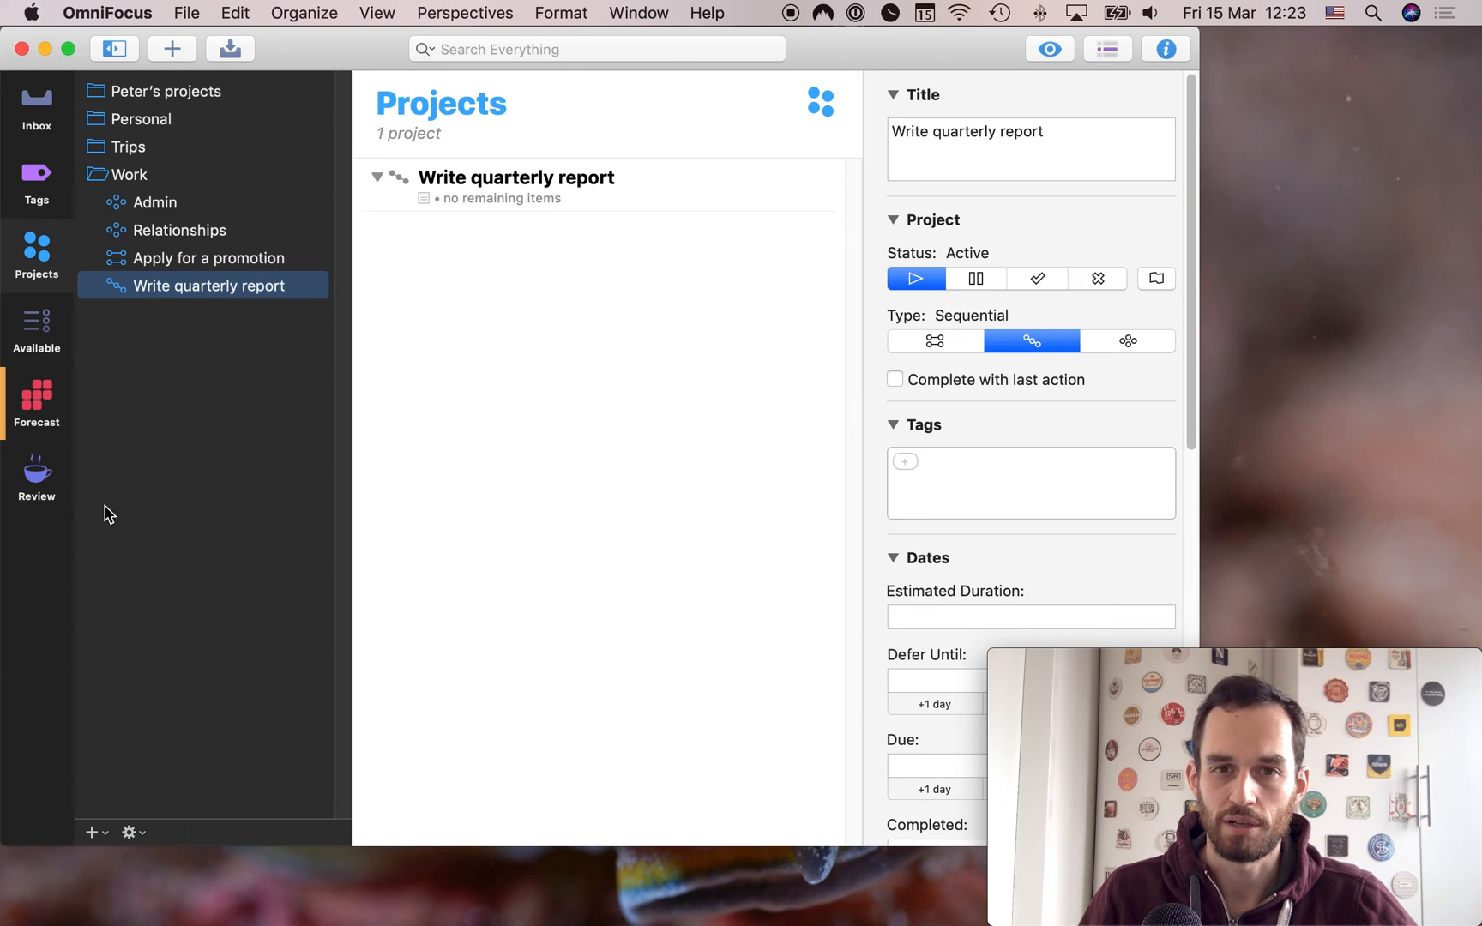
pyautogui.moveTo(584, 406)
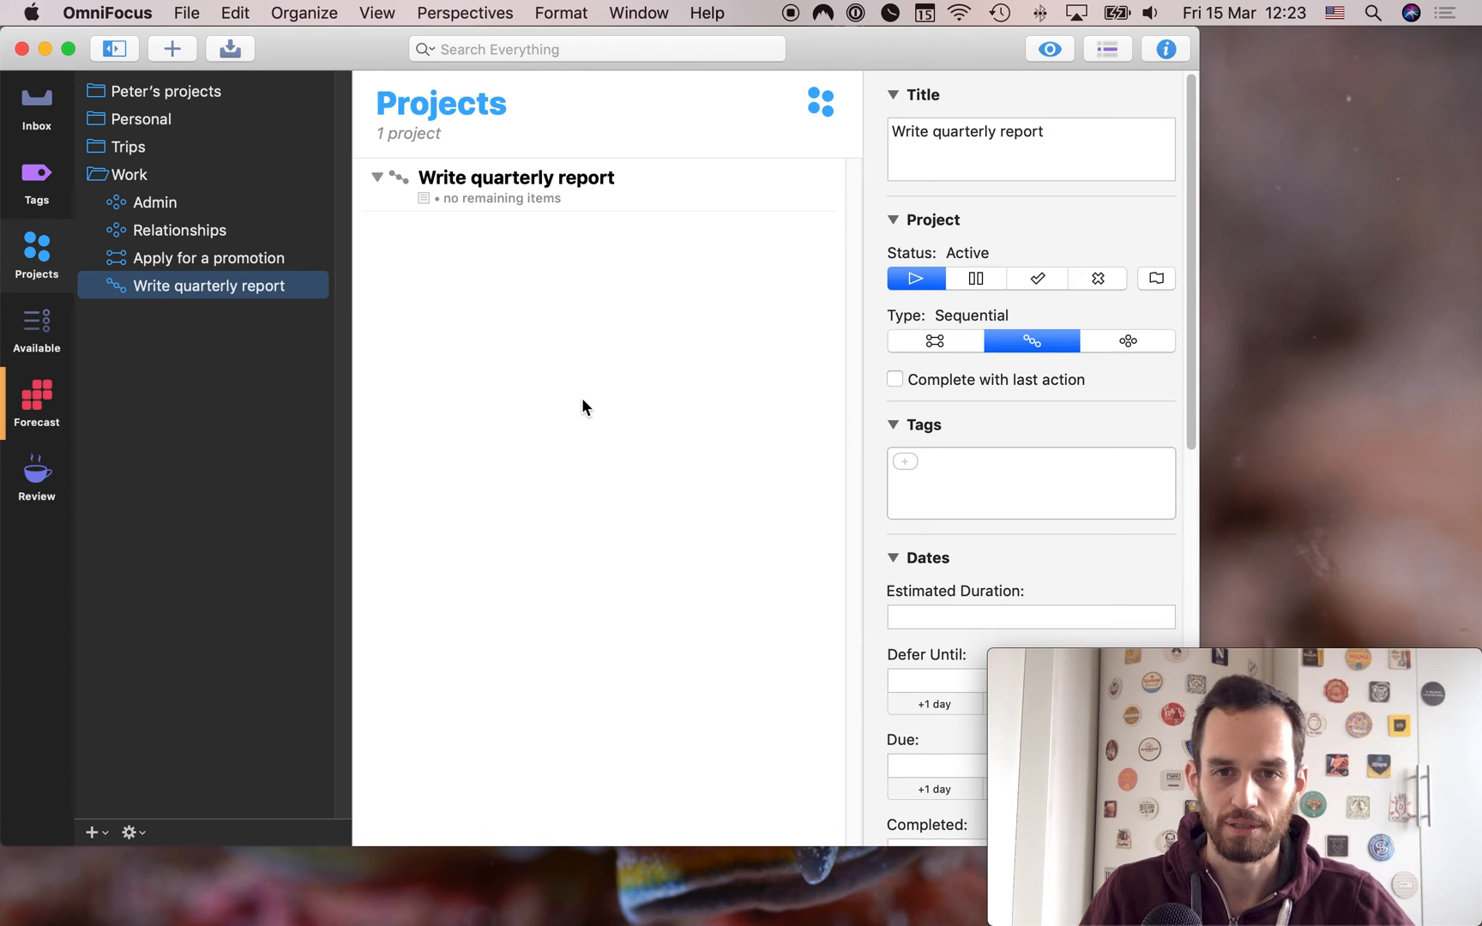
pyautogui.moveTo(113, 580)
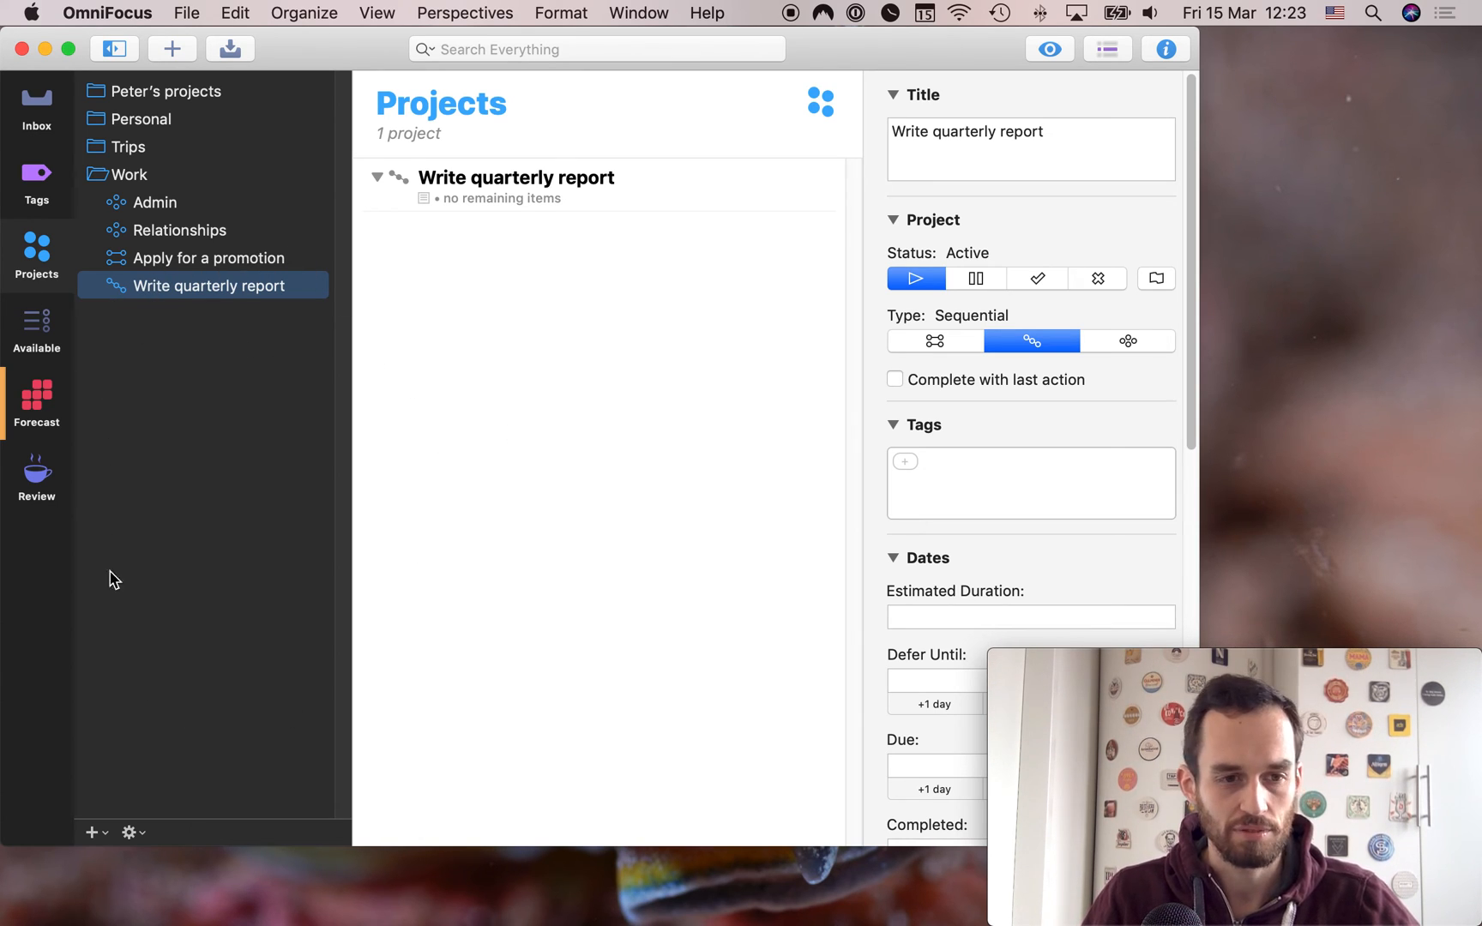
pyautogui.moveTo(700, 446)
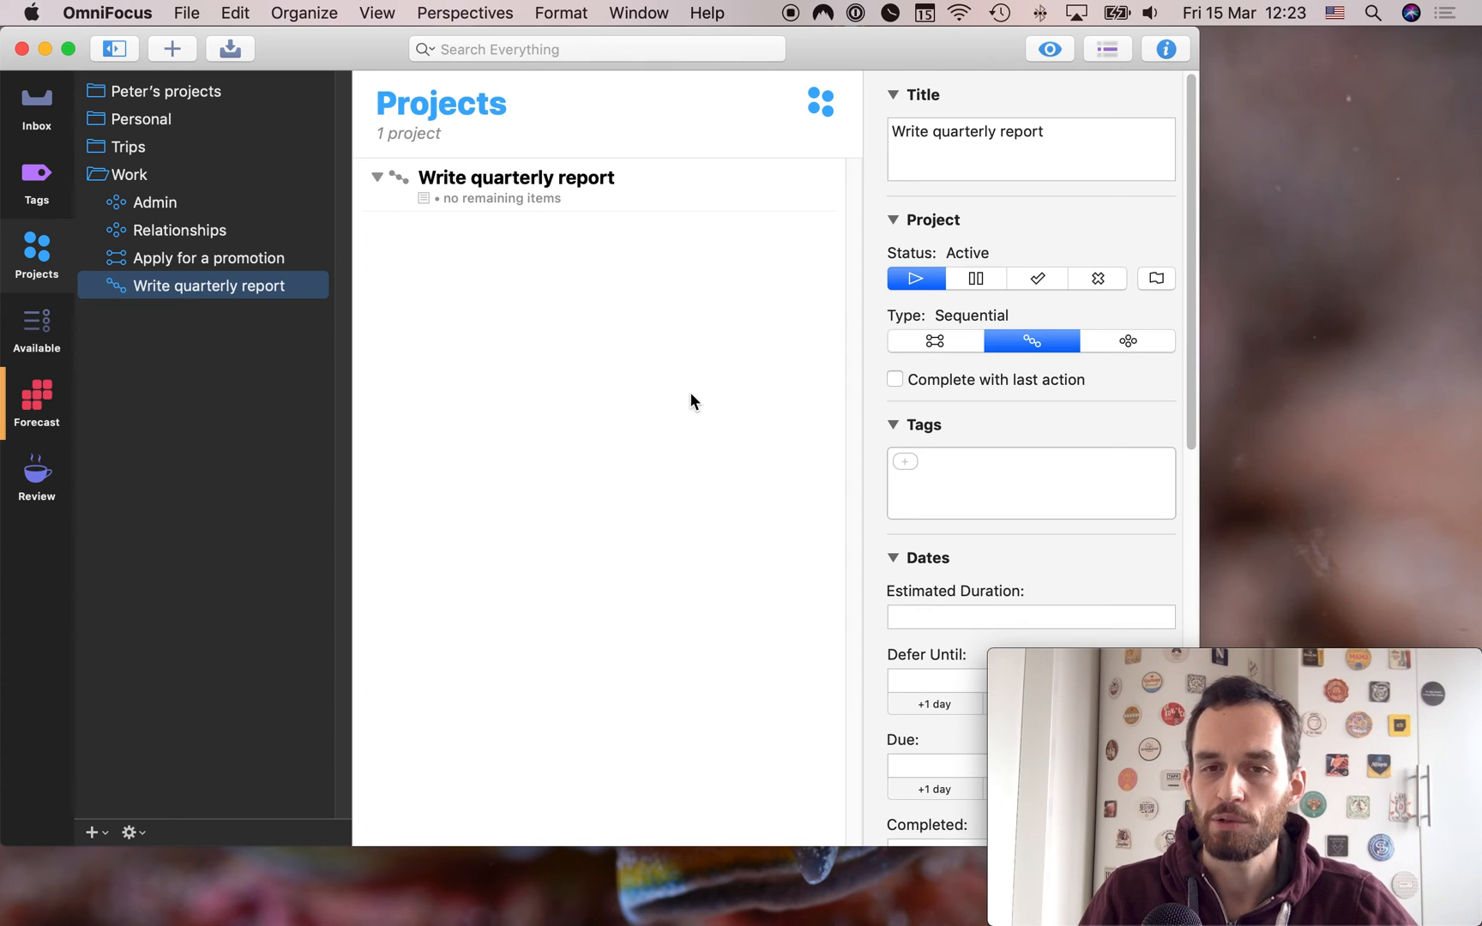
pyautogui.moveTo(146, 184)
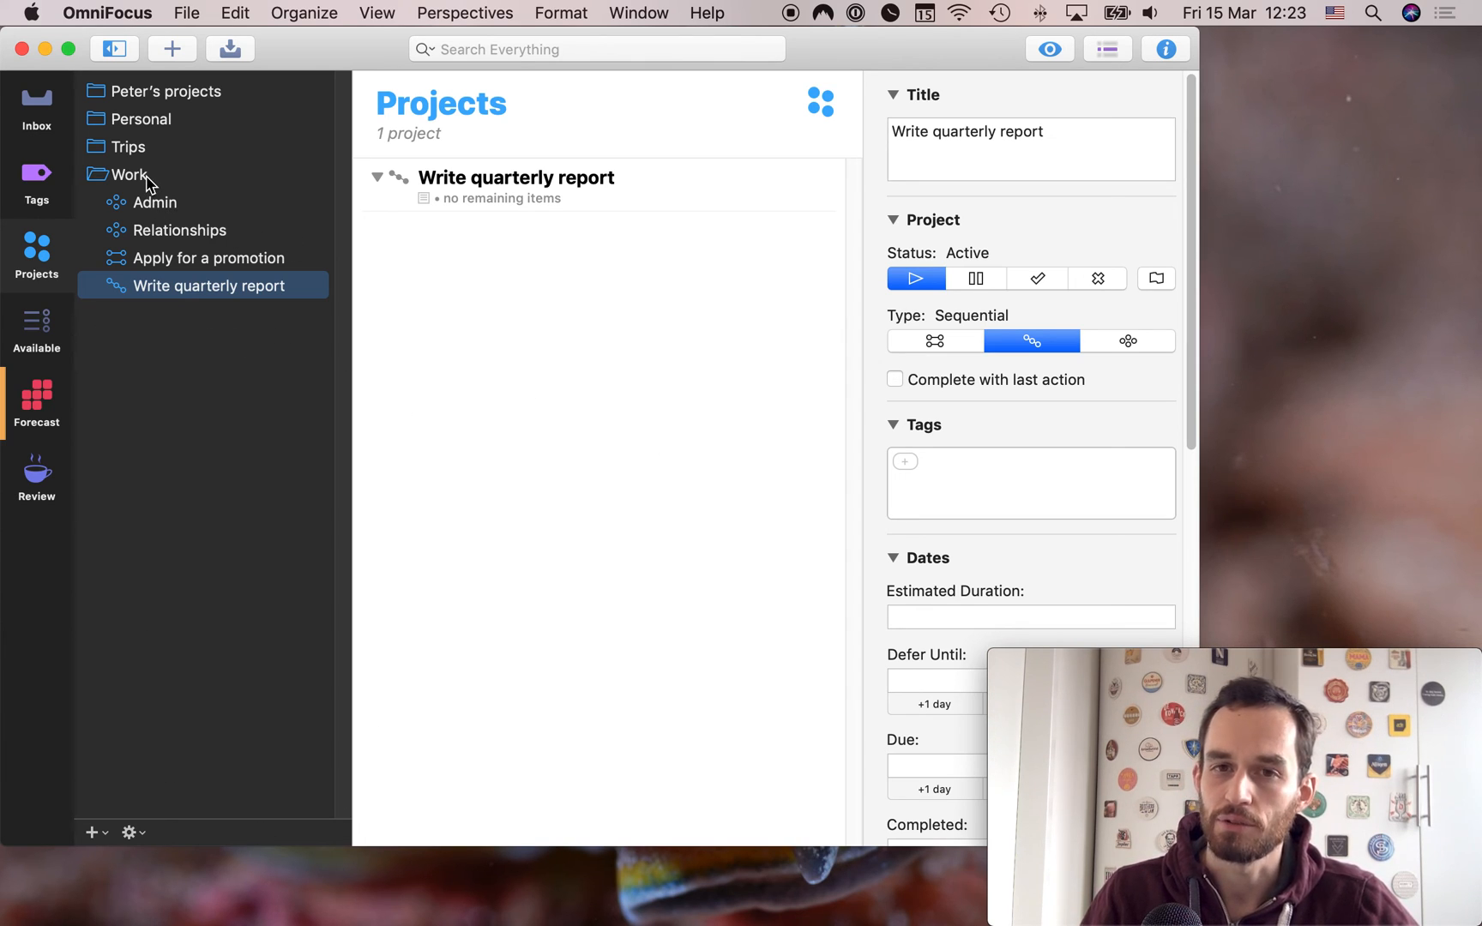
# Create a new folder named Client A inside the Work folder
pyautogui.click(127, 174)
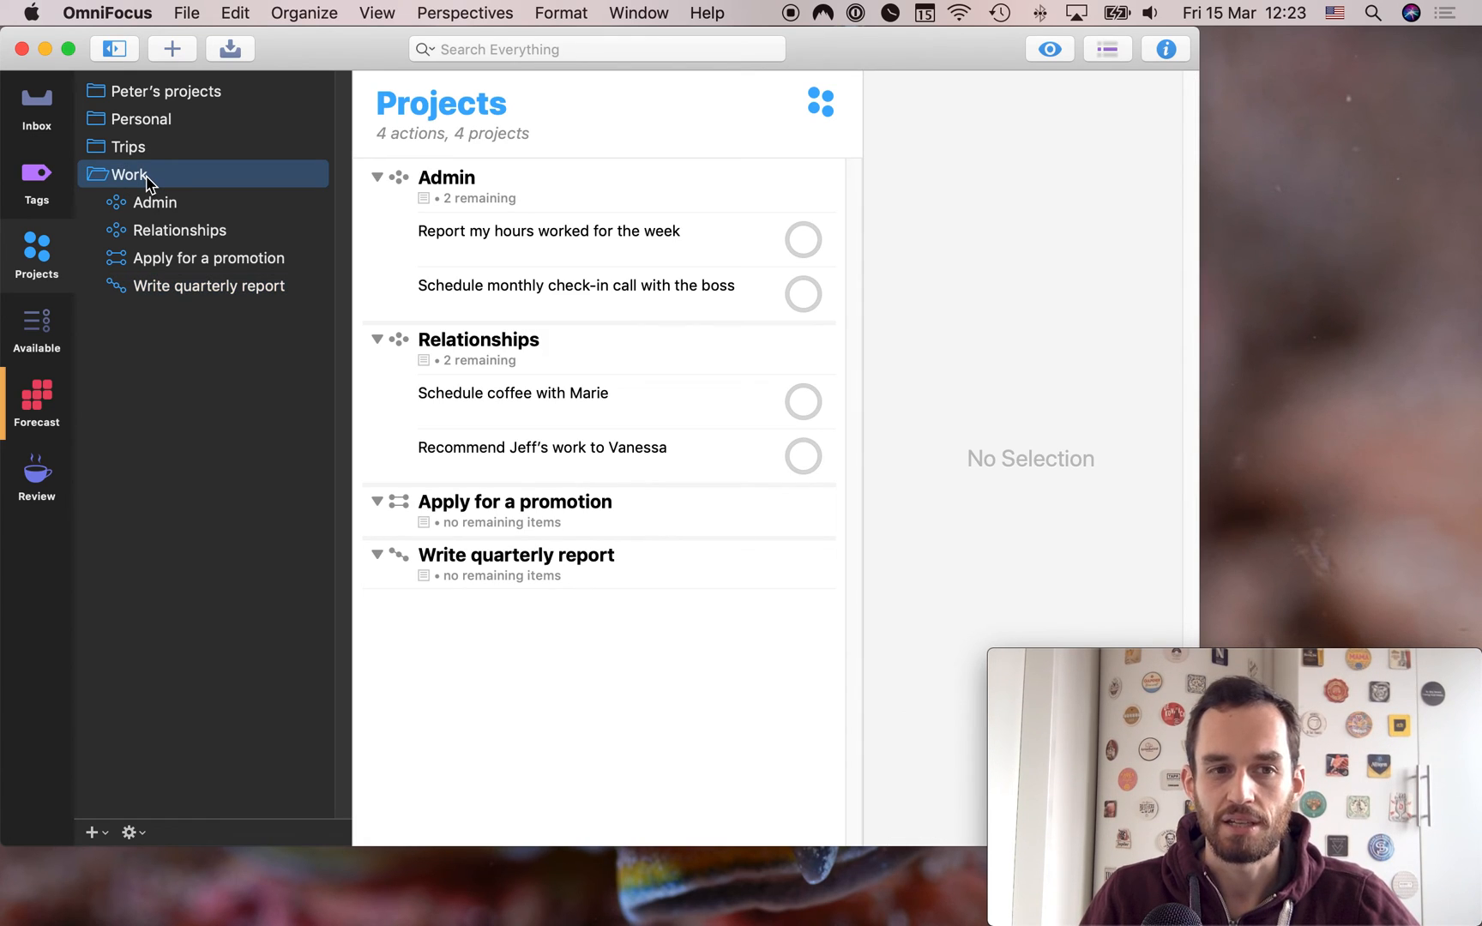
pyautogui.moveTo(172, 748)
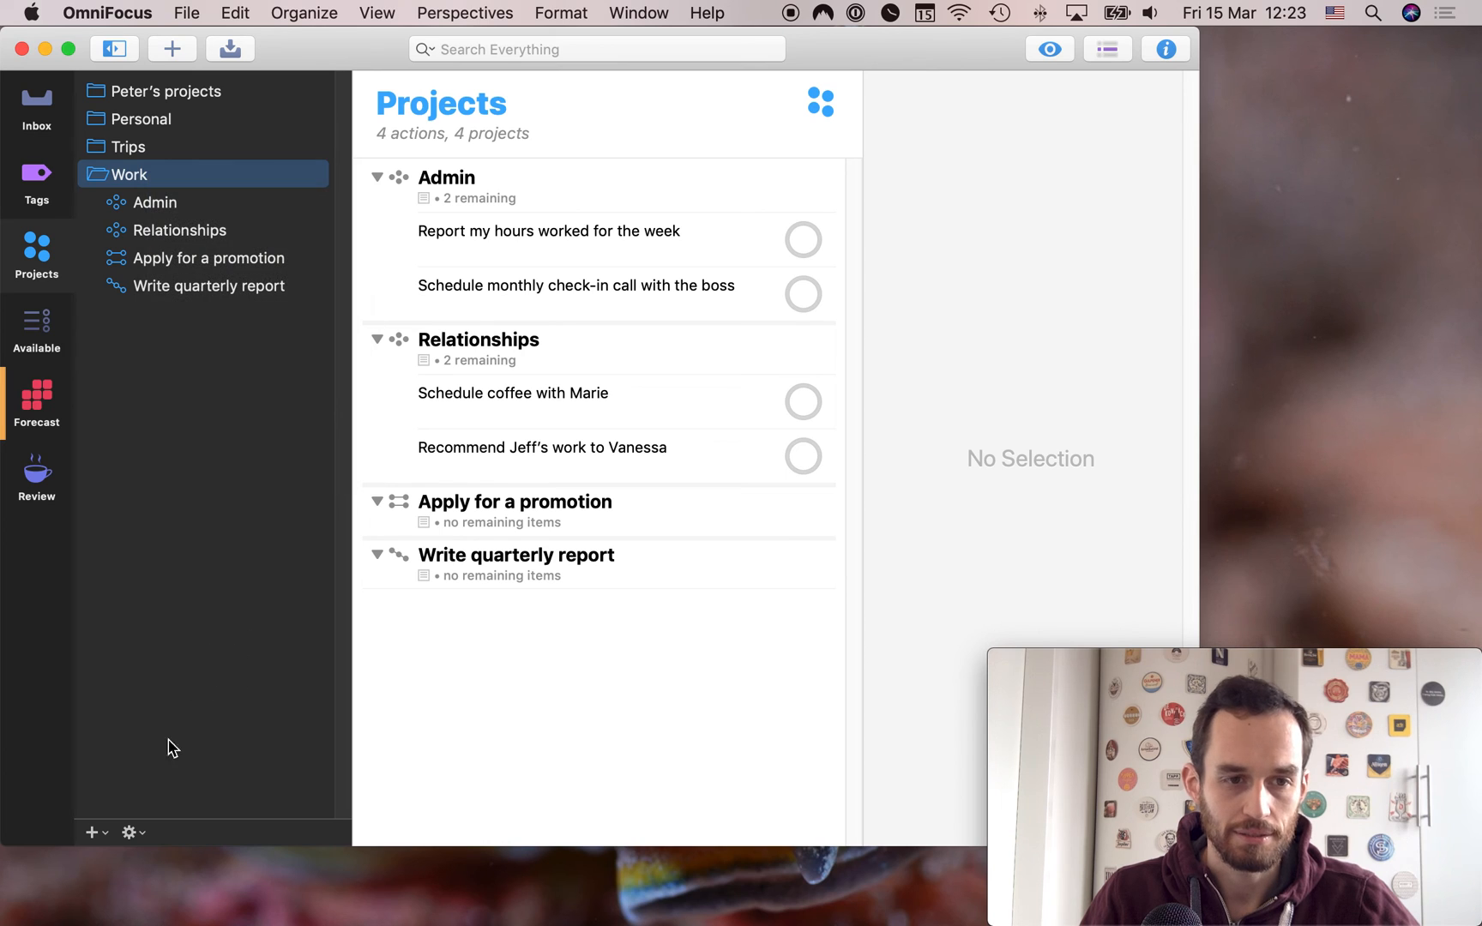
pyautogui.click(91, 832)
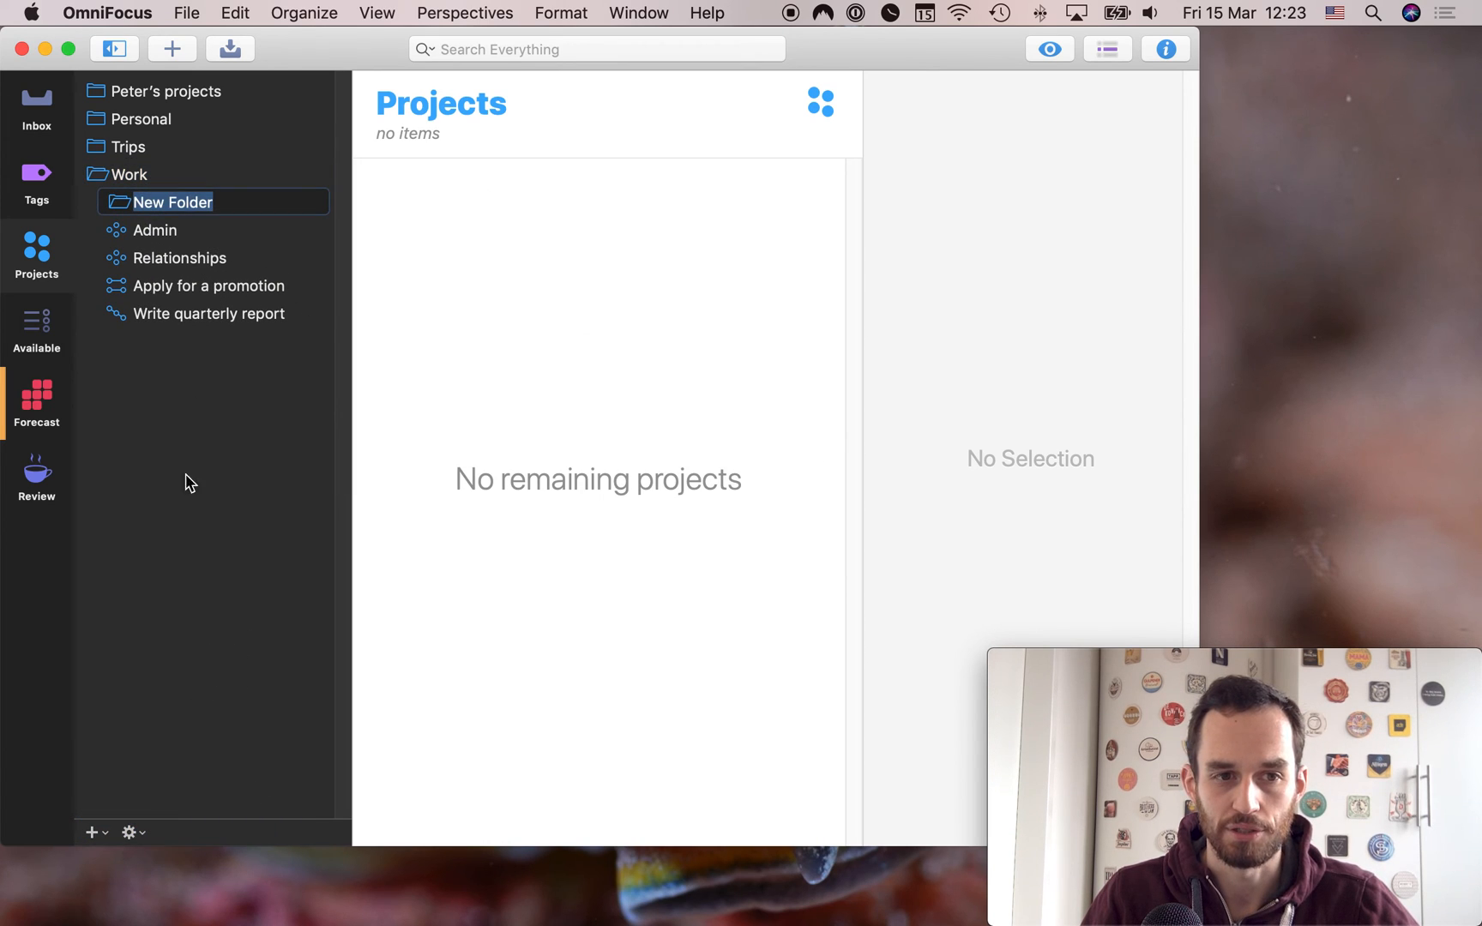
pyautogui.write('Client A')
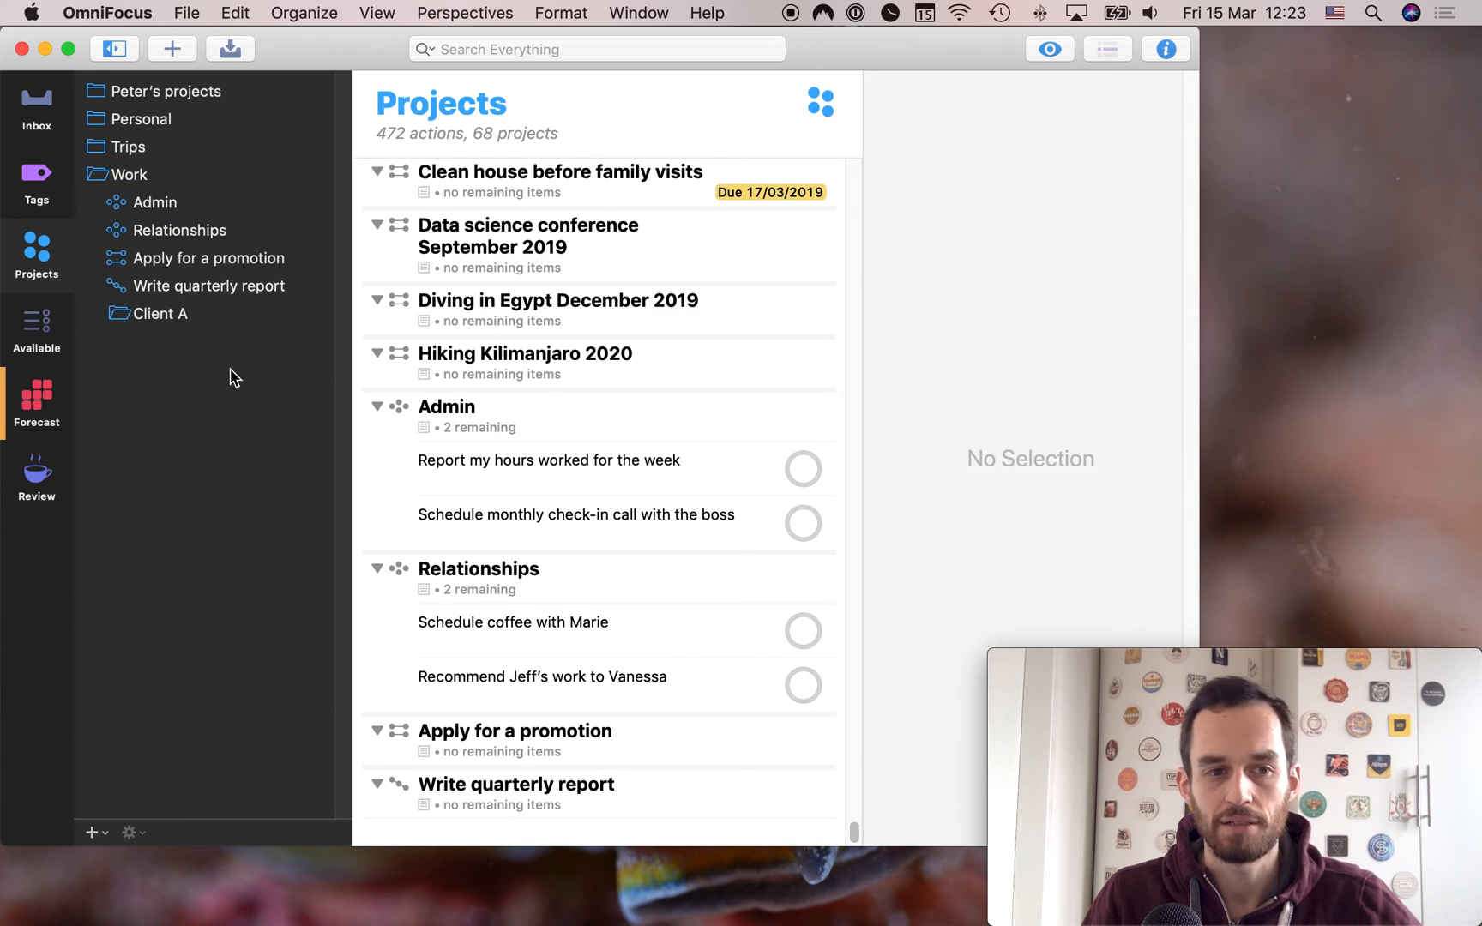
# Create a second folder named Client B and move it into Work
pyautogui.click(89, 832)
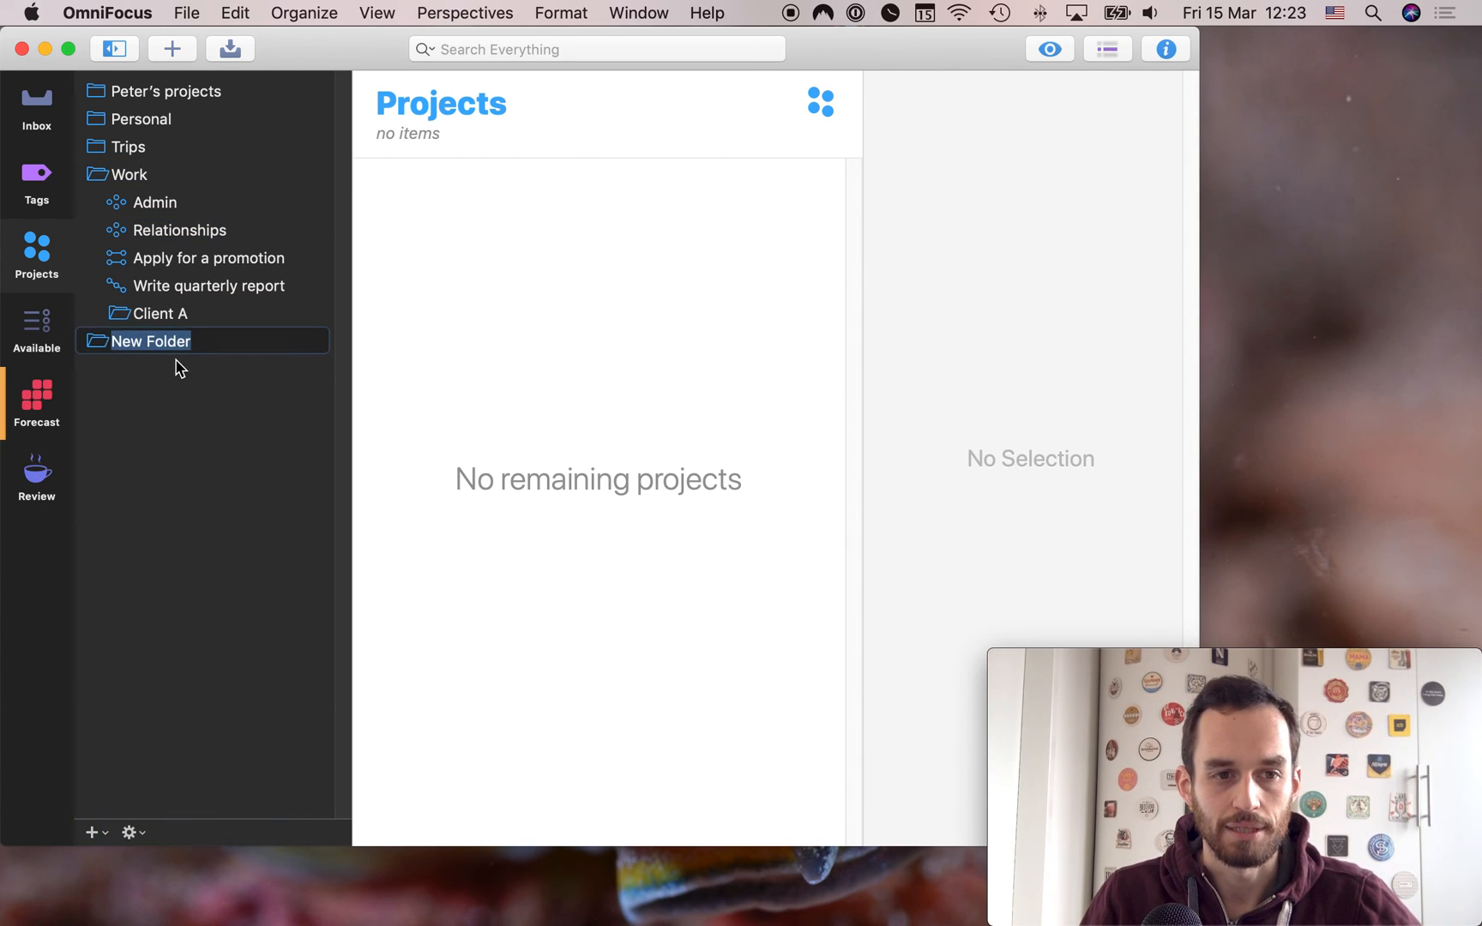
pyautogui.write('Client B')
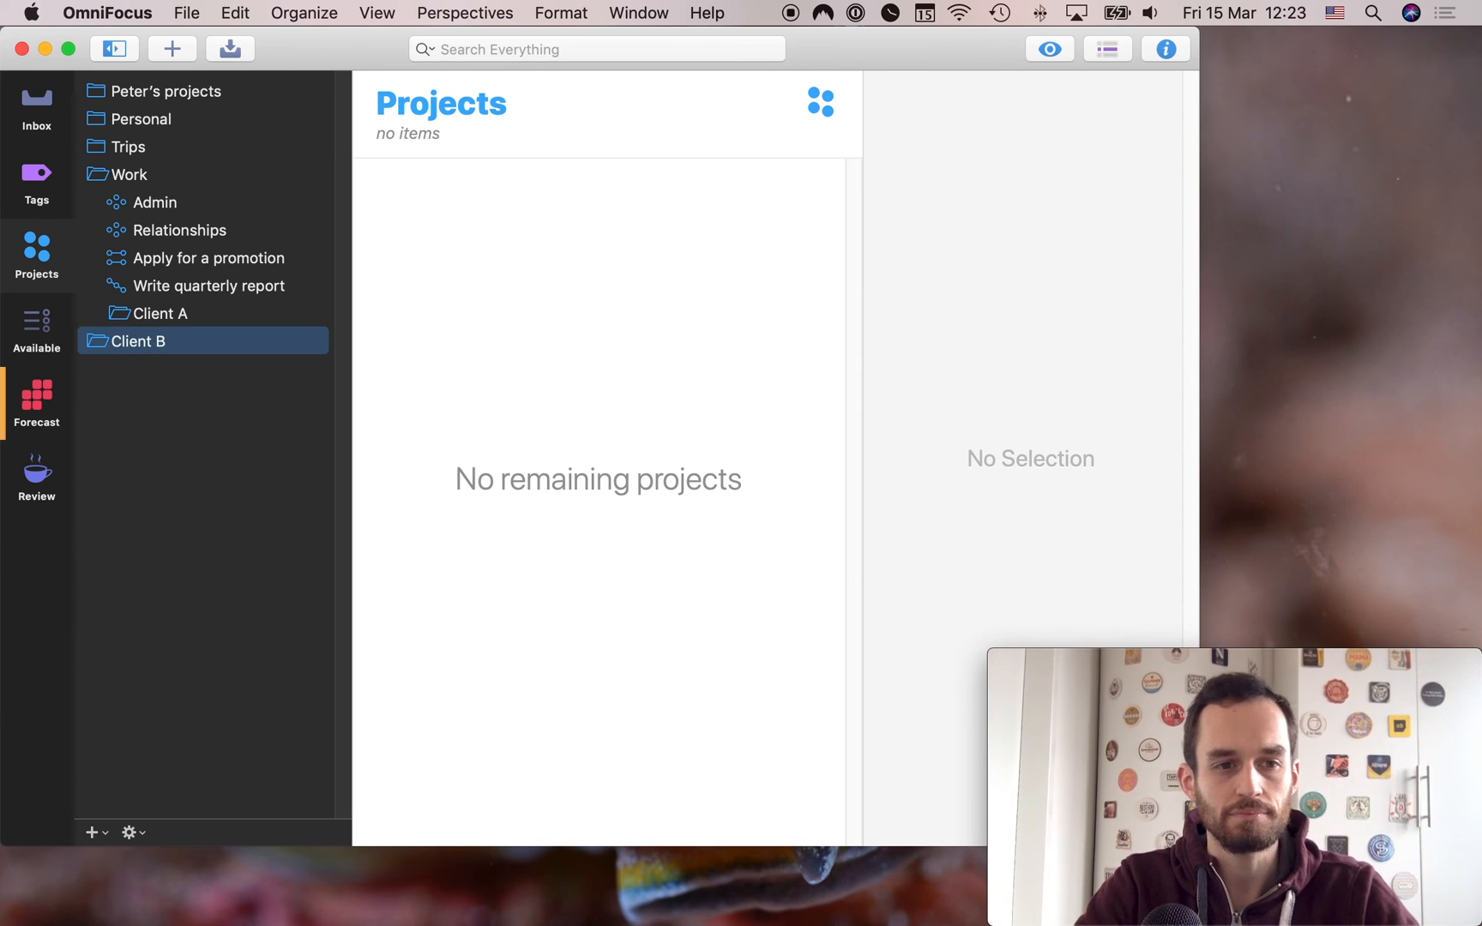
pyautogui.click(129, 173)
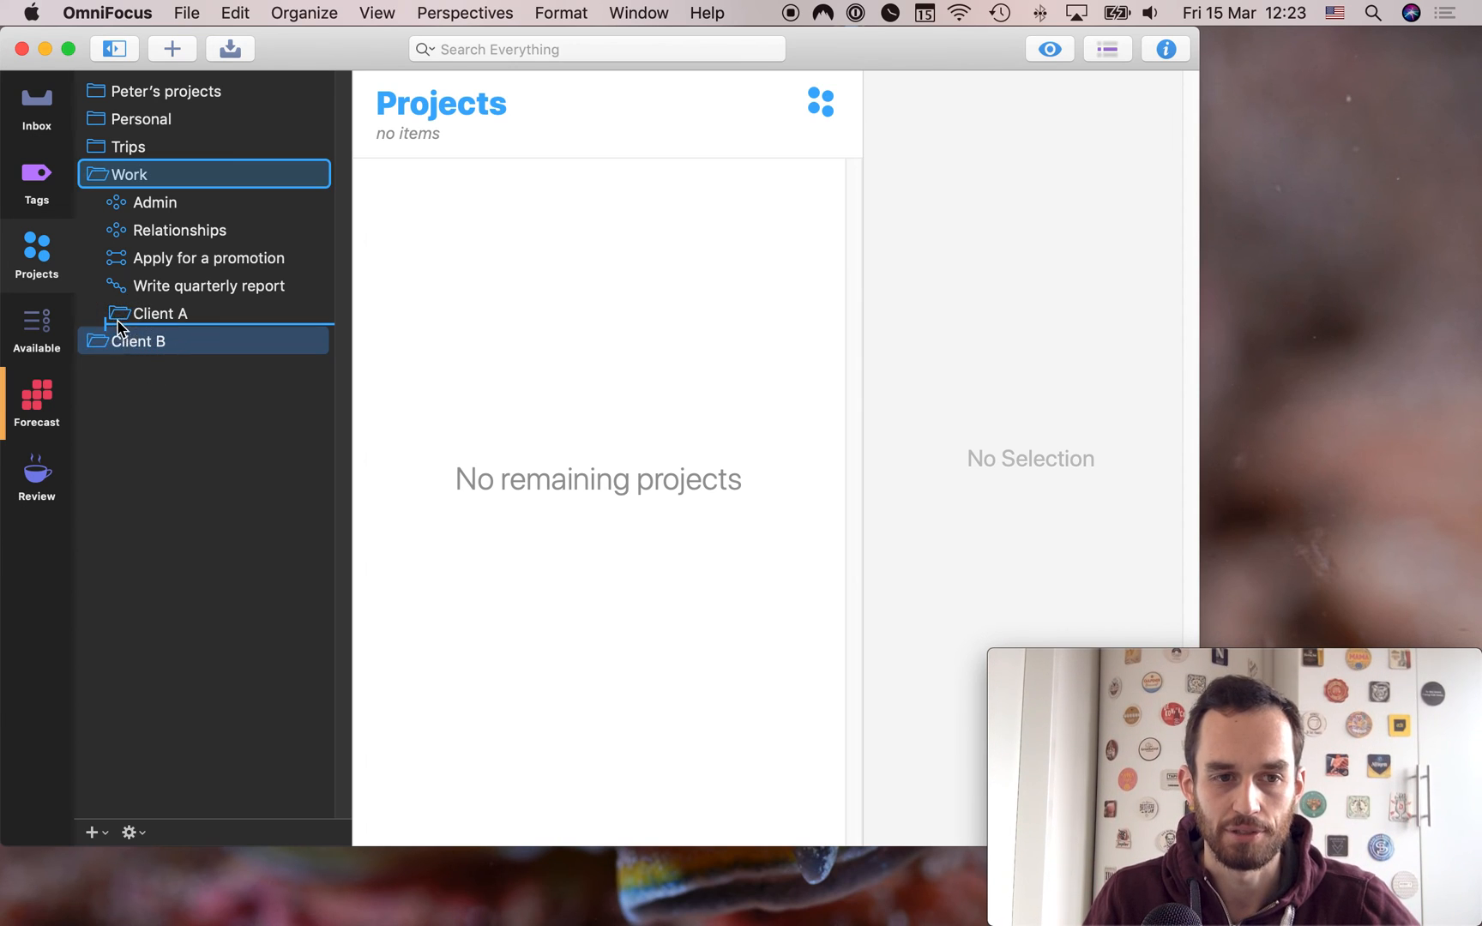
pyautogui.click(160, 341)
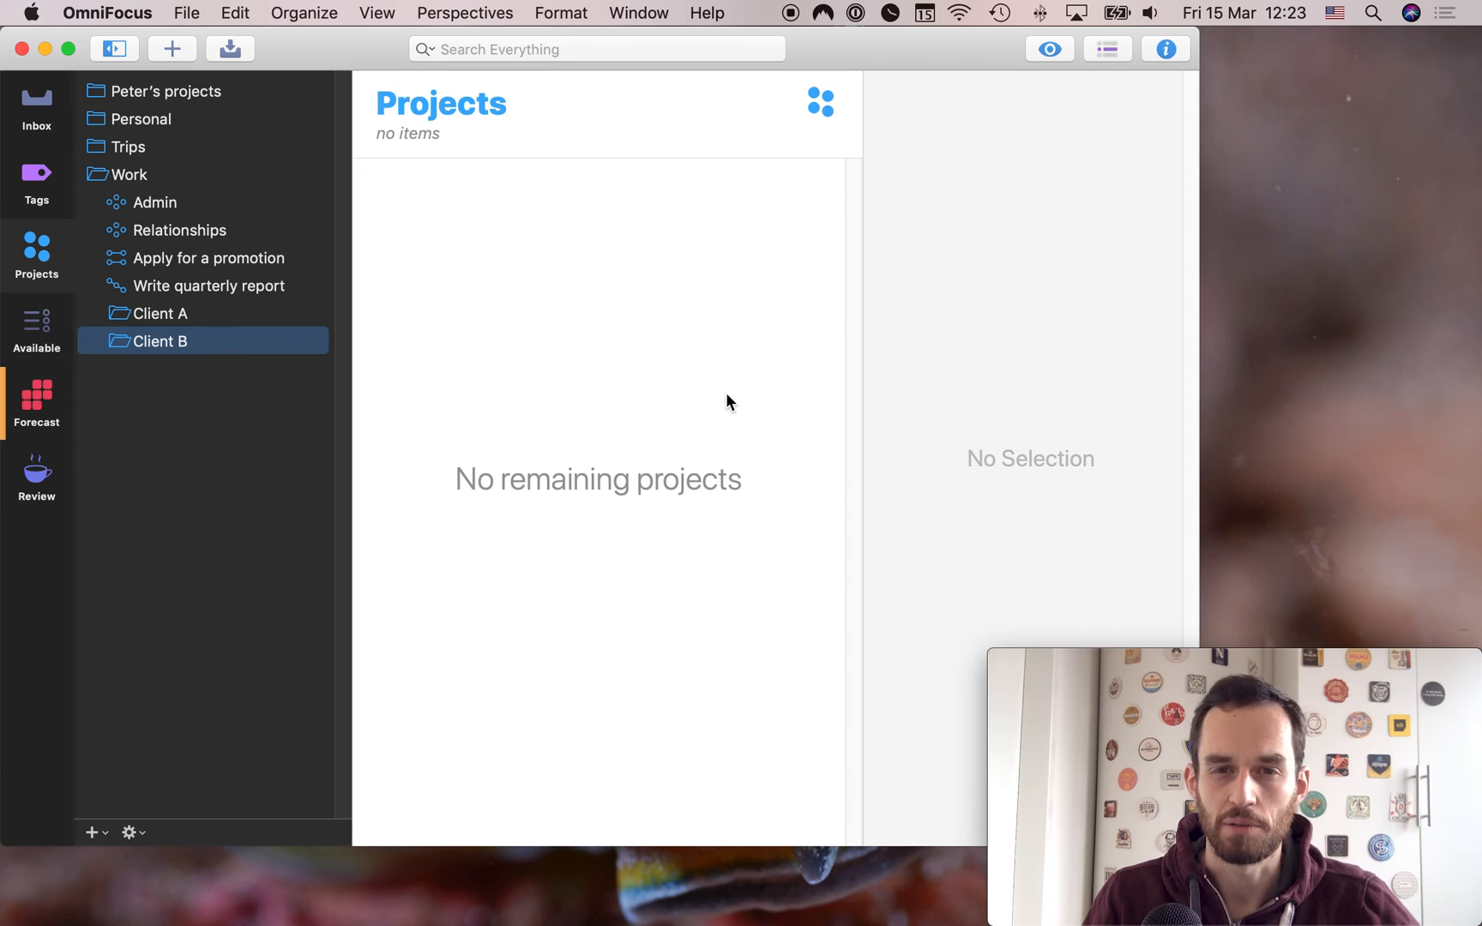
pyautogui.moveTo(729, 387)
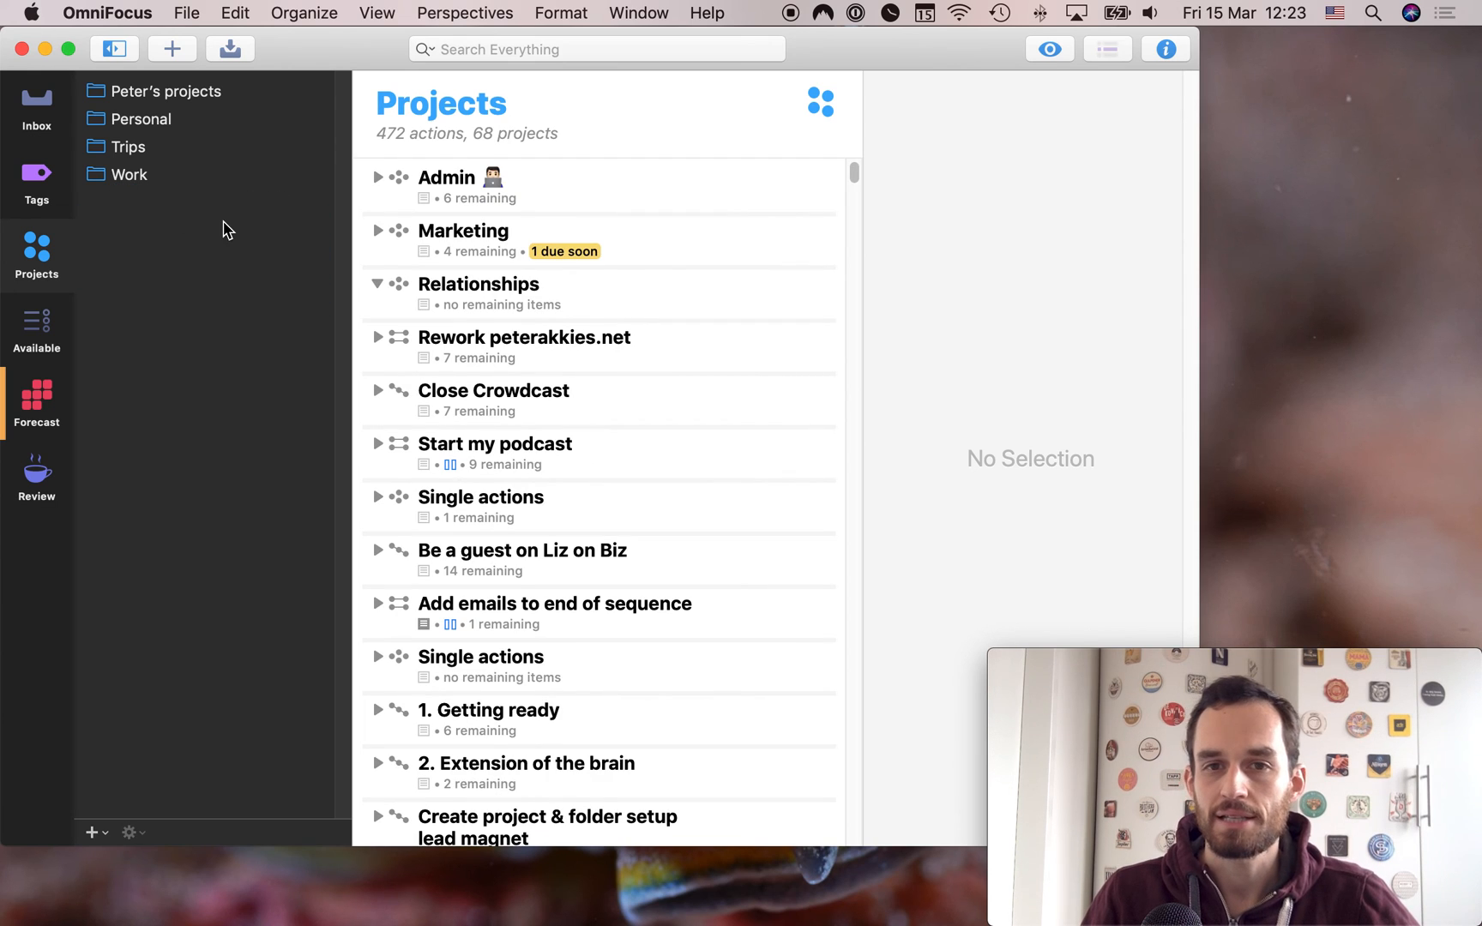
# Expand Trips and view Data science conference, Diving in Egypt December 2019 and Hiking Kilimanjaro 2020
pyautogui.click(127, 146)
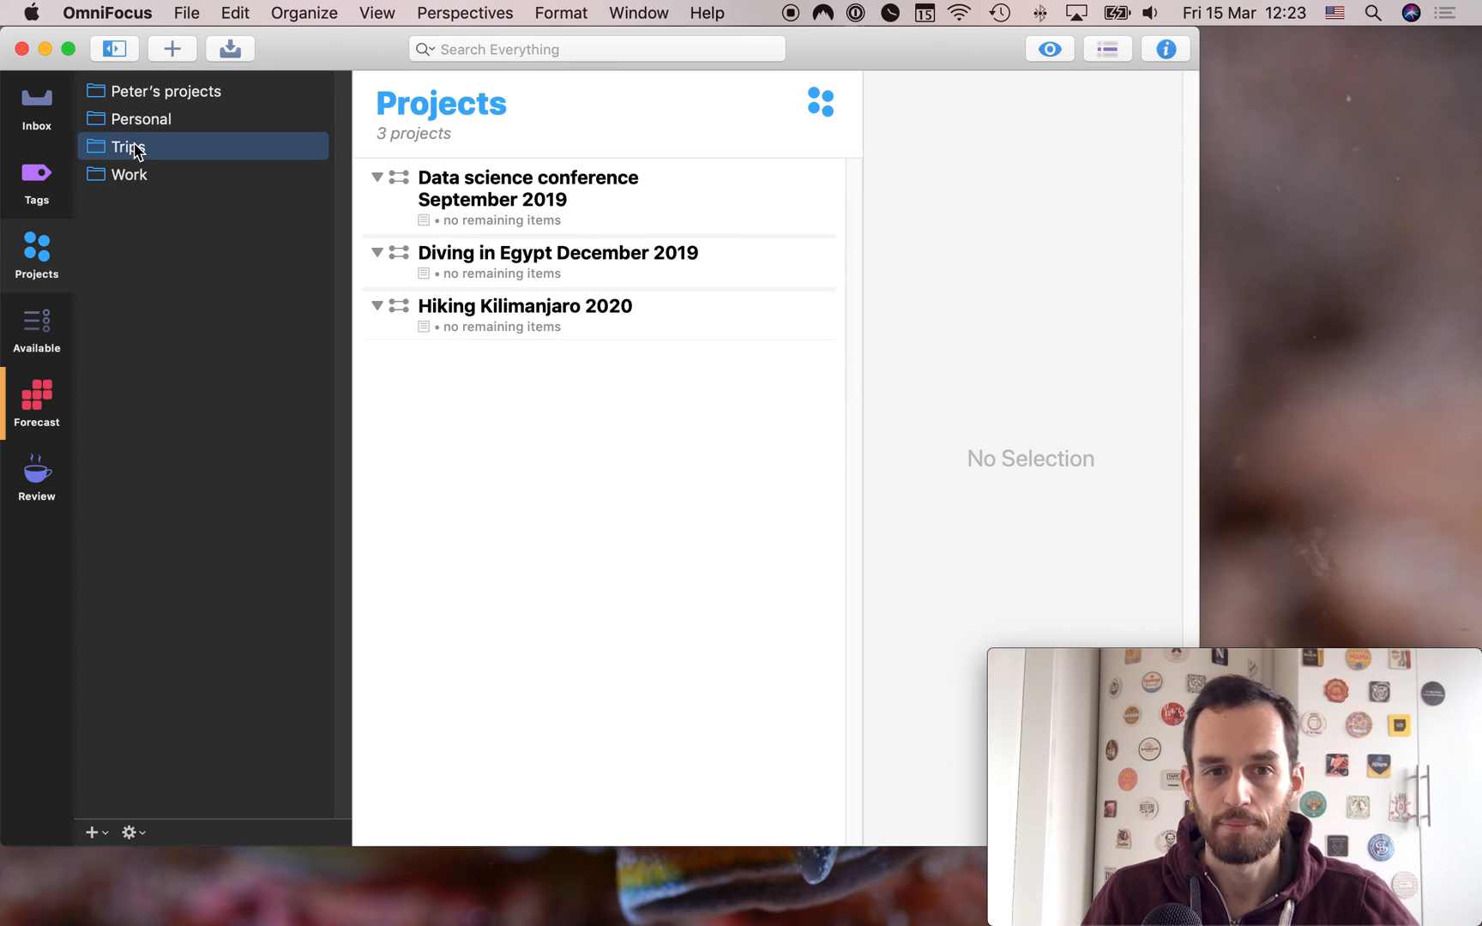
pyautogui.moveTo(394, 289)
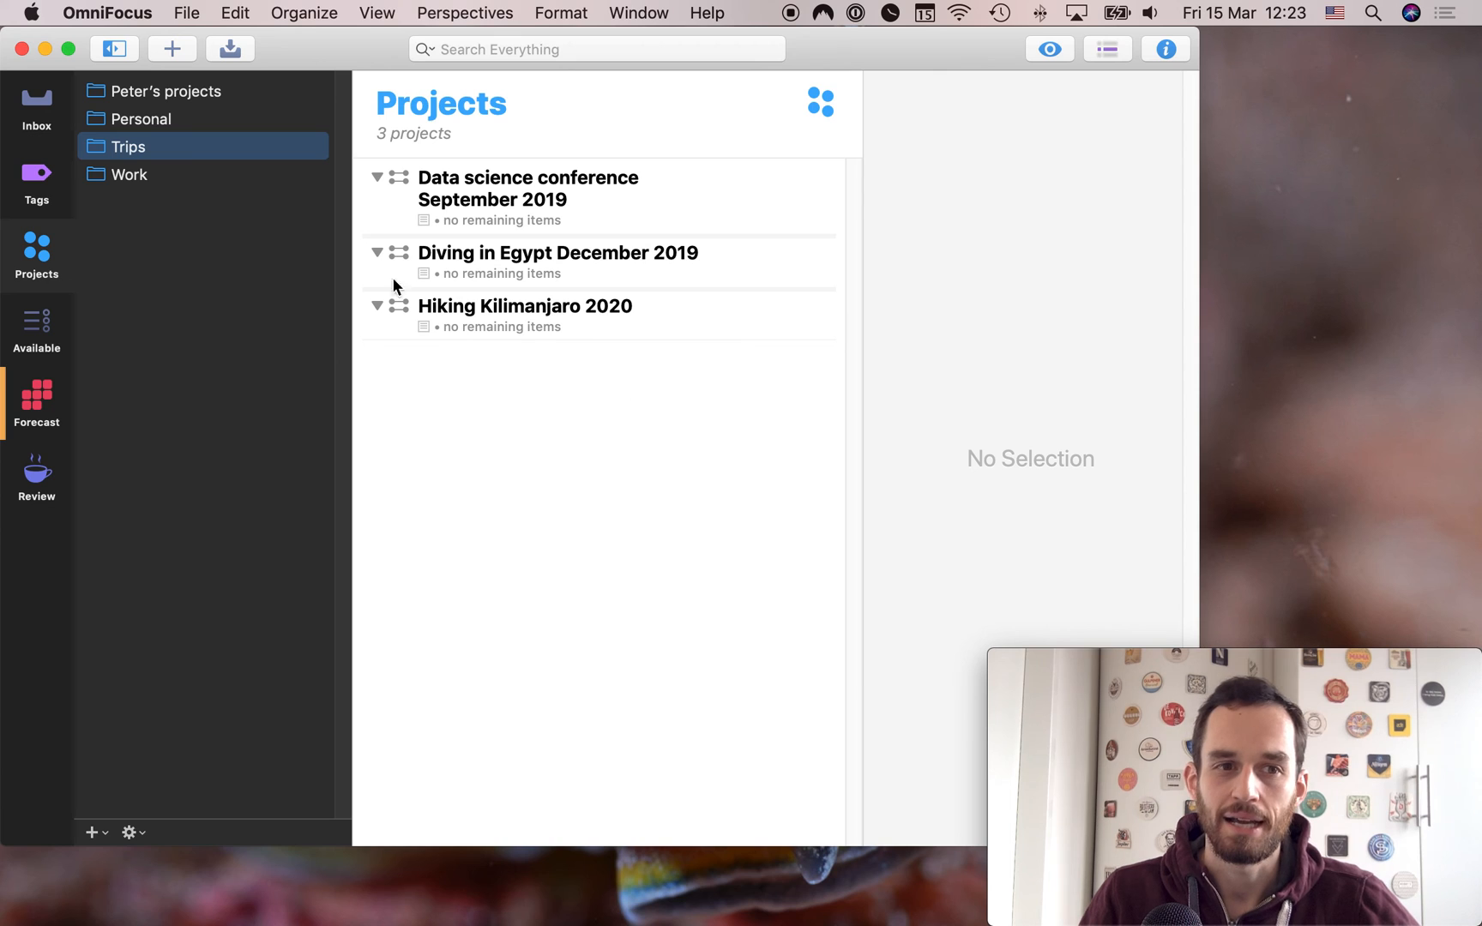
pyautogui.moveTo(149, 203)
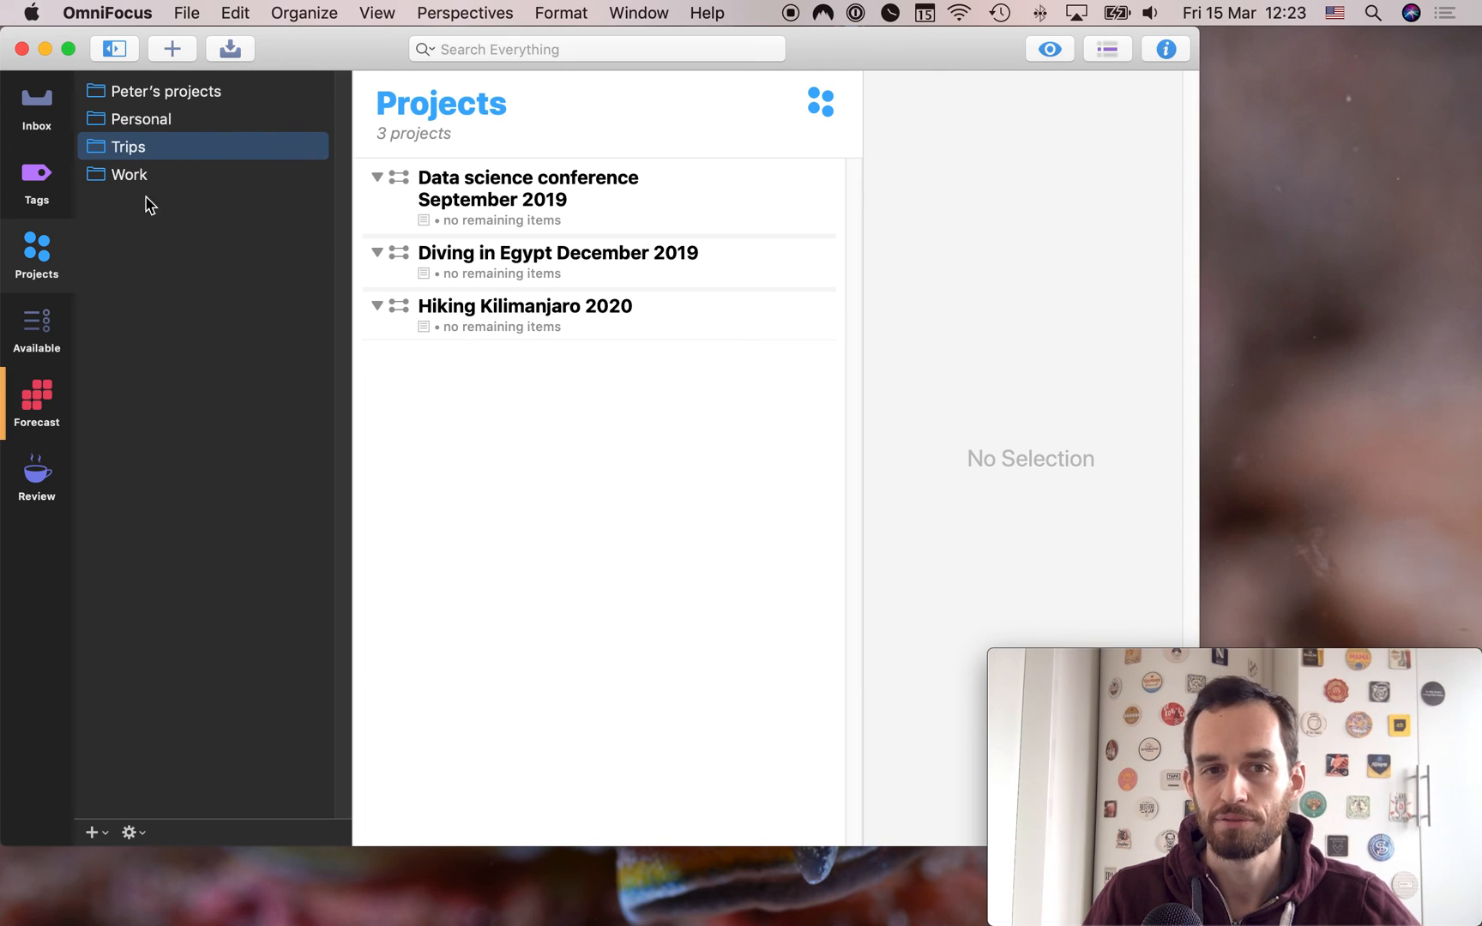
pyautogui.click(526, 189)
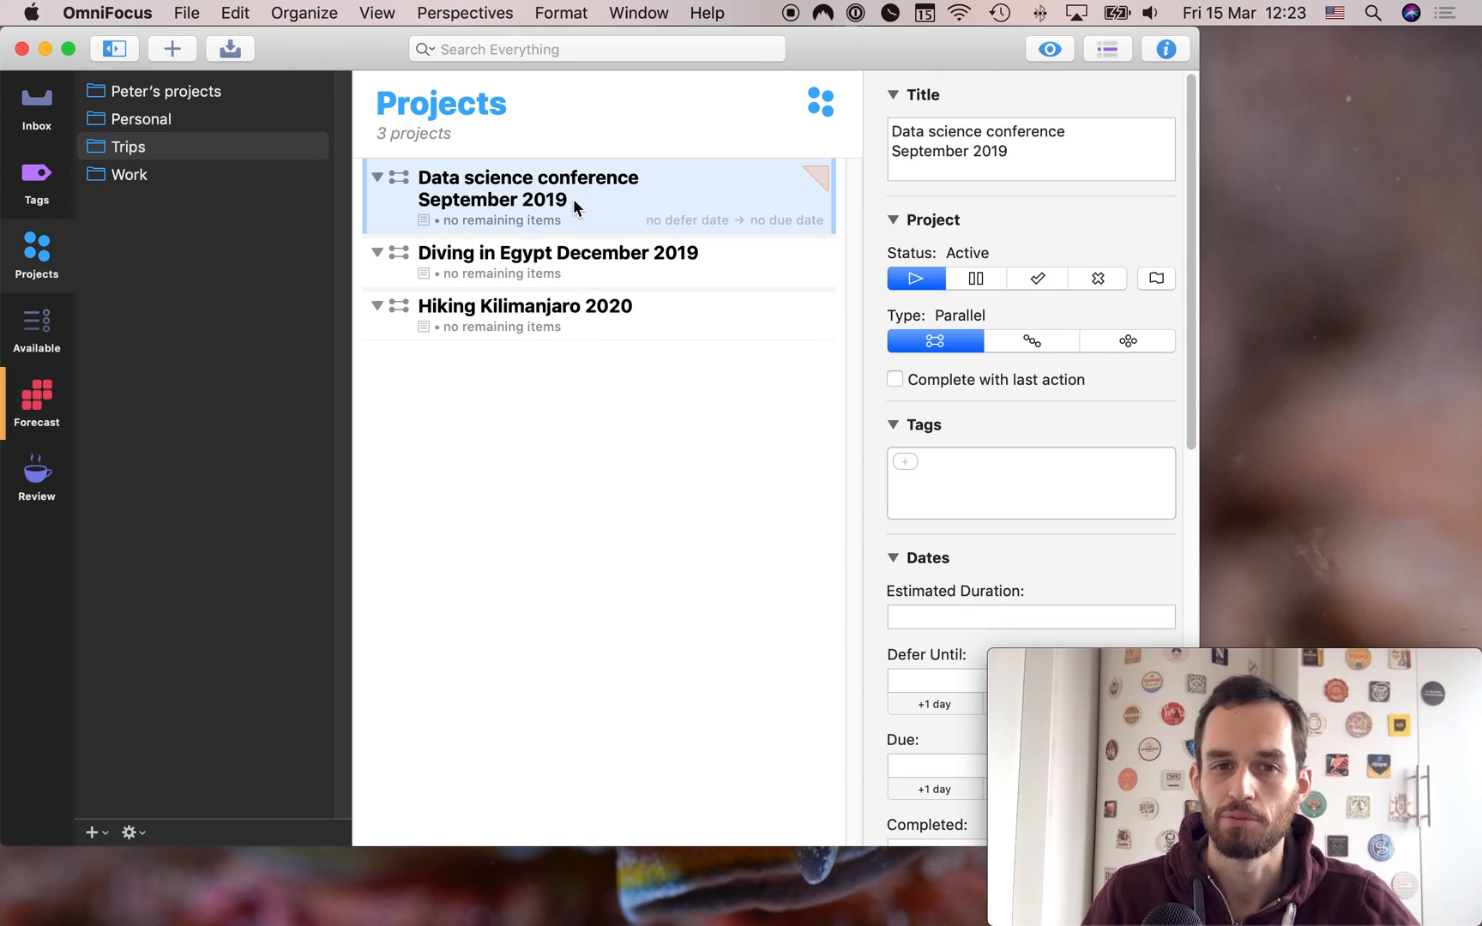
pyautogui.click(91, 146)
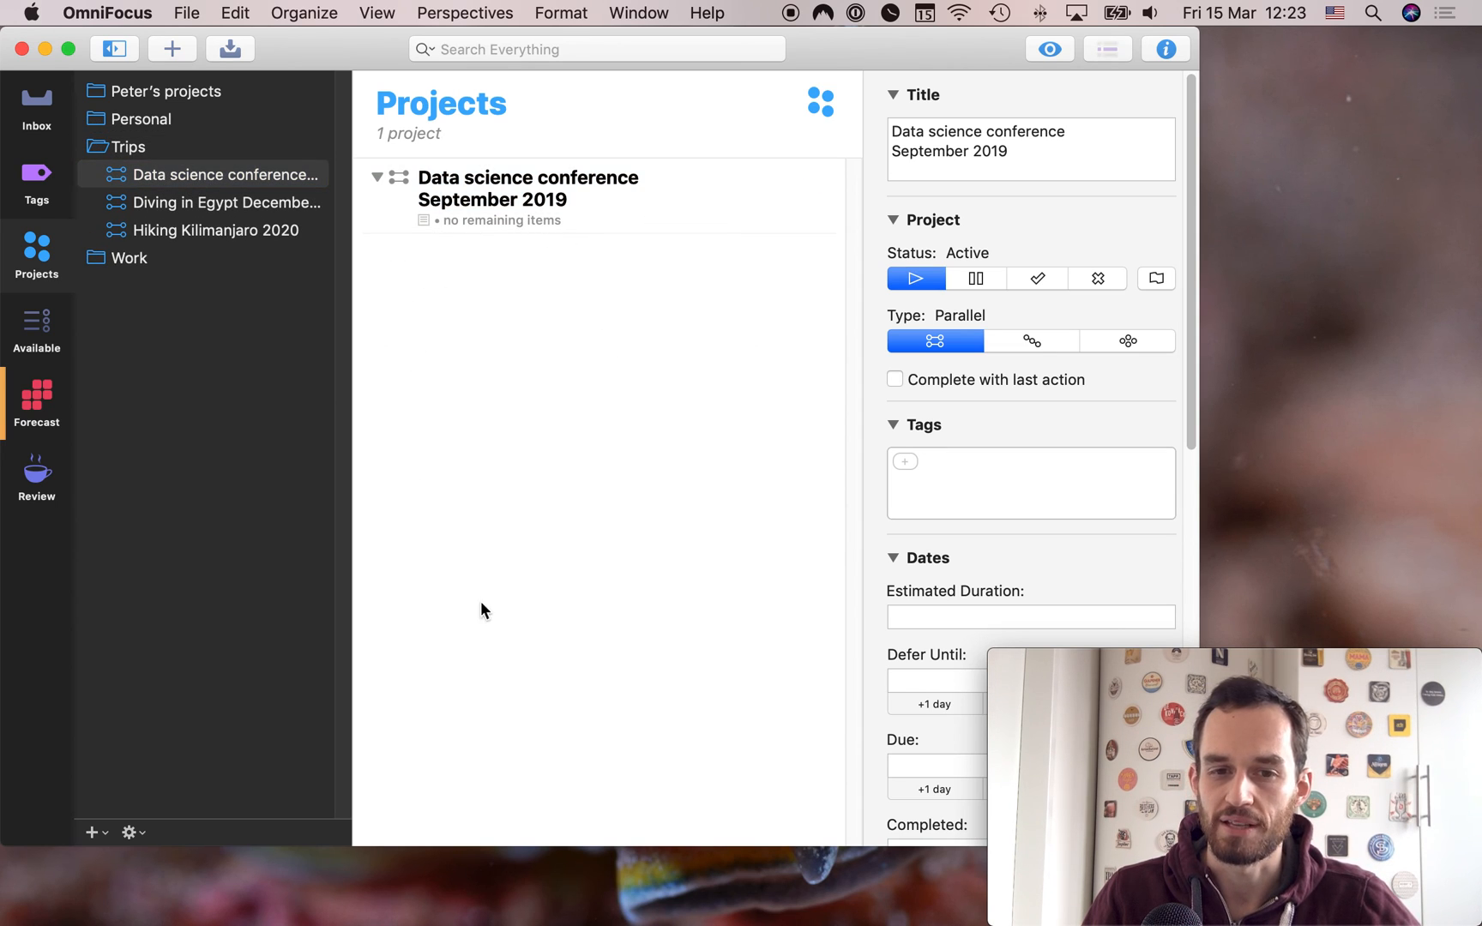
pyautogui.moveTo(705, 300)
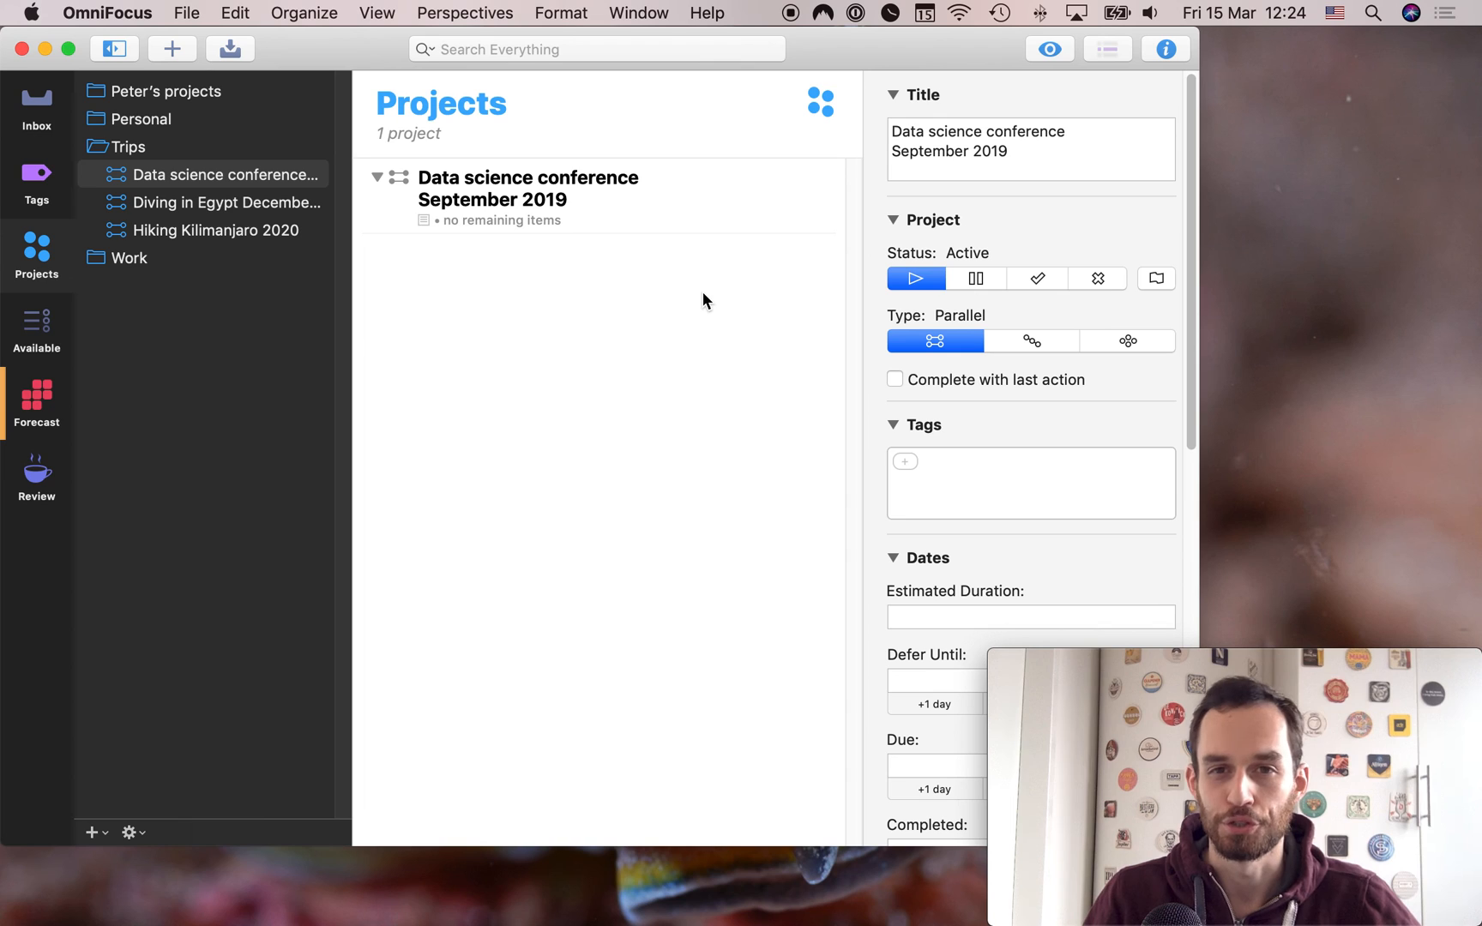
pyautogui.click(222, 203)
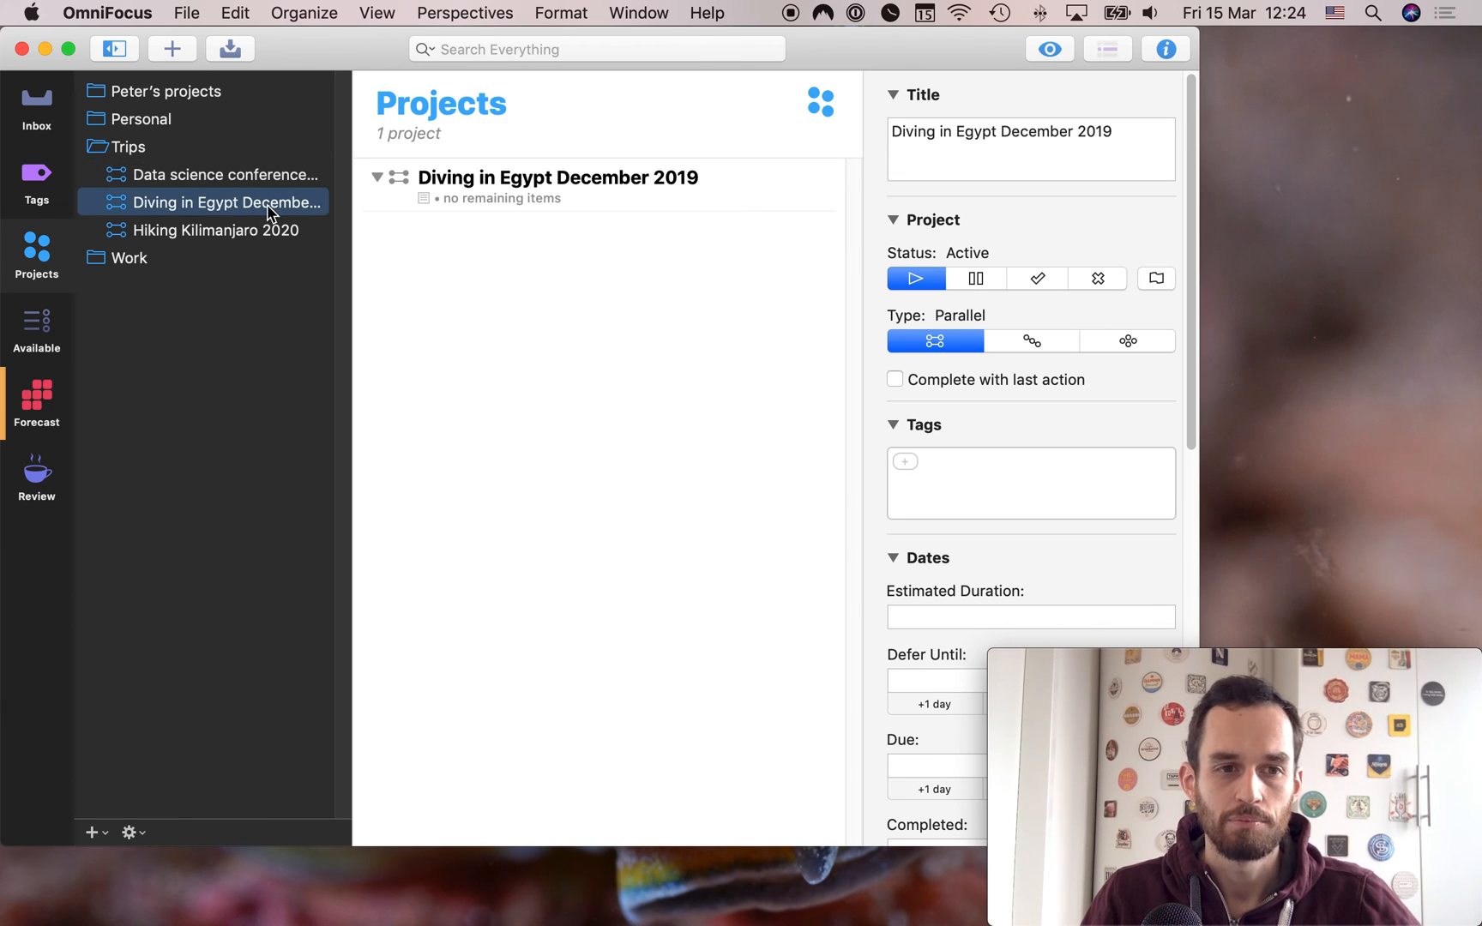
pyautogui.moveTo(676, 339)
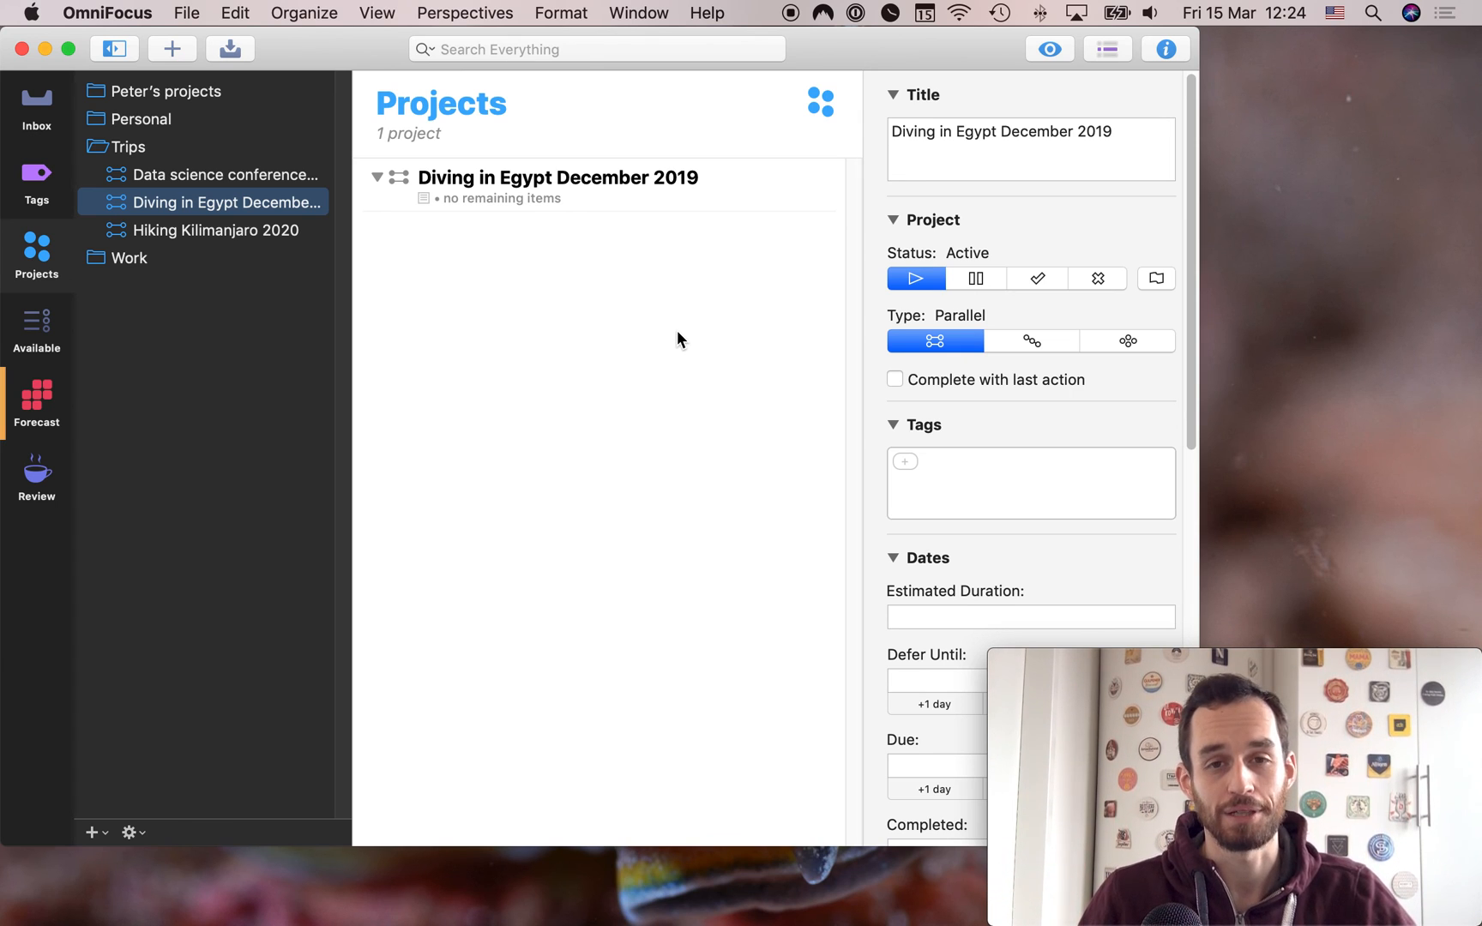
pyautogui.moveTo(295, 210)
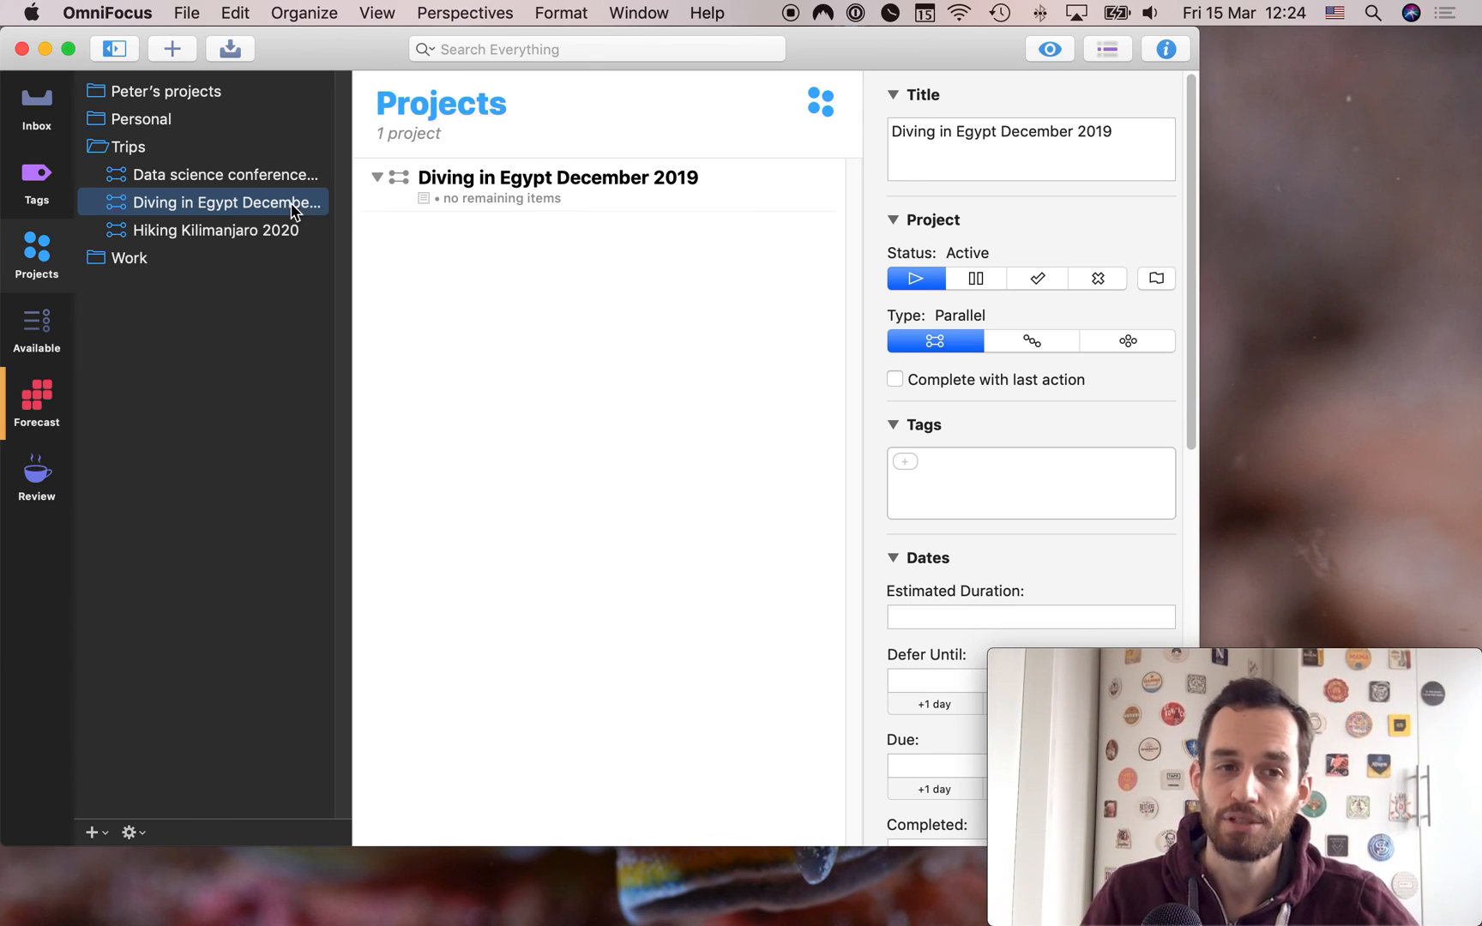
pyautogui.click(209, 230)
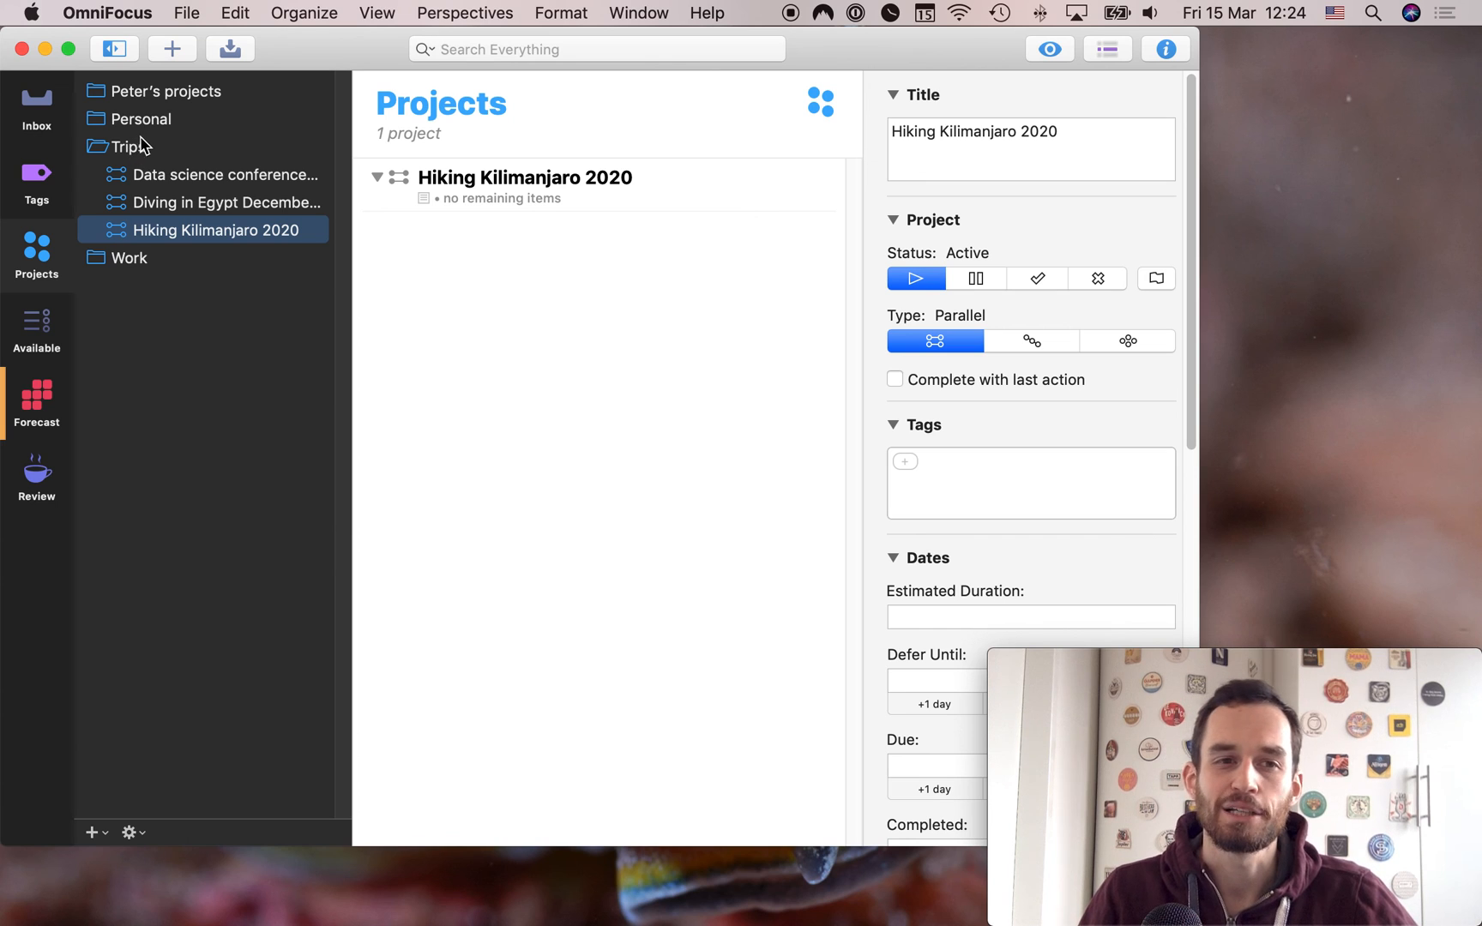
# Expand Personal briefly, collapse all folders, then select Personal to list its 12 projects
pyautogui.click(94, 118)
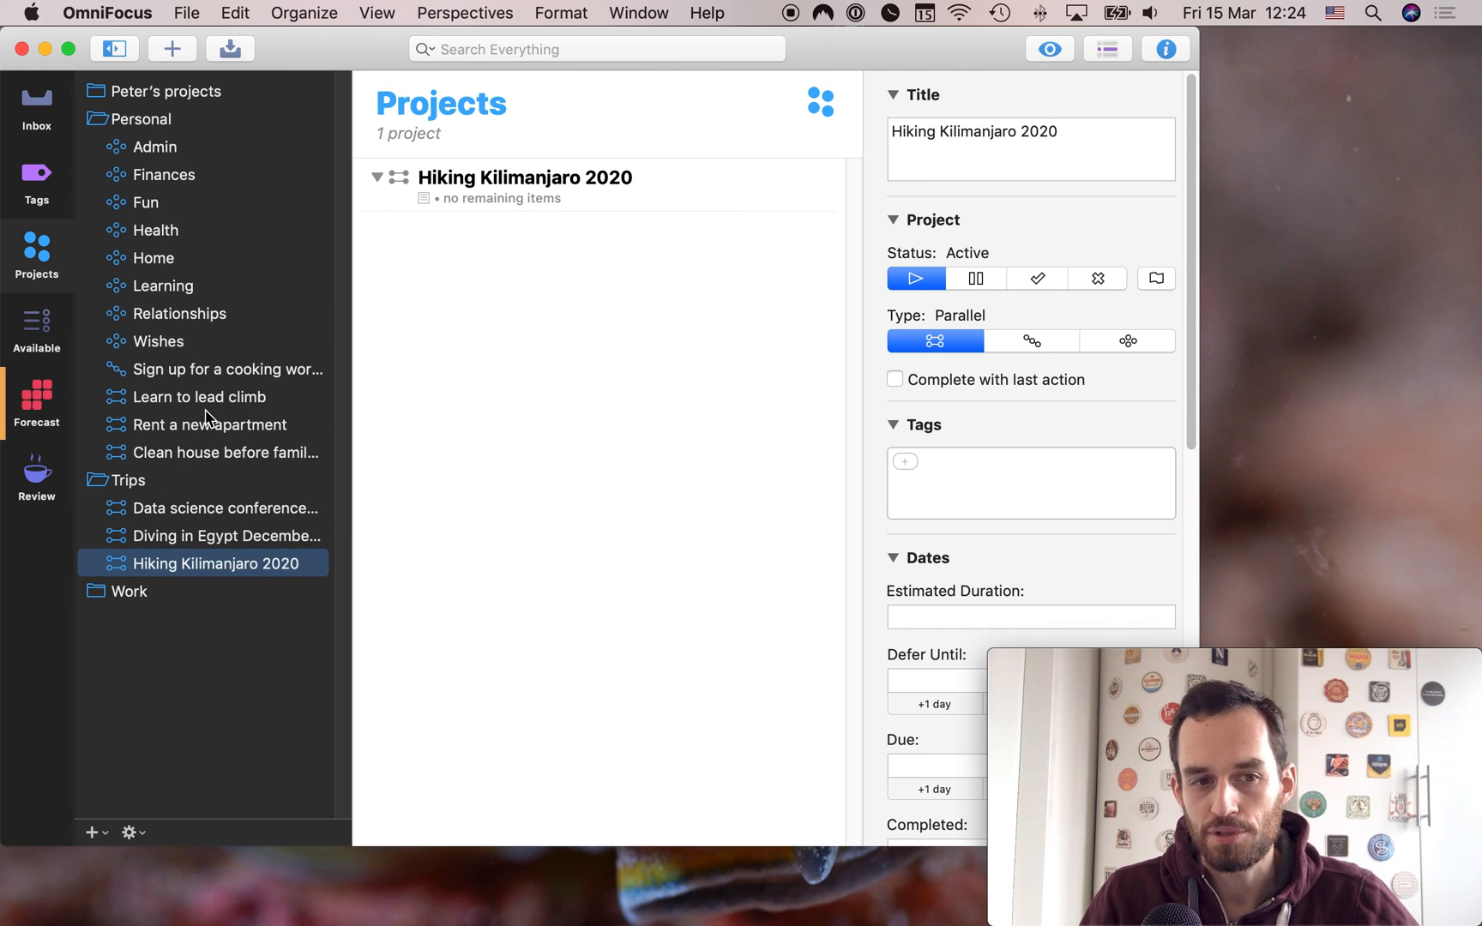
pyautogui.moveTo(580, 395)
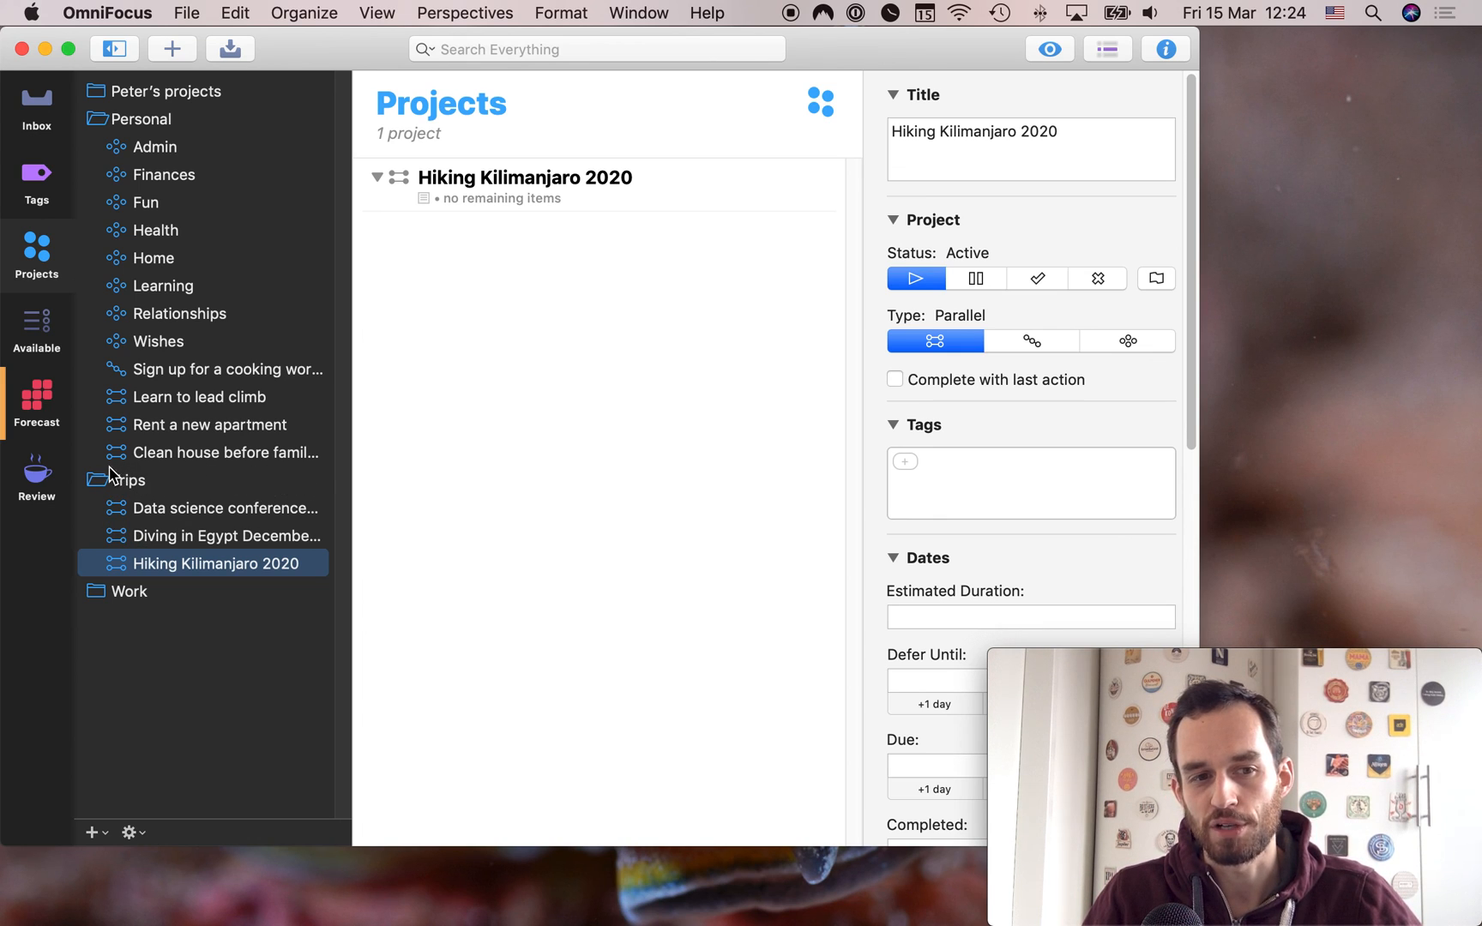
pyautogui.moveTo(209, 492)
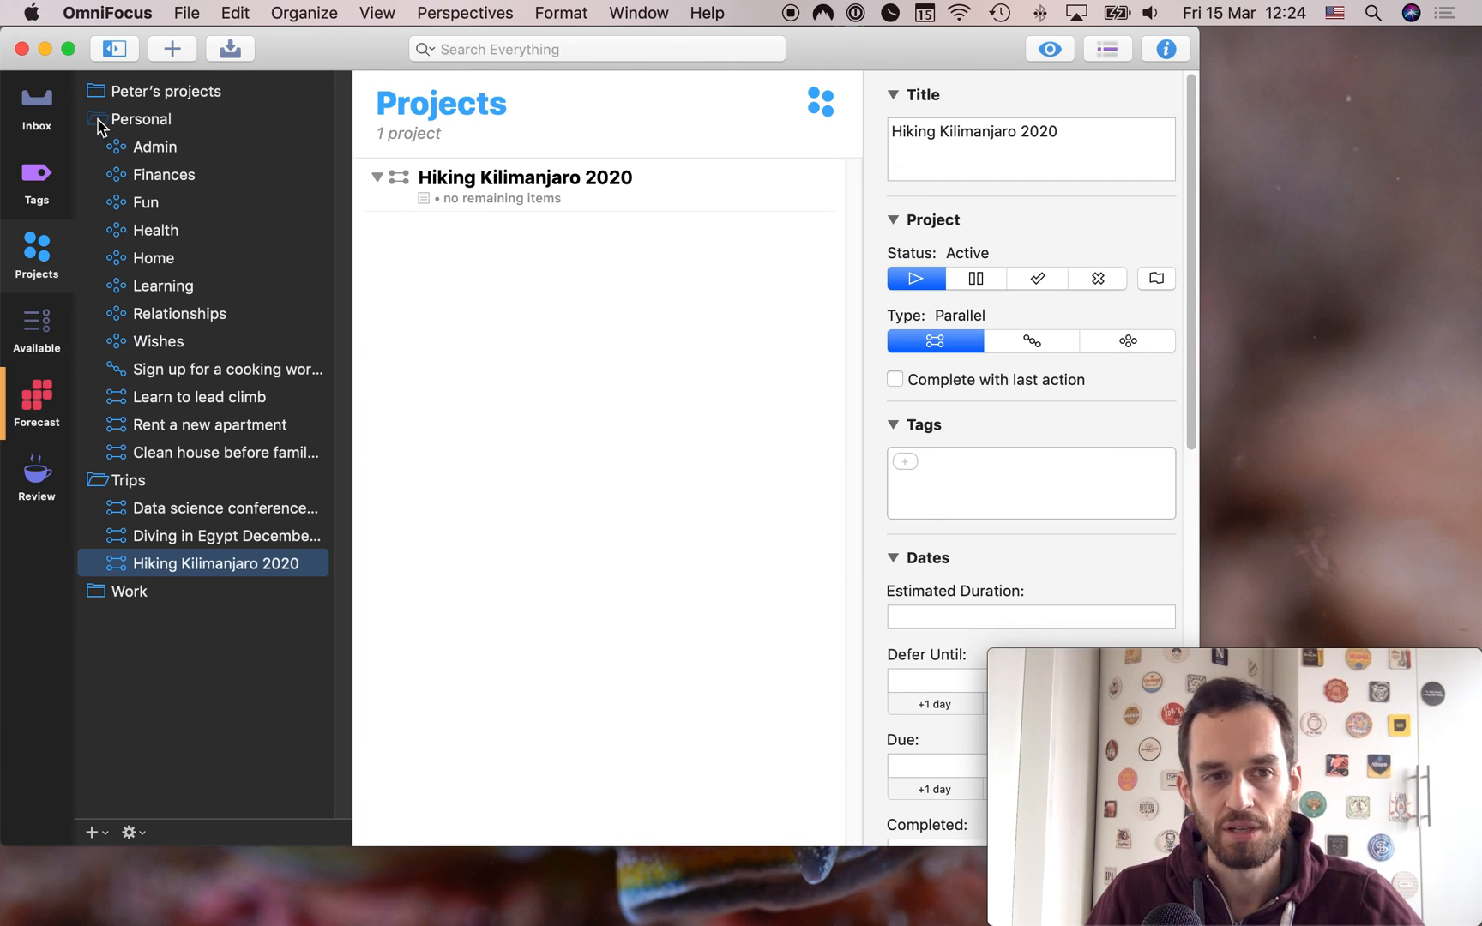
pyautogui.click(97, 119)
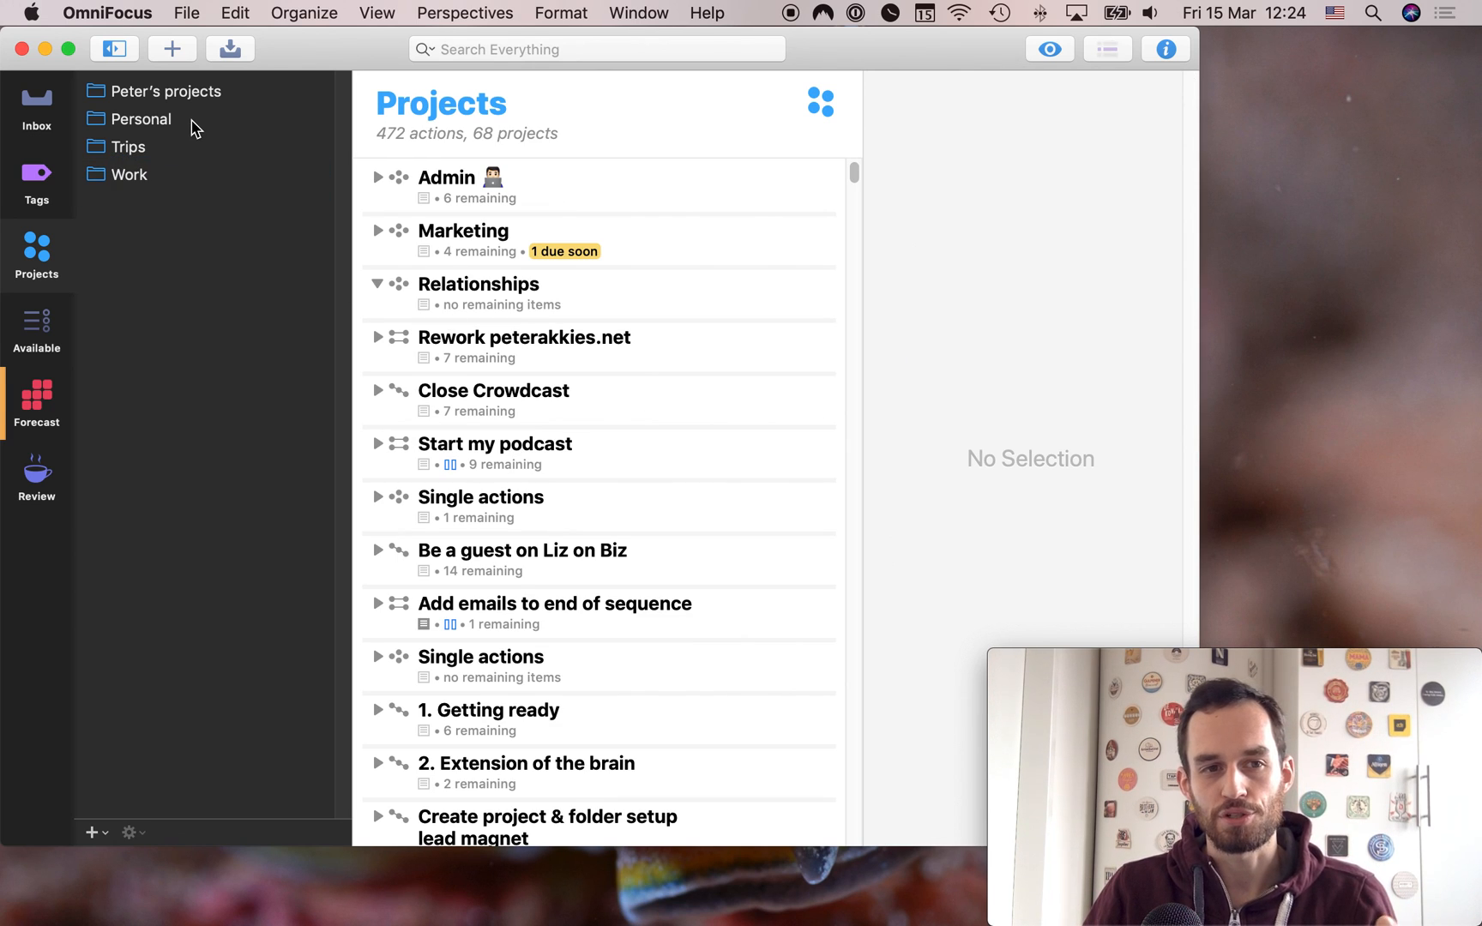
pyautogui.click(142, 118)
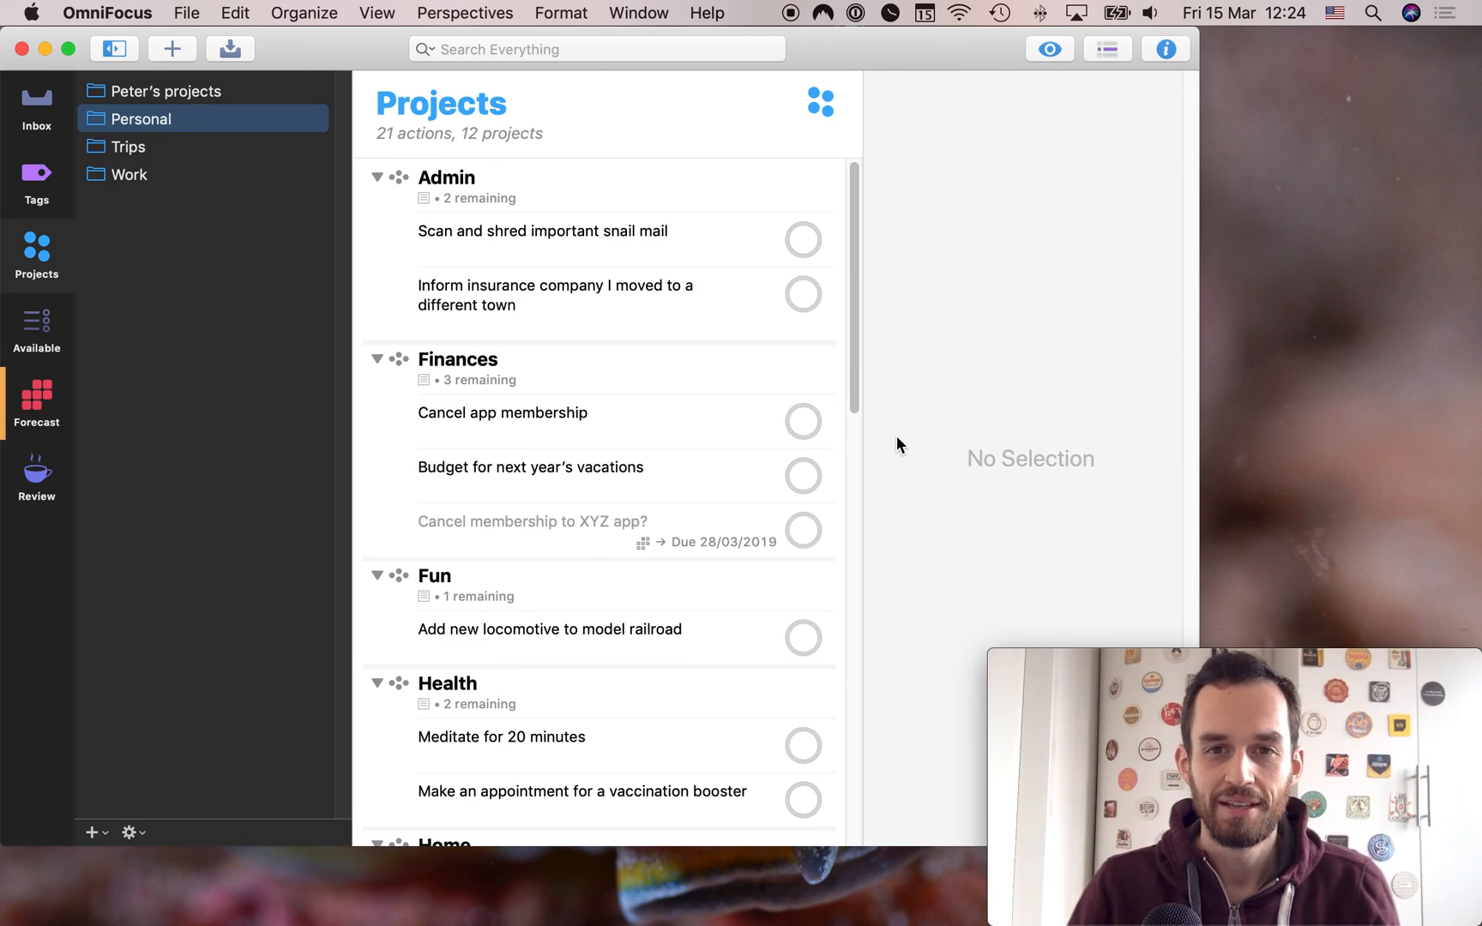